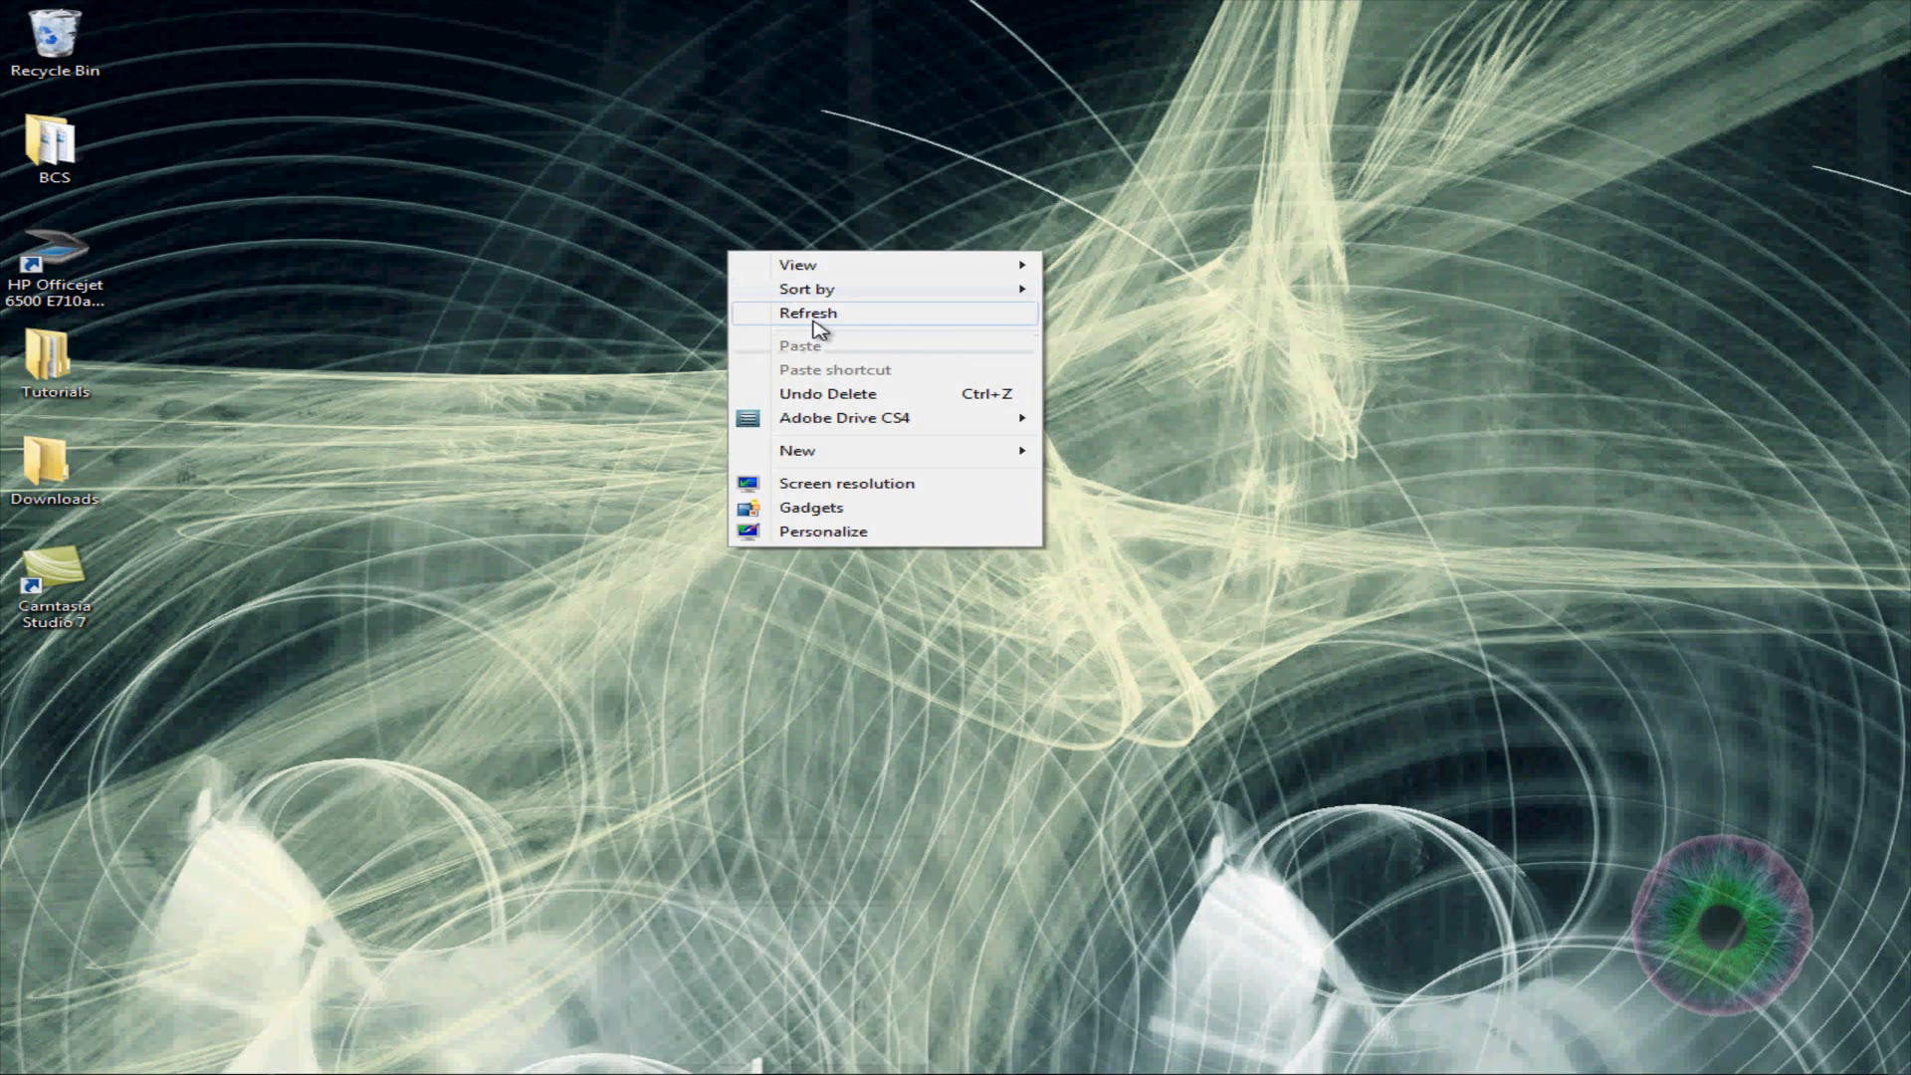
Bring up the Custom Camos folder and review its WIP and DONE folders
{"action": "left_click", "coordinate": [808, 312]}
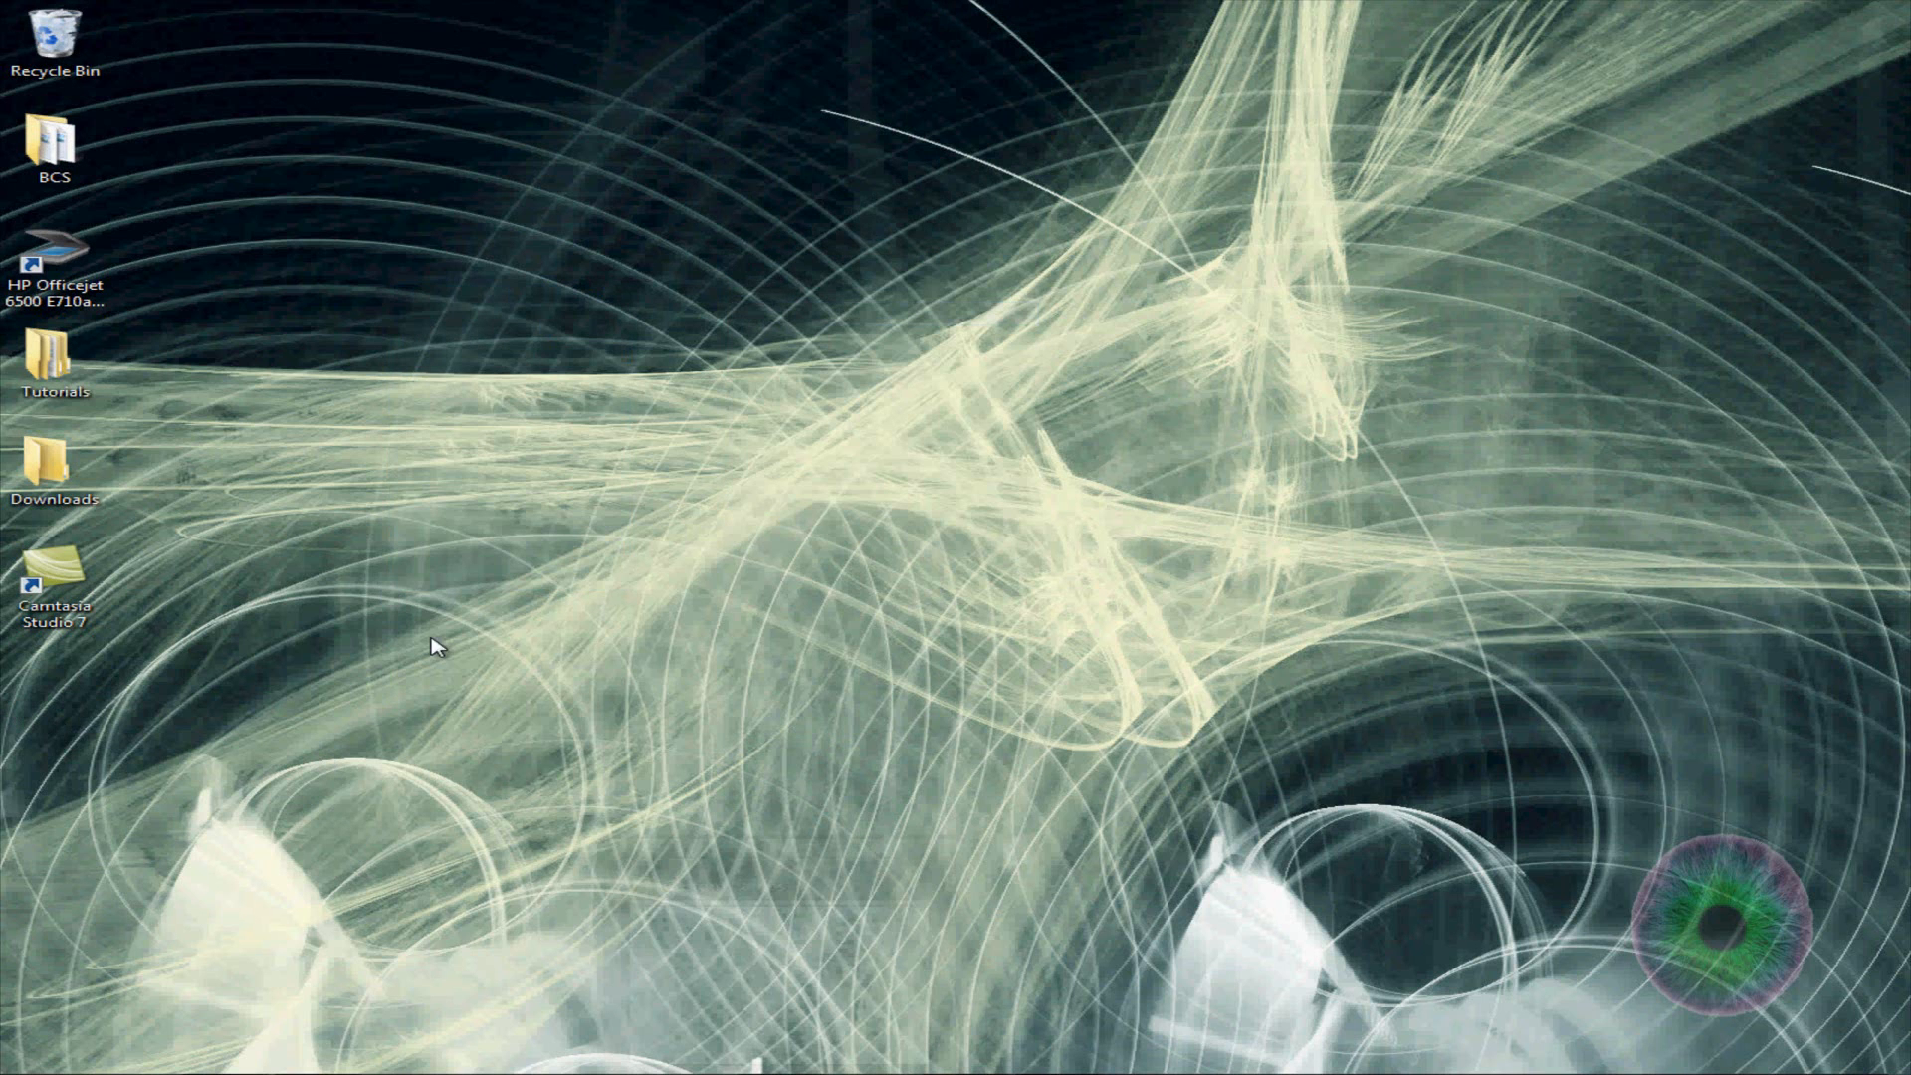
{"action": "mouse_move", "coordinate": [731, 619]}
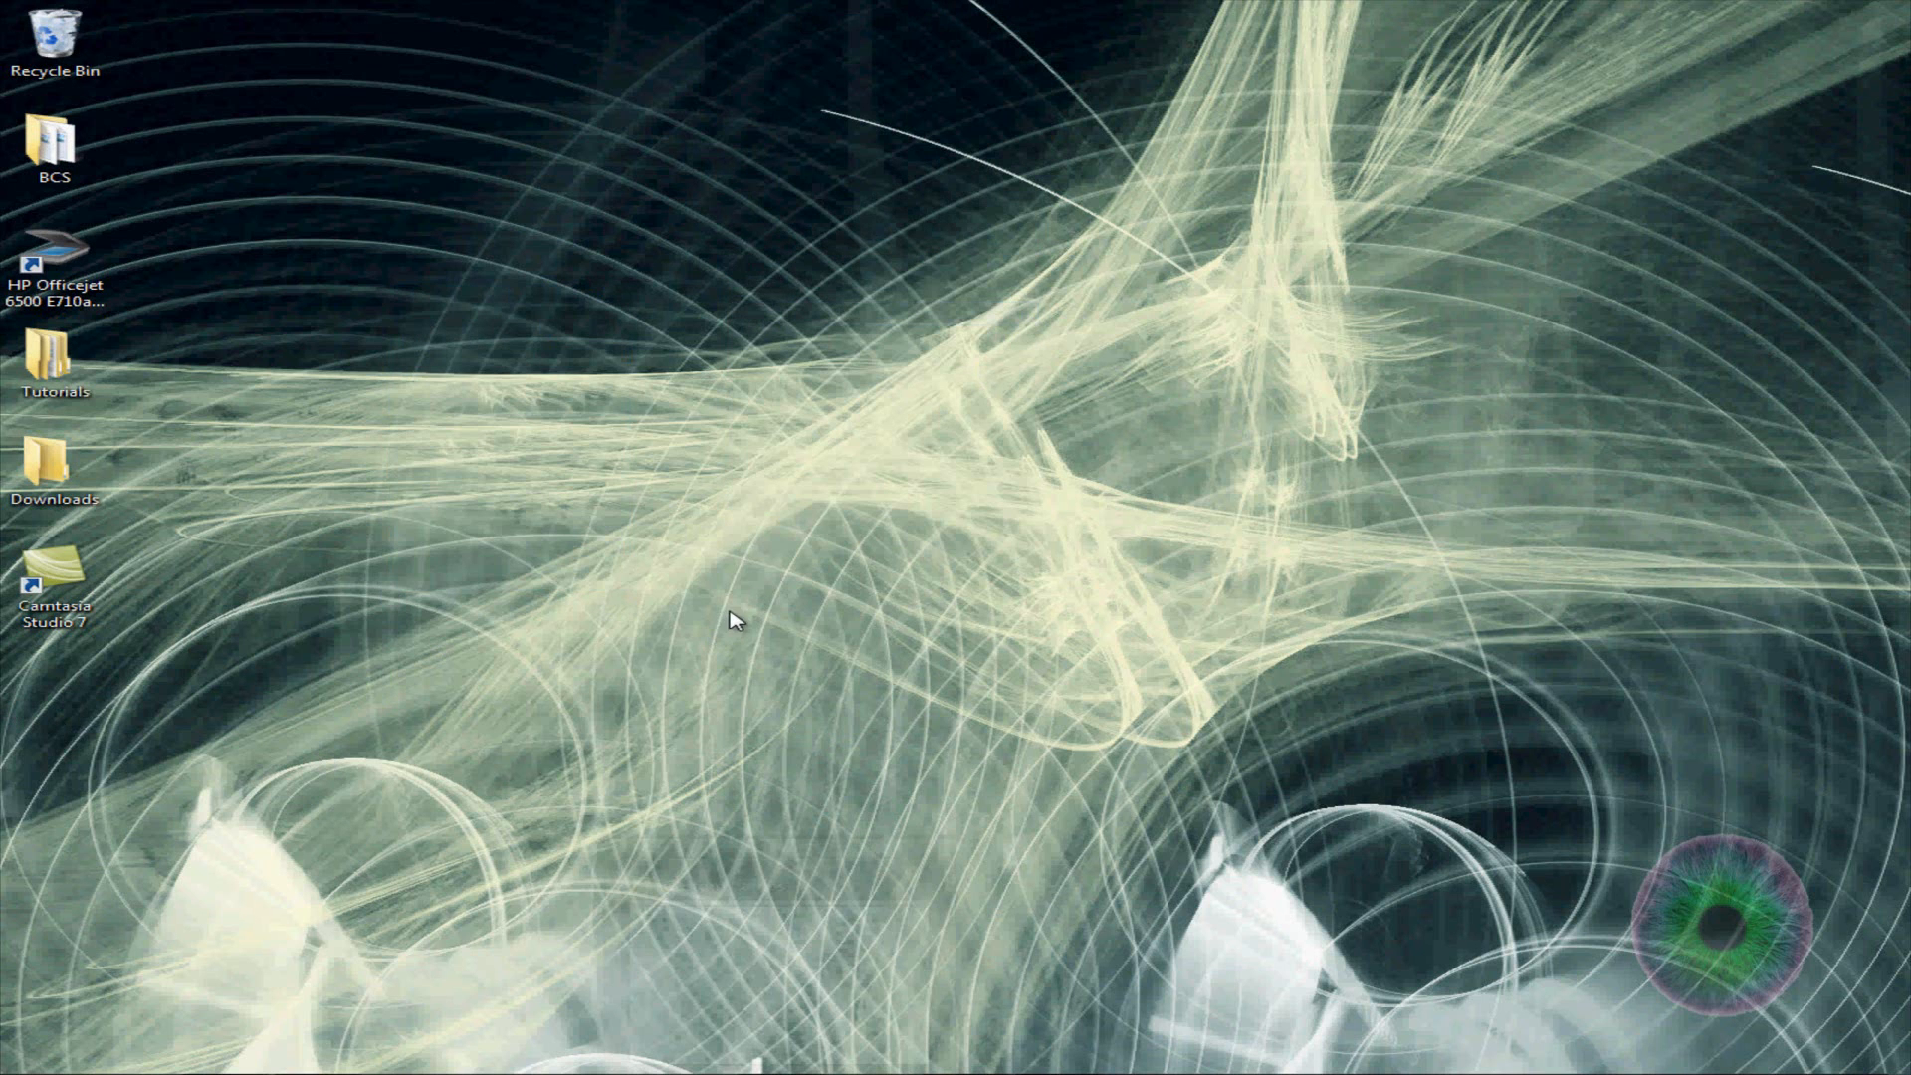
{"action": "mouse_move", "coordinate": [389, 1007]}
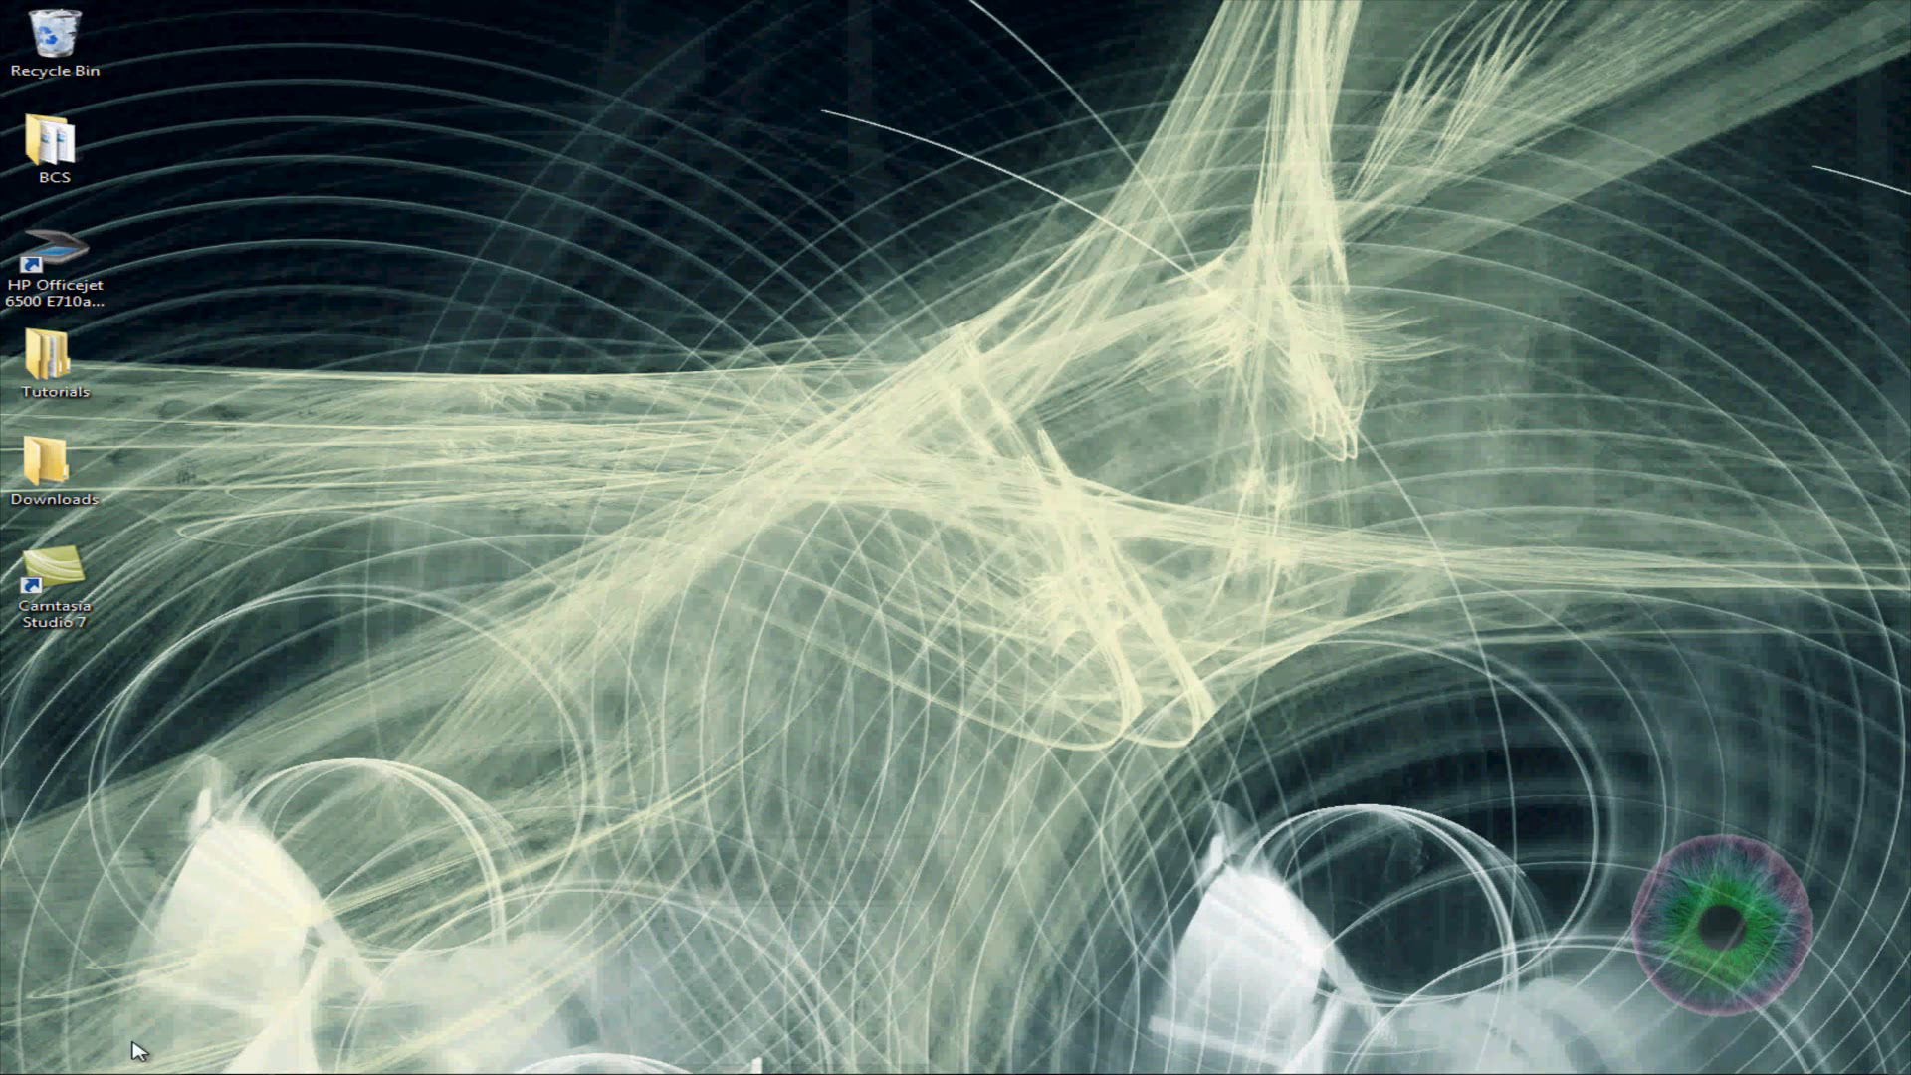
{"action": "mouse_move", "coordinate": [199, 752]}
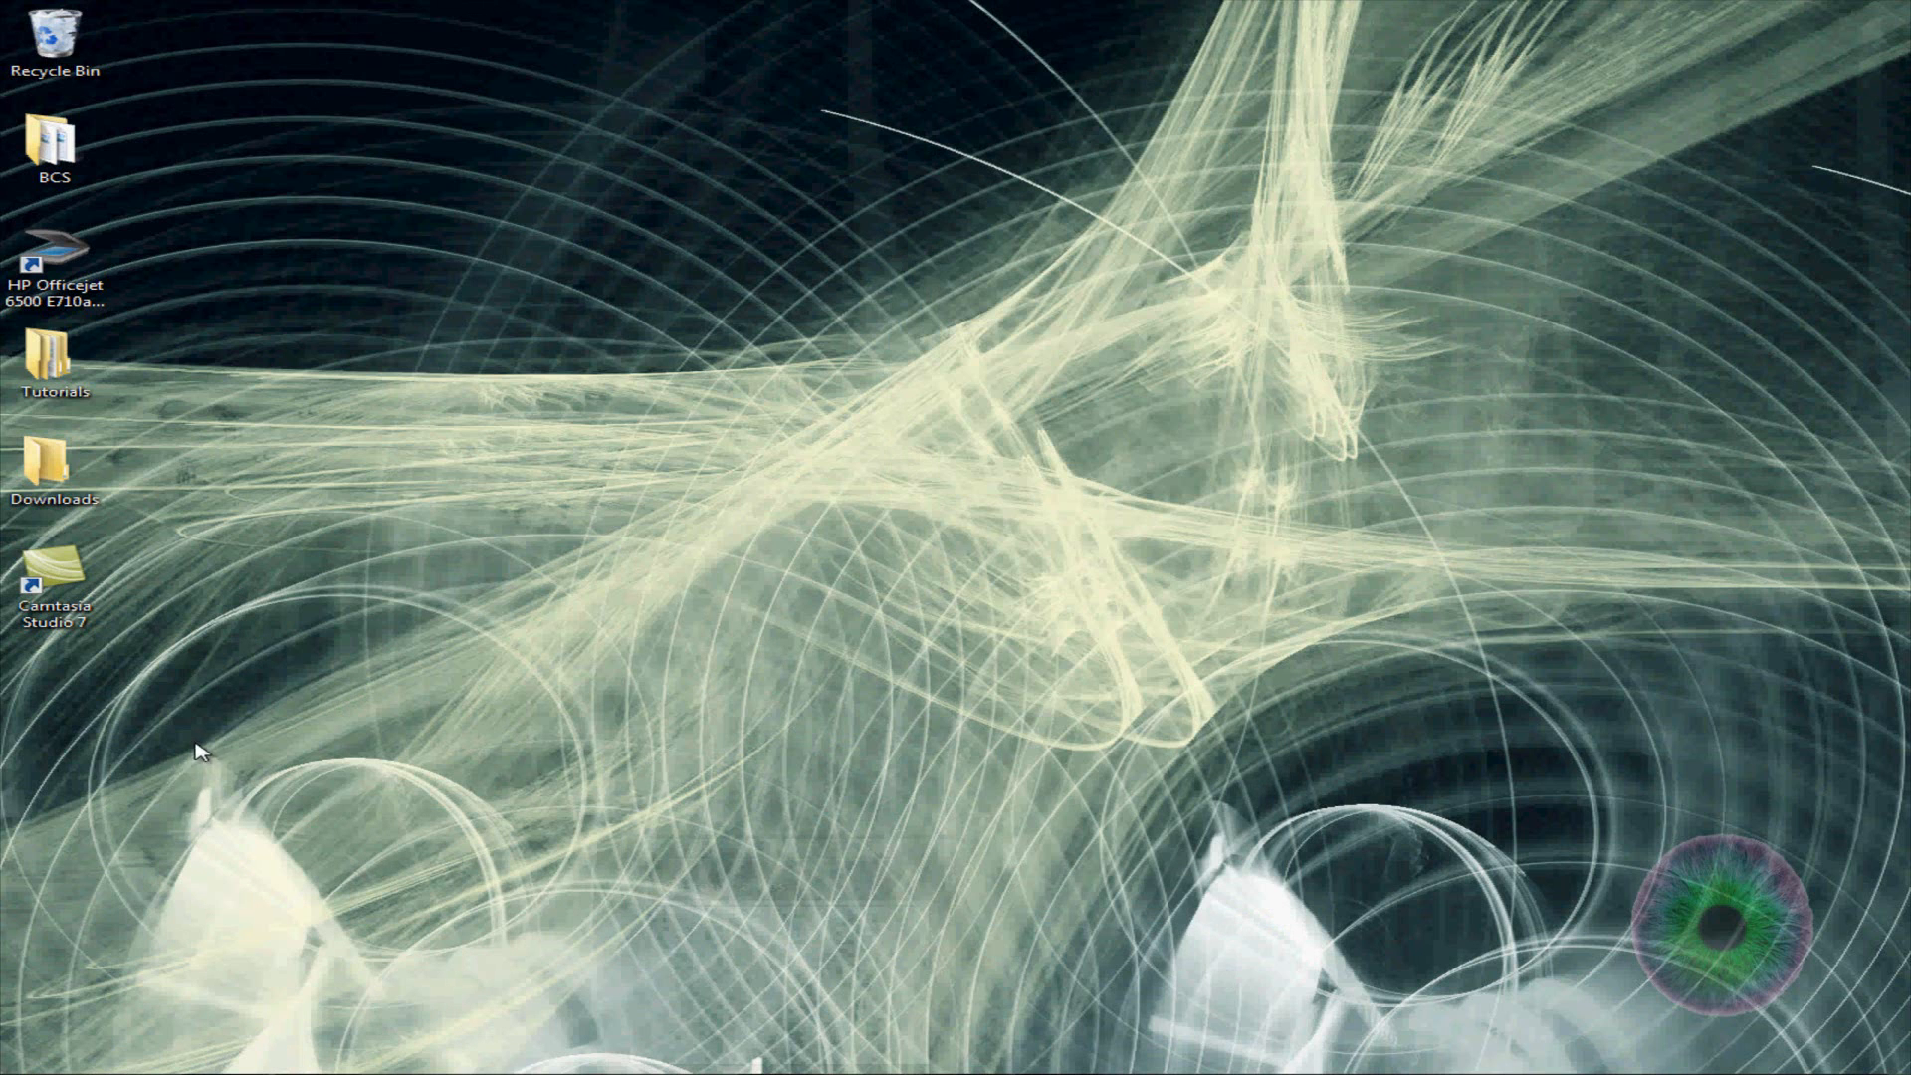
{"action": "mouse_move", "coordinate": [219, 850]}
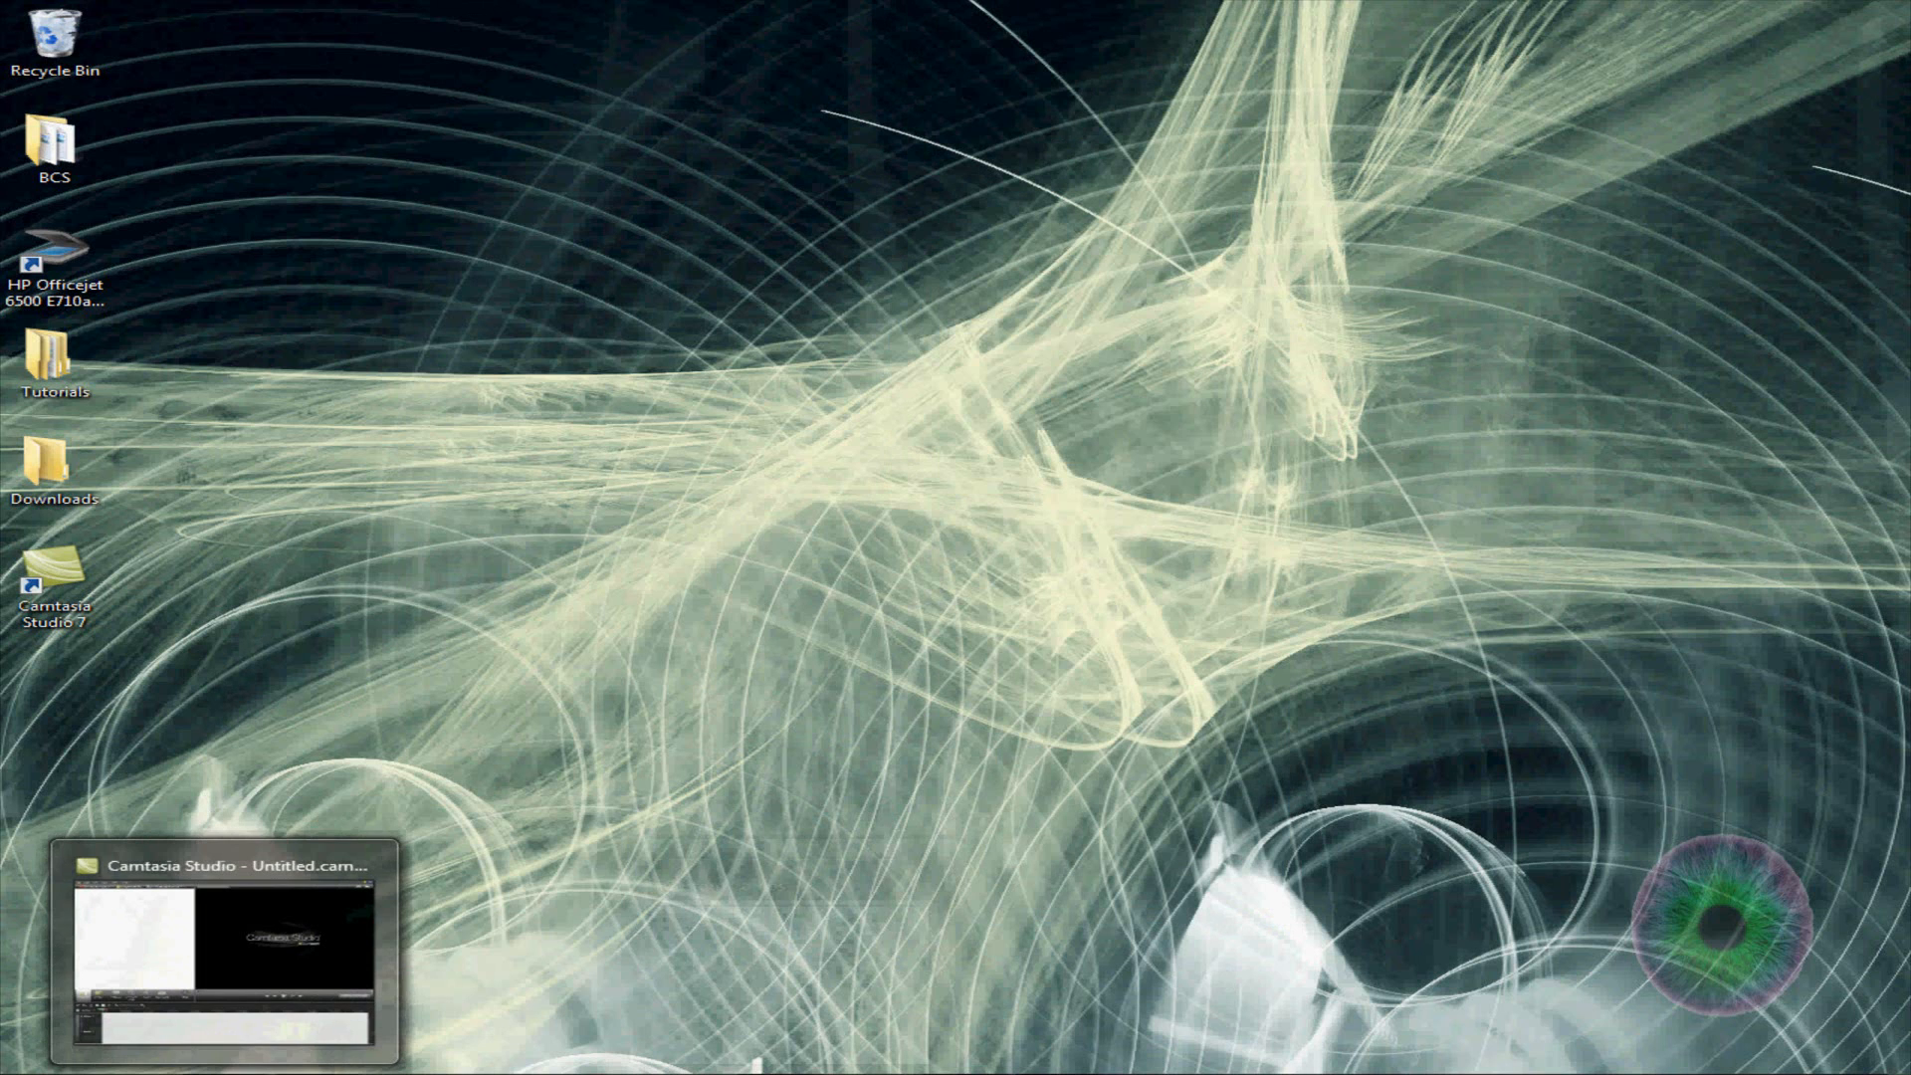
{"action": "left_click", "coordinate": [225, 925]}
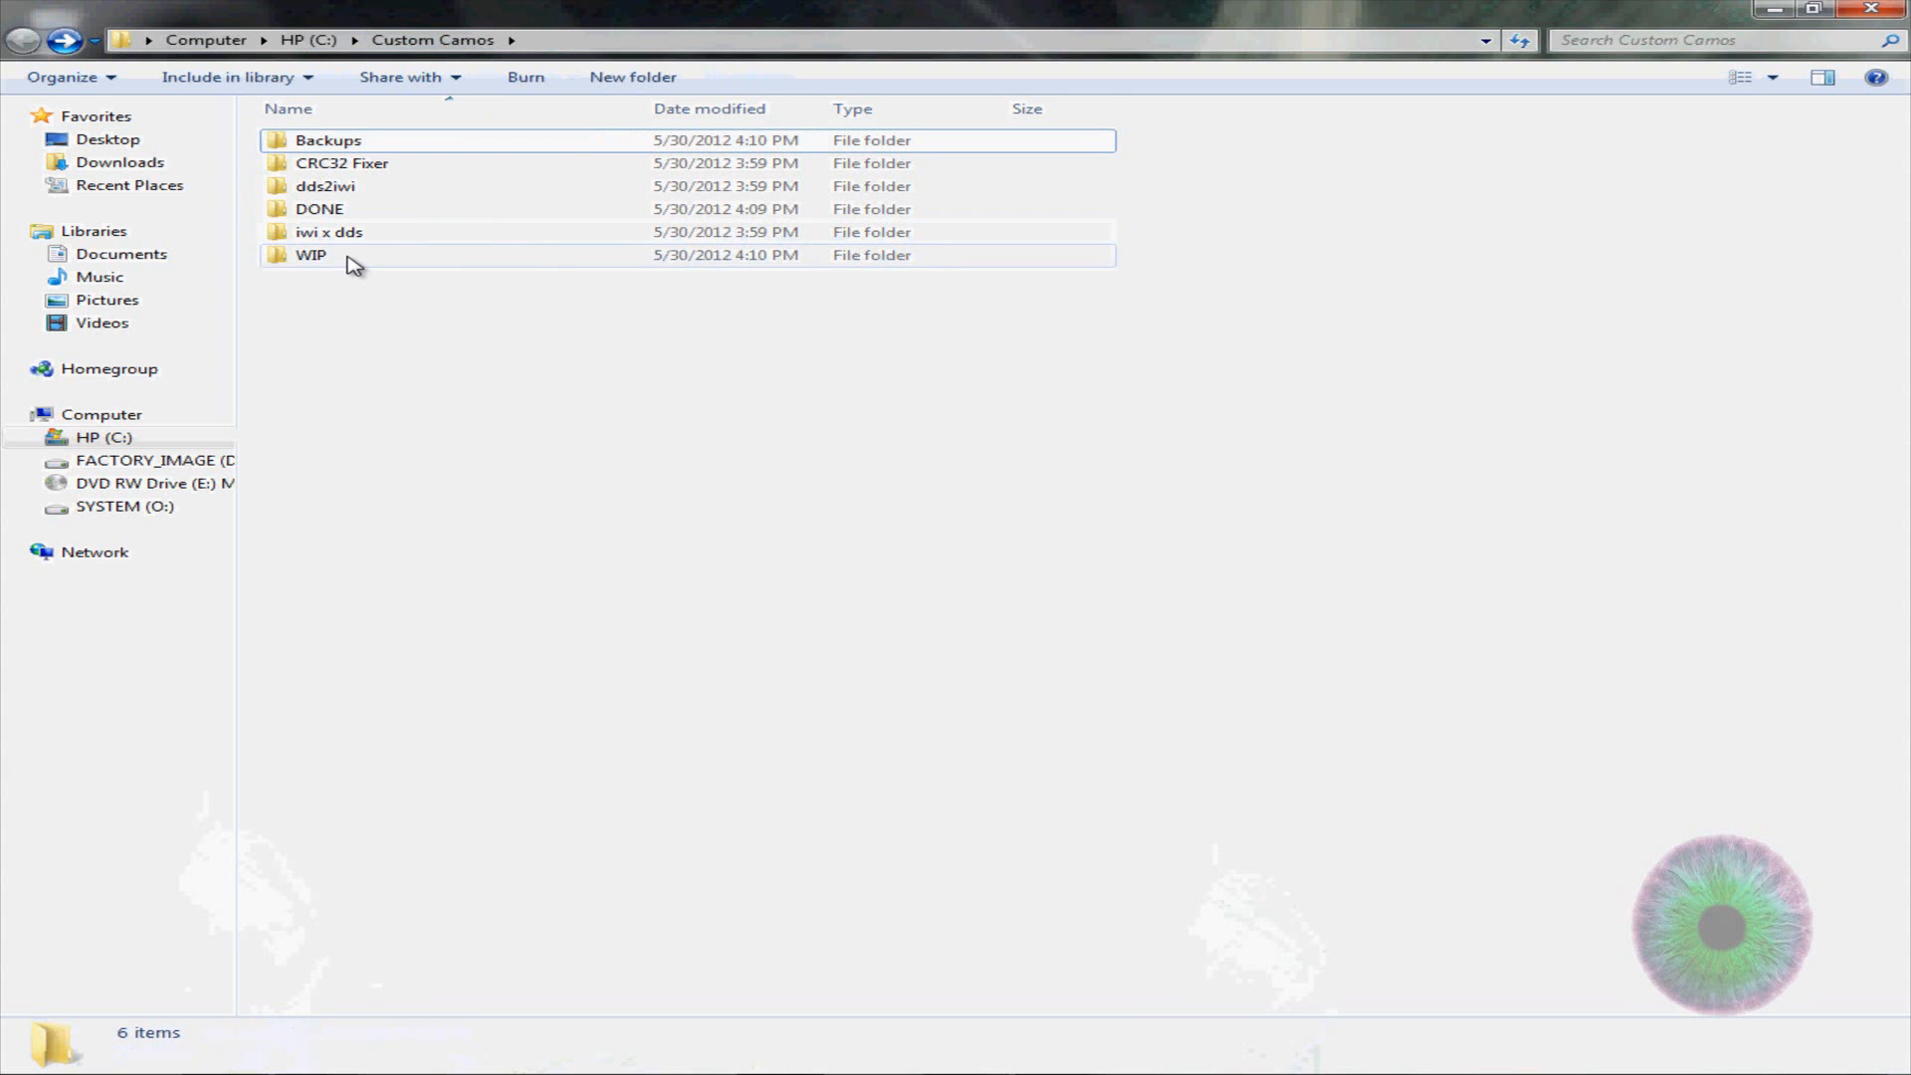
{"action": "left_click", "coordinate": [311, 254]}
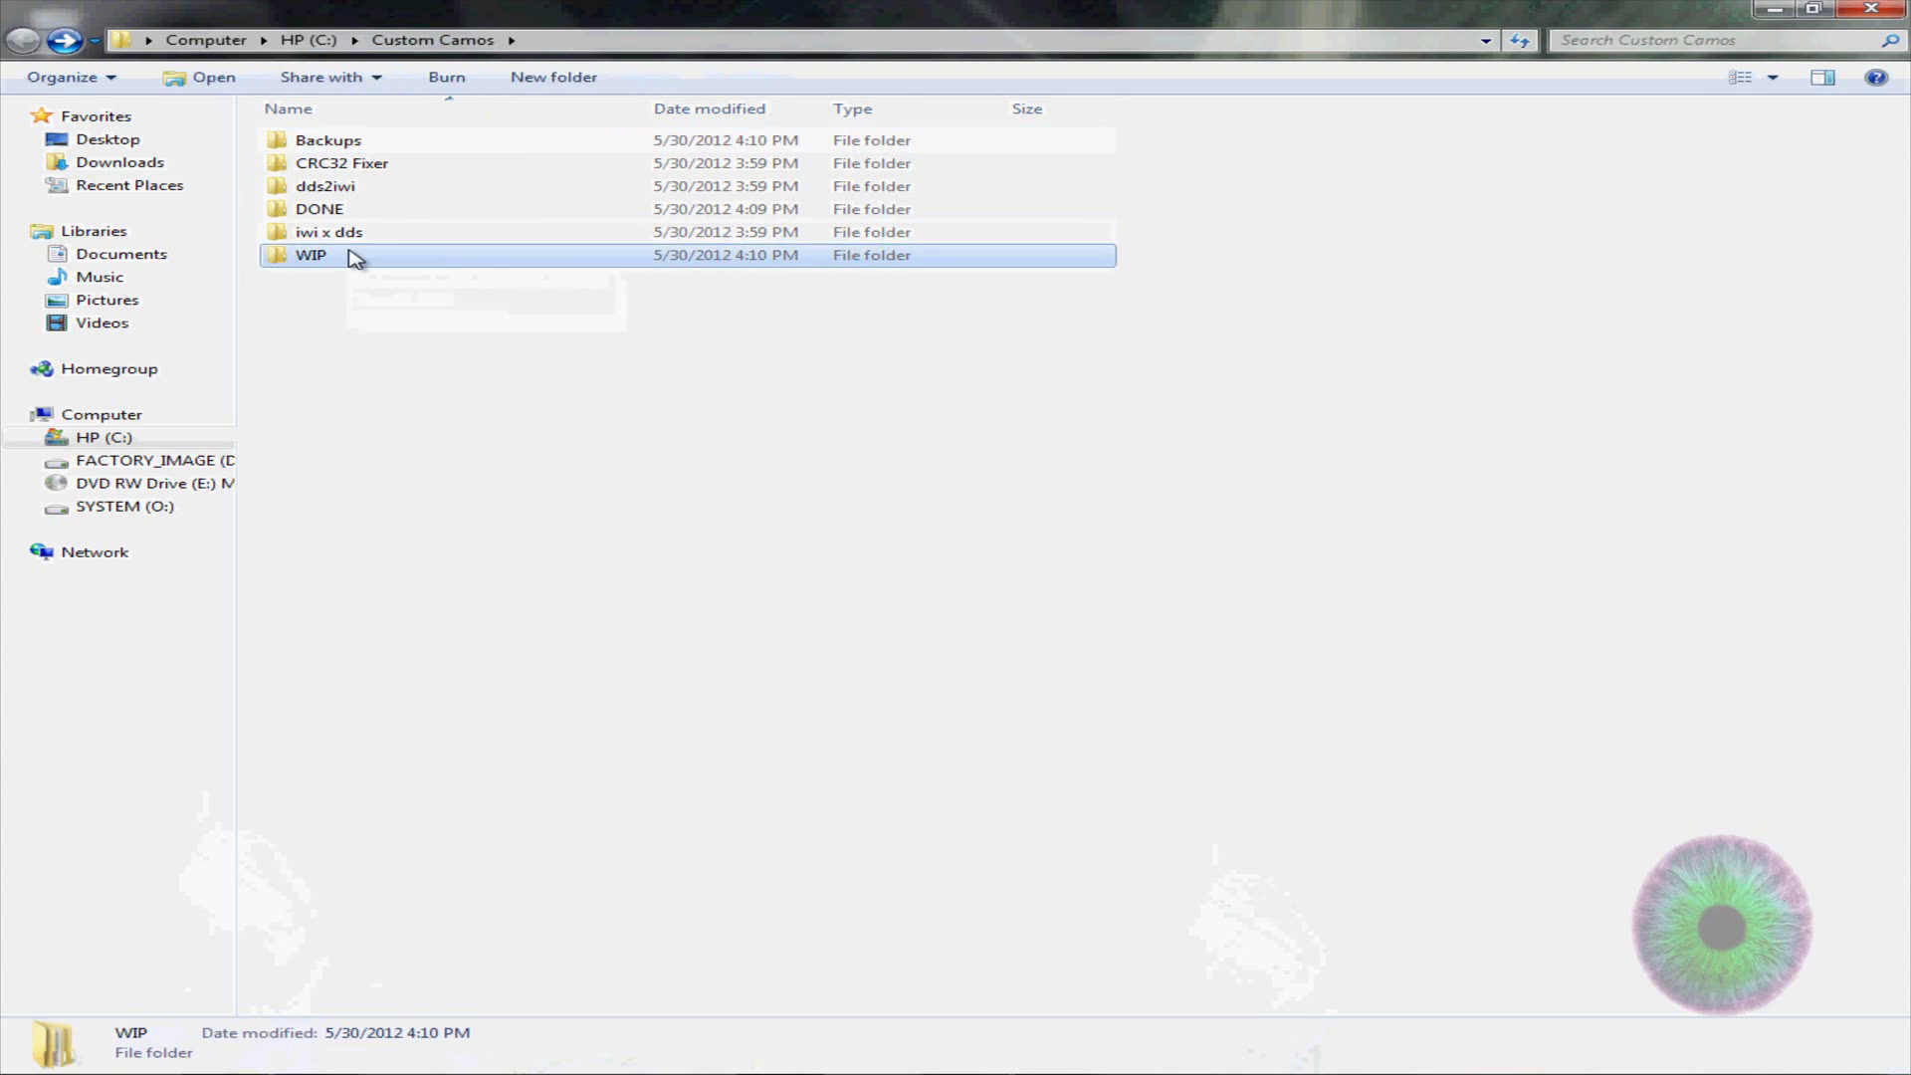
{"action": "left_click", "coordinate": [318, 209]}
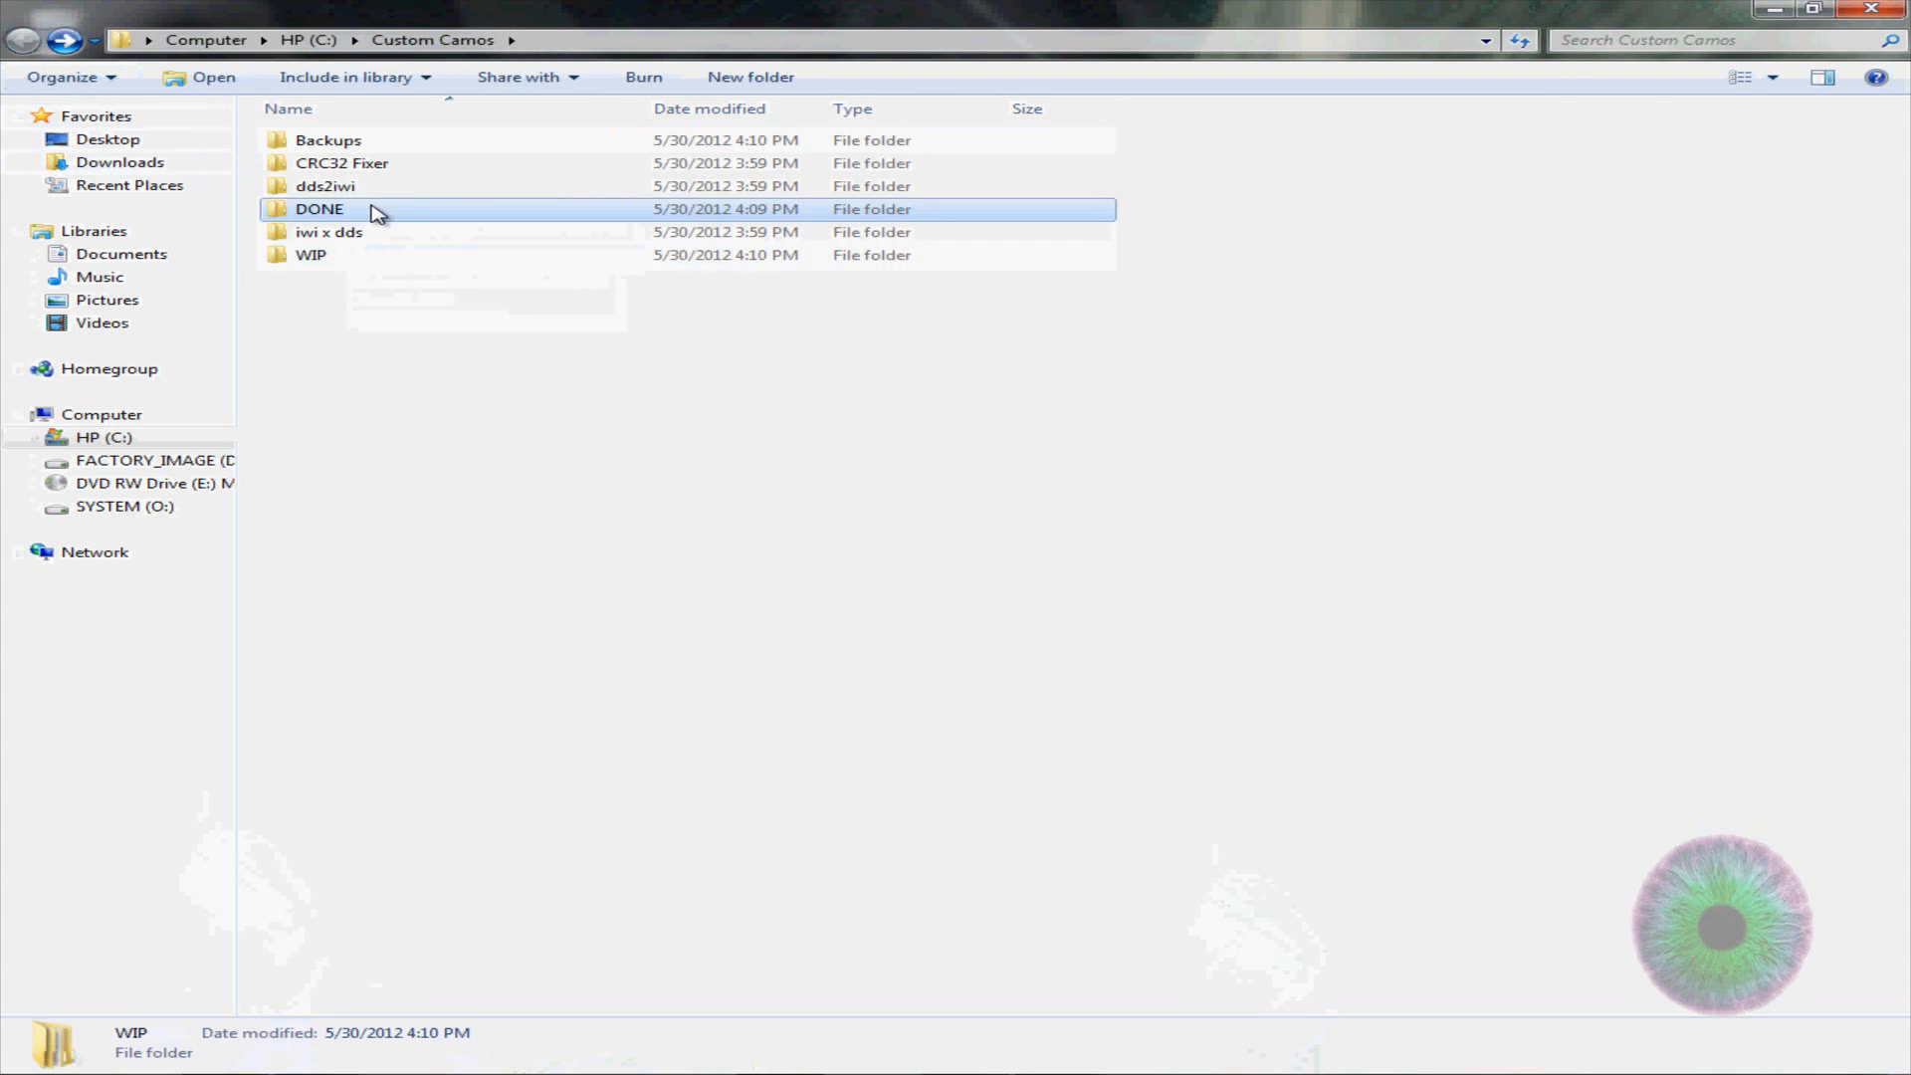
Create a new folder named Tools in Custom Camos
{"action": "left_click", "coordinate": [384, 408]}
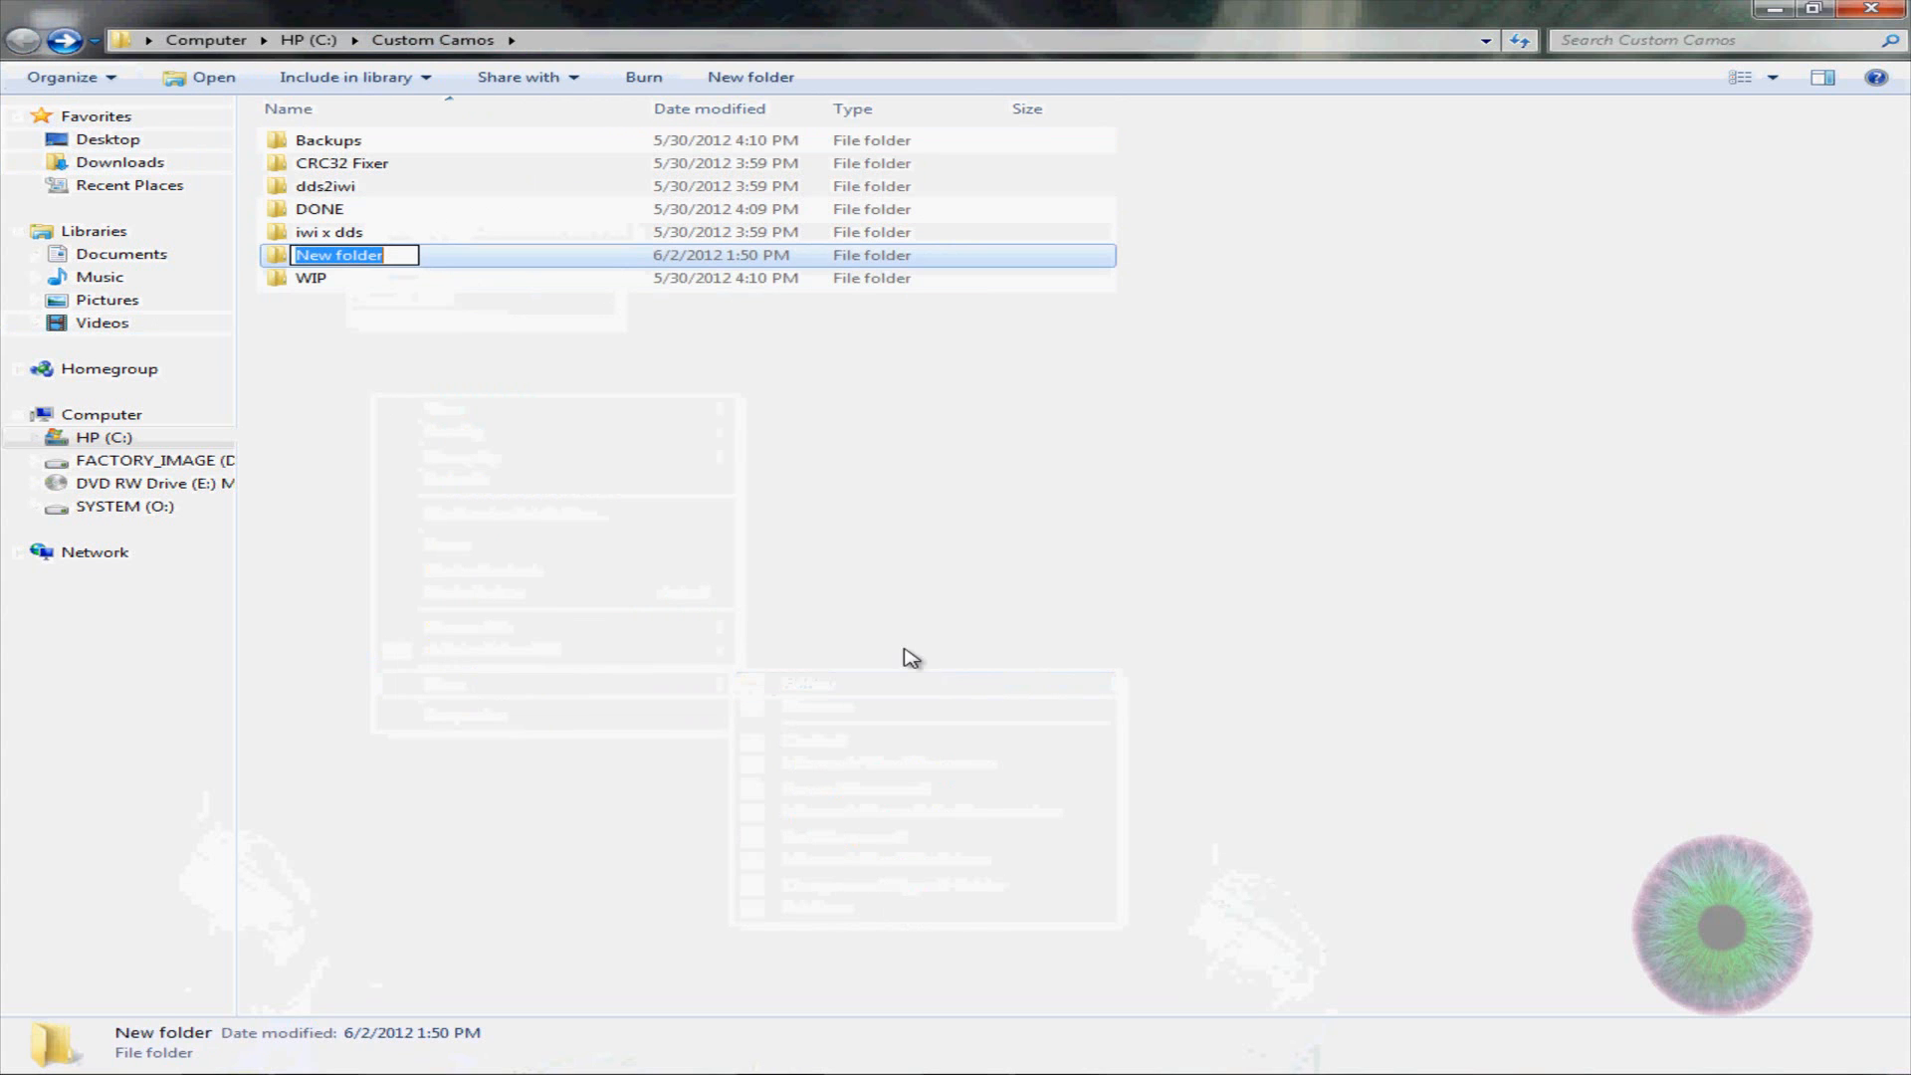
{"action": "type", "text": "Tools"}
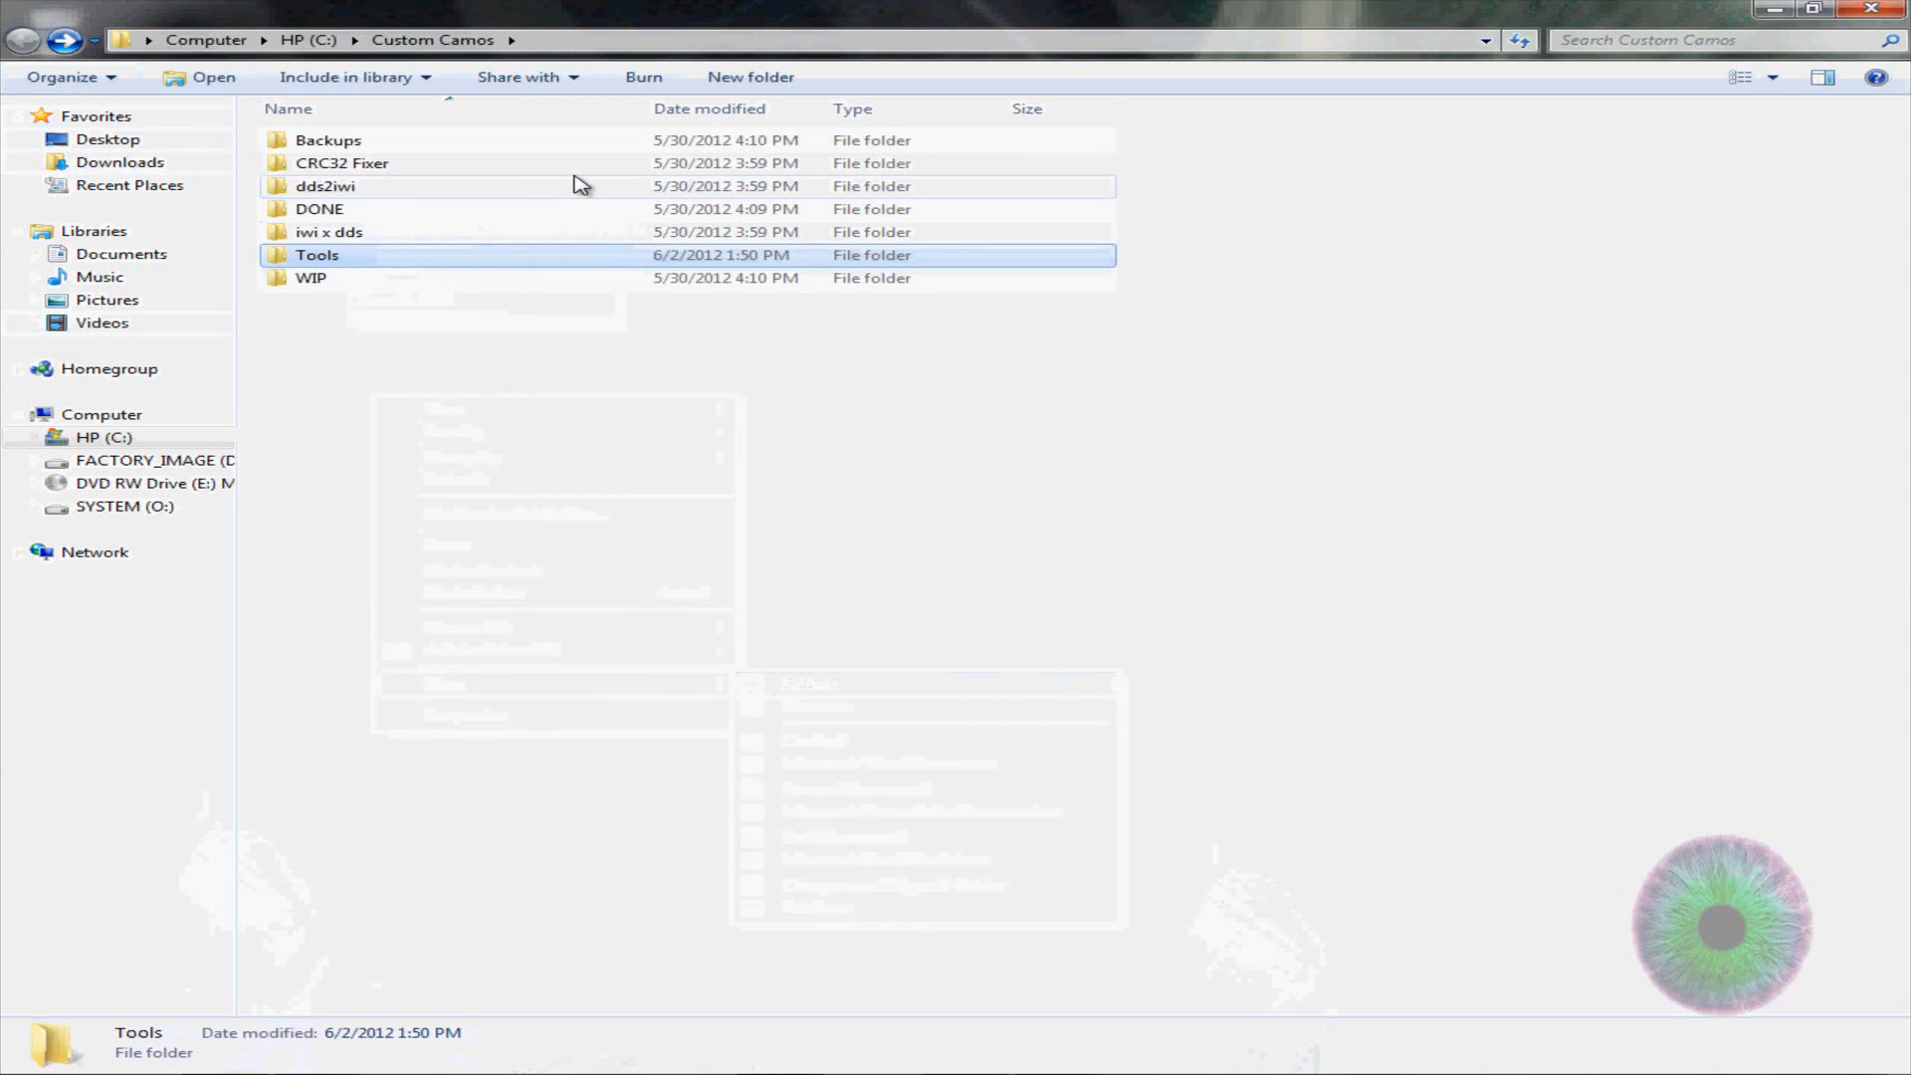
{"action": "left_click", "coordinate": [328, 231]}
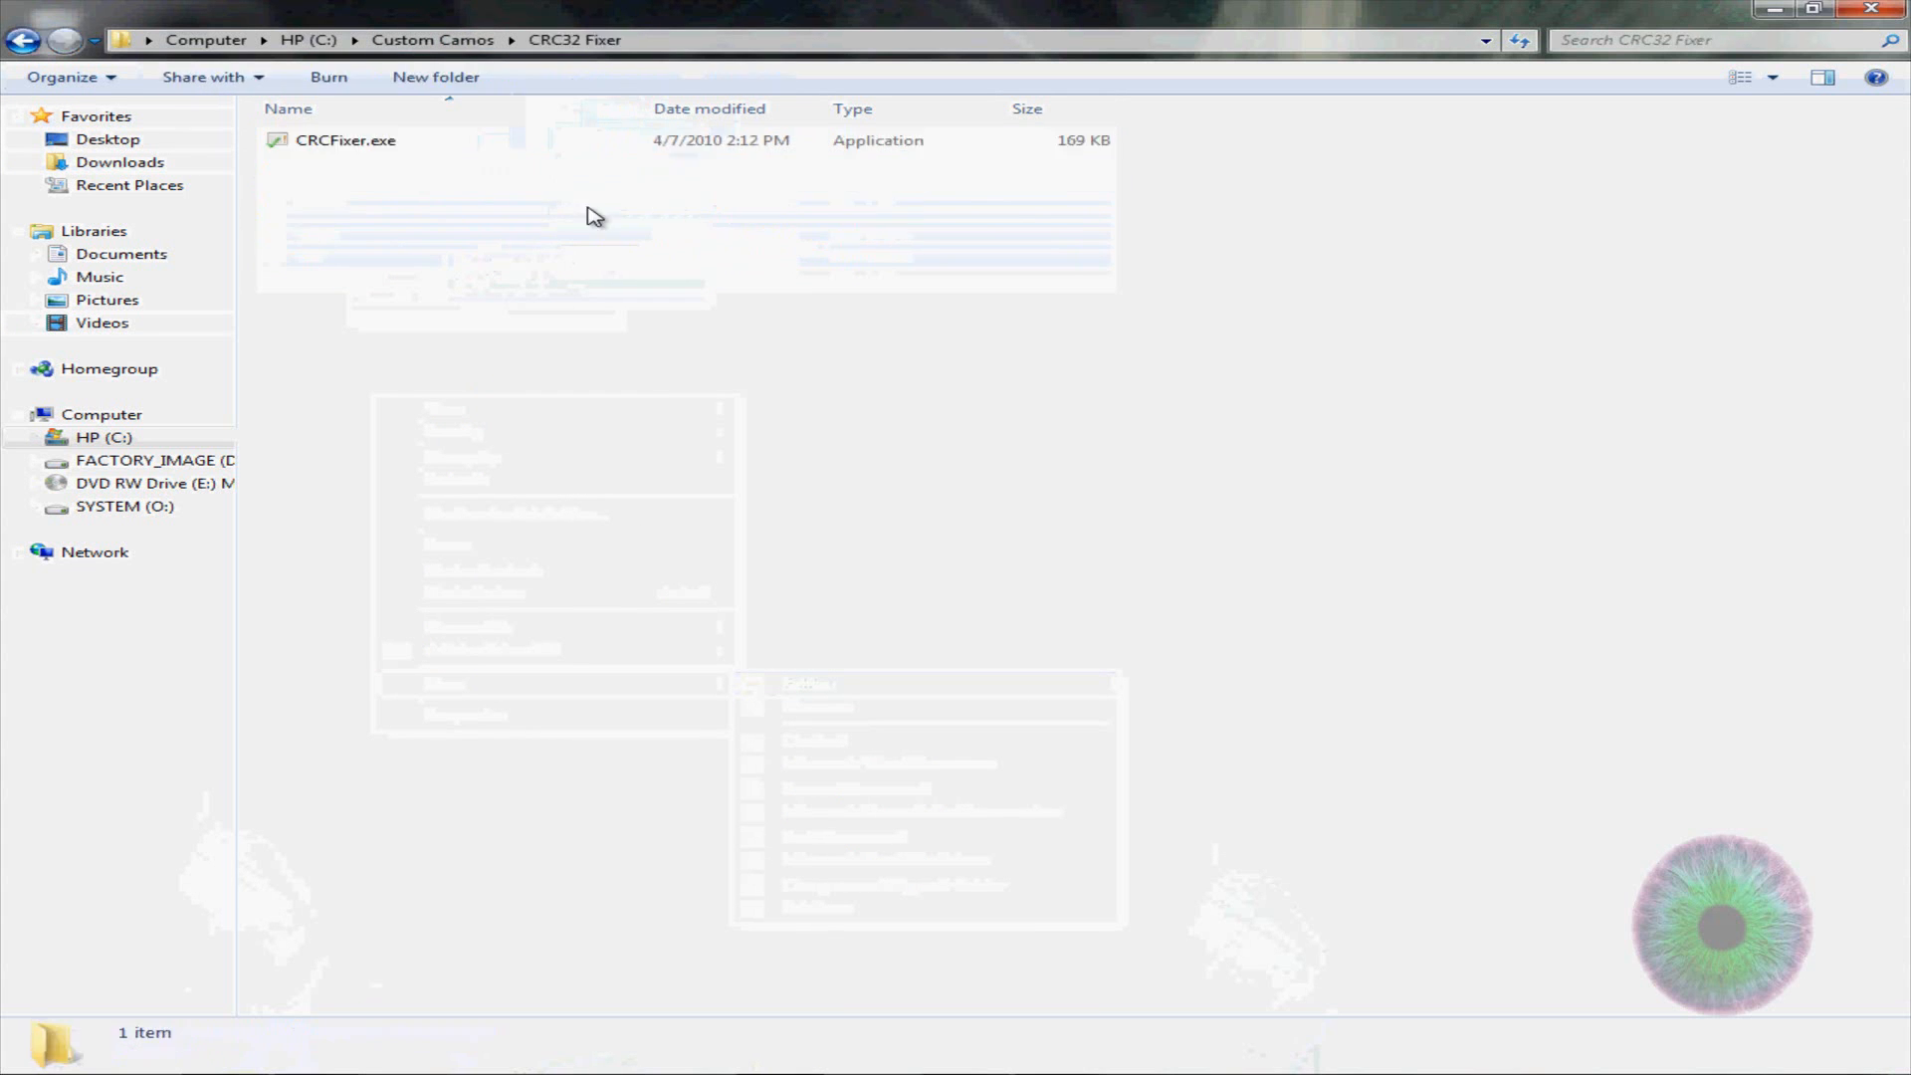
{"action": "left_click", "coordinate": [22, 40]}
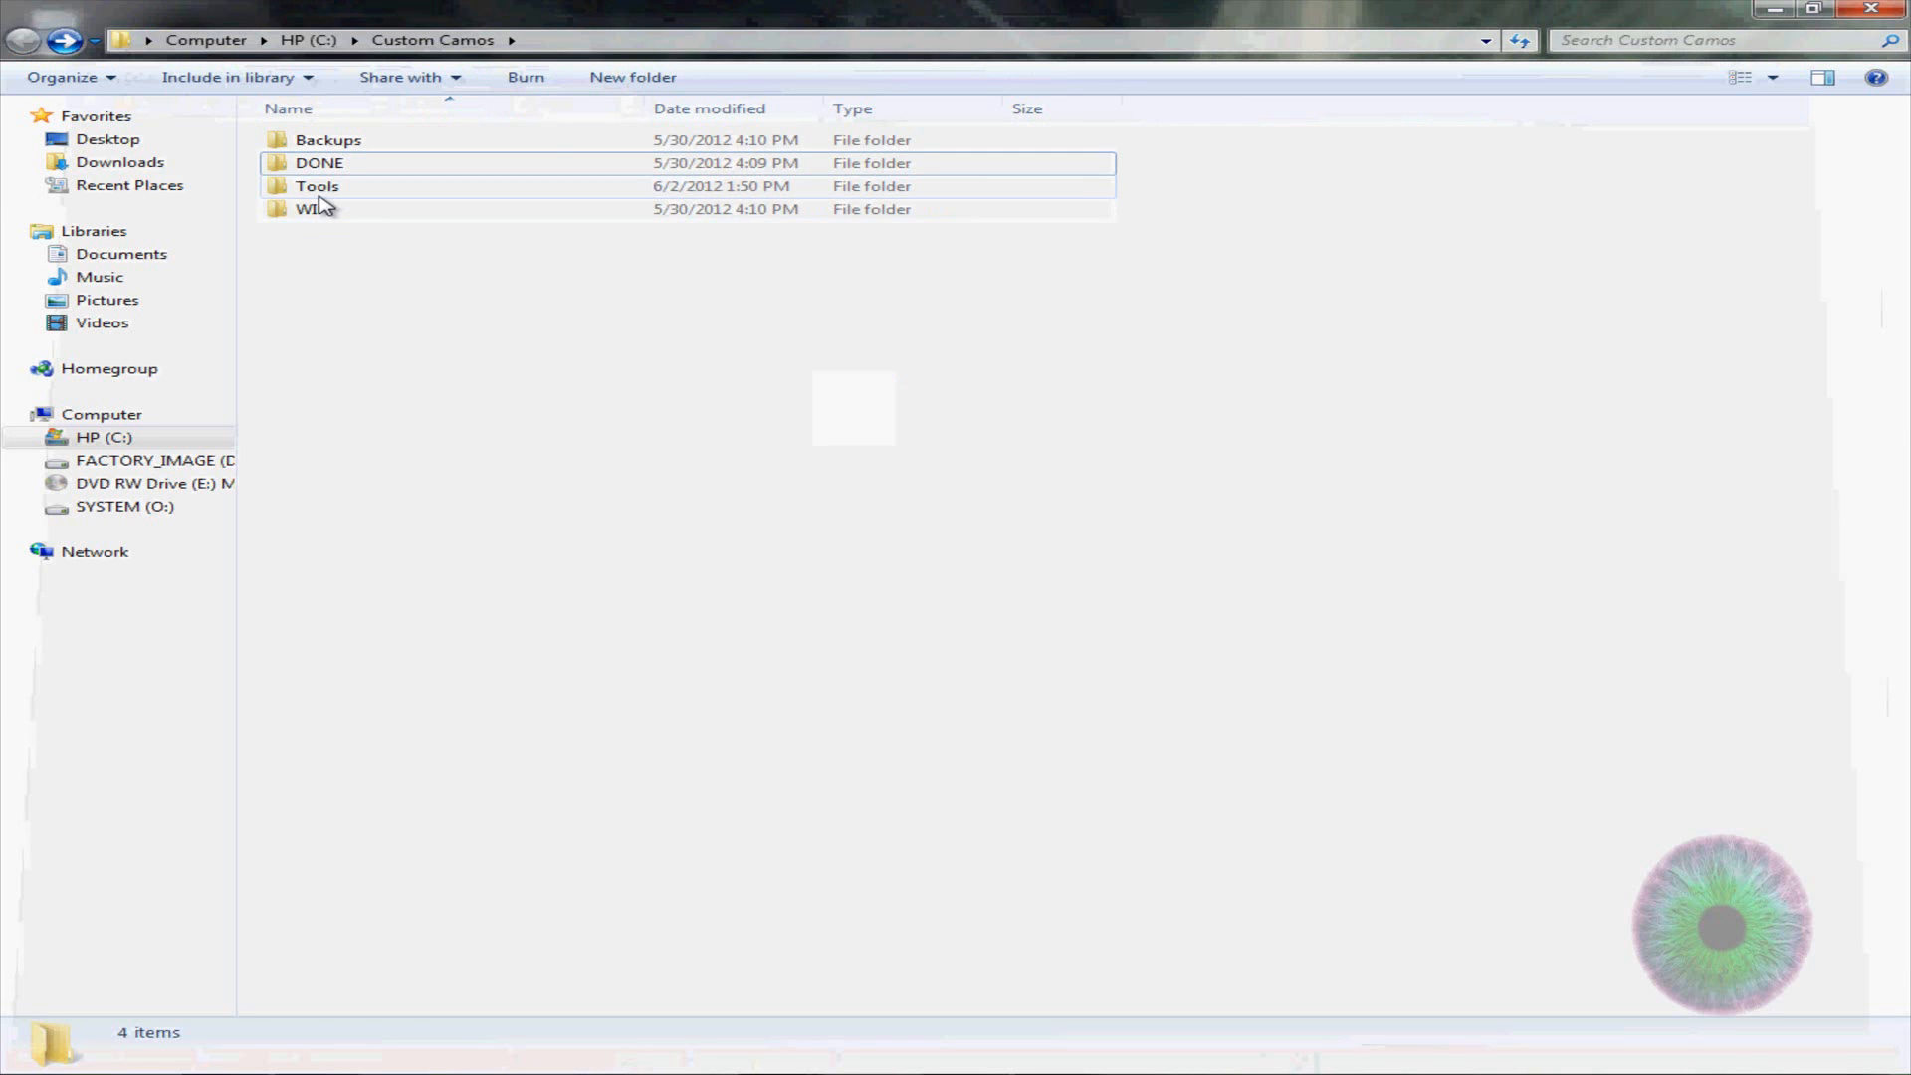
Look inside the WIP and Backups folders, returning to Custom Camos each time
{"action": "left_click", "coordinate": [317, 185]}
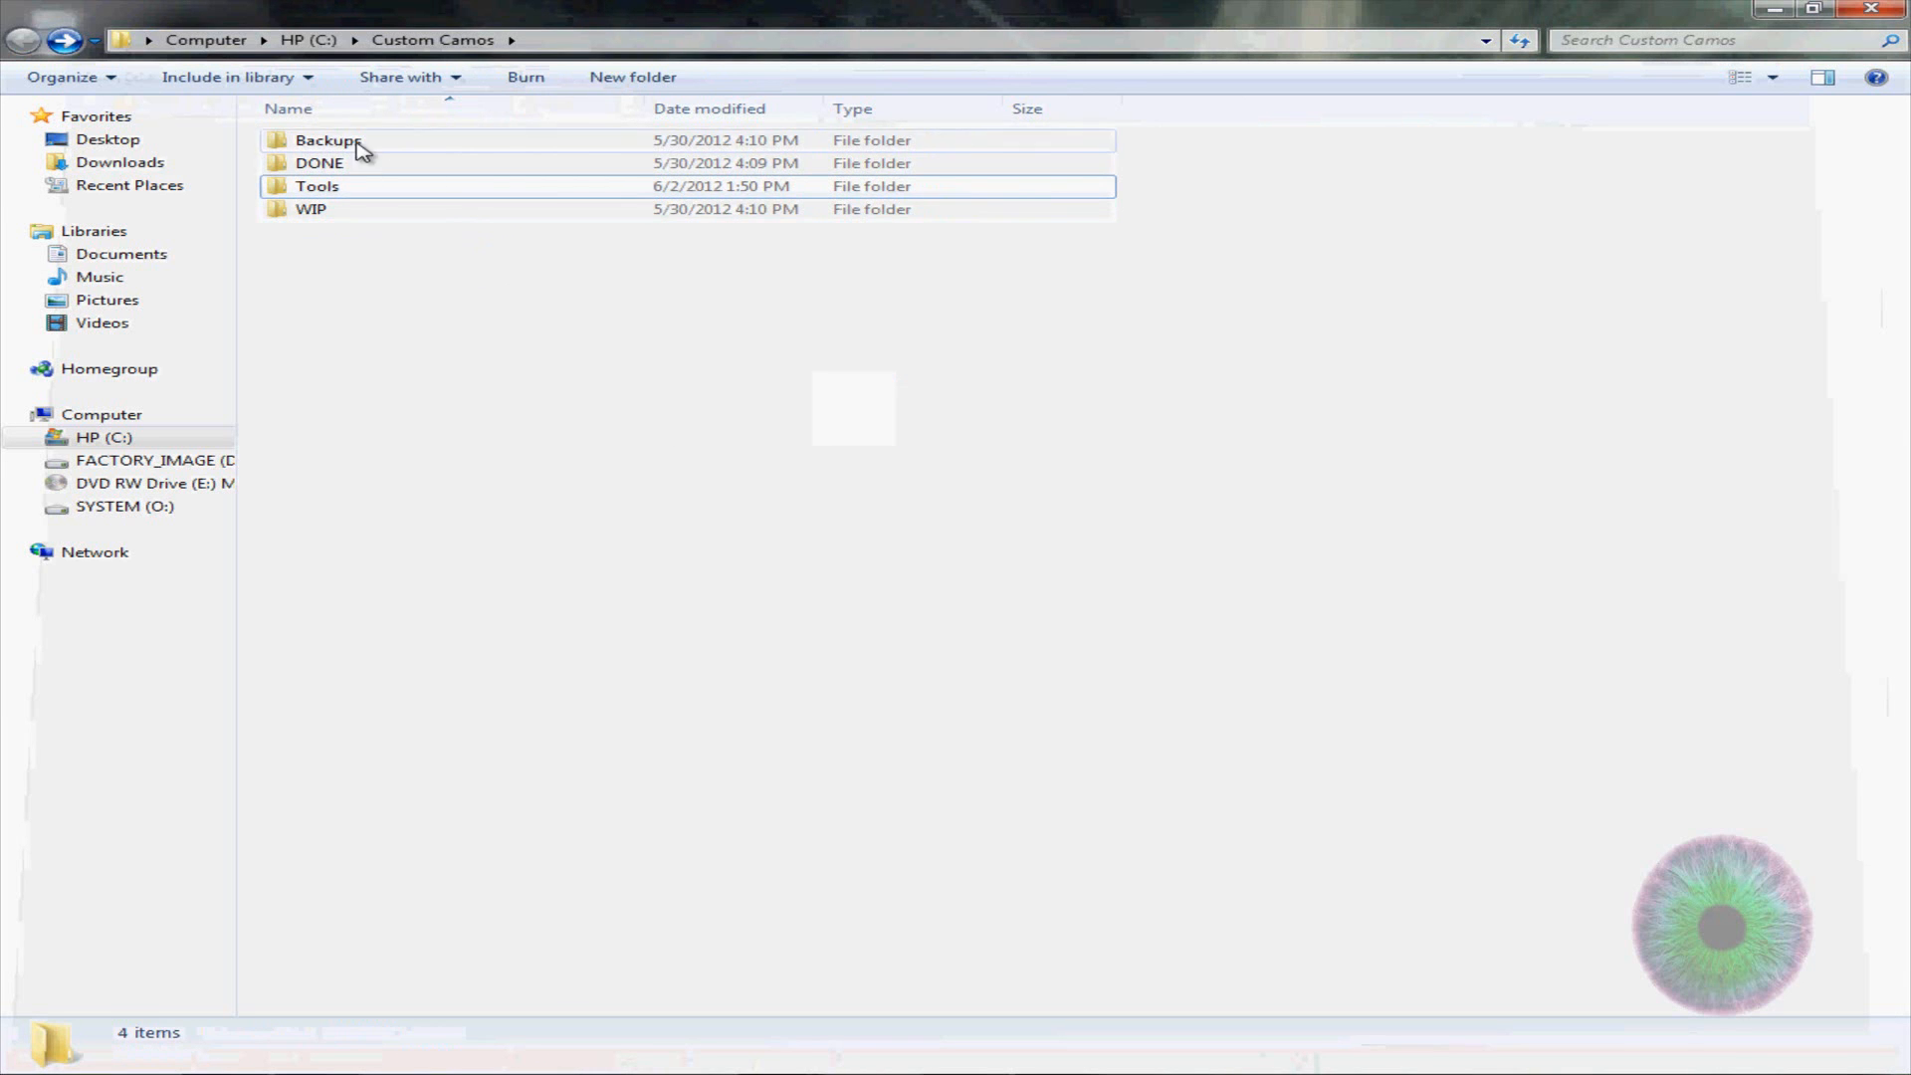
{"action": "mouse_move", "coordinate": [355, 253]}
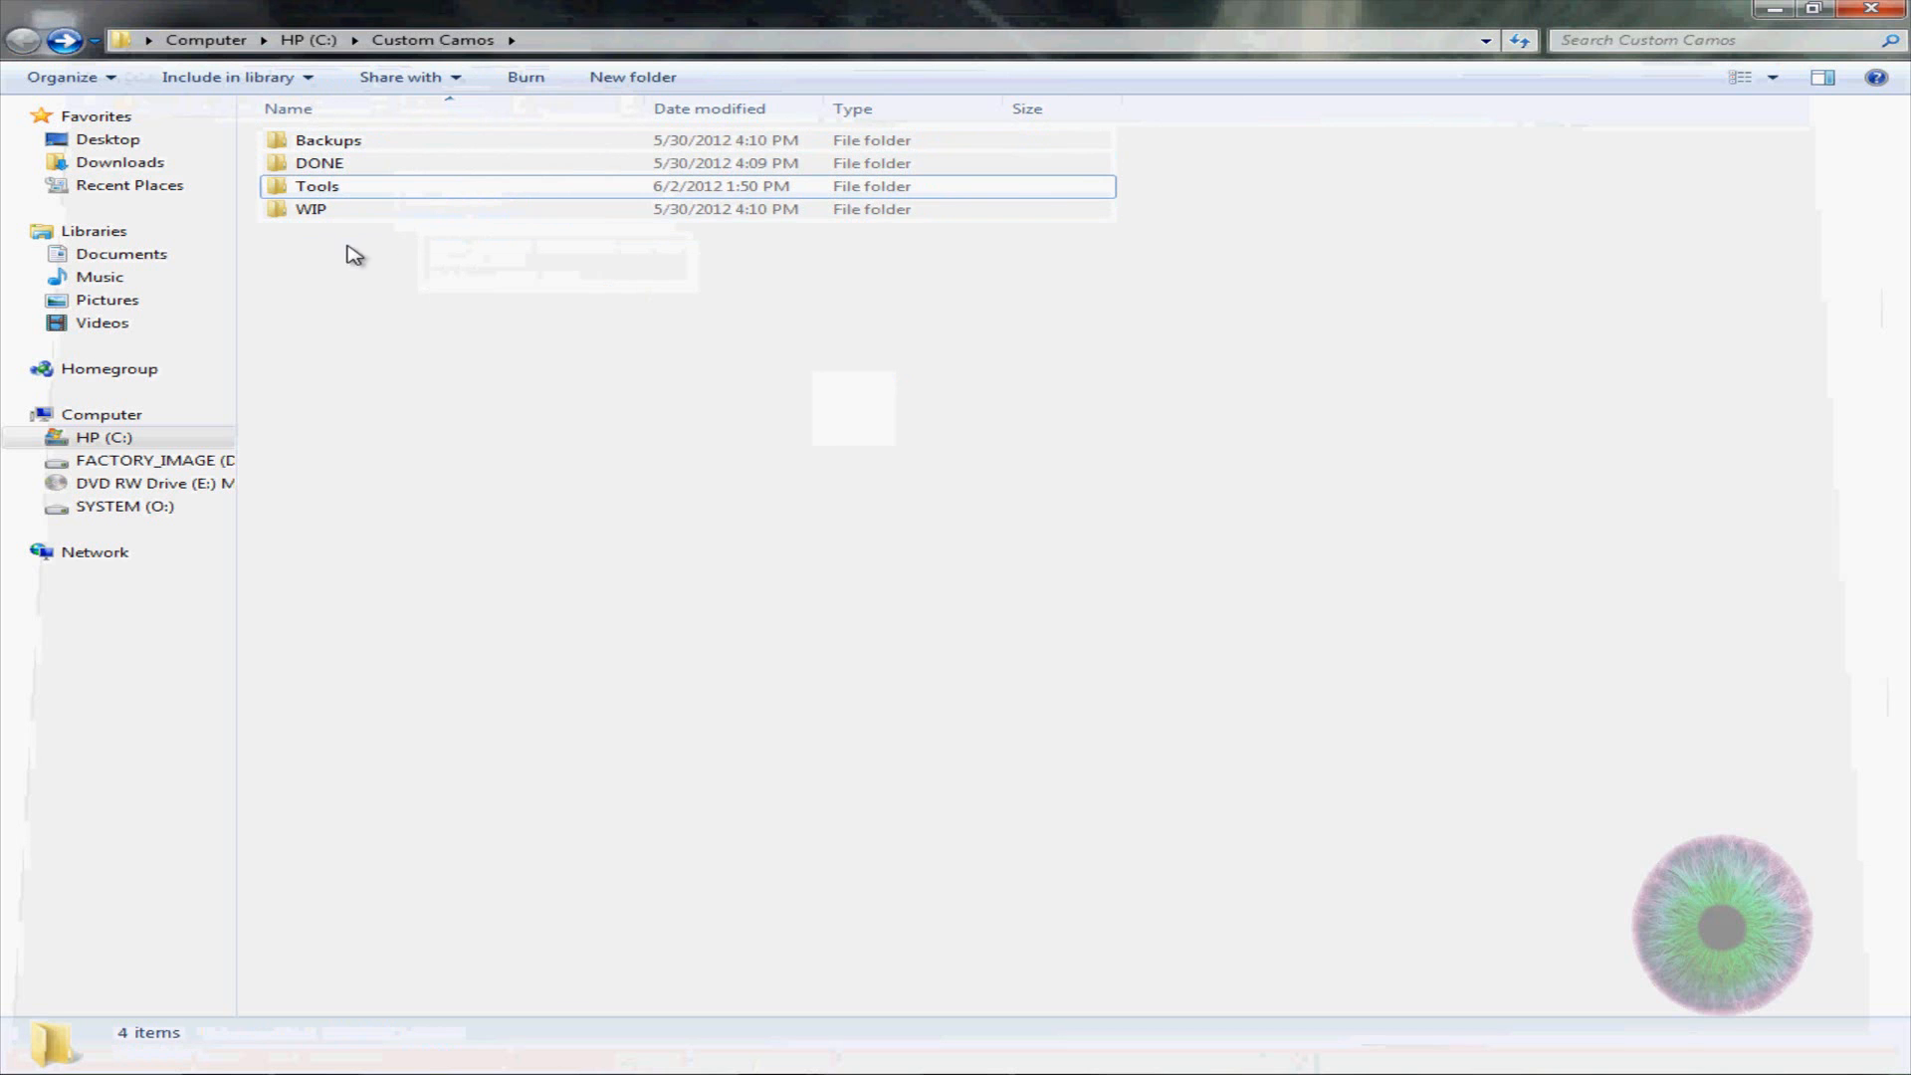
{"action": "left_click", "coordinate": [311, 209]}
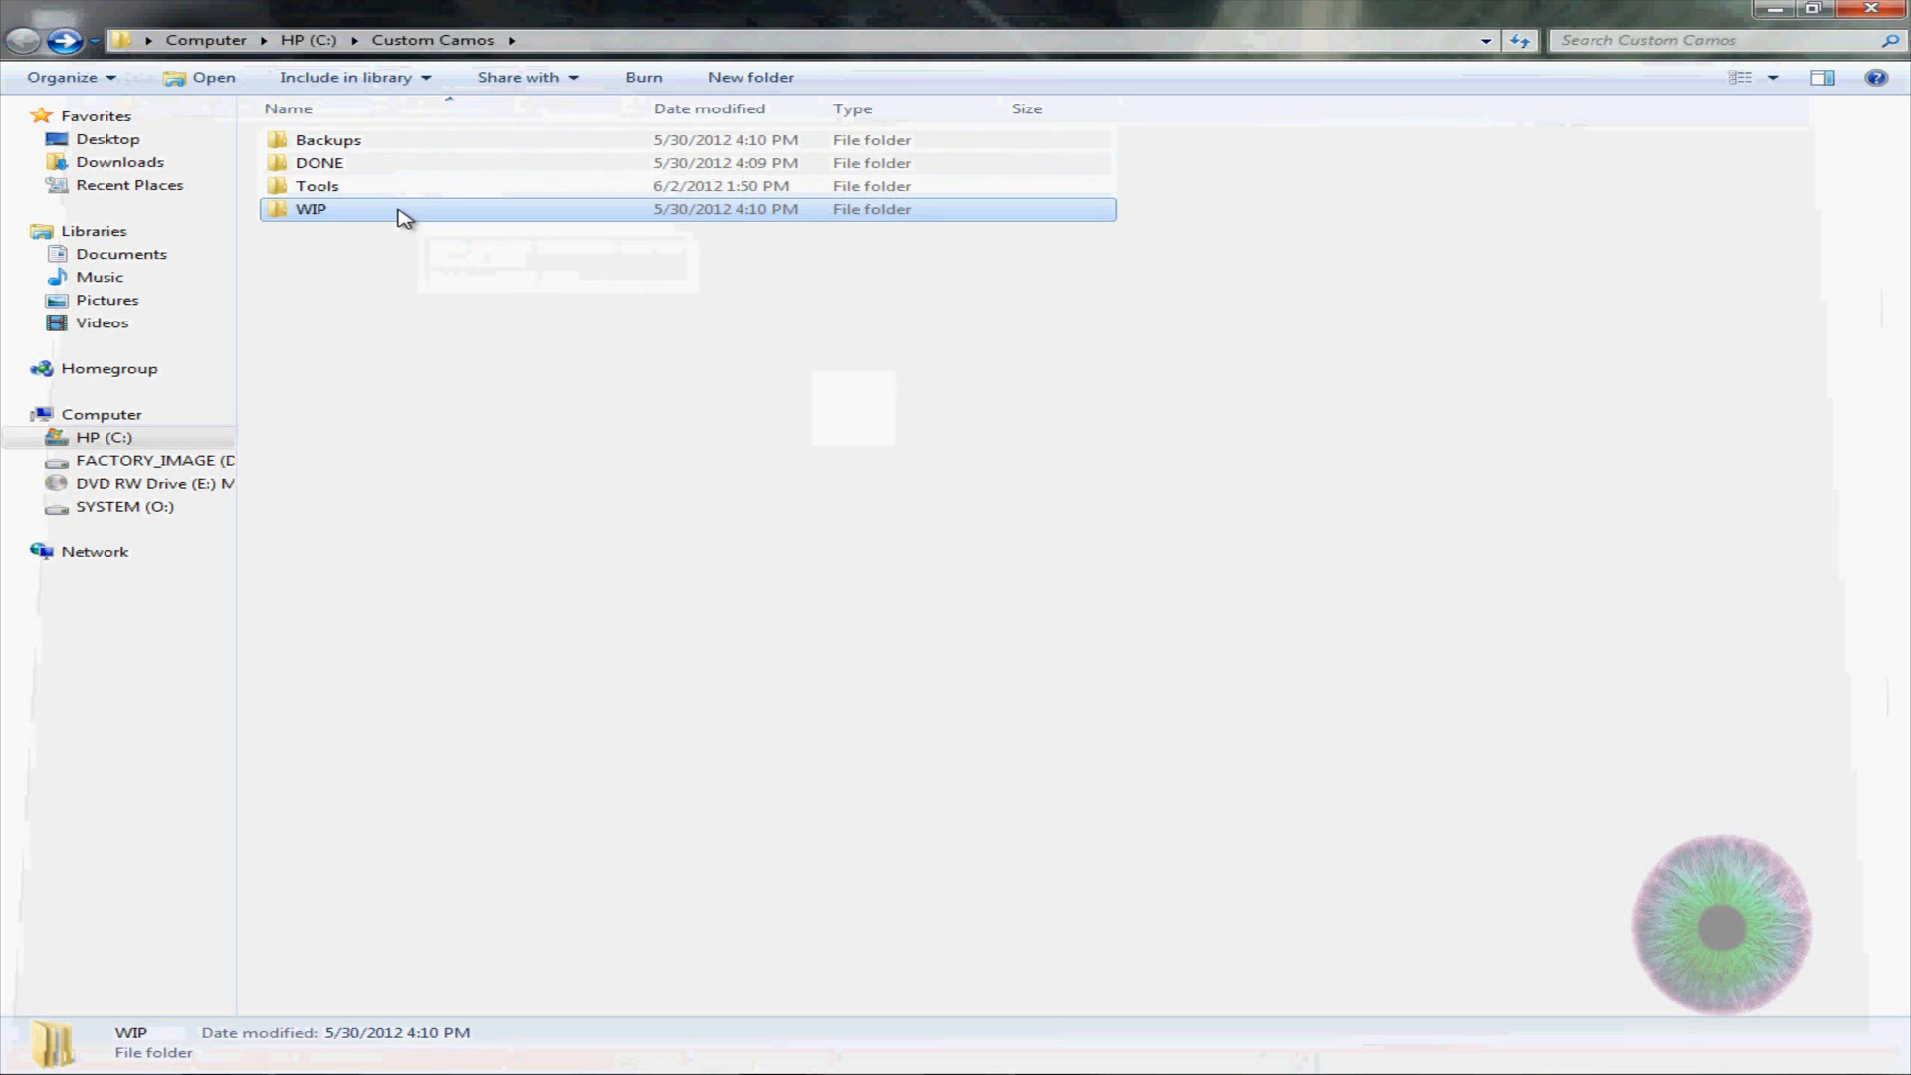
{"action": "double_click", "coordinate": [310, 209]}
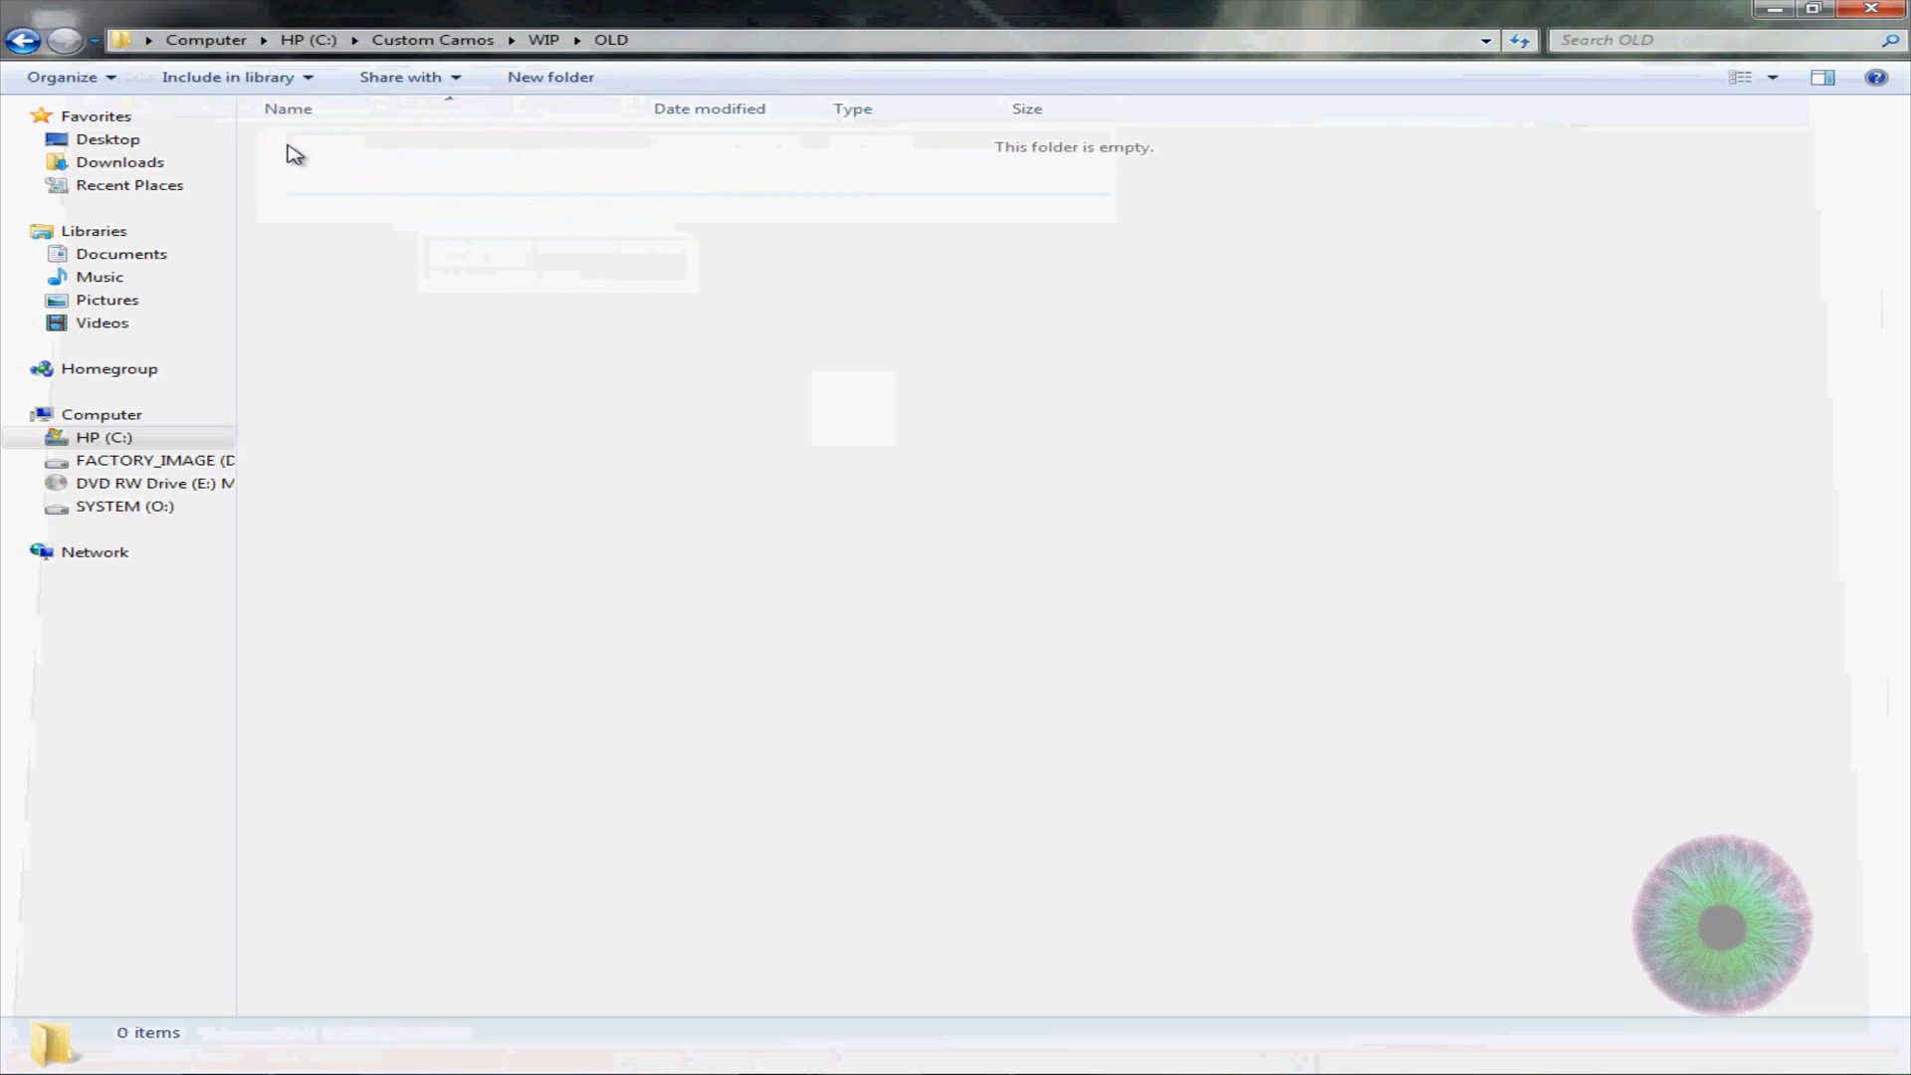
{"action": "left_click", "coordinate": [22, 40]}
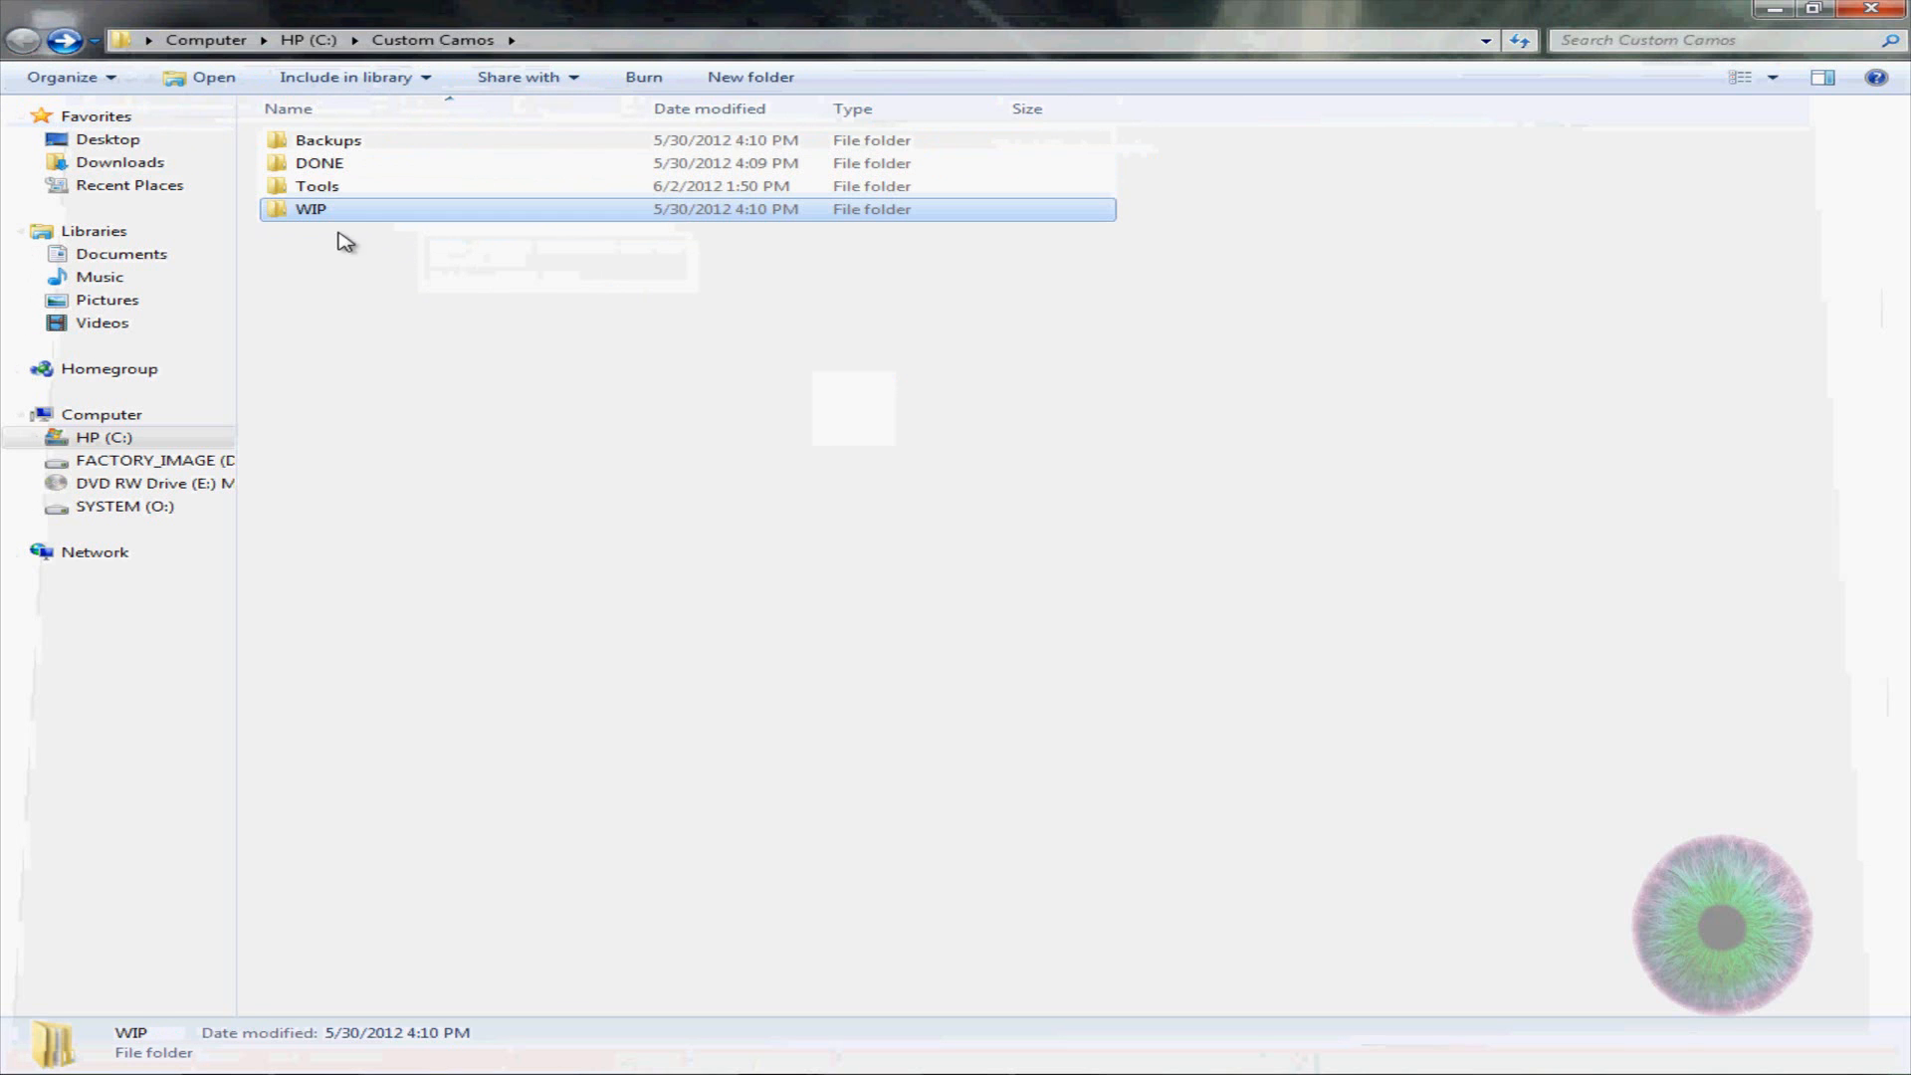
{"action": "double_click", "coordinate": [327, 140]}
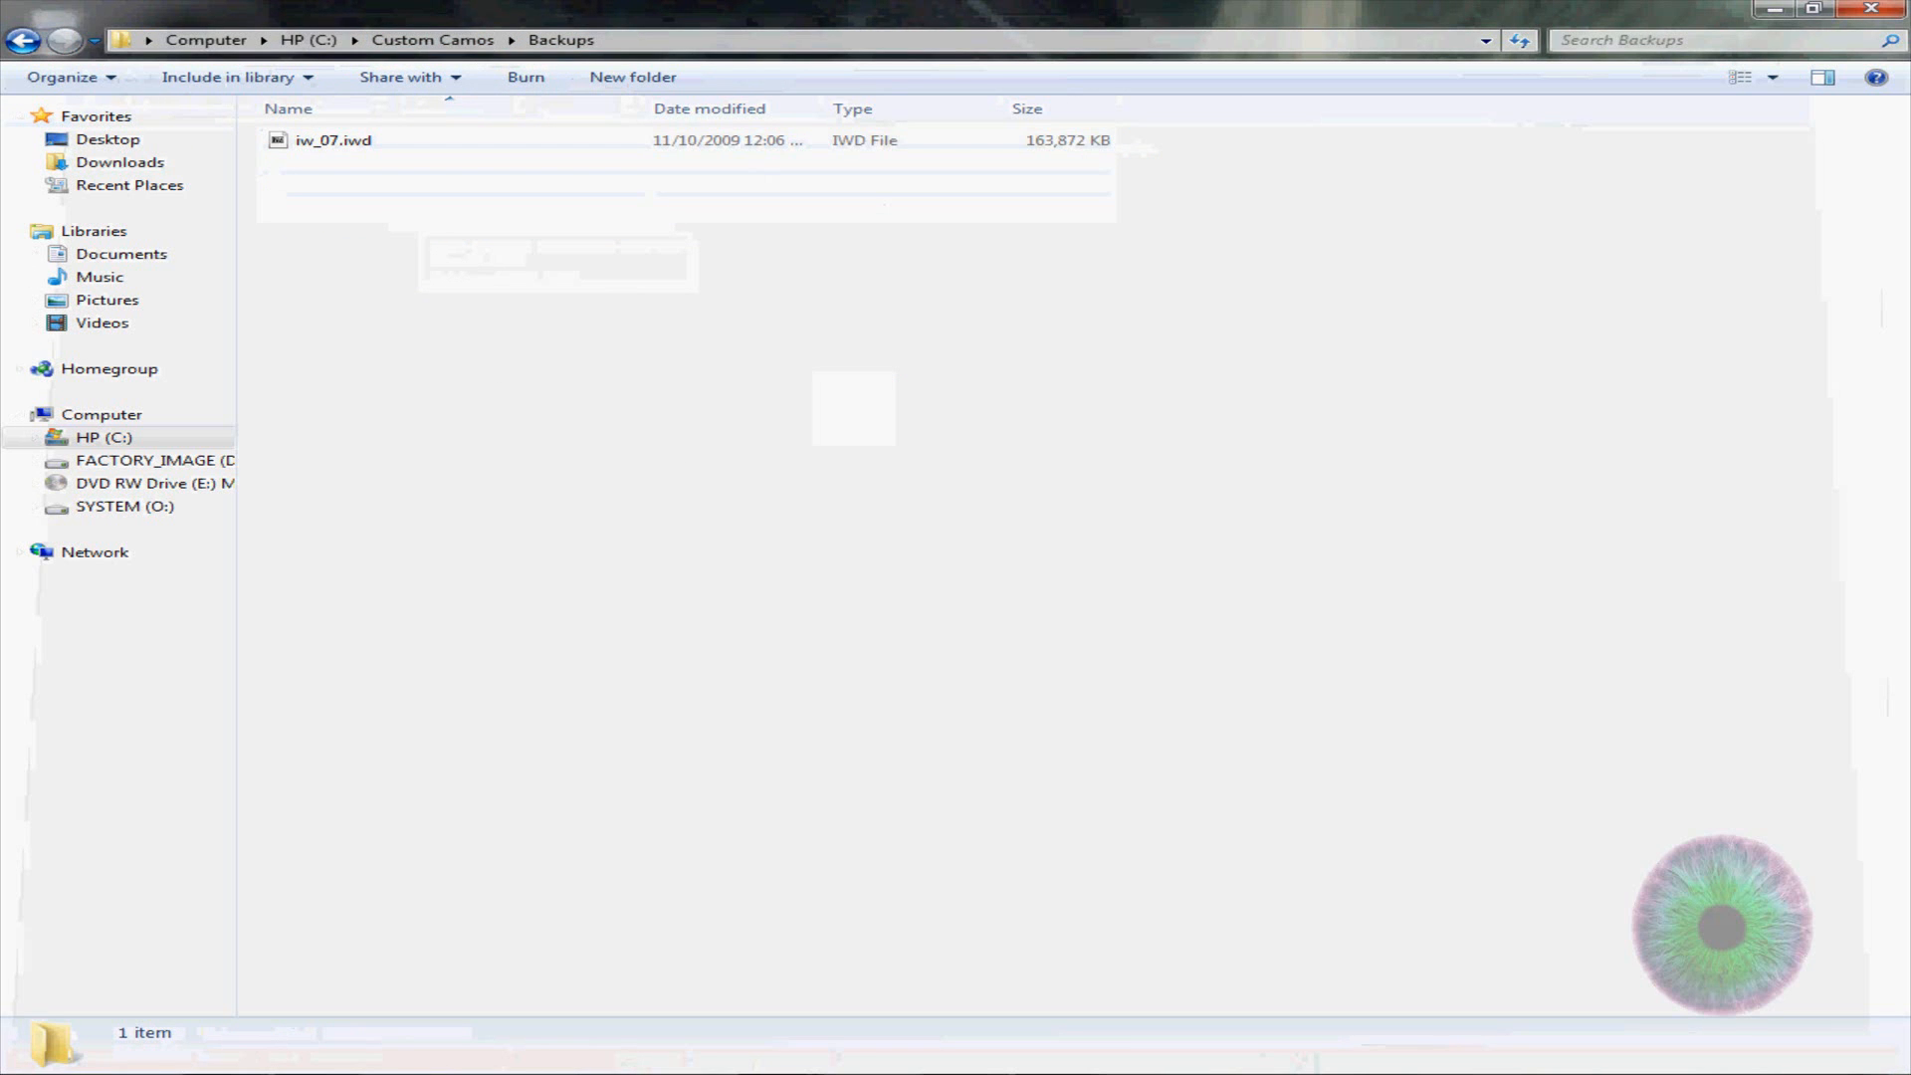
{"action": "mouse_move", "coordinate": [1365, 1067]}
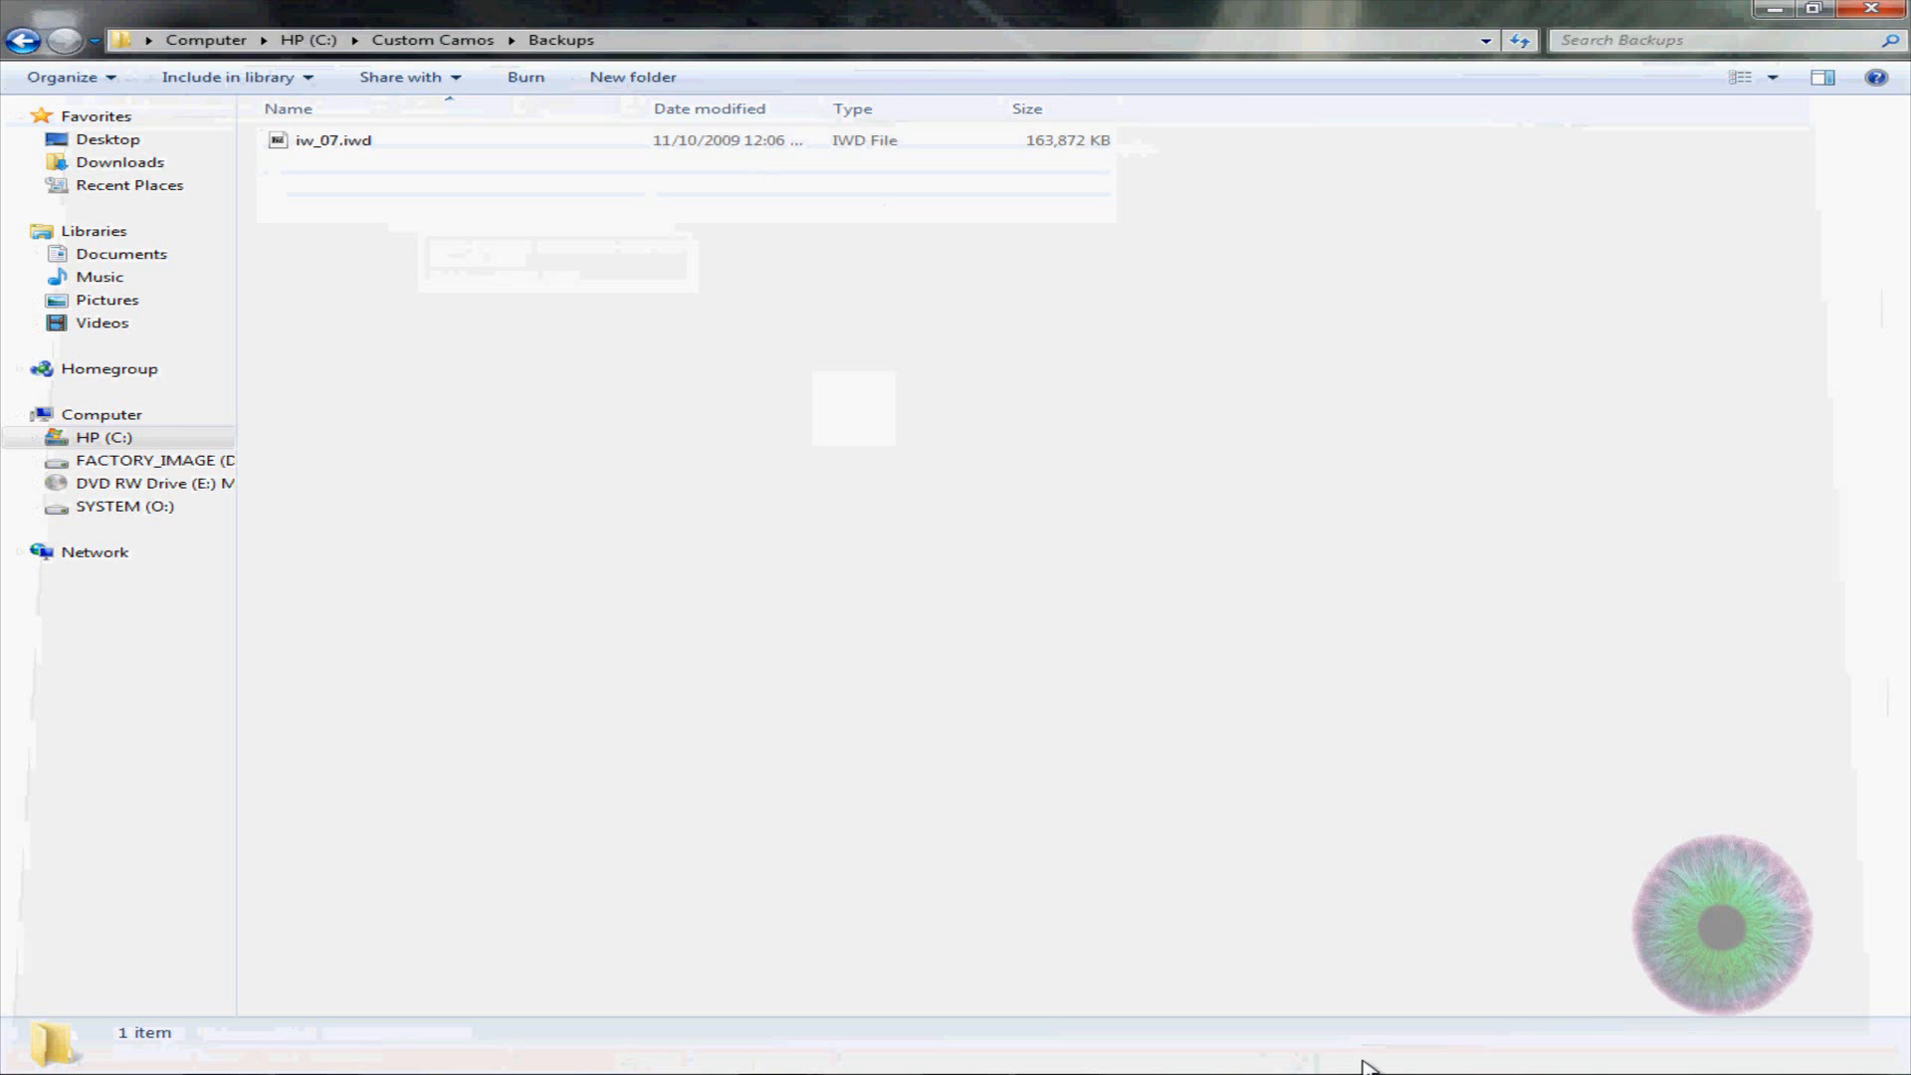
{"action": "mouse_move", "coordinate": [452, 237]}
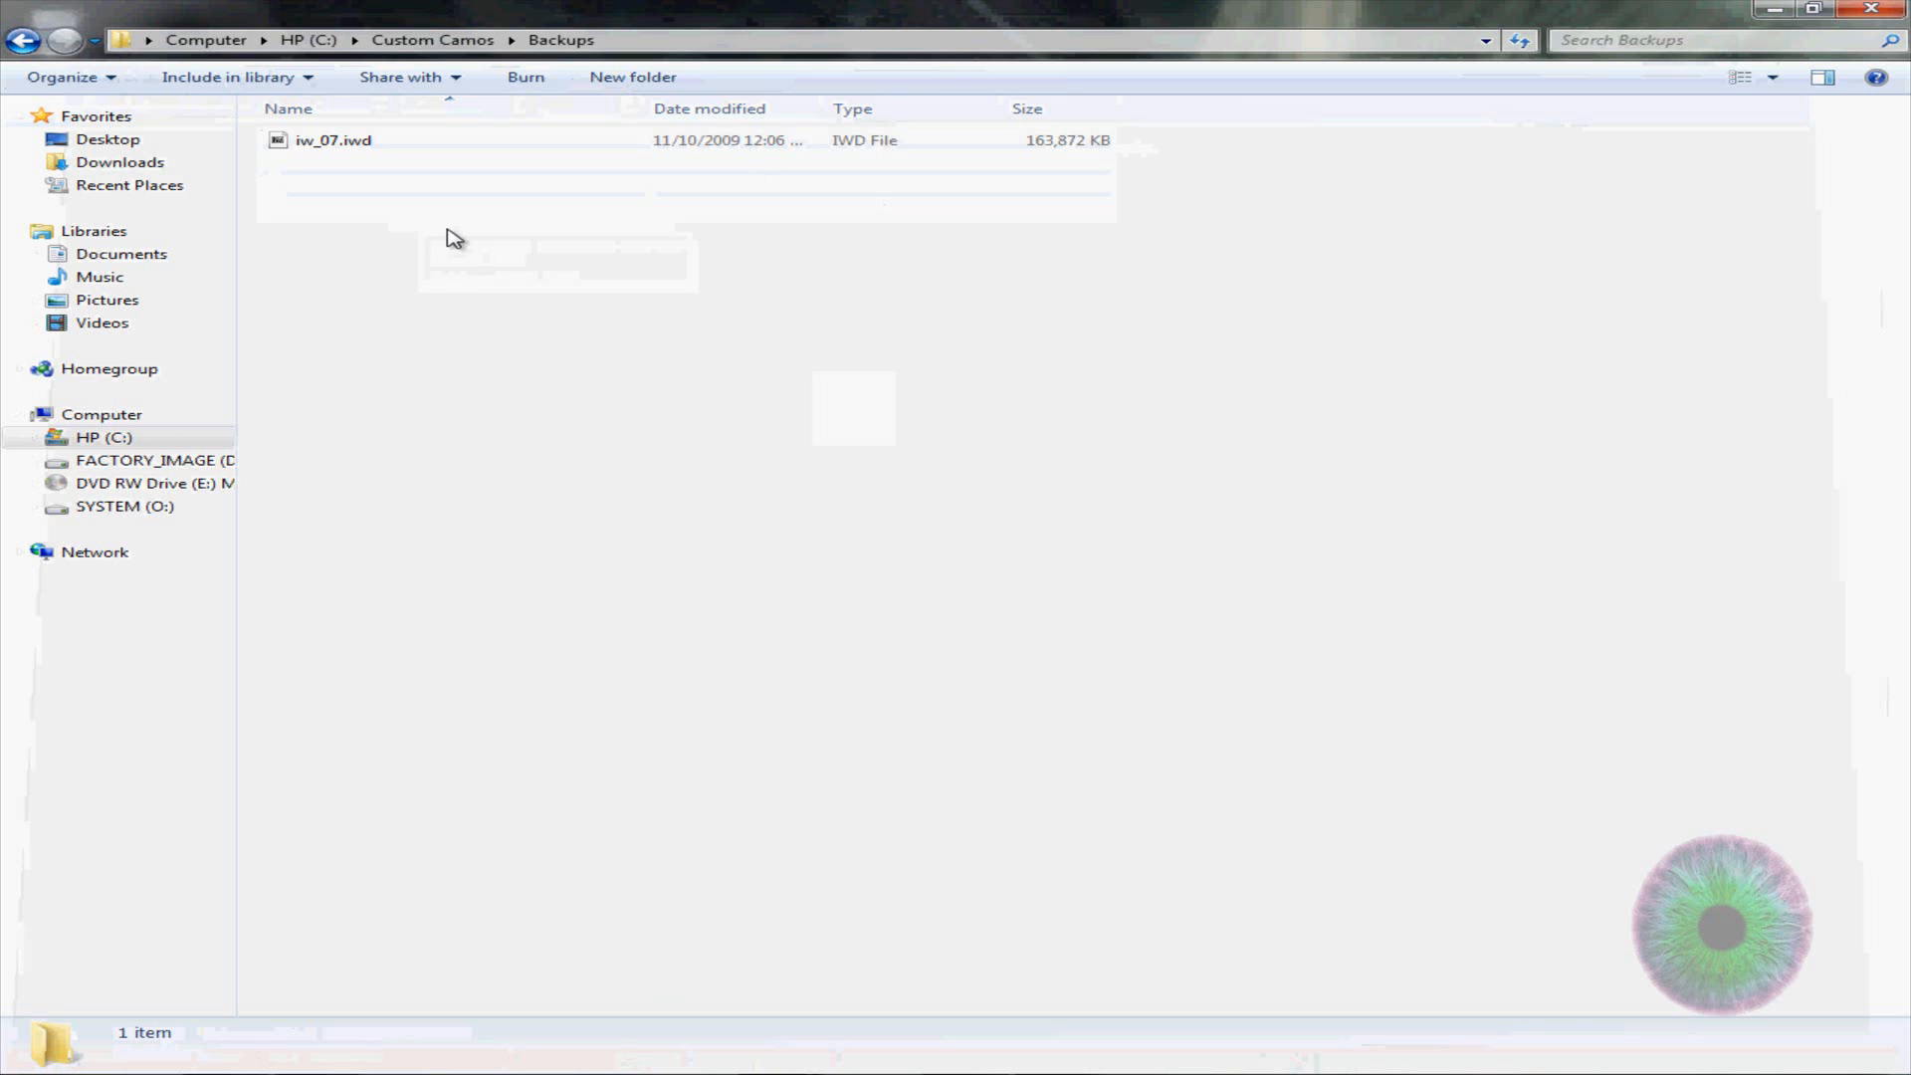
{"action": "mouse_move", "coordinate": [22, 39]}
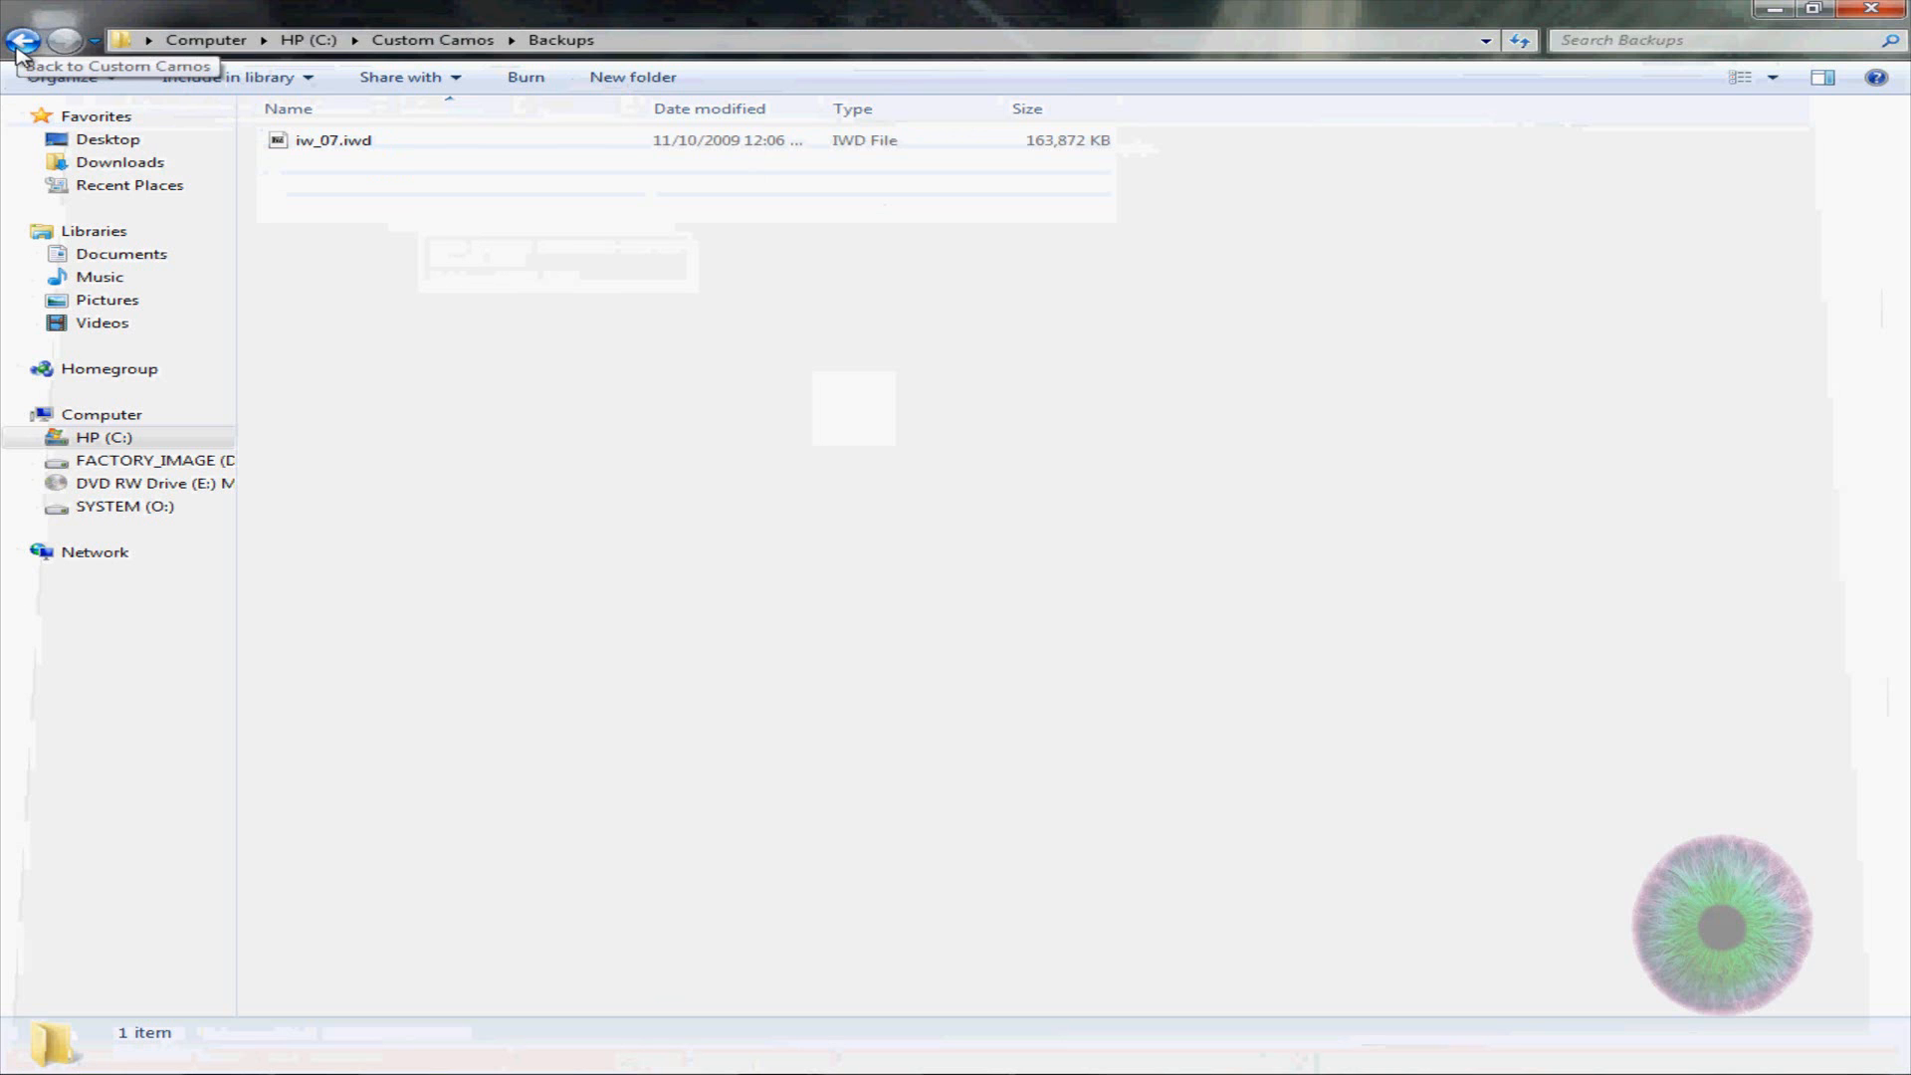
{"action": "left_click", "coordinate": [22, 40]}
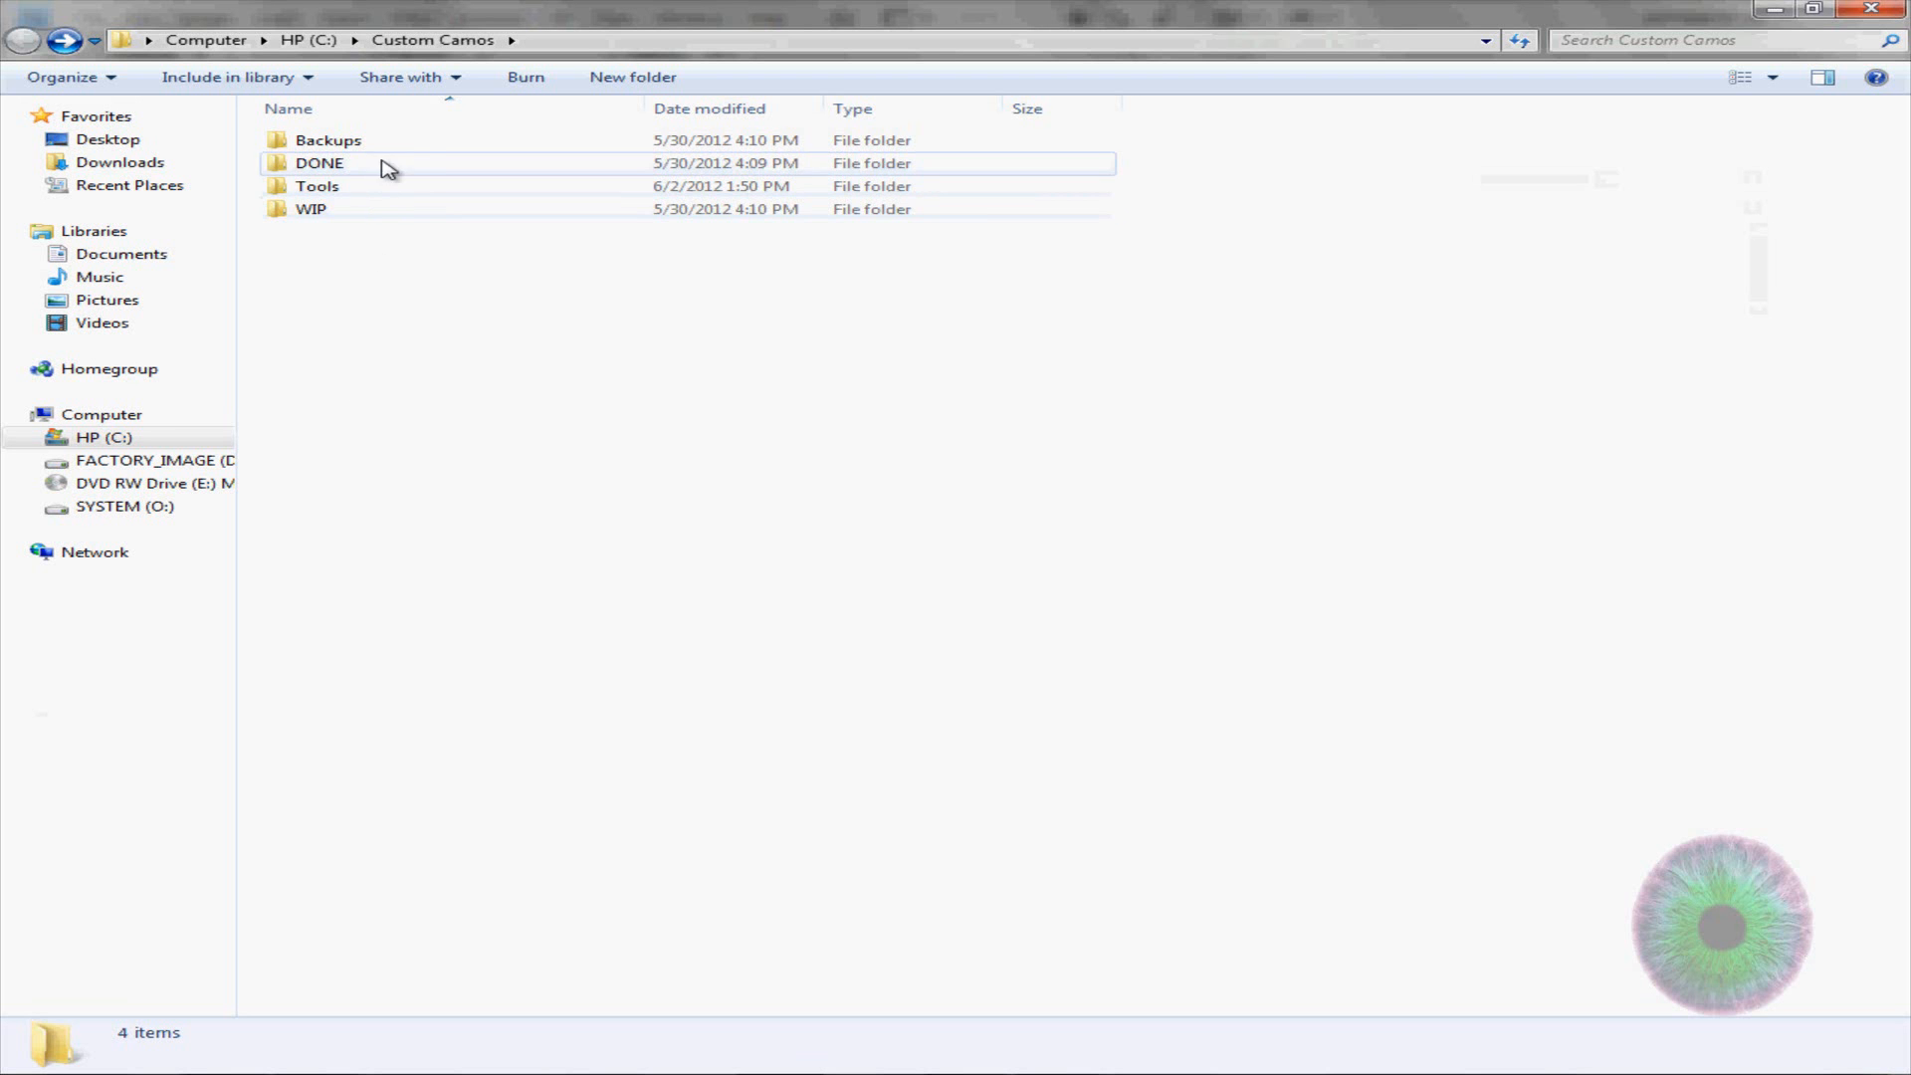
Open the iw_07.iwd archive from Backups in 7-Zip and return to Custom Camos
{"action": "double_click", "coordinate": [327, 139]}
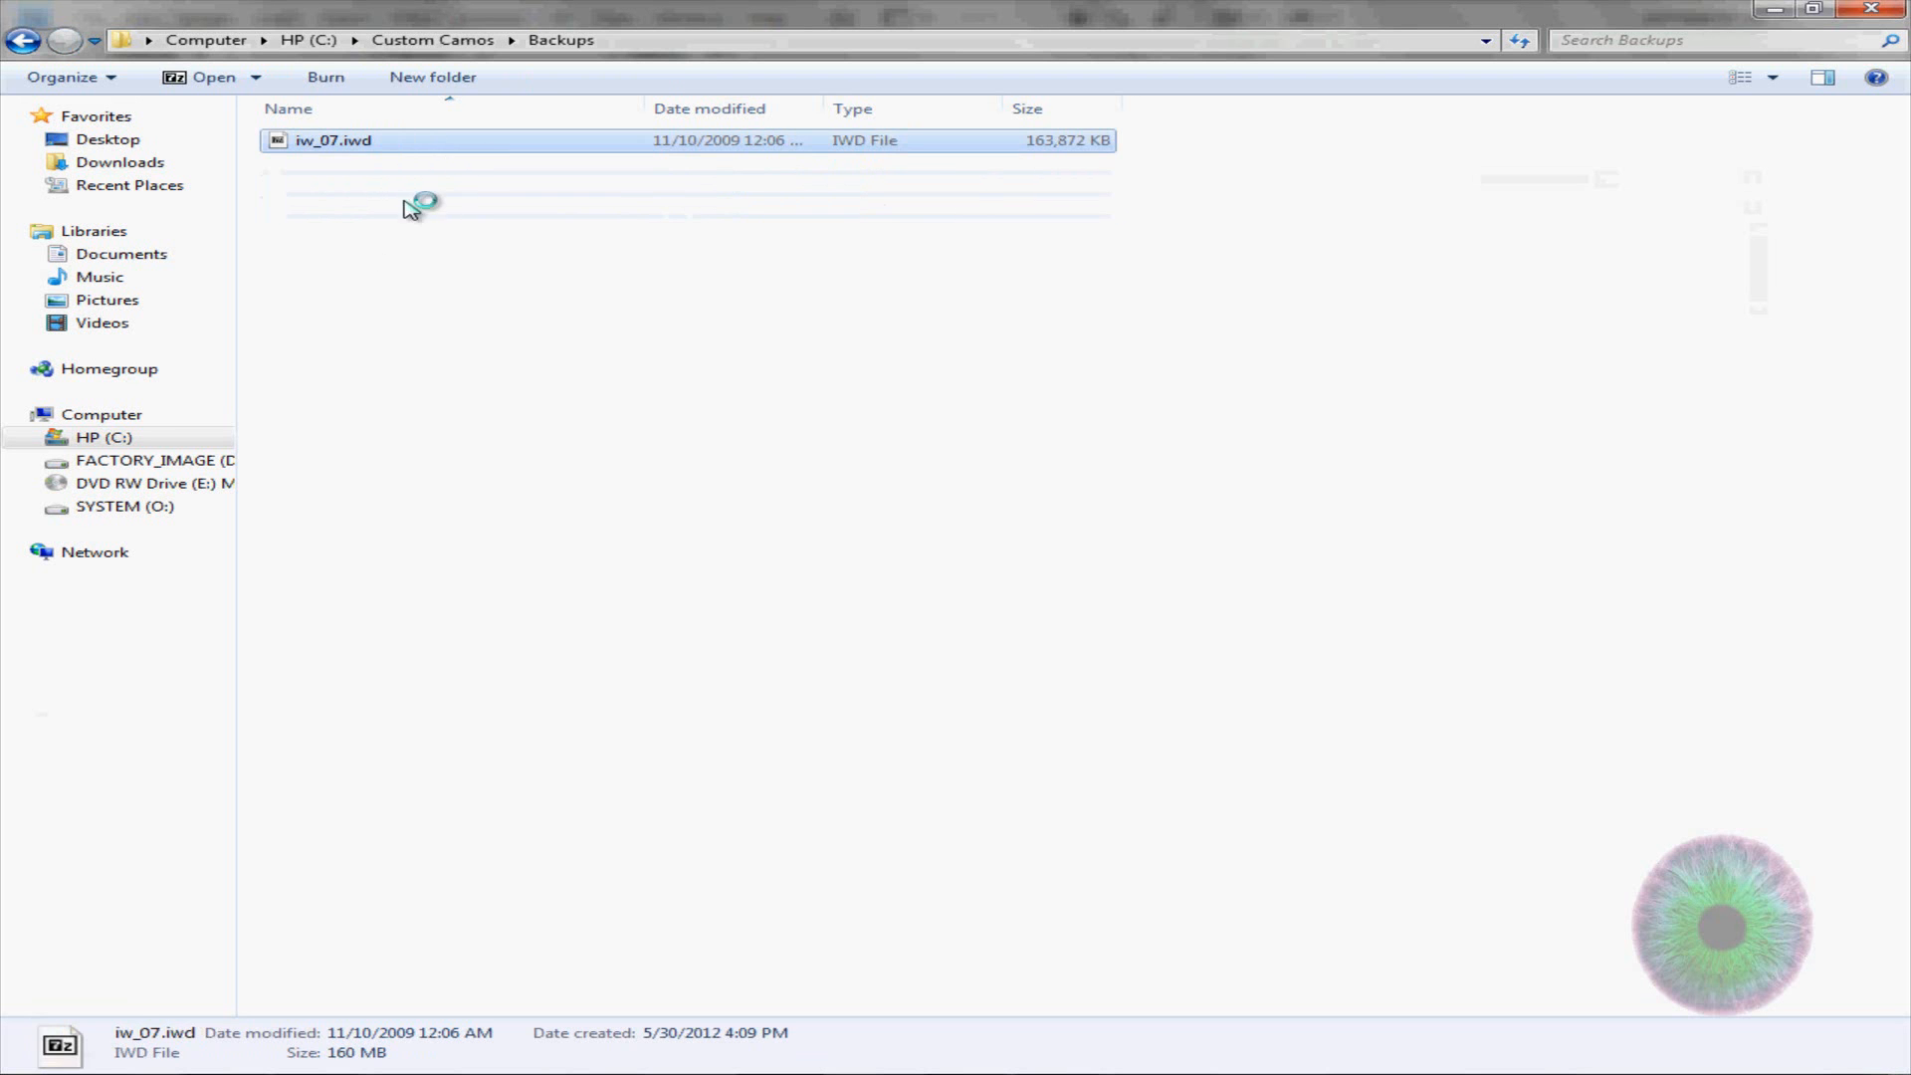
{"action": "double_click", "coordinate": [335, 140]}
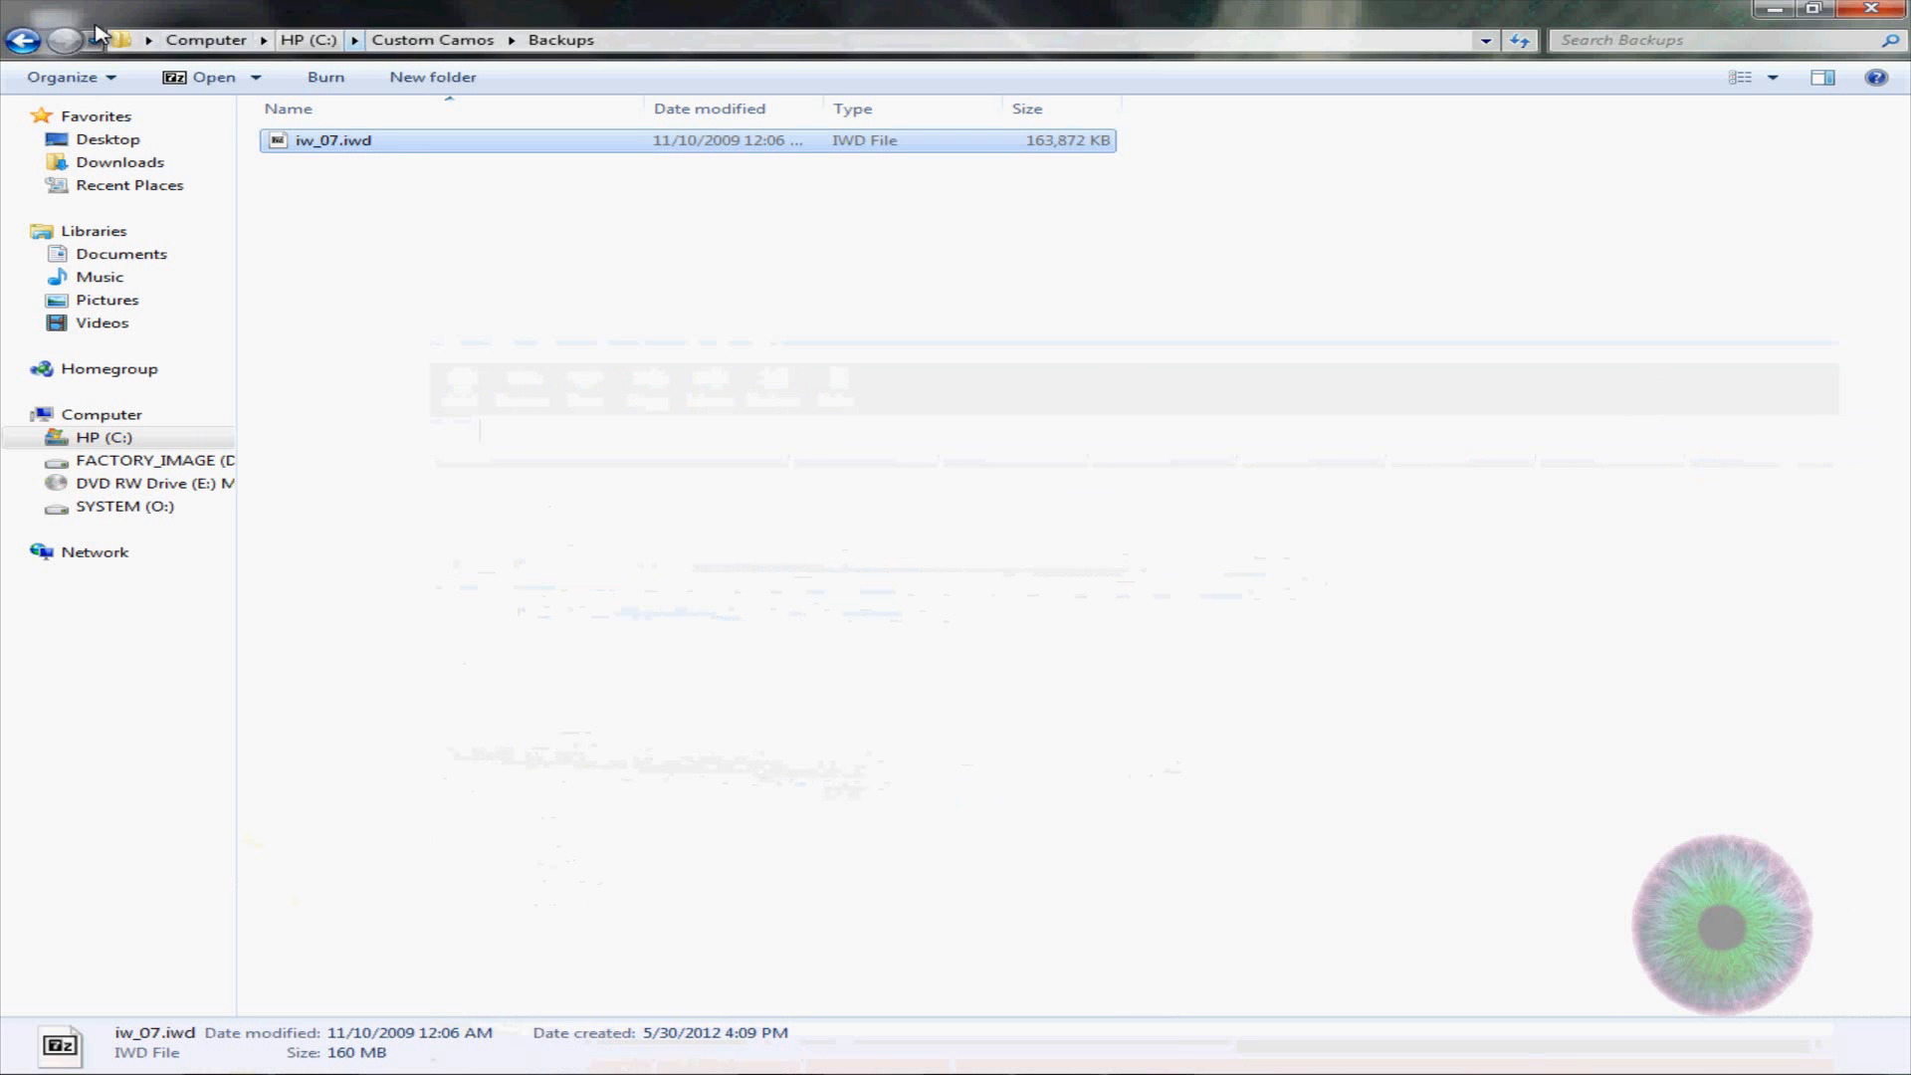
{"action": "left_click", "coordinate": [22, 40]}
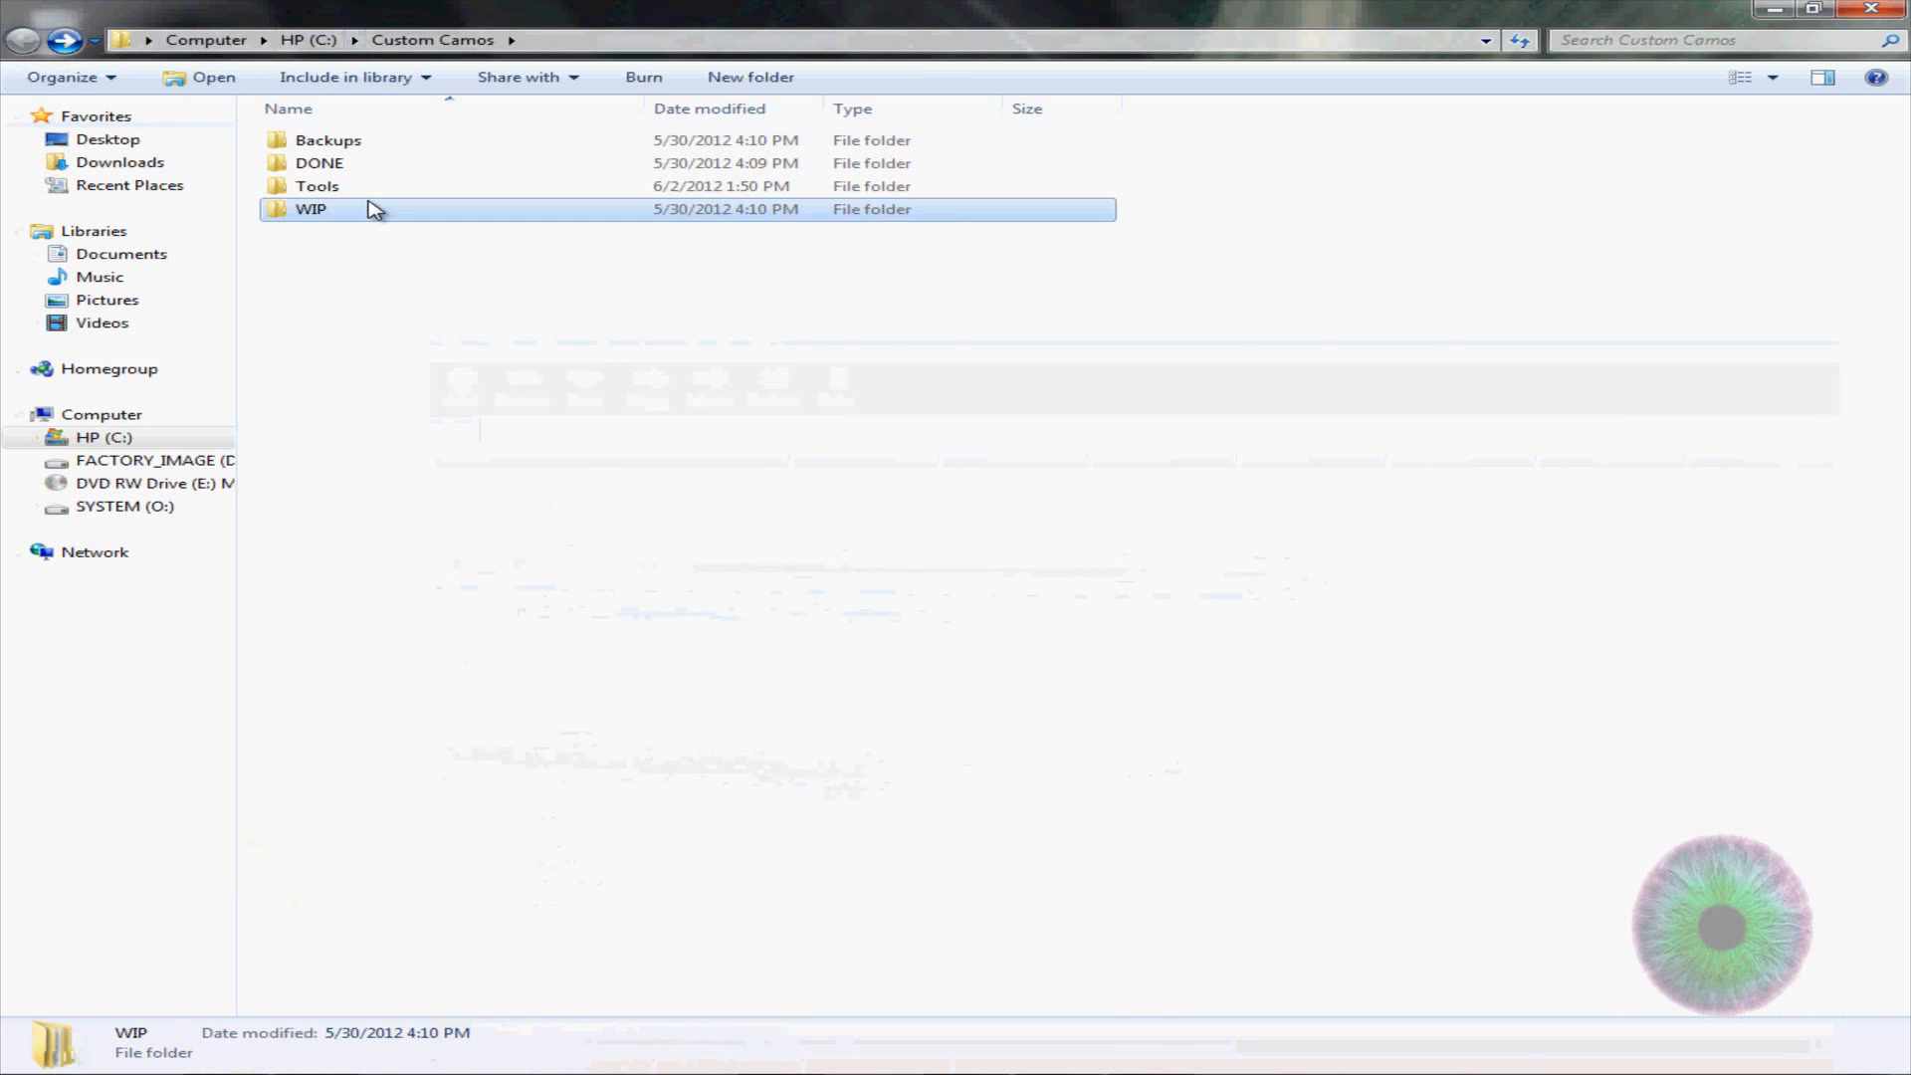
Browse the archive's images folder beside WIP and pick weapon_camo_arctic.iwi
{"action": "double_click", "coordinate": [311, 209]}
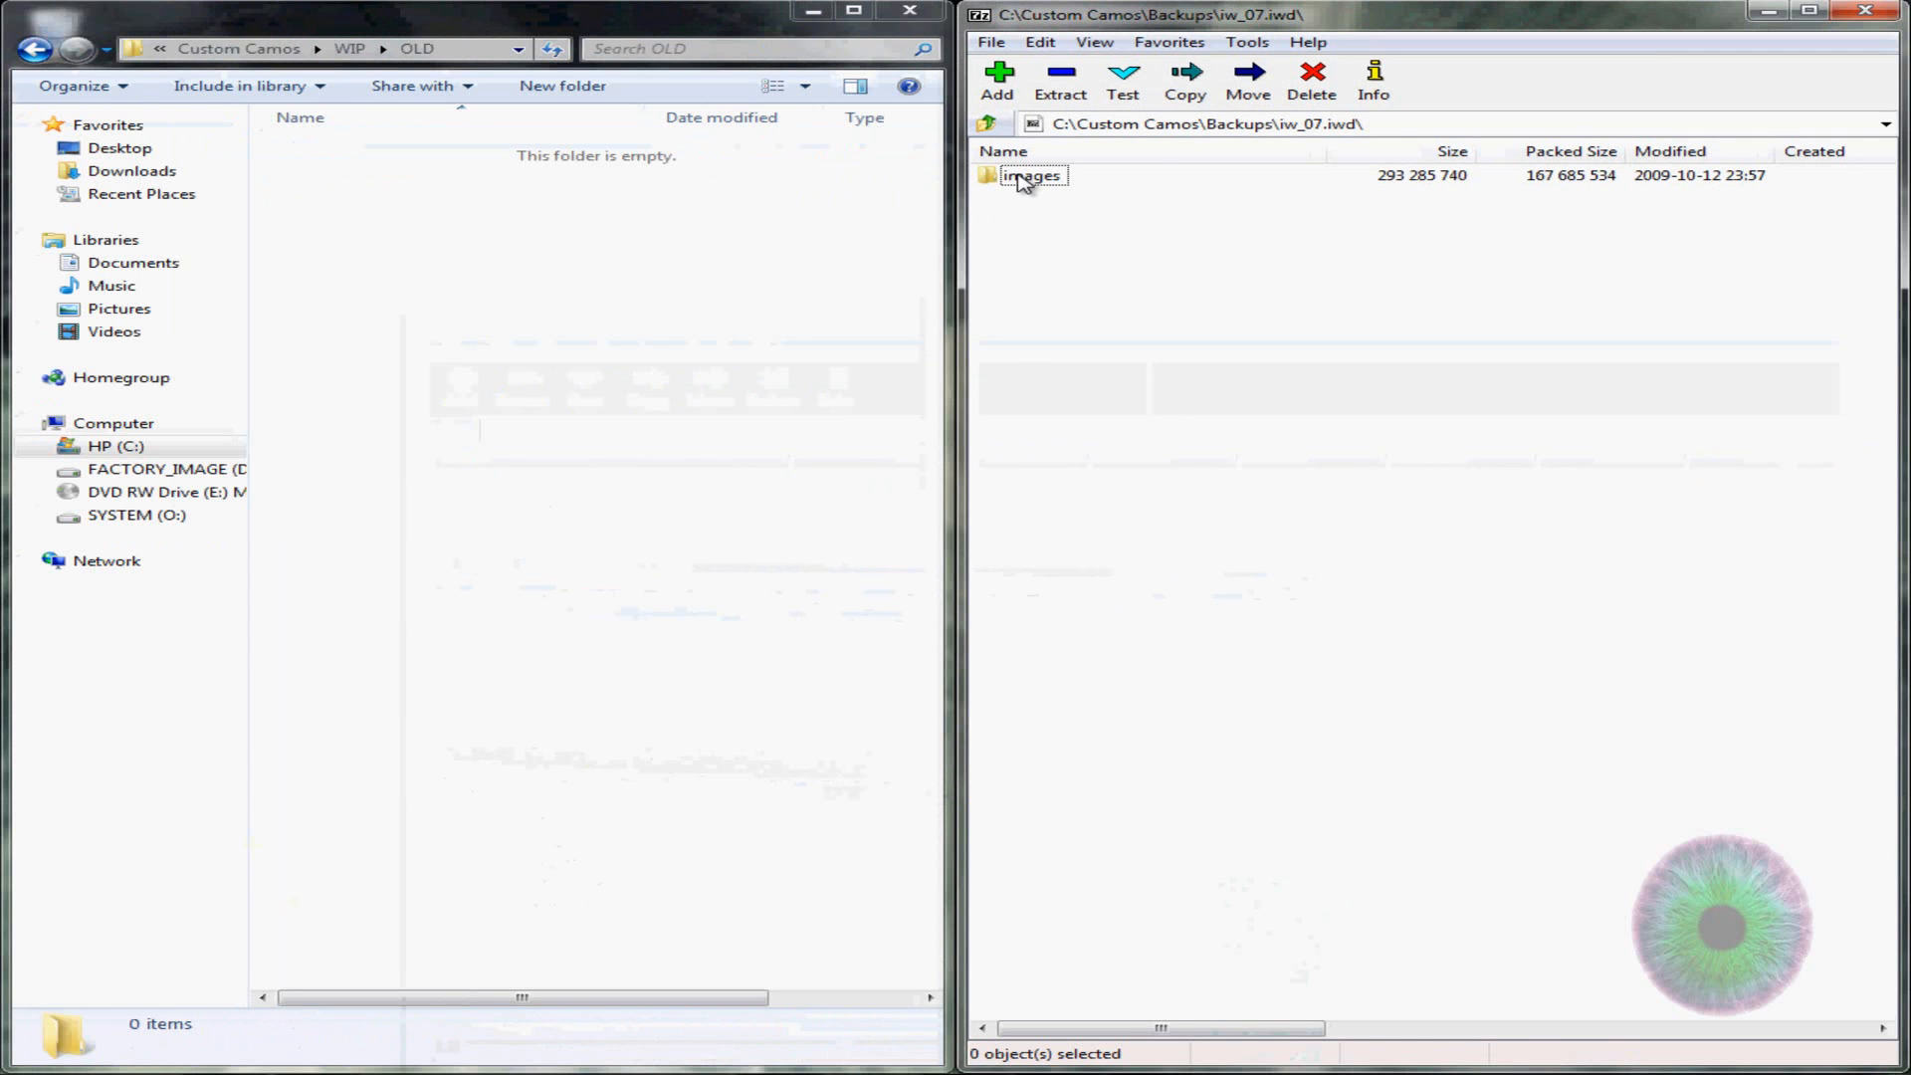
{"action": "double_click", "coordinate": [1033, 175]}
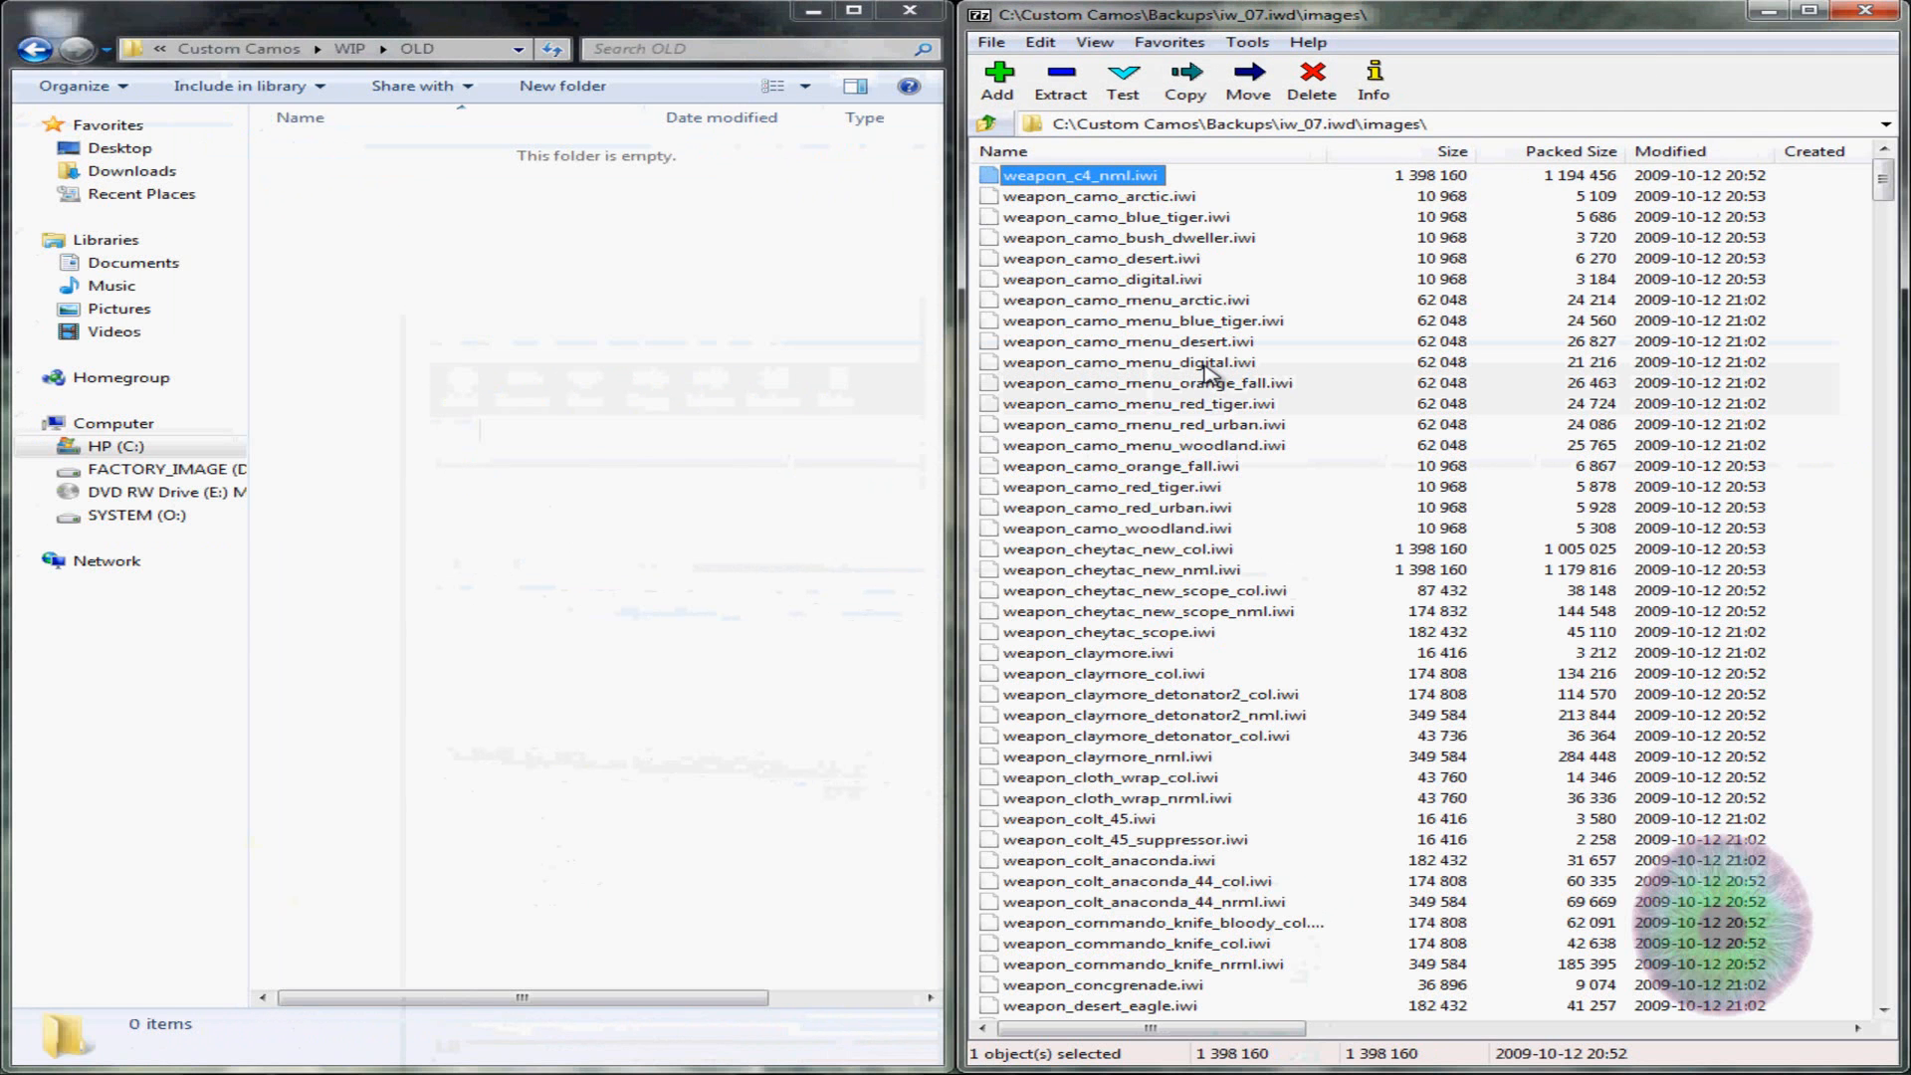
{"action": "mouse_move", "coordinate": [1459, 992]}
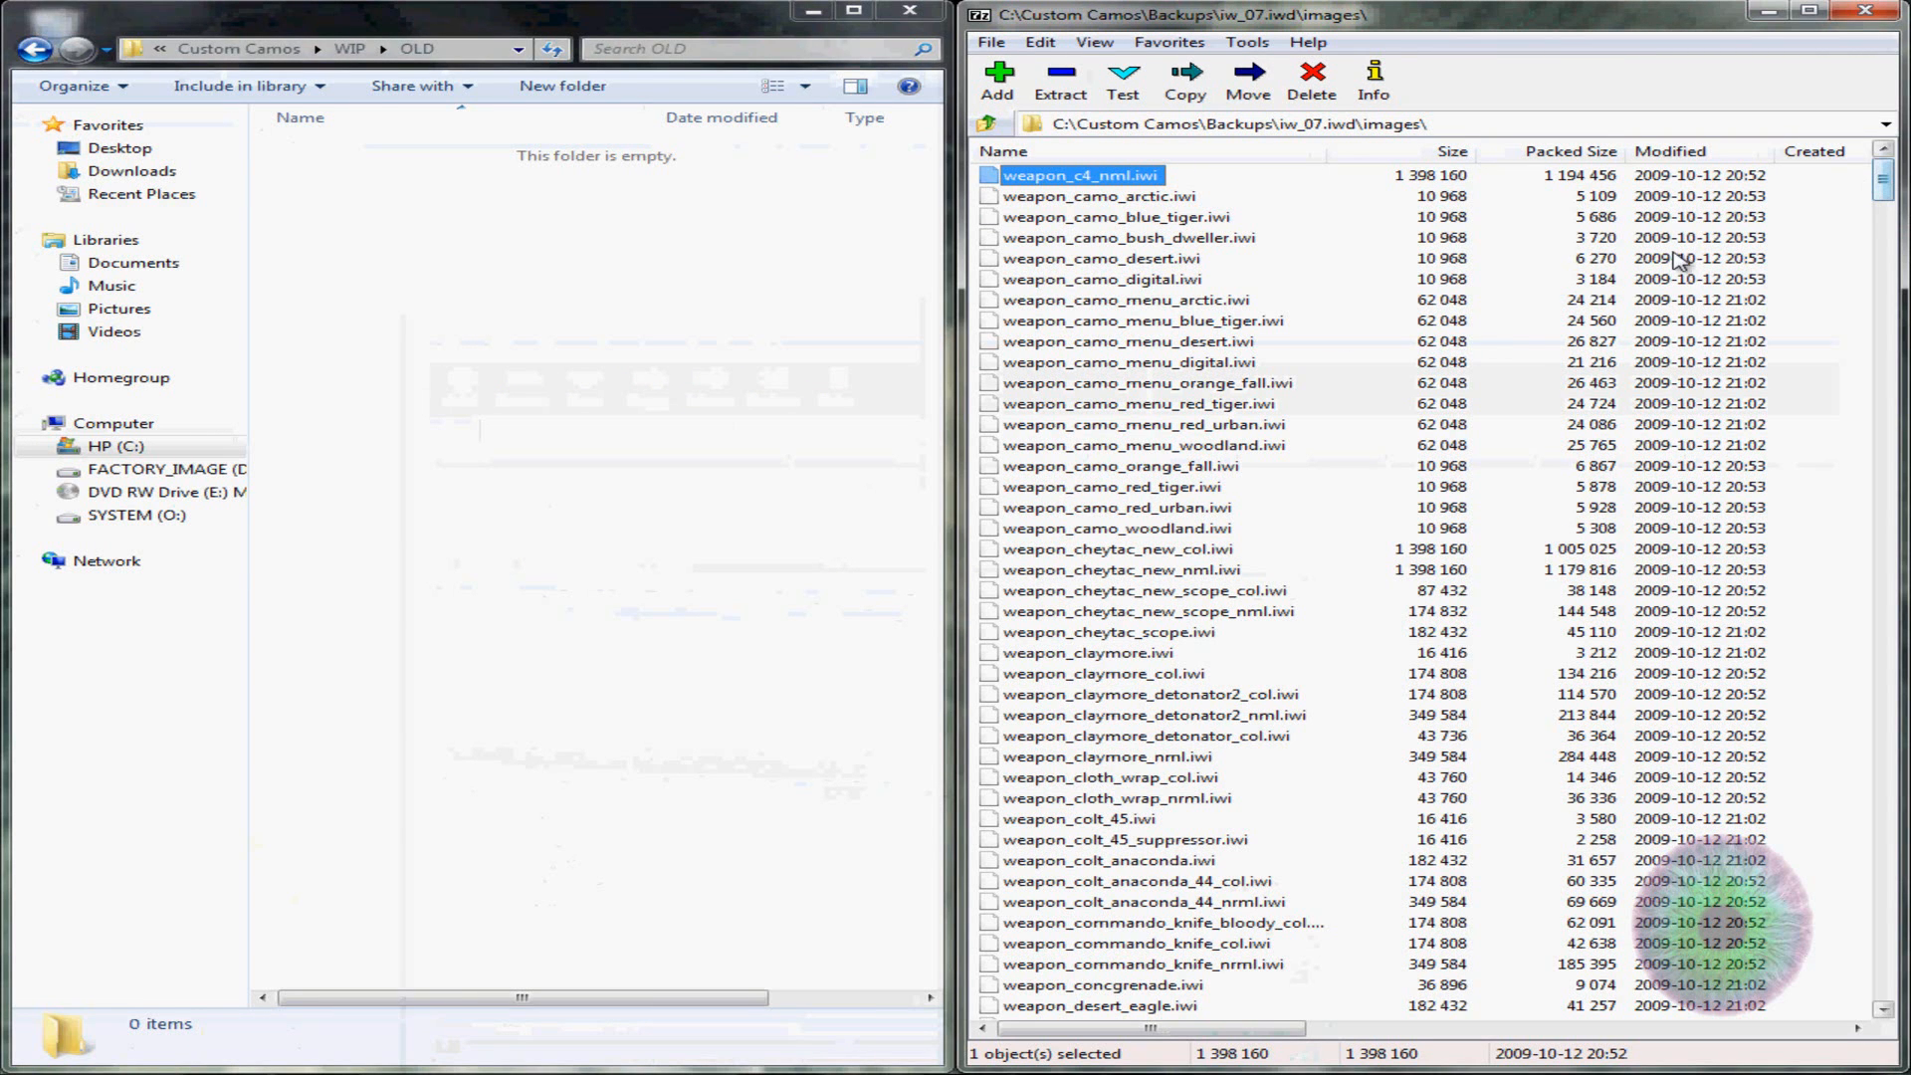
{"action": "mouse_move", "coordinate": [1102, 304]}
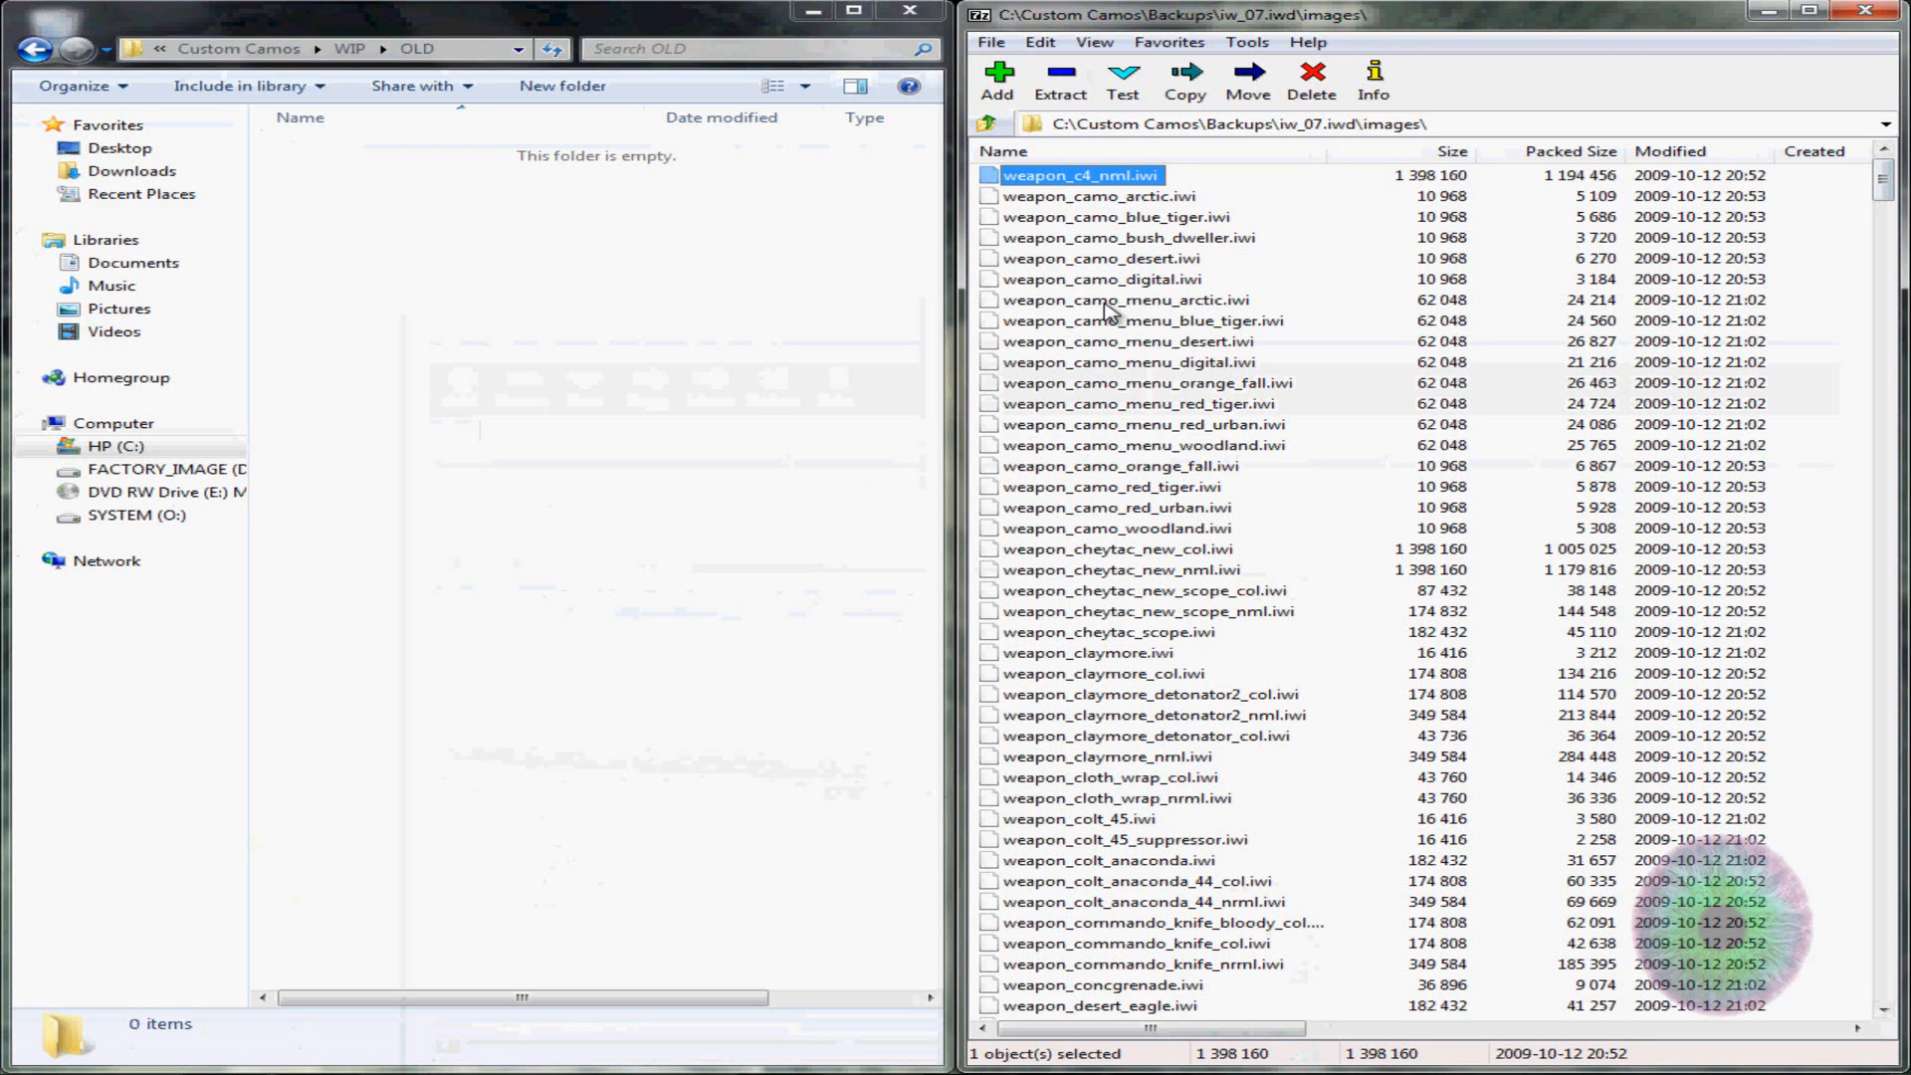
{"action": "mouse_move", "coordinate": [1127, 308]}
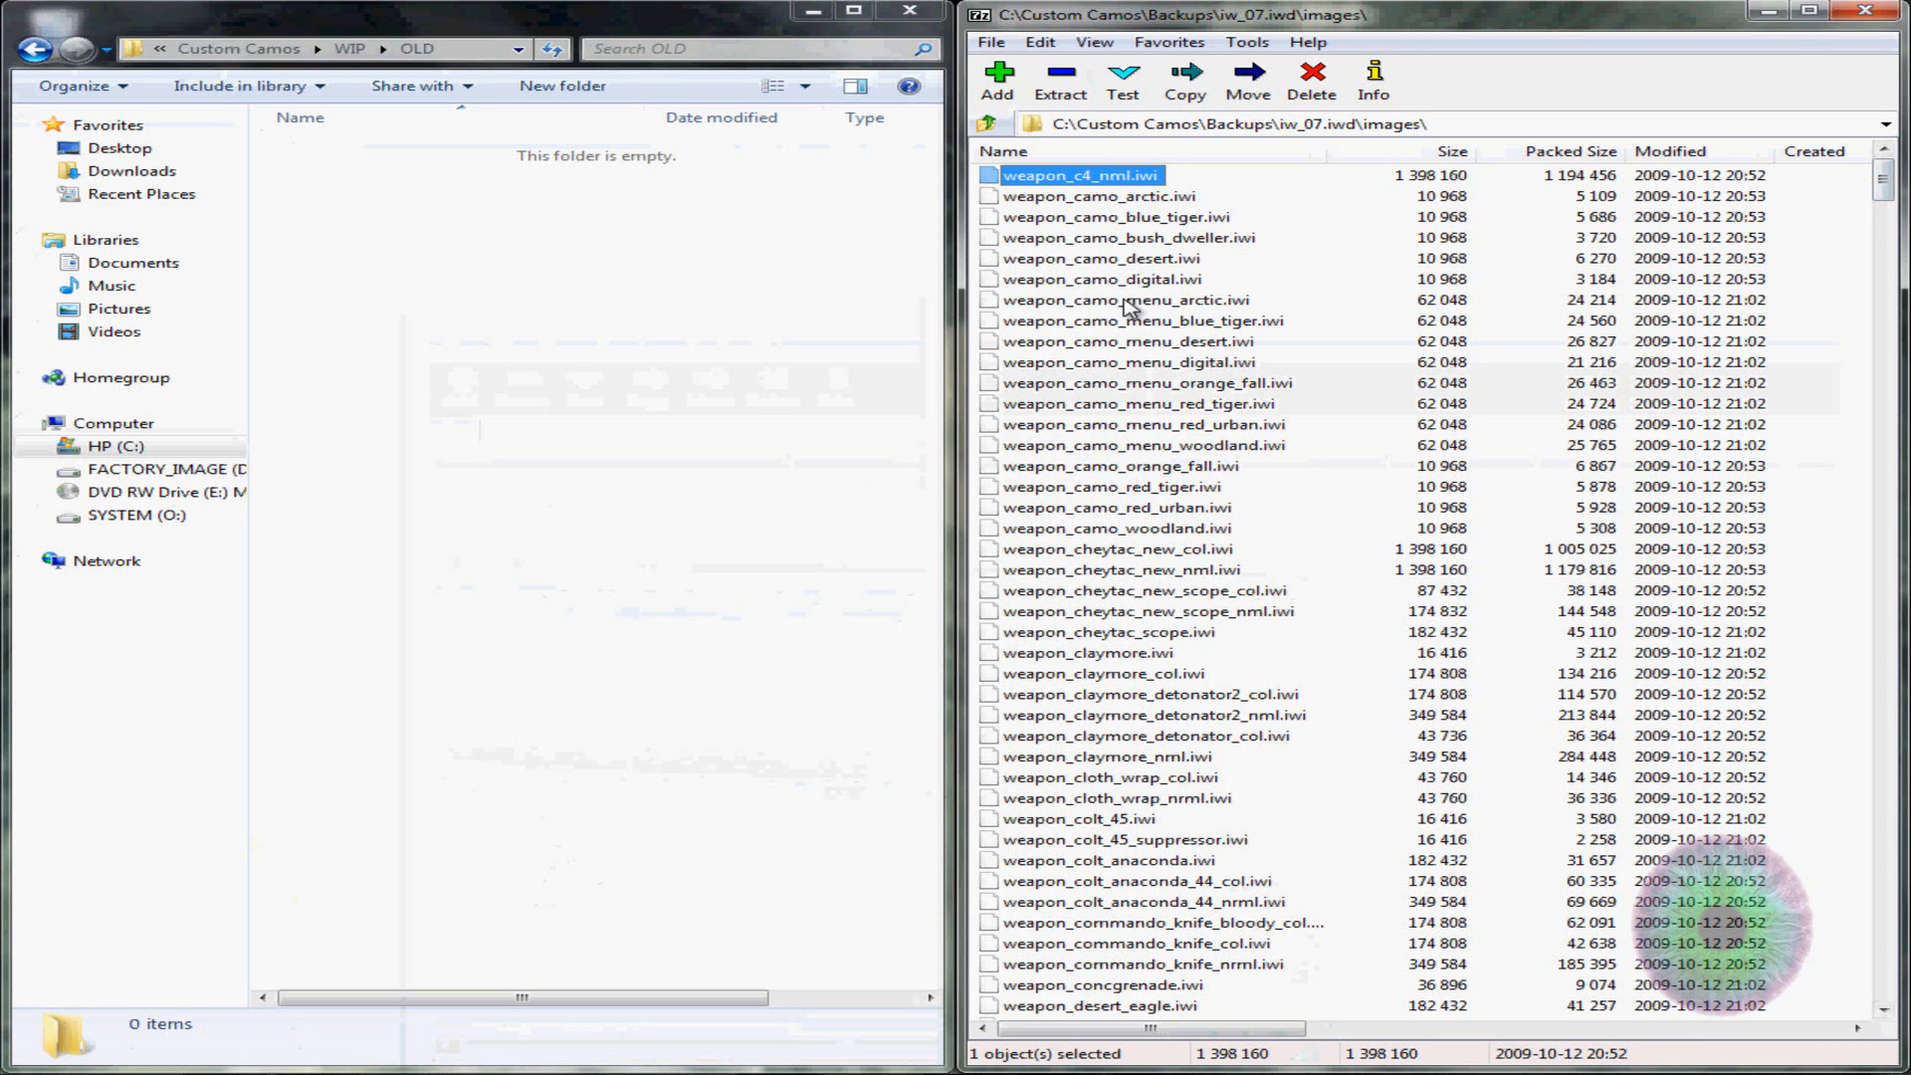
{"action": "left_click", "coordinate": [1128, 300]}
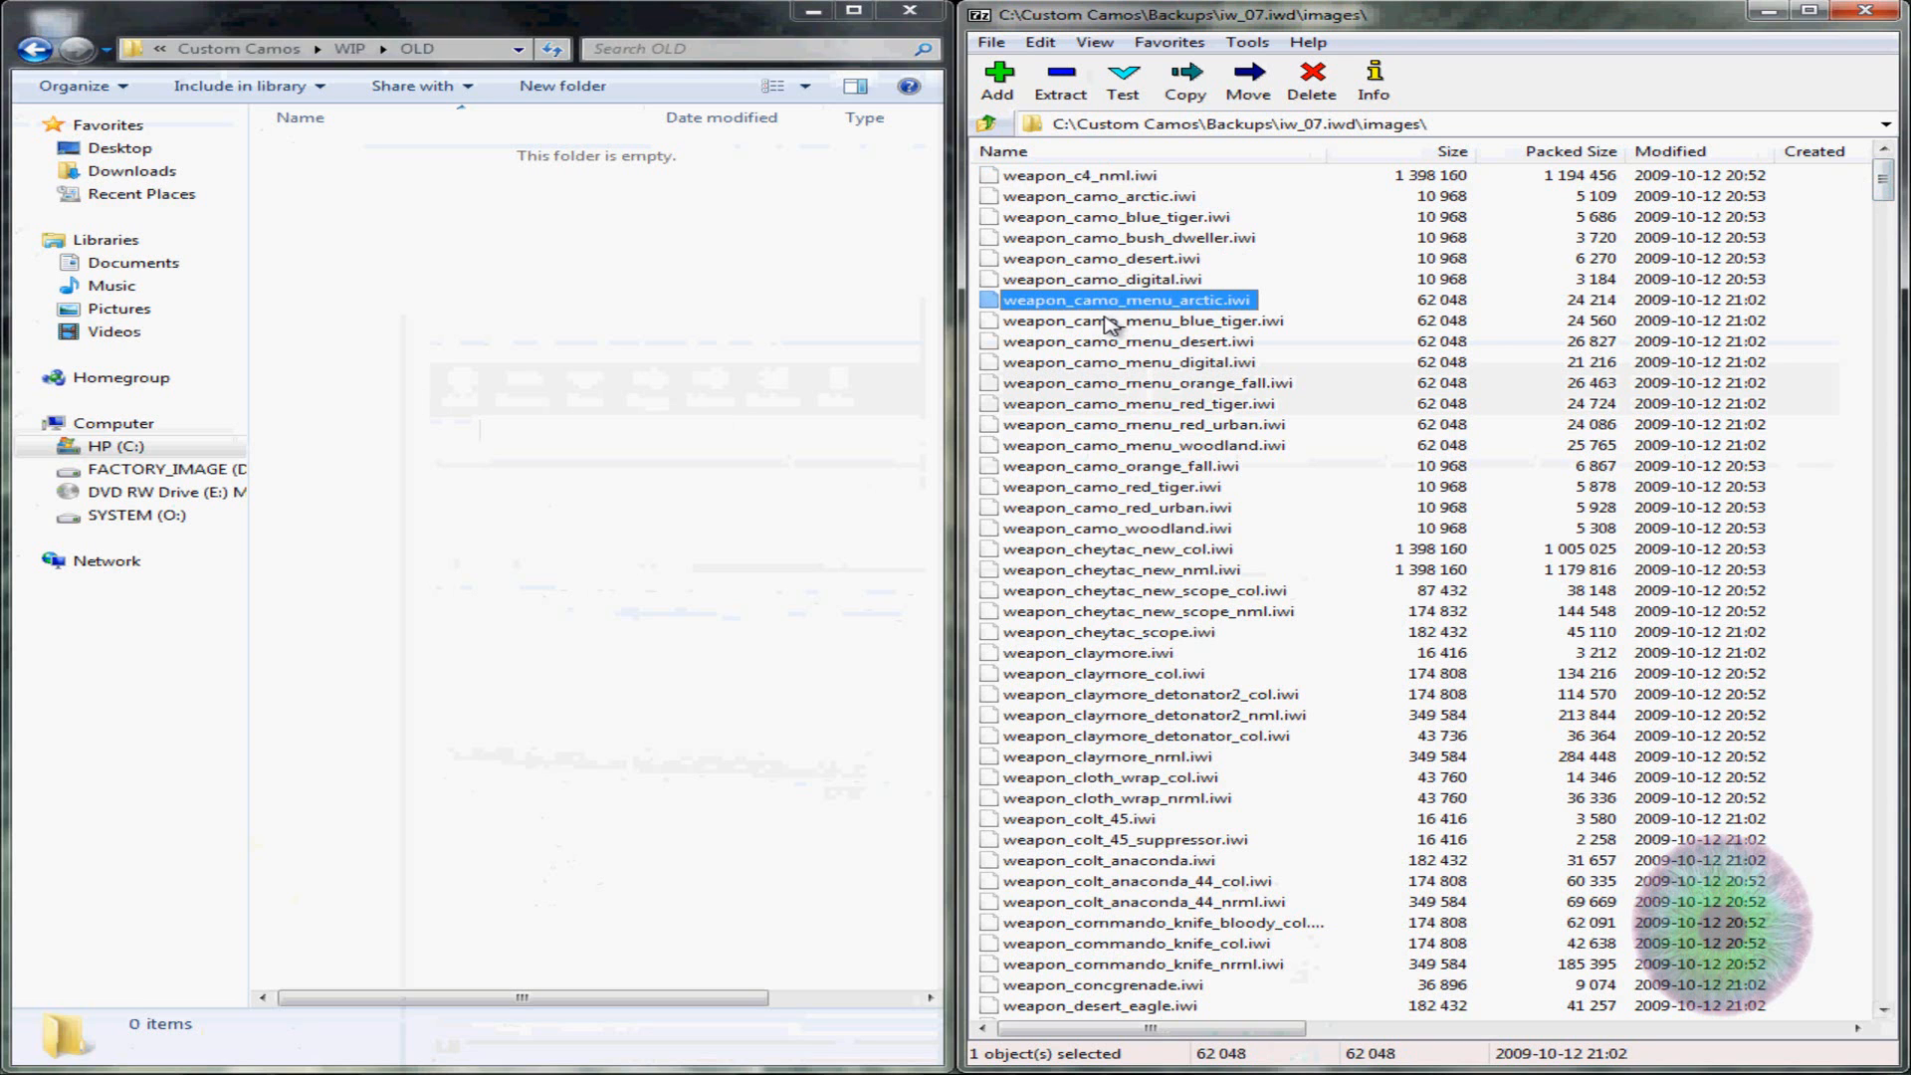
{"action": "mouse_move", "coordinate": [1142, 325]}
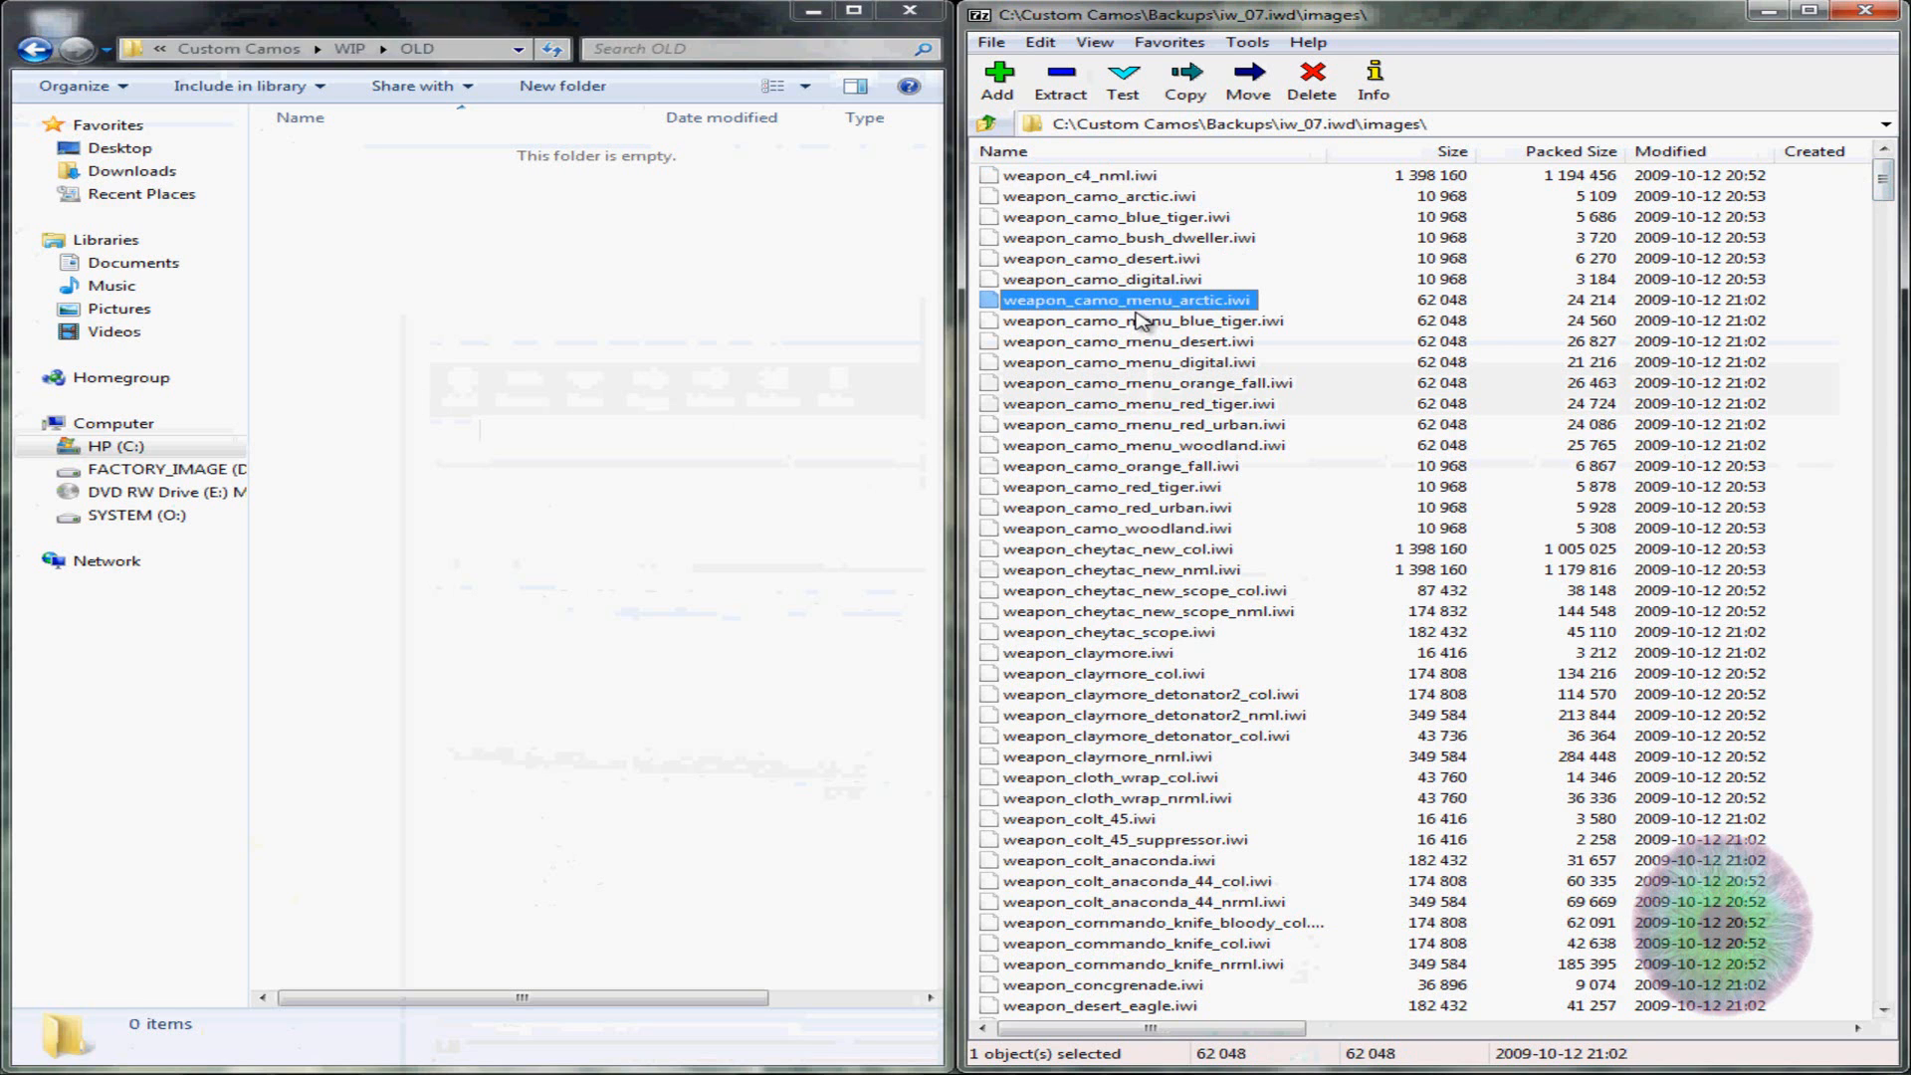
{"action": "mouse_move", "coordinate": [1143, 323]}
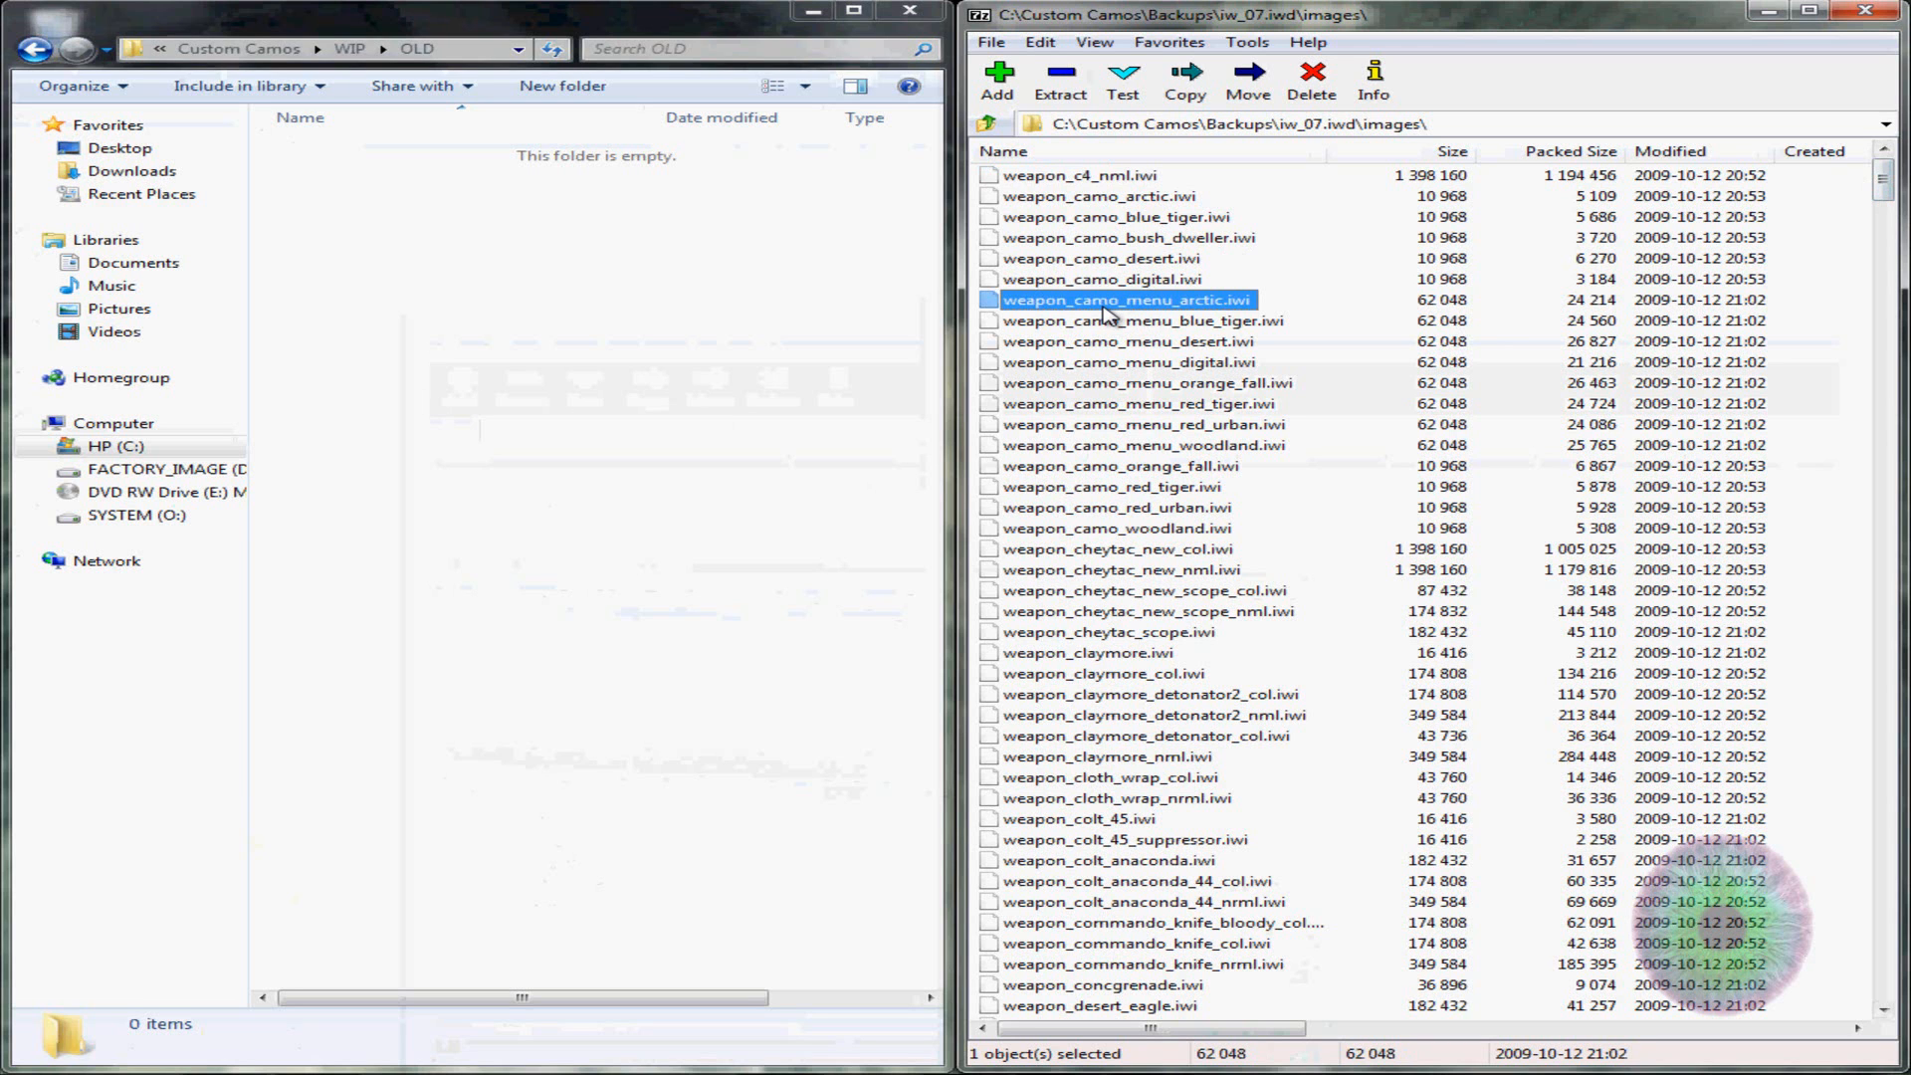
{"action": "mouse_move", "coordinate": [1206, 307]}
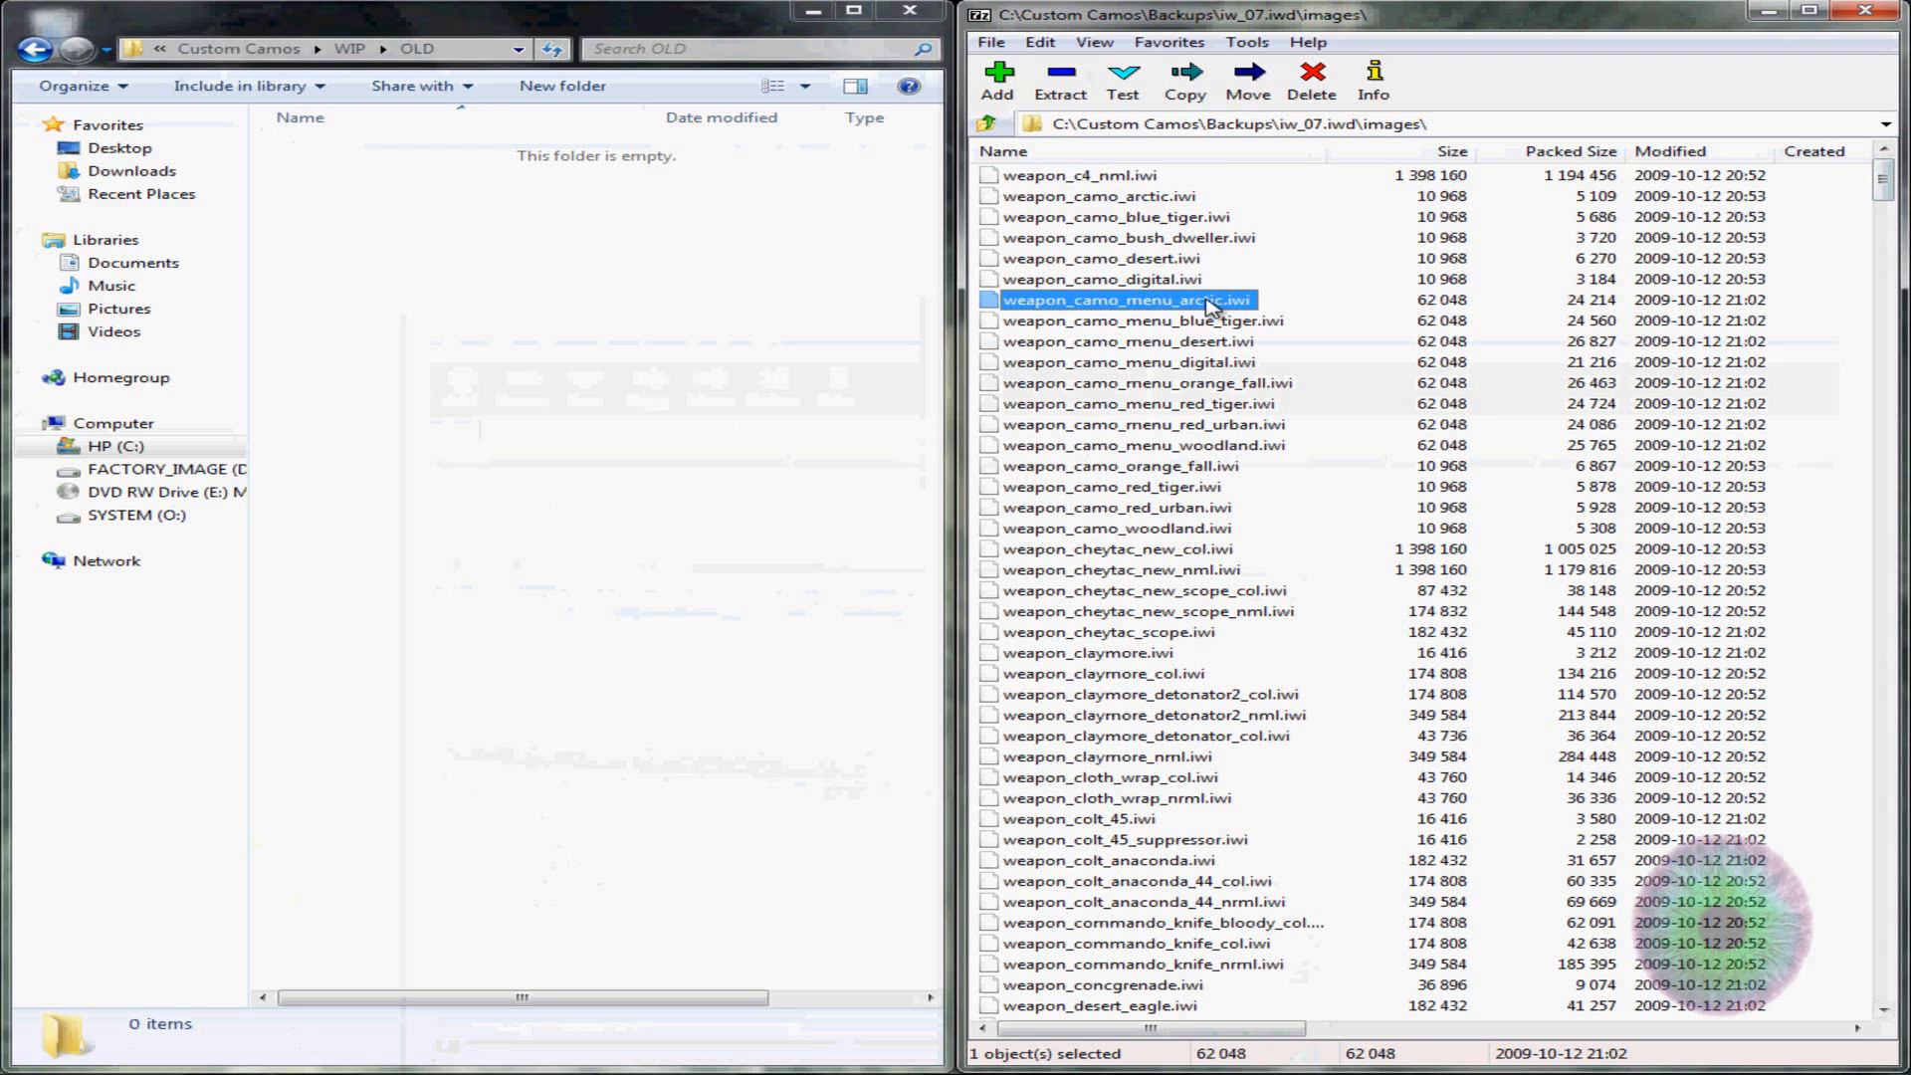
{"action": "mouse_move", "coordinate": [1153, 199]}
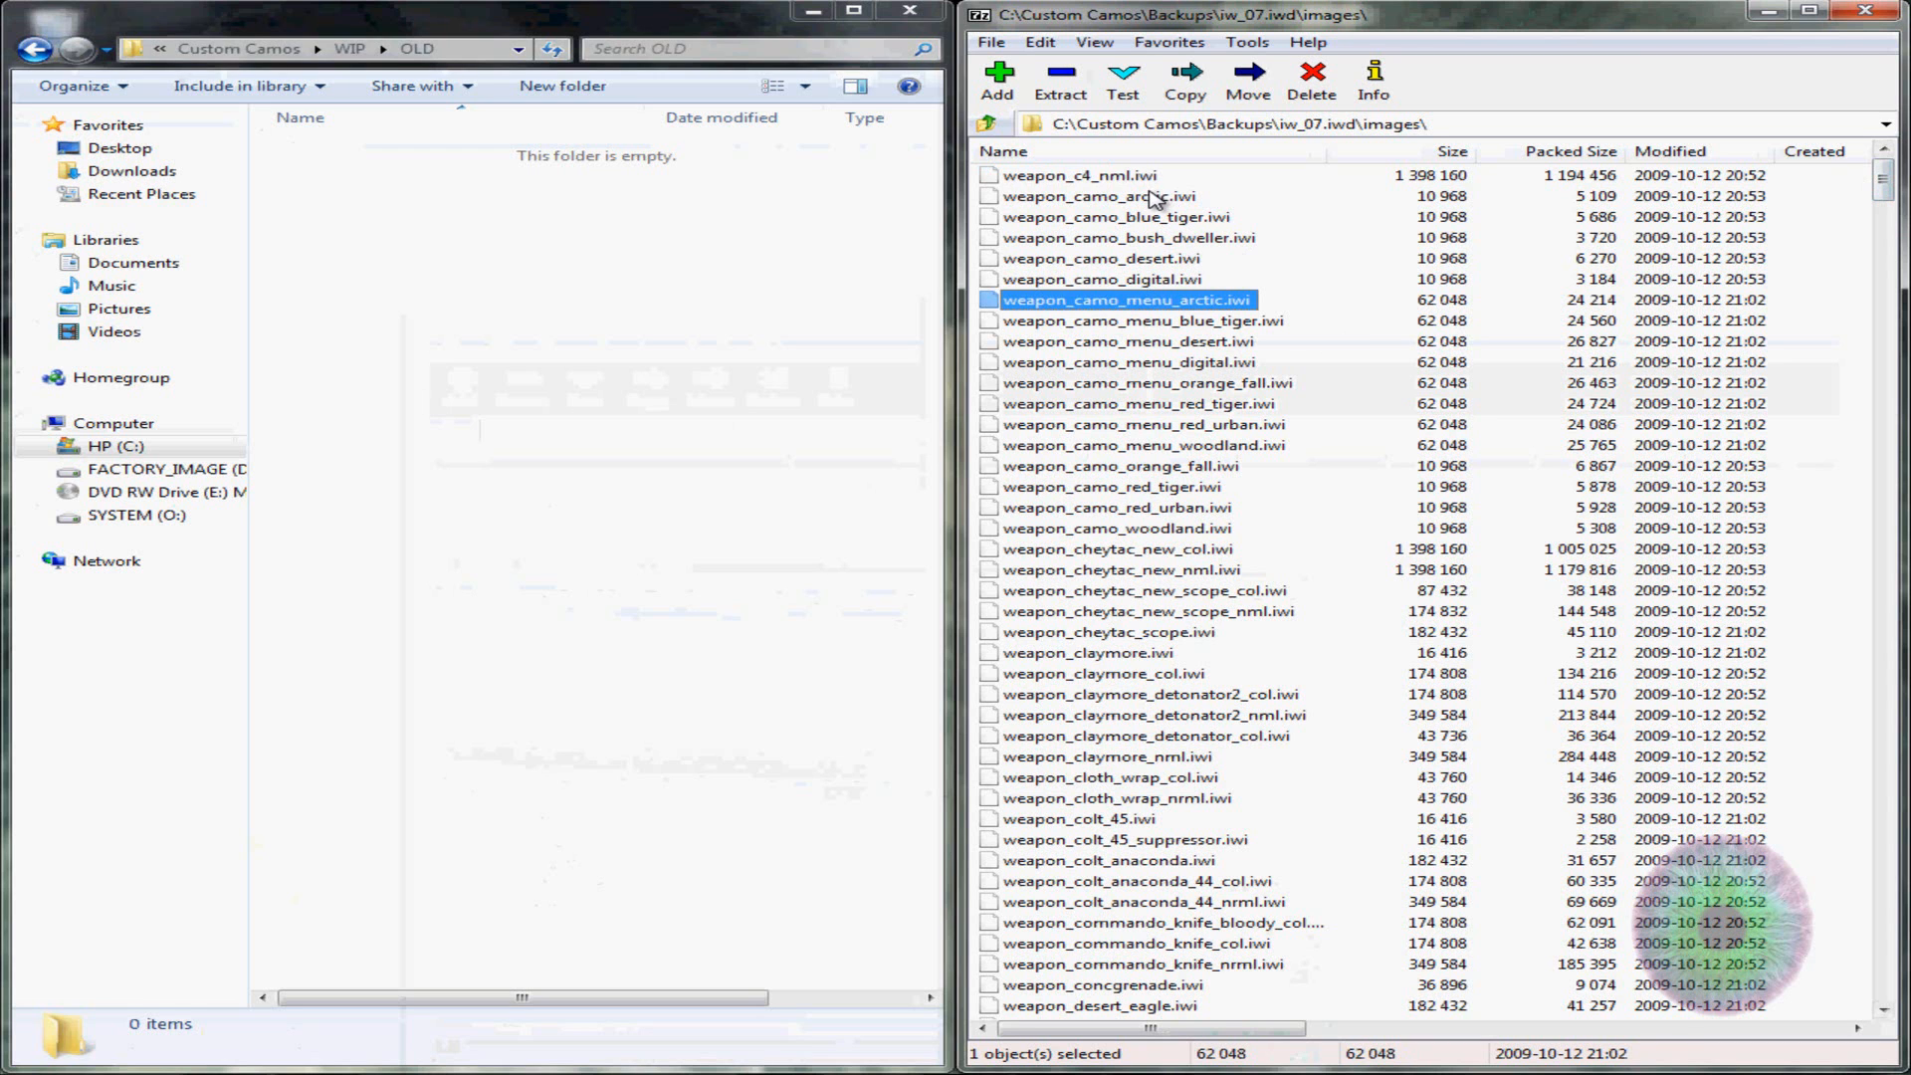
{"action": "mouse_move", "coordinate": [1146, 213]}
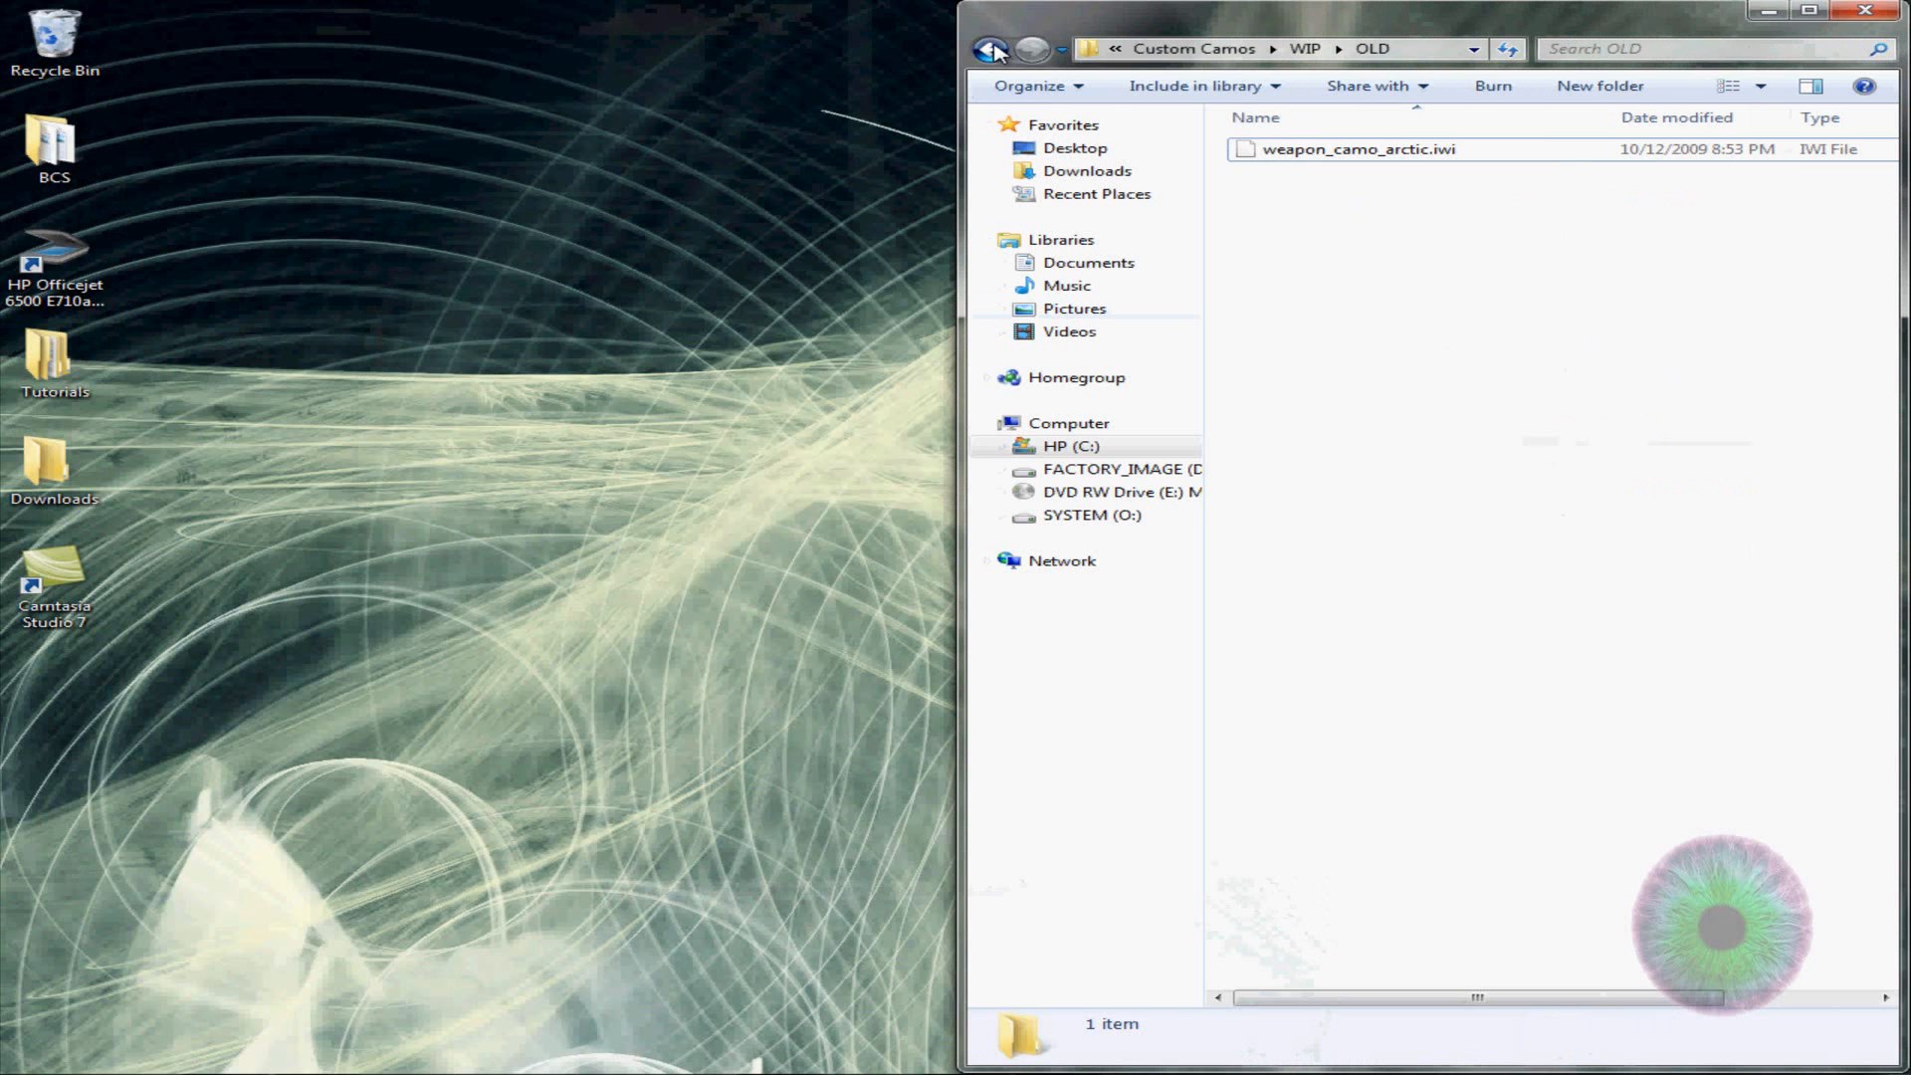
Launch IWI_X_DDS.exe from Tools\iwi x dds and bring the WIP folder alongside it
{"action": "left_click", "coordinate": [989, 48]}
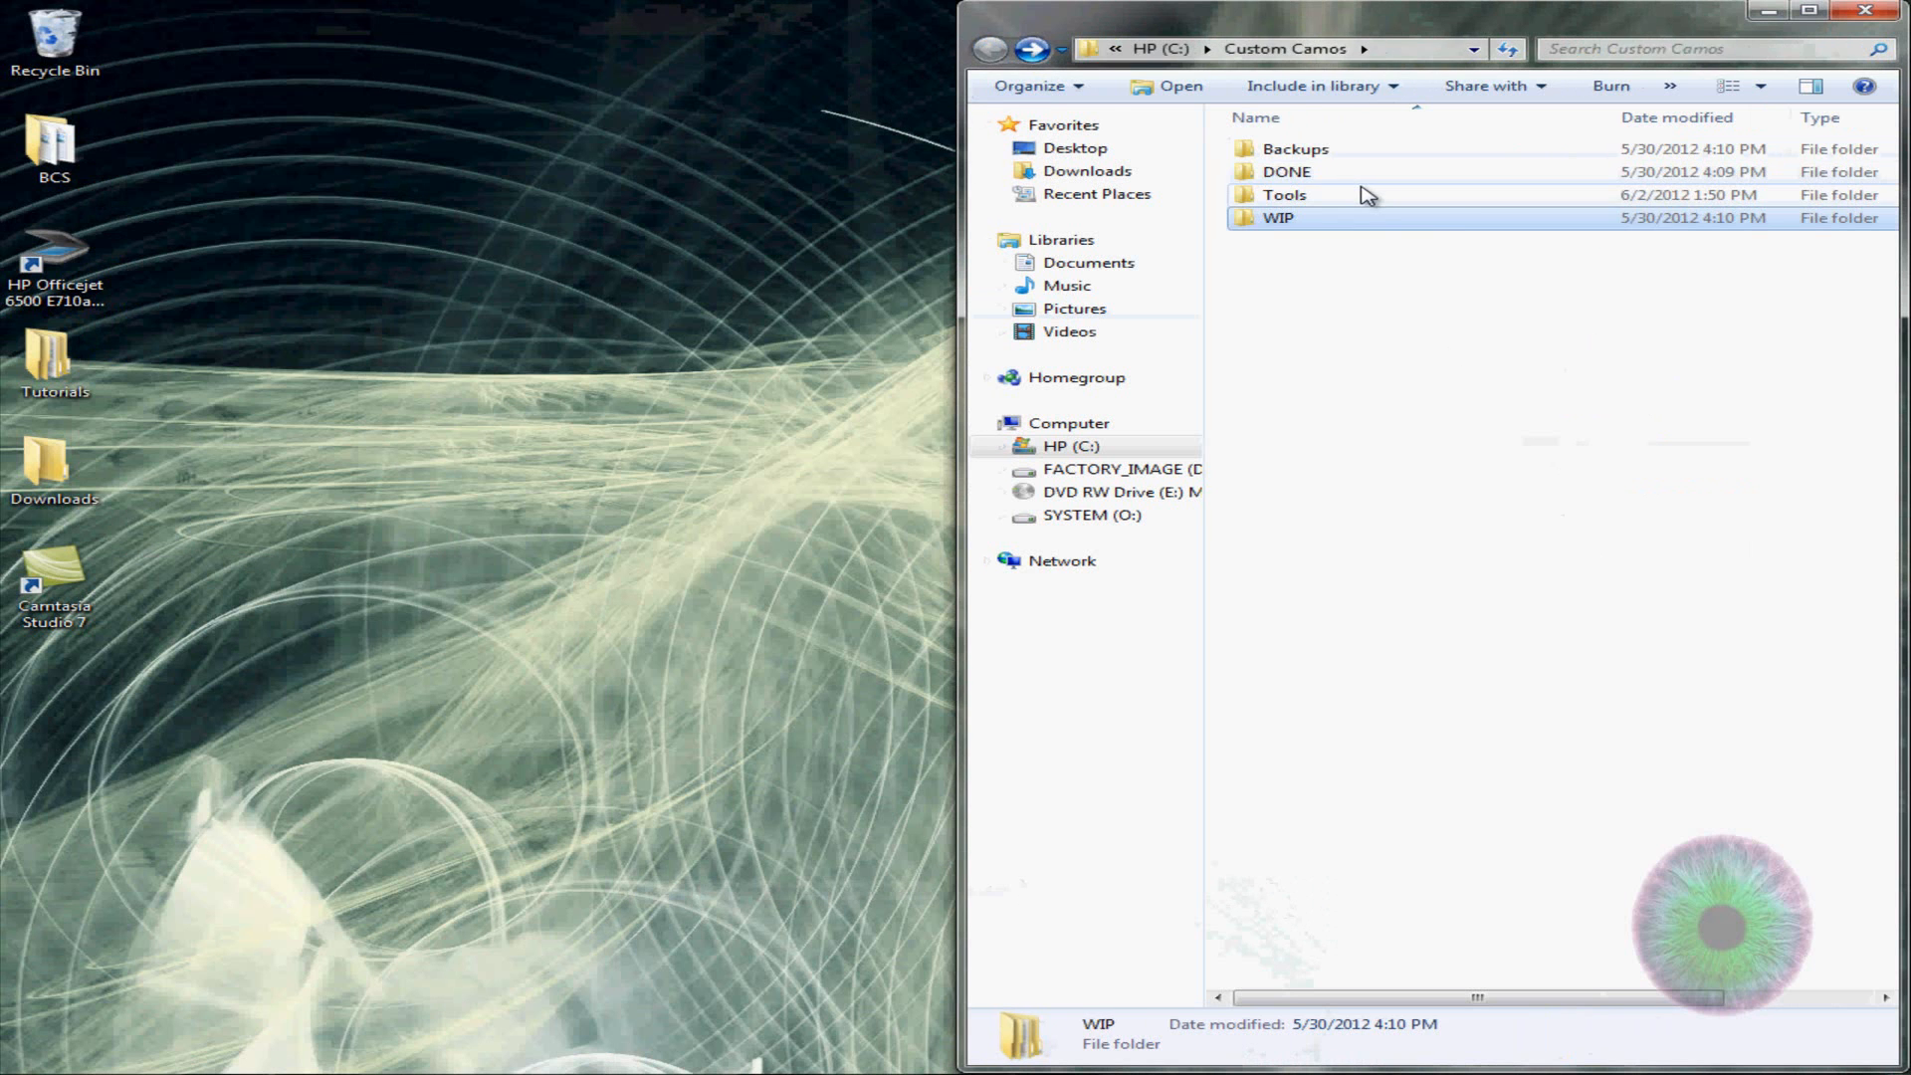
{"action": "double_click", "coordinate": [1282, 193]}
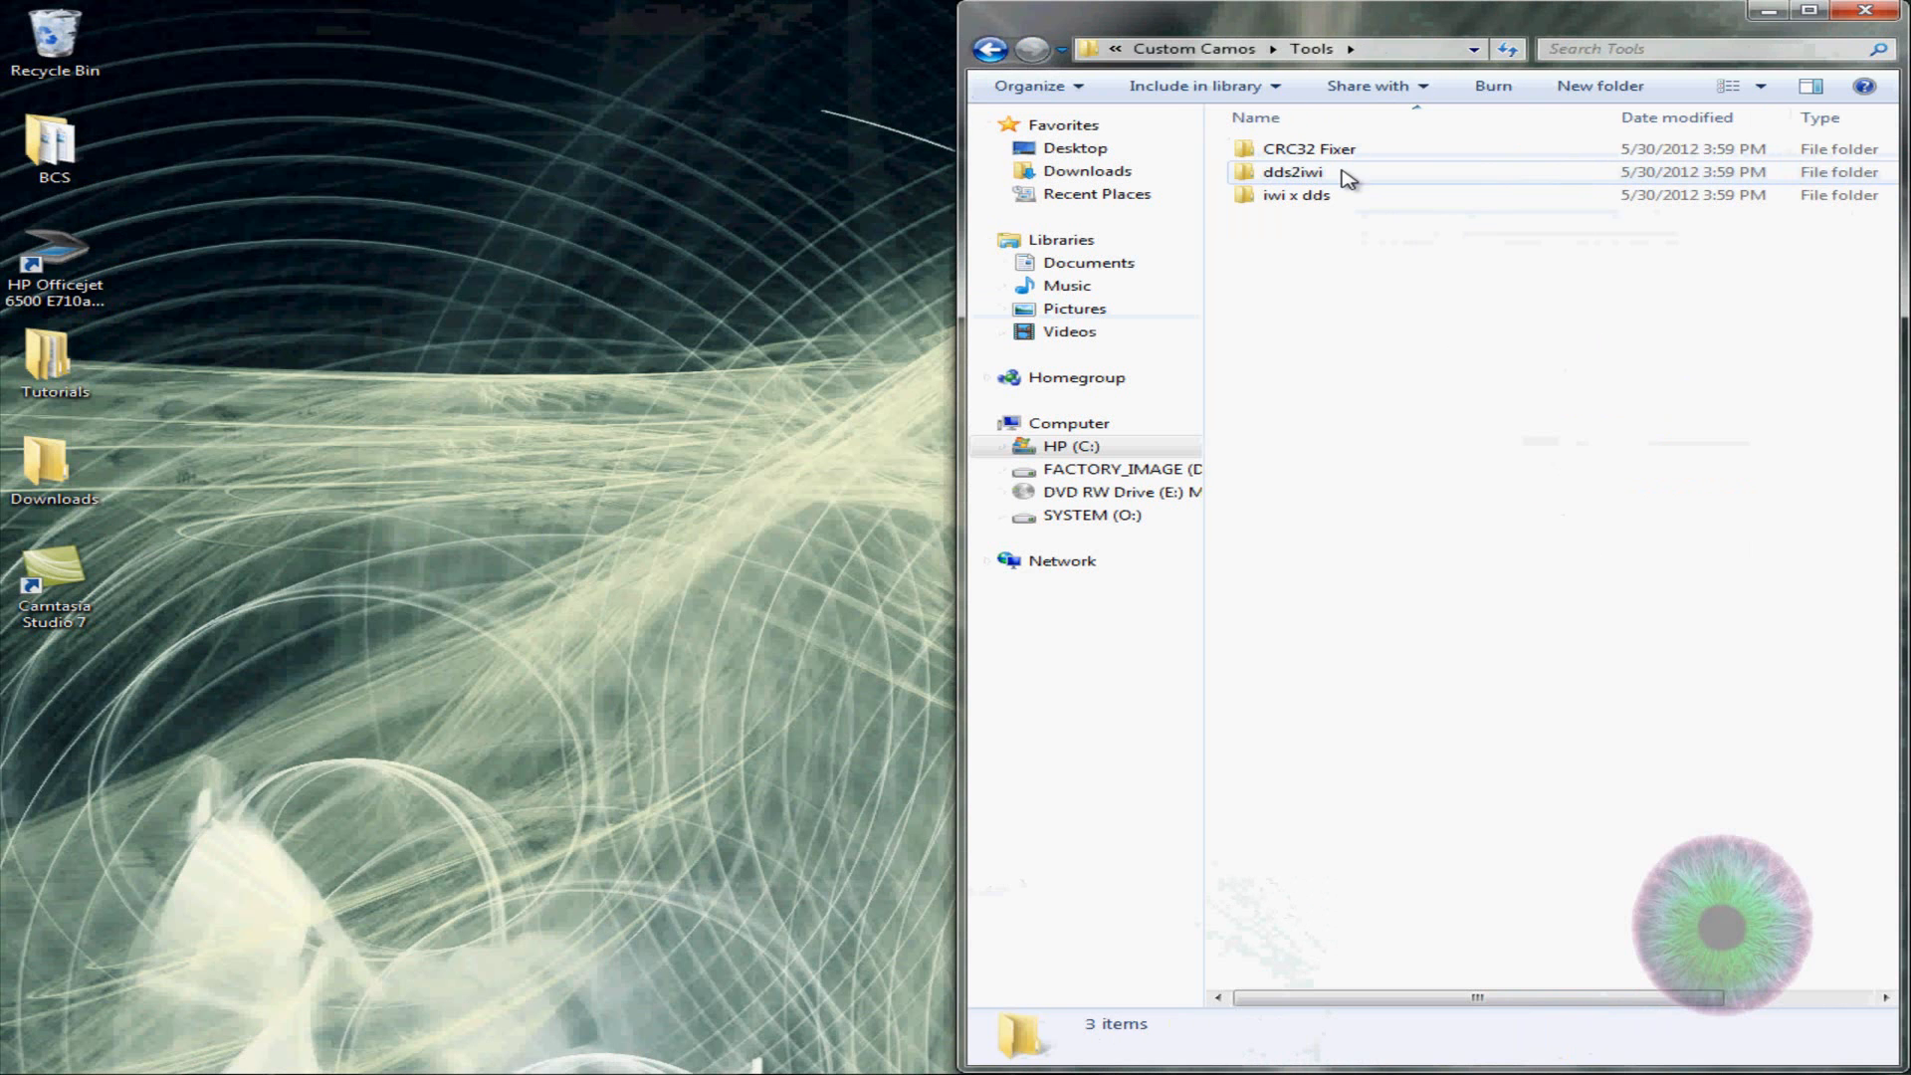
{"action": "double_click", "coordinate": [1290, 193]}
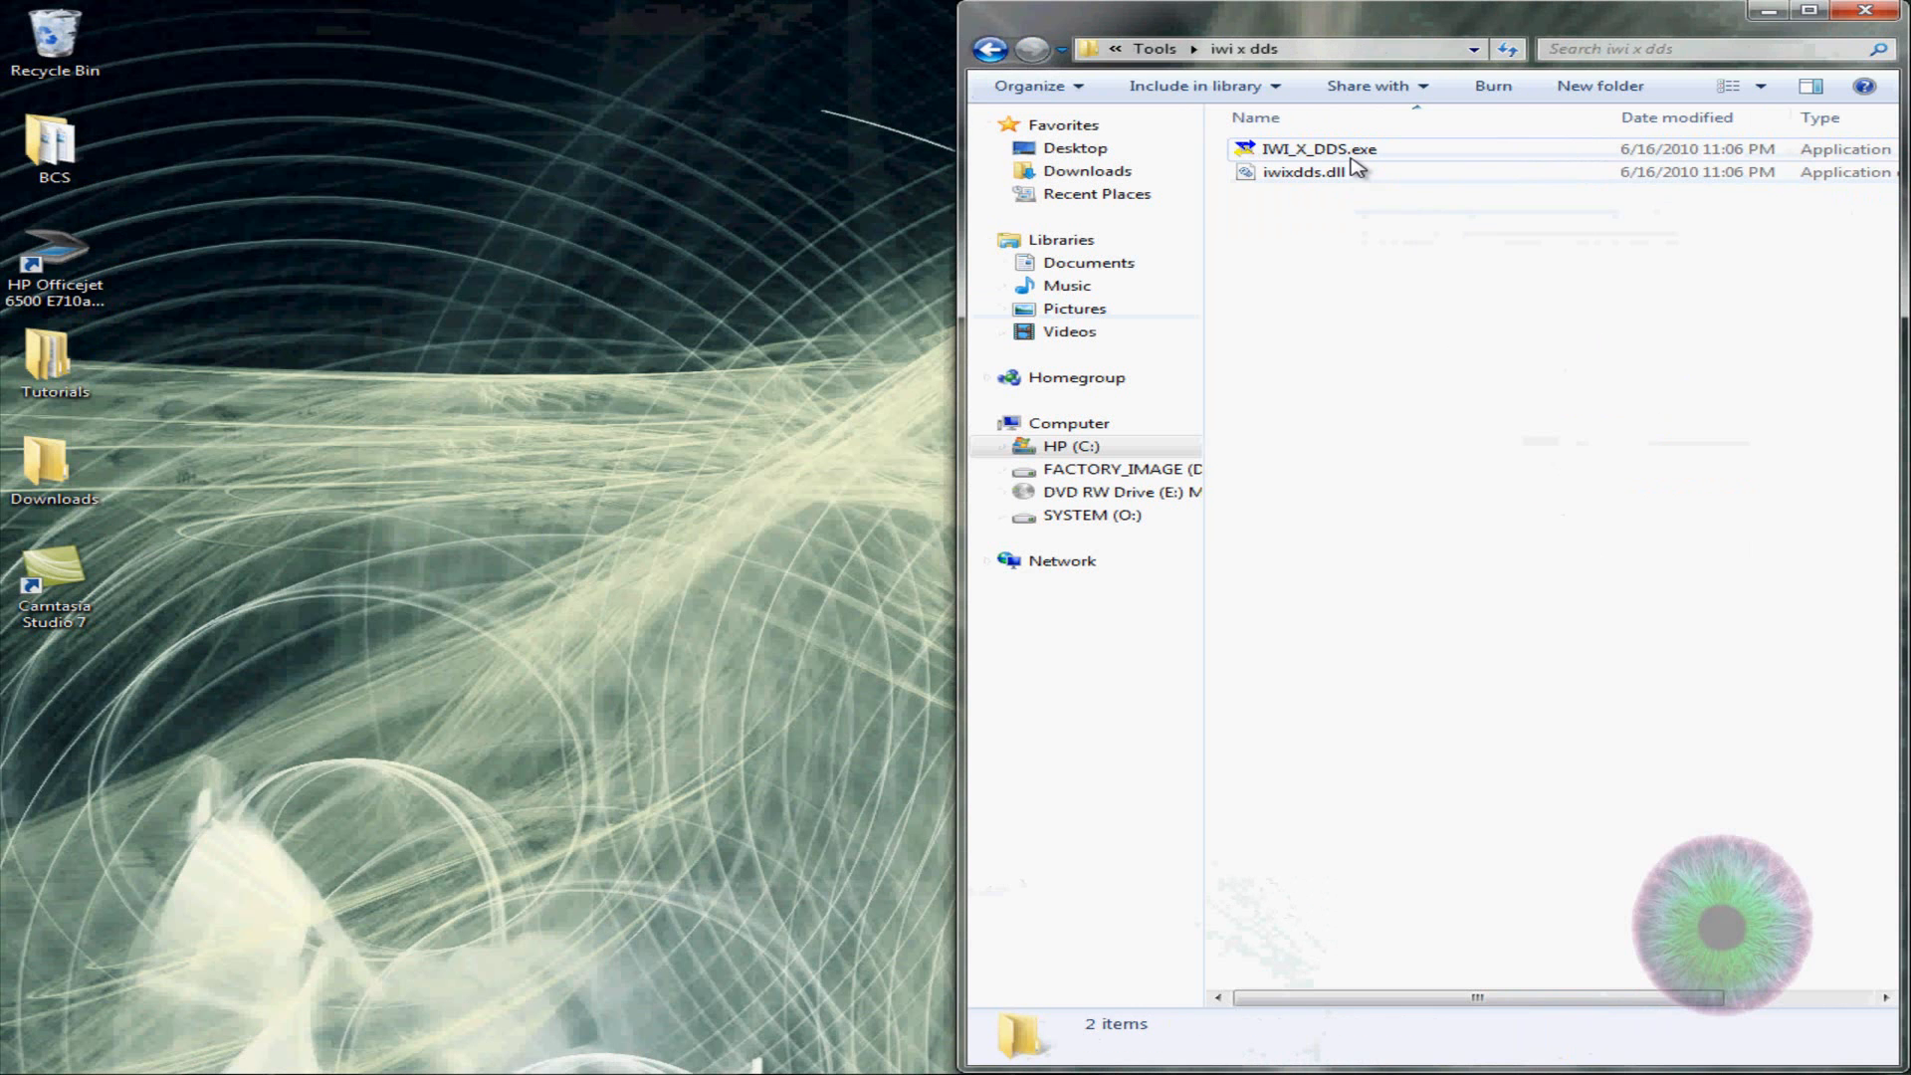
{"action": "left_click", "coordinate": [1316, 149]}
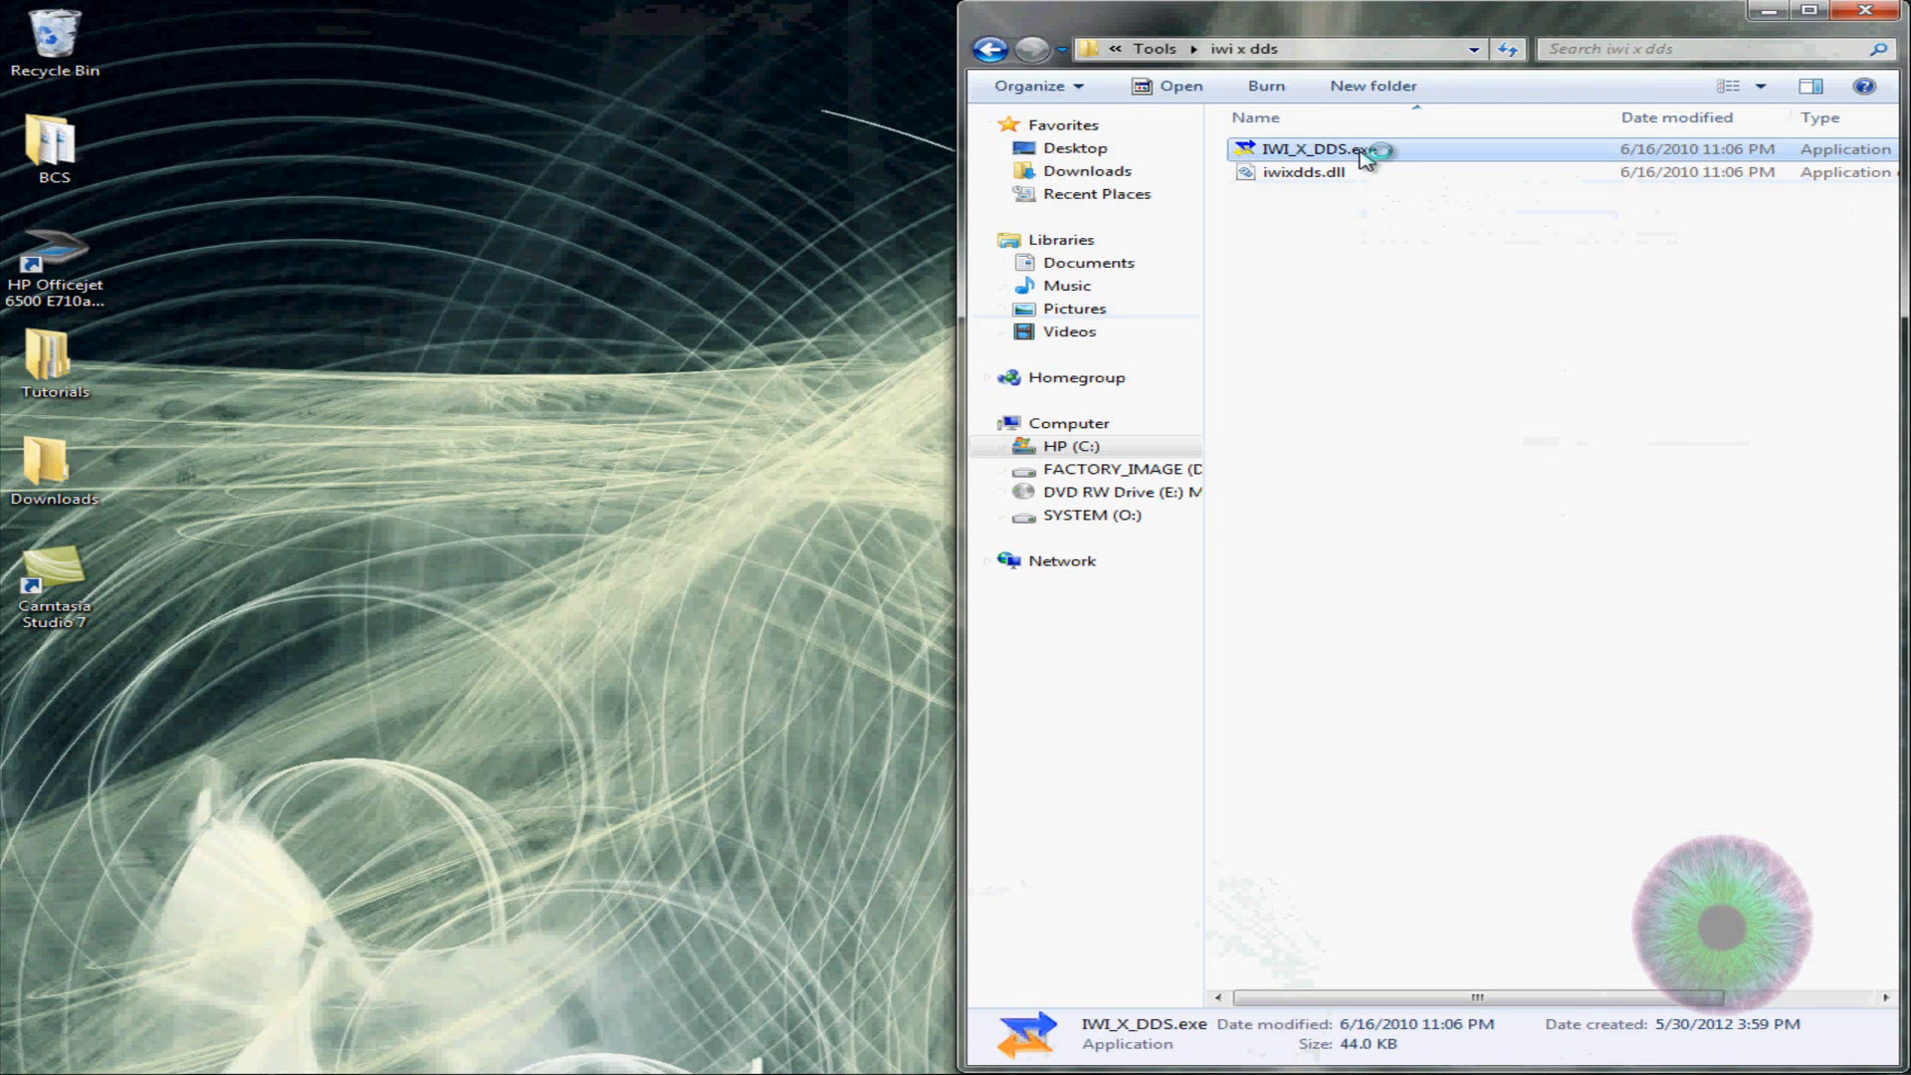
{"action": "double_click", "coordinate": [1309, 149]}
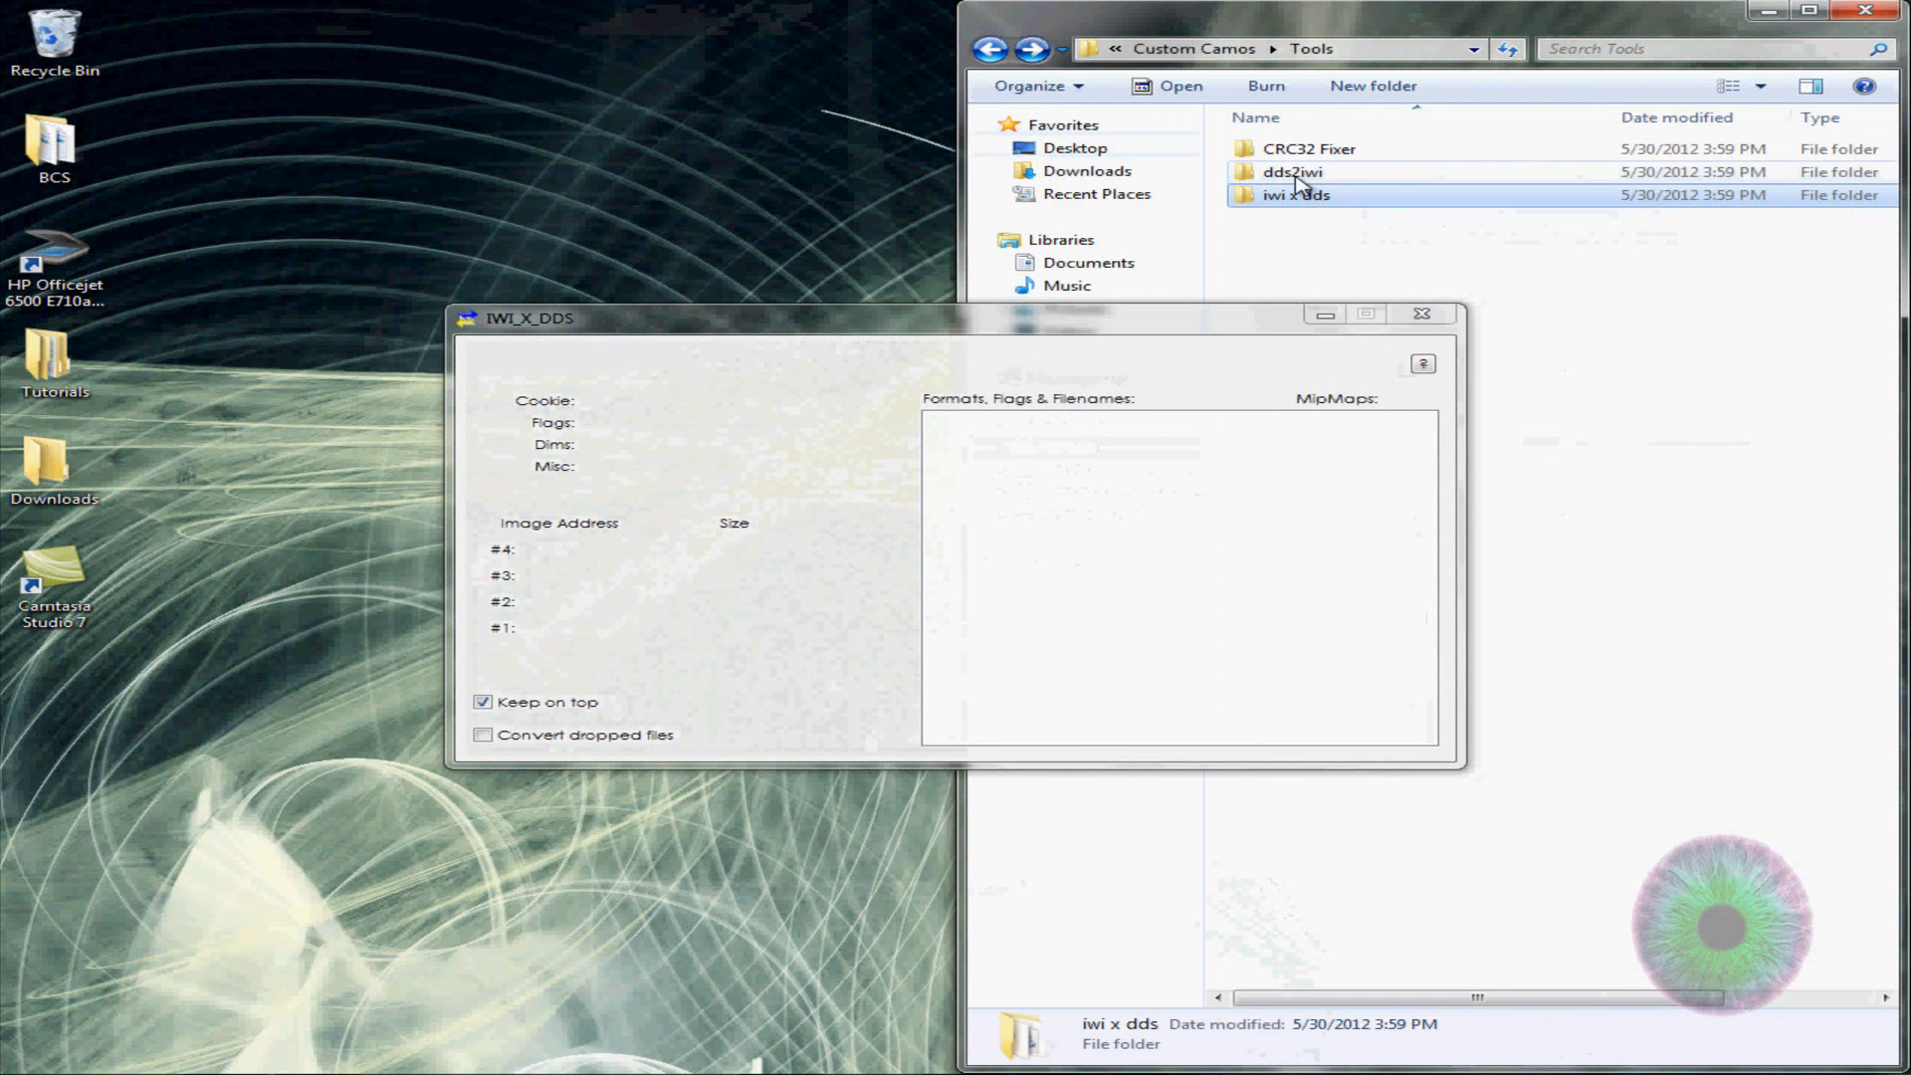
{"action": "left_click", "coordinate": [989, 47]}
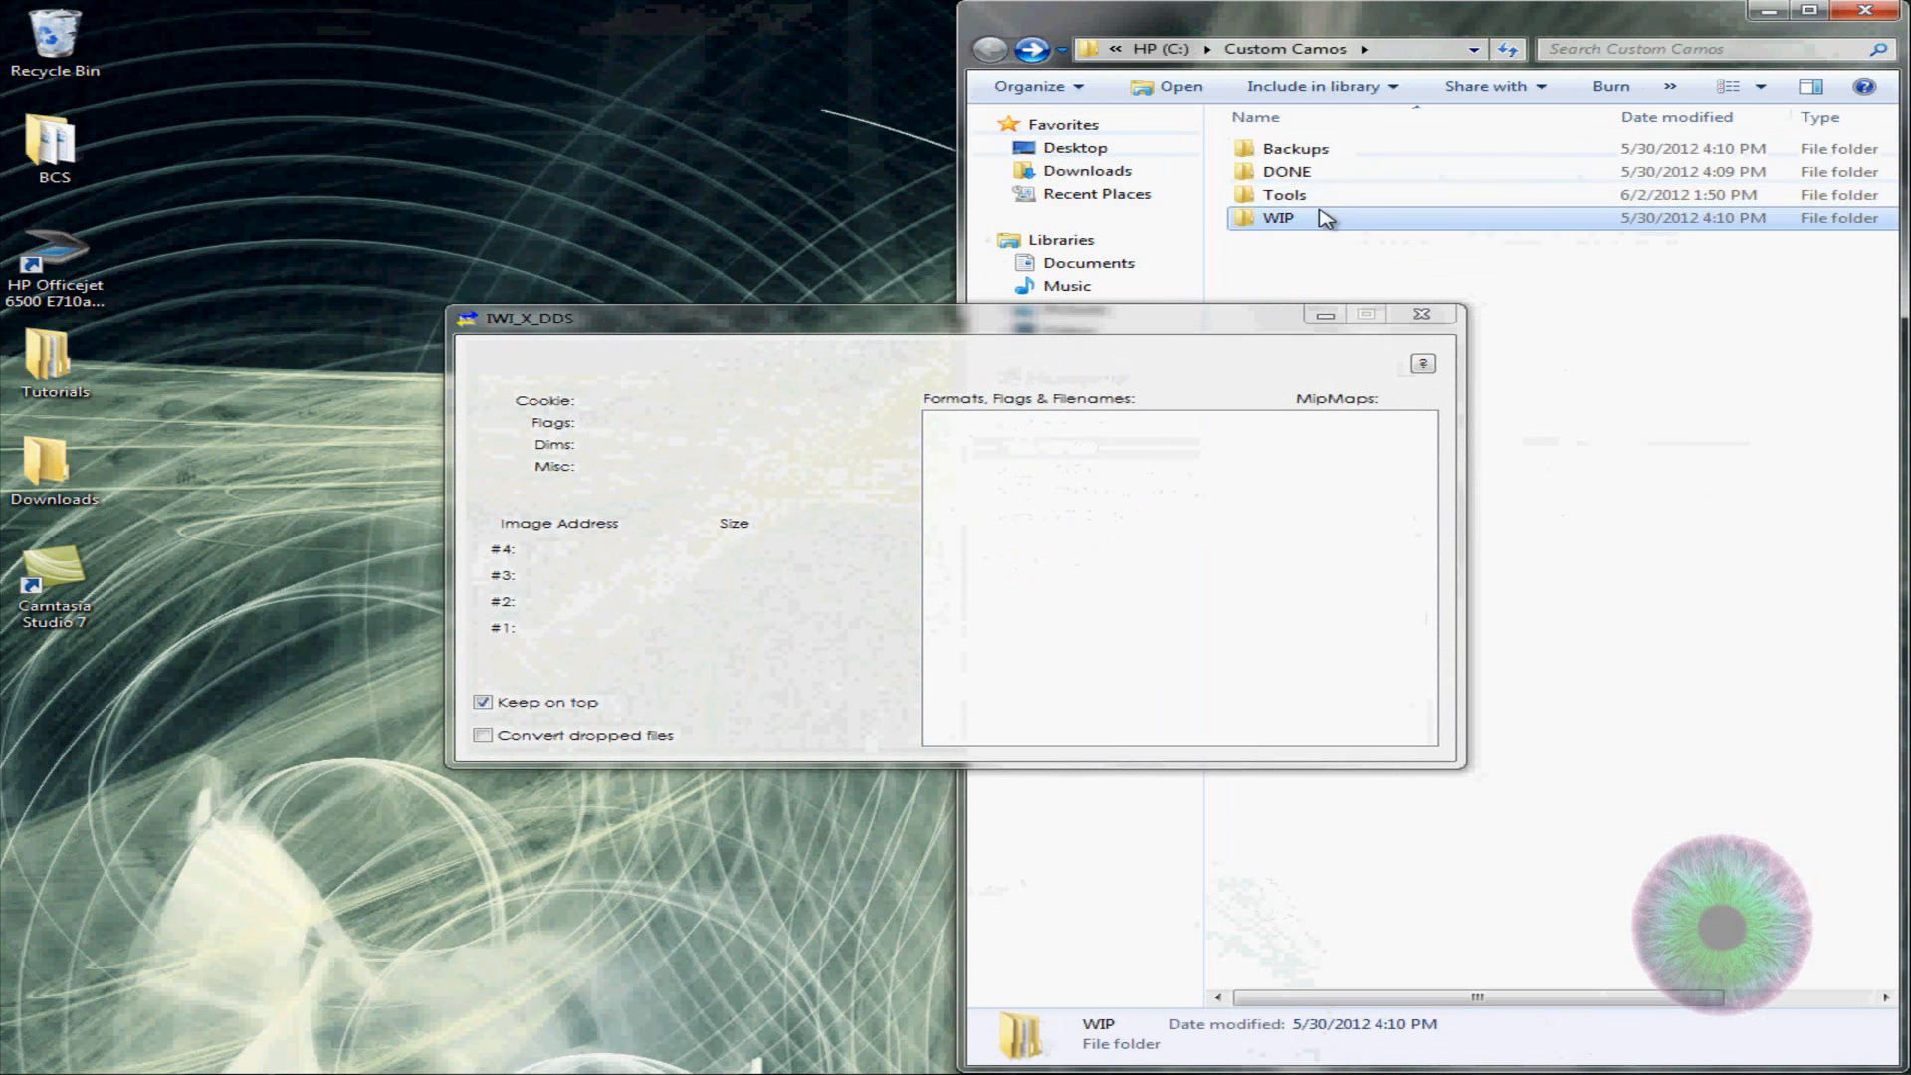
{"action": "double_click", "coordinate": [1278, 217]}
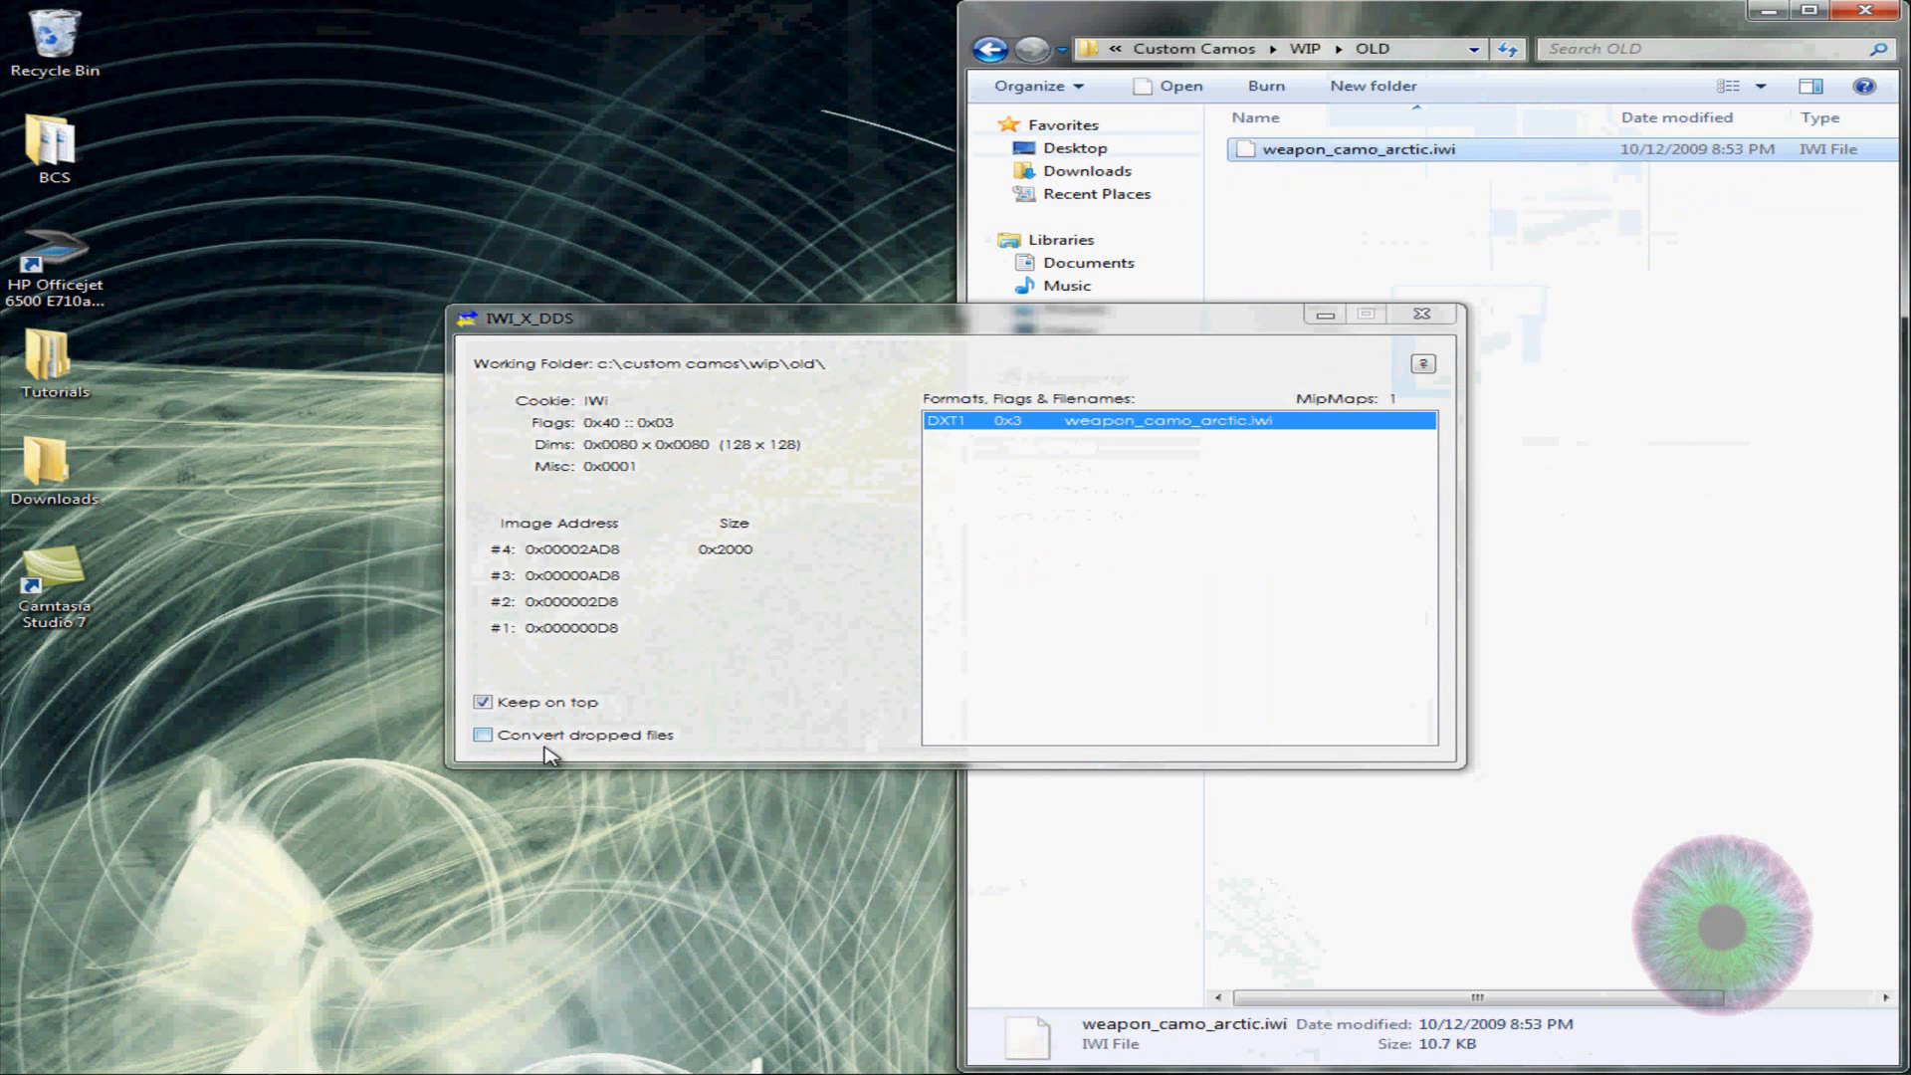
Enable 'Convert dropped files', relaunch the converter and produce weapon_camo_arctic.dds in WIP\OLD
{"action": "left_click", "coordinate": [481, 734]}
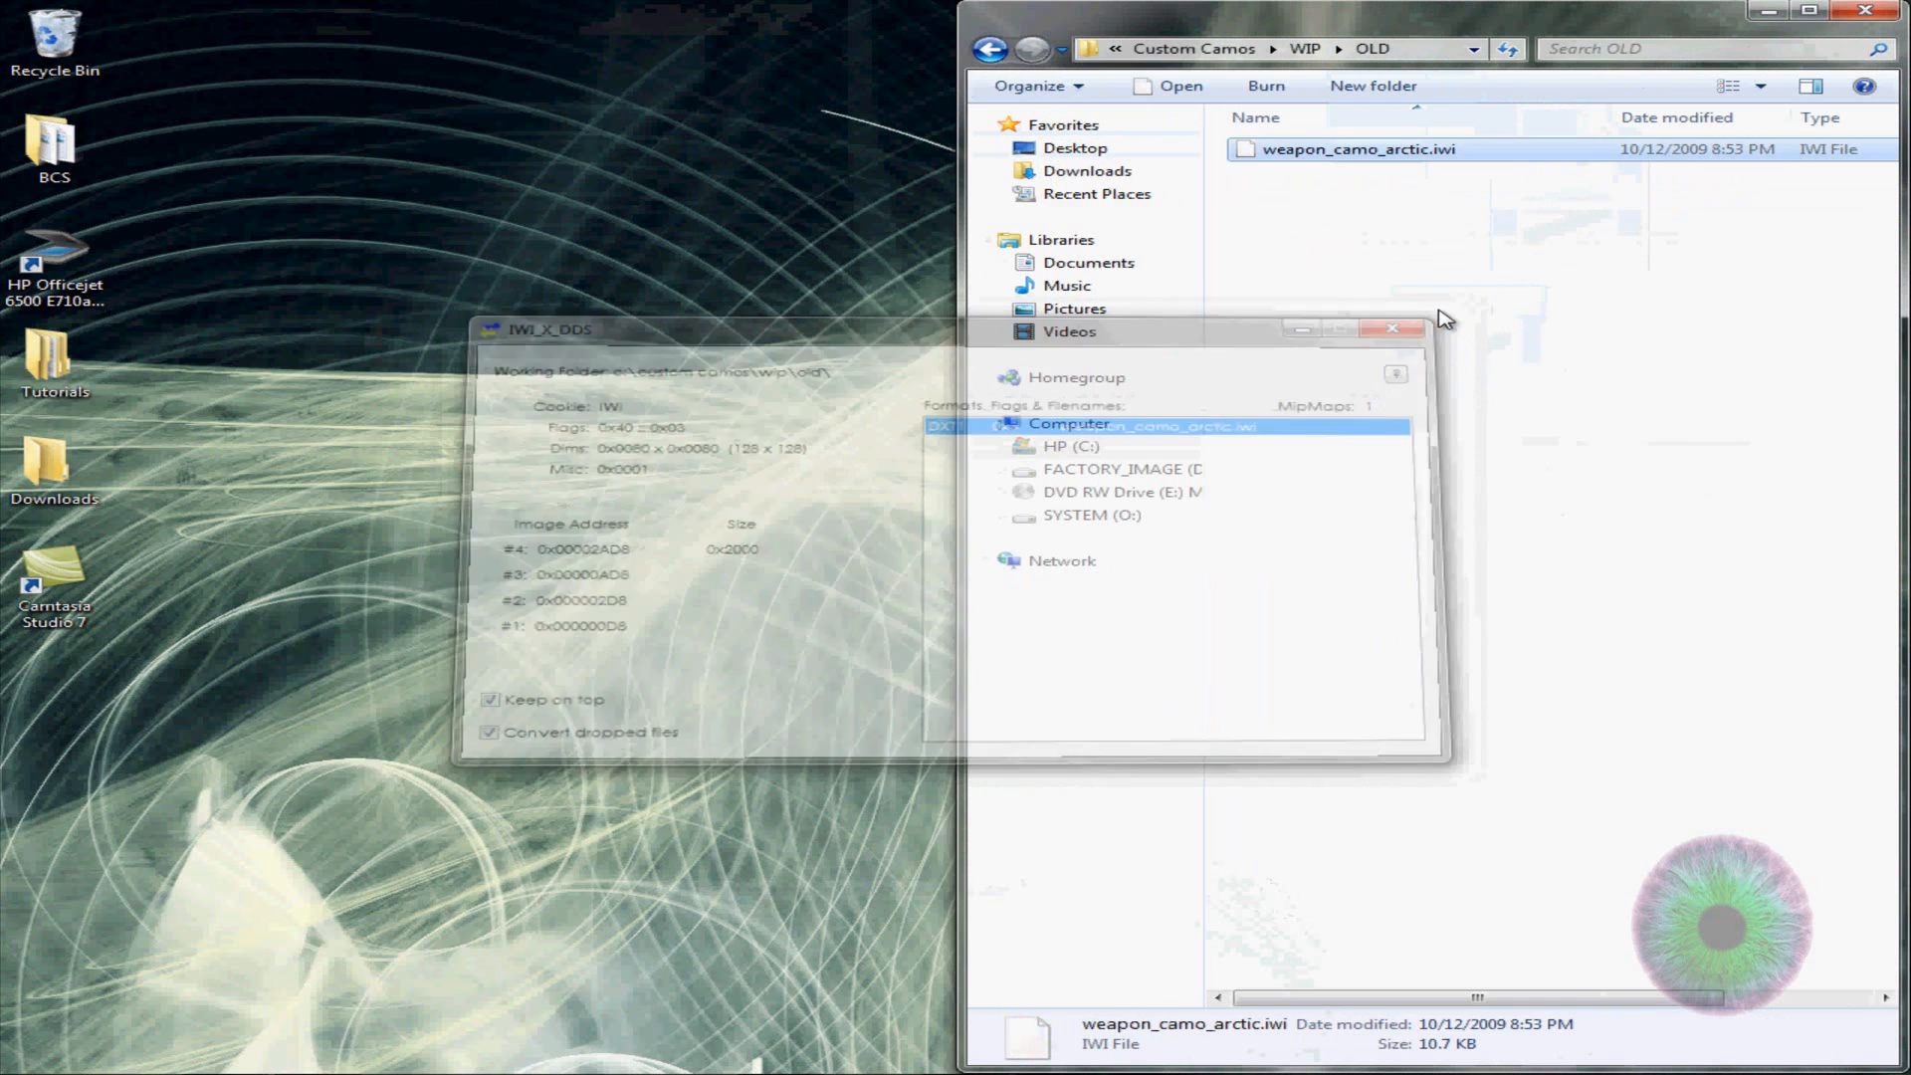
{"action": "left_click", "coordinate": [989, 48]}
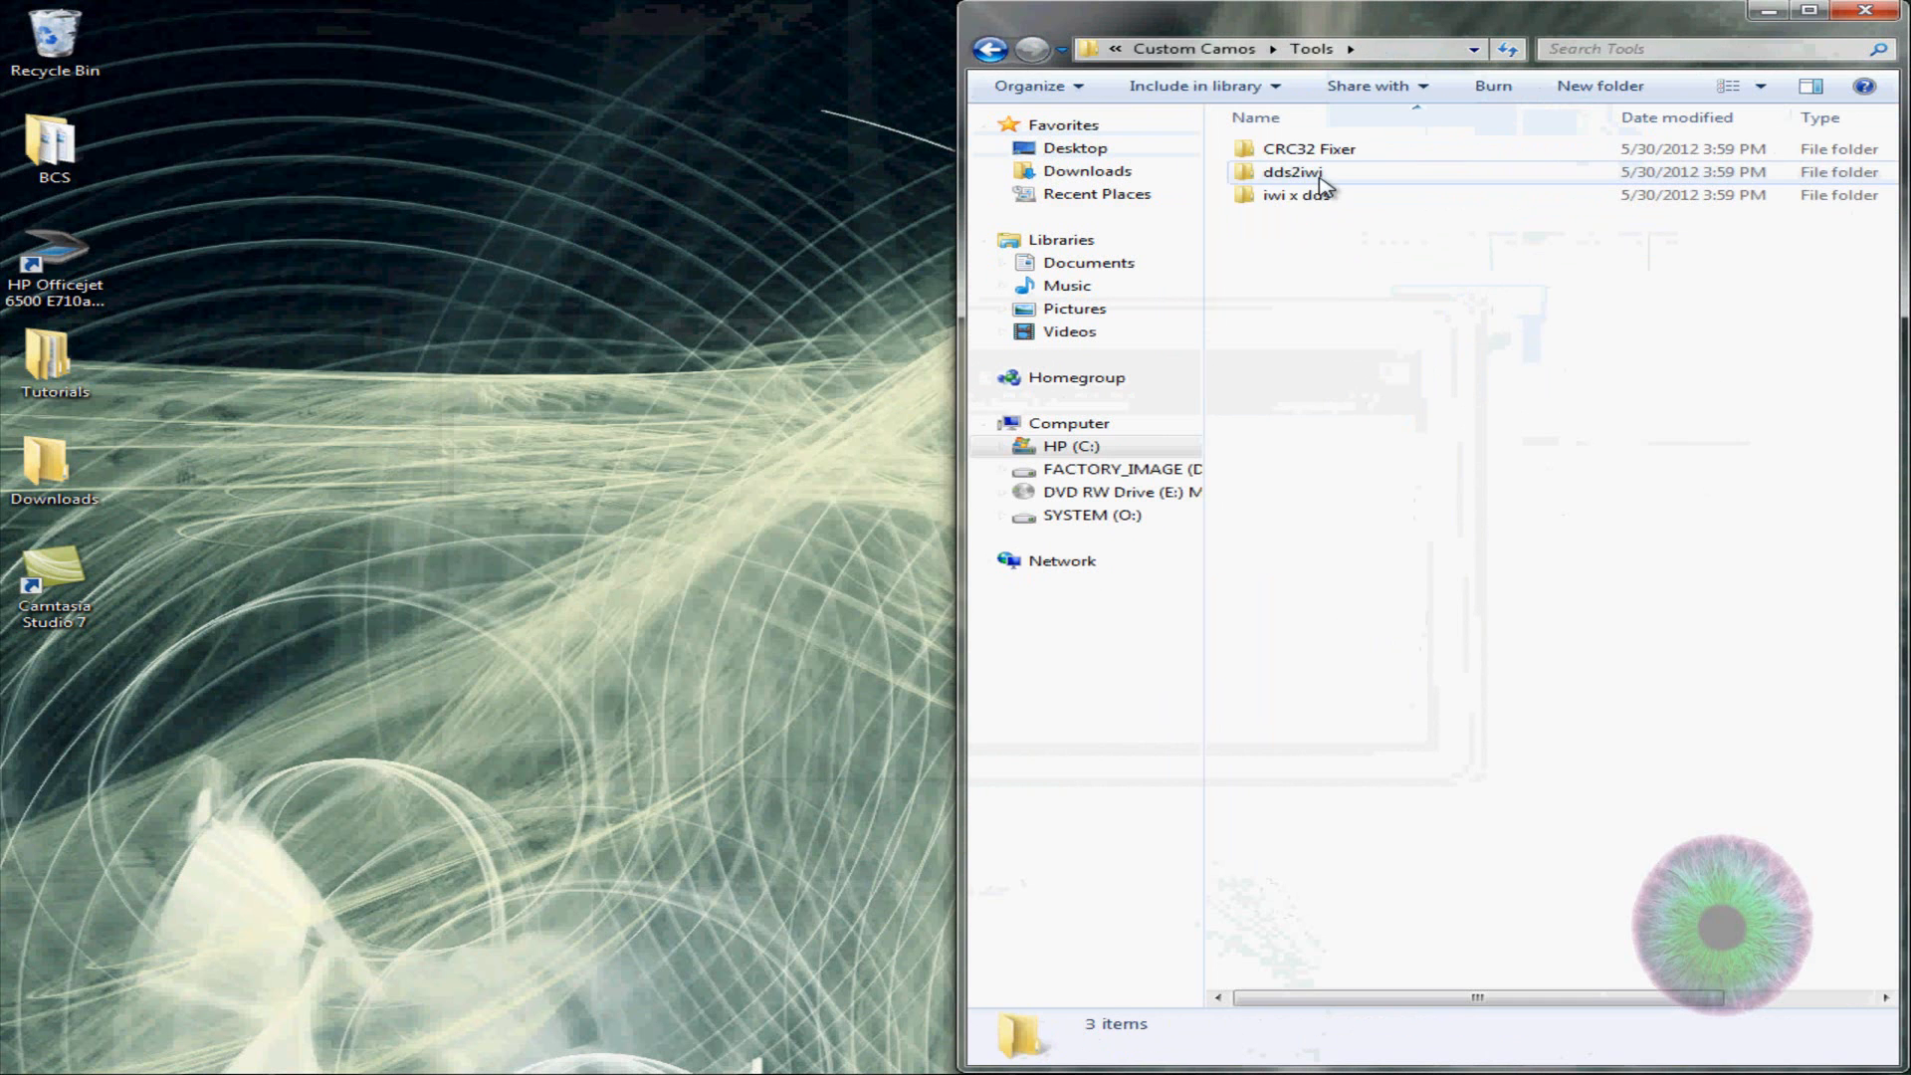
{"action": "double_click", "coordinate": [1294, 193]}
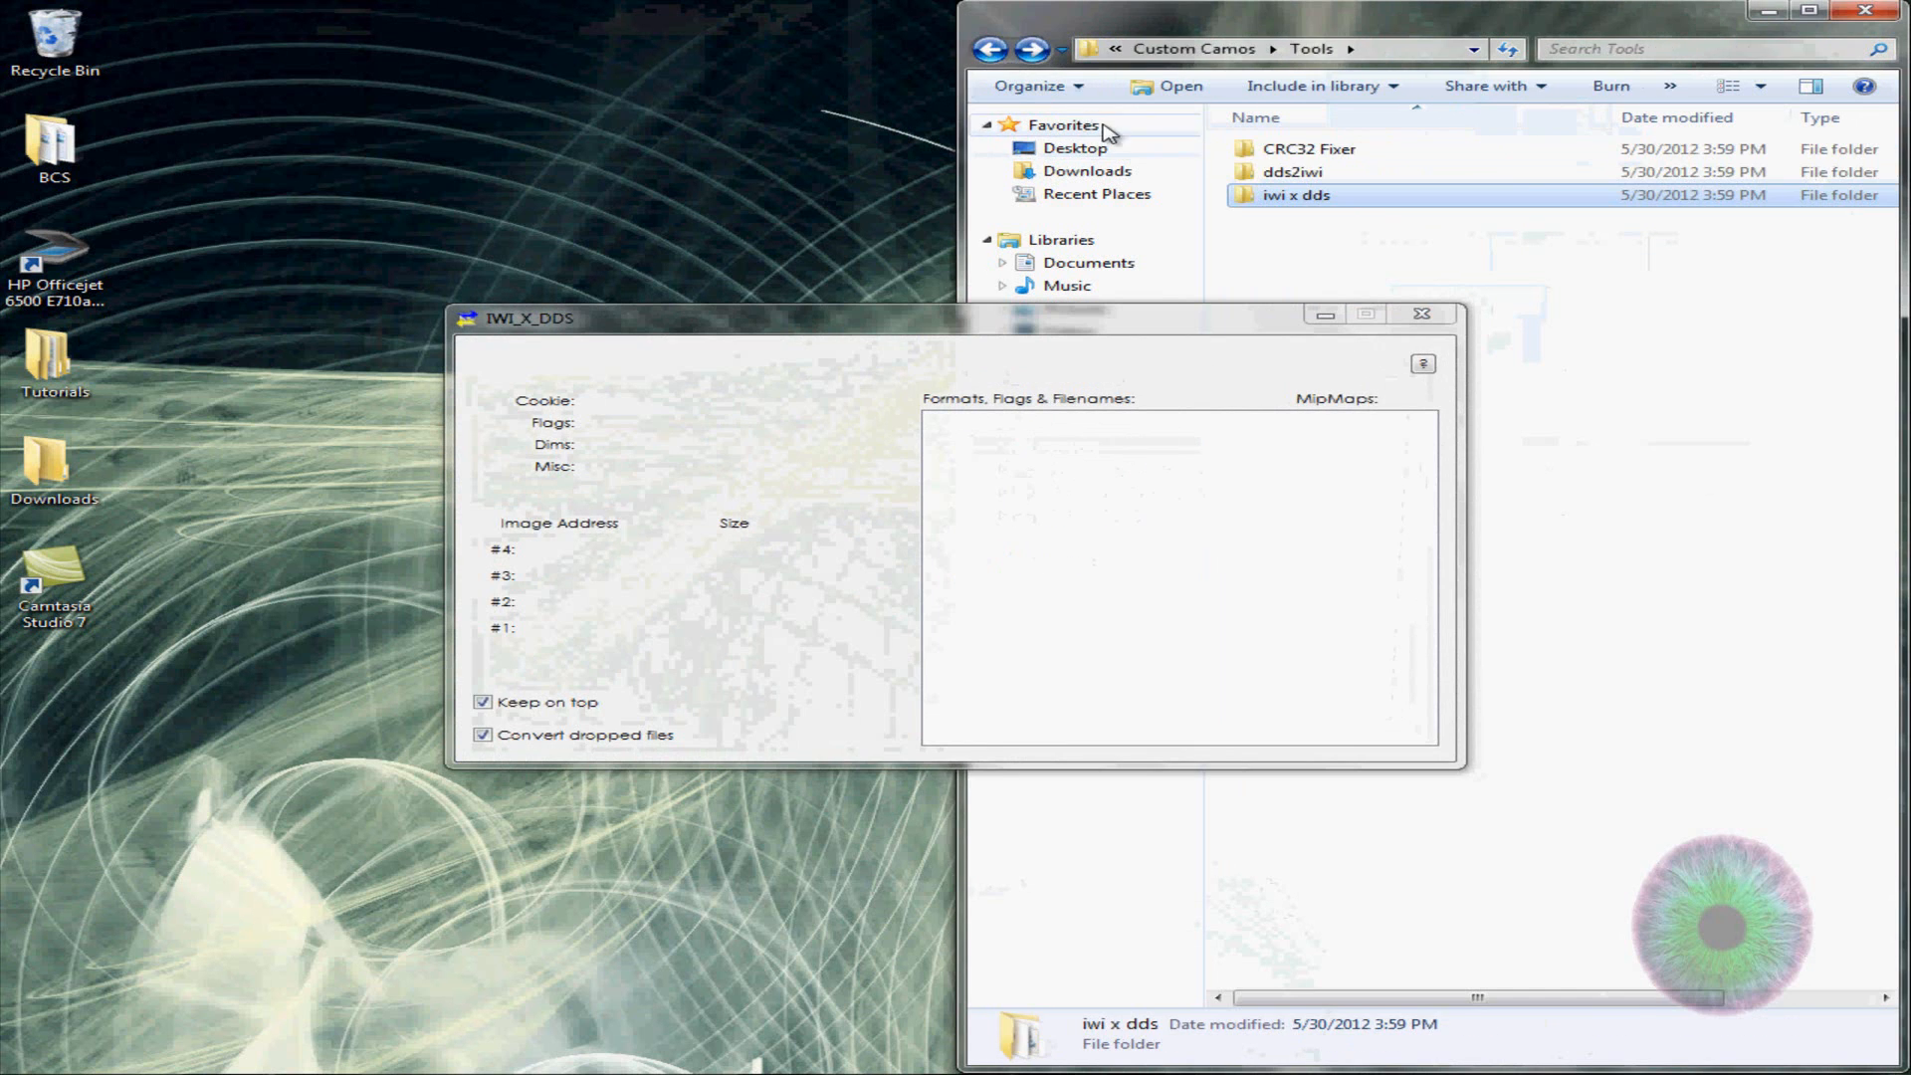
{"action": "left_click", "coordinate": [990, 48]}
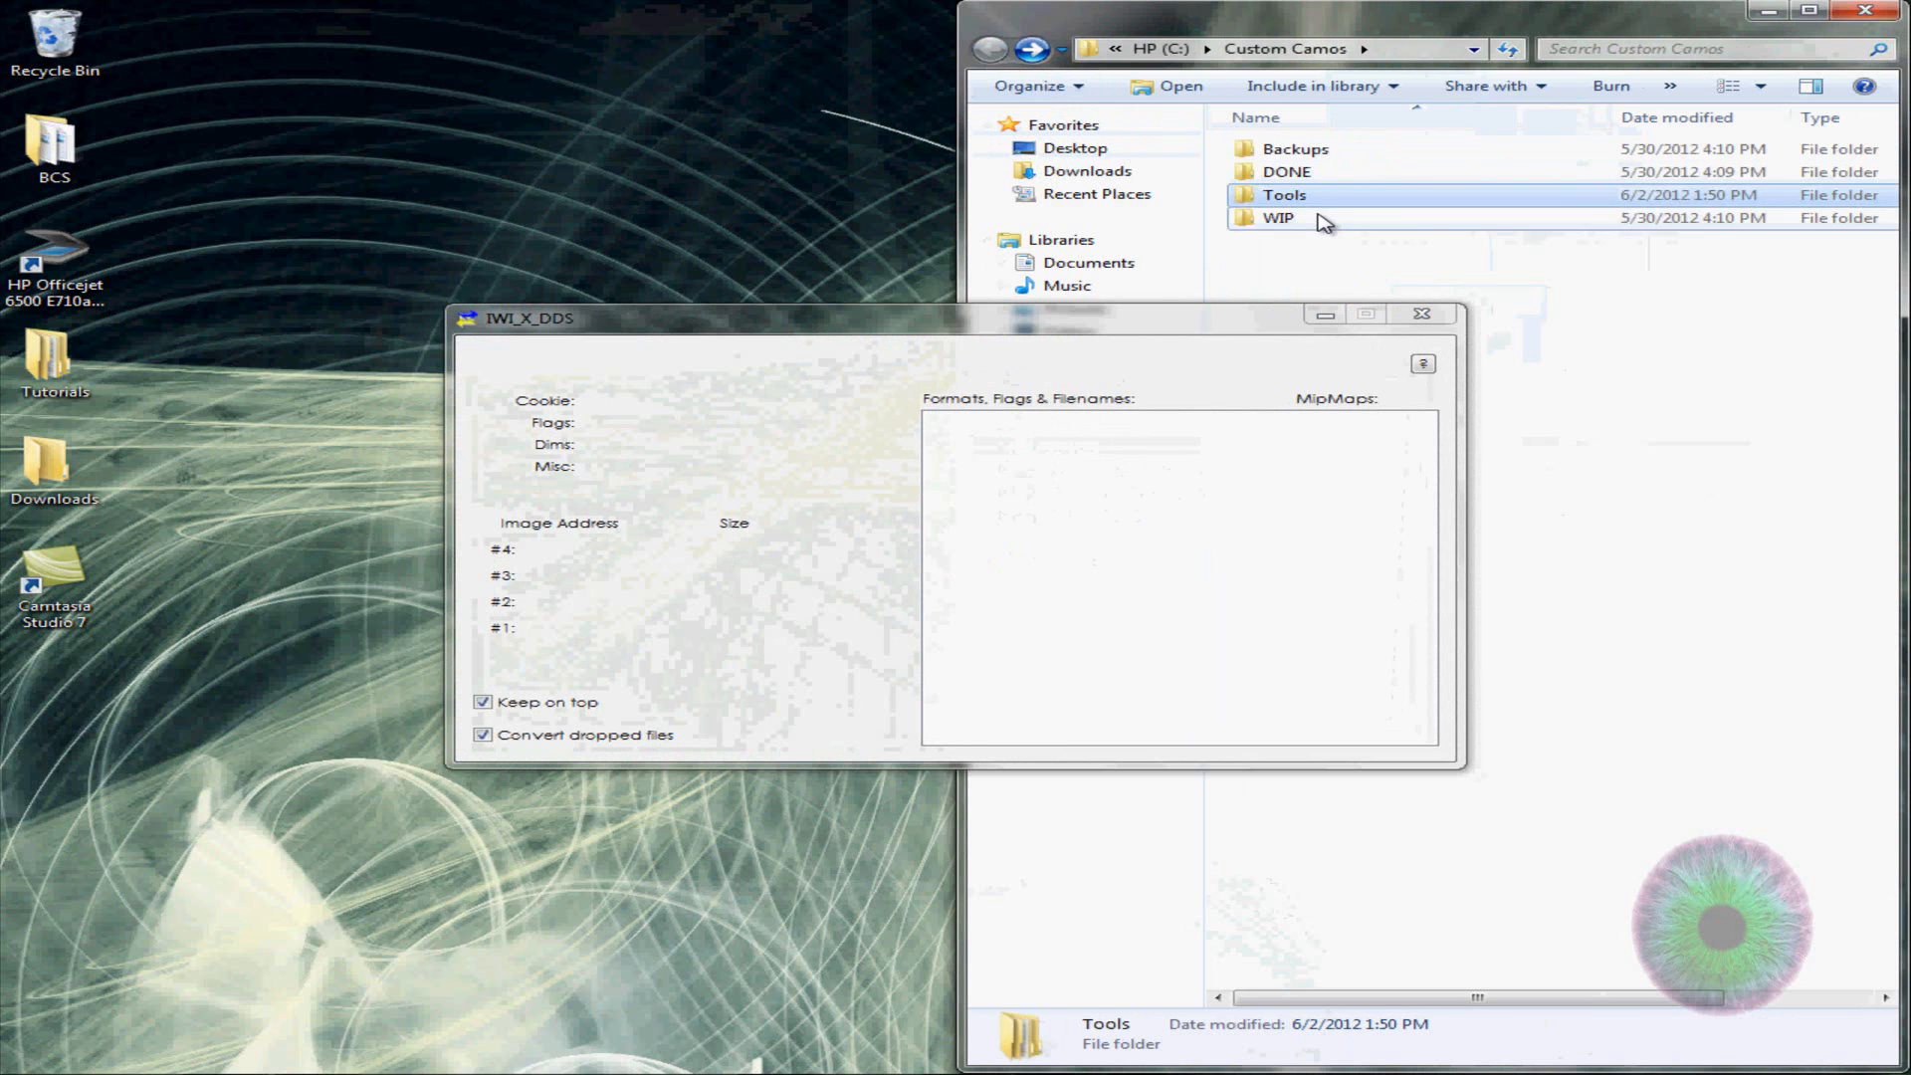
{"action": "double_click", "coordinate": [1276, 217]}
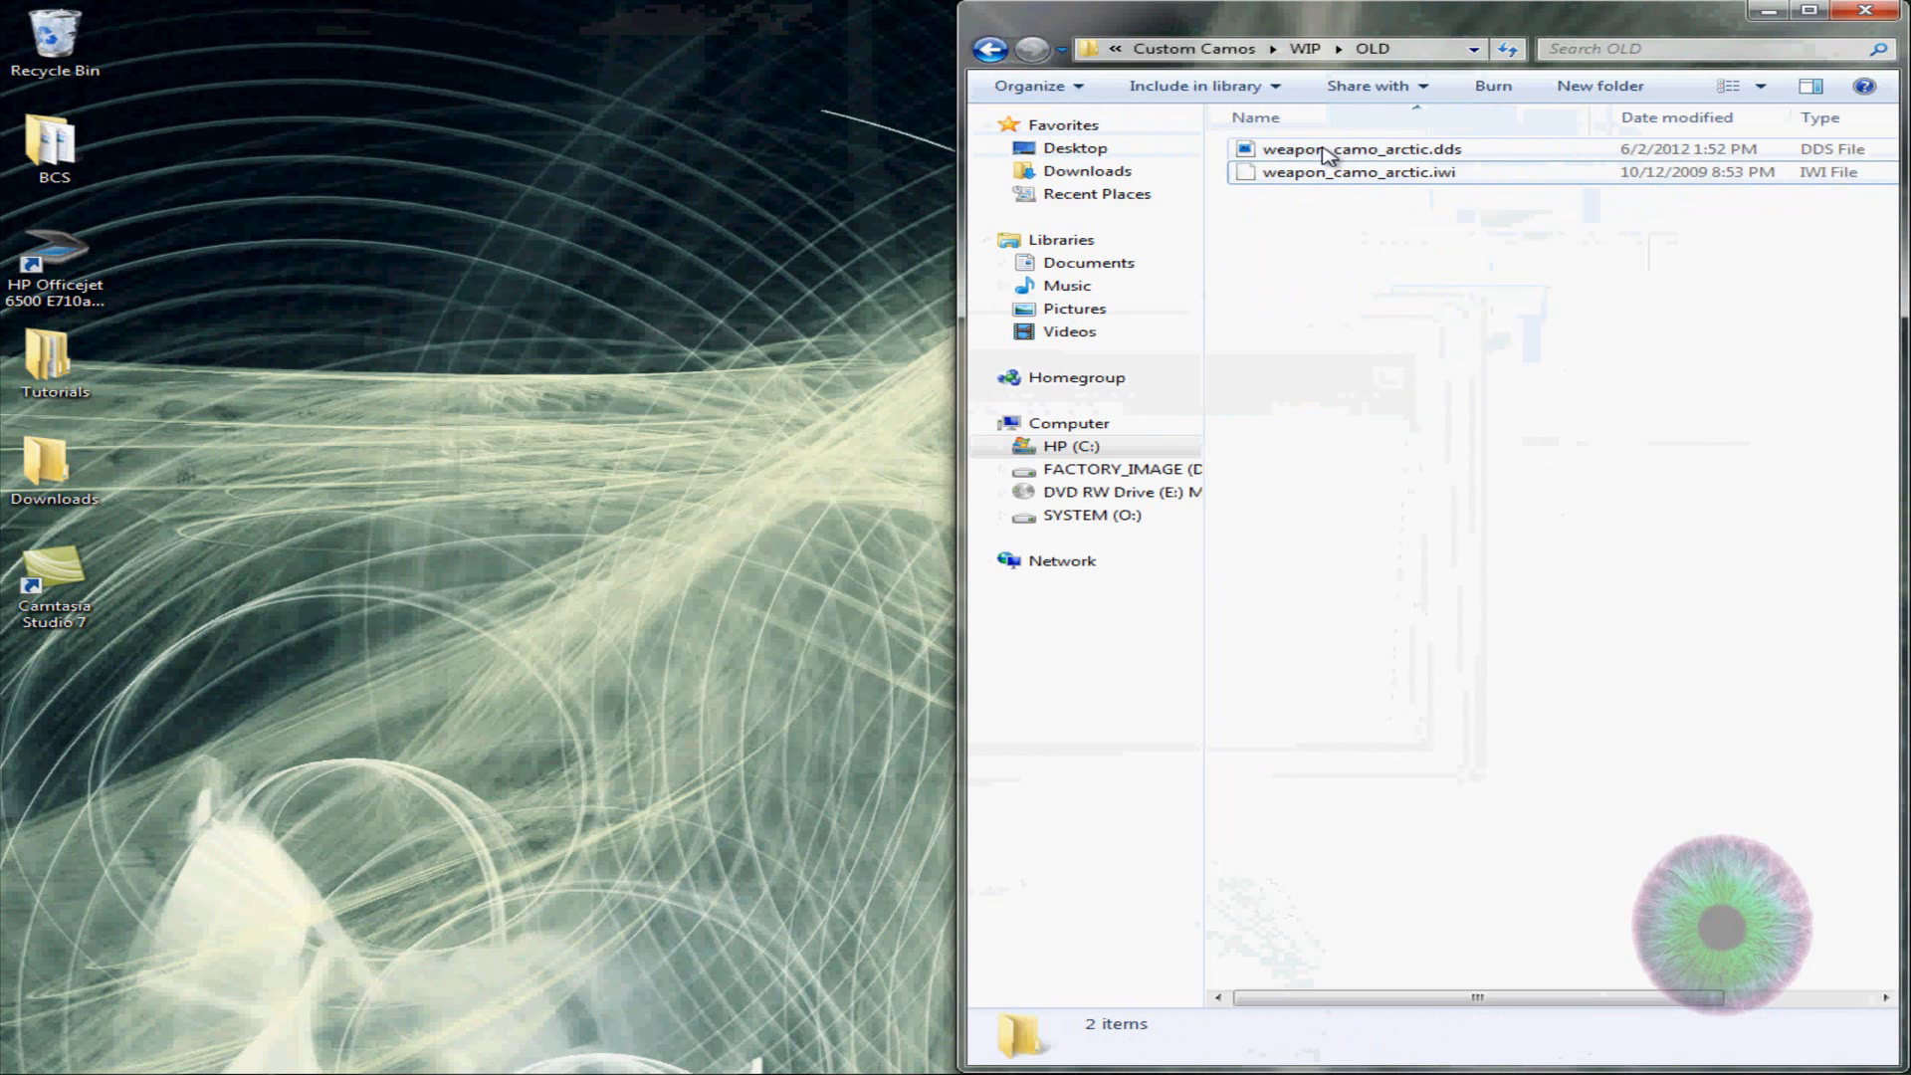
{"action": "left_click", "coordinate": [1365, 147]}
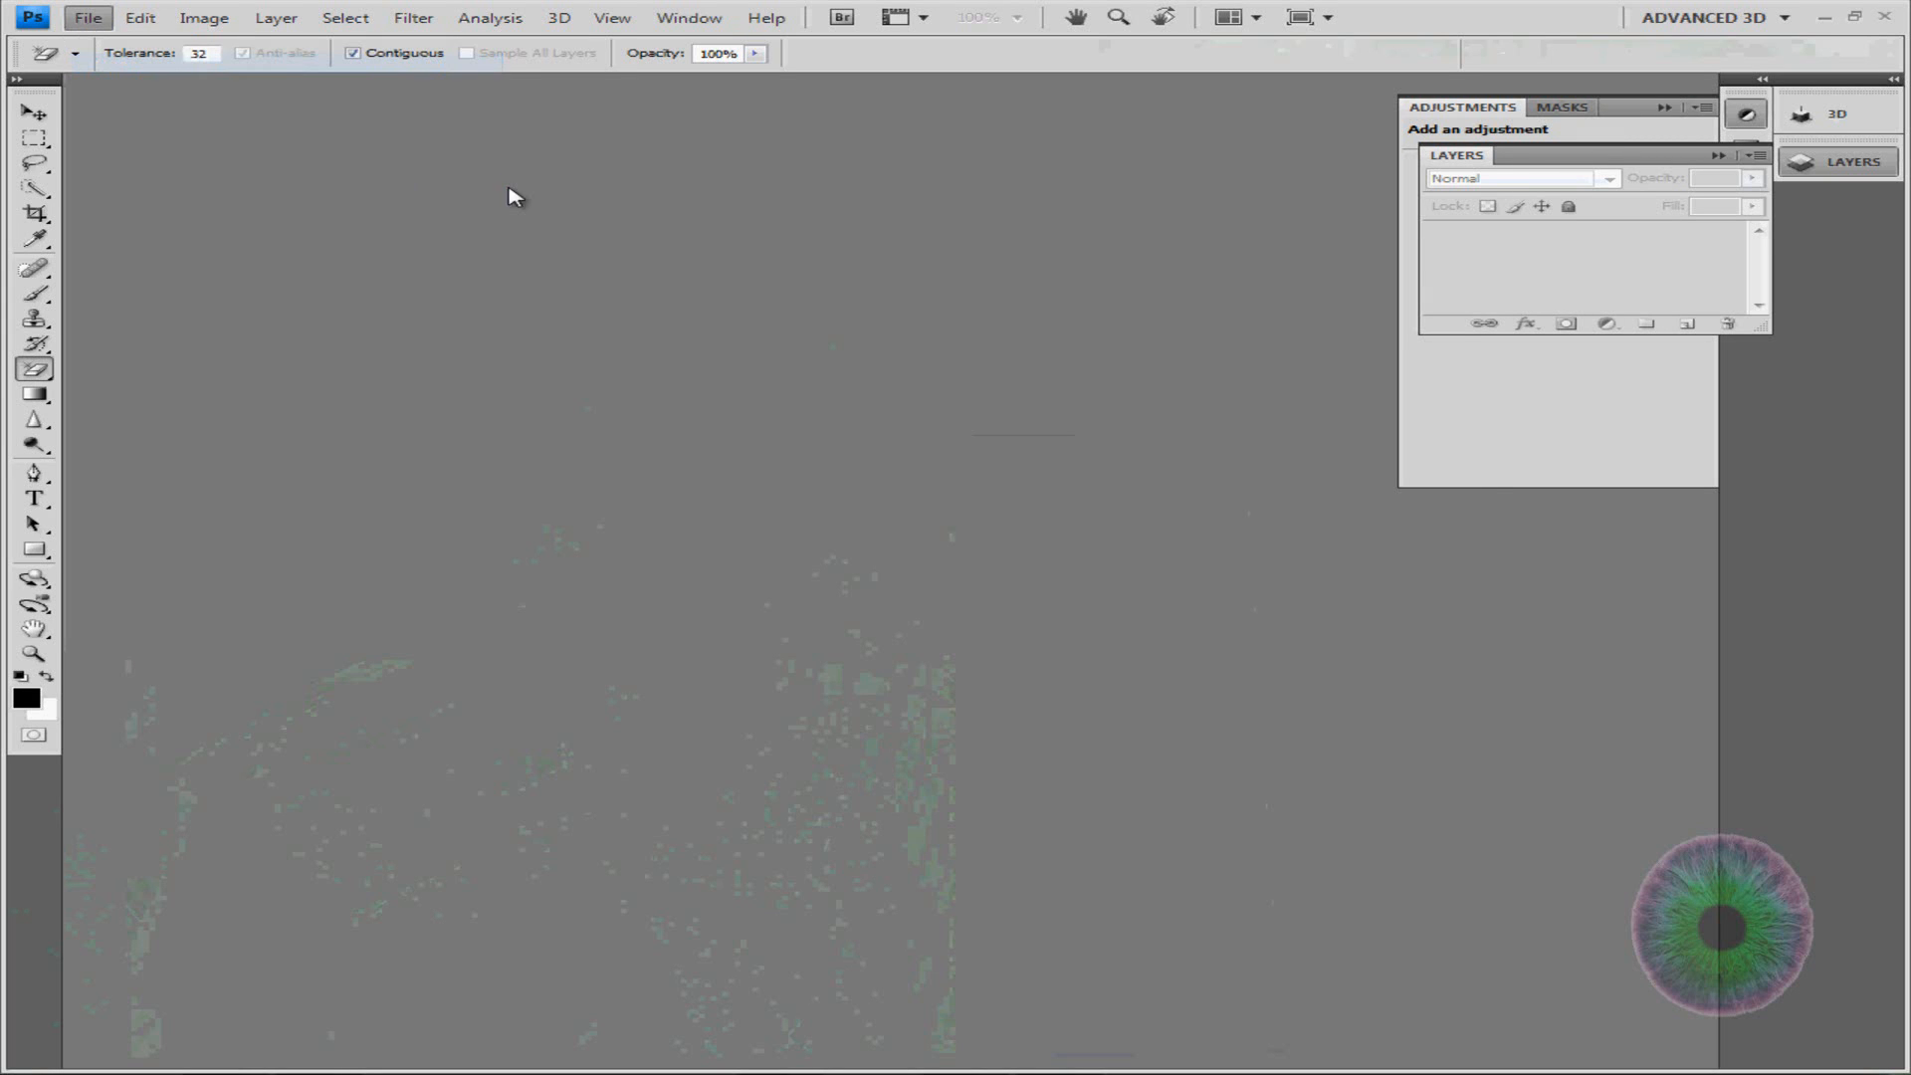
Browse to C:\Custom Camos\WIP\OLD and load weapon_camo_arctic.dds at its default size
{"action": "left_click", "coordinate": [87, 18]}
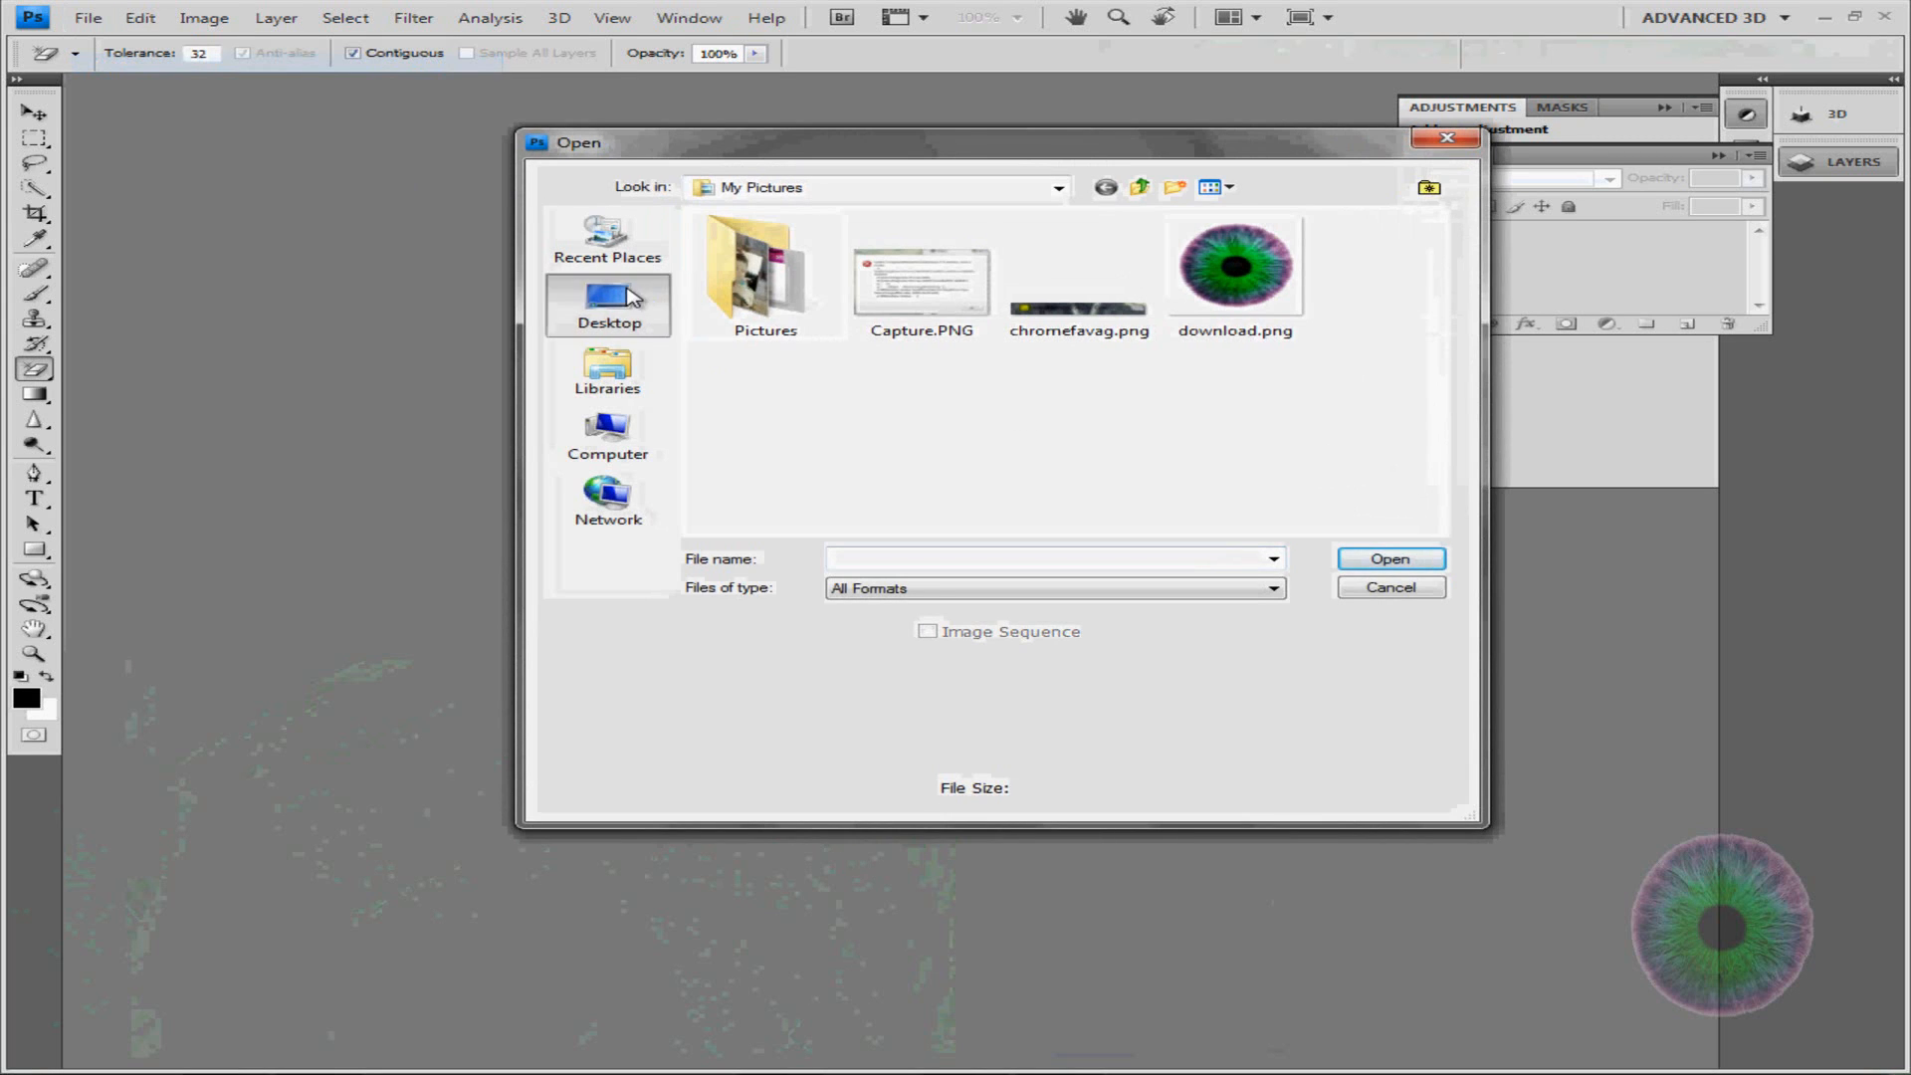
{"action": "left_click", "coordinate": [609, 303]}
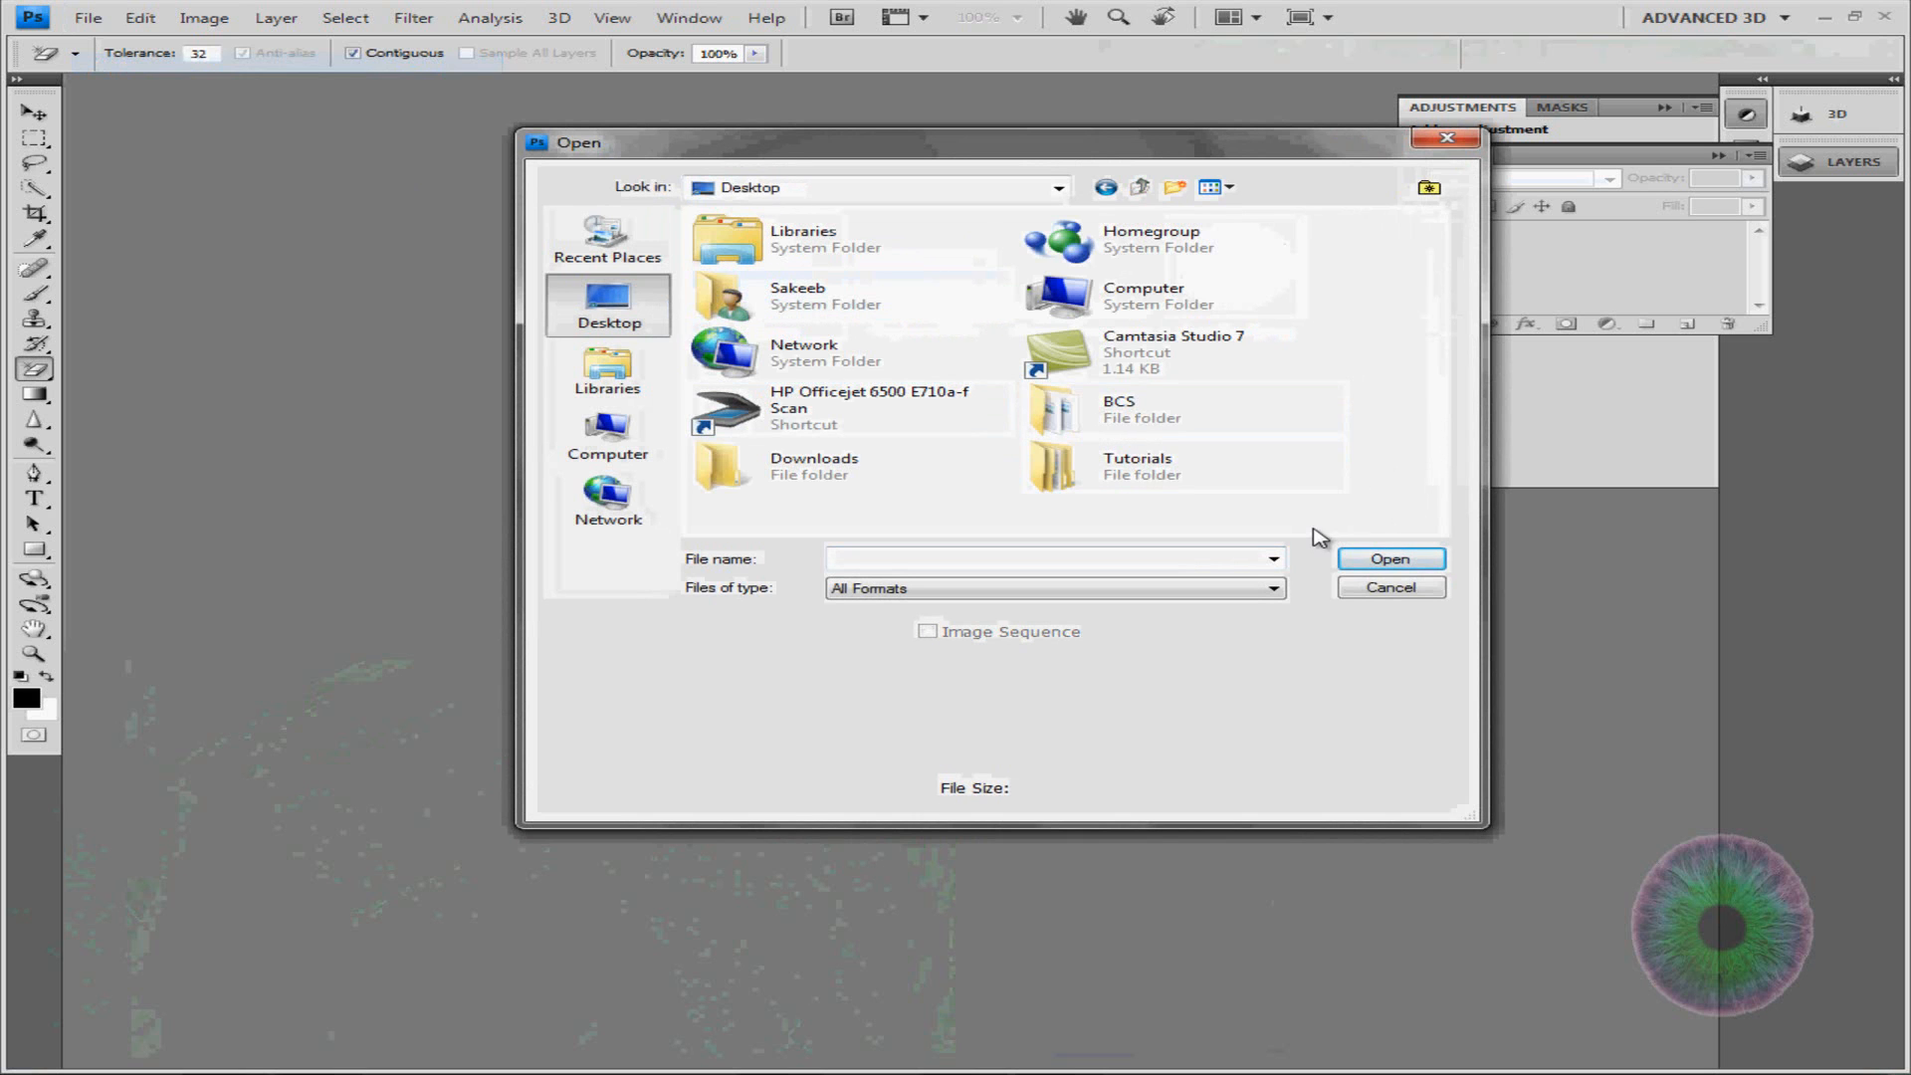
{"action": "mouse_move", "coordinate": [997, 485]}
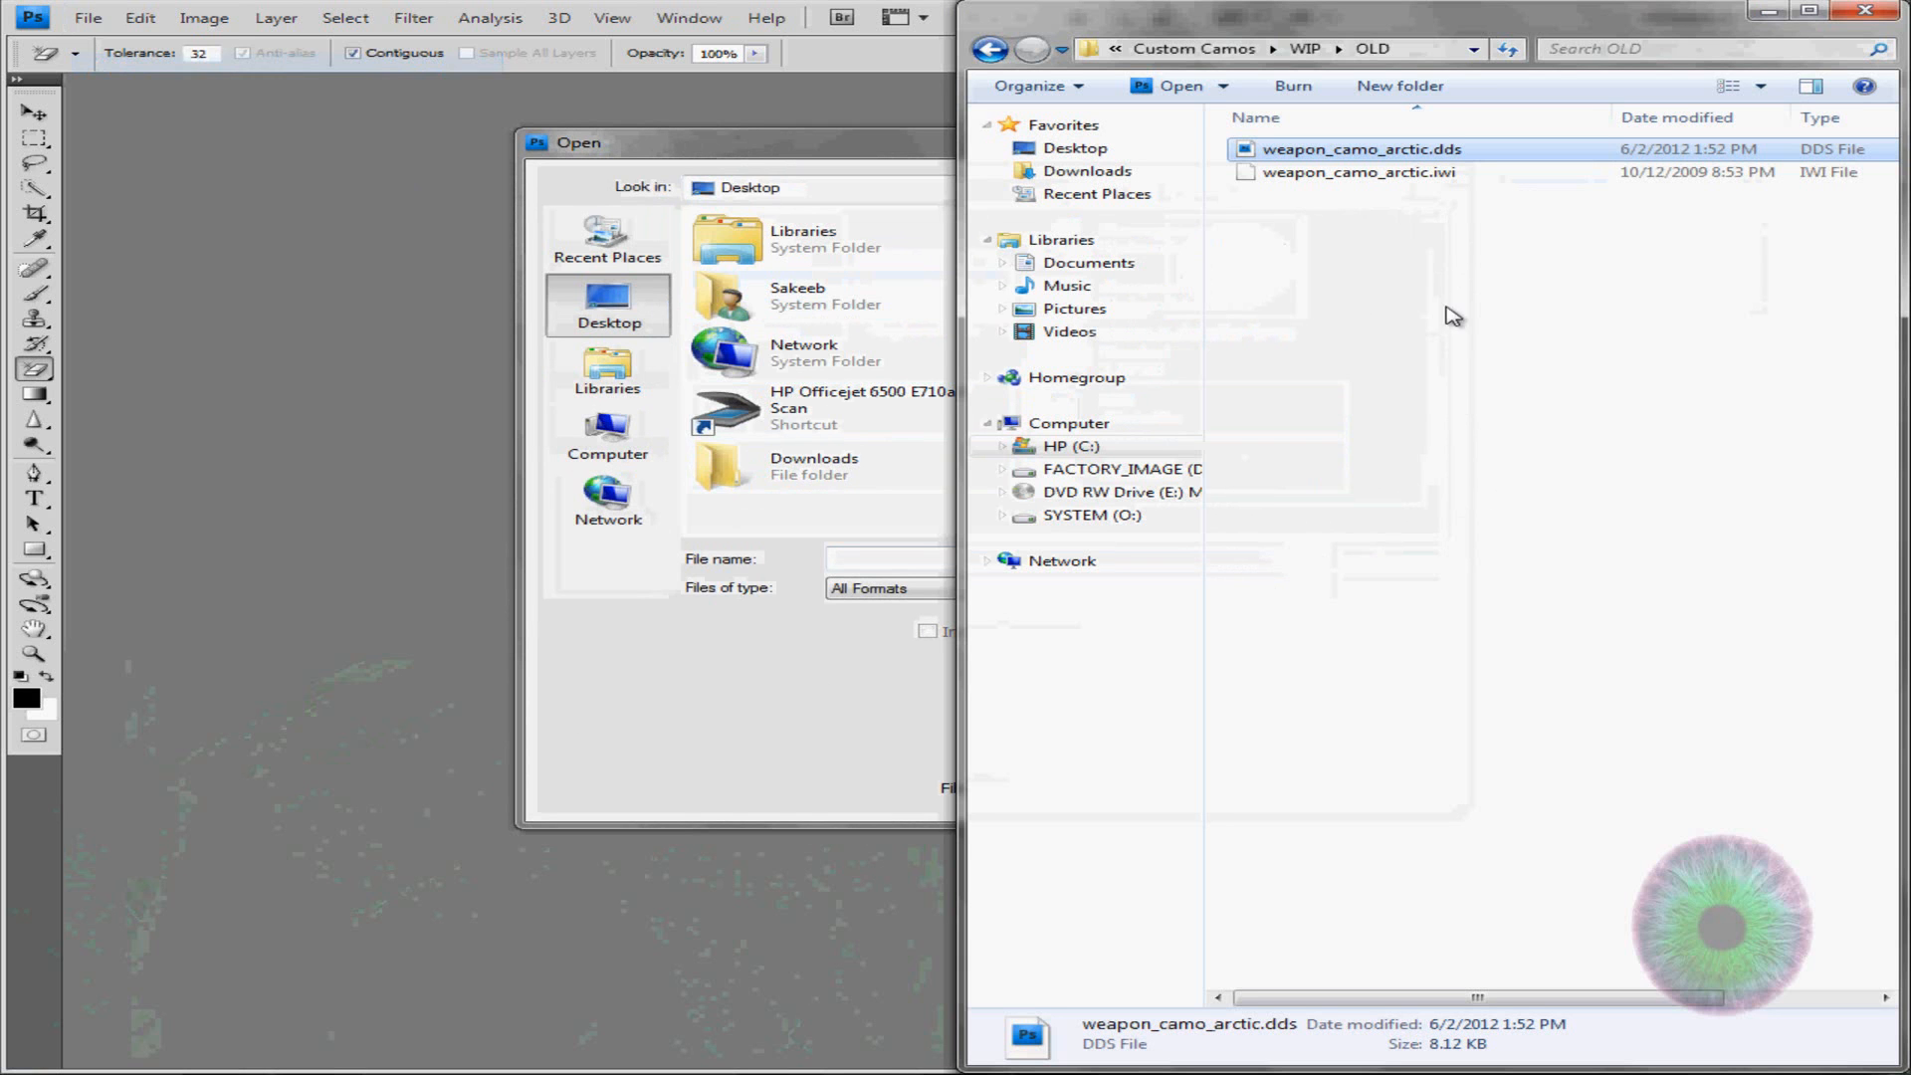
{"action": "left_click", "coordinate": [1280, 48]}
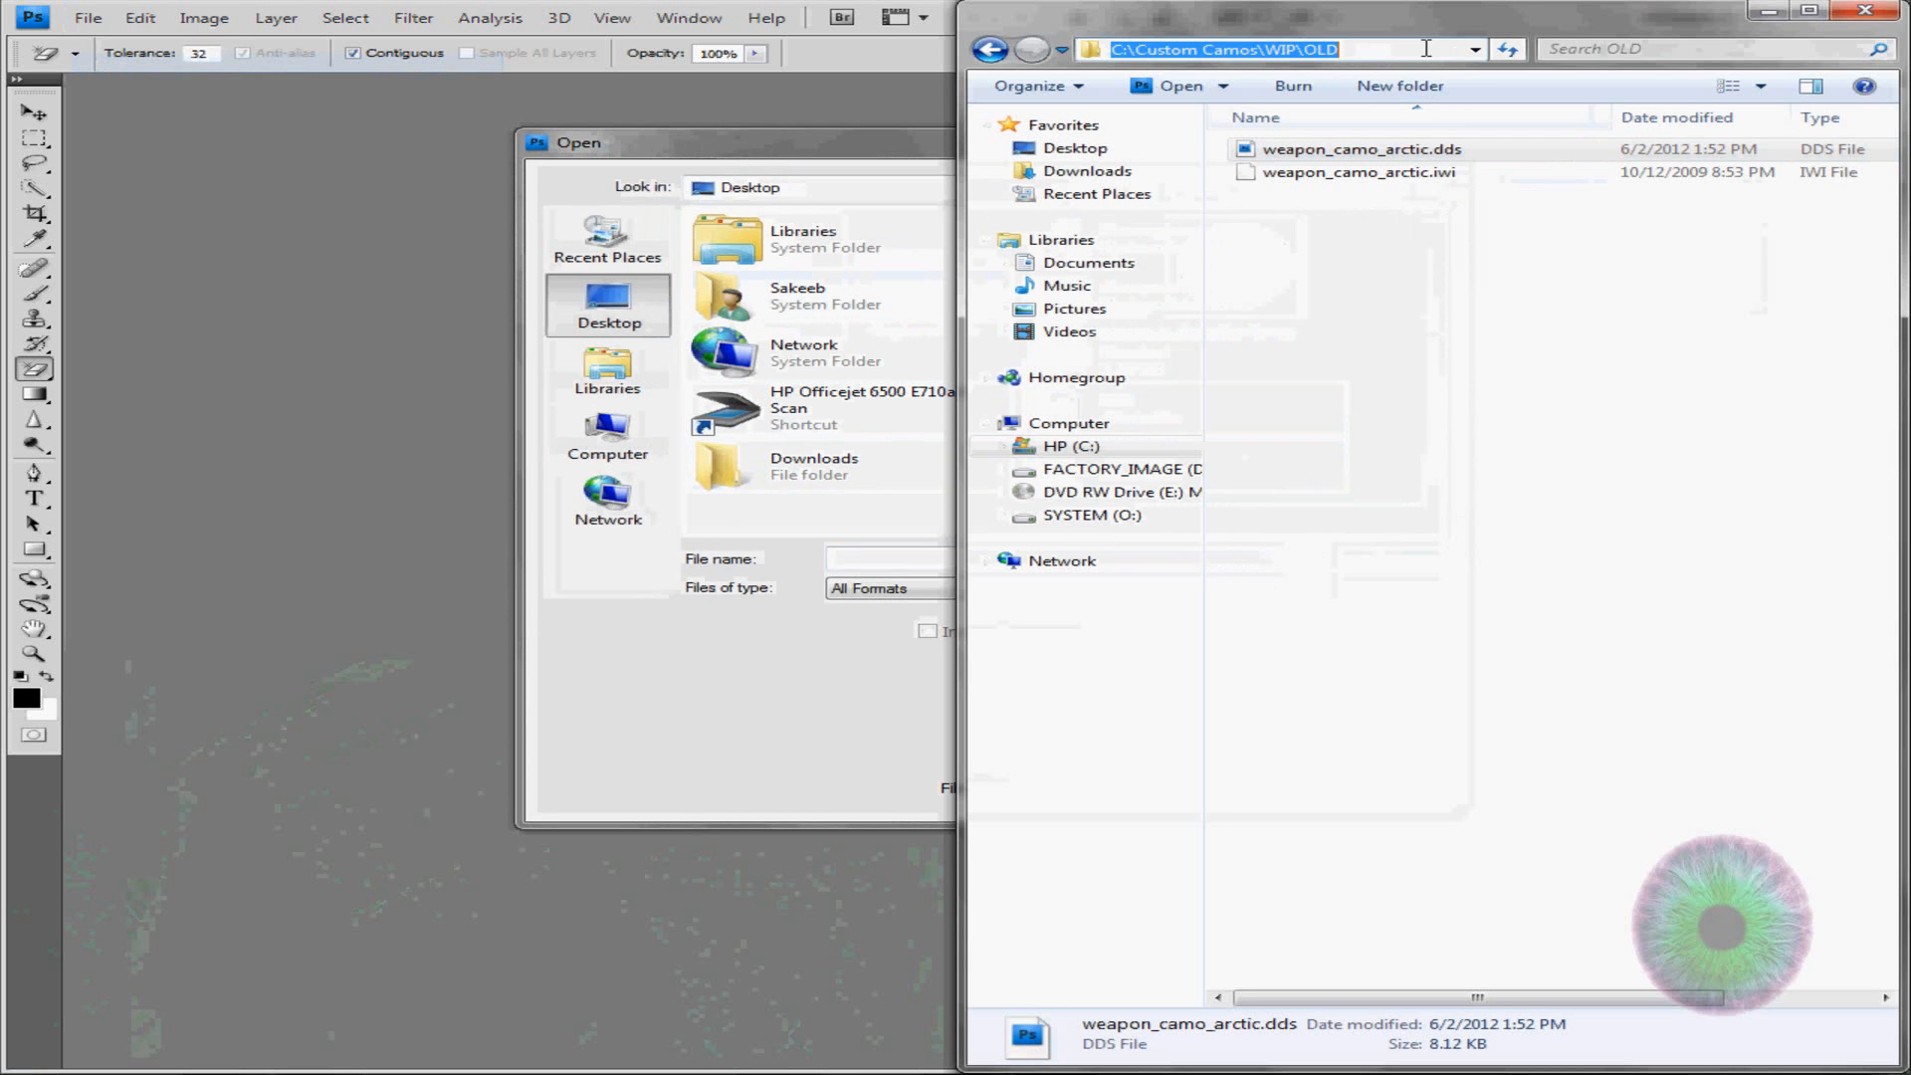
{"action": "left_click", "coordinate": [1865, 12]}
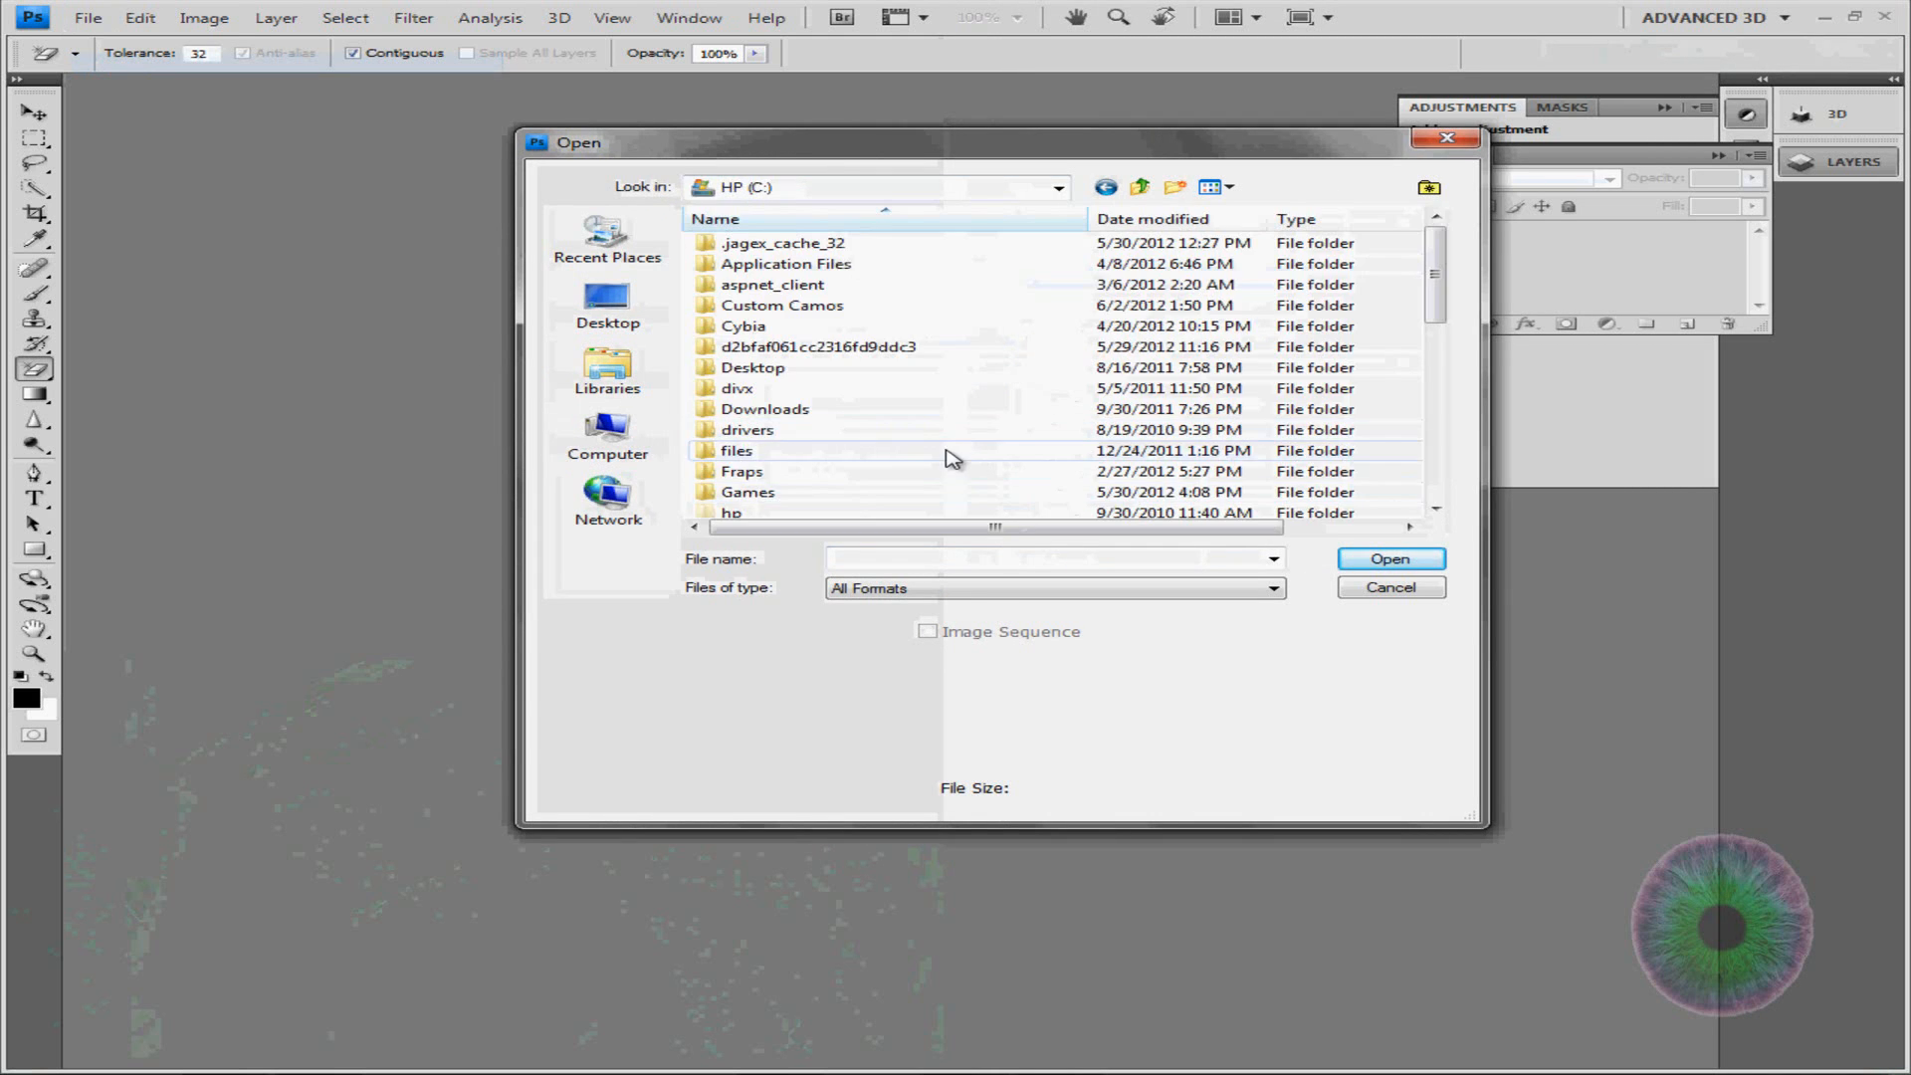
{"action": "double_click", "coordinate": [782, 305]}
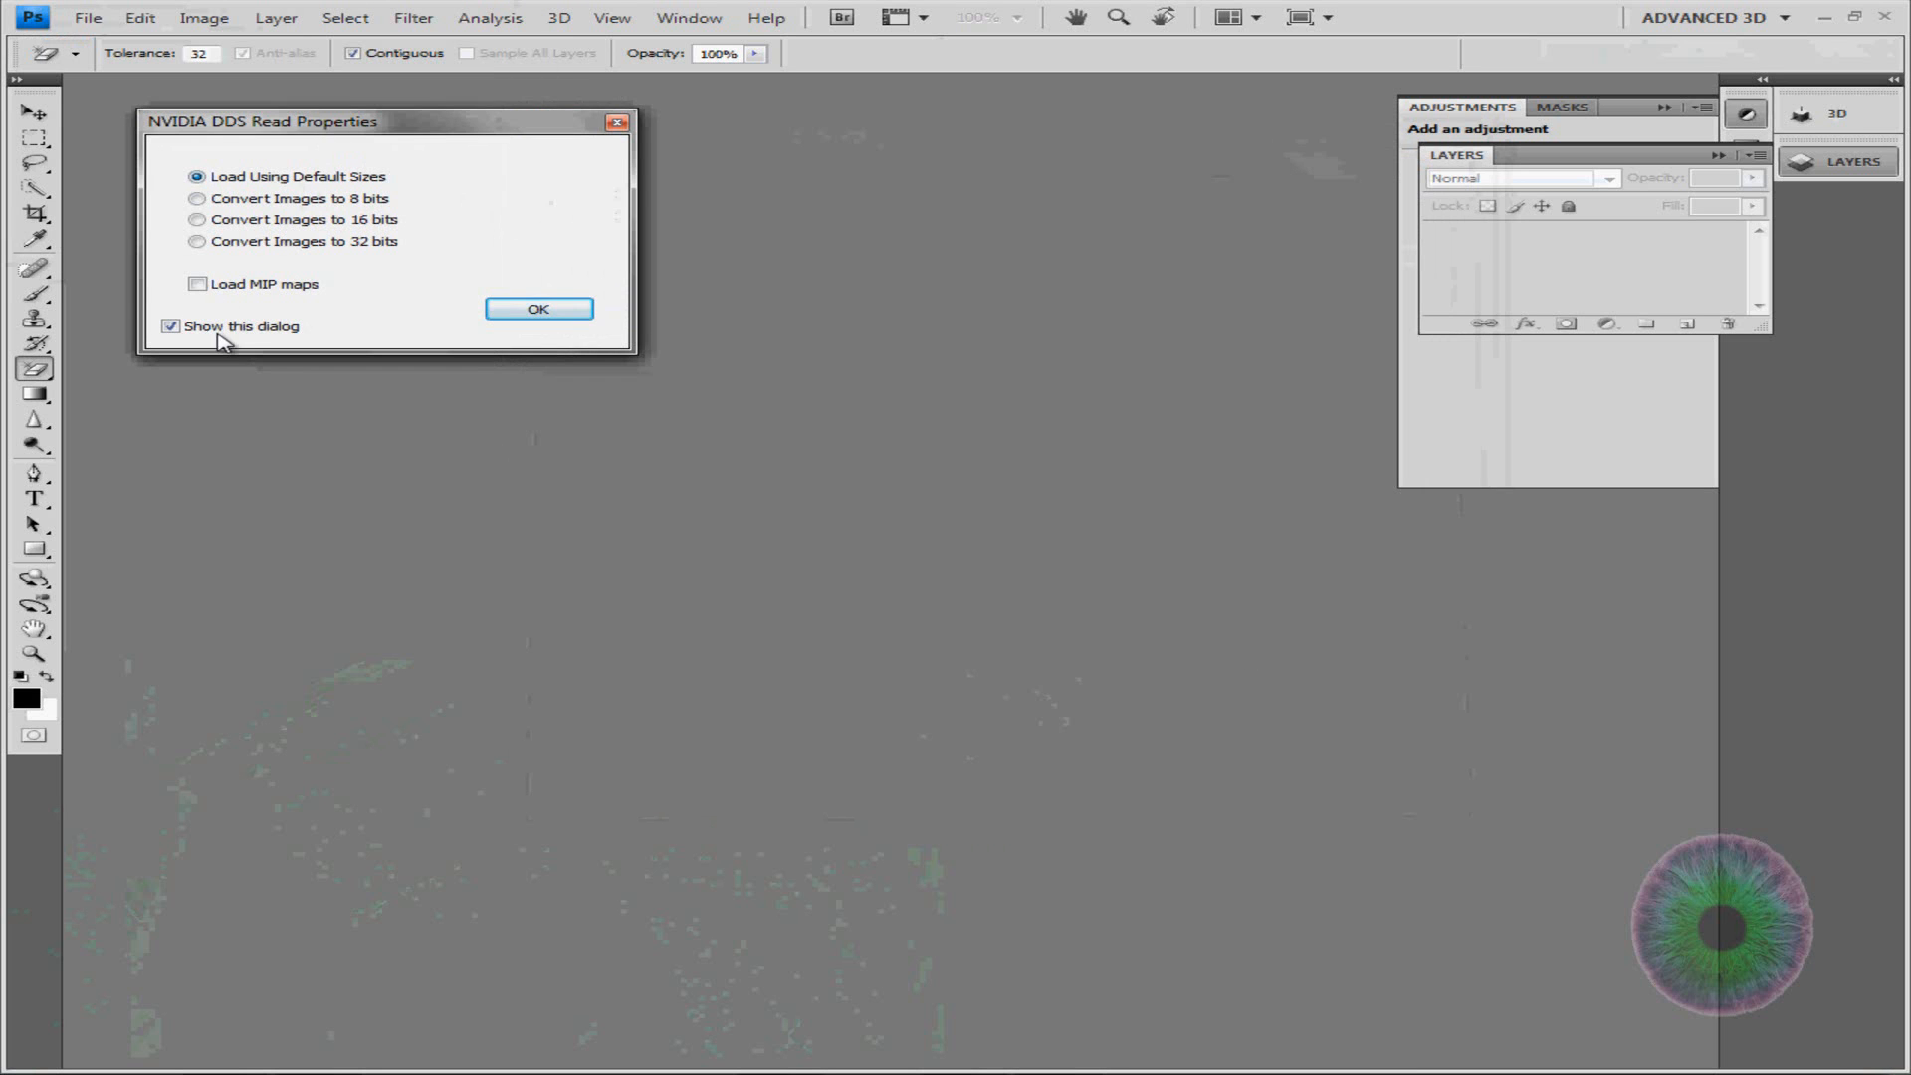
{"action": "mouse_move", "coordinate": [538, 309]}
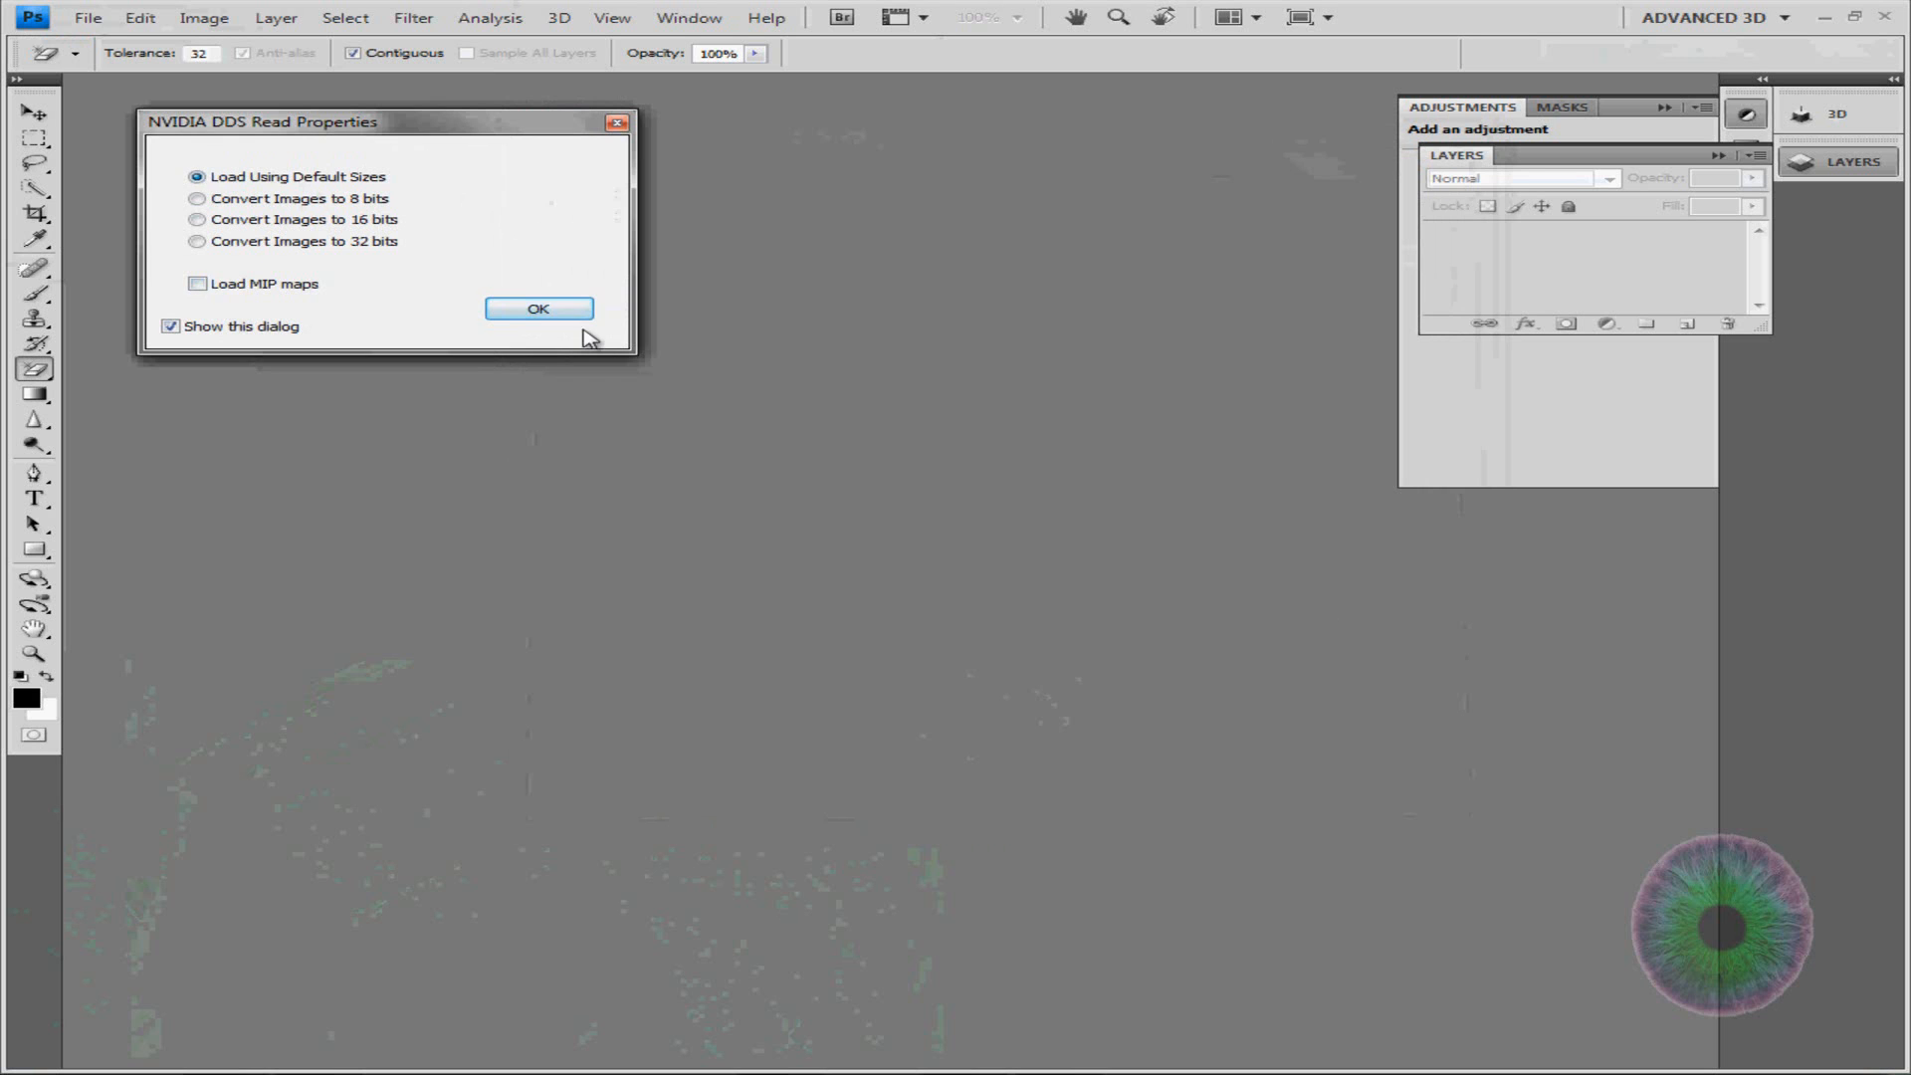
{"action": "left_click", "coordinate": [537, 308]}
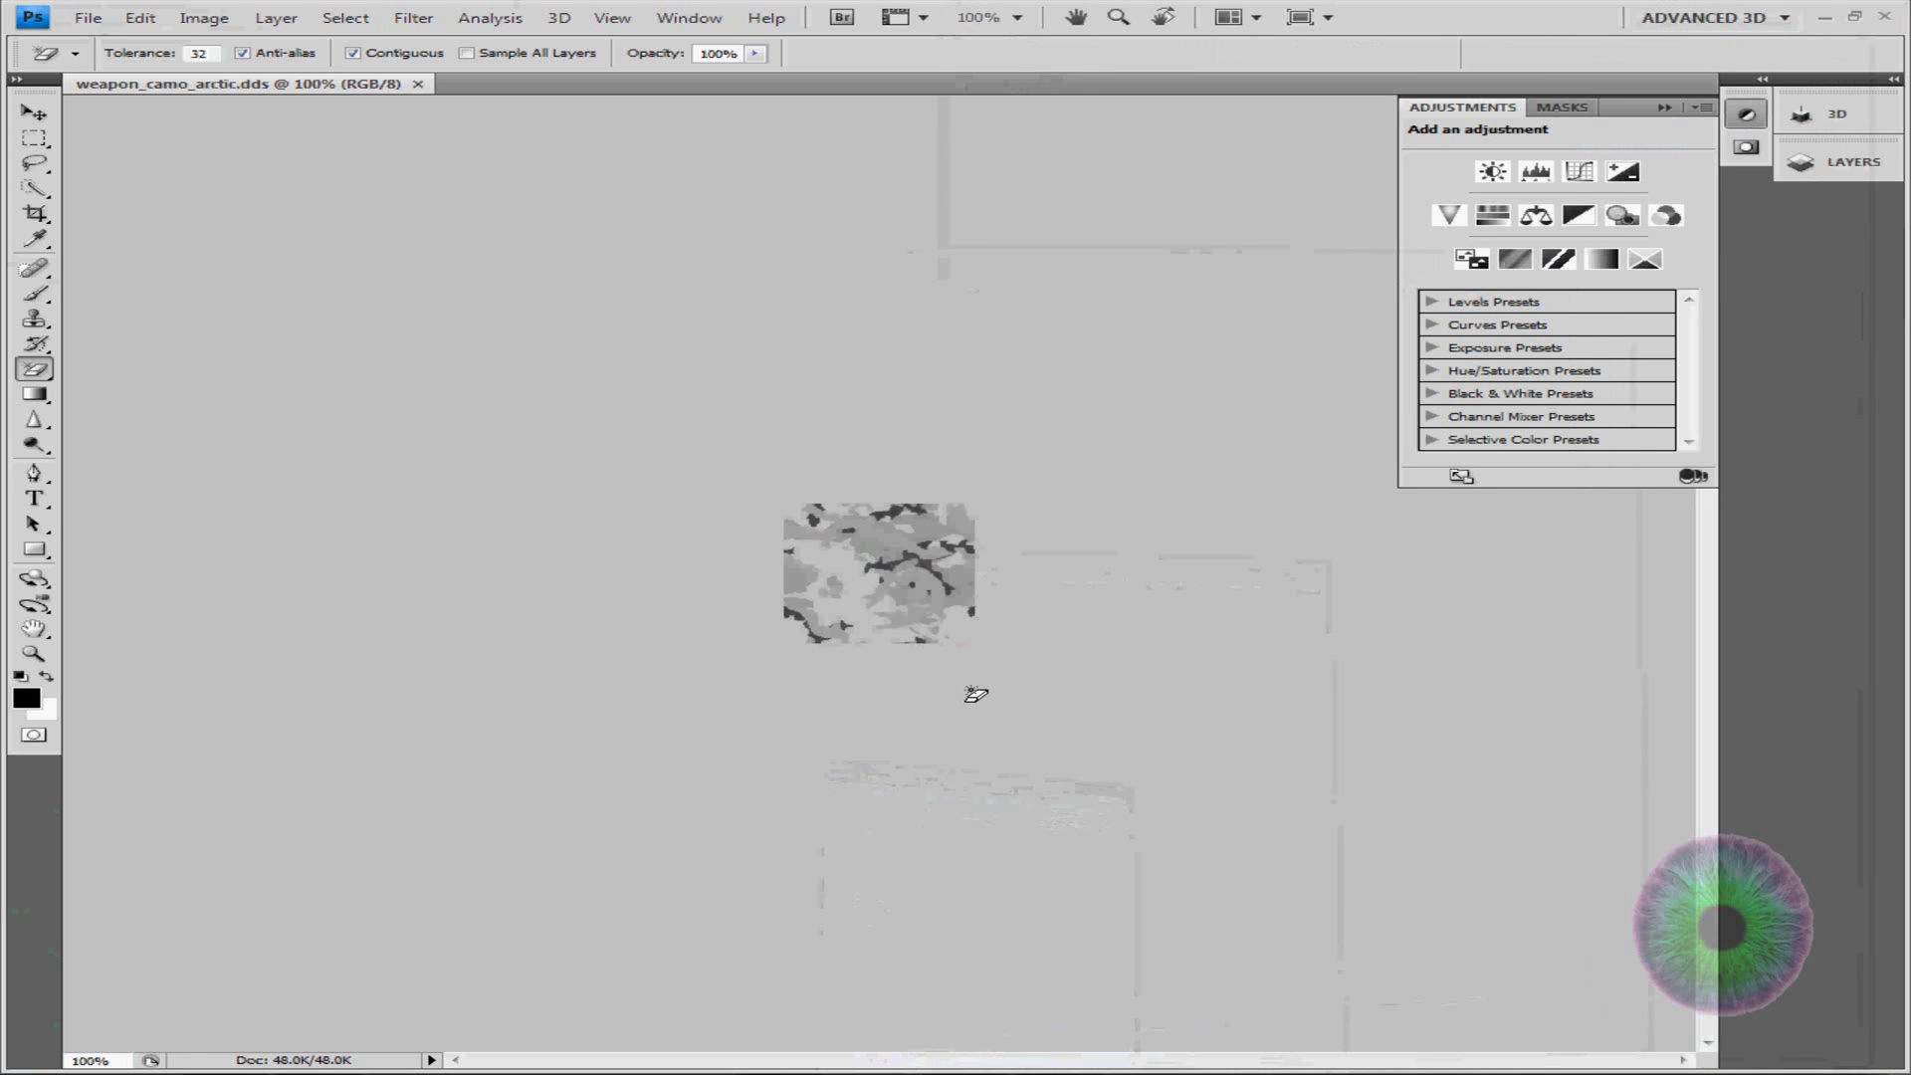
{"action": "mouse_move", "coordinate": [1051, 677]}
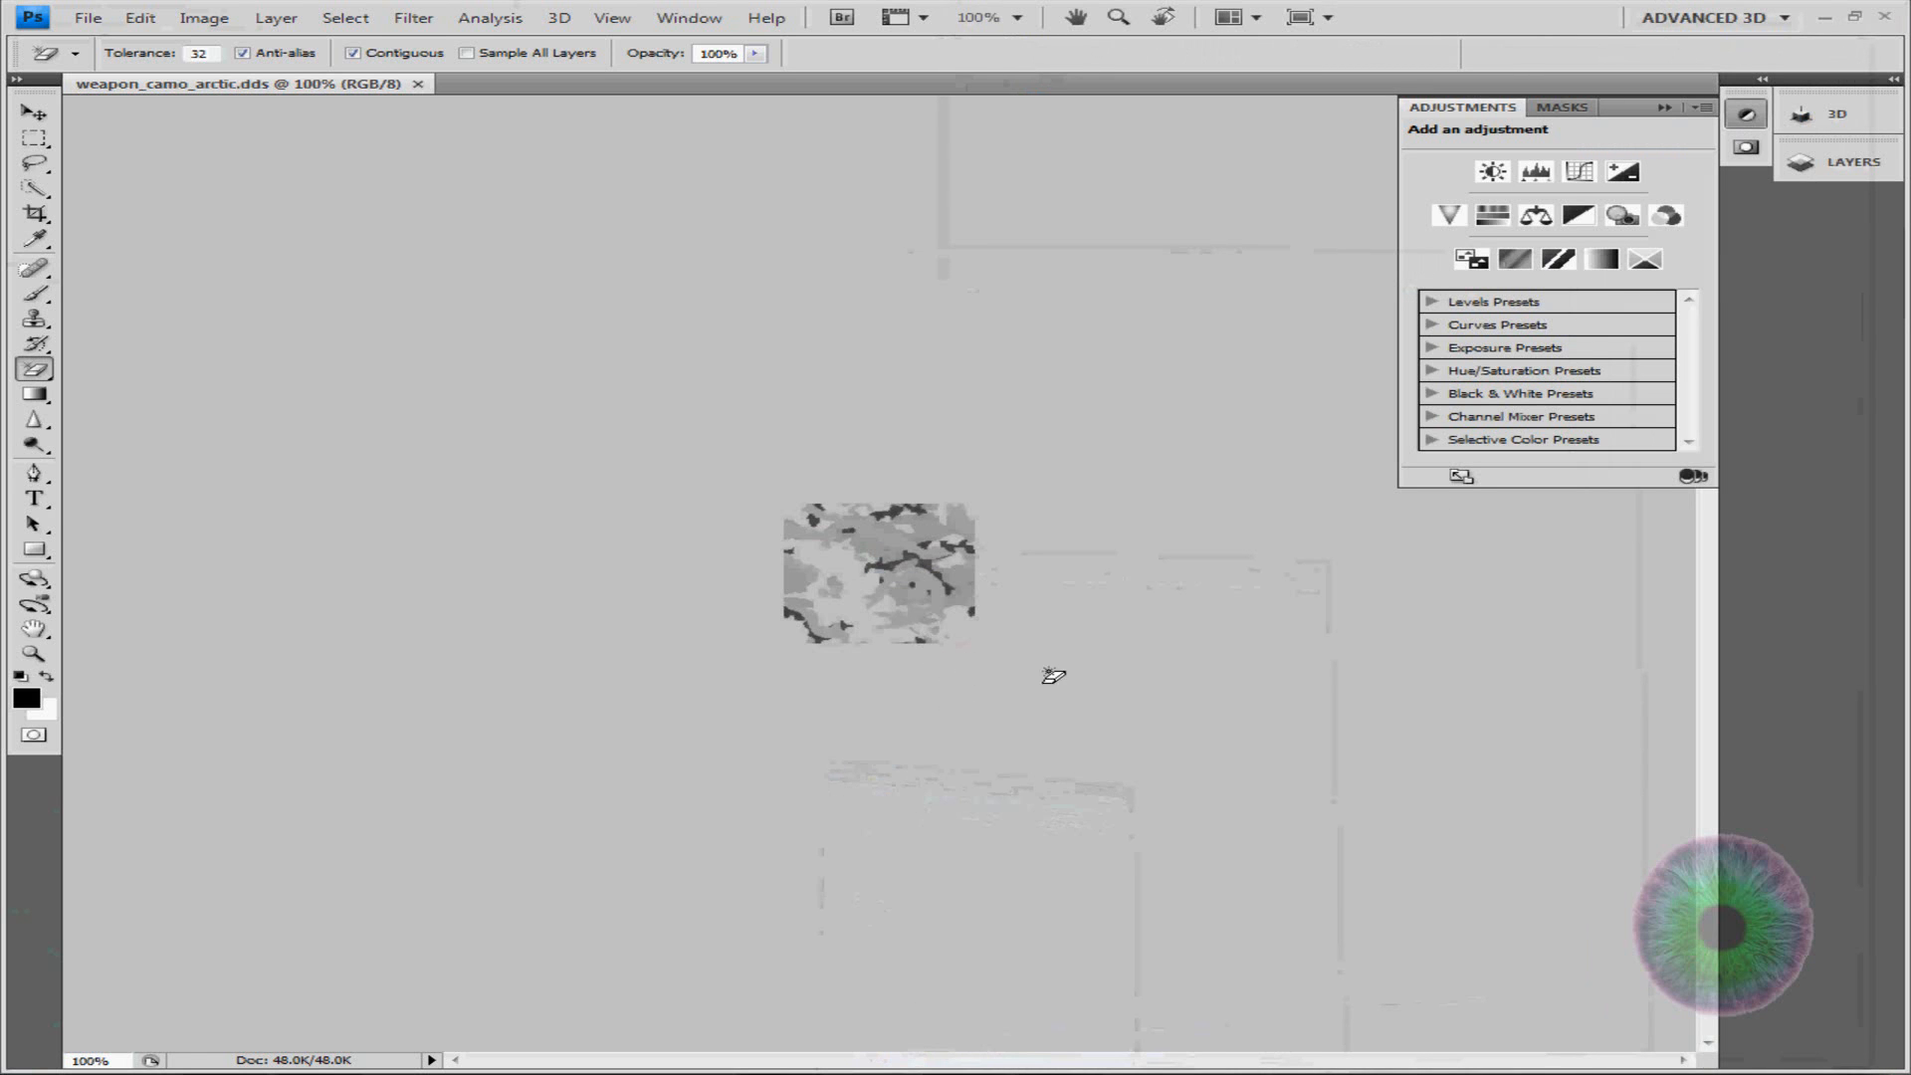
{"action": "mouse_move", "coordinate": [1051, 546]}
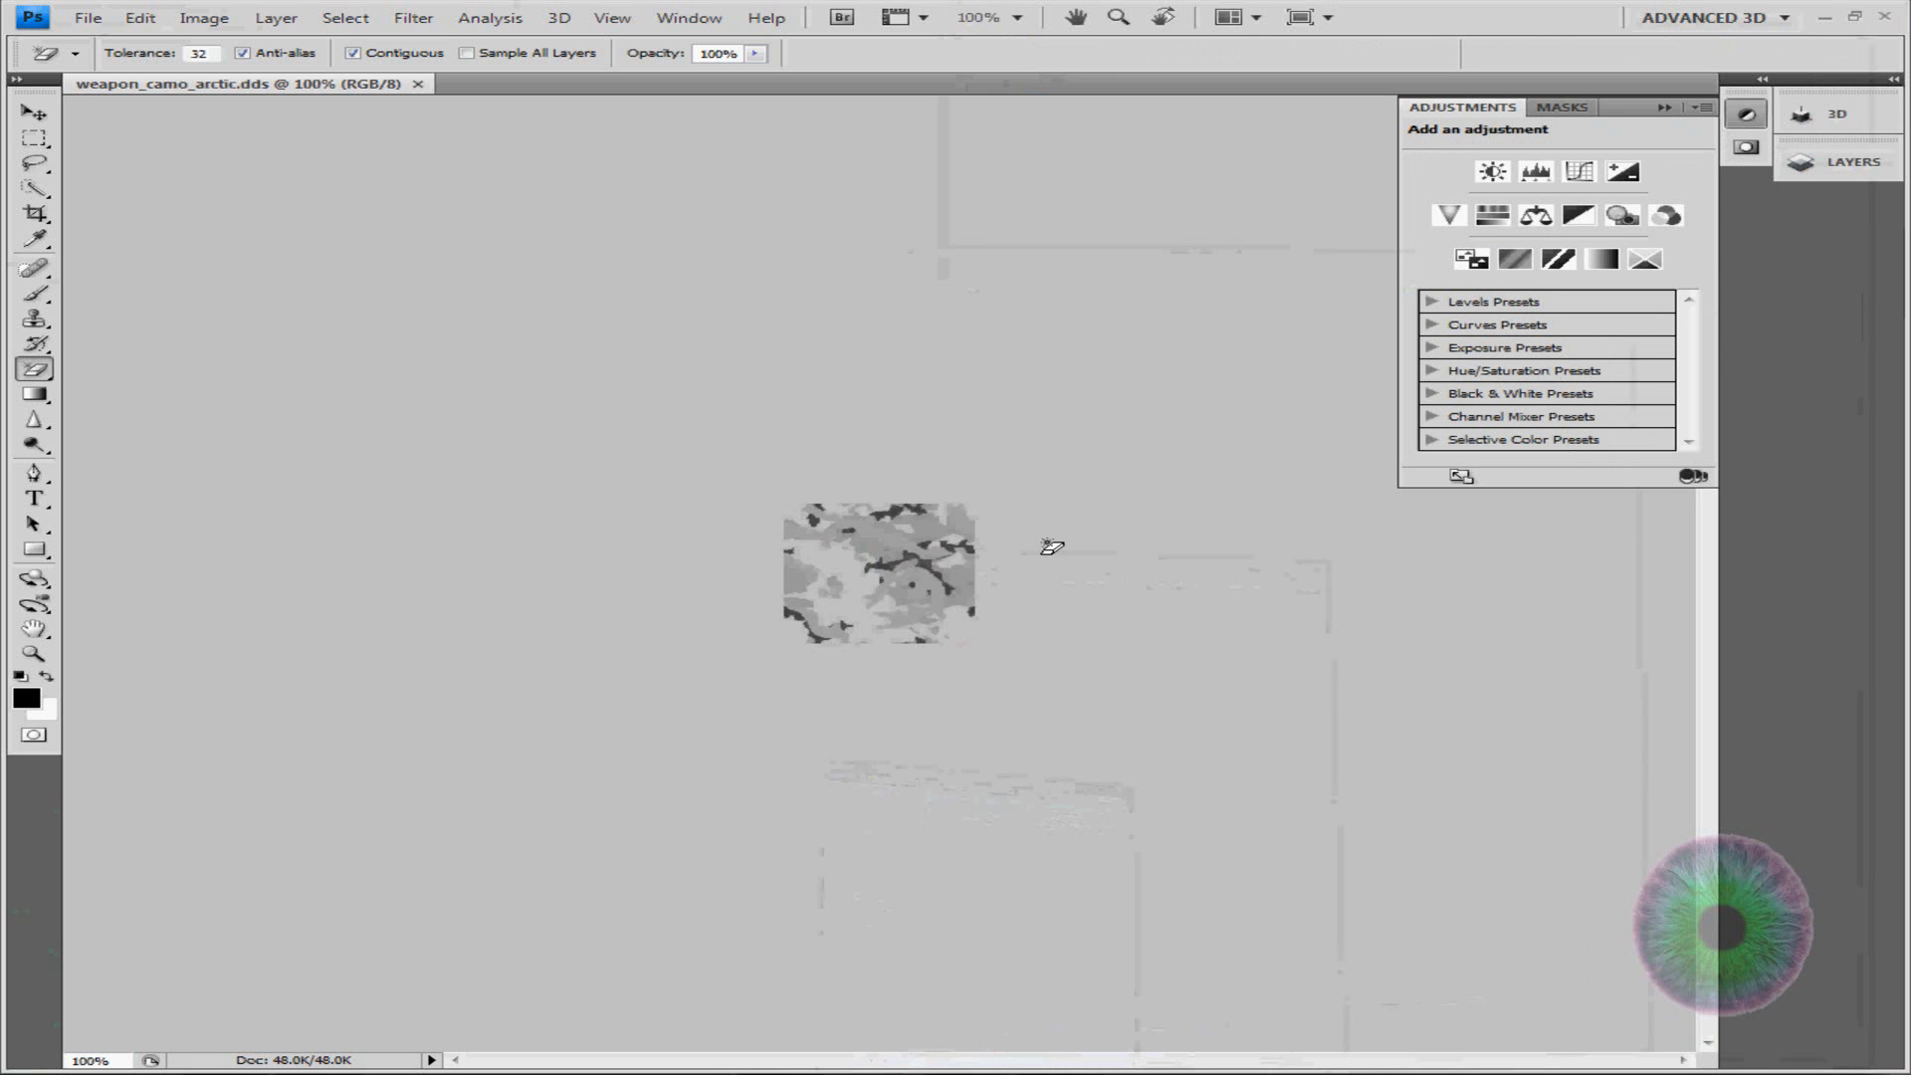
{"action": "mouse_move", "coordinate": [976, 539]}
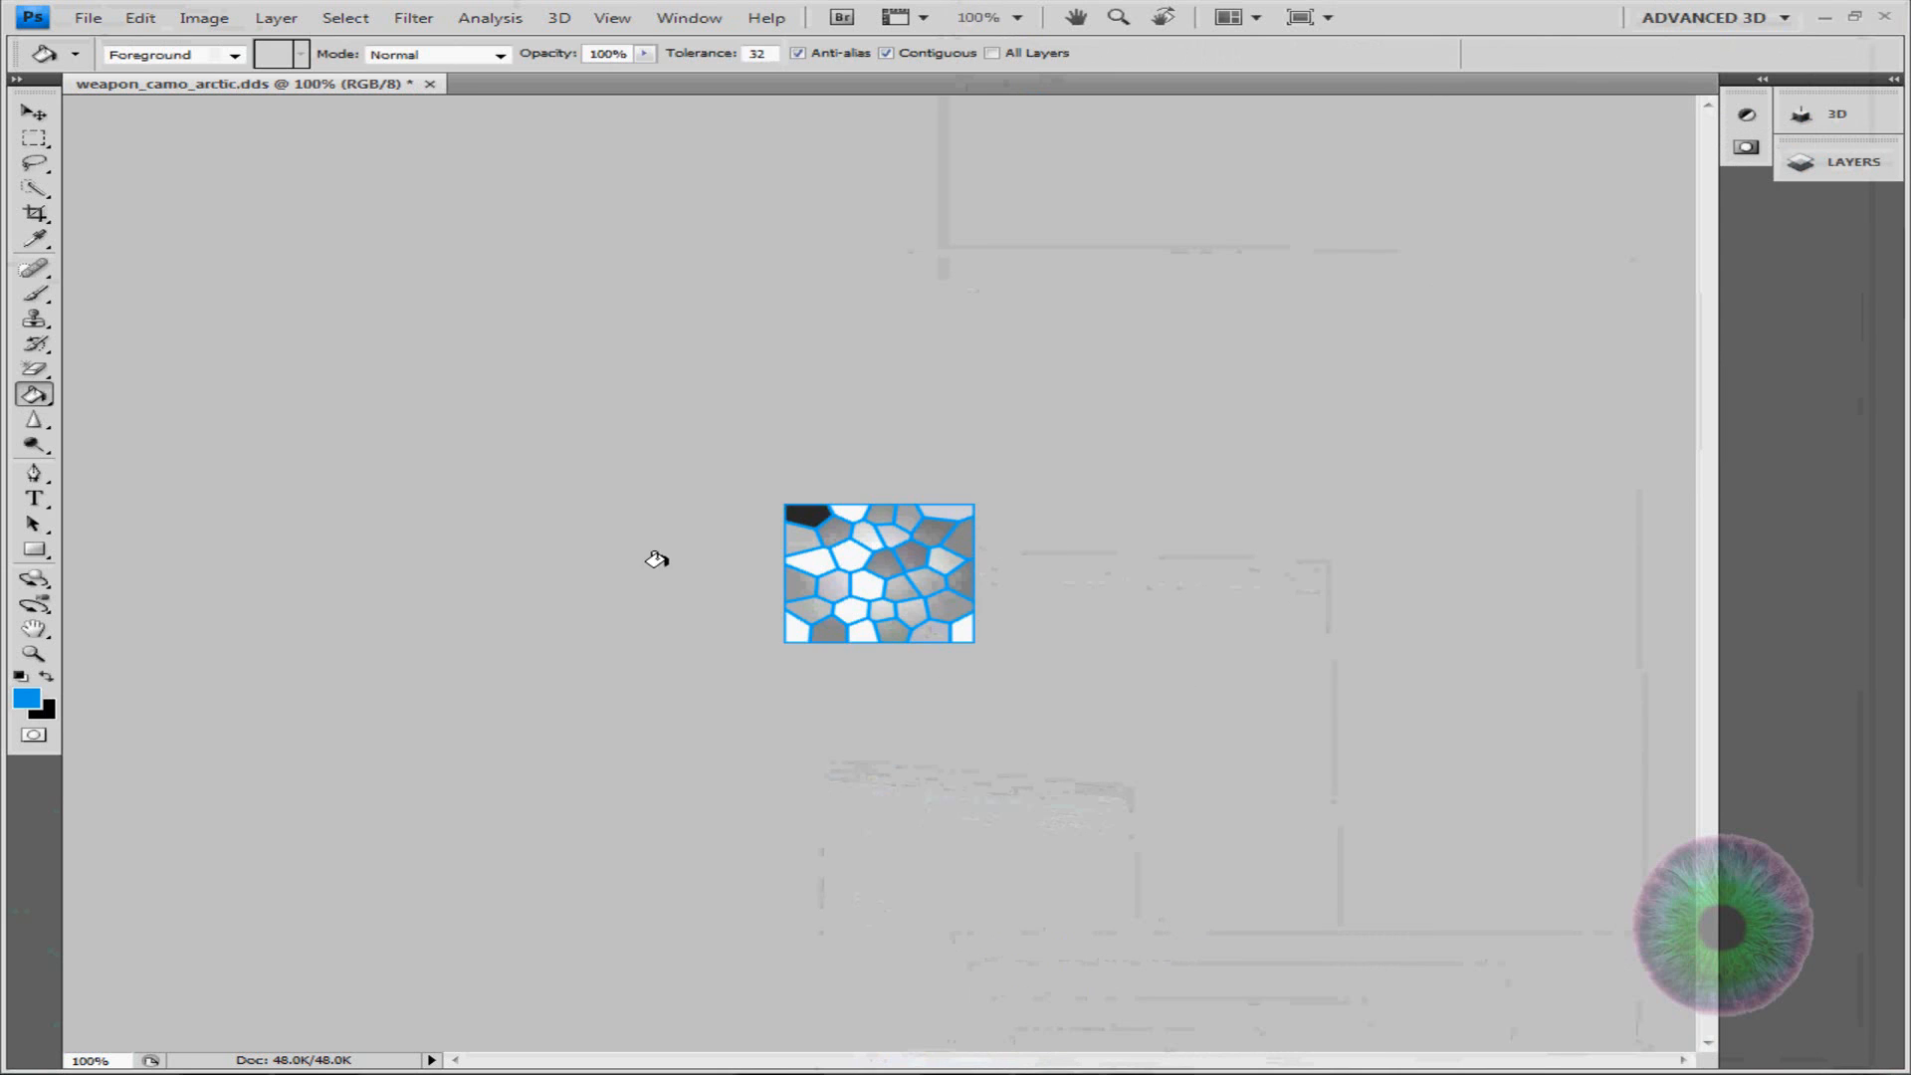
{"action": "mouse_move", "coordinate": [557, 149]}
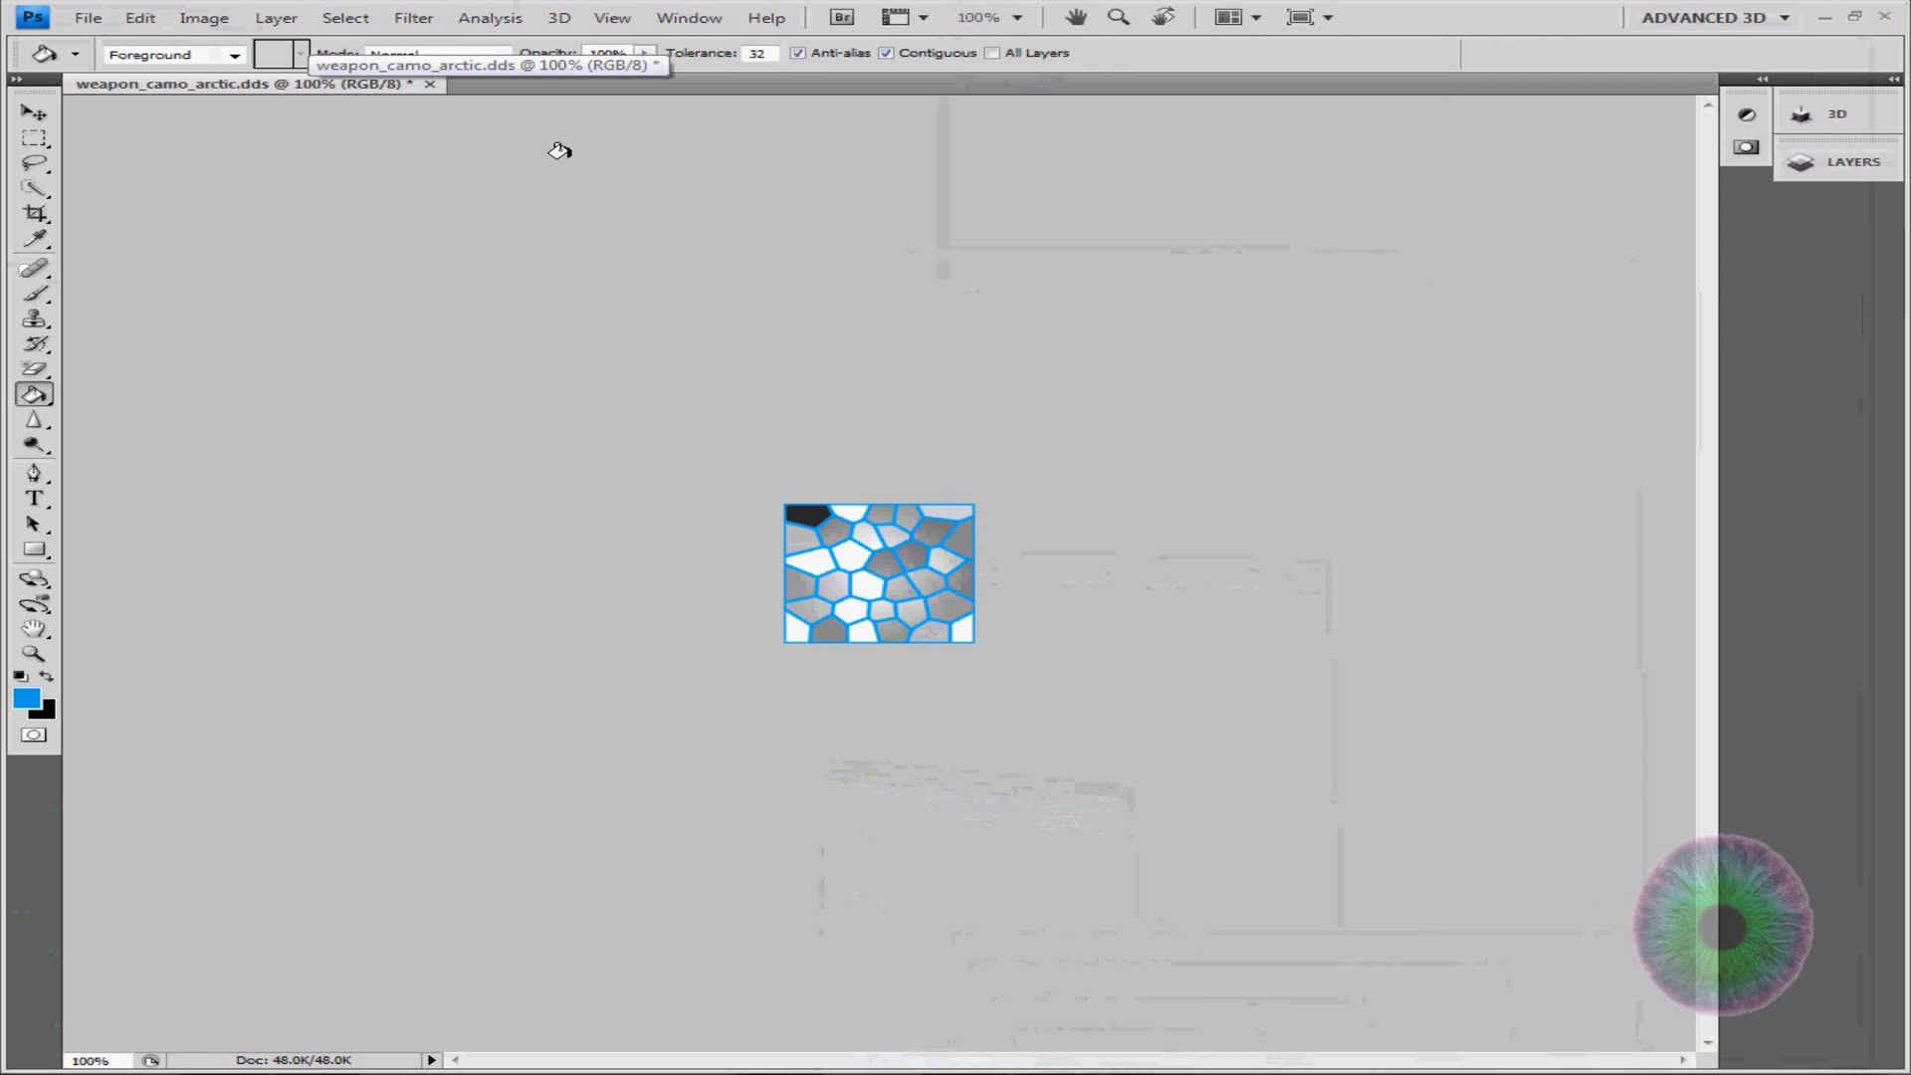
{"action": "mouse_move", "coordinate": [104, 10]}
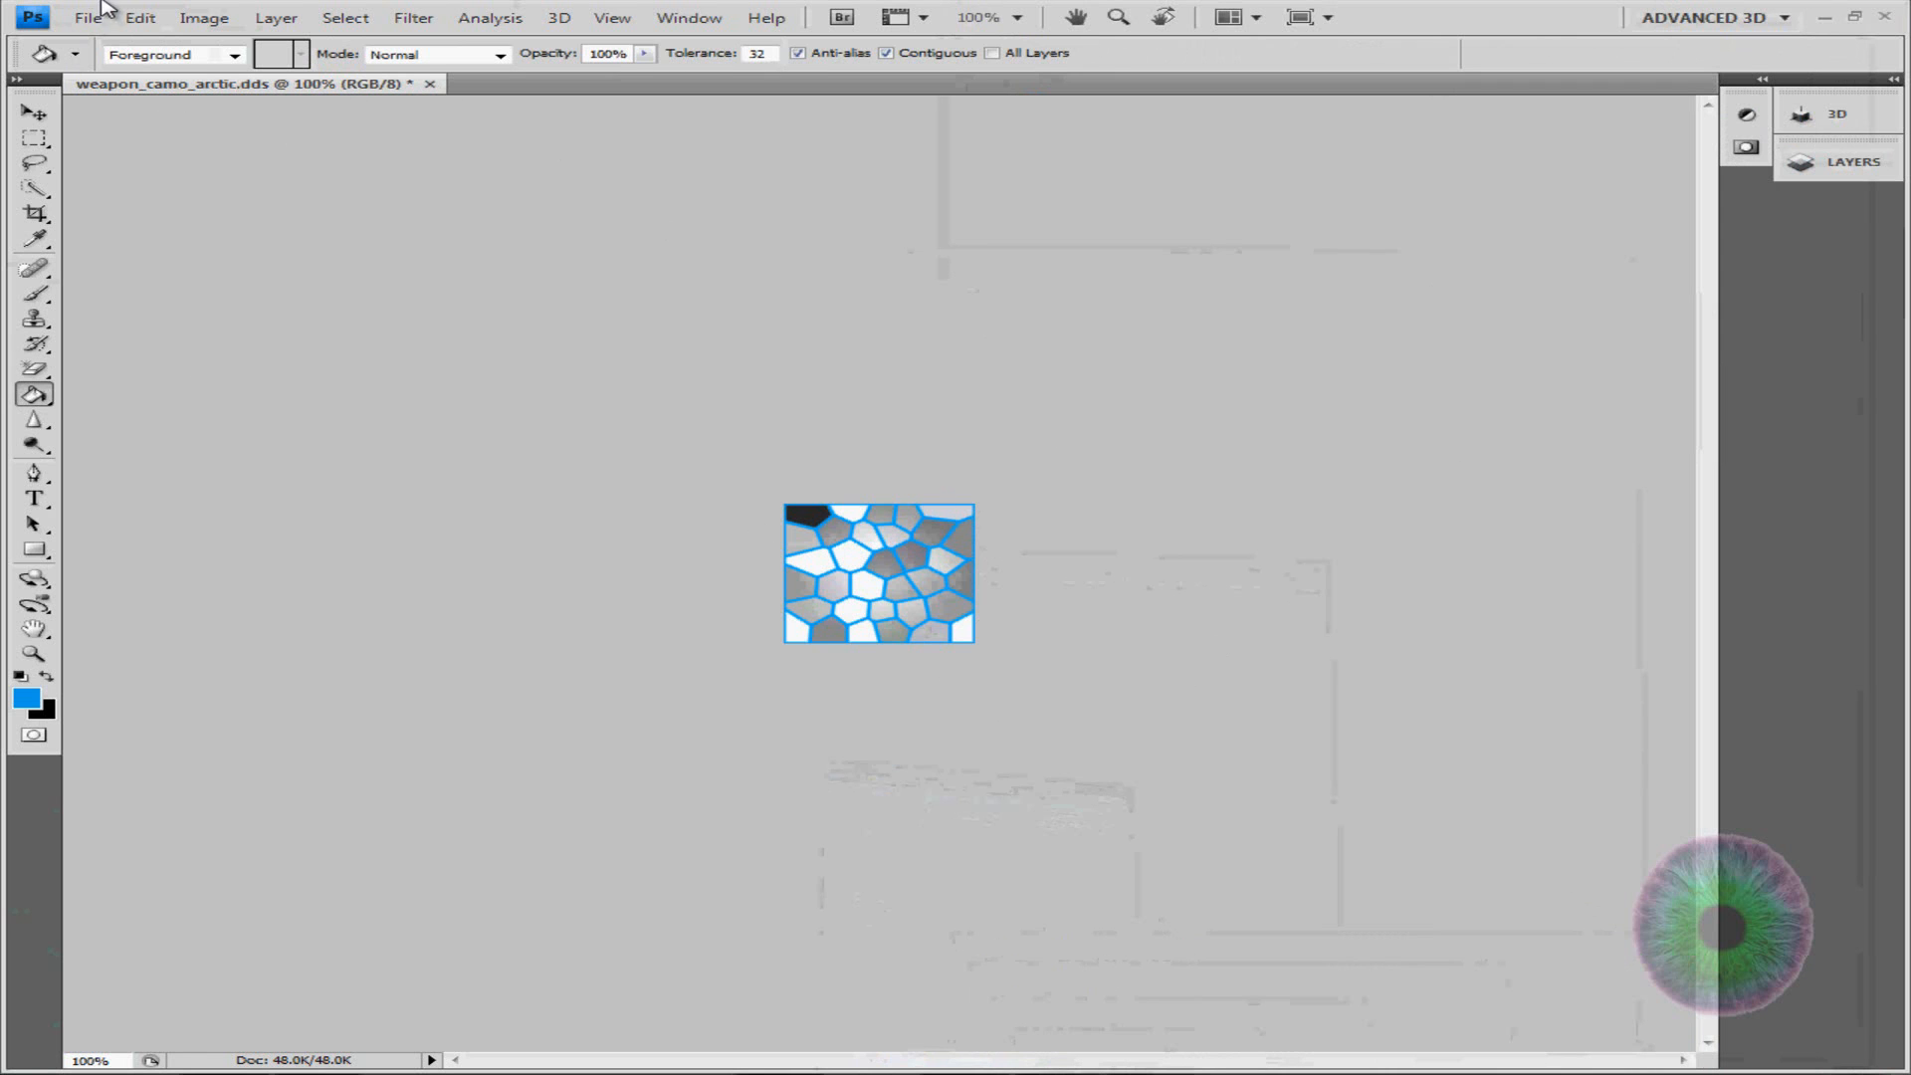
Save as weapon_camo_arctic.dds using DXT1 RGB 4 bpp compression with no alpha
{"action": "left_click", "coordinate": [85, 17]}
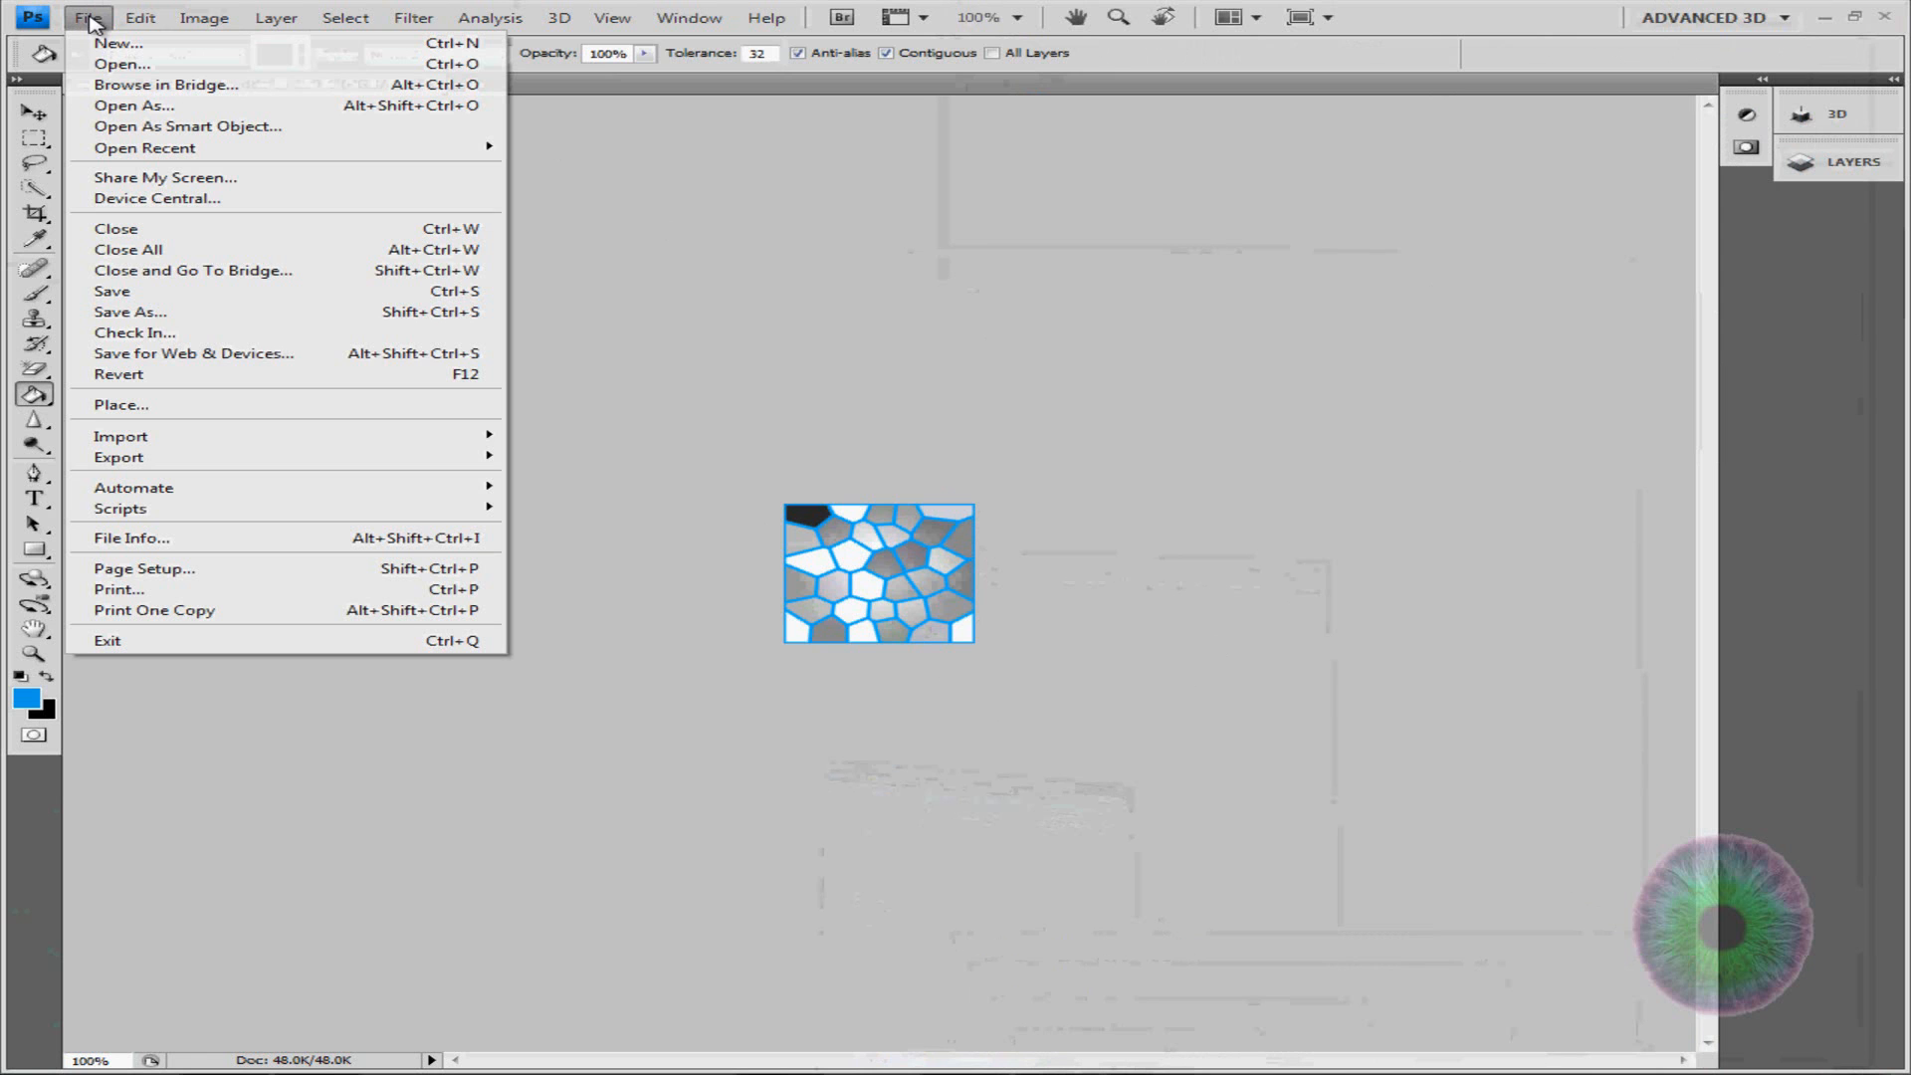
{"action": "mouse_move", "coordinate": [201, 313]}
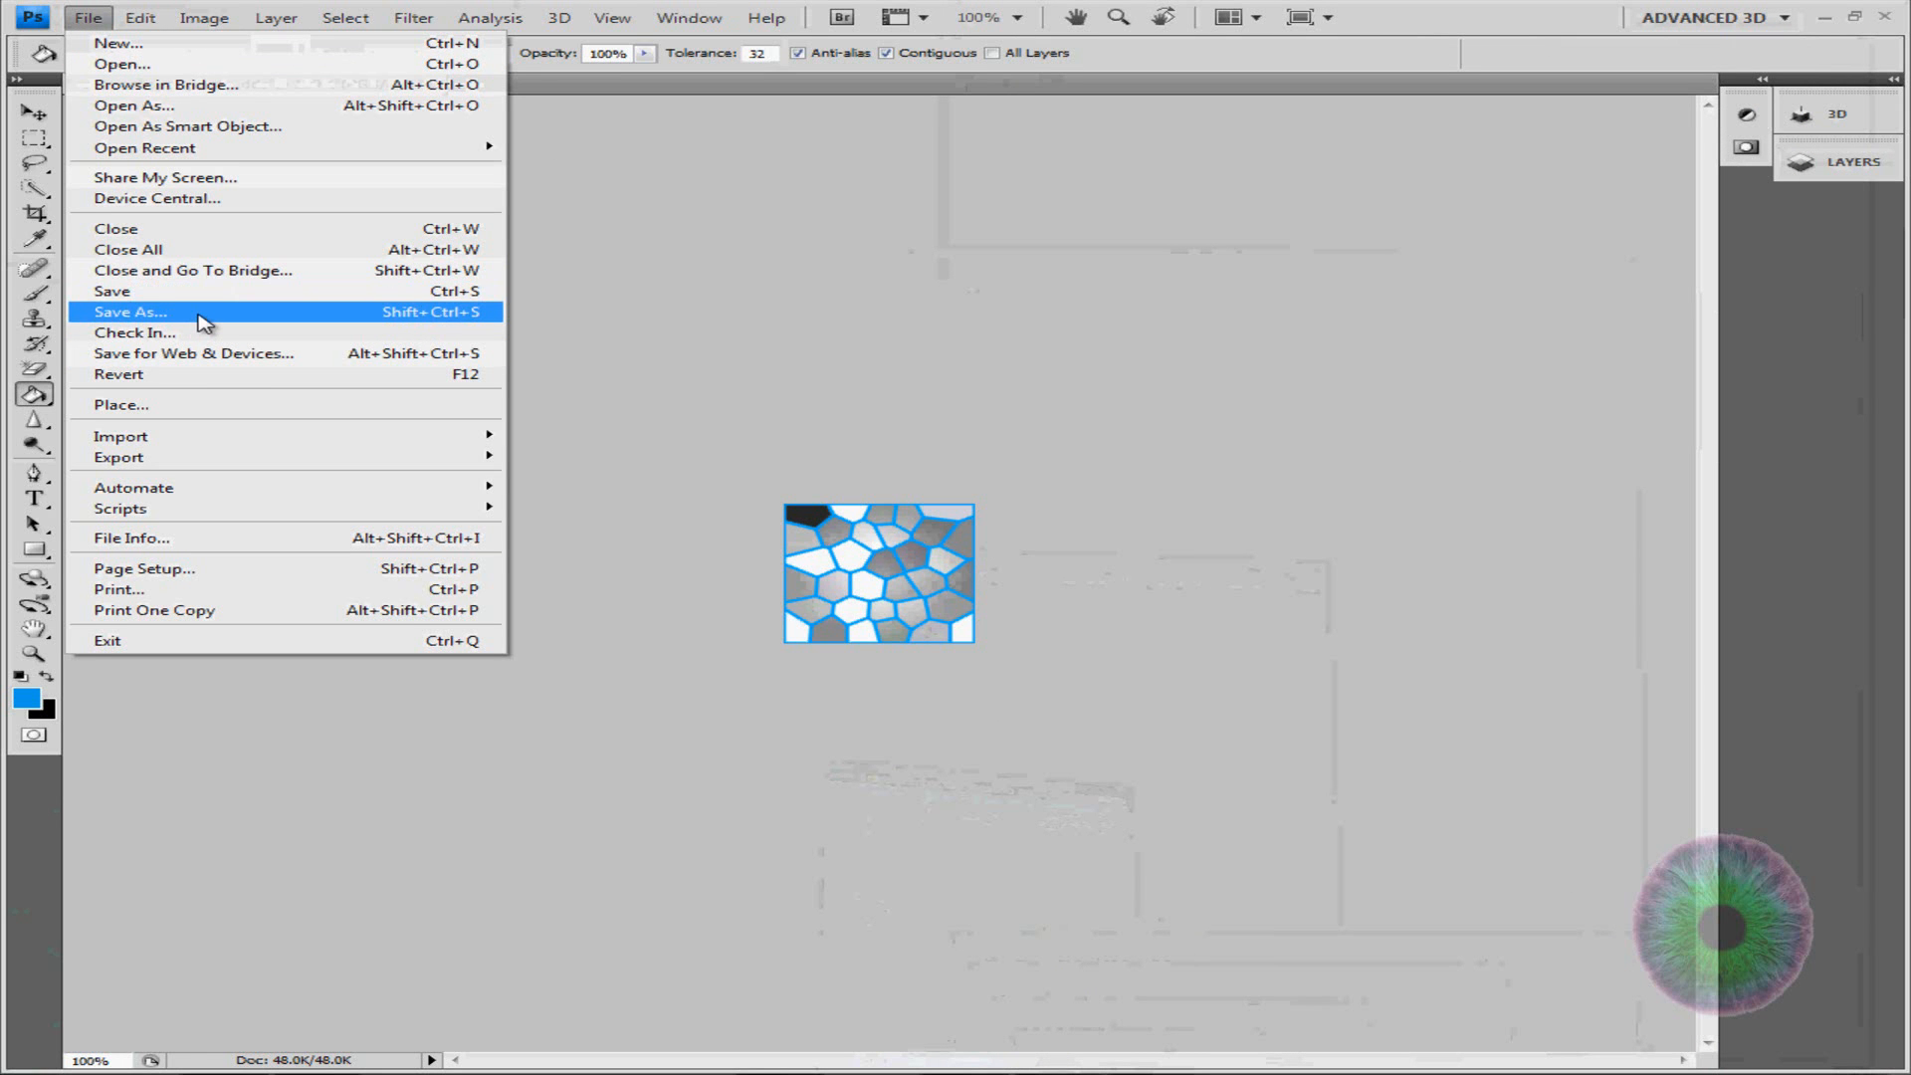
{"action": "left_click", "coordinate": [132, 312]}
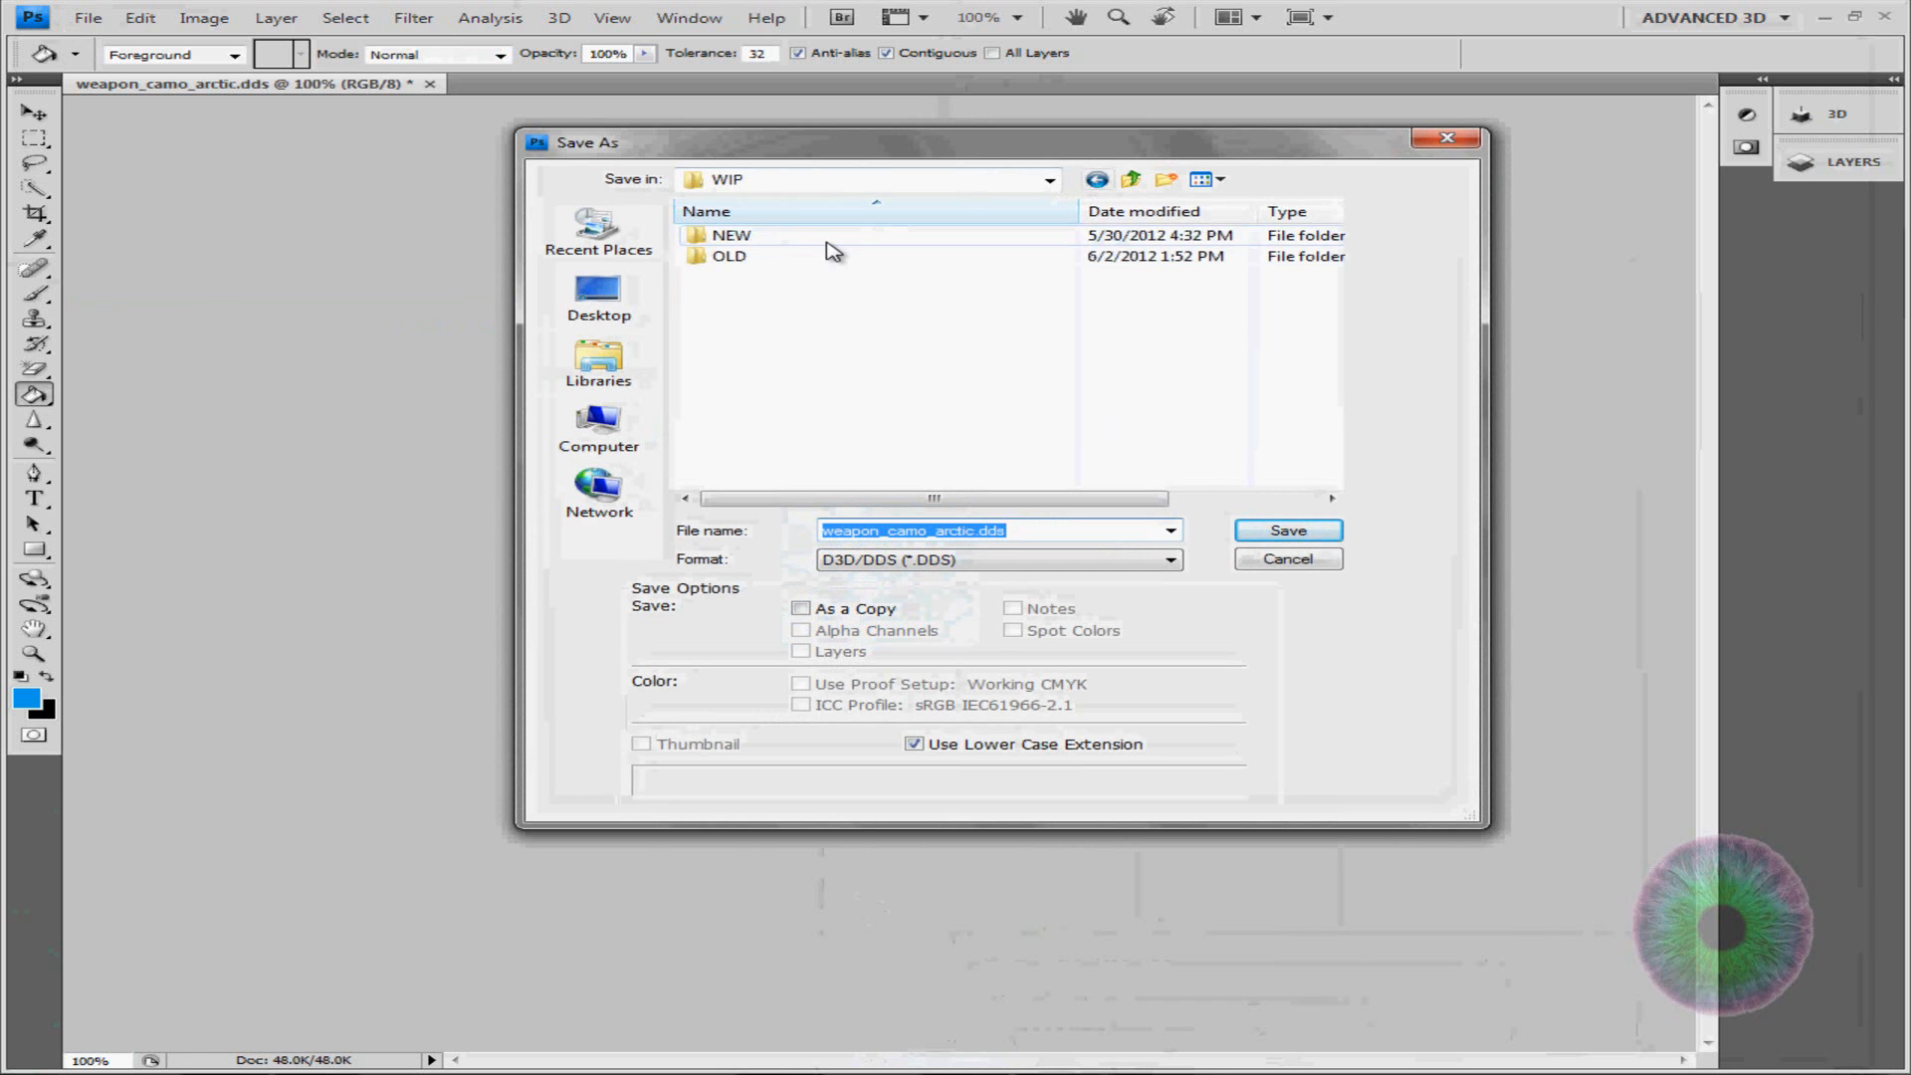
{"action": "left_click", "coordinate": [1286, 530]}
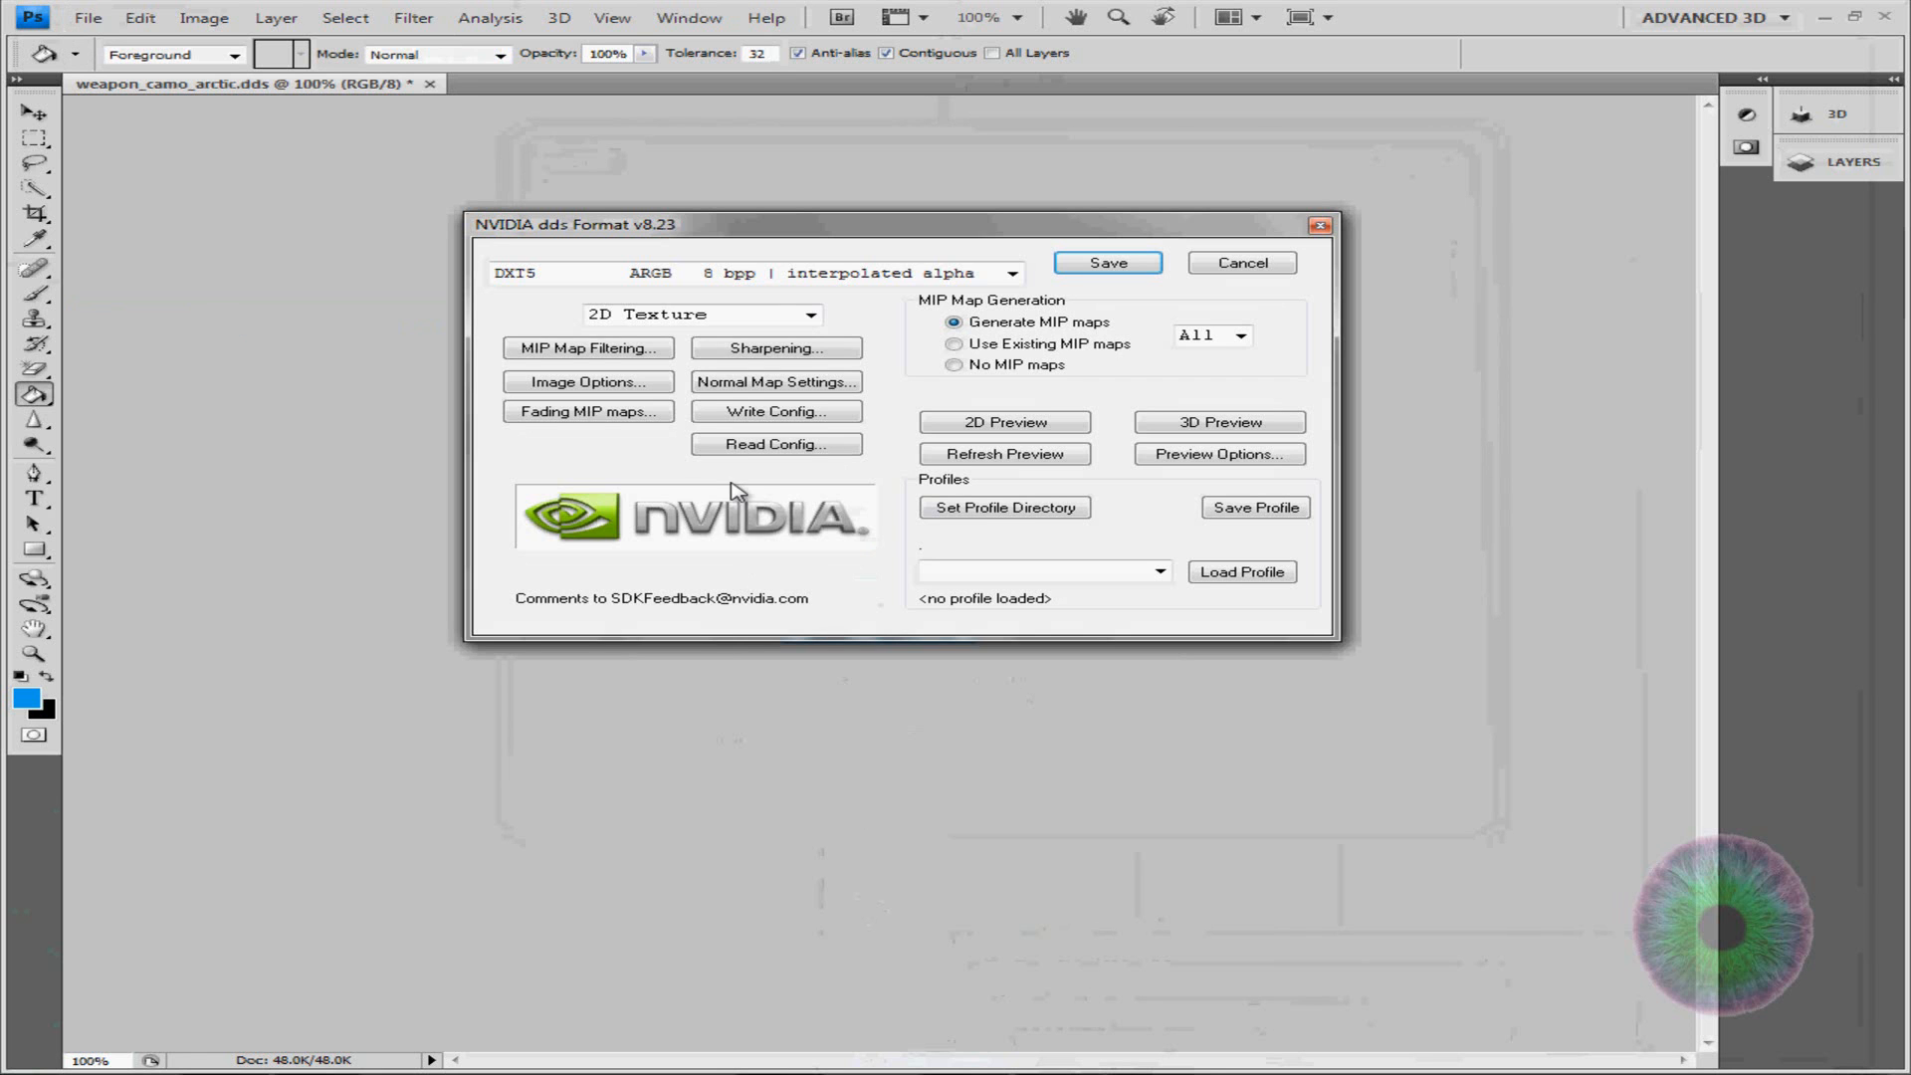
{"action": "left_click", "coordinate": [1011, 273]}
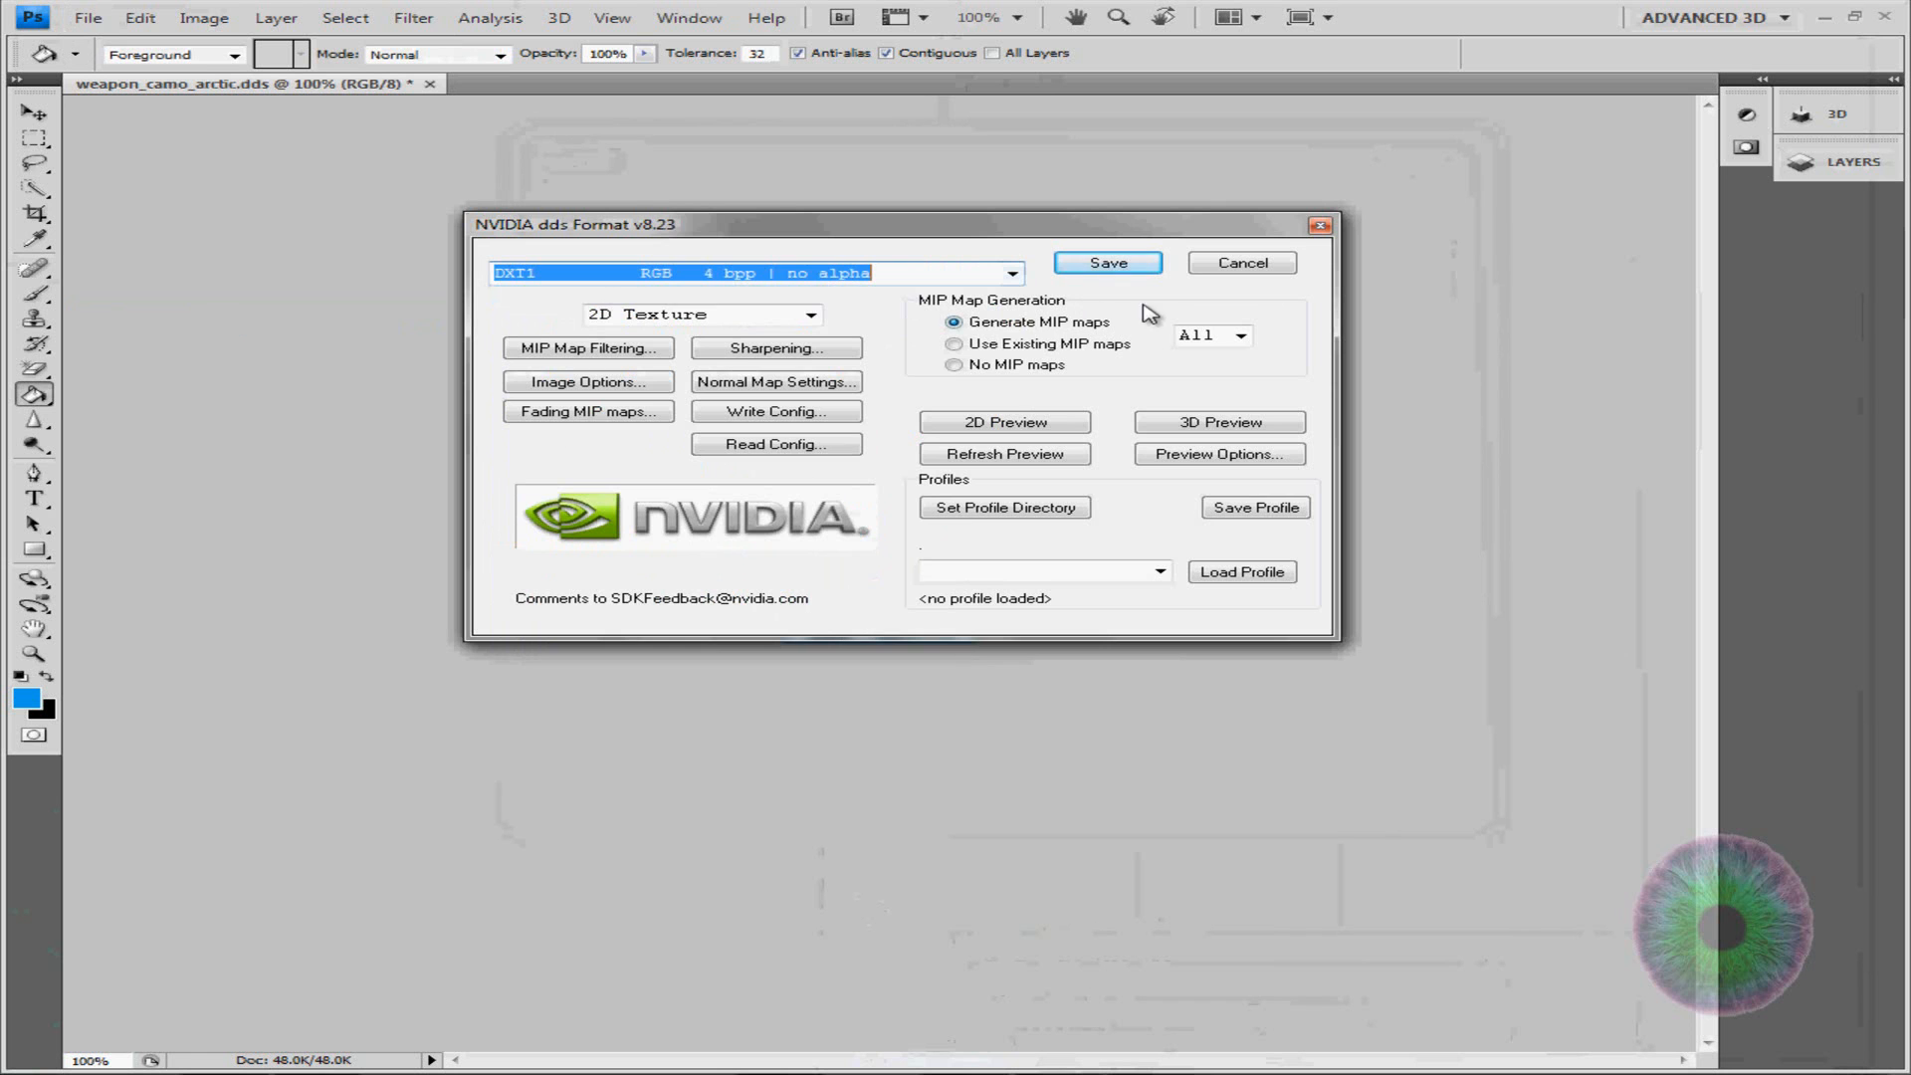
{"action": "left_click", "coordinate": [1105, 263]}
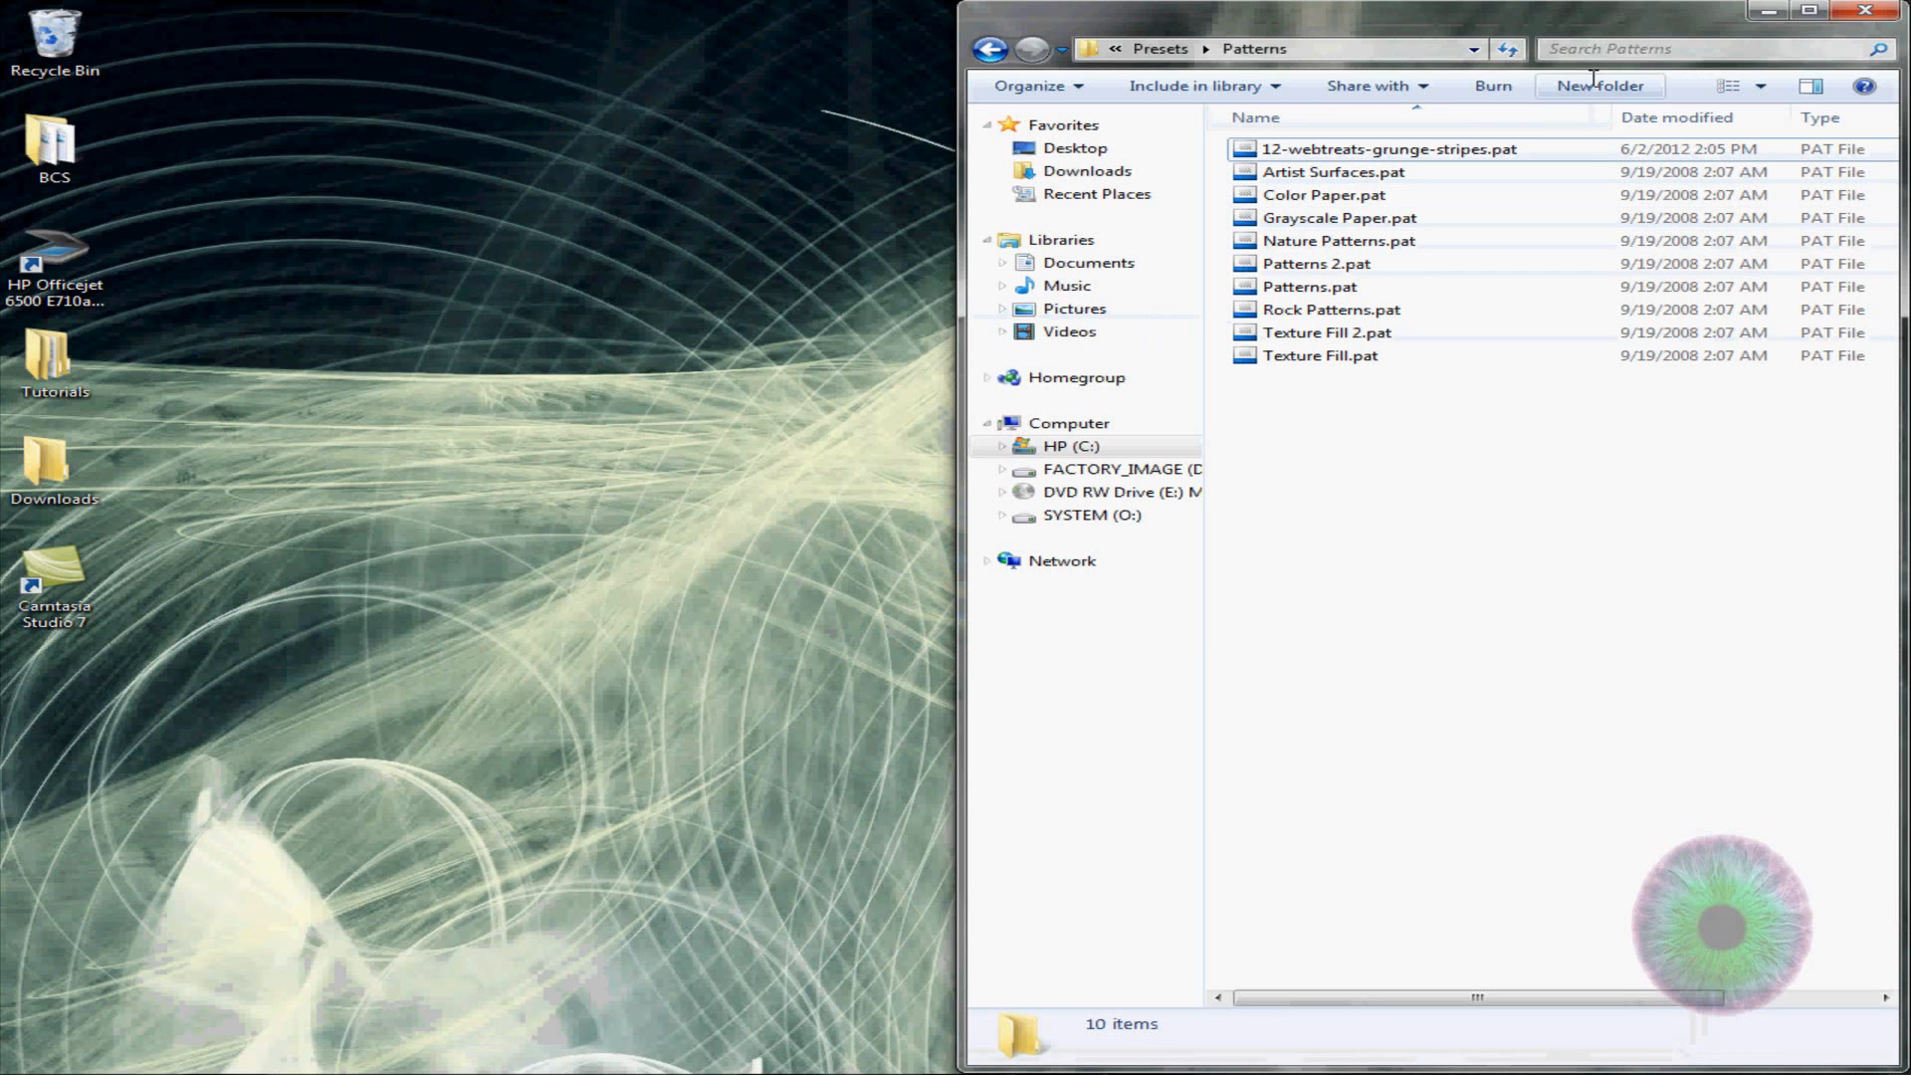
Point one Explorer window at Tools\dds2iwi and a second at Custom Camos\WIP
{"action": "left_click", "coordinate": [1853, 12]}
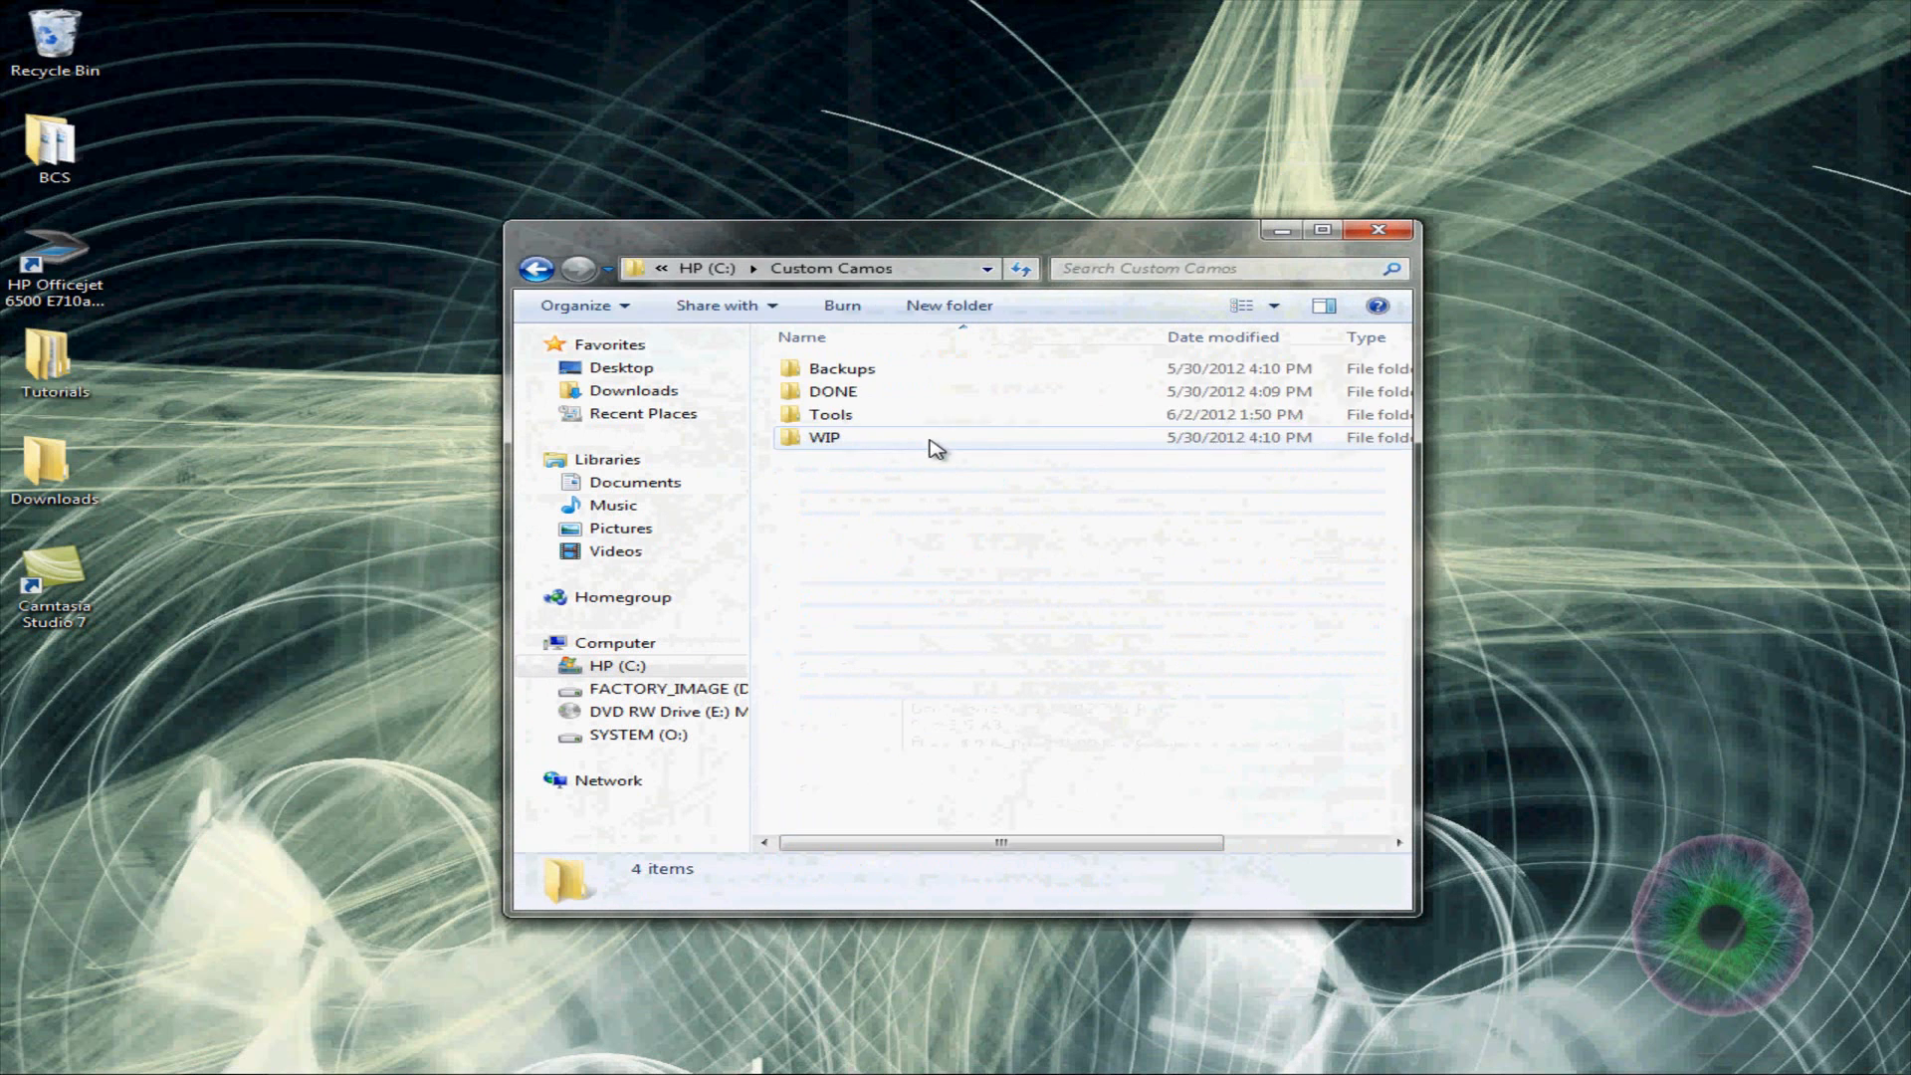
{"action": "double_click", "coordinate": [824, 436]}
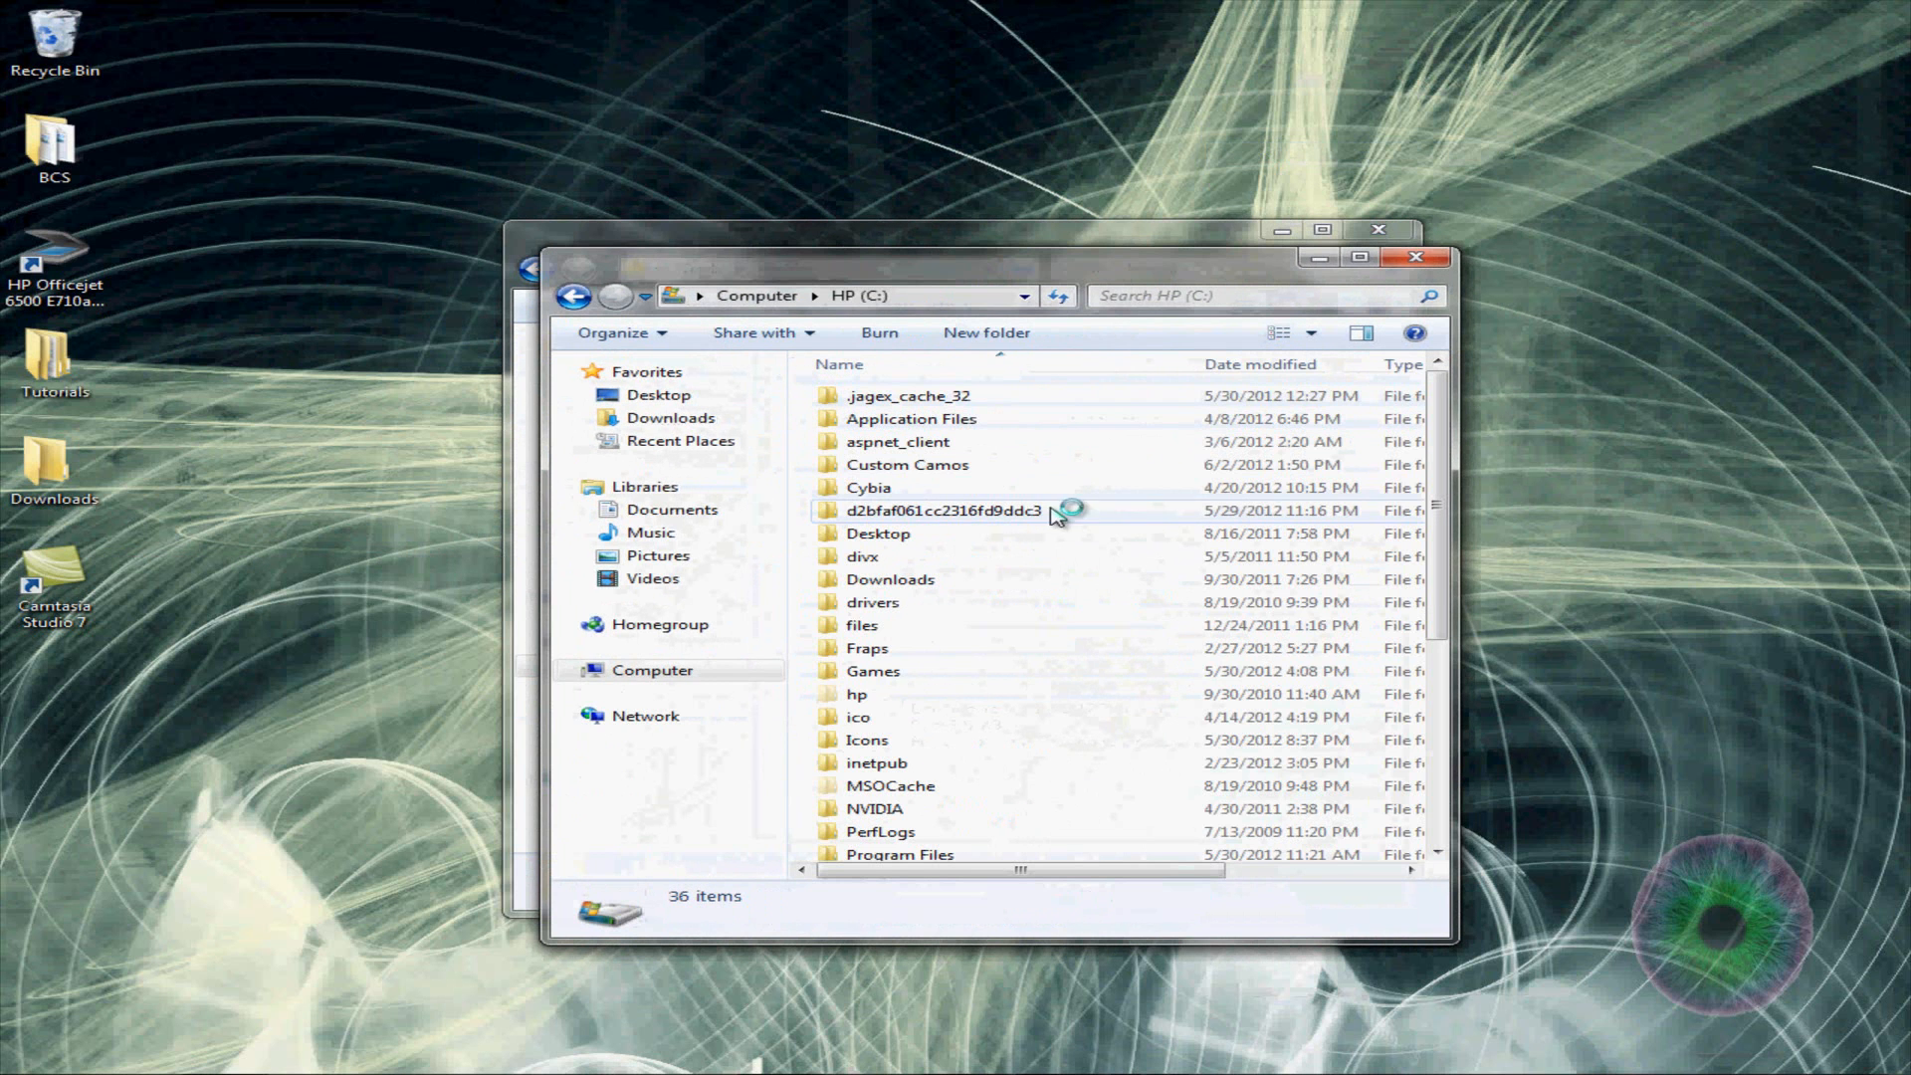
{"action": "left_click", "coordinate": [595, 669]}
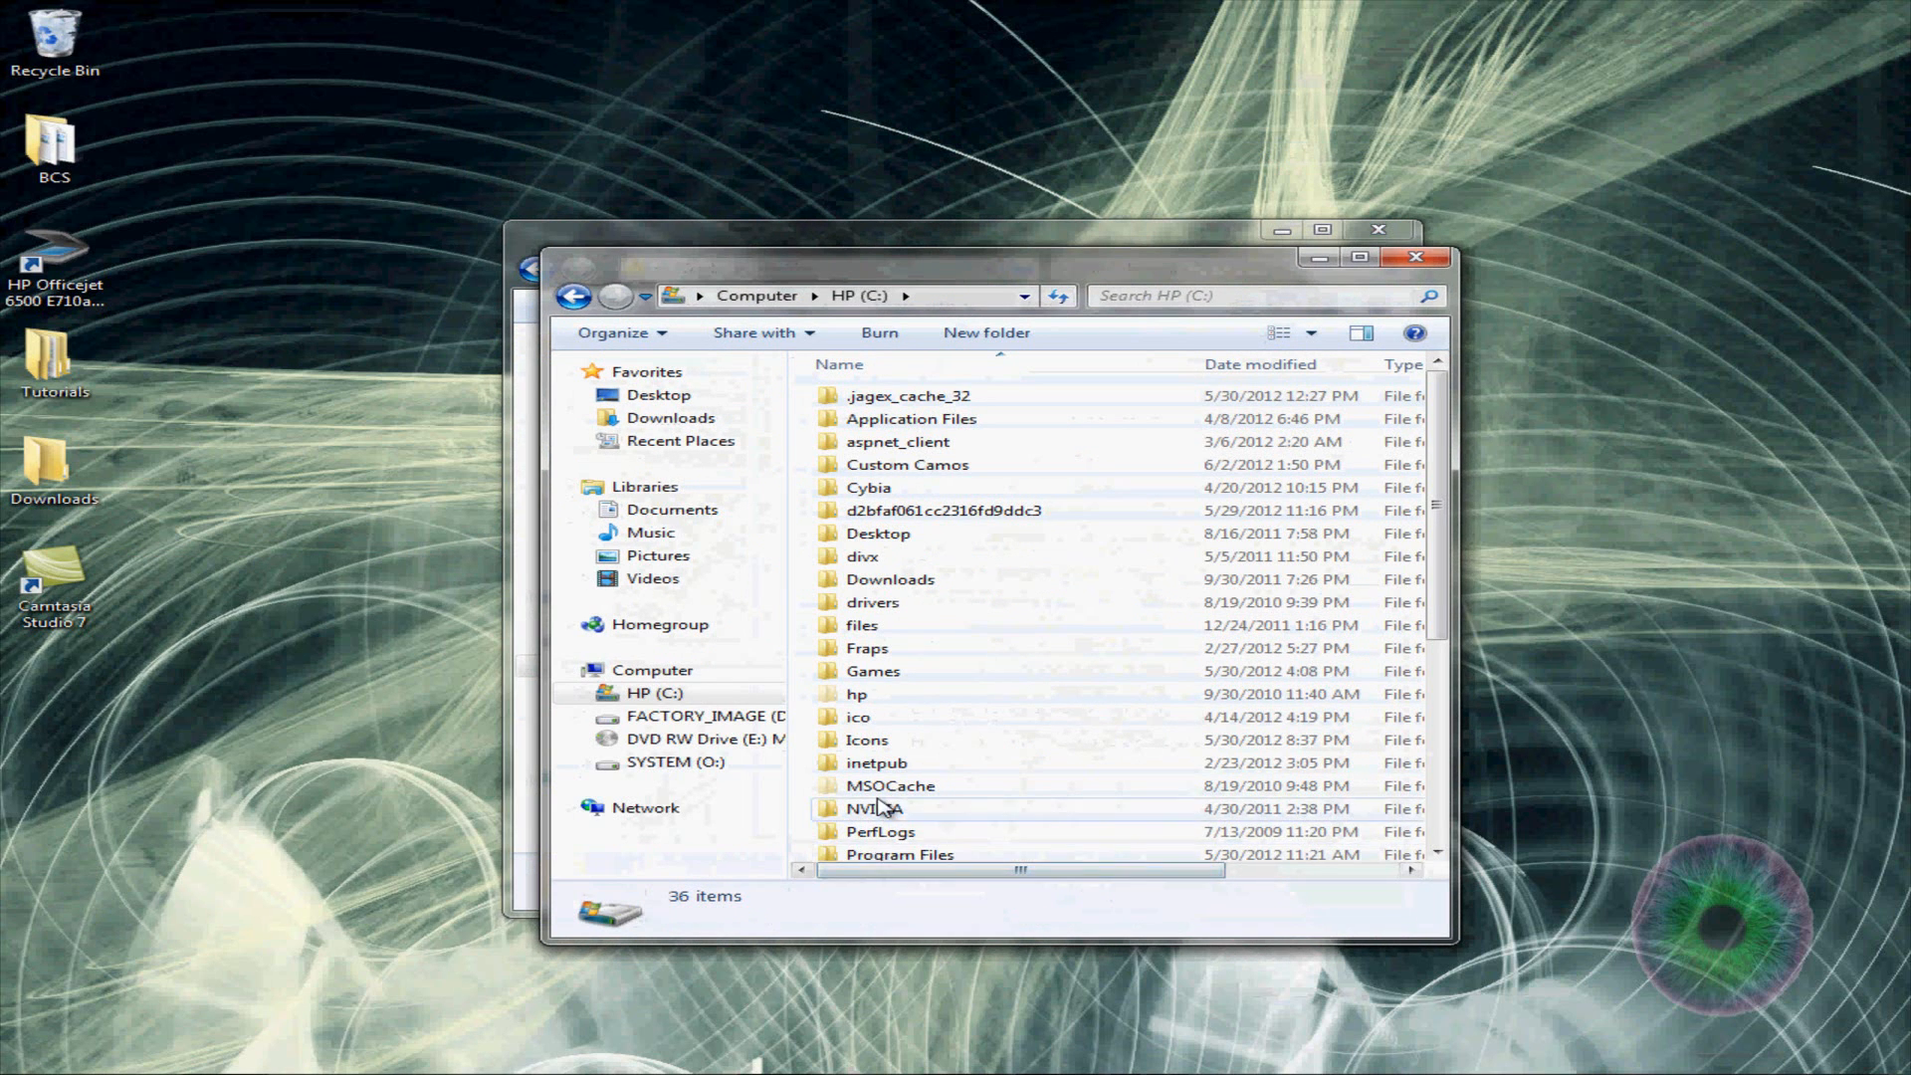
{"action": "double_click", "coordinate": [908, 463]}
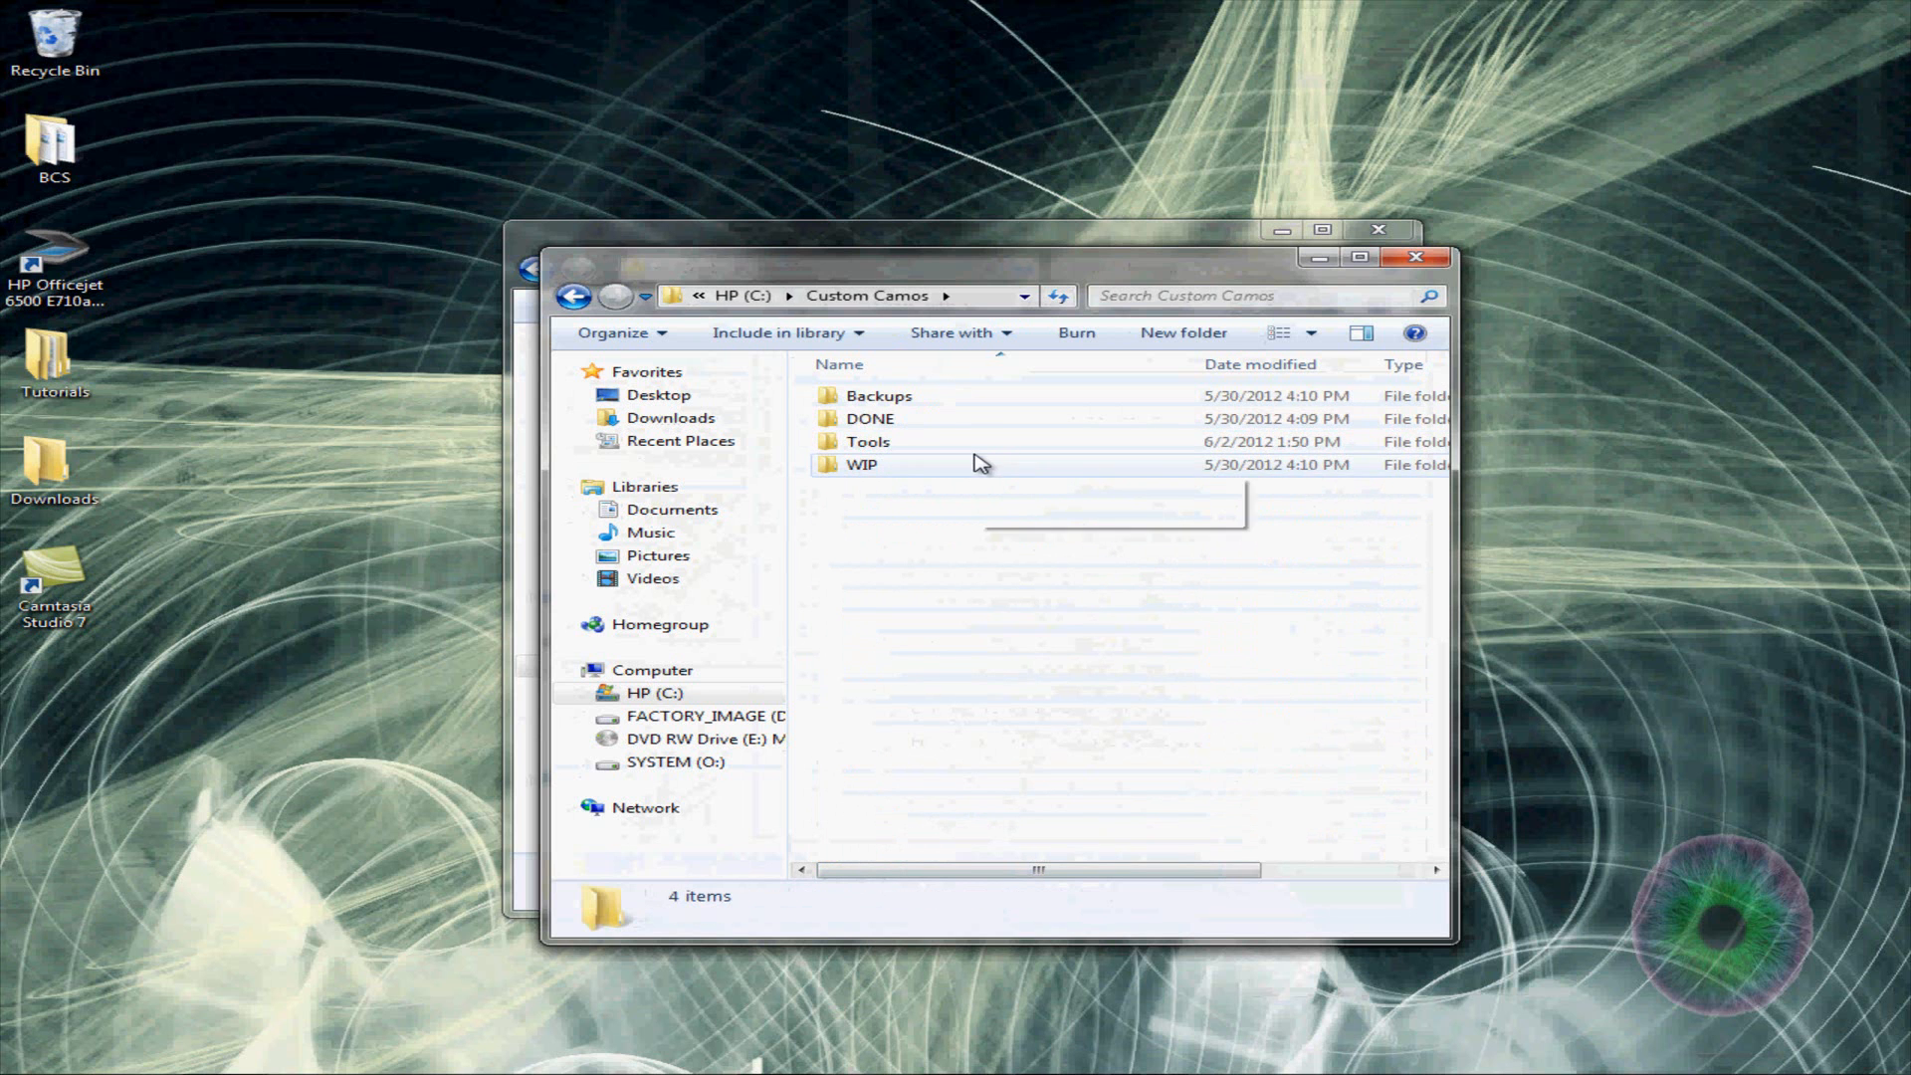
{"action": "double_click", "coordinate": [860, 464]}
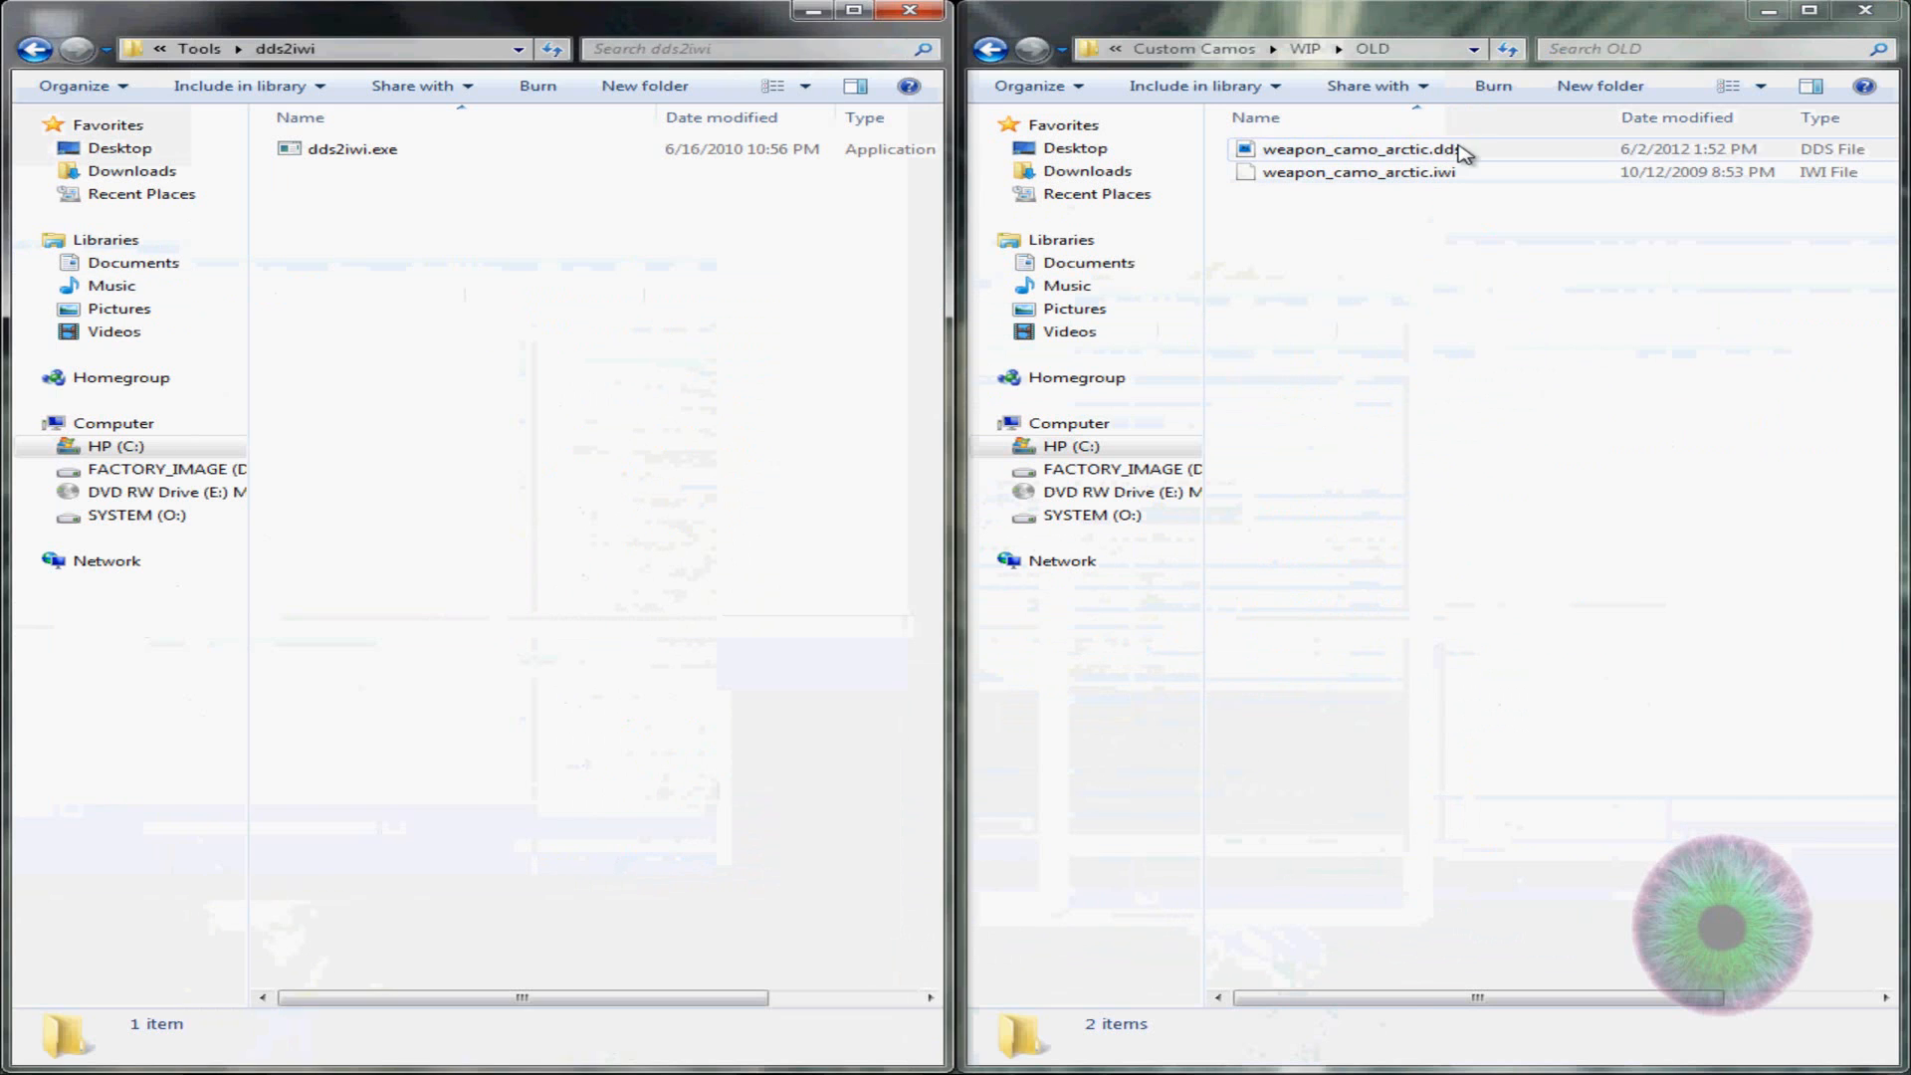
Delete weapon_camo_menu_desert.iwi and the arctic .dds from WIP\NEW
{"action": "left_click", "coordinate": [1362, 147]}
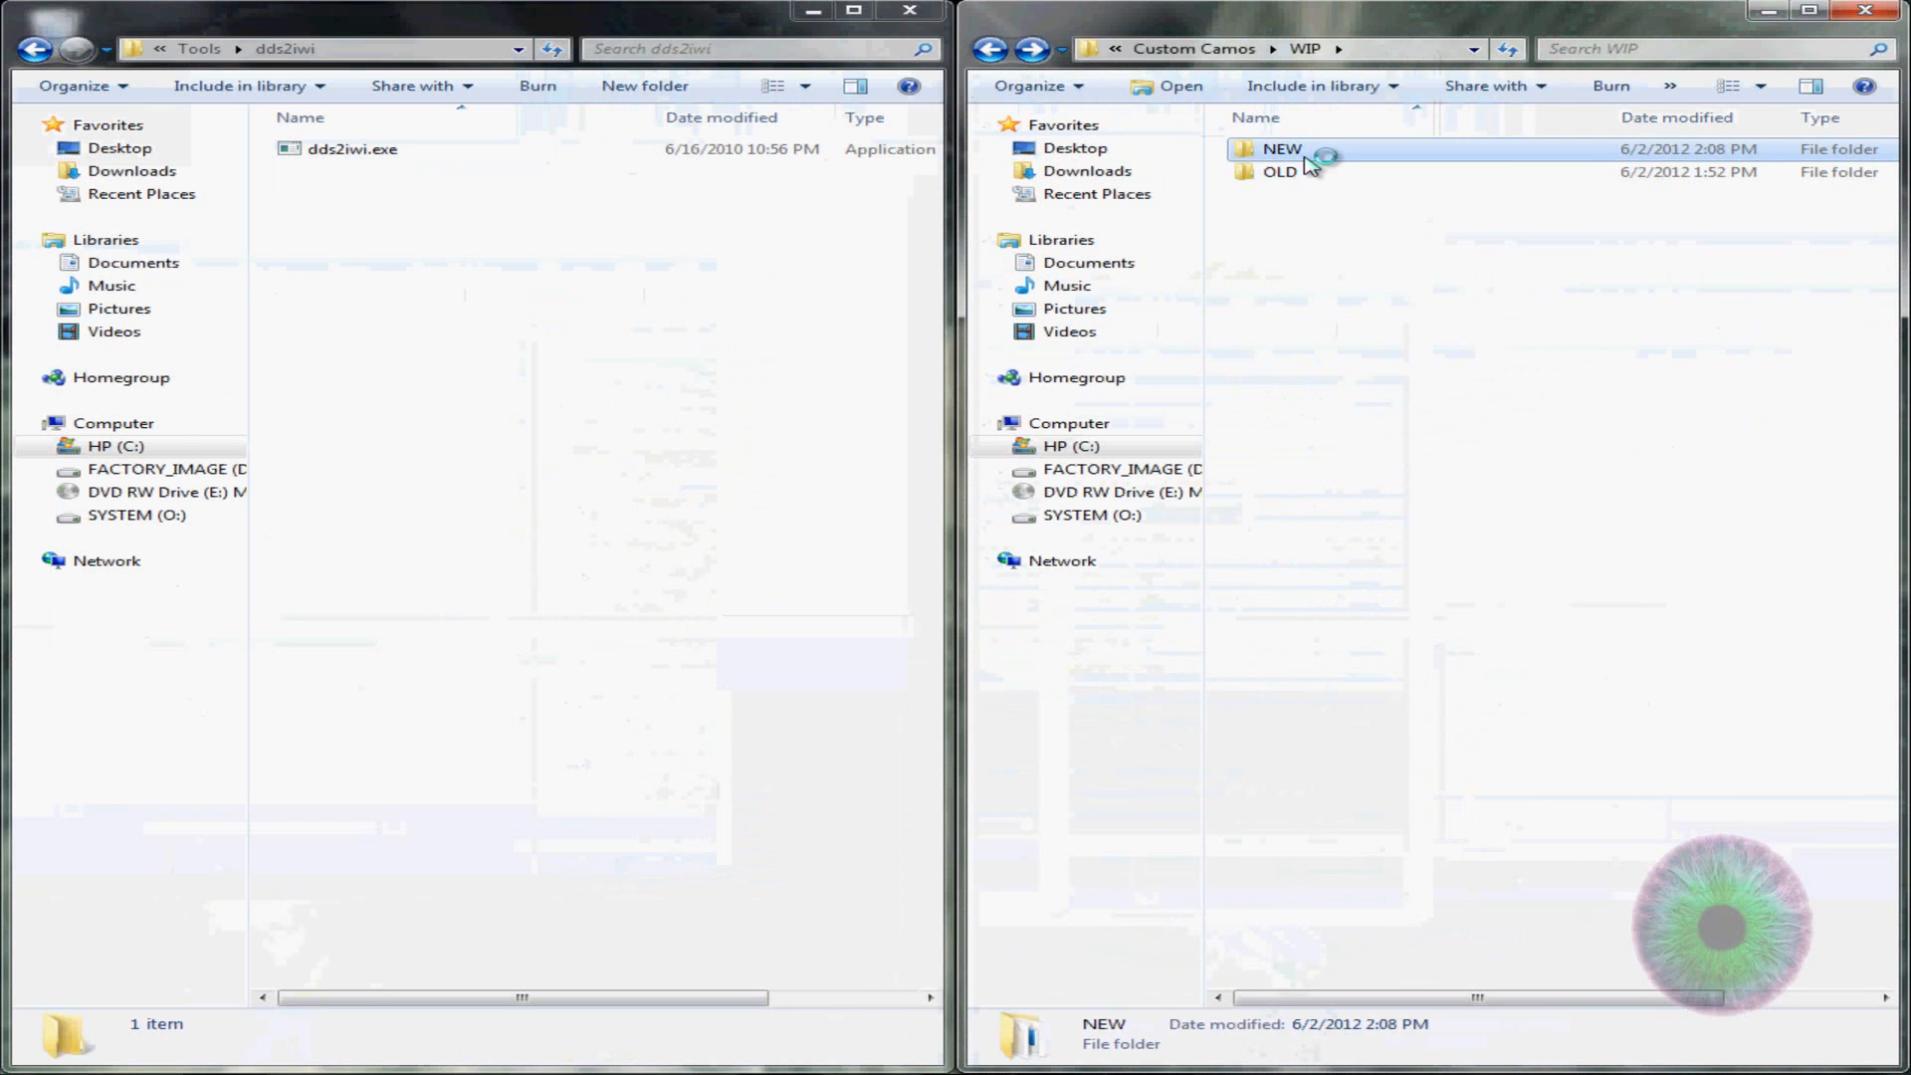
{"action": "double_click", "coordinate": [1280, 150]}
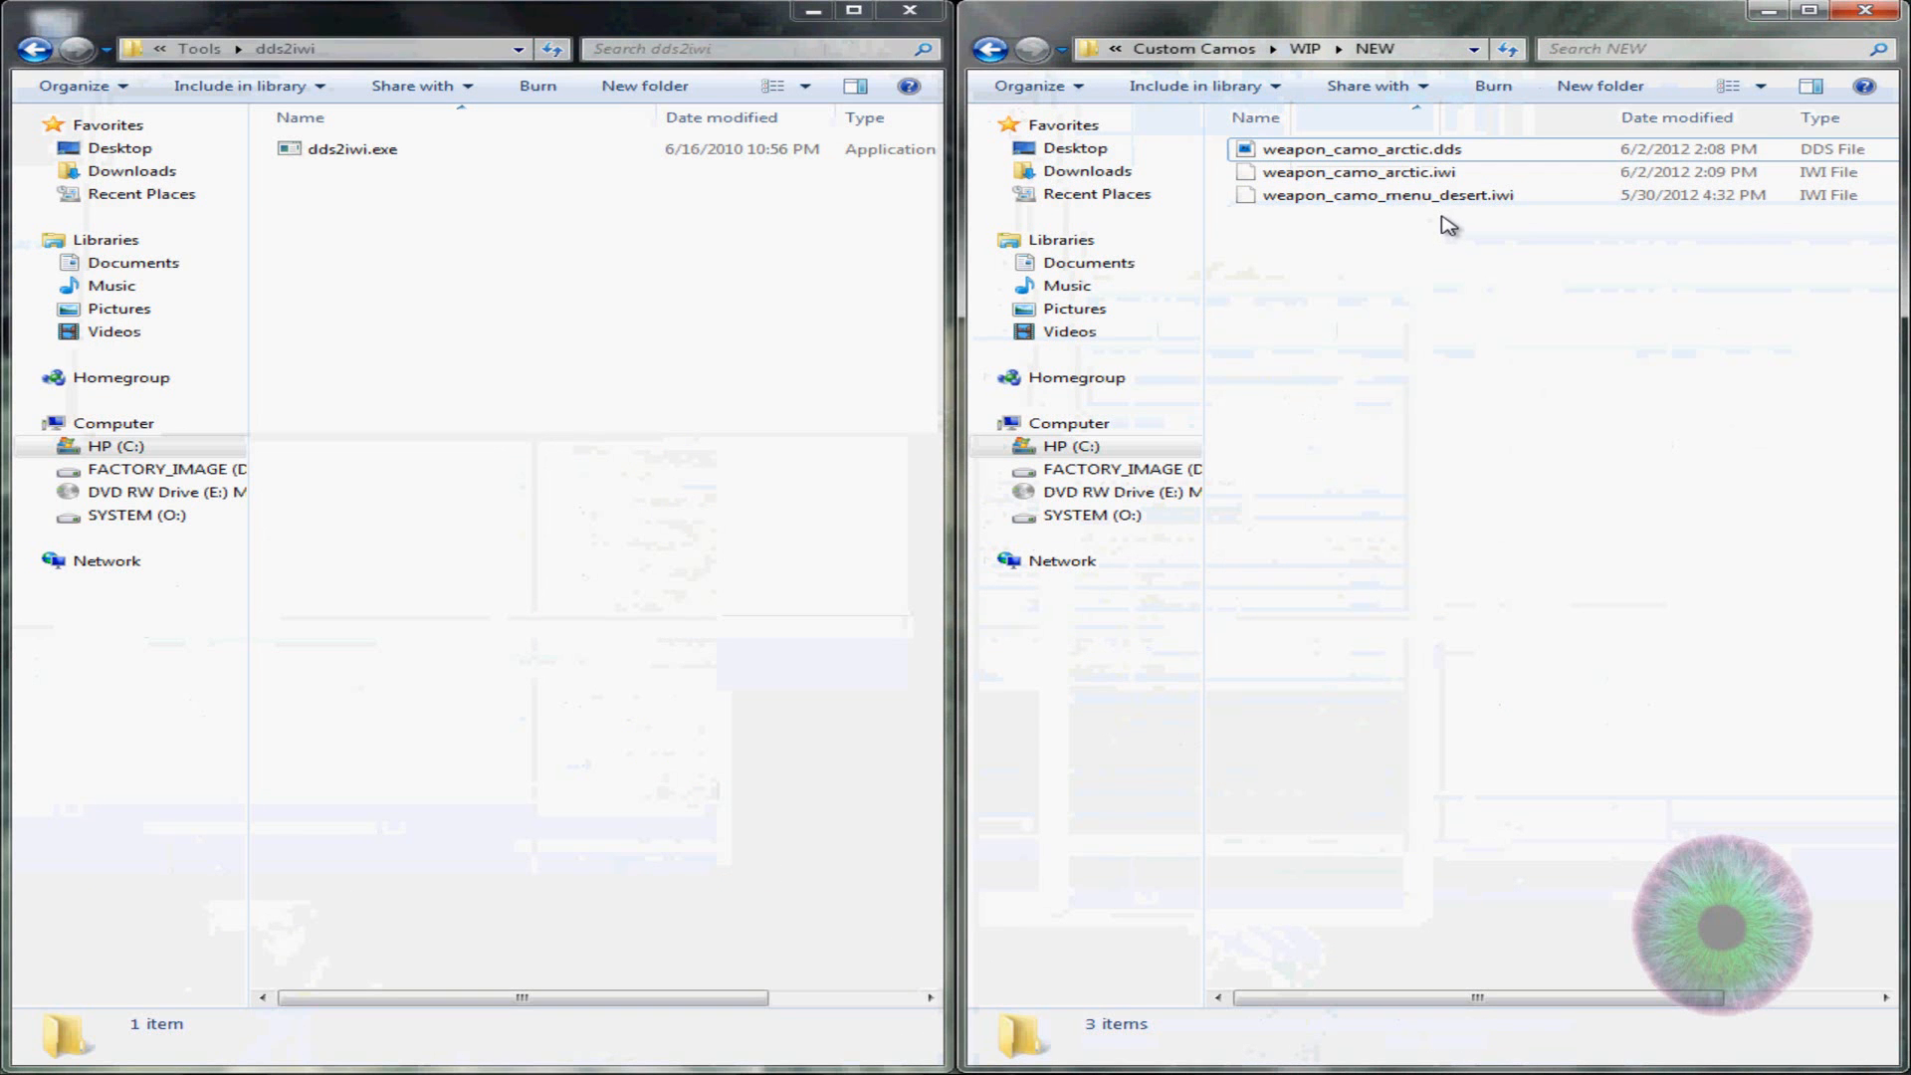
{"action": "right_click", "coordinate": [1388, 195]}
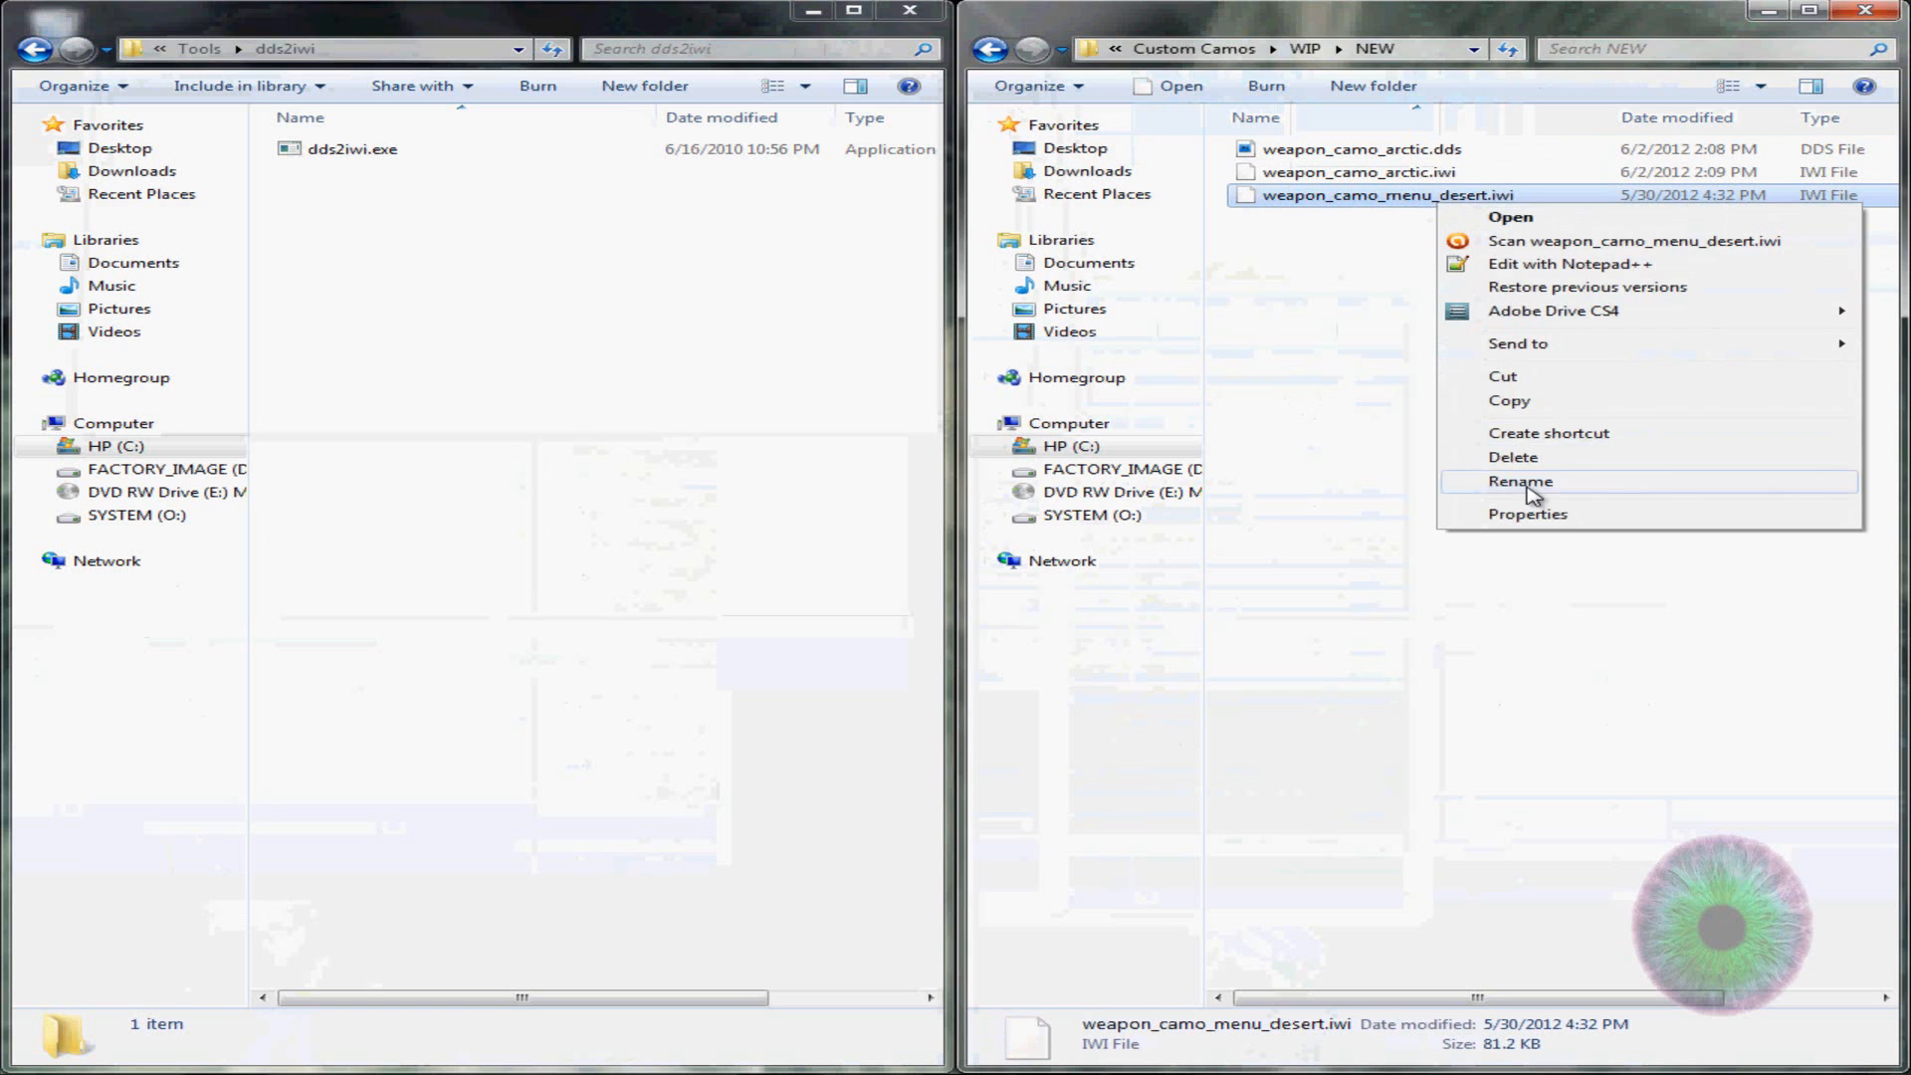
{"action": "left_click", "coordinate": [1513, 456]}
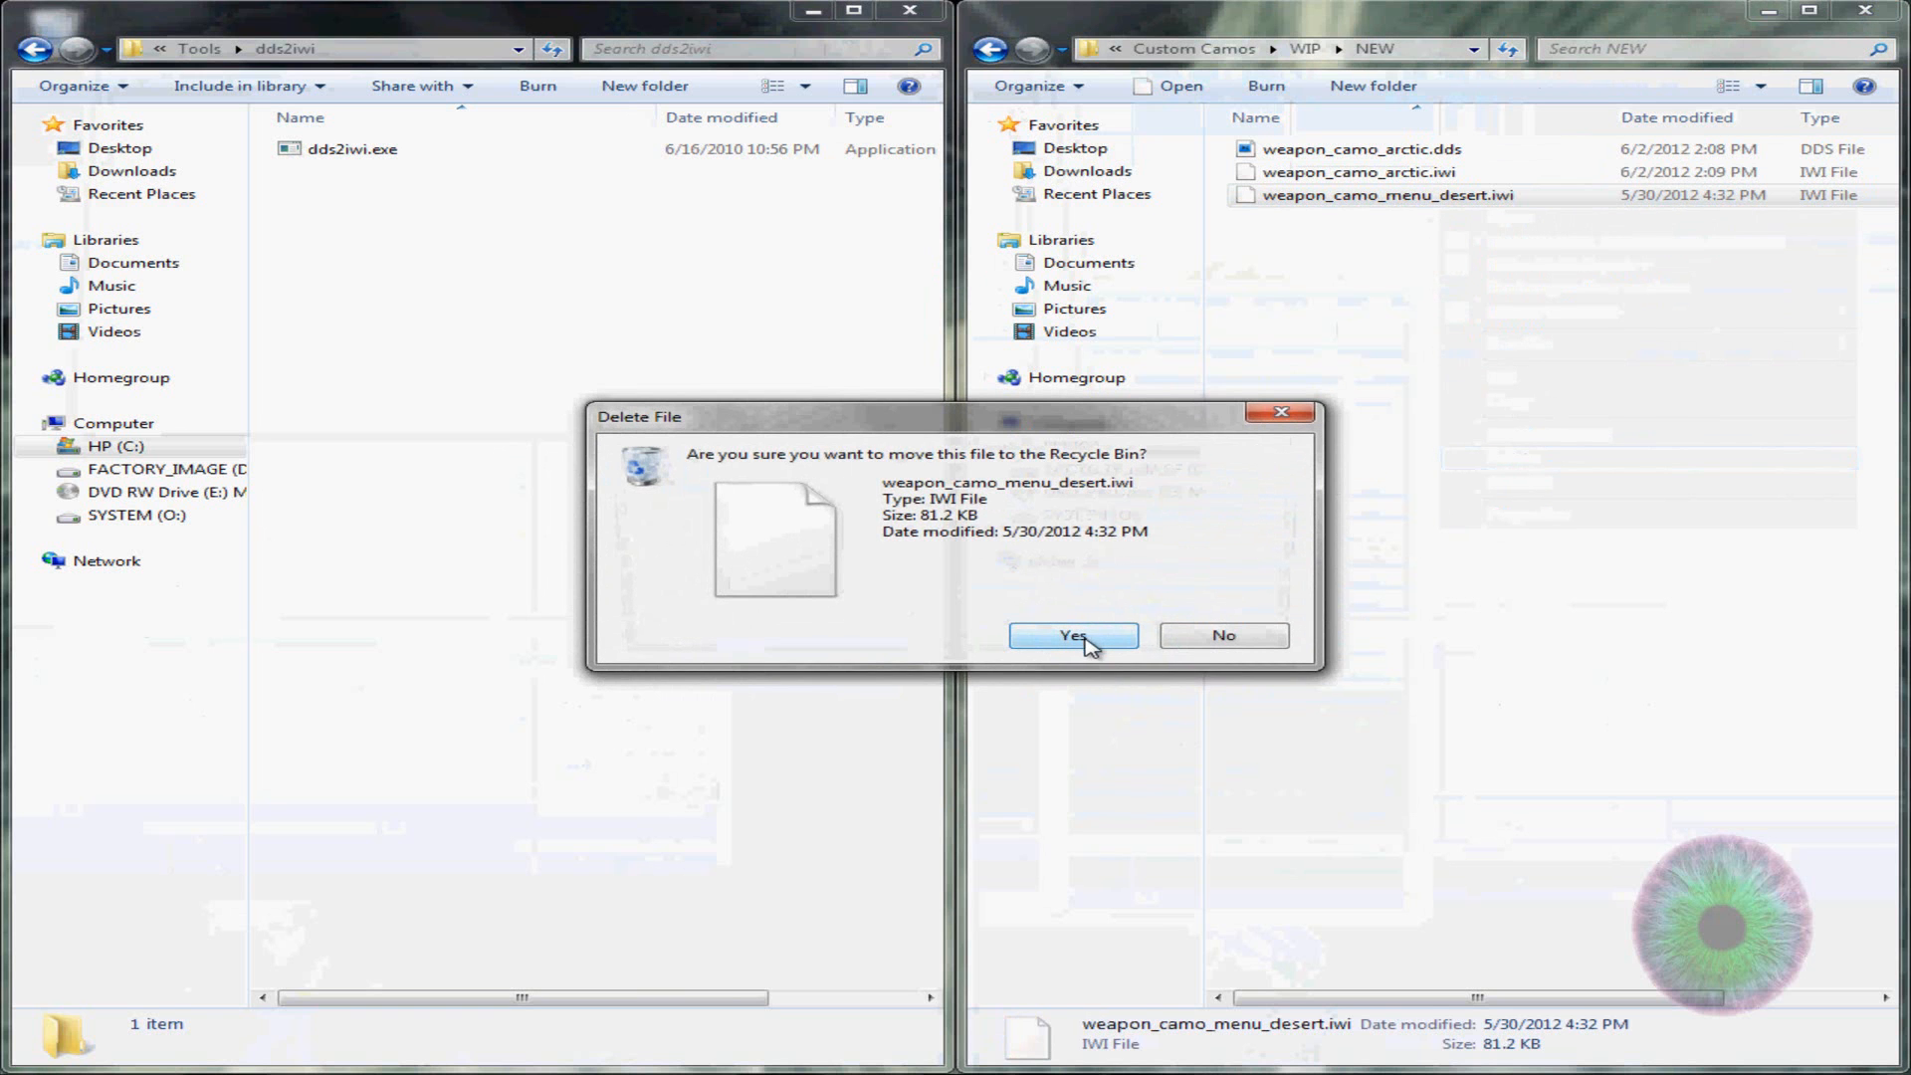
{"action": "left_click", "coordinate": [1071, 635]}
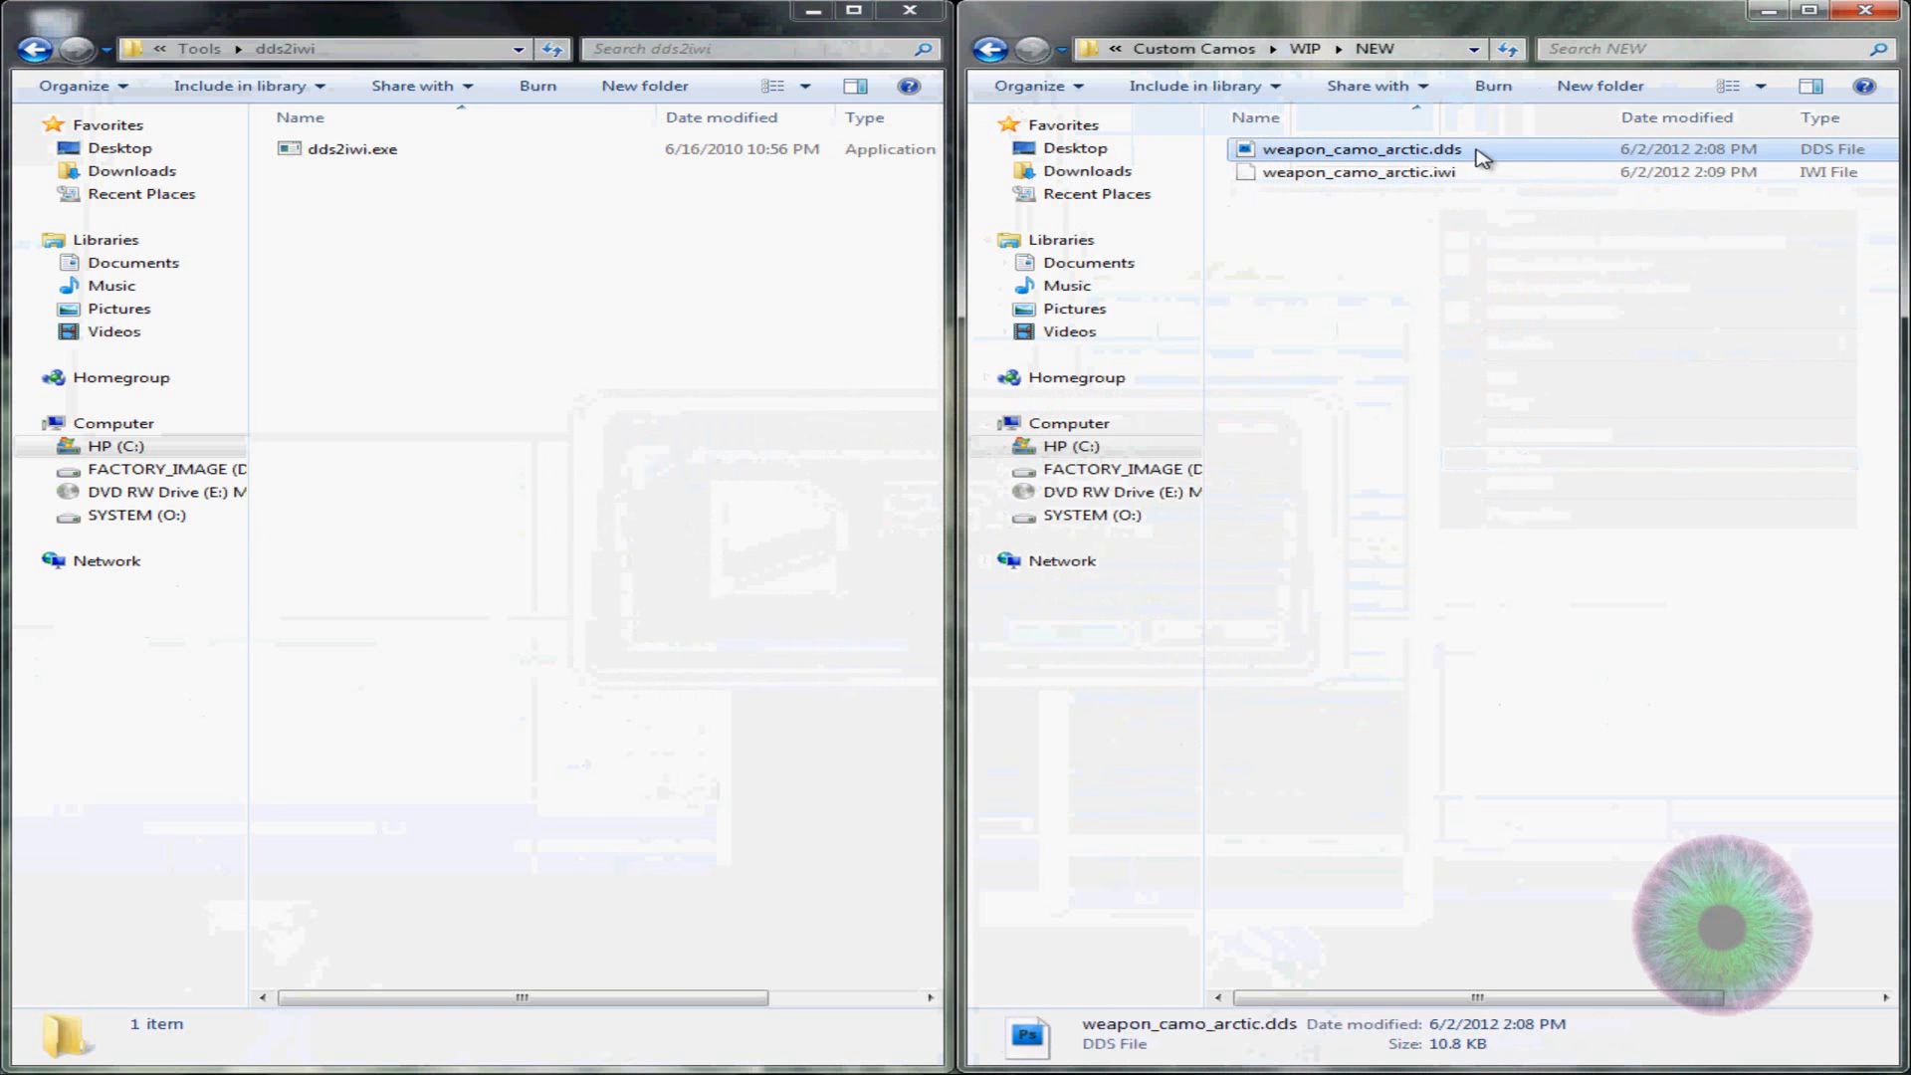
{"action": "key", "text": "Delete"}
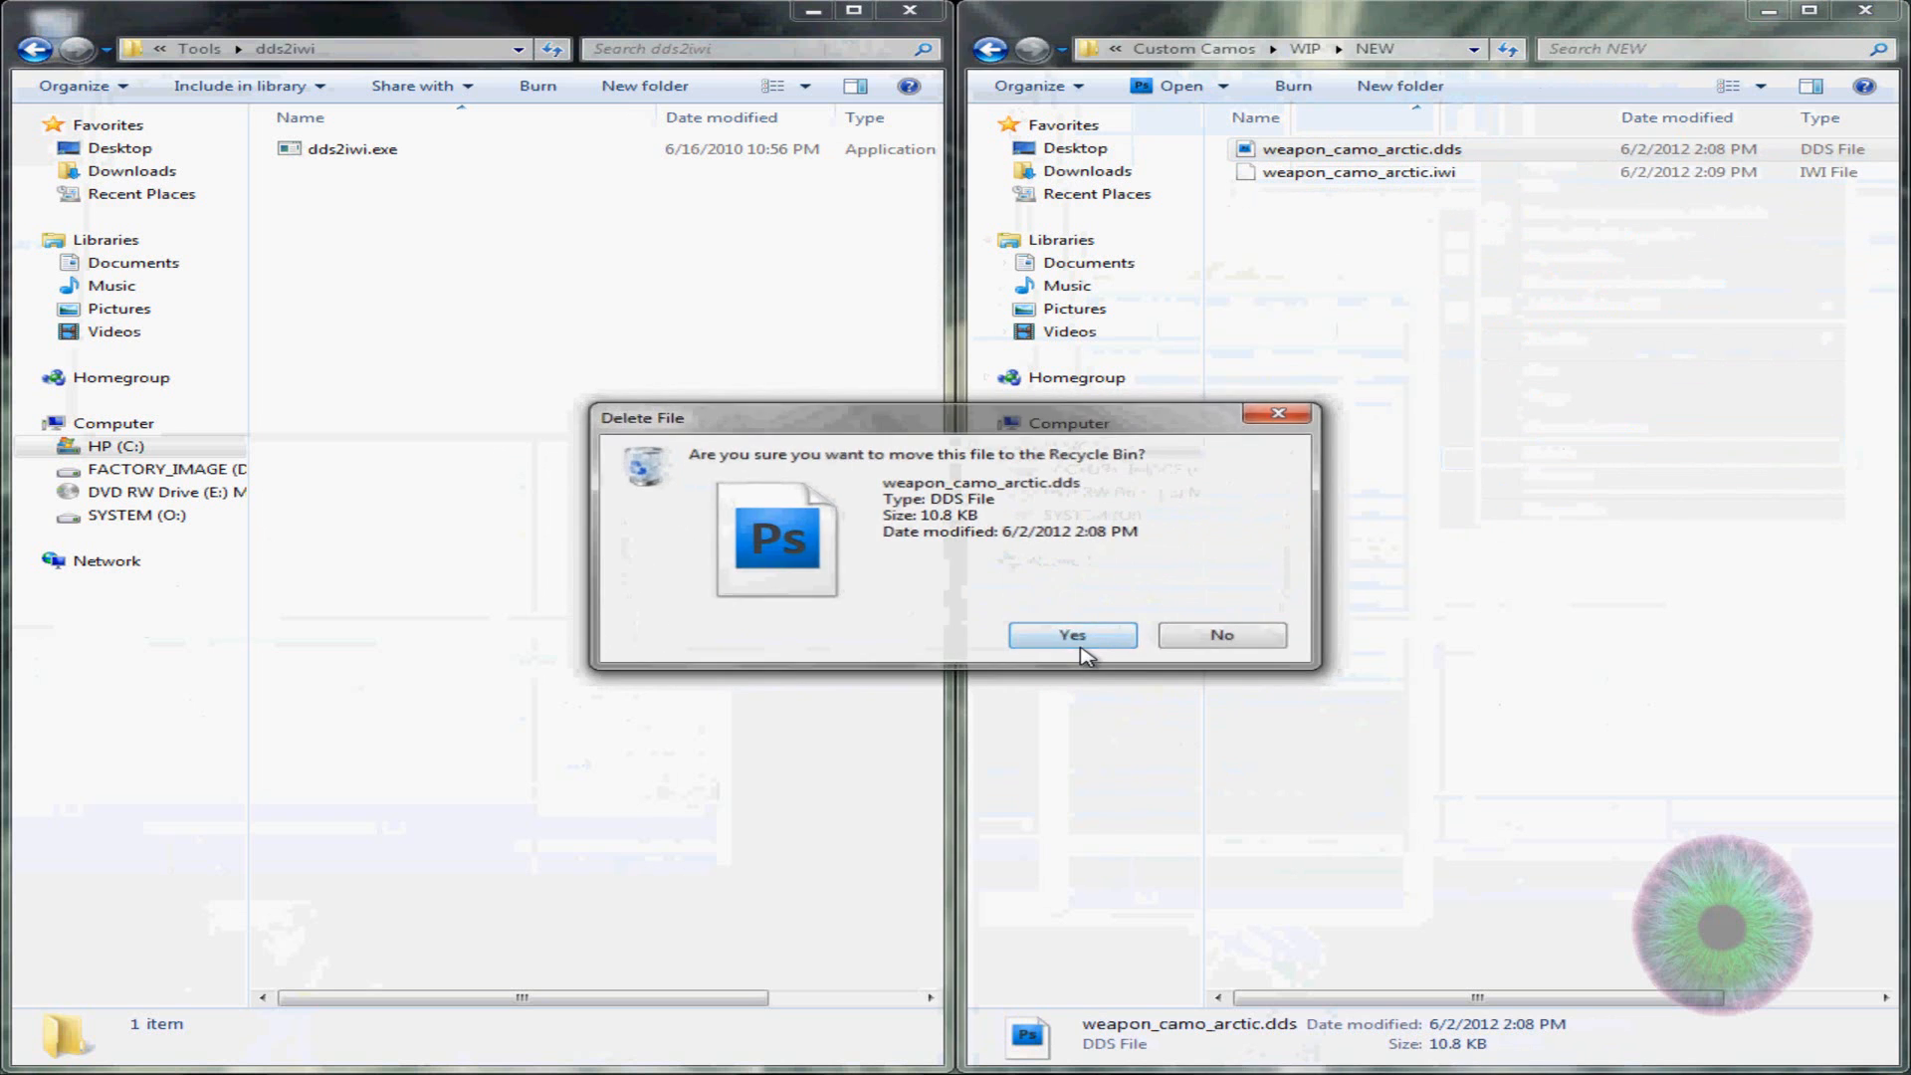
{"action": "left_click", "coordinate": [1070, 635]}
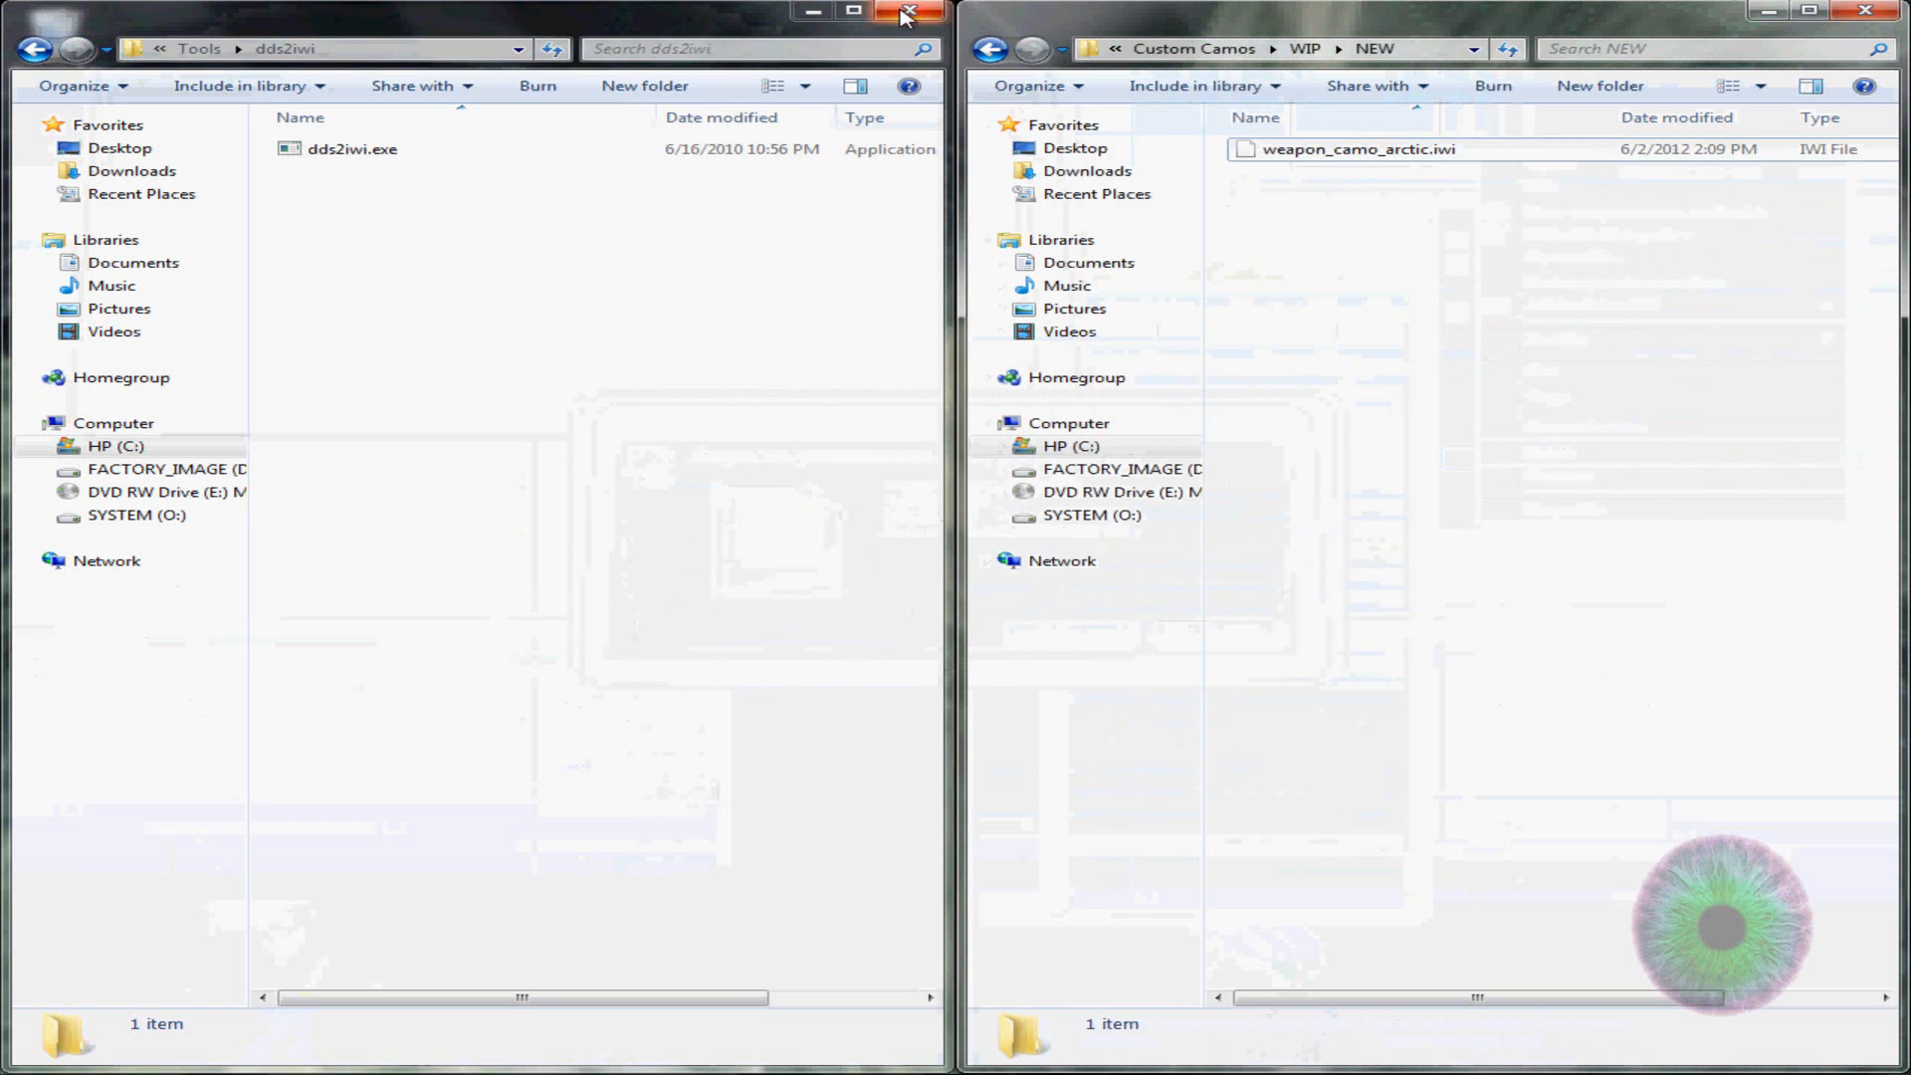
Close the dds2iwi window and delete the arctic .dds from WIP\OLD
{"action": "left_click", "coordinate": [911, 12]}
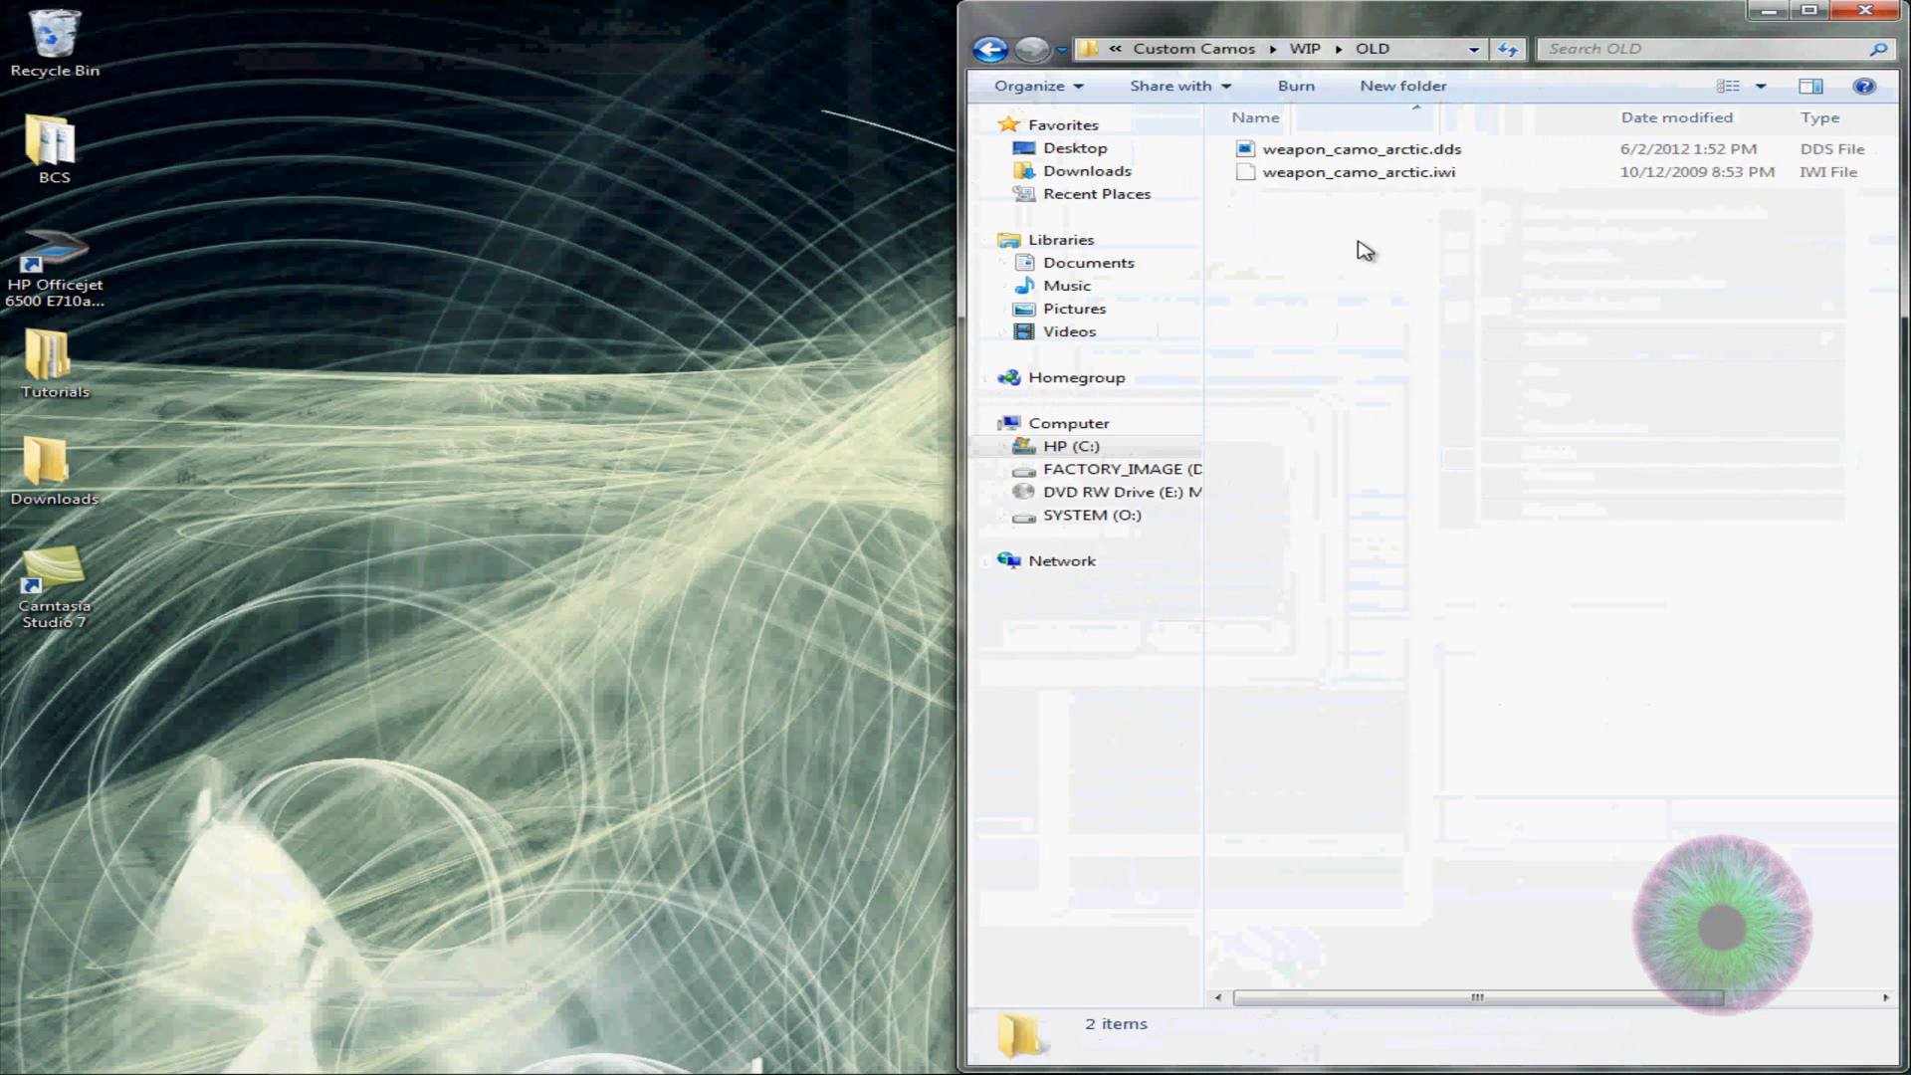
{"action": "left_click", "coordinate": [1362, 149]}
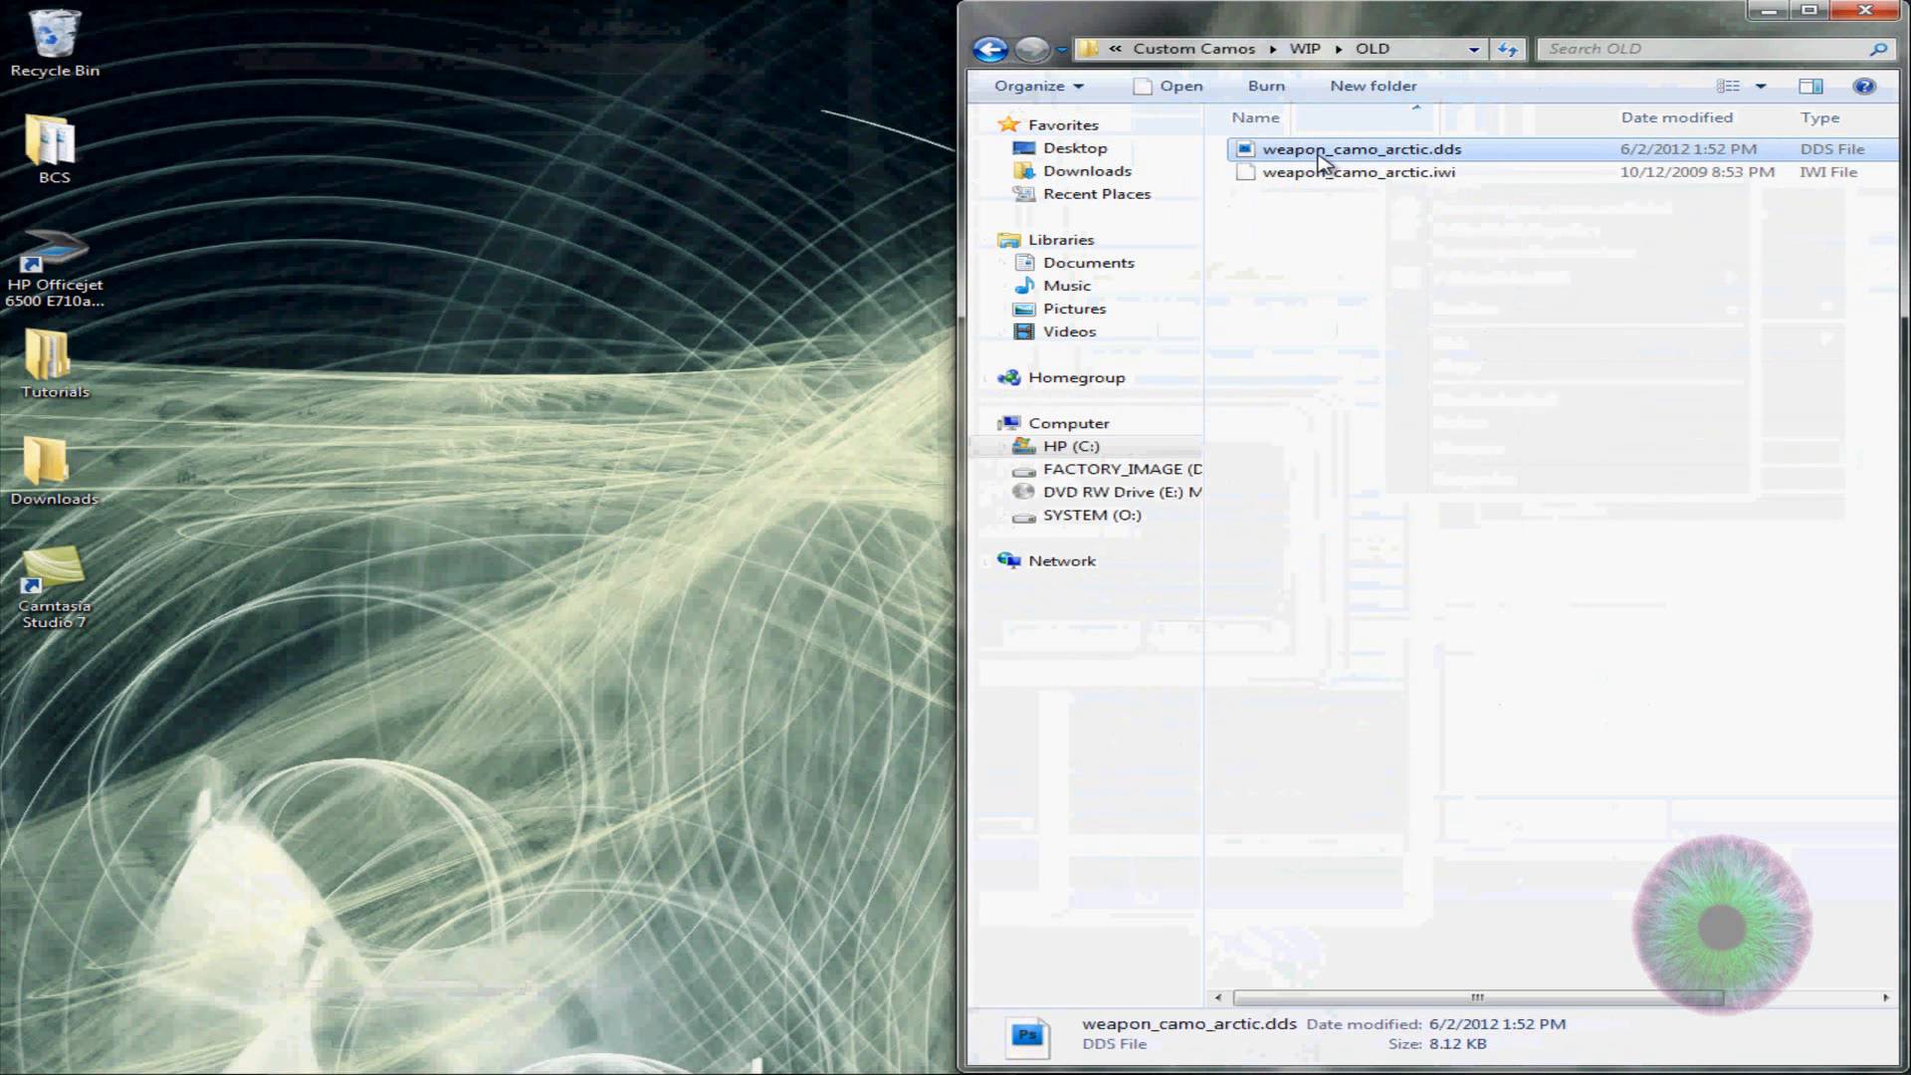
{"action": "key", "text": "Delete"}
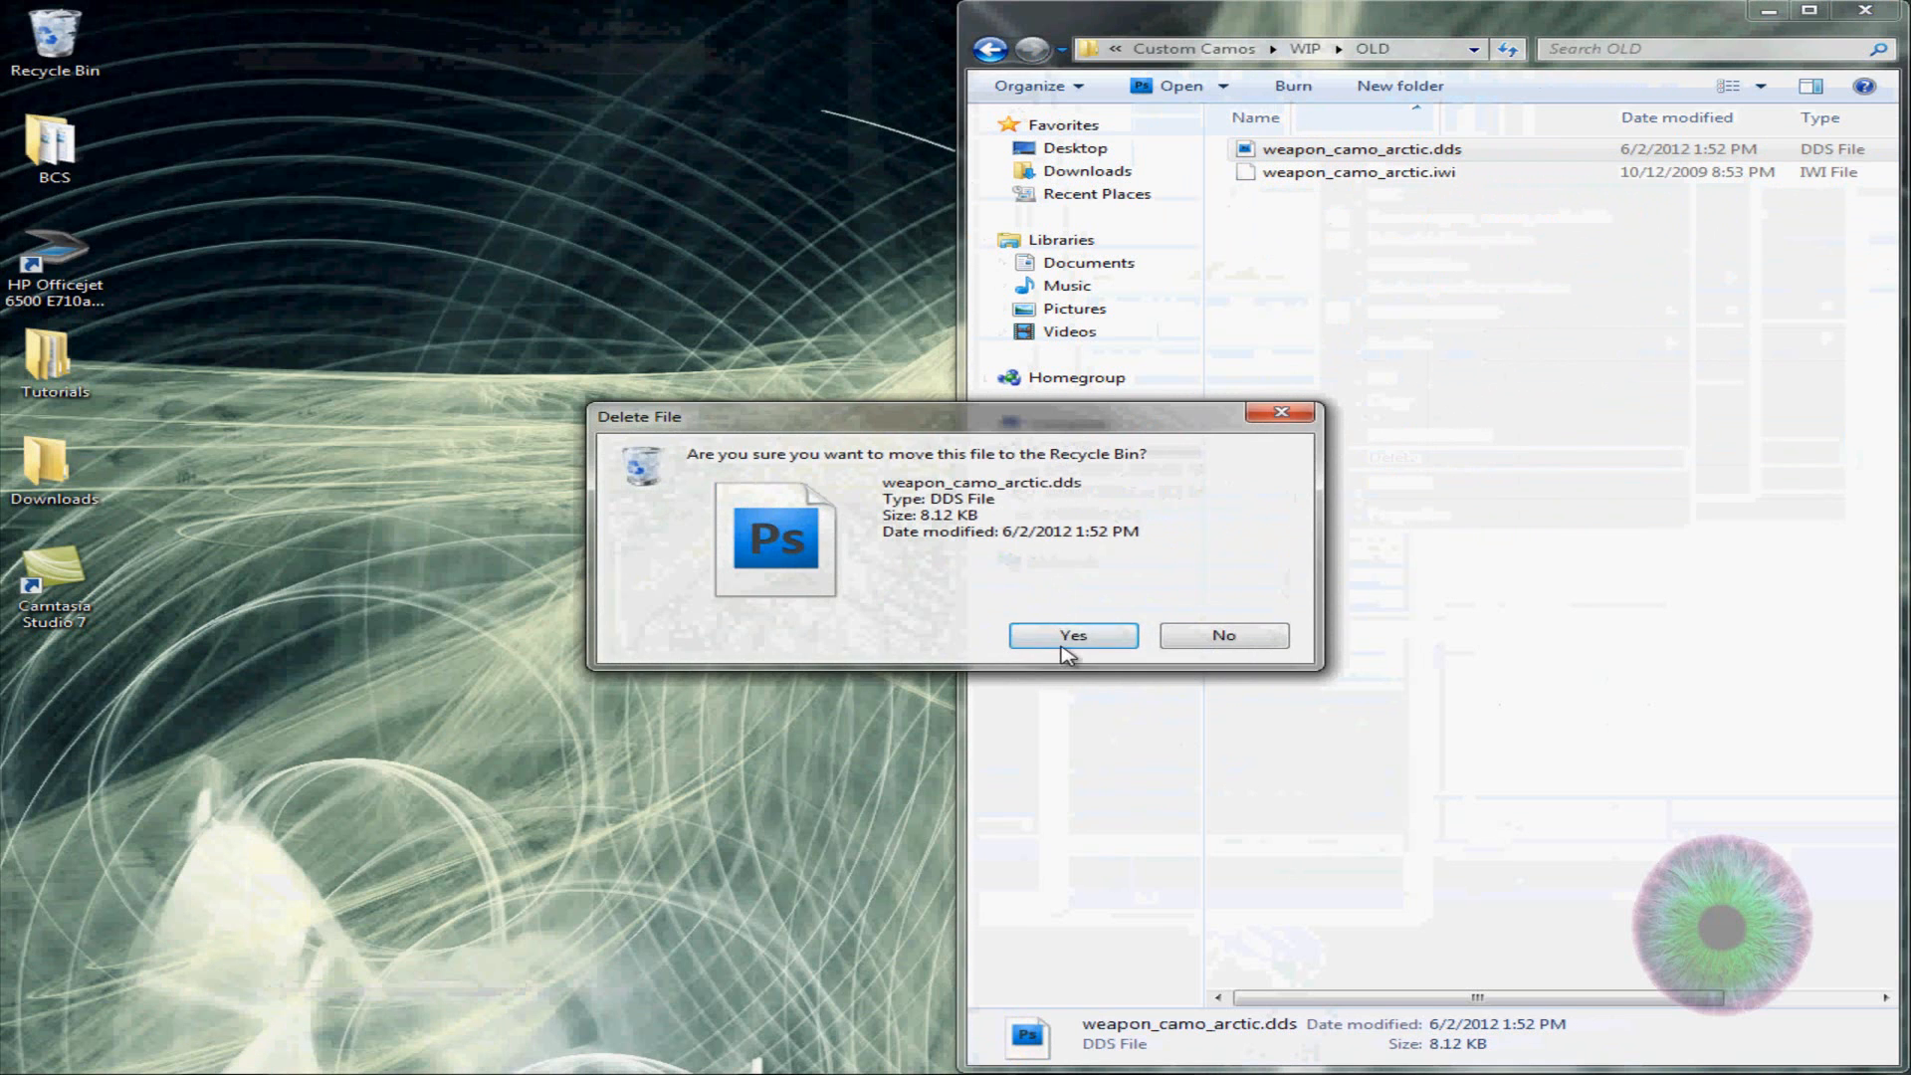
{"action": "left_click", "coordinate": [1071, 635]}
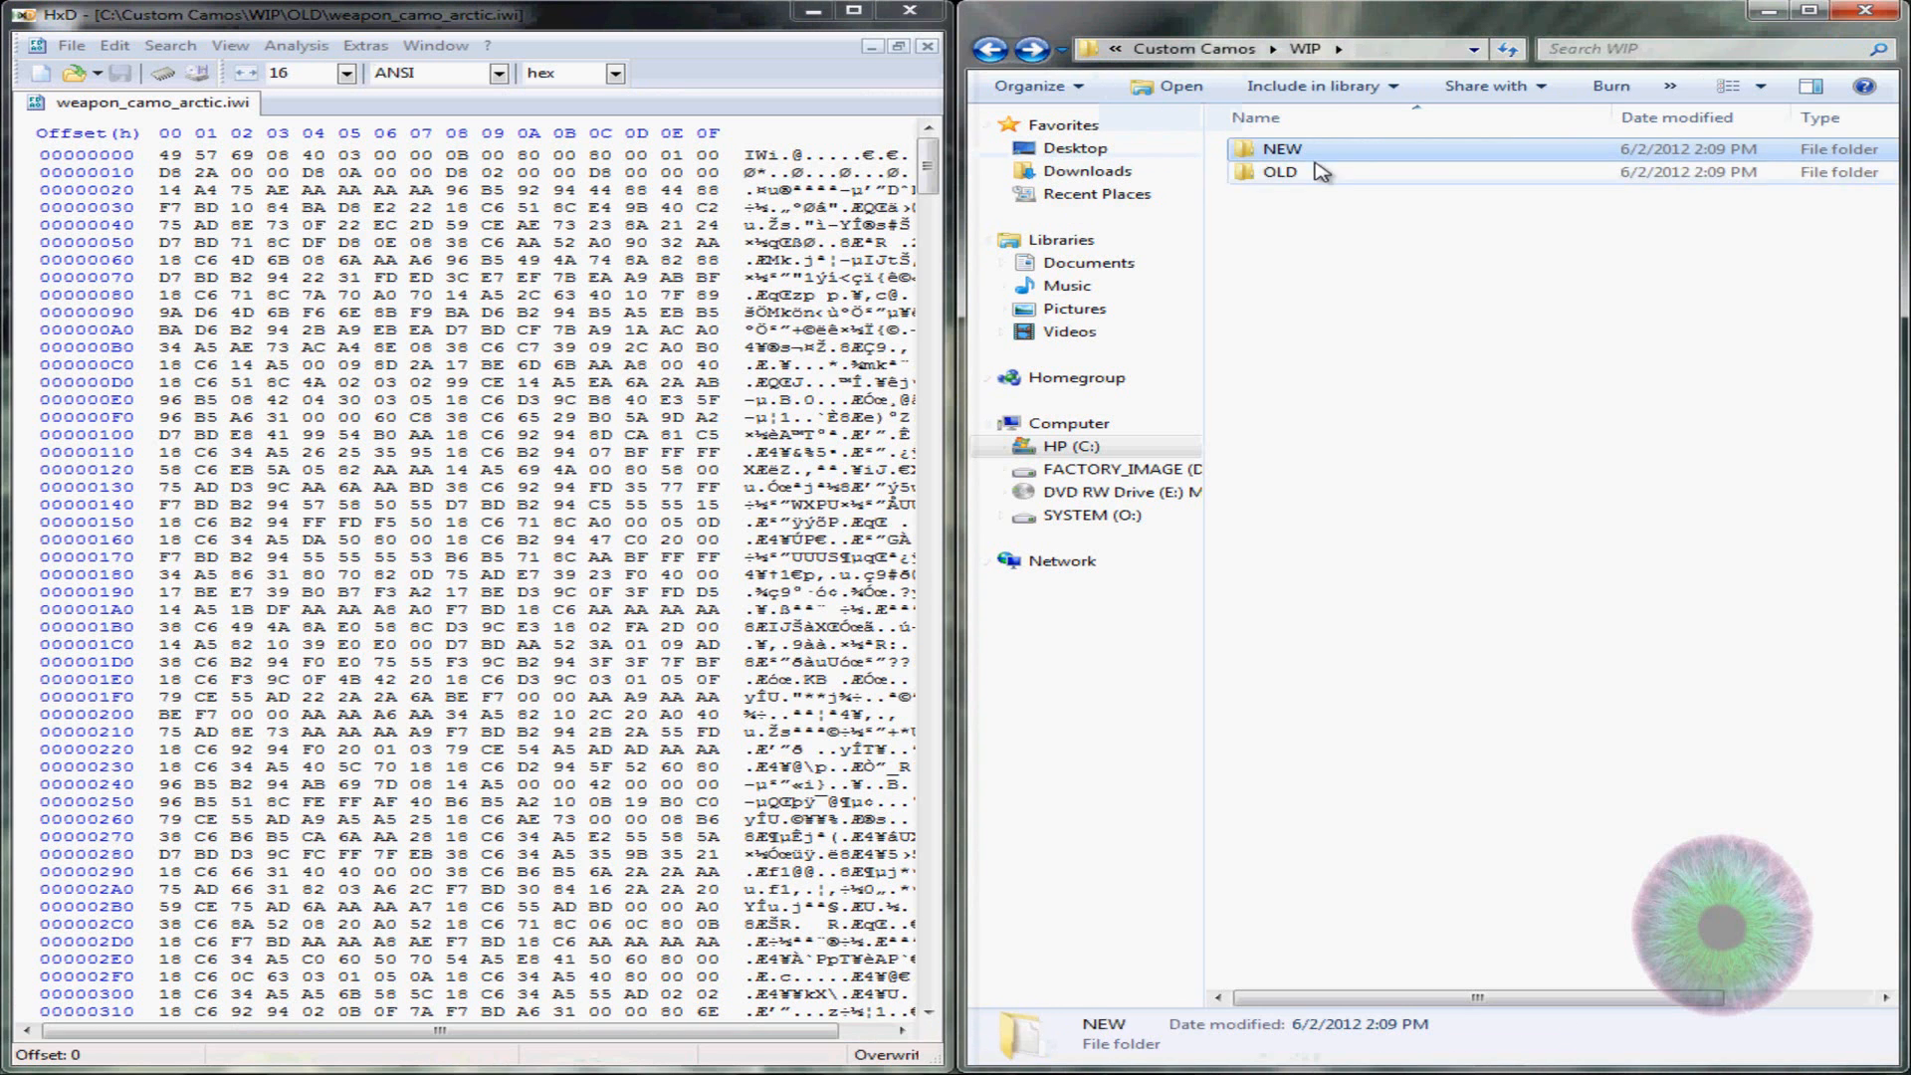
Select the final row of bytes at offset 2AD0 in weapon_camo_arctic.iwi for overwriting
{"action": "double_click", "coordinate": [1280, 149]}
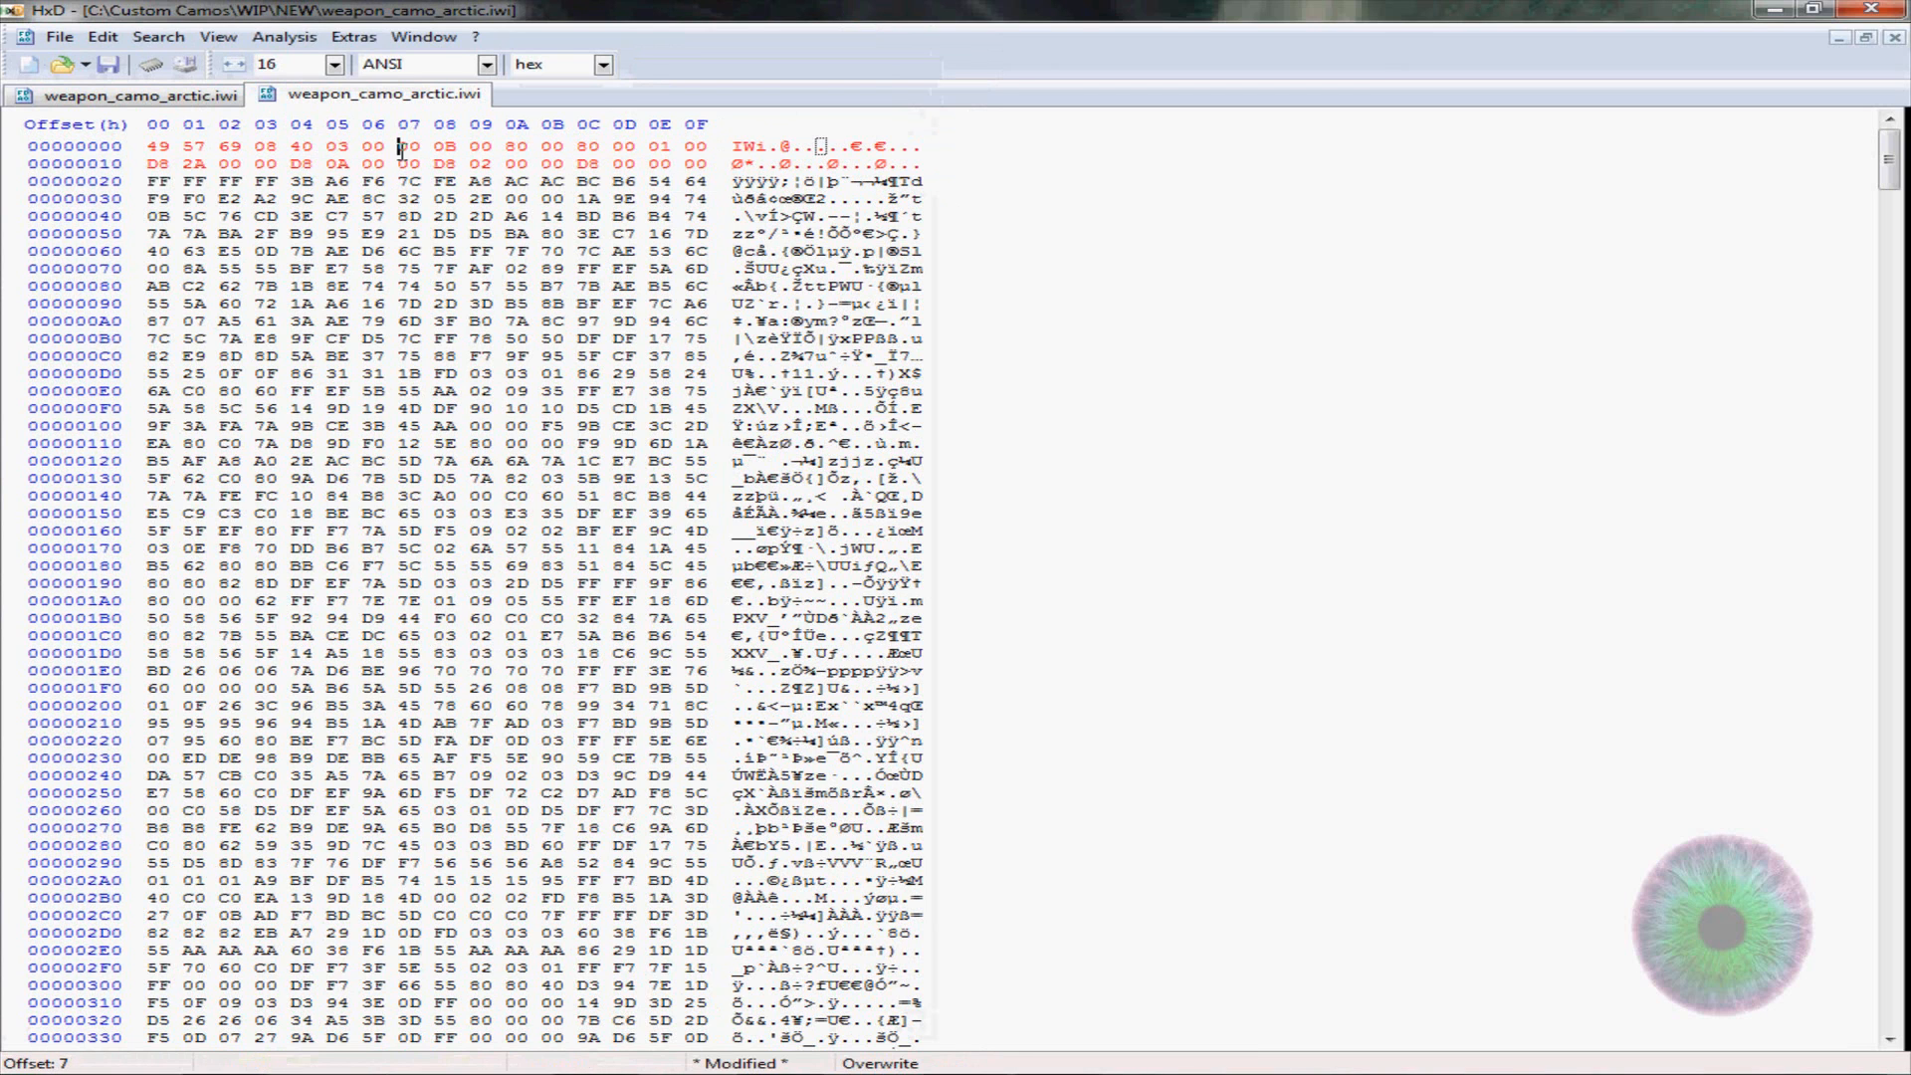
{"action": "left_click", "coordinate": [408, 145]}
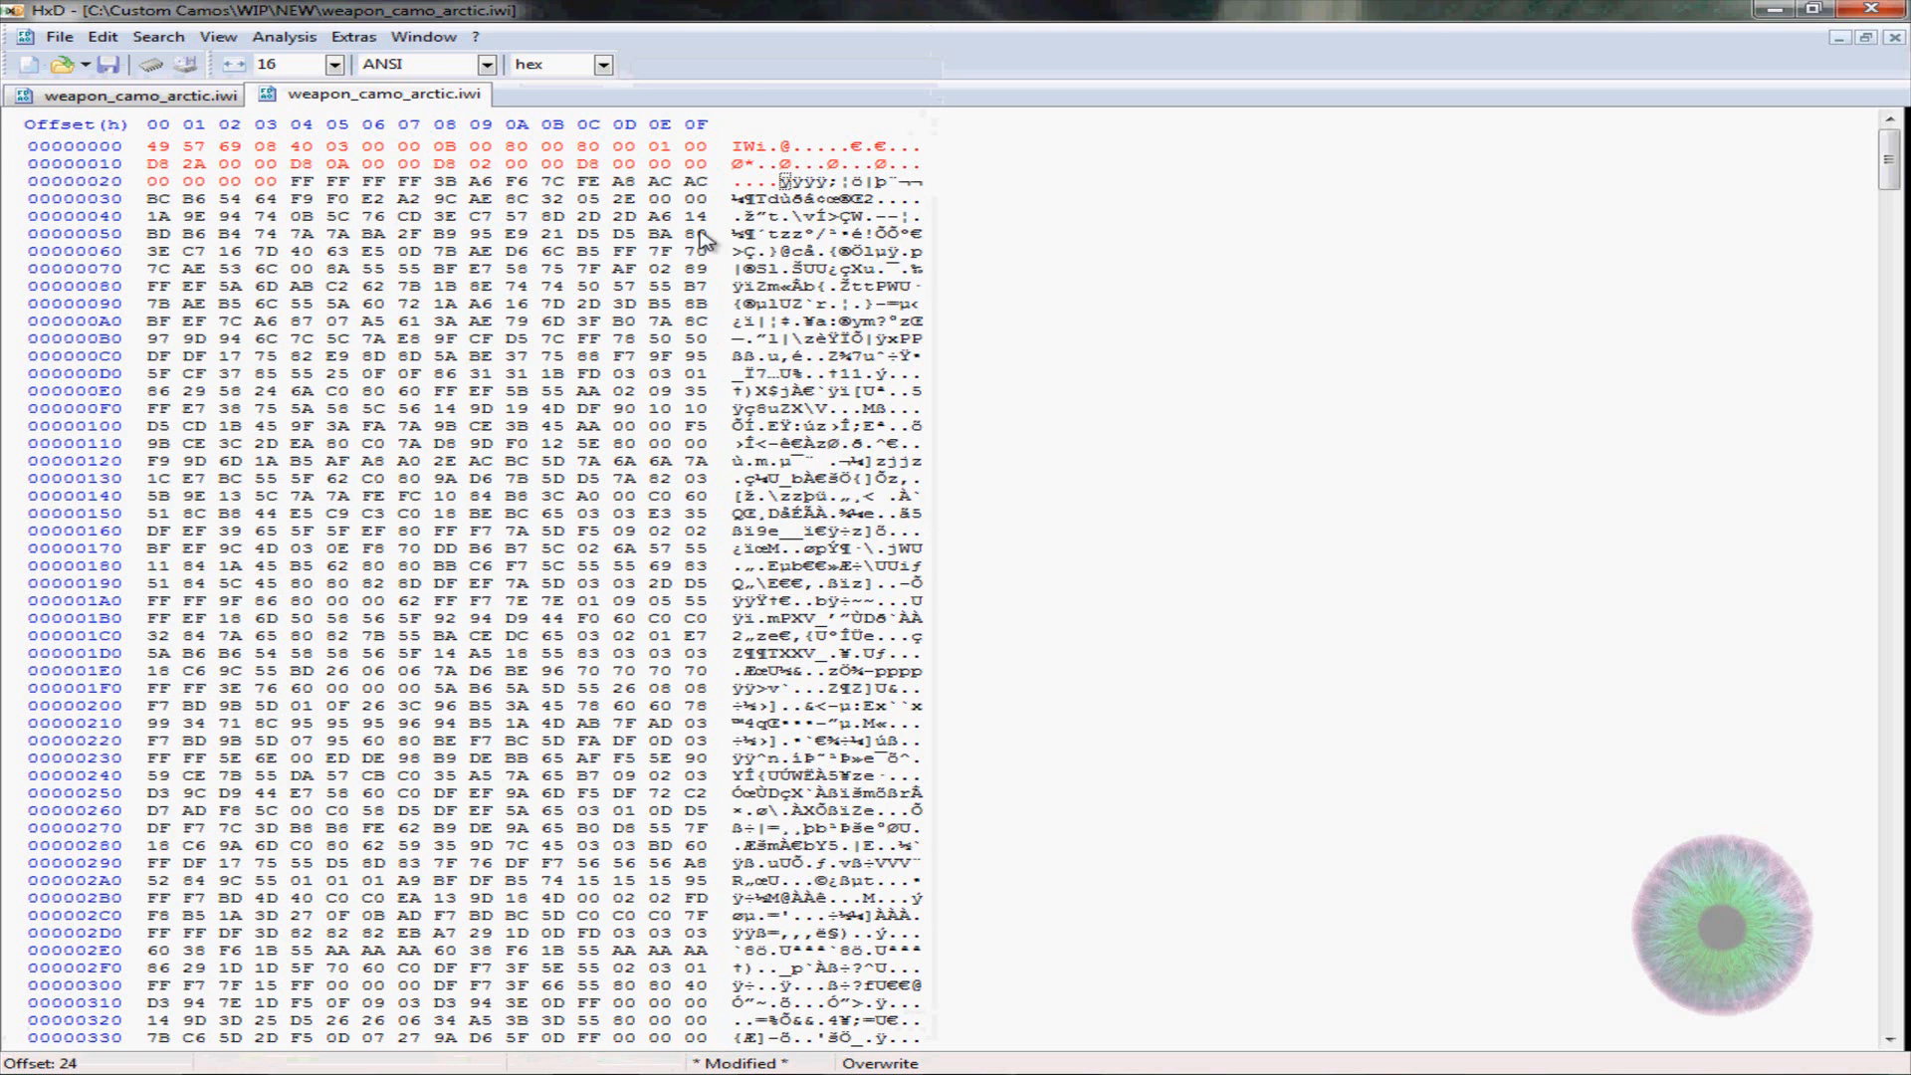
{"action": "key", "text": "ctrl+End"}
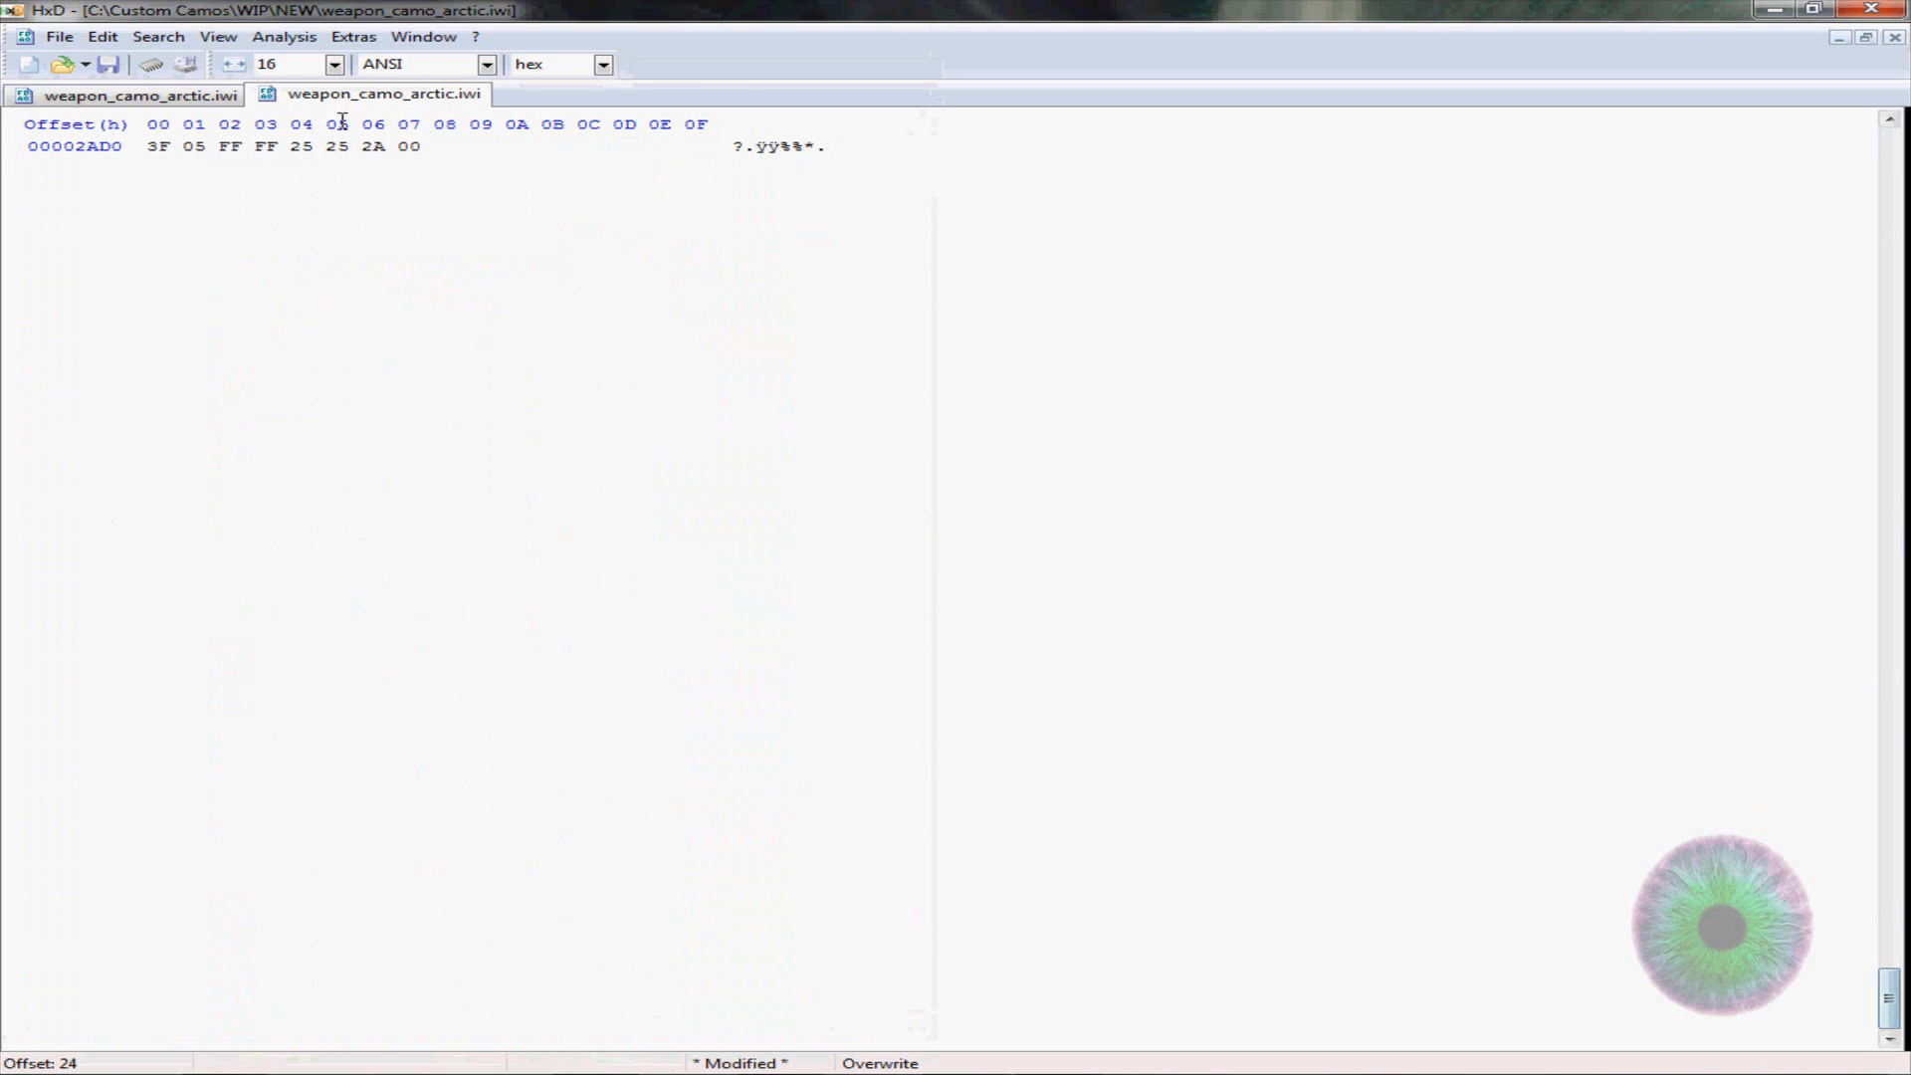
{"action": "left_click_drag", "start_coordinate": [339, 146], "coordinate": [414, 146]}
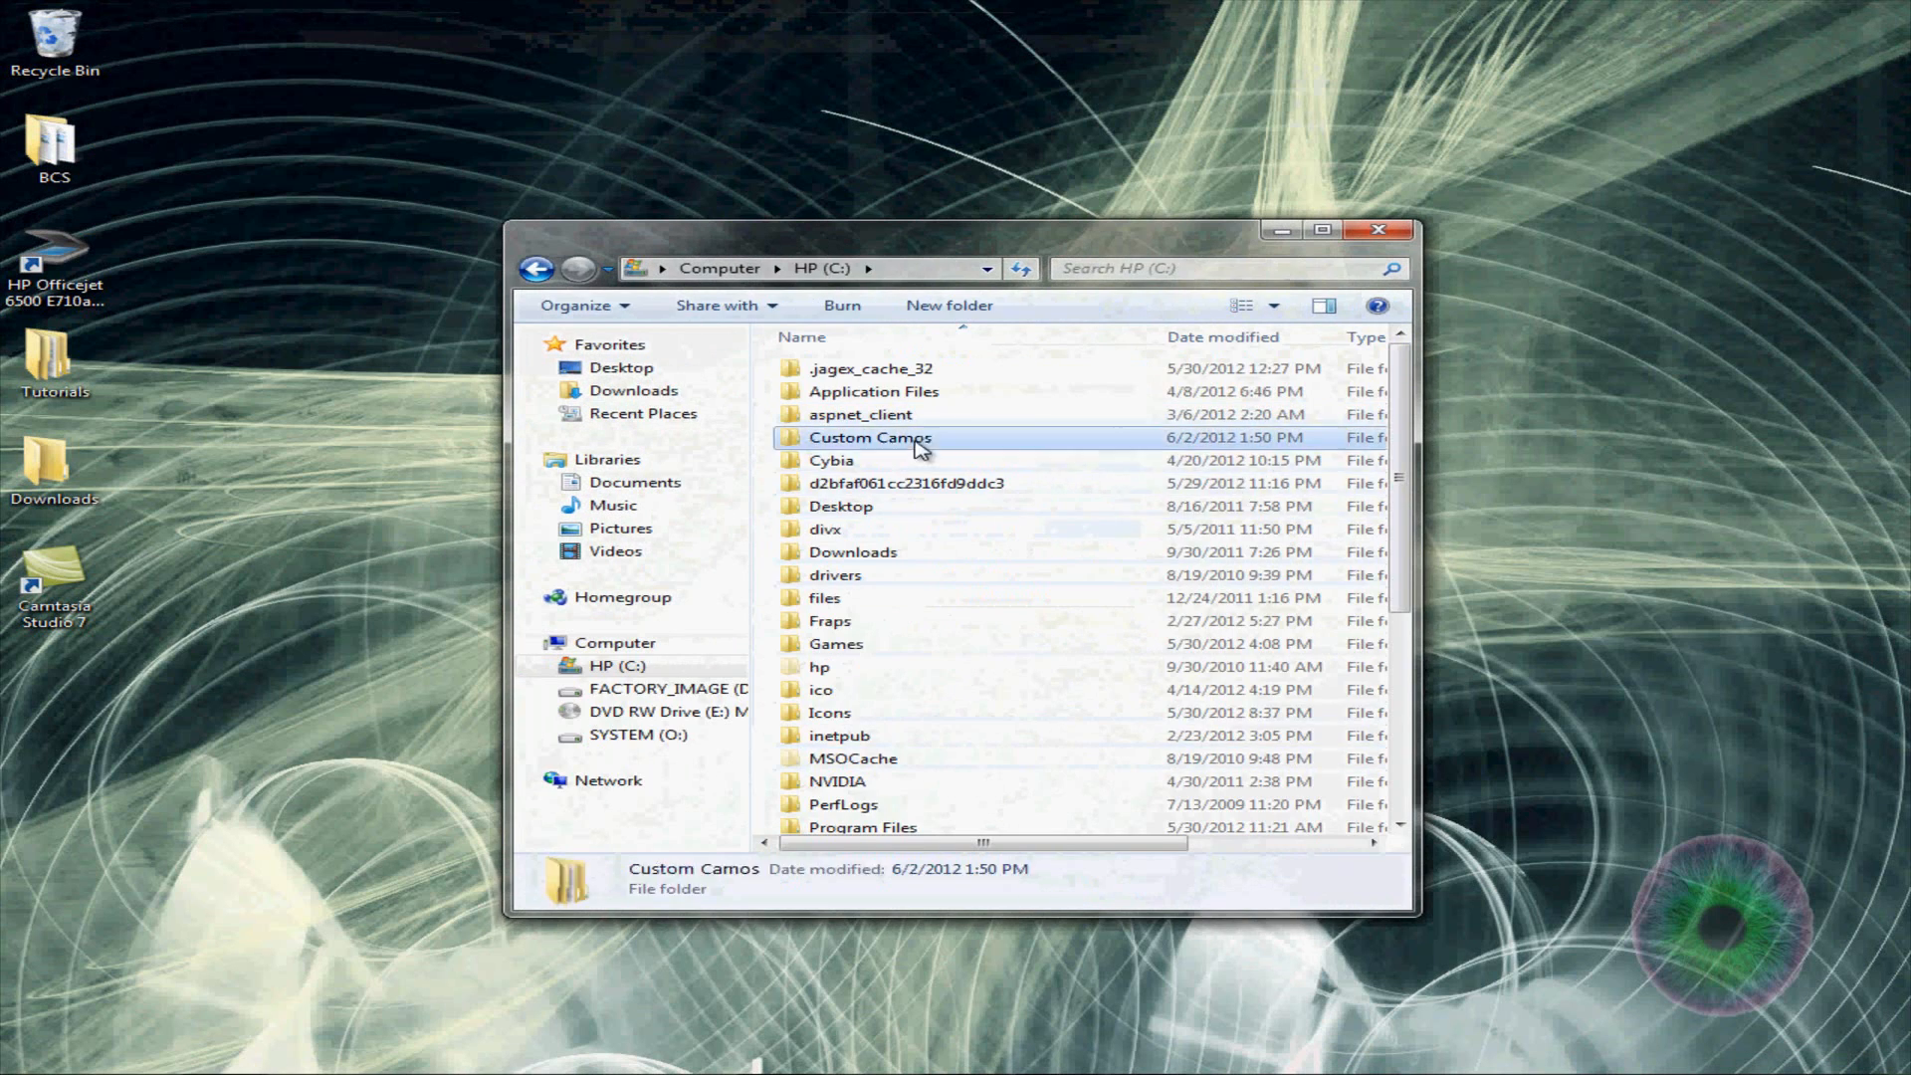
Launch CRCFixer.exe from Tools\CRC32 Fixer and look up the WIP\OLD path
{"action": "double_click", "coordinate": [869, 438]}
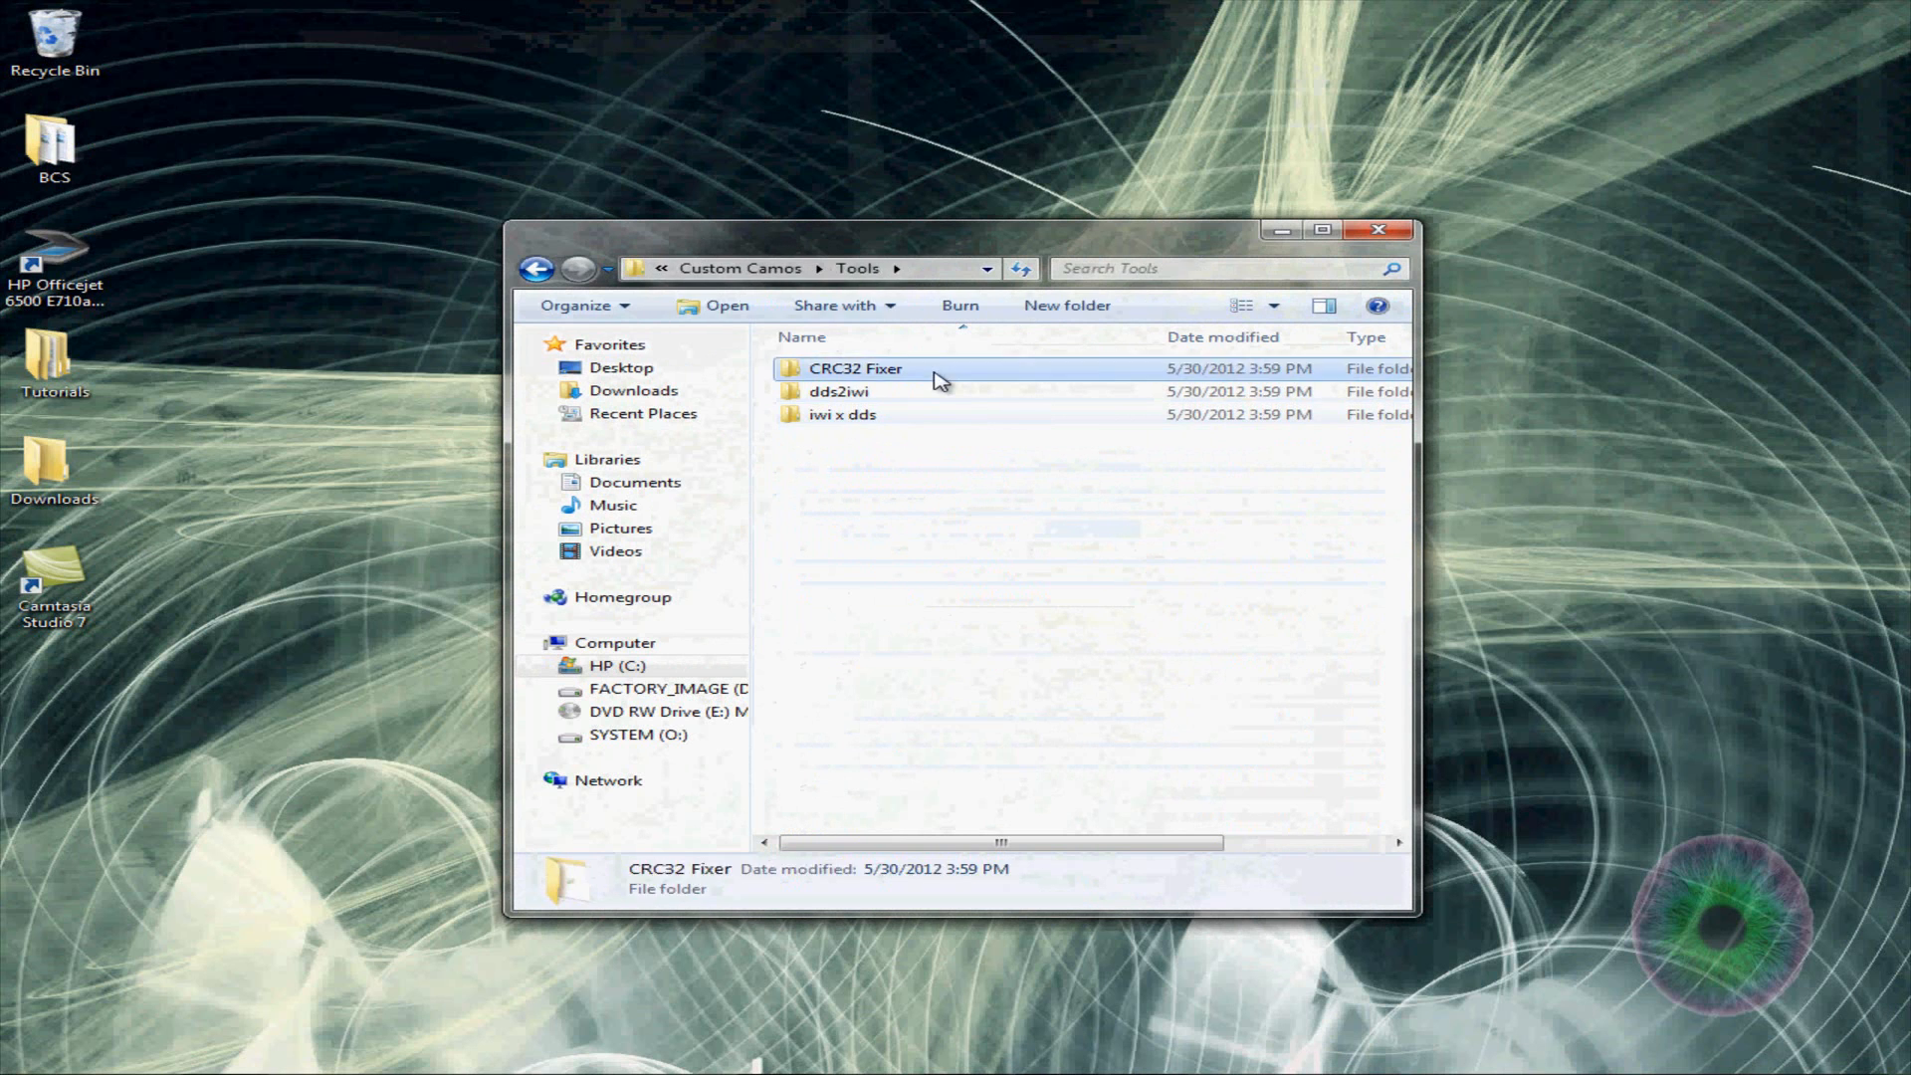
{"action": "double_click", "coordinate": [856, 369]}
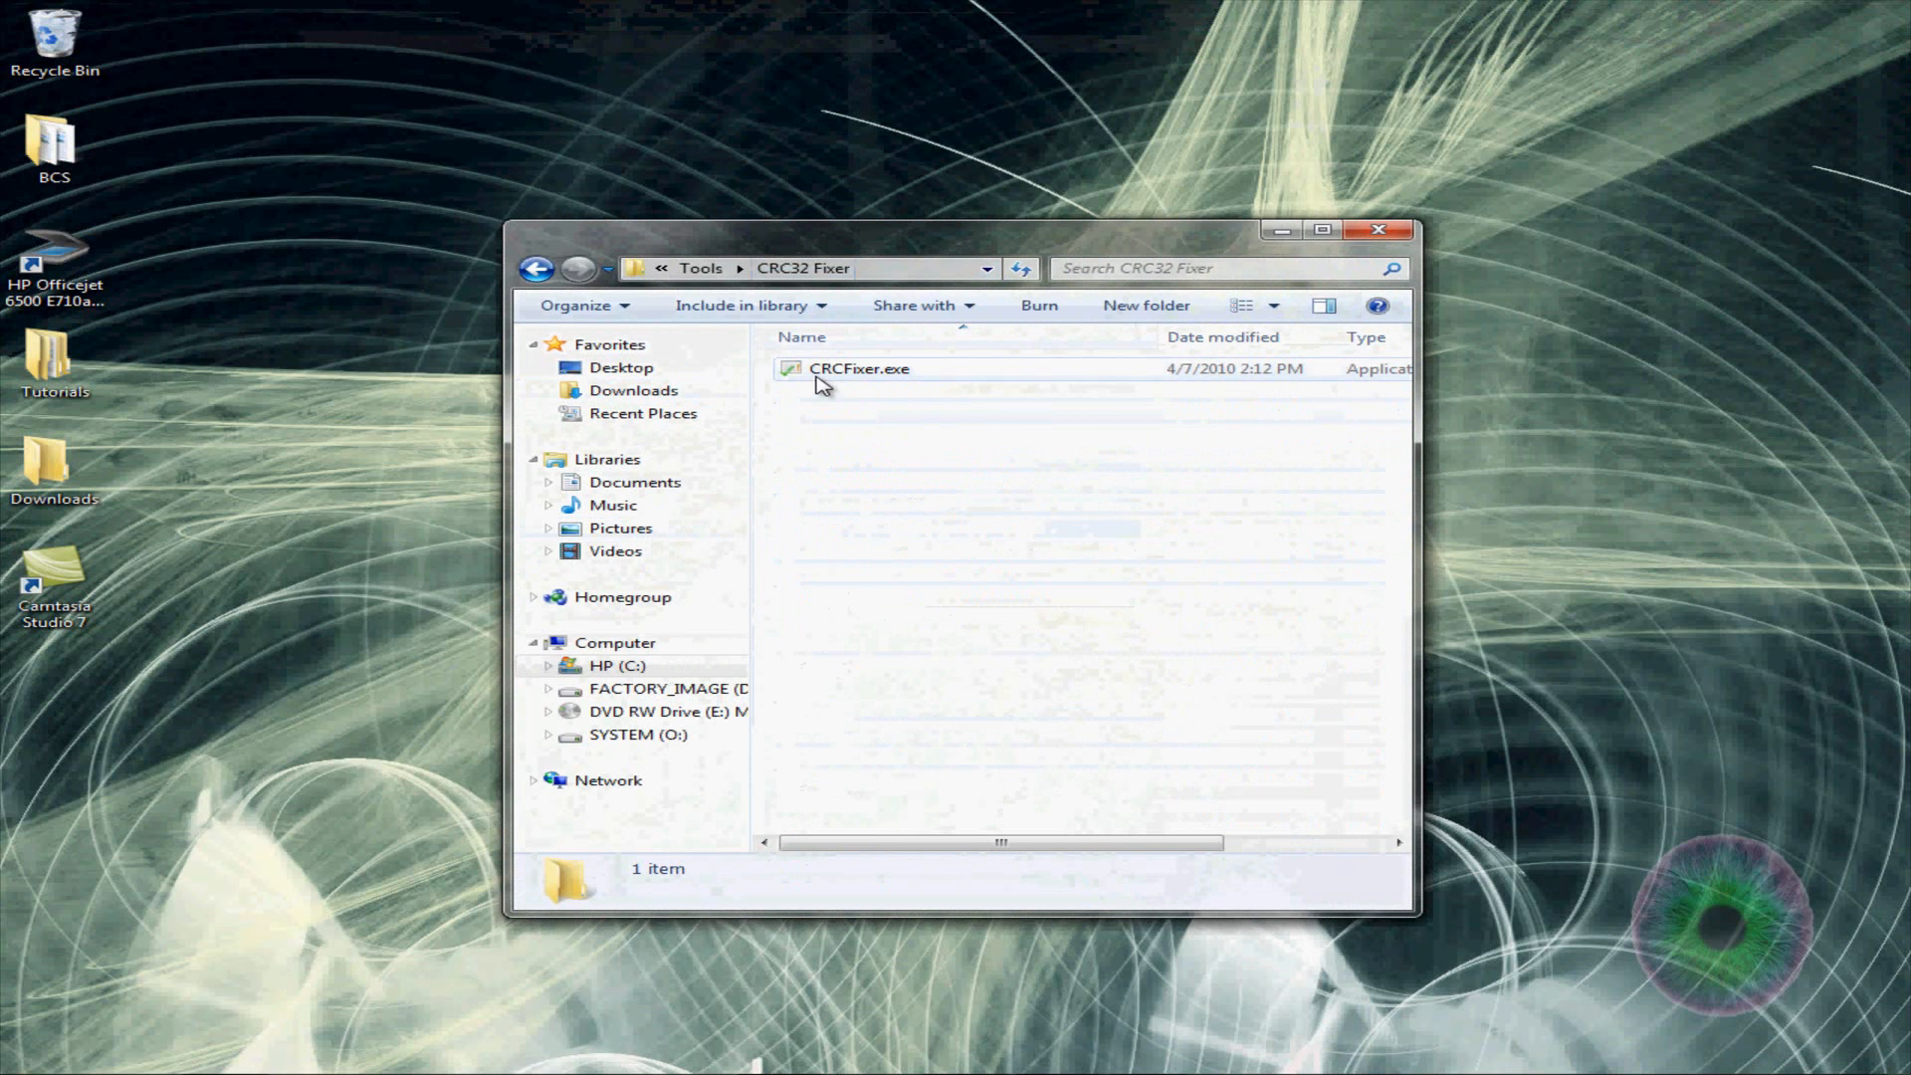
{"action": "double_click", "coordinate": [858, 368]}
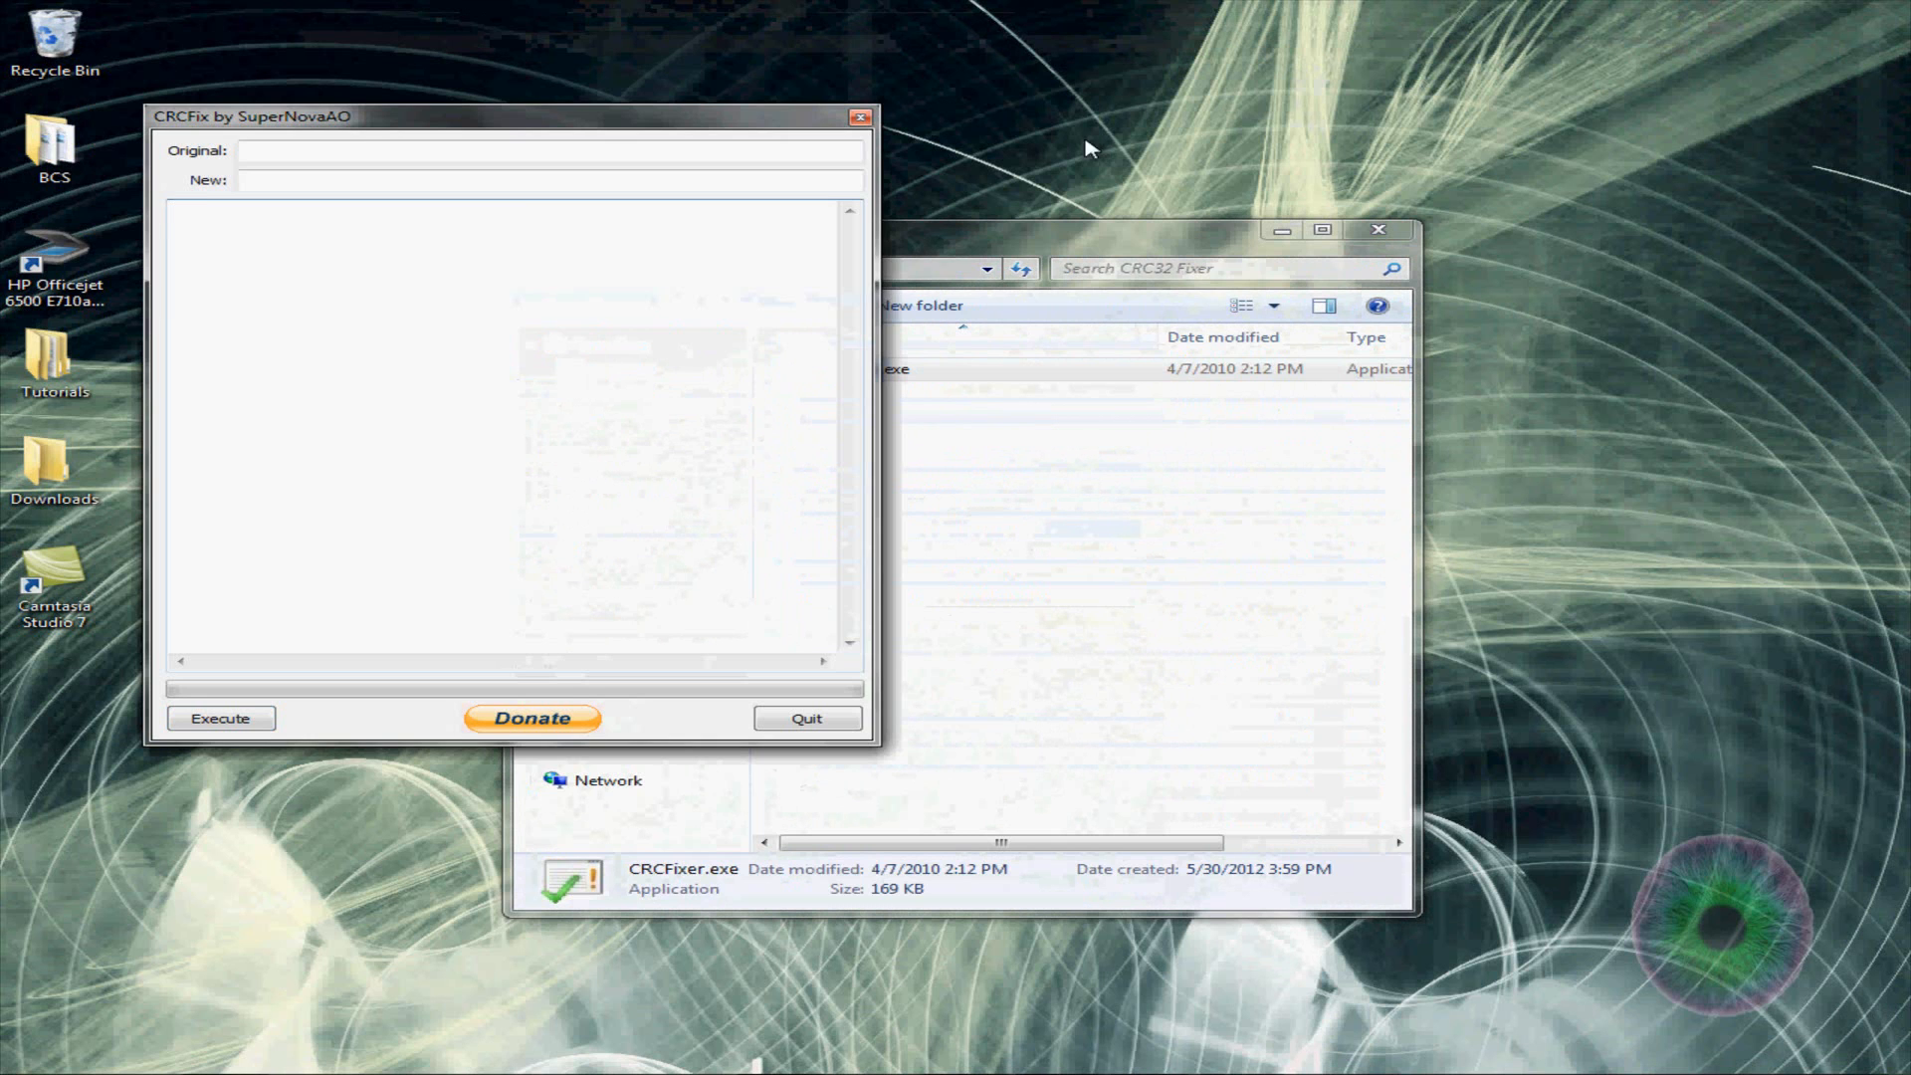
{"action": "left_click", "coordinate": [535, 269]}
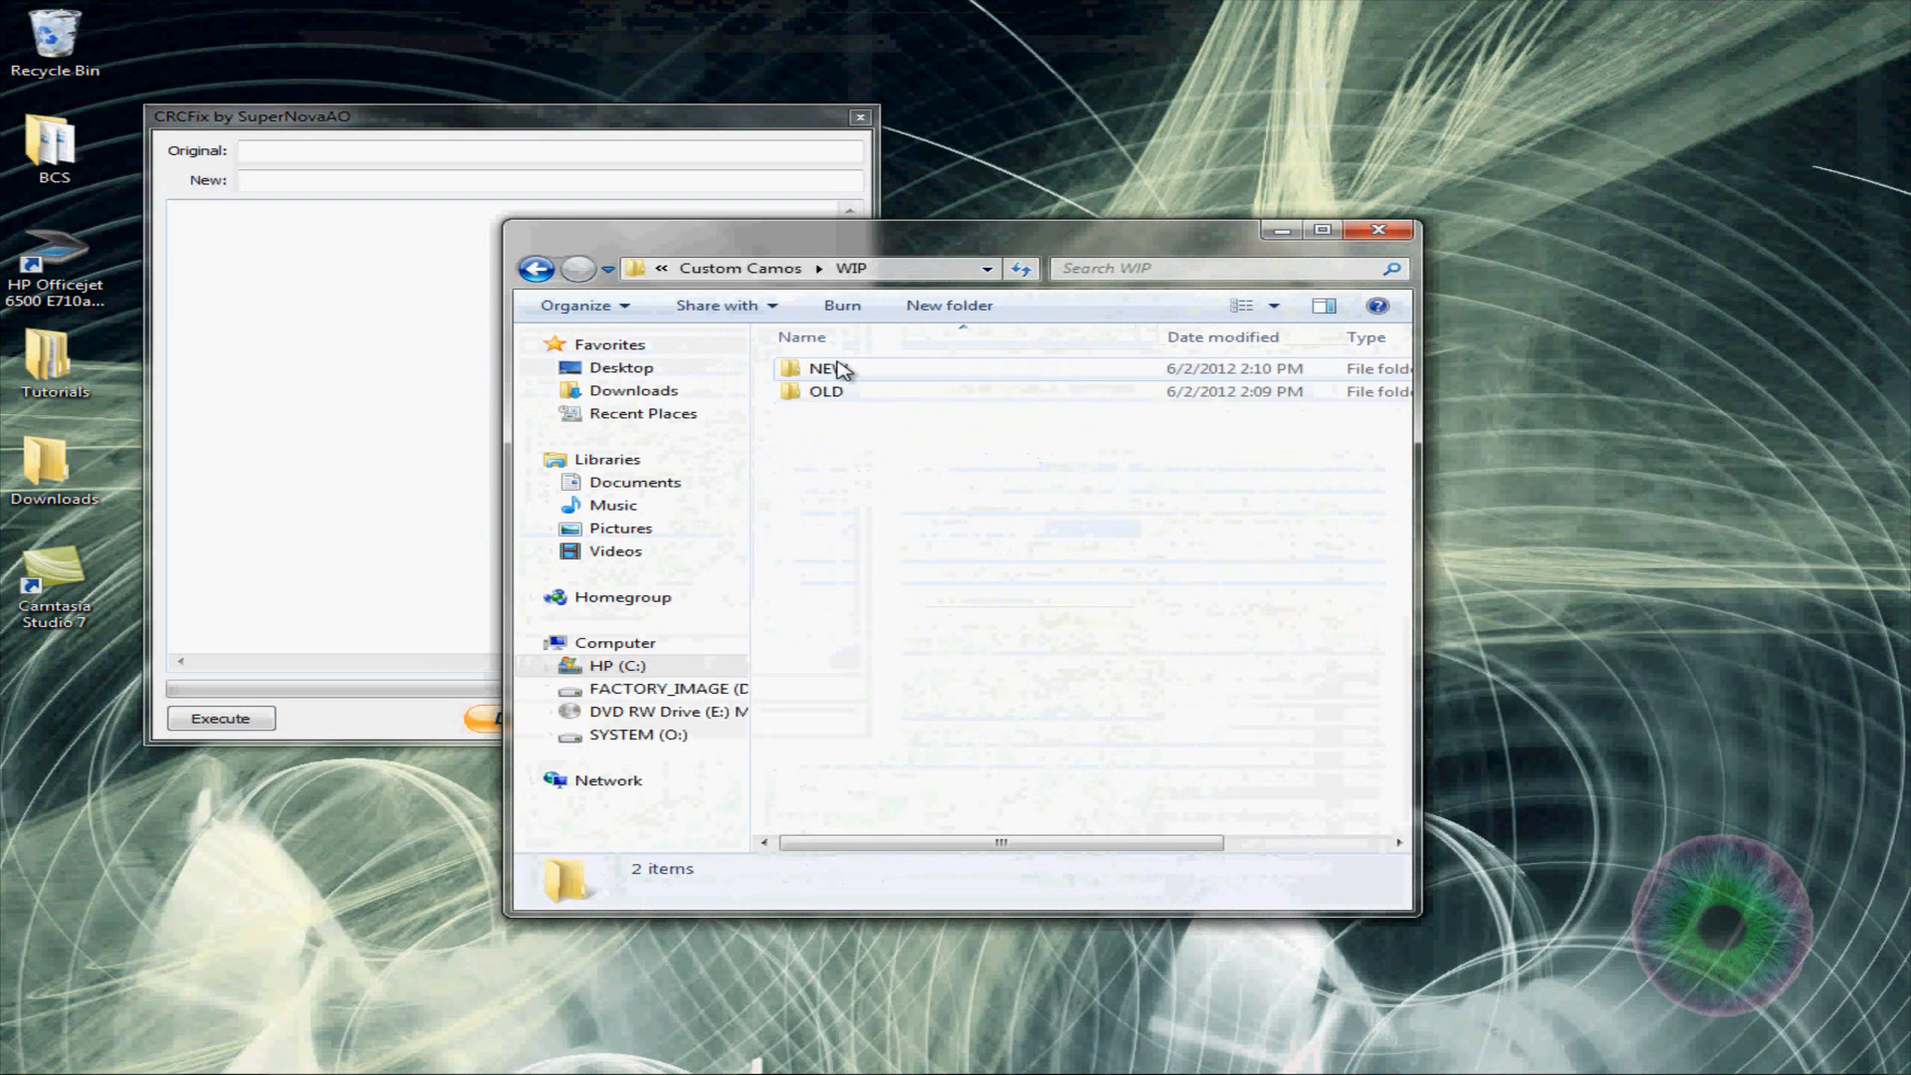
{"action": "double_click", "coordinate": [826, 390]}
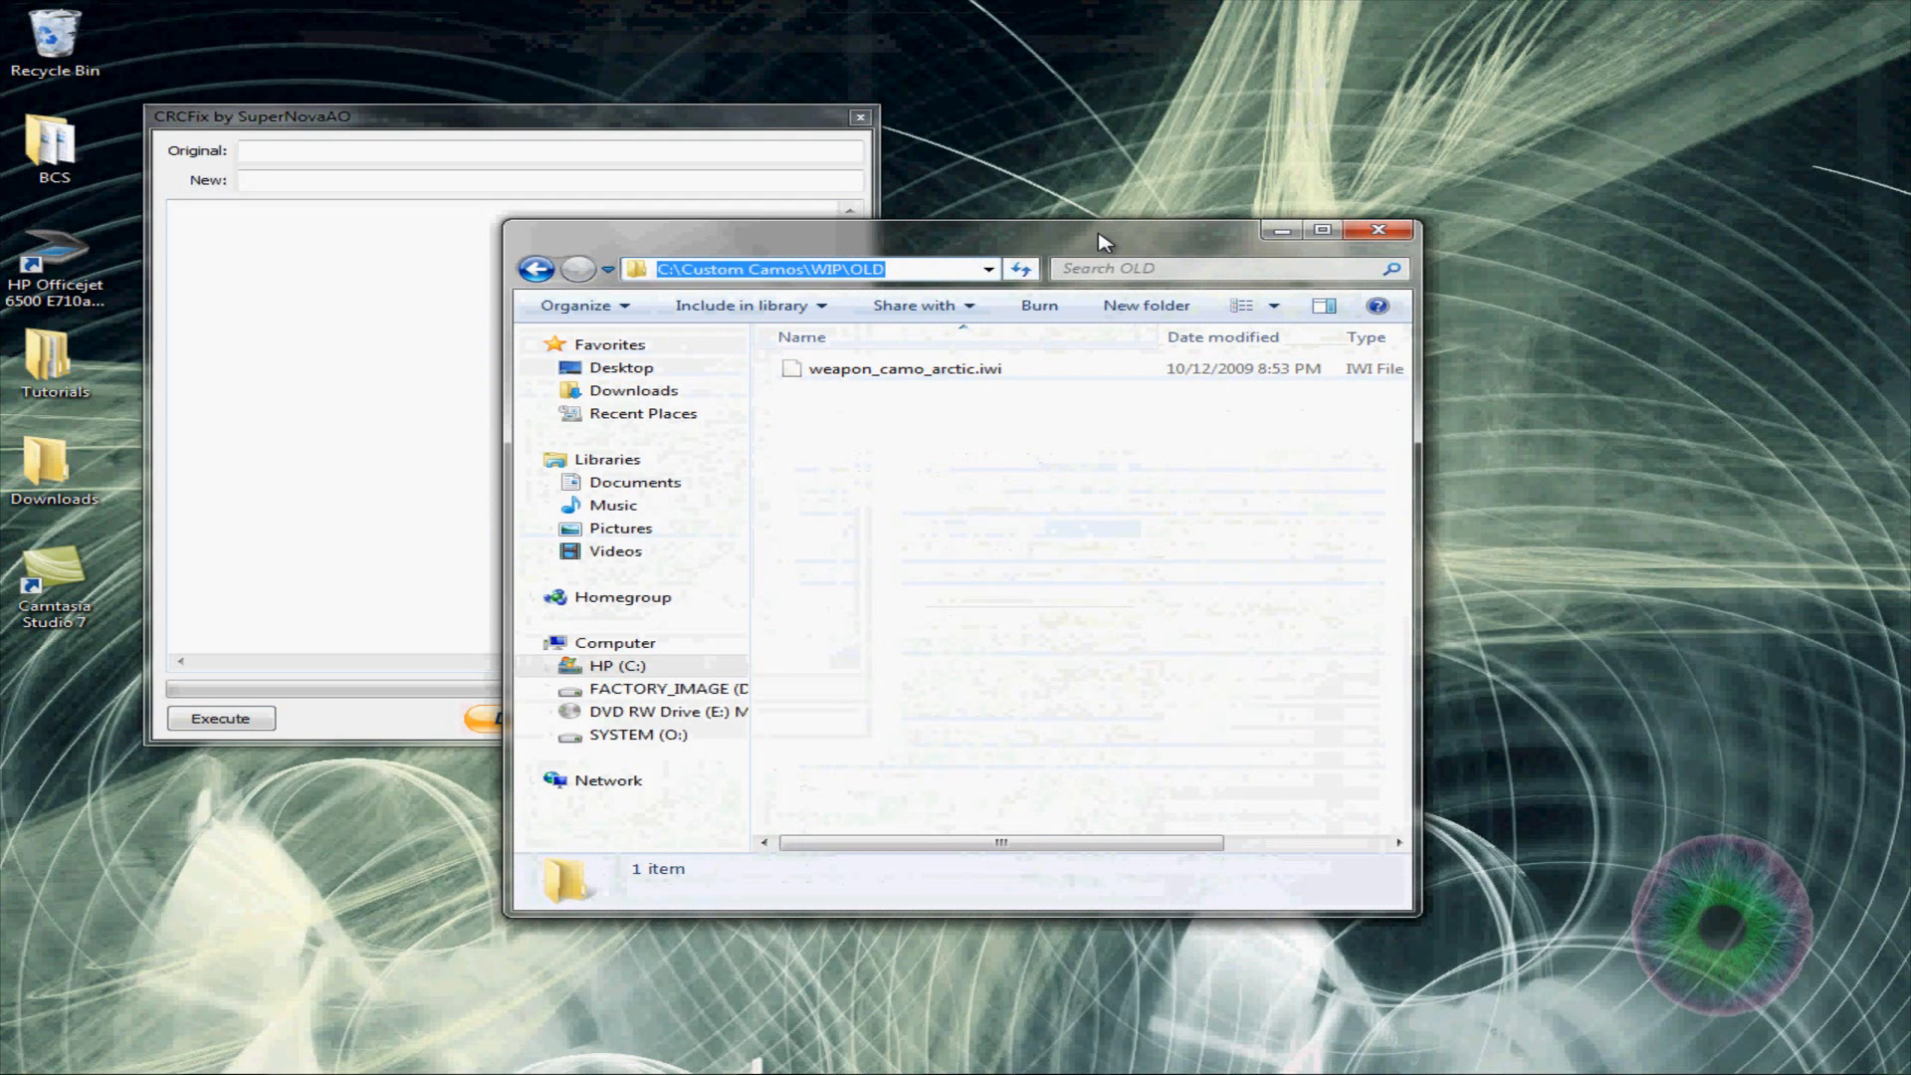
{"action": "left_click", "coordinate": [1378, 229]}
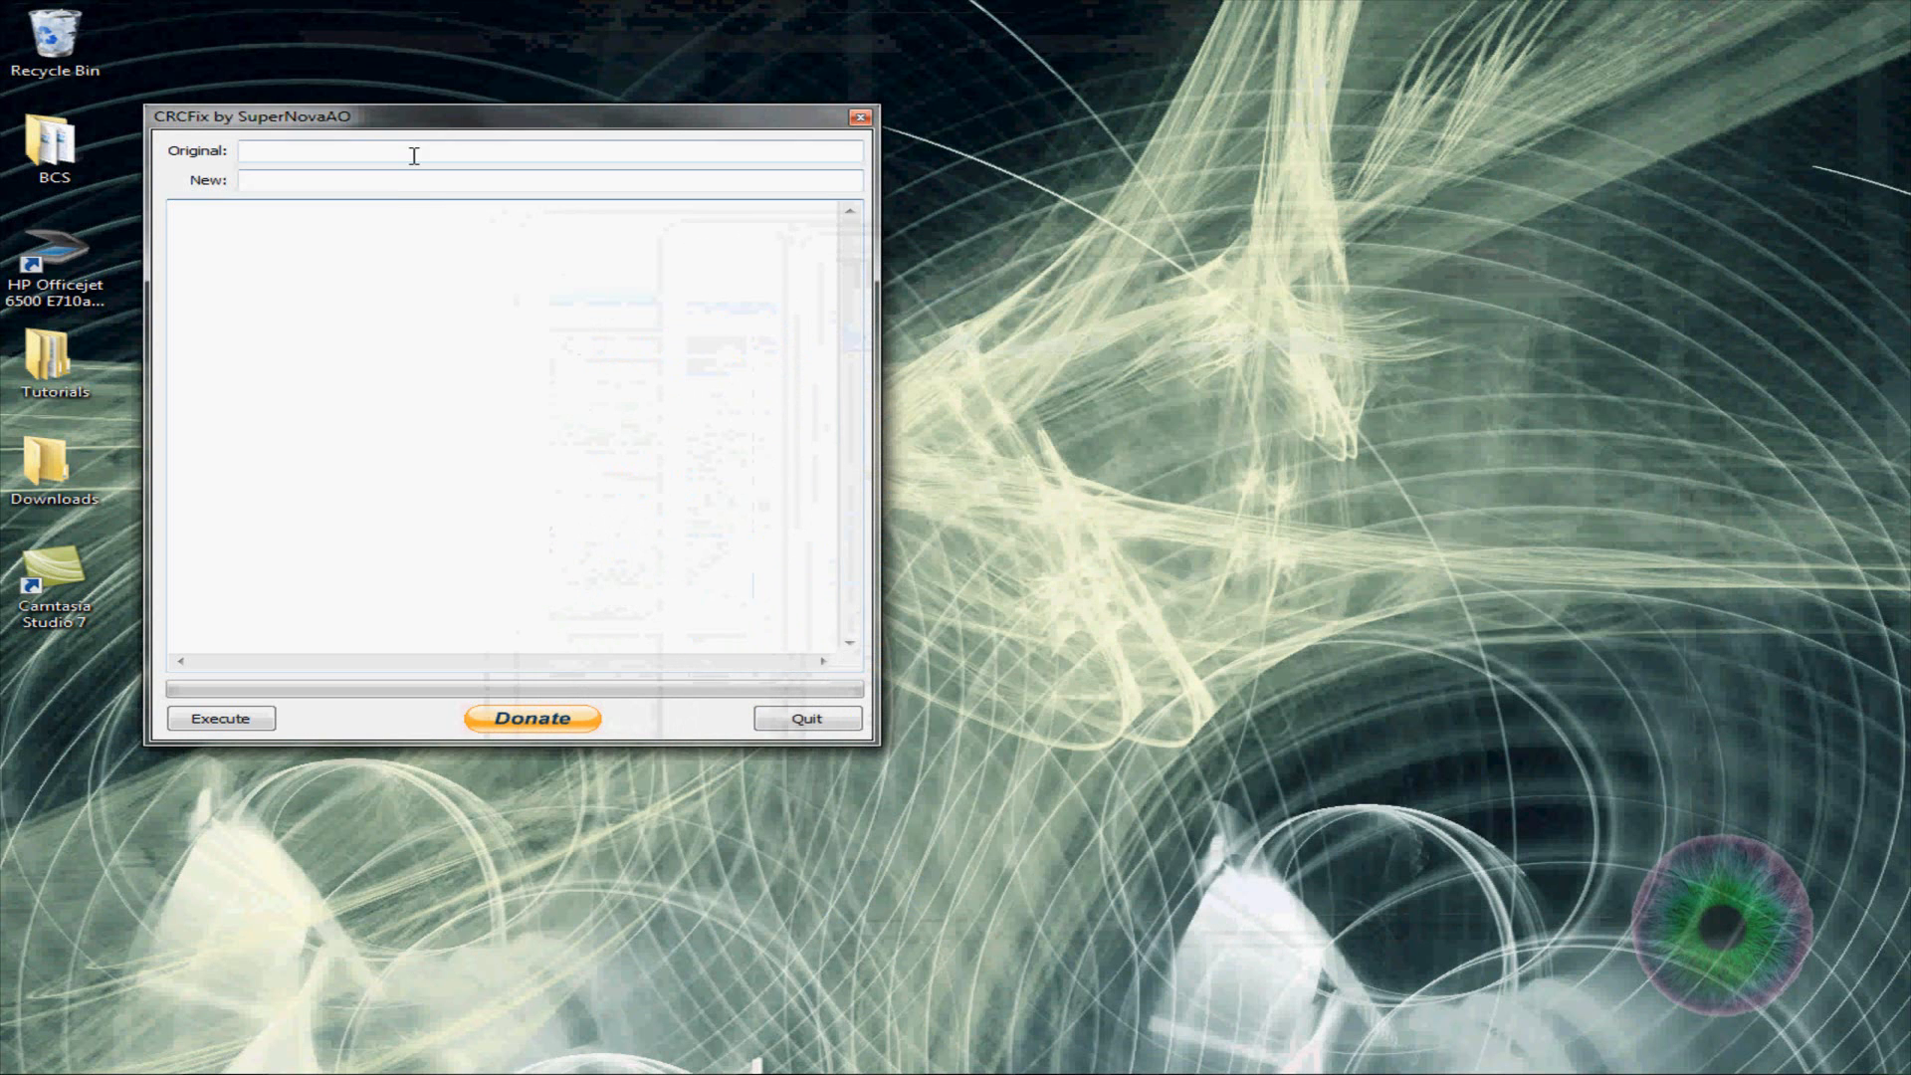
Execute the fix with C:\Custom Camos\WIP\OLD as Original and WIP\NEW as New, then quit CRCFix
{"action": "type", "text": "C:\\Custom Camos\\WIP\\OLD"}
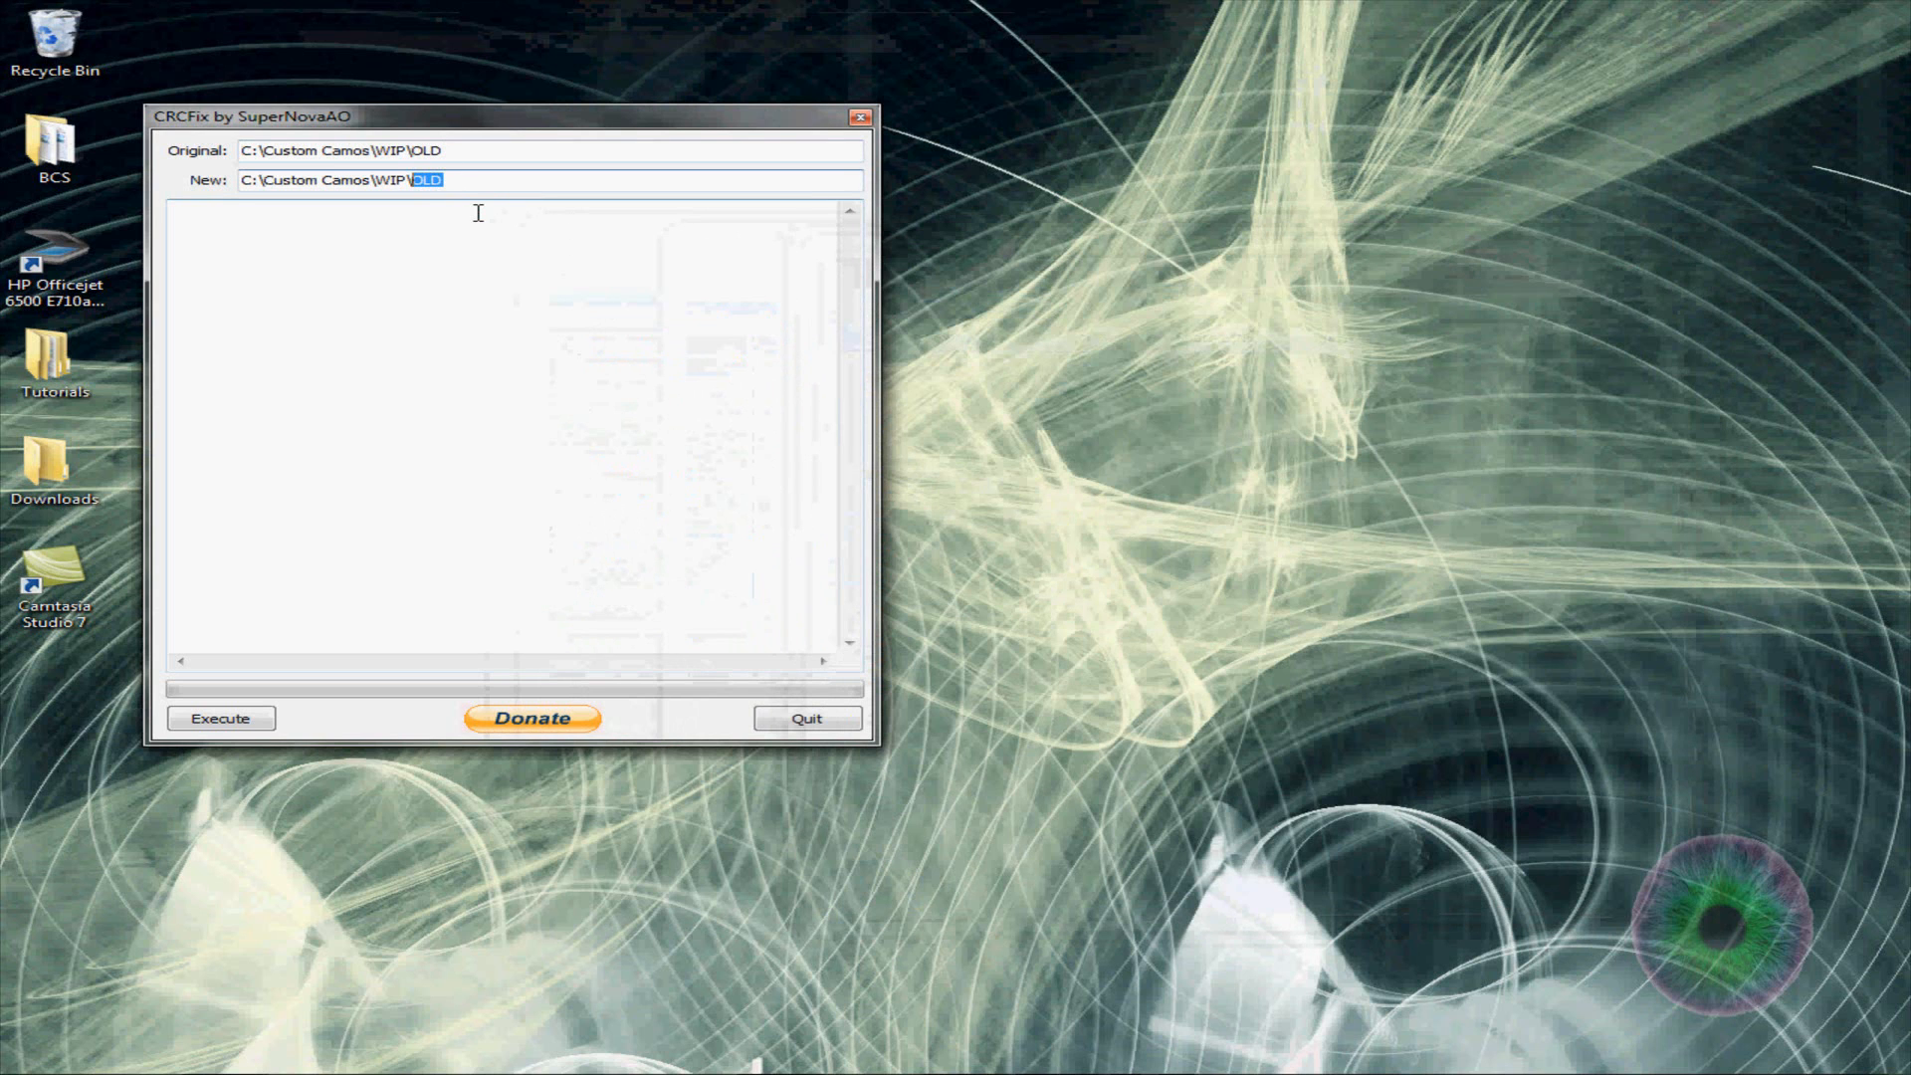
{"action": "type", "text": "NEW"}
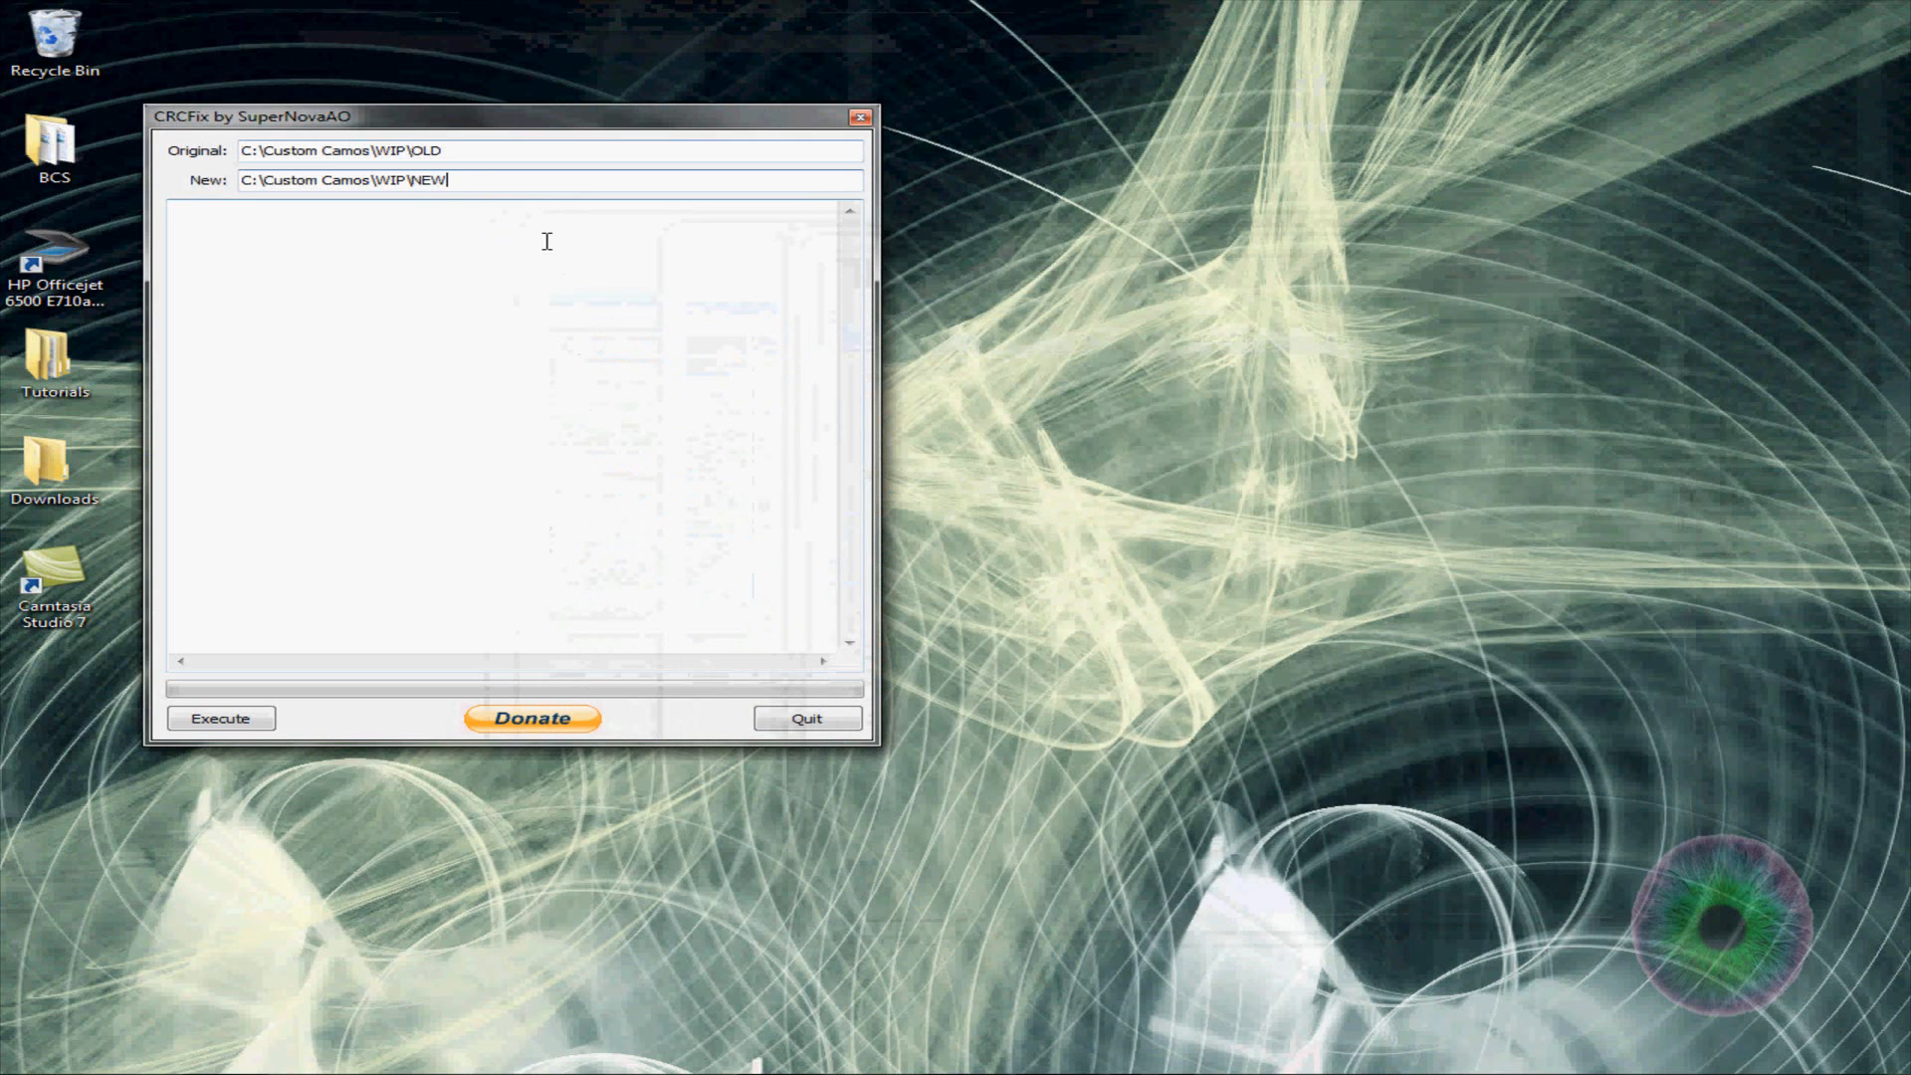
{"action": "left_click", "coordinate": [219, 718]}
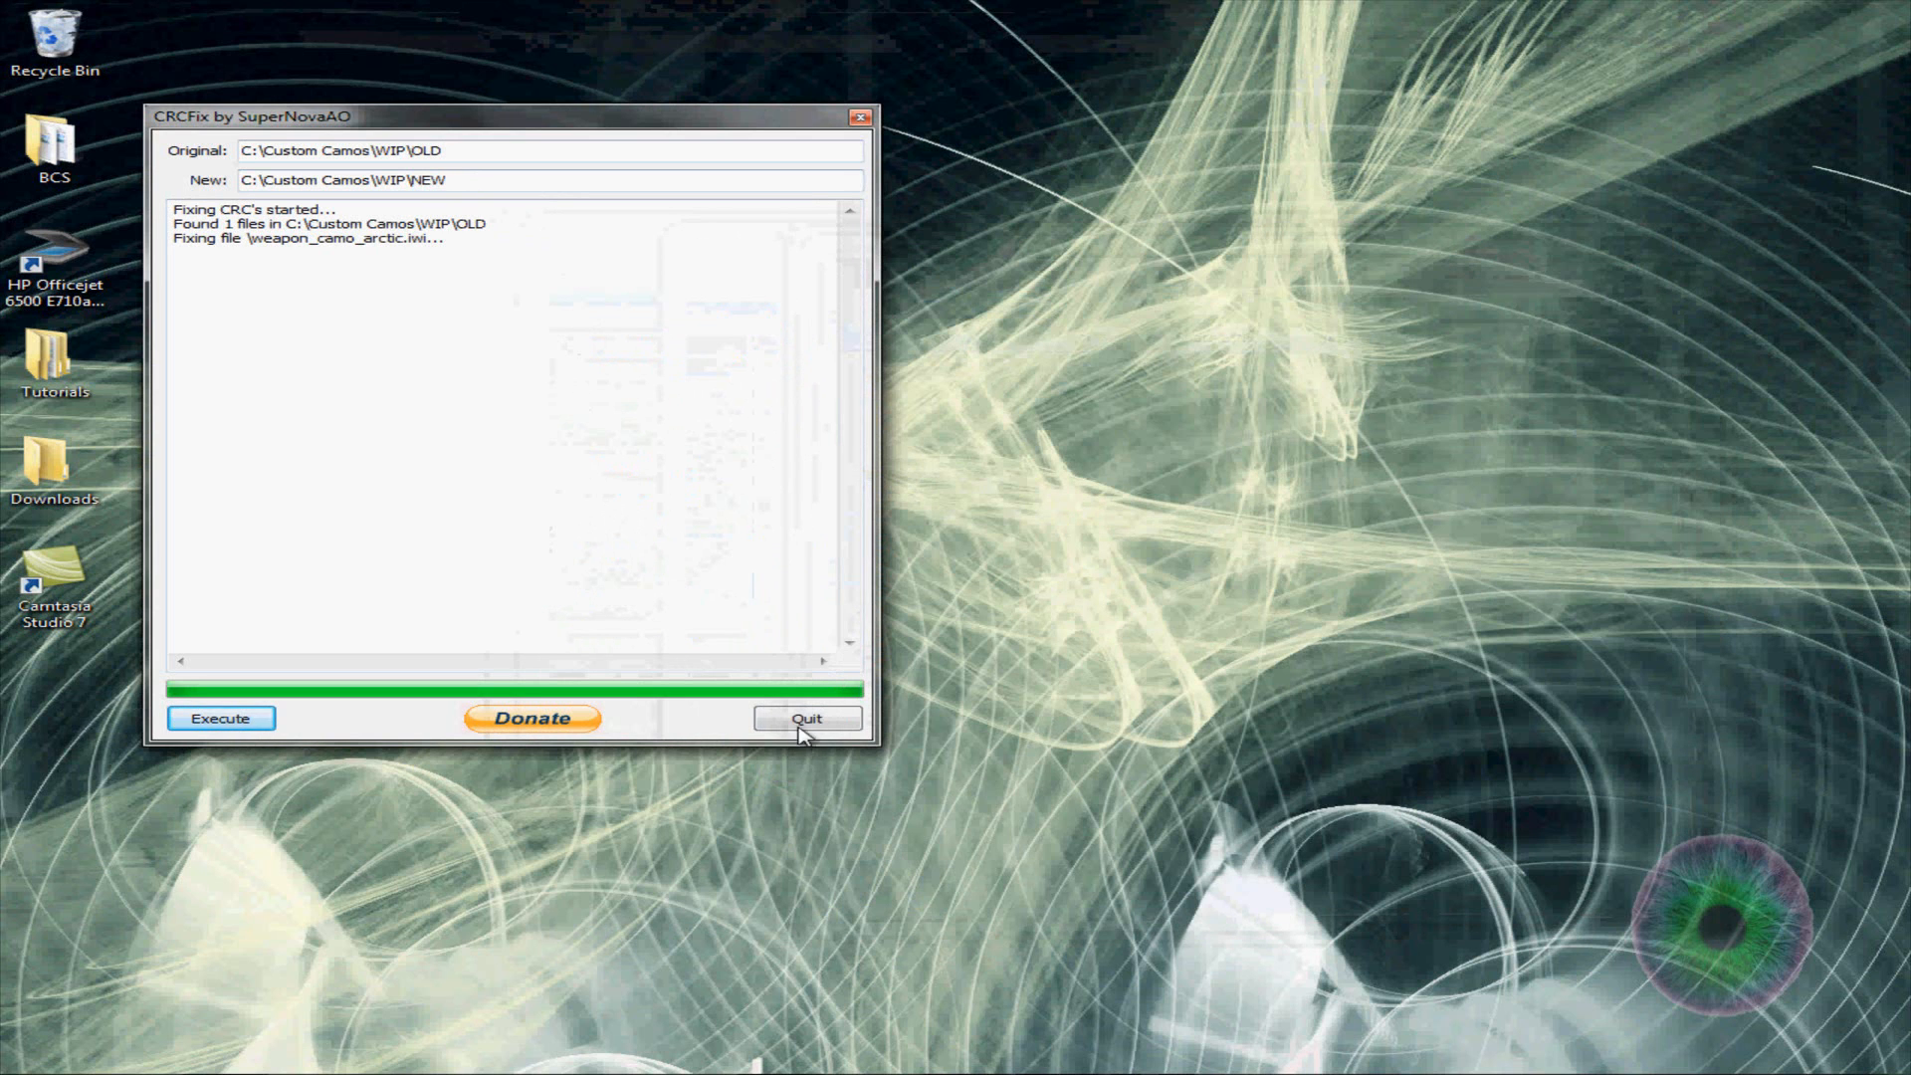
{"action": "left_click", "coordinate": [806, 718]}
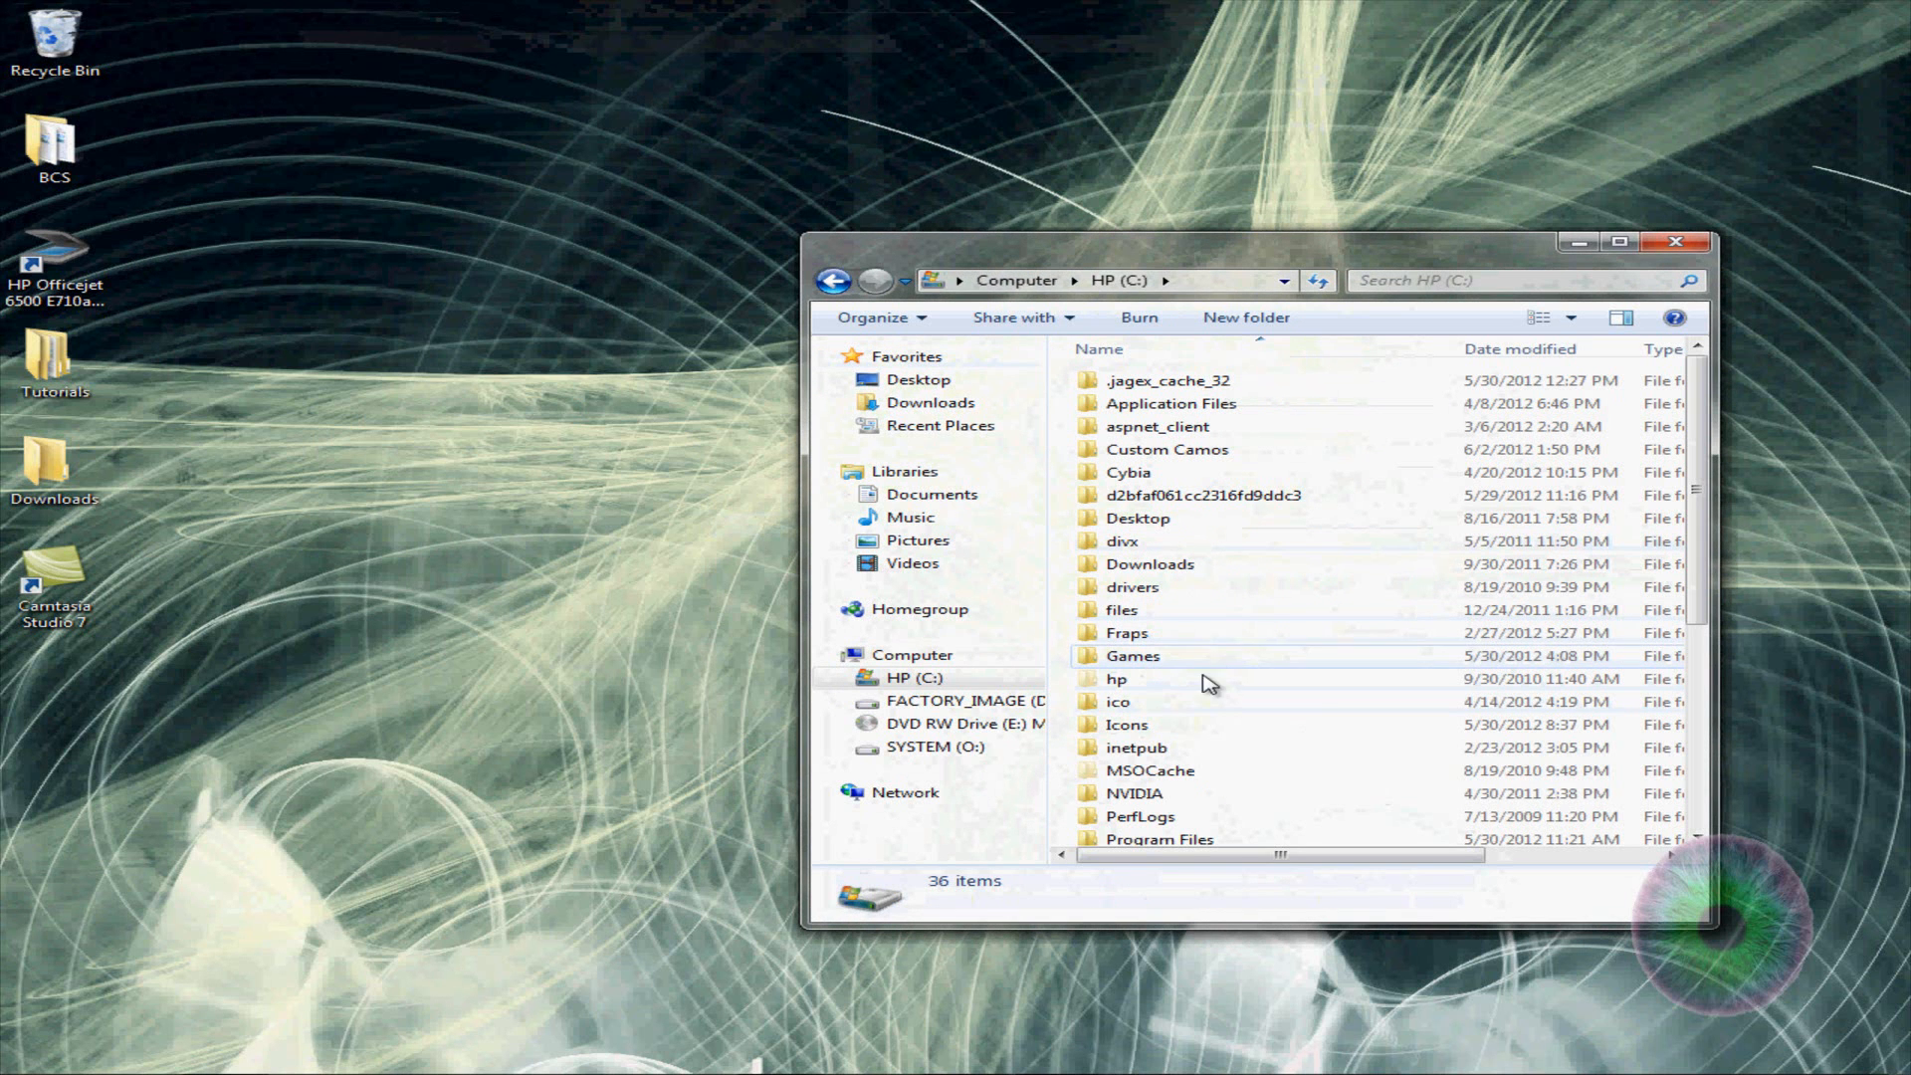
Browse into Games > MW2 - FourDeltaOne > main in Windows Explorer
{"action": "scroll", "scroll_direction": "down", "scroll_amount": 3}
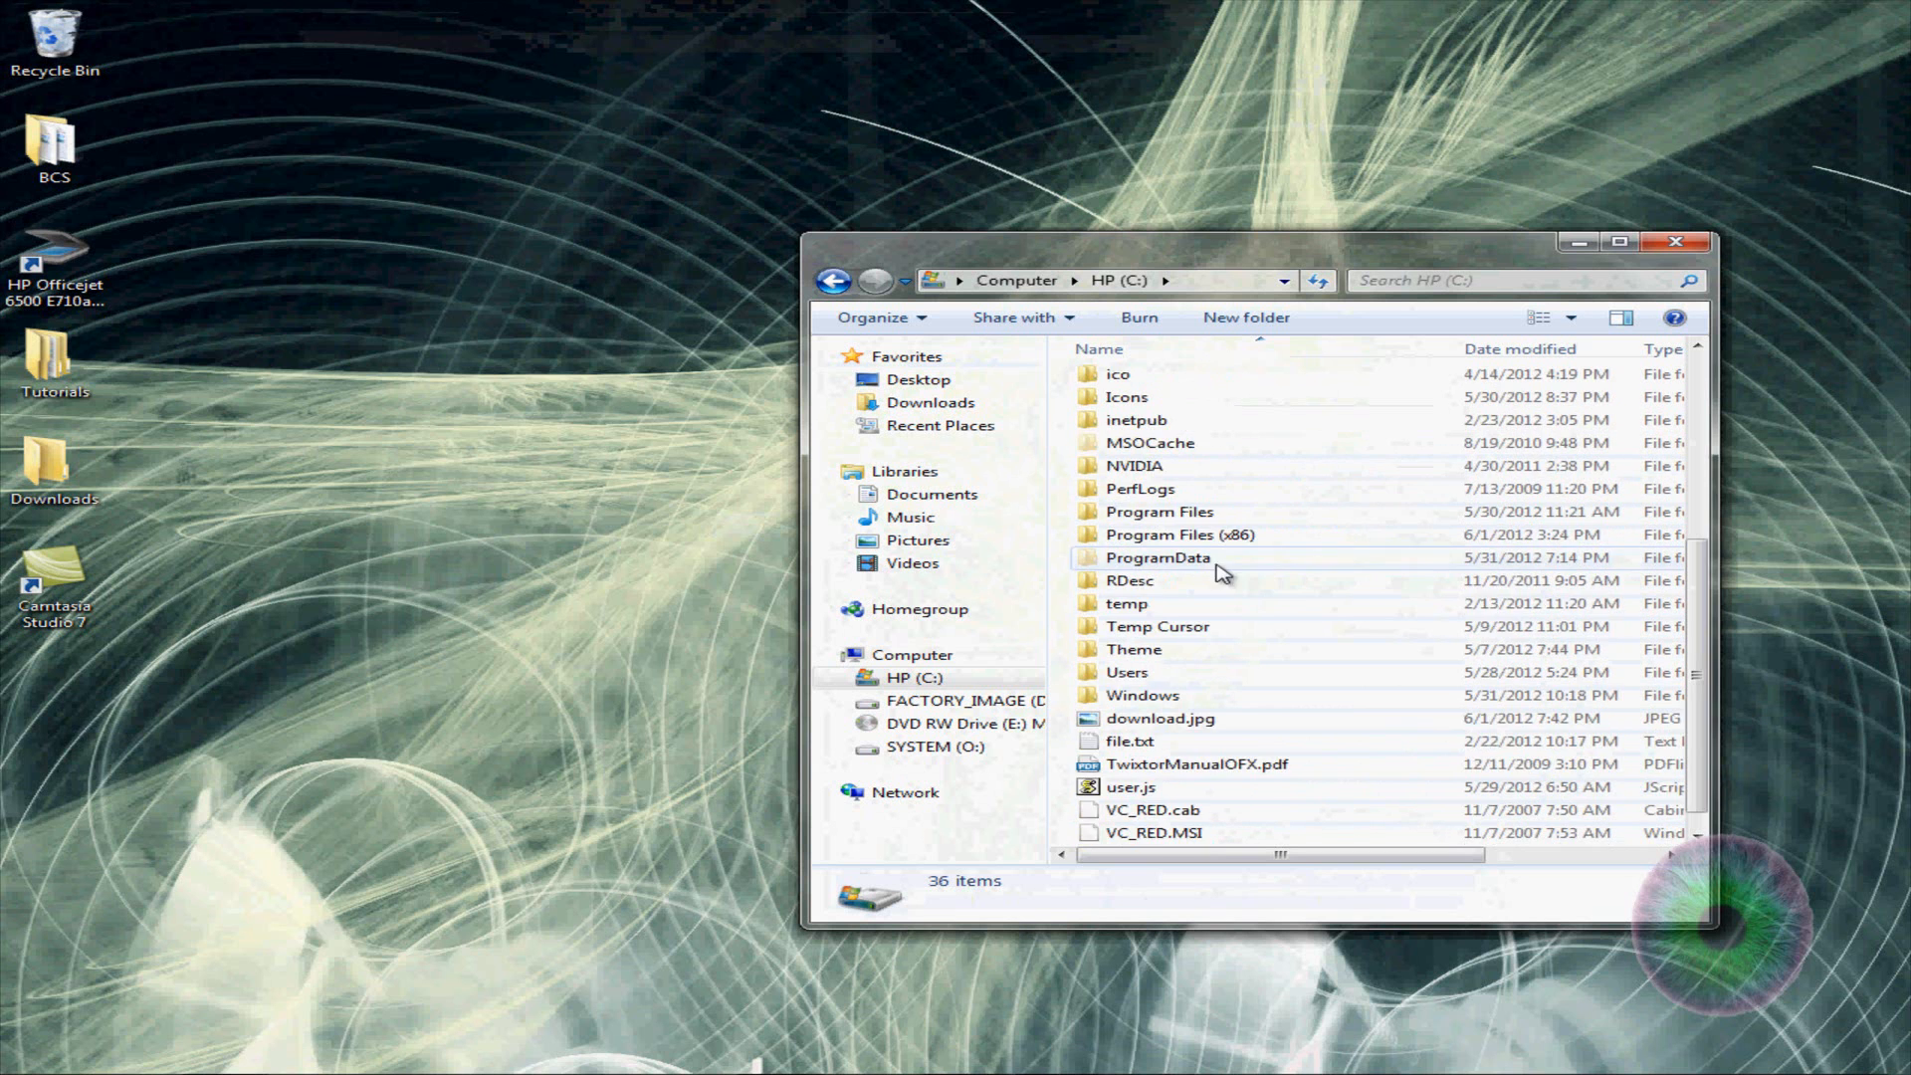
{"action": "scroll", "scroll_direction": "up", "scroll_amount": 3}
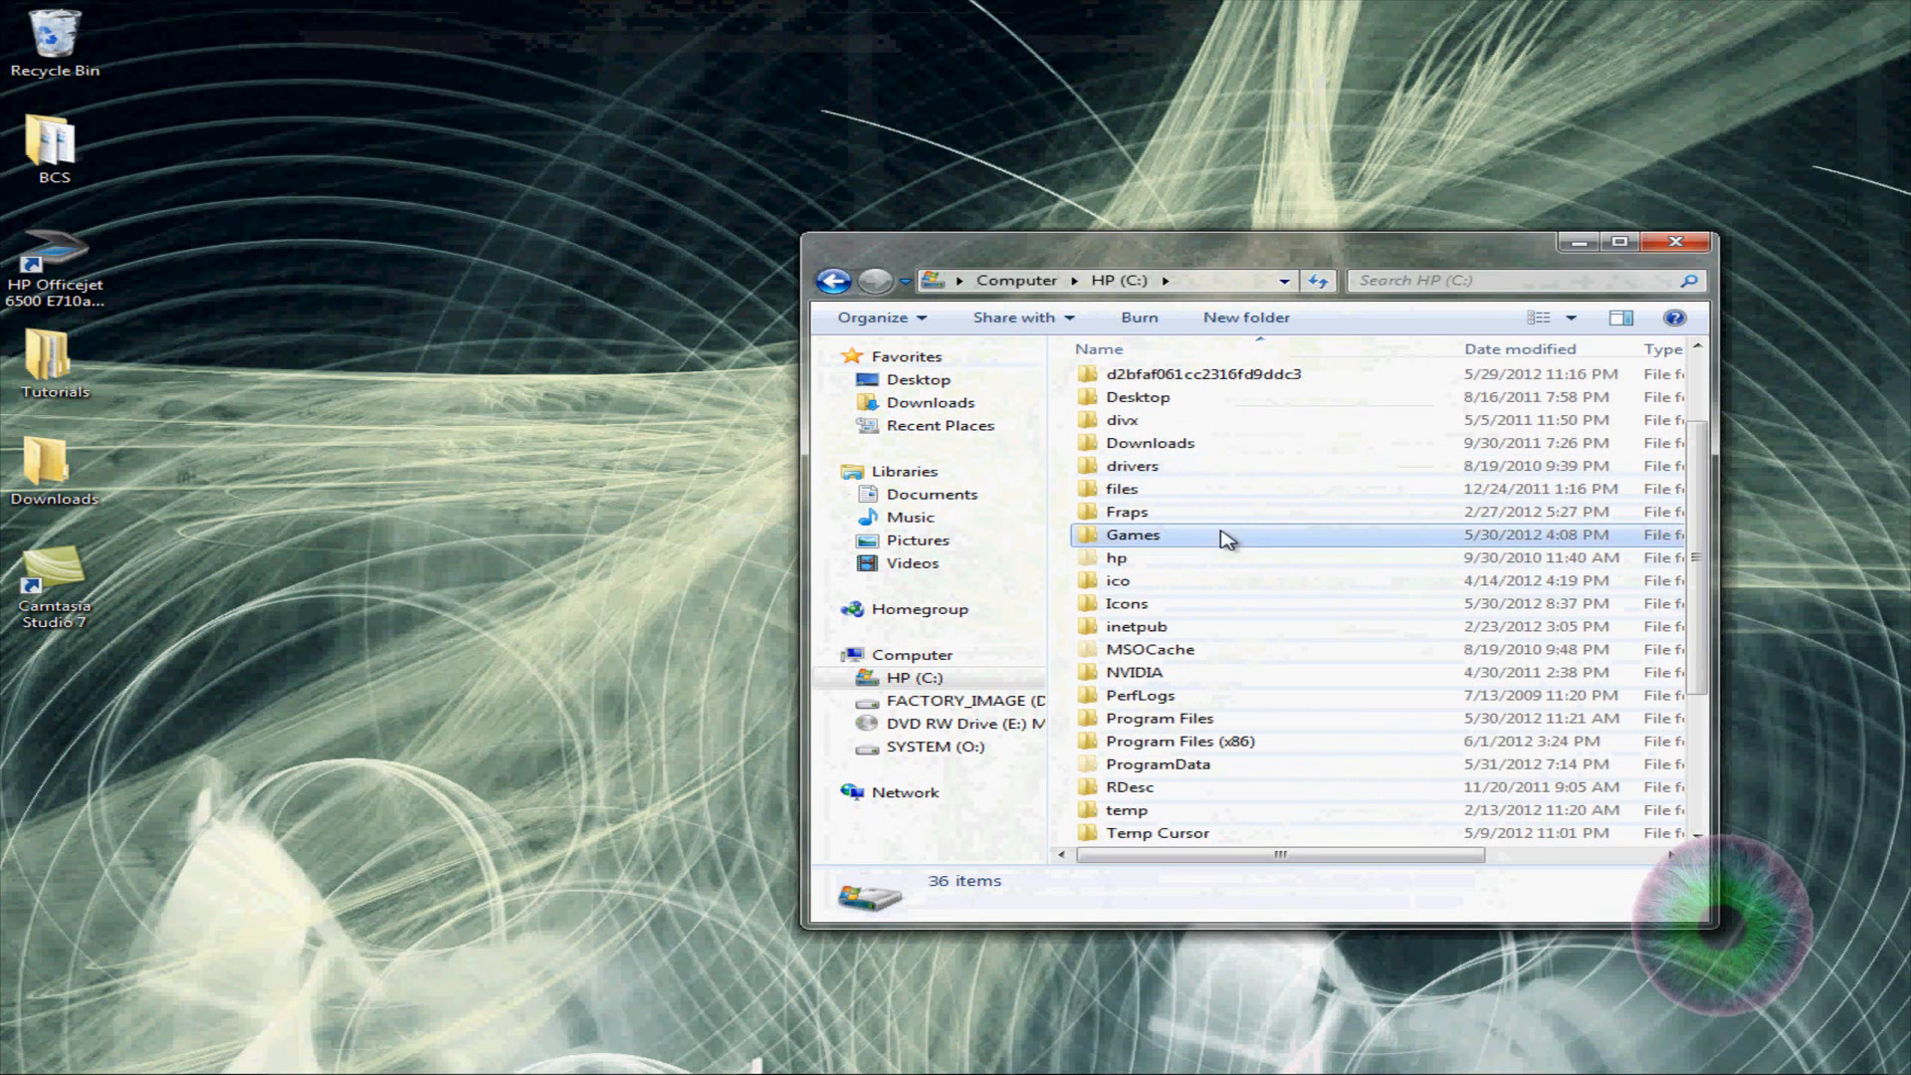
{"action": "double_click", "coordinate": [1131, 533]}
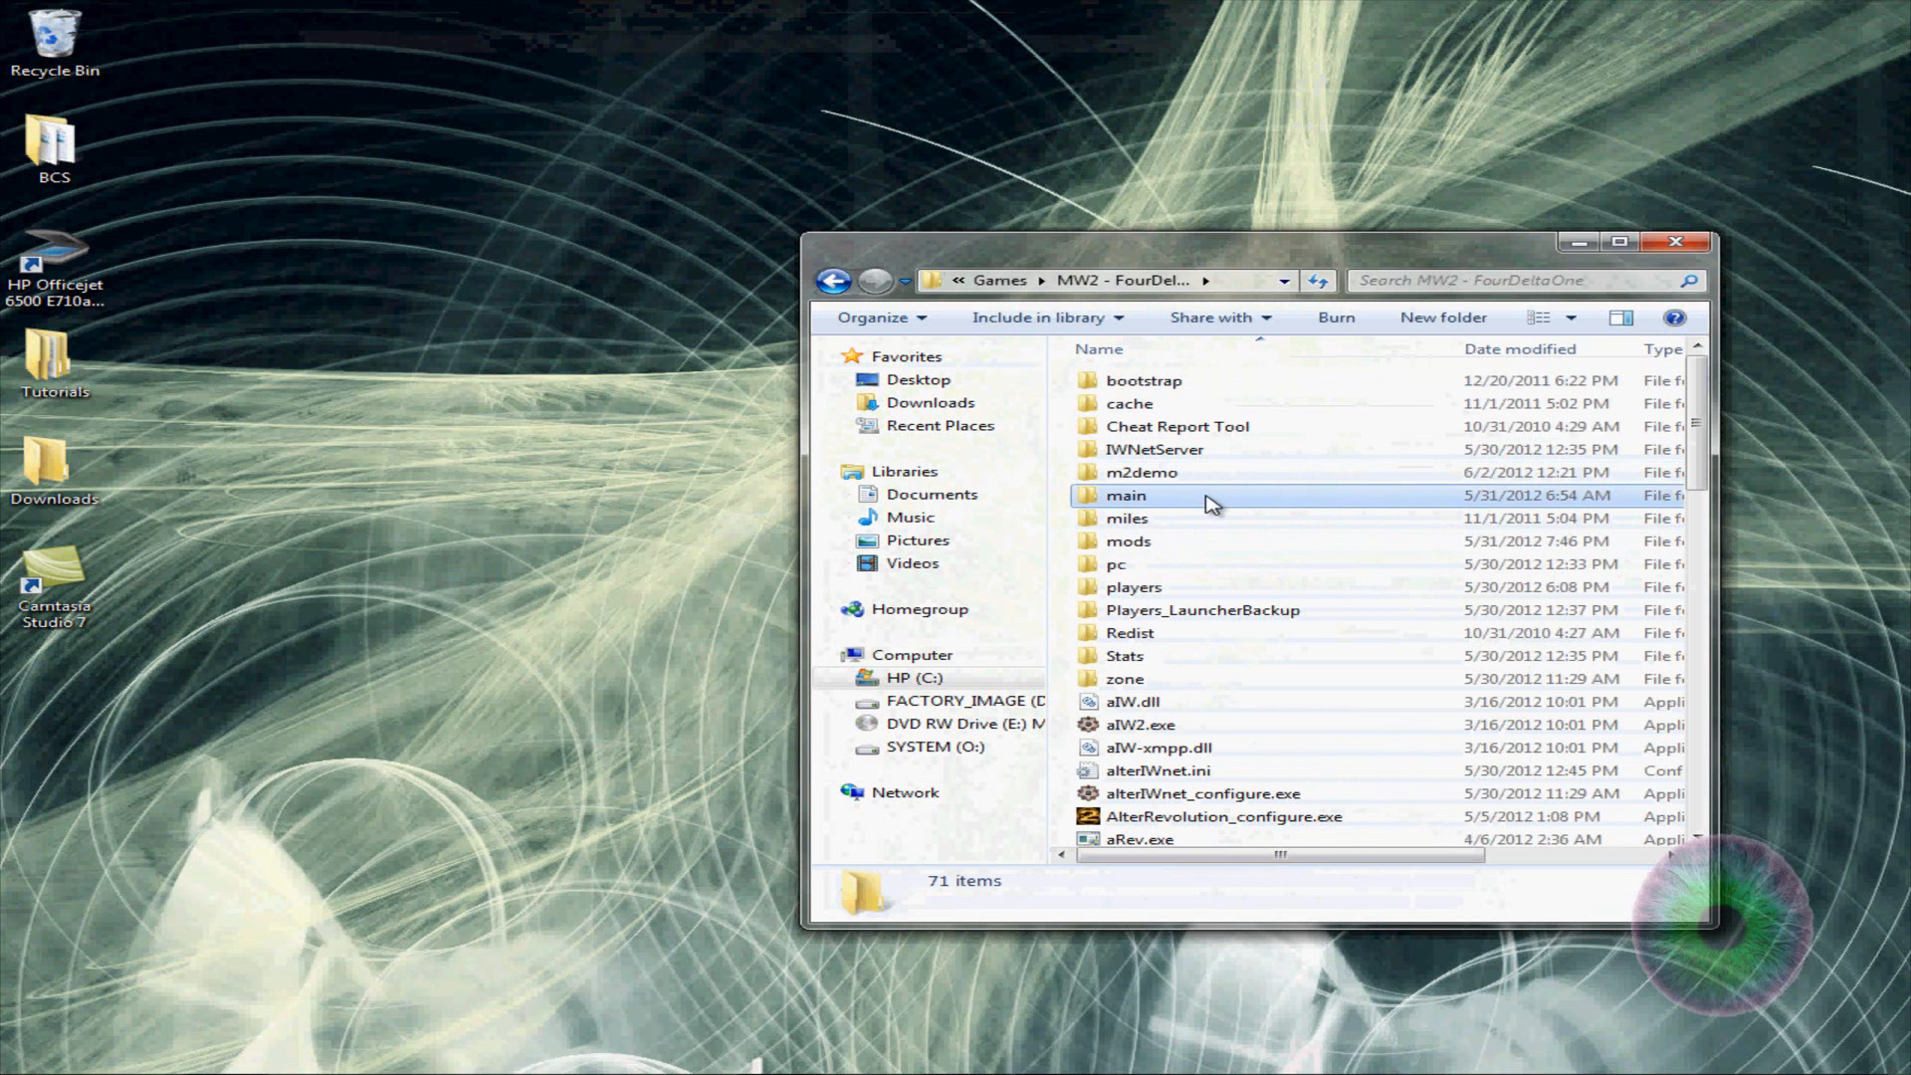
{"action": "double_click", "coordinate": [1128, 495]}
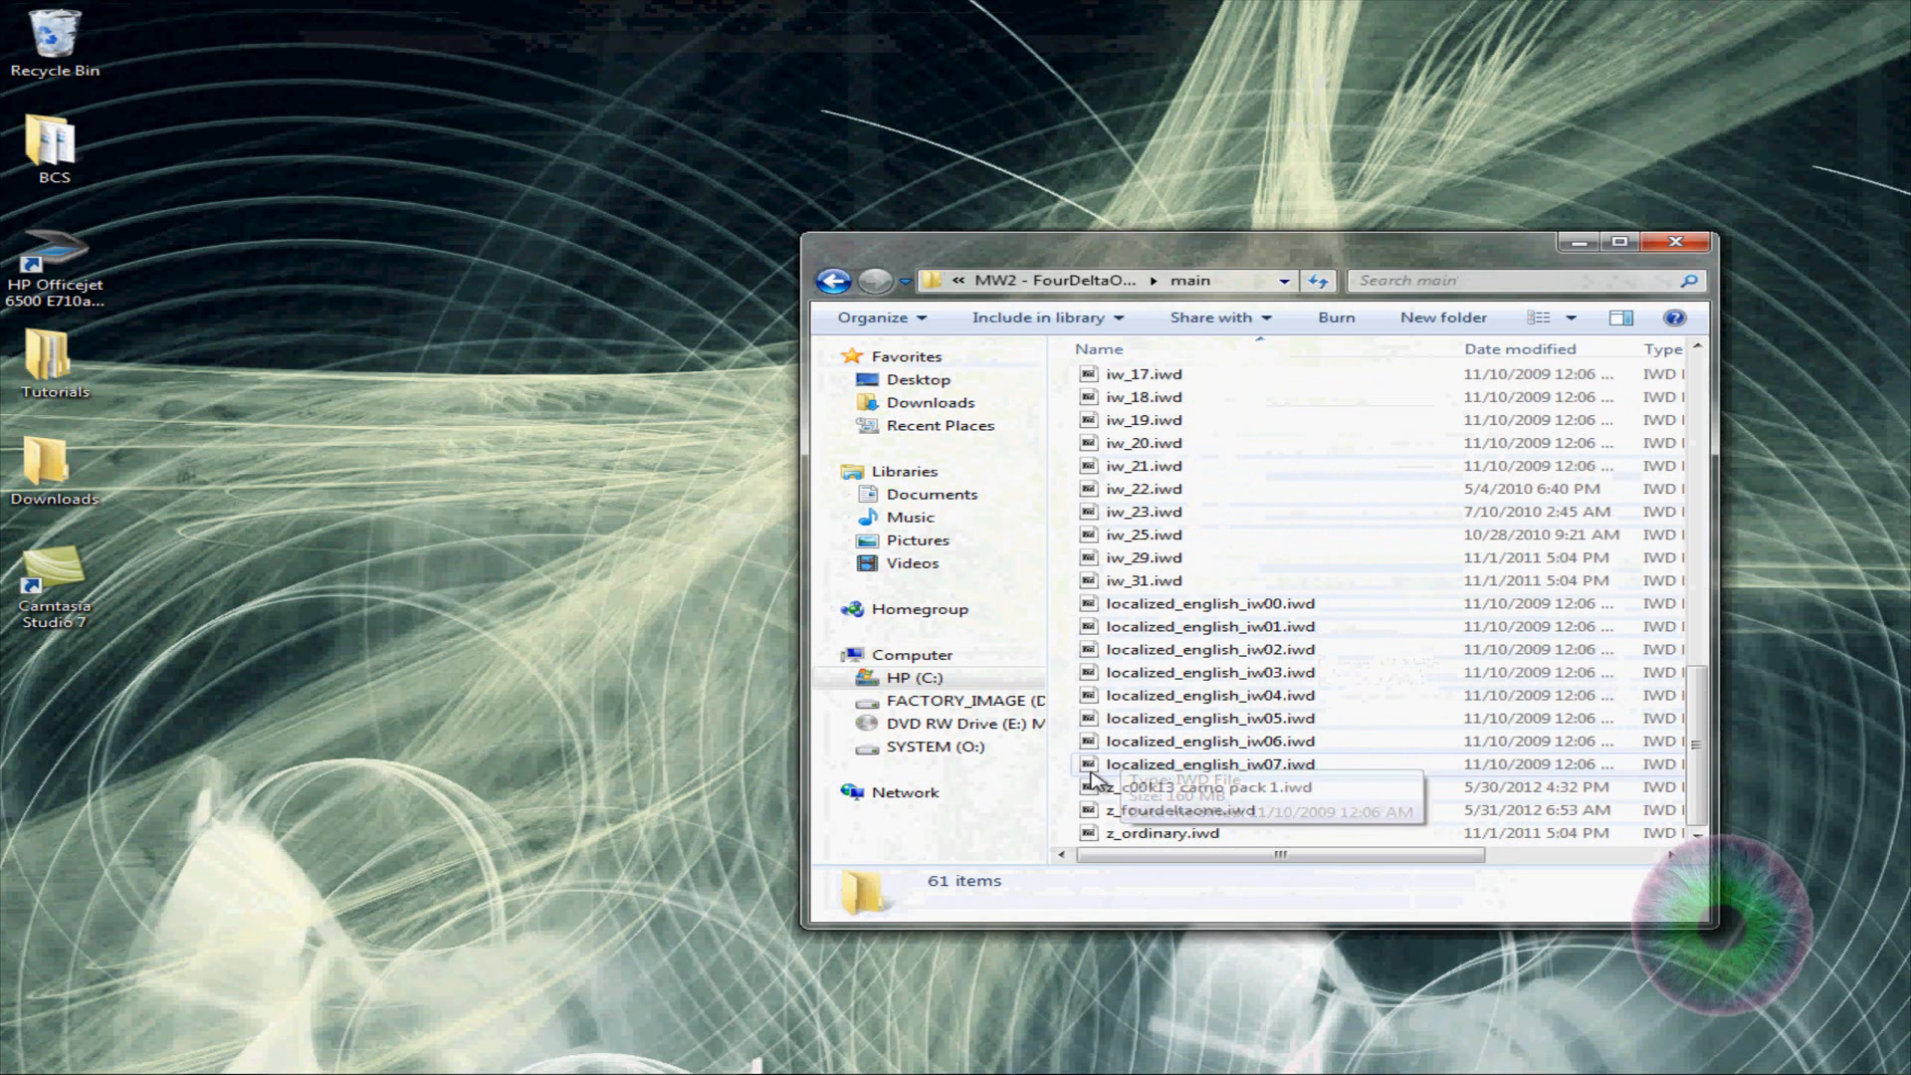
{"action": "mouse_move", "coordinate": [1067, 390]}
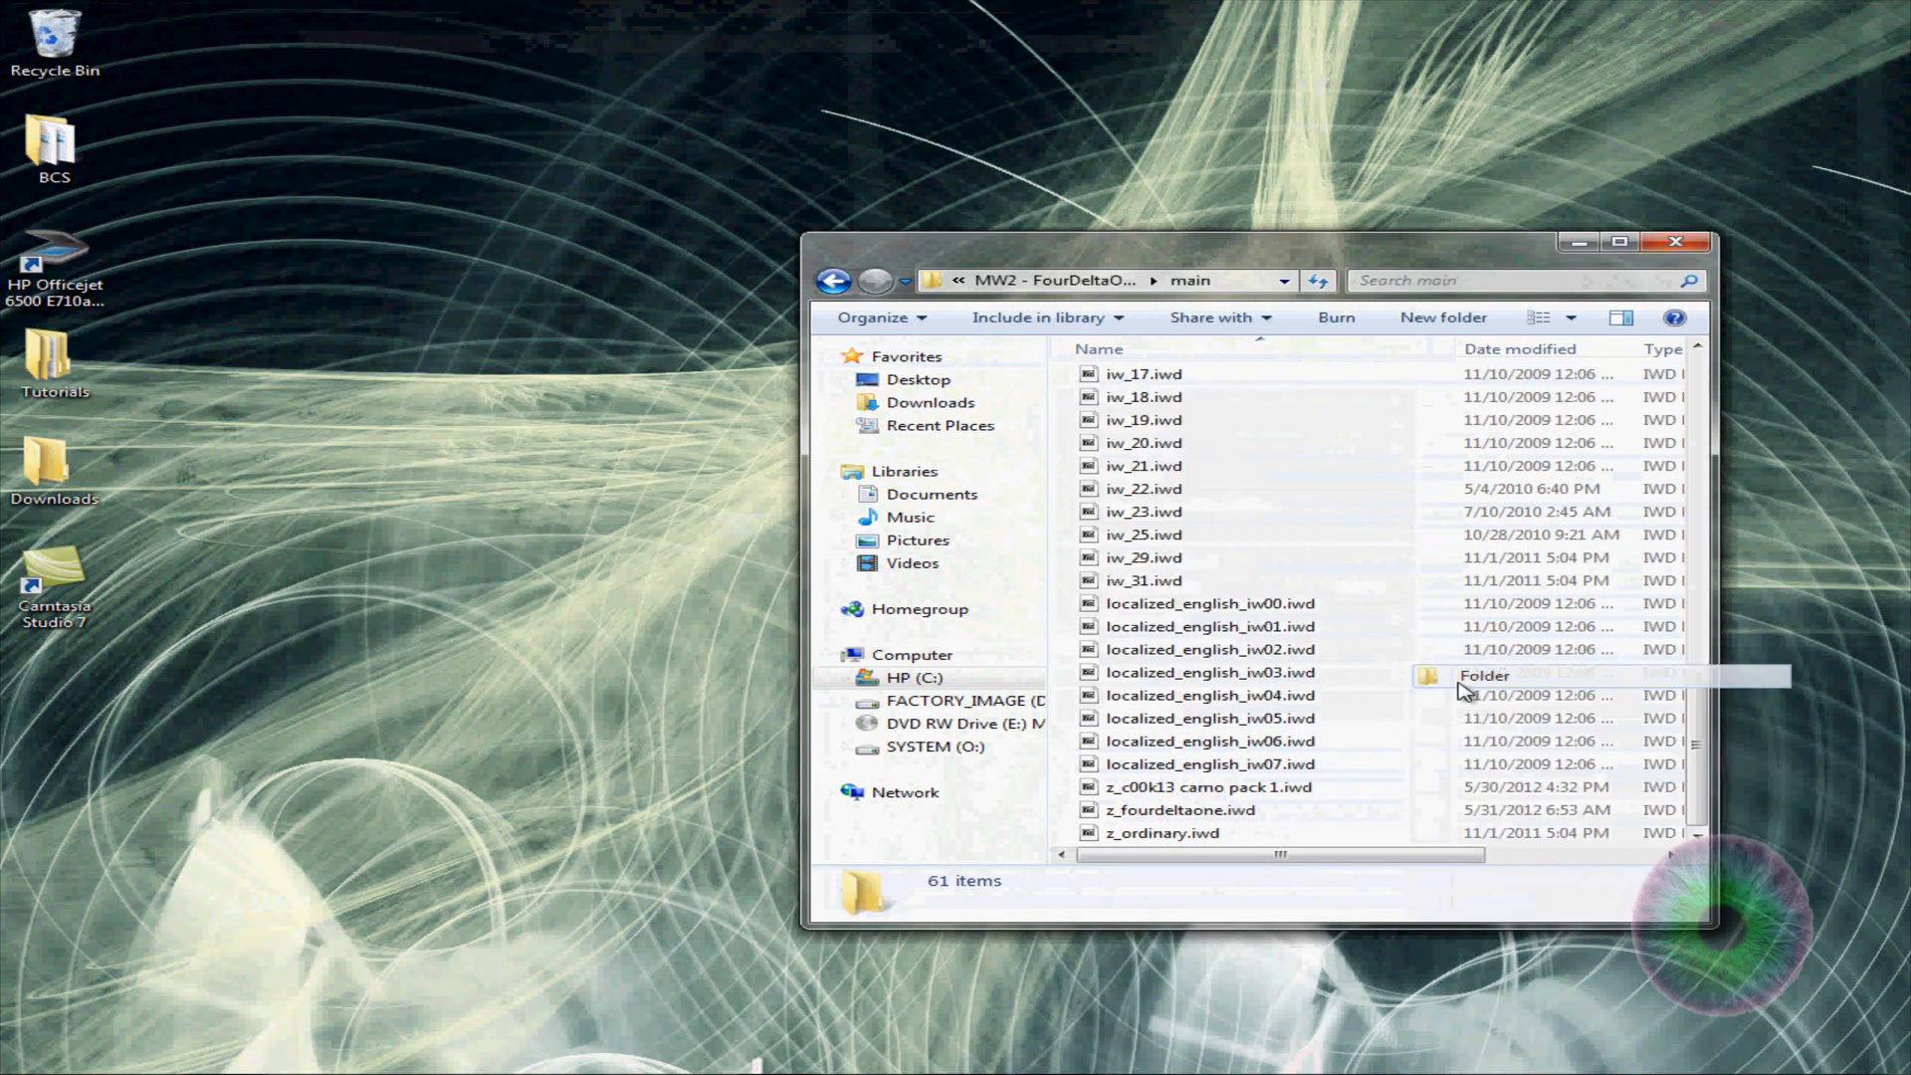
Create a stray new folder in main and delete it to the Recycle Bin
{"action": "left_click", "coordinate": [1441, 317]}
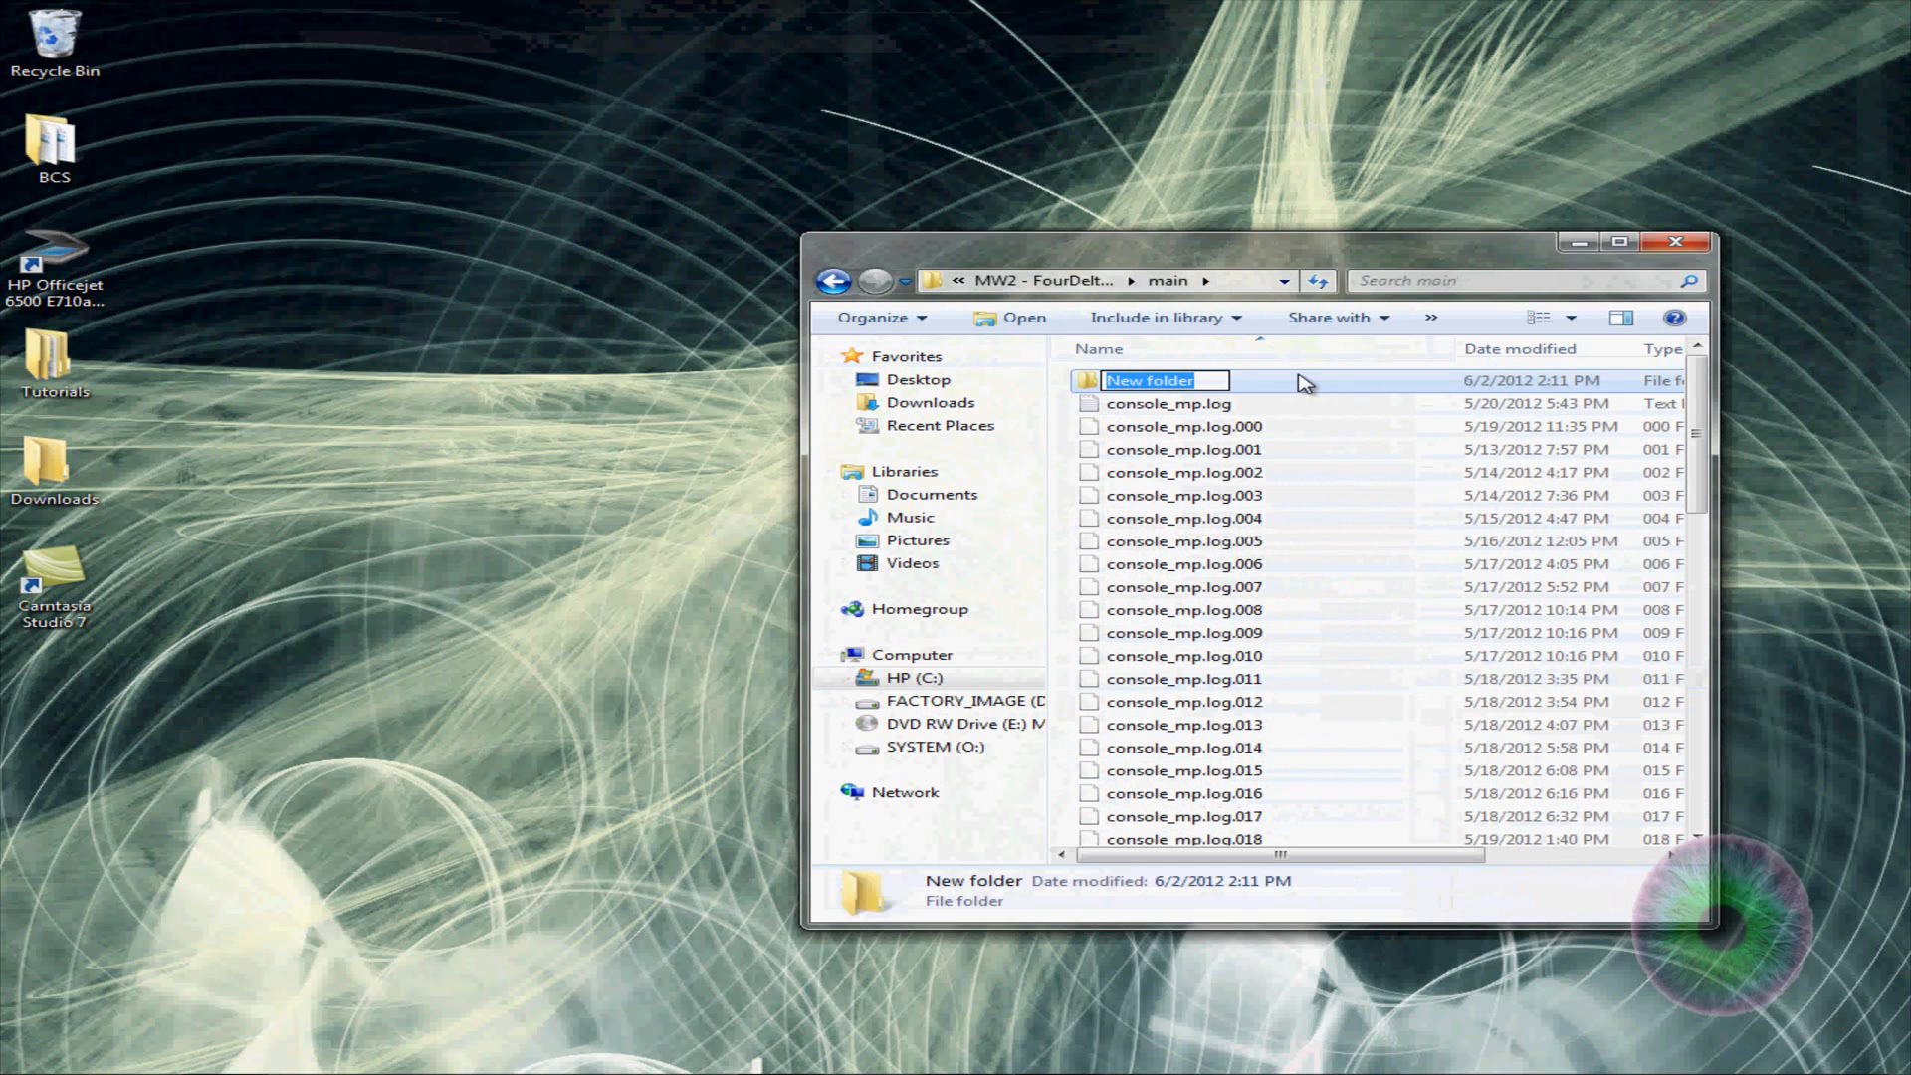
{"action": "key", "text": "Delete"}
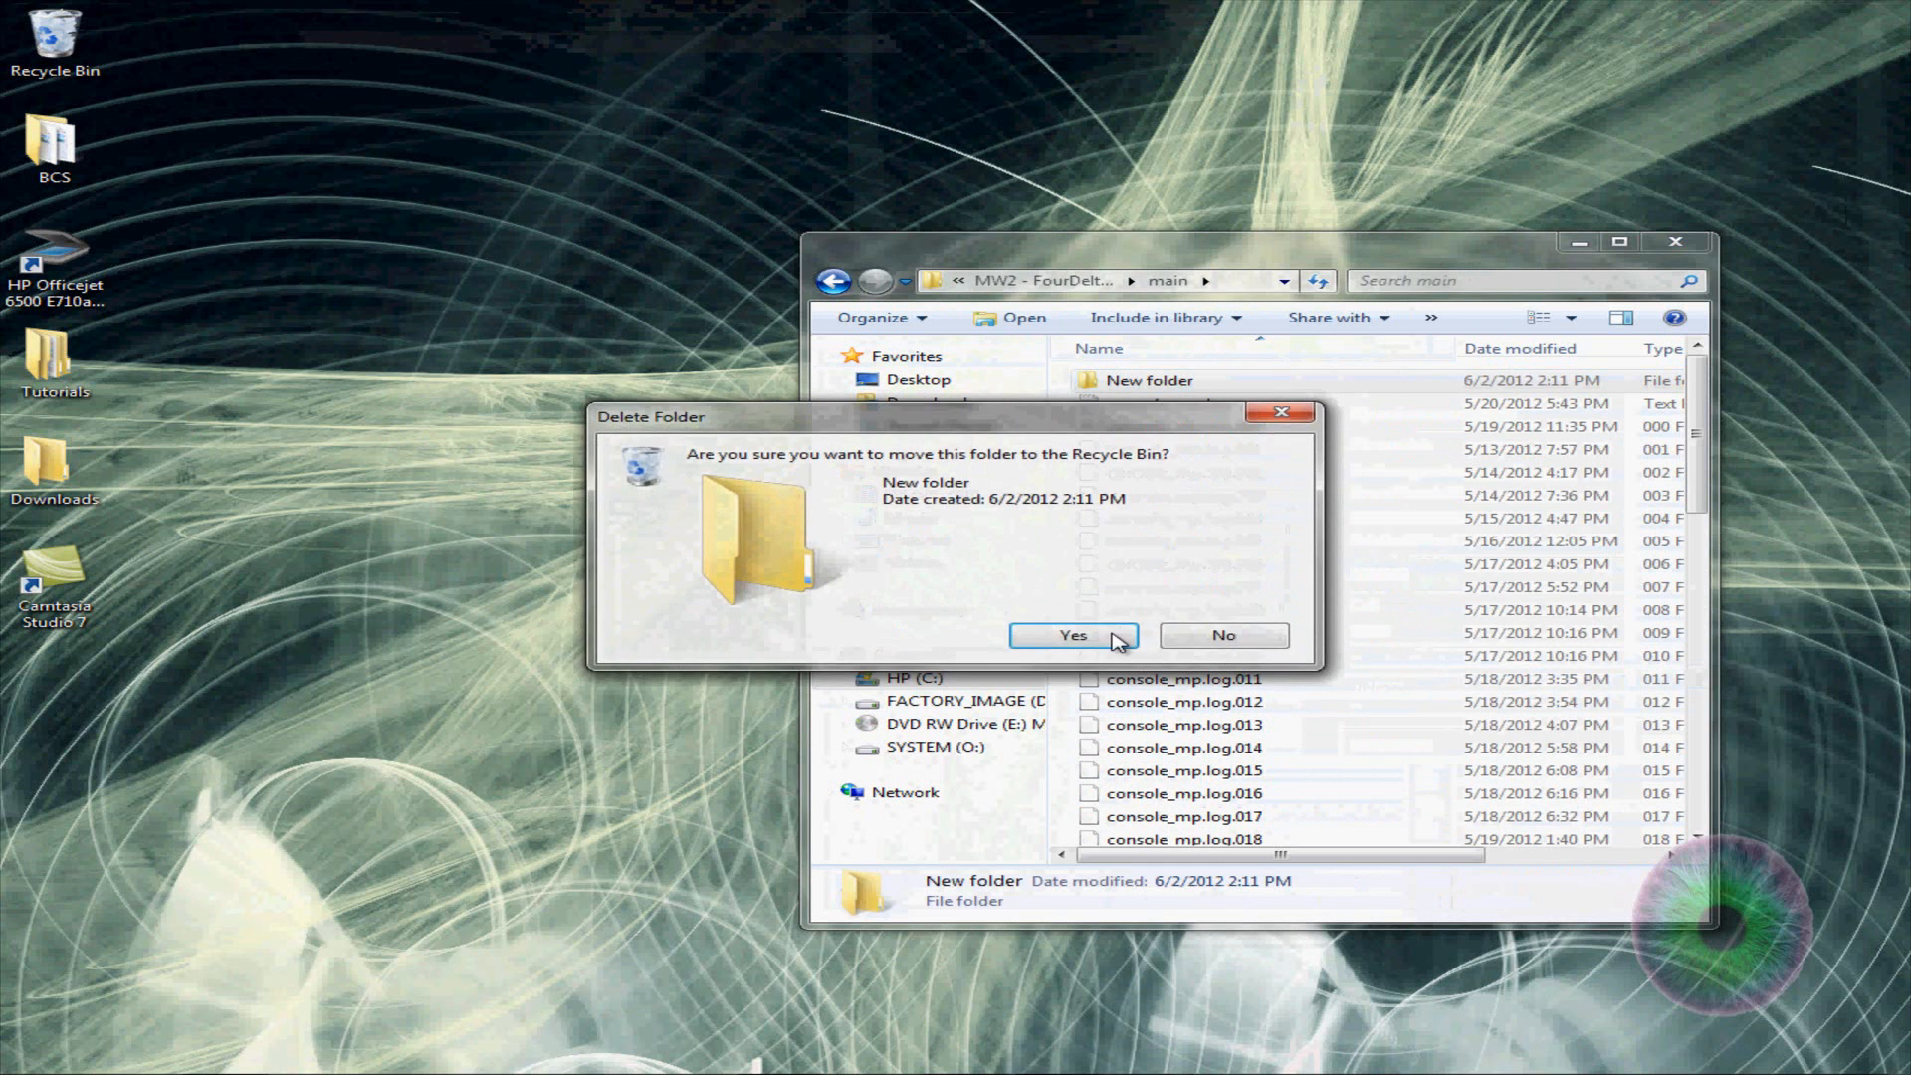
{"action": "left_click", "coordinate": [1071, 635]}
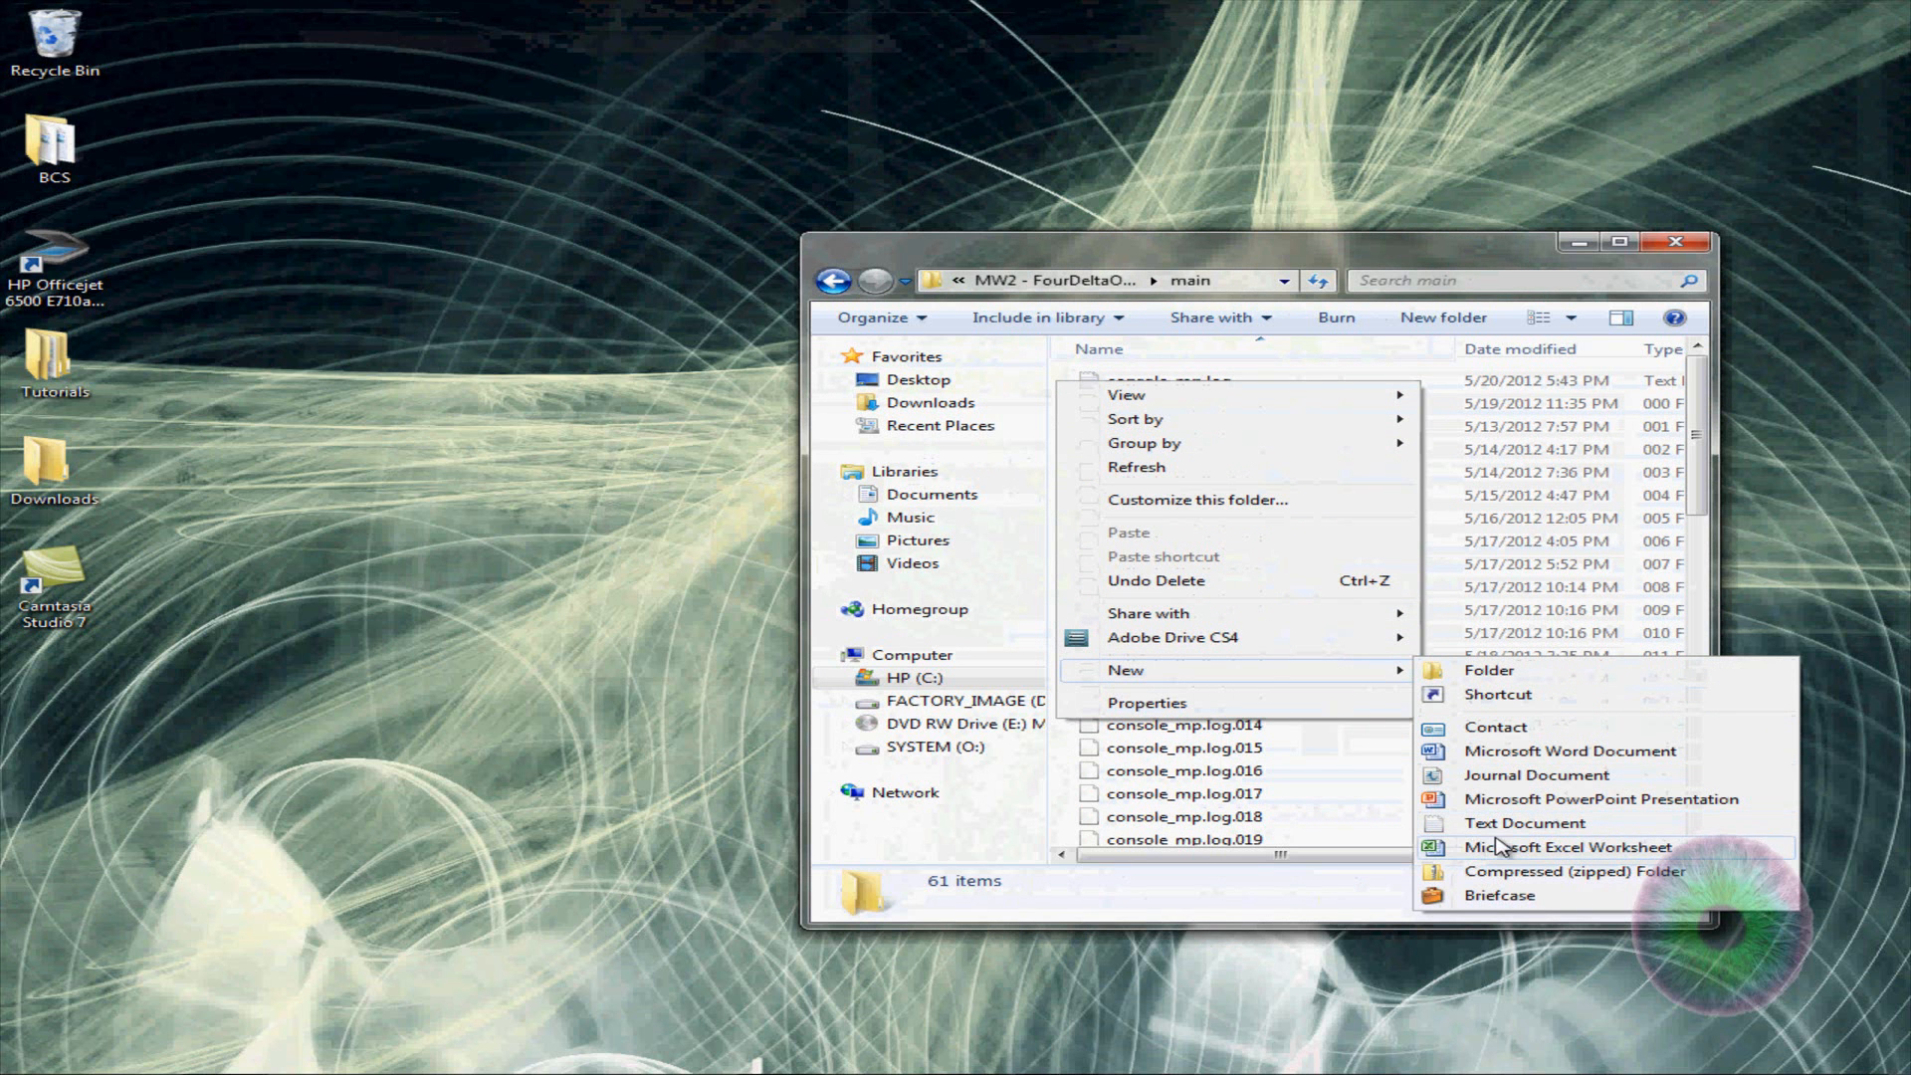
{"action": "mouse_move", "coordinate": [1499, 870]}
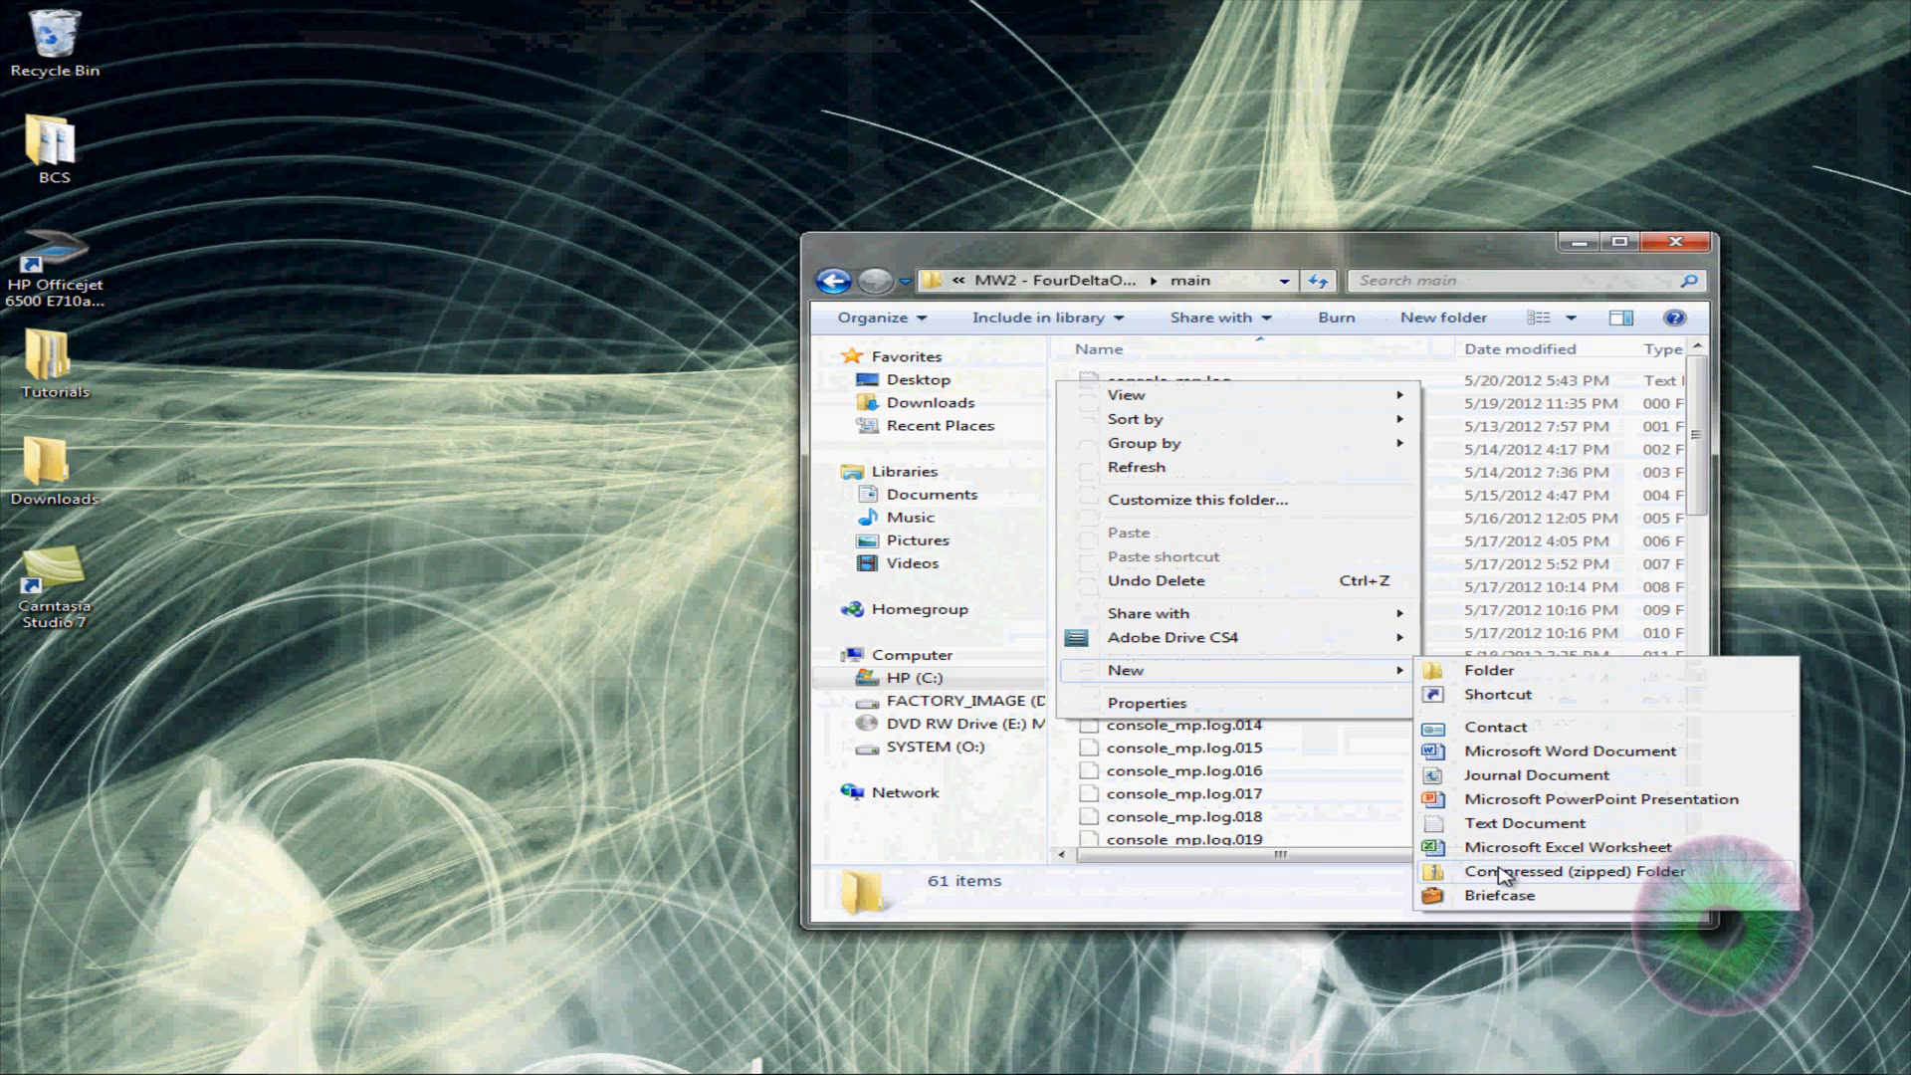
Create a compressed folder renamed z_ArcticCamoYT.iwd, accepting the extension change warning
{"action": "left_click", "coordinate": [1550, 870]}
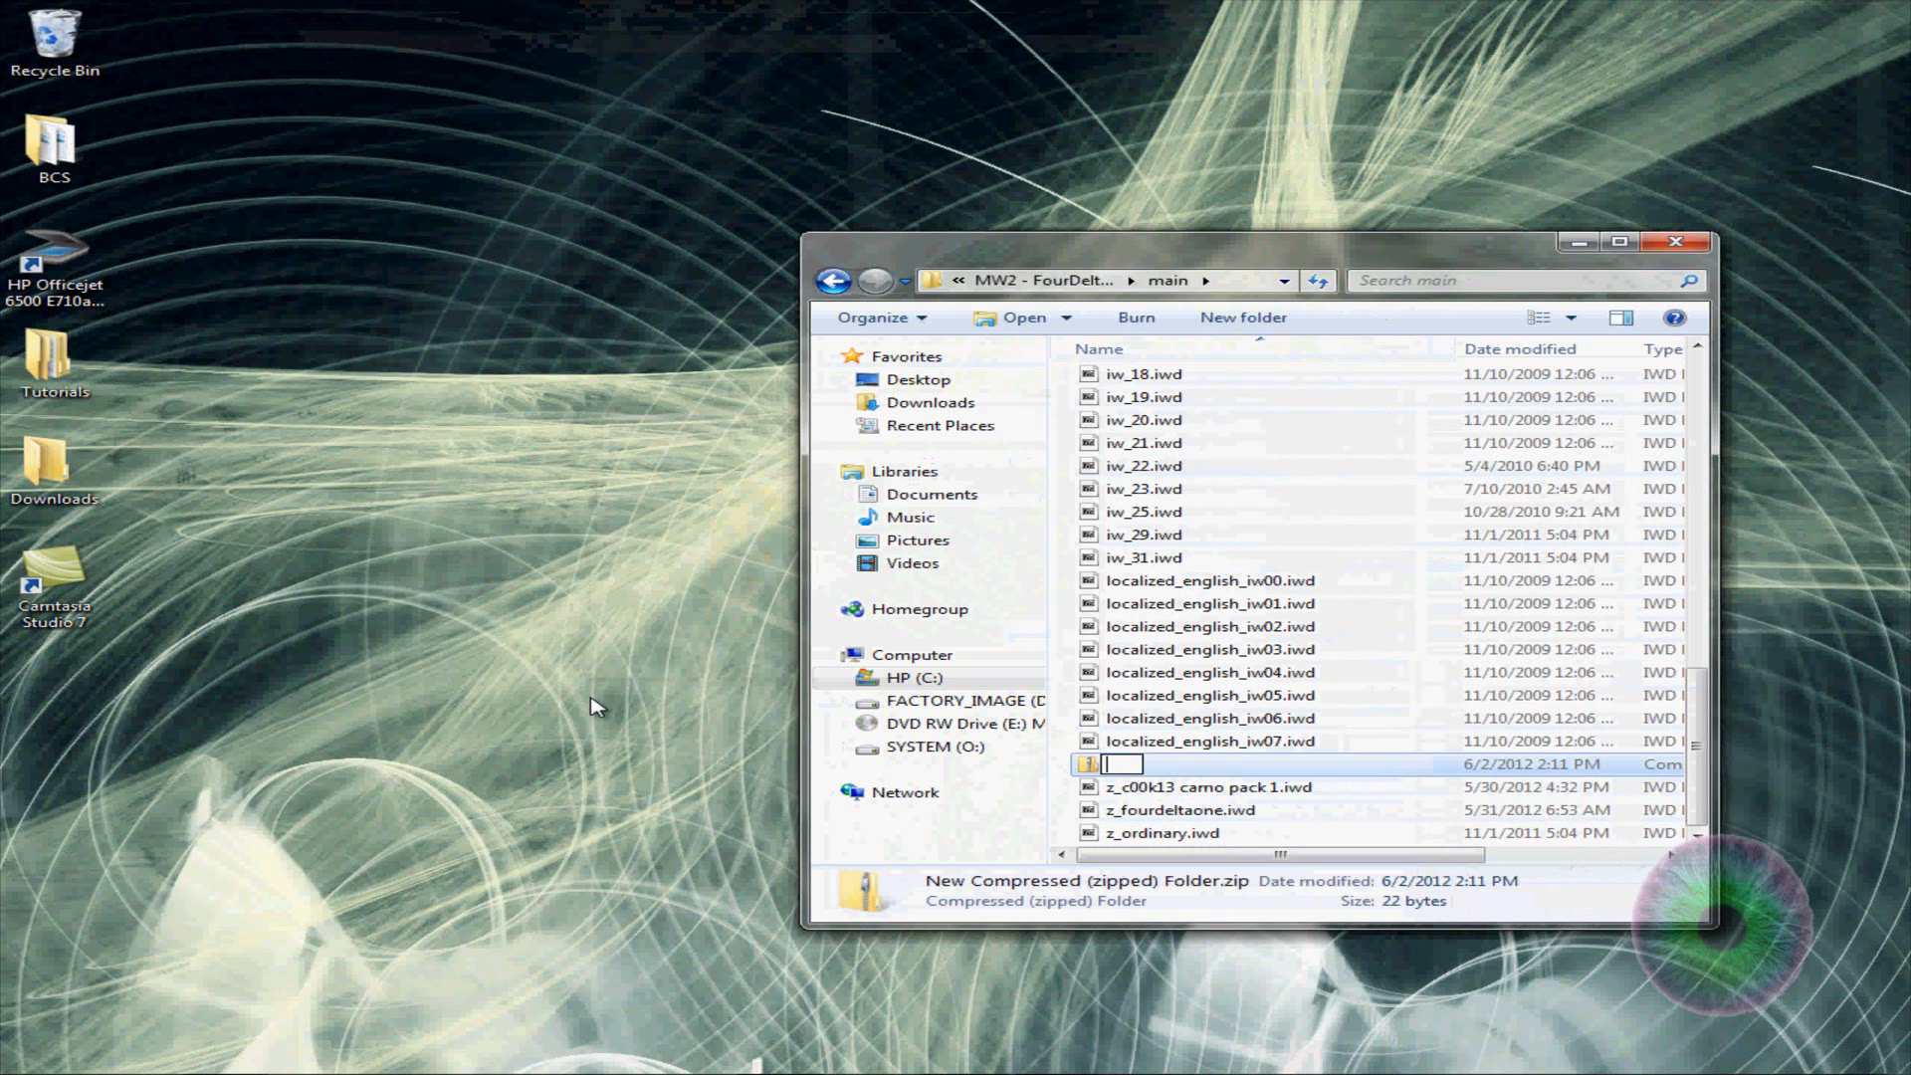
{"action": "type", "text": "z_"}
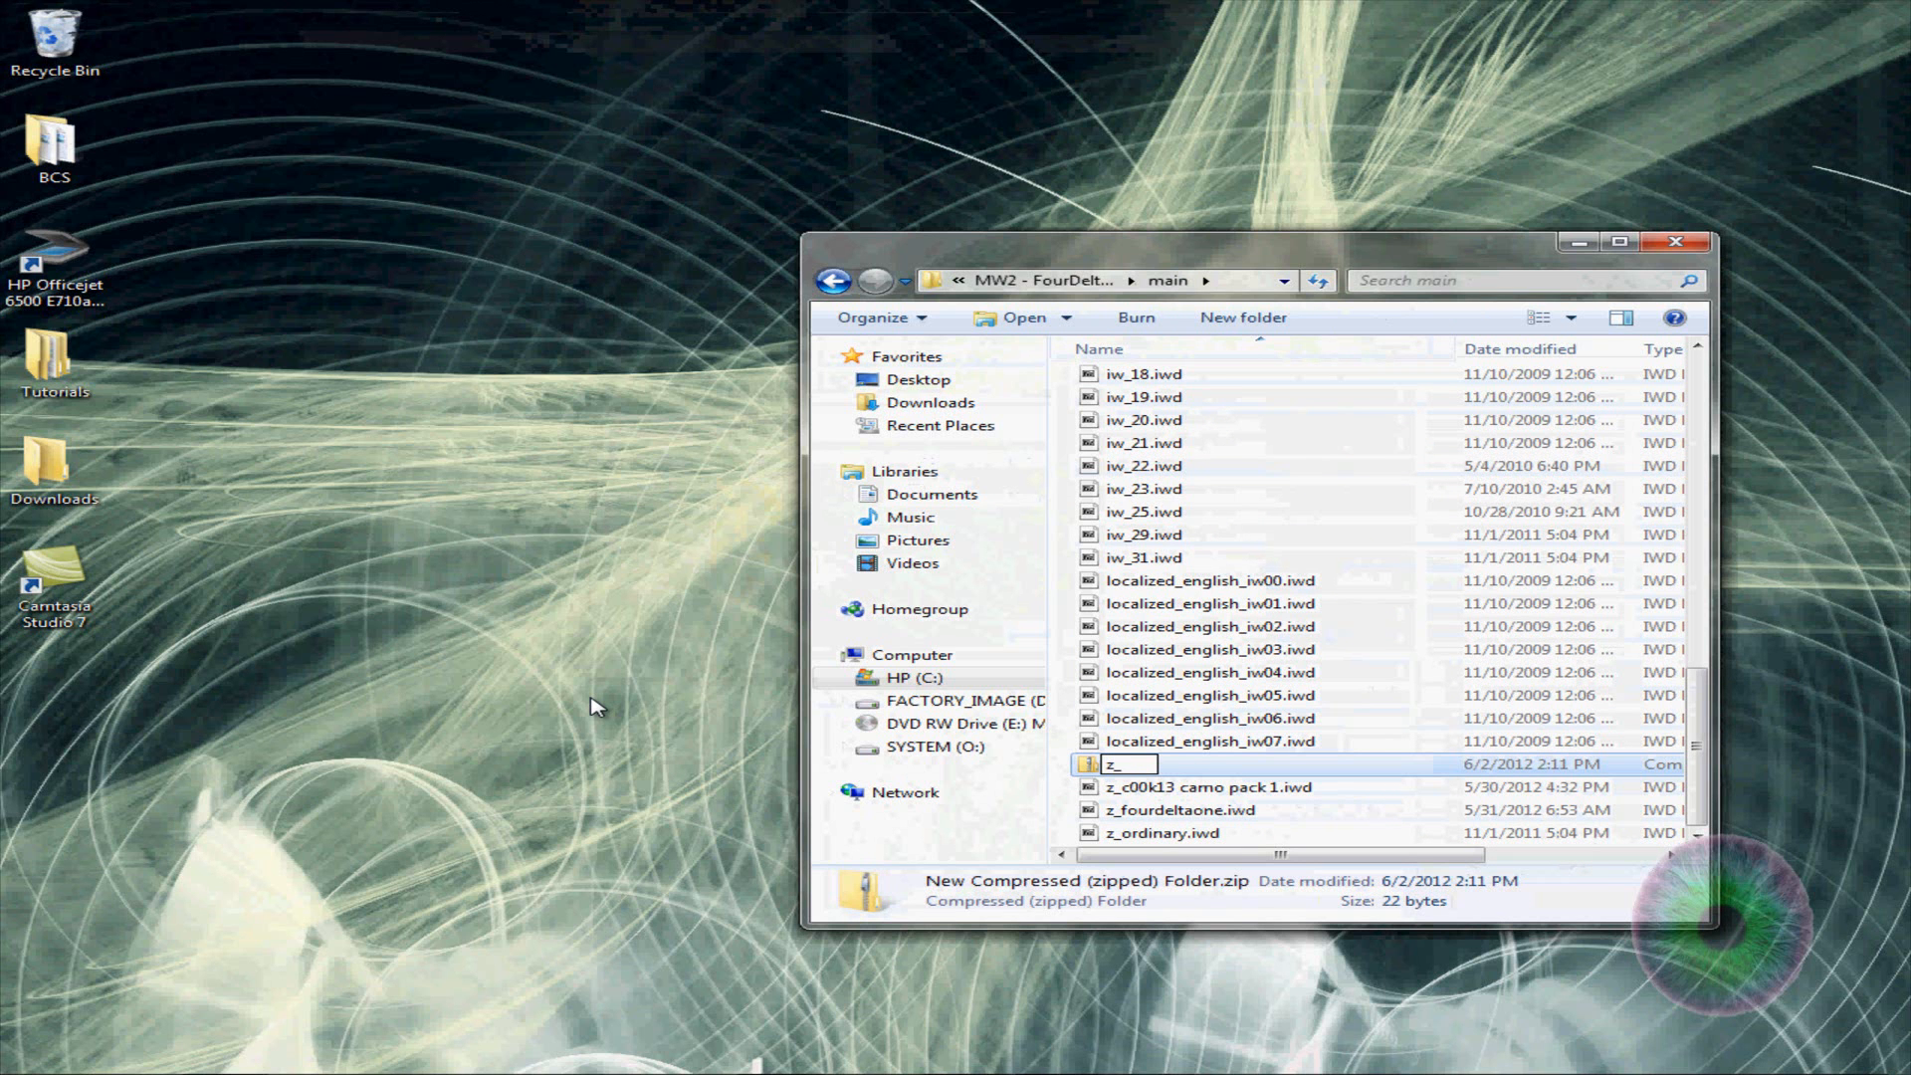
{"action": "type", "text": "A"}
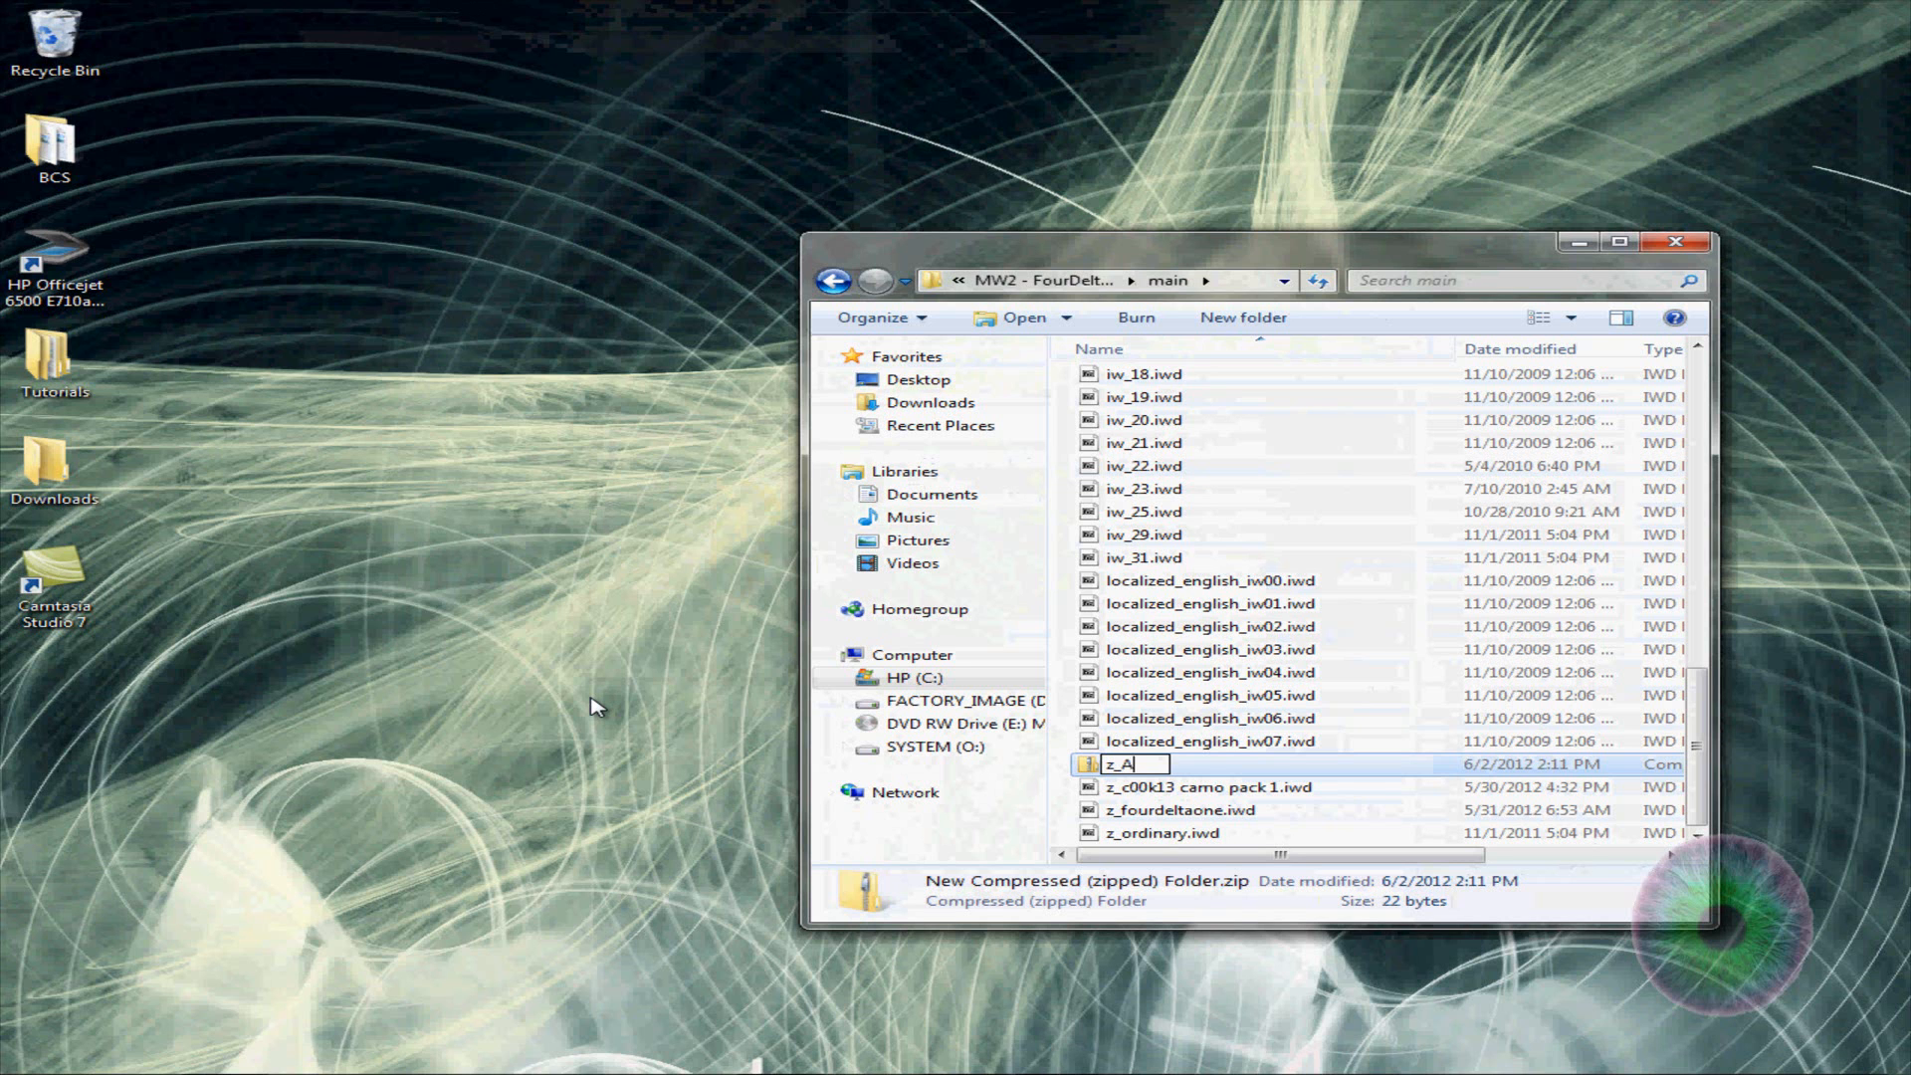
{"action": "type", "text": "rctic"}
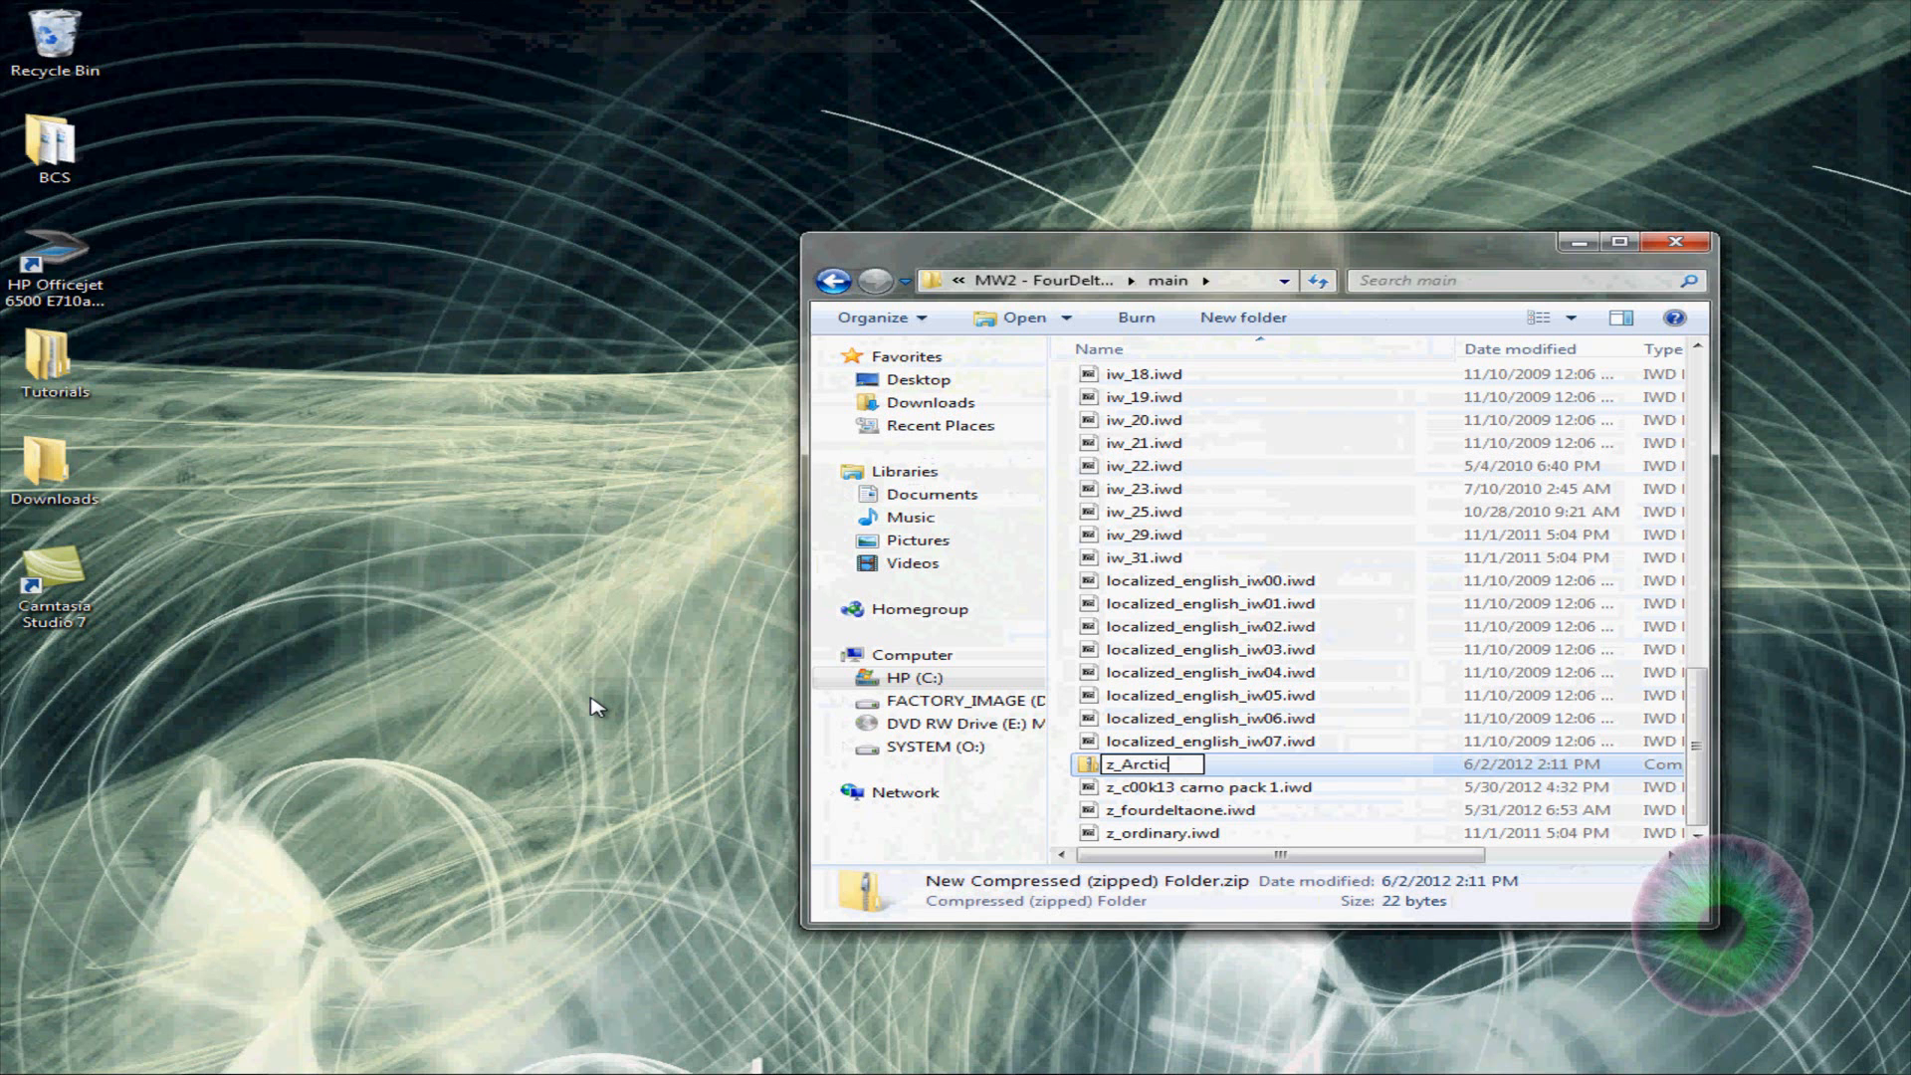
{"action": "type", "text": "CamoYT"}
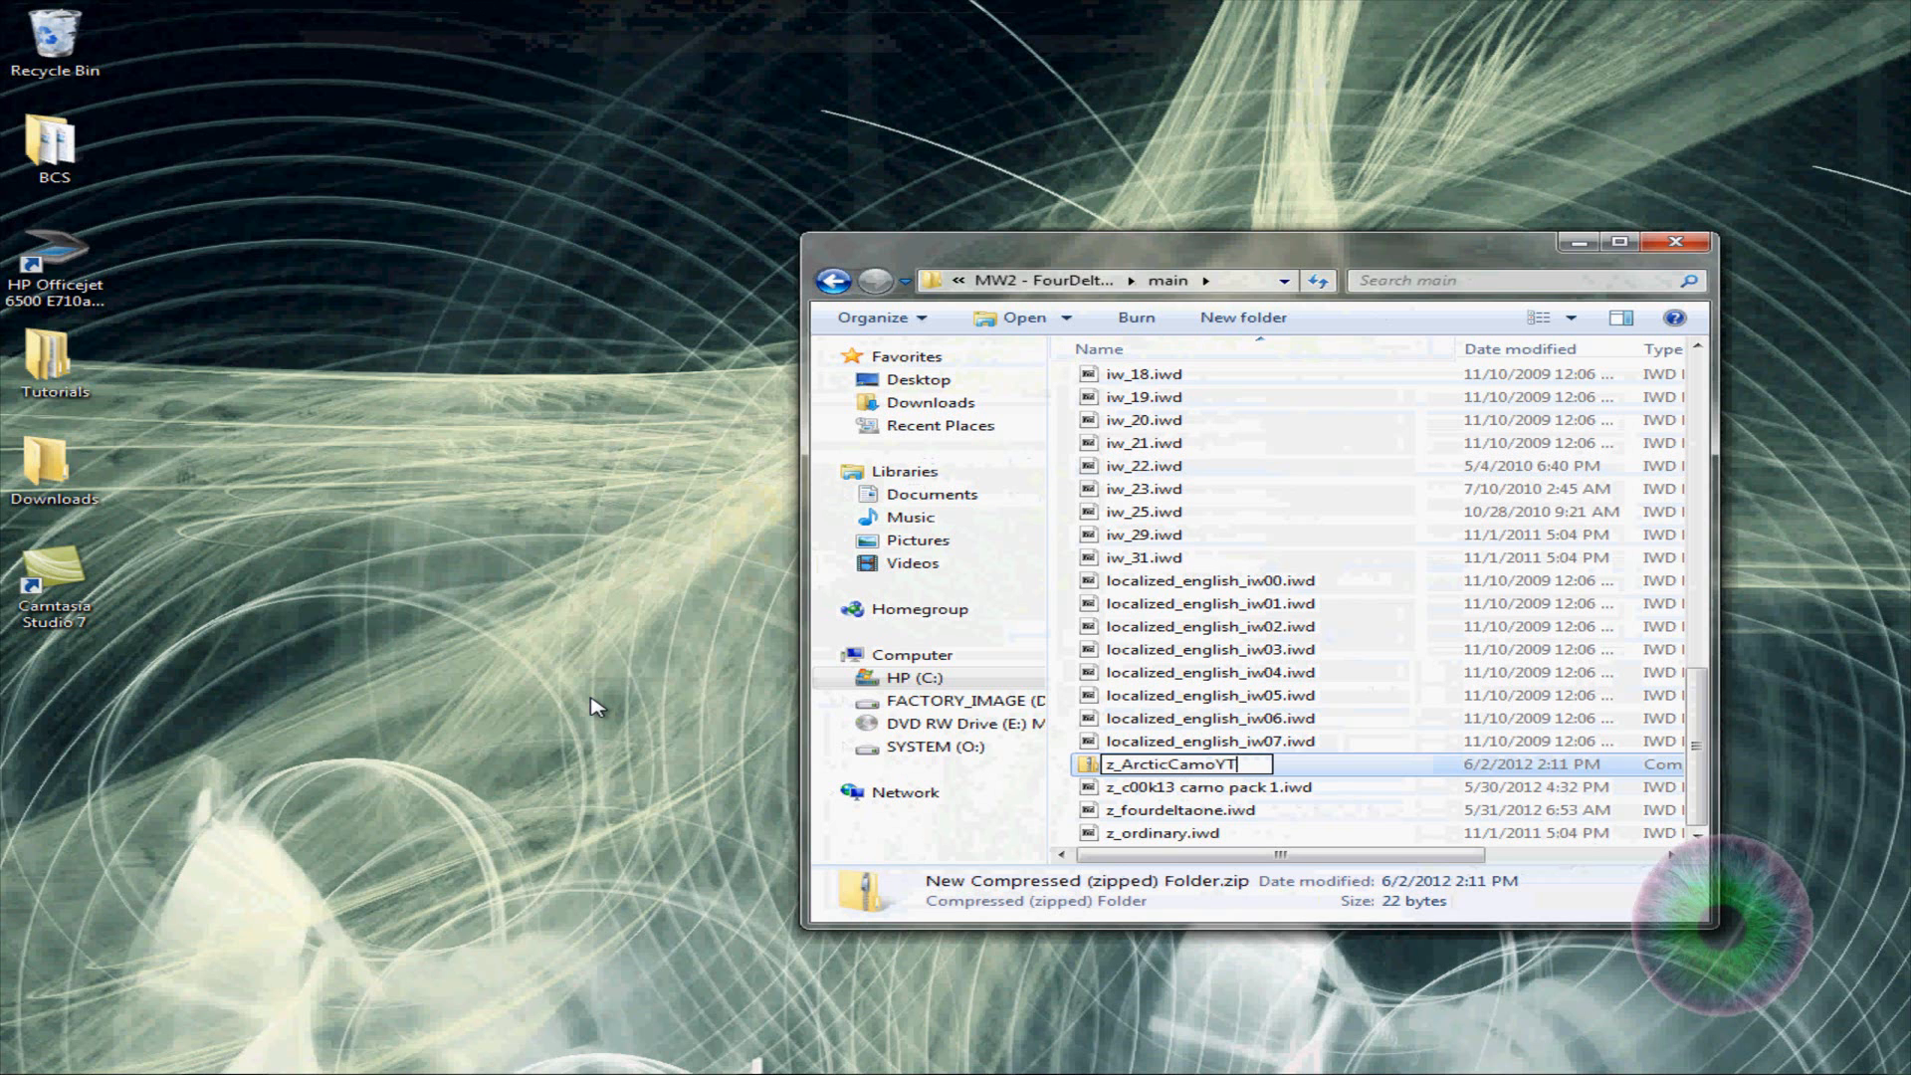
{"action": "type", "text": ".iwd"}
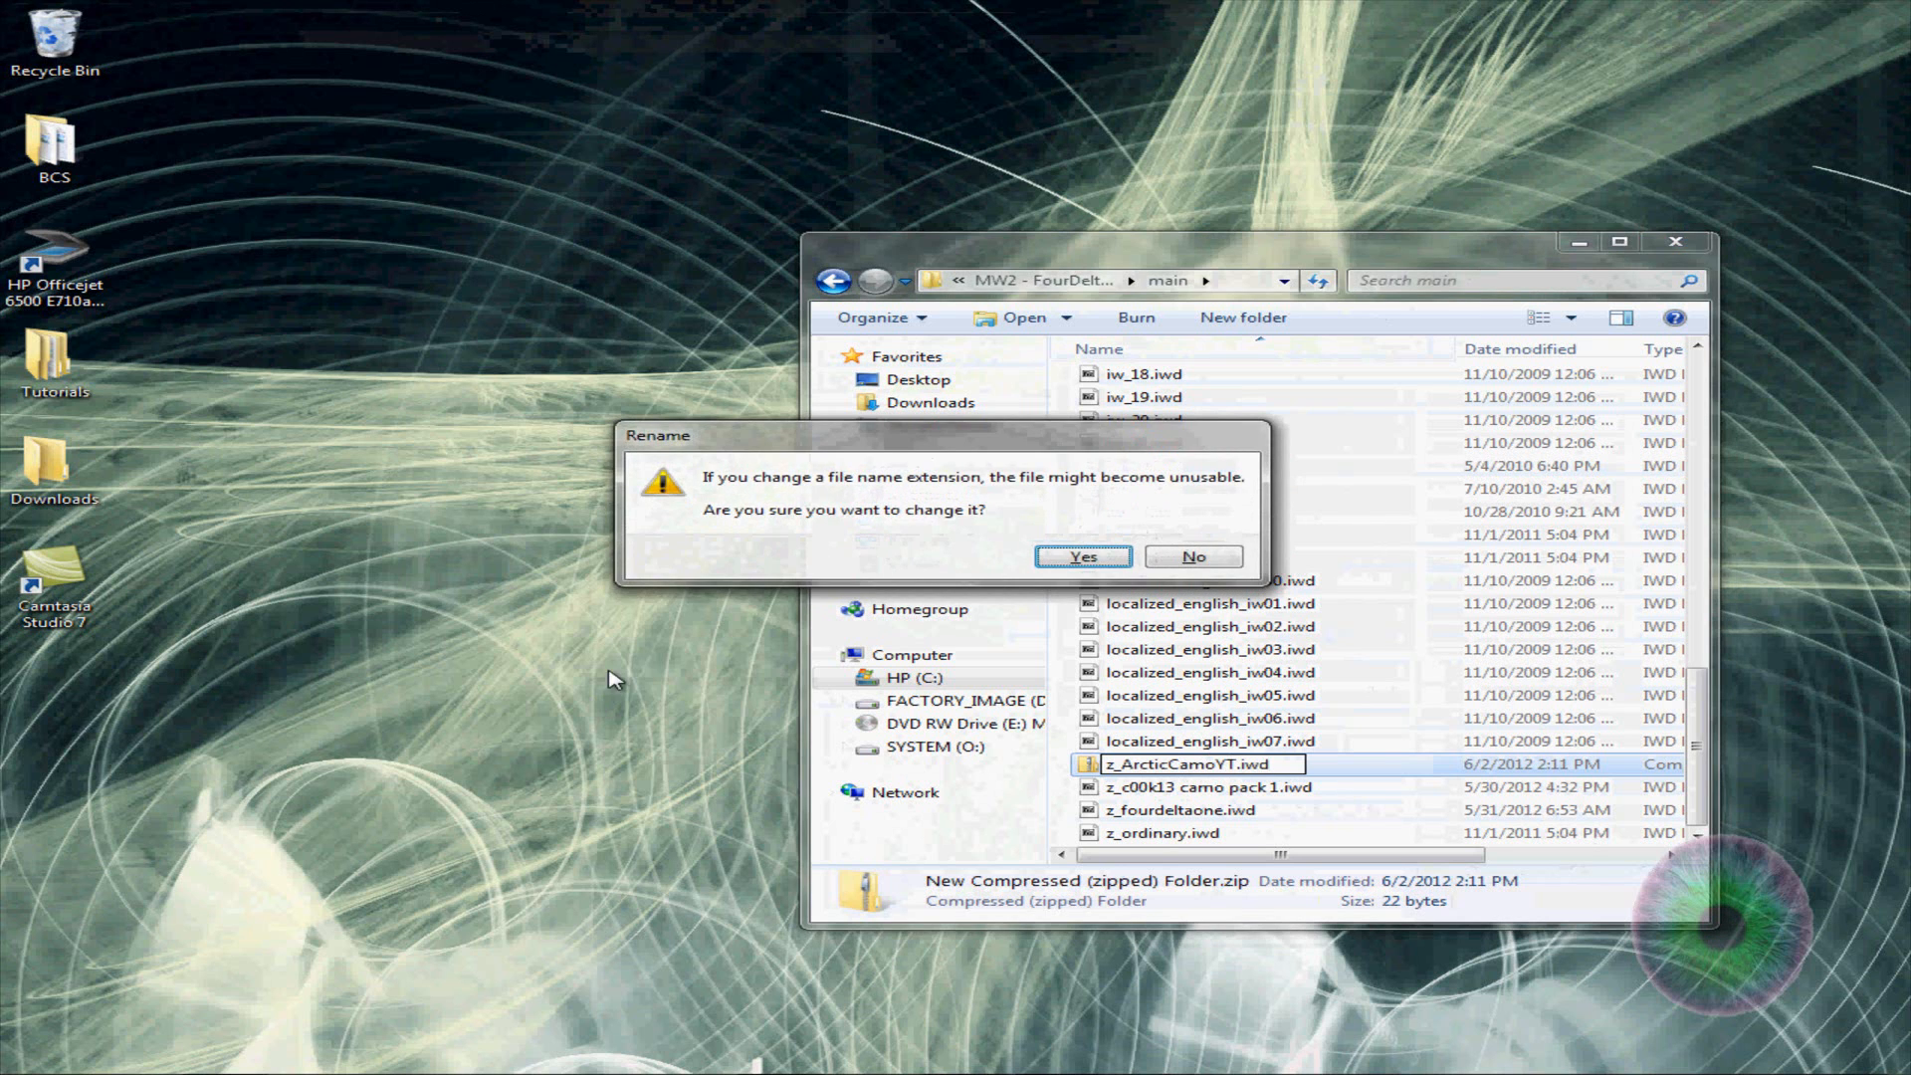
{"action": "left_click", "coordinate": [1079, 556]}
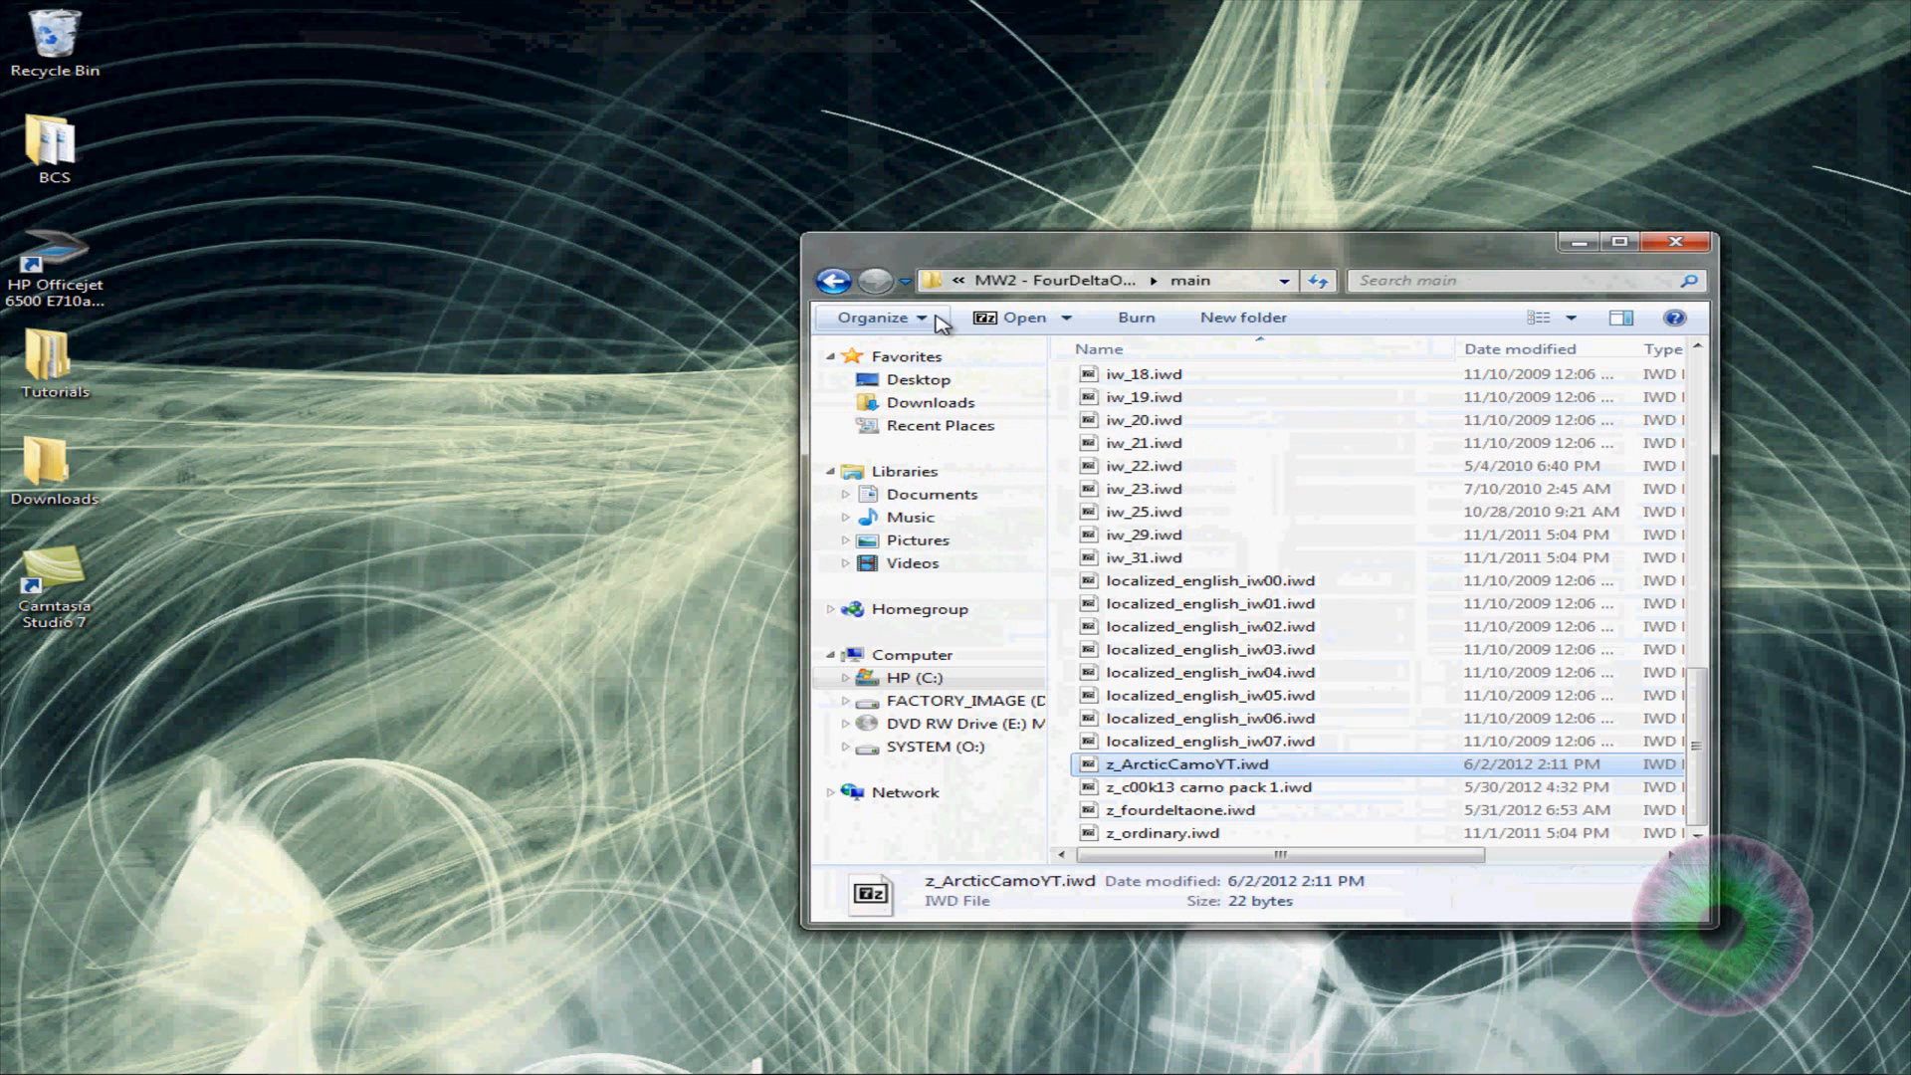
Review the Folder and search options View settings via Organize and close them
{"action": "left_click", "coordinate": [876, 317]}
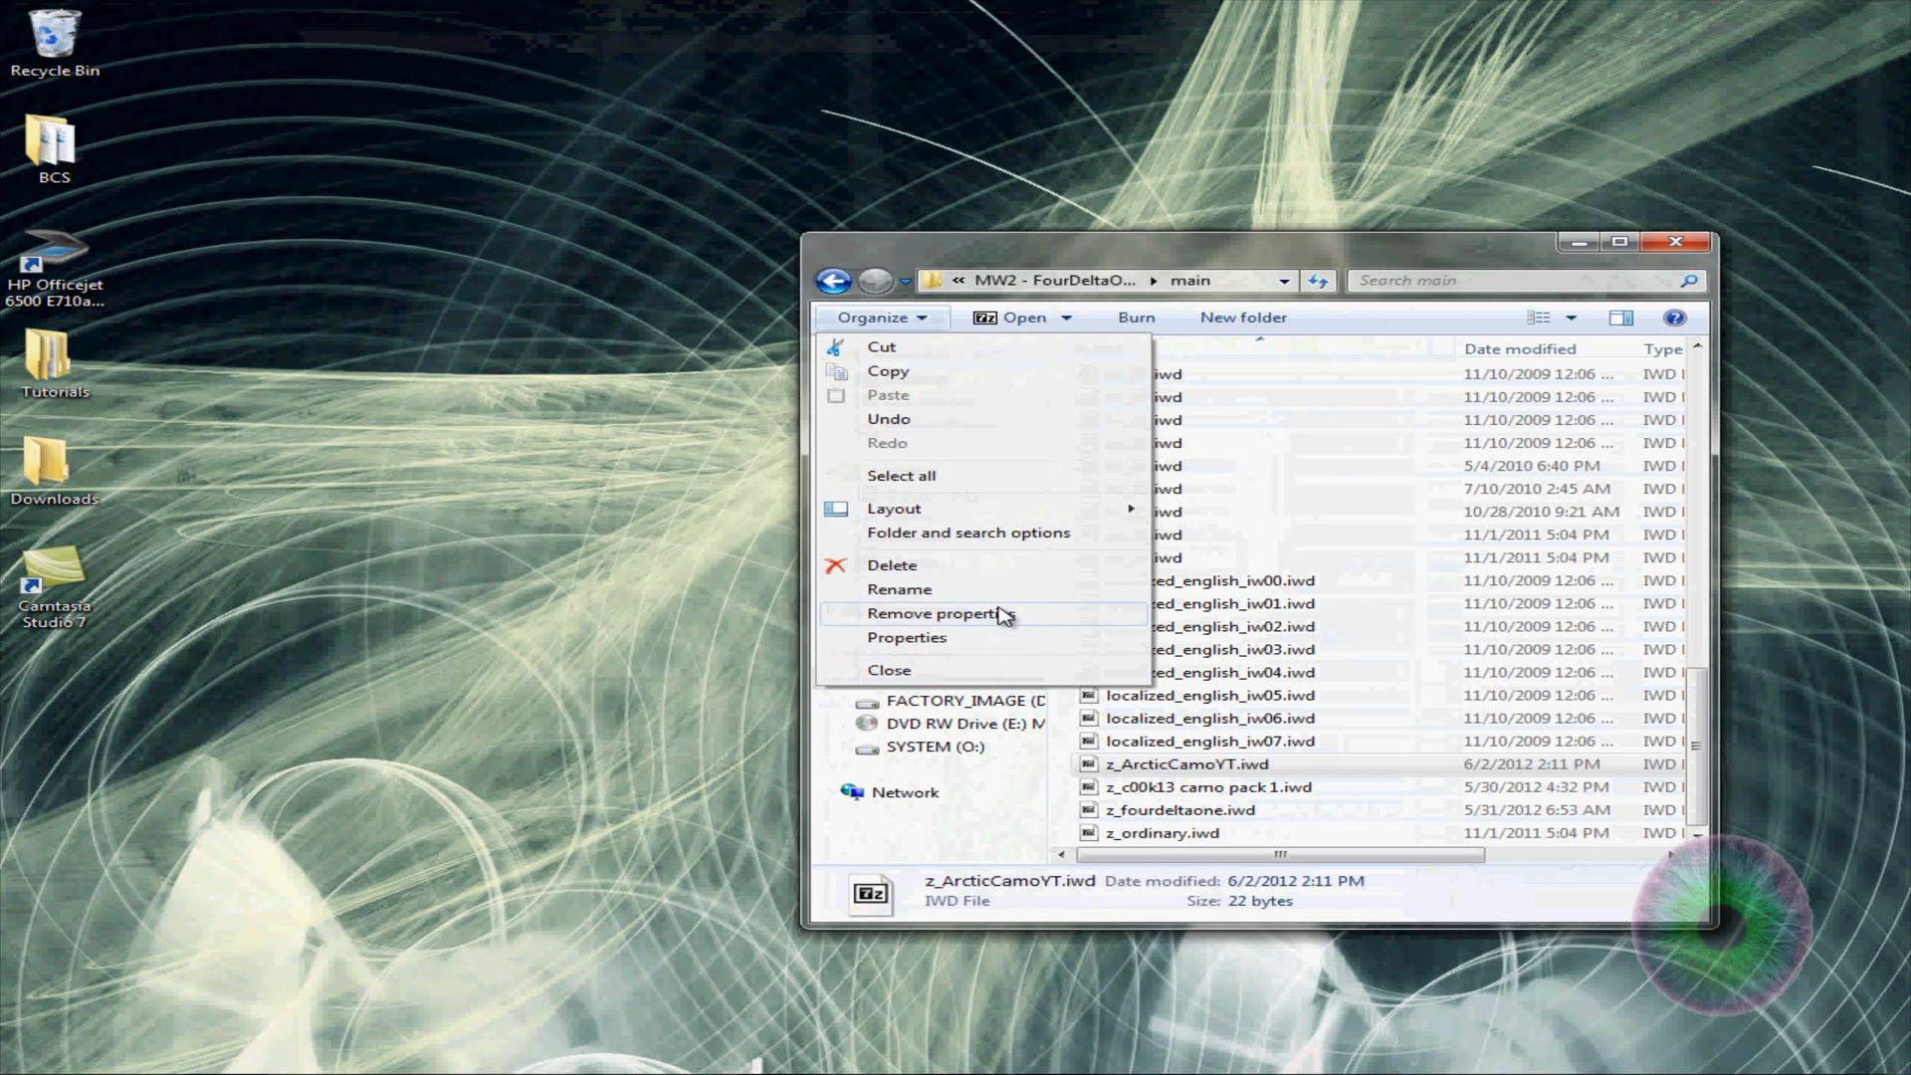
{"action": "left_click", "coordinate": [968, 534]}
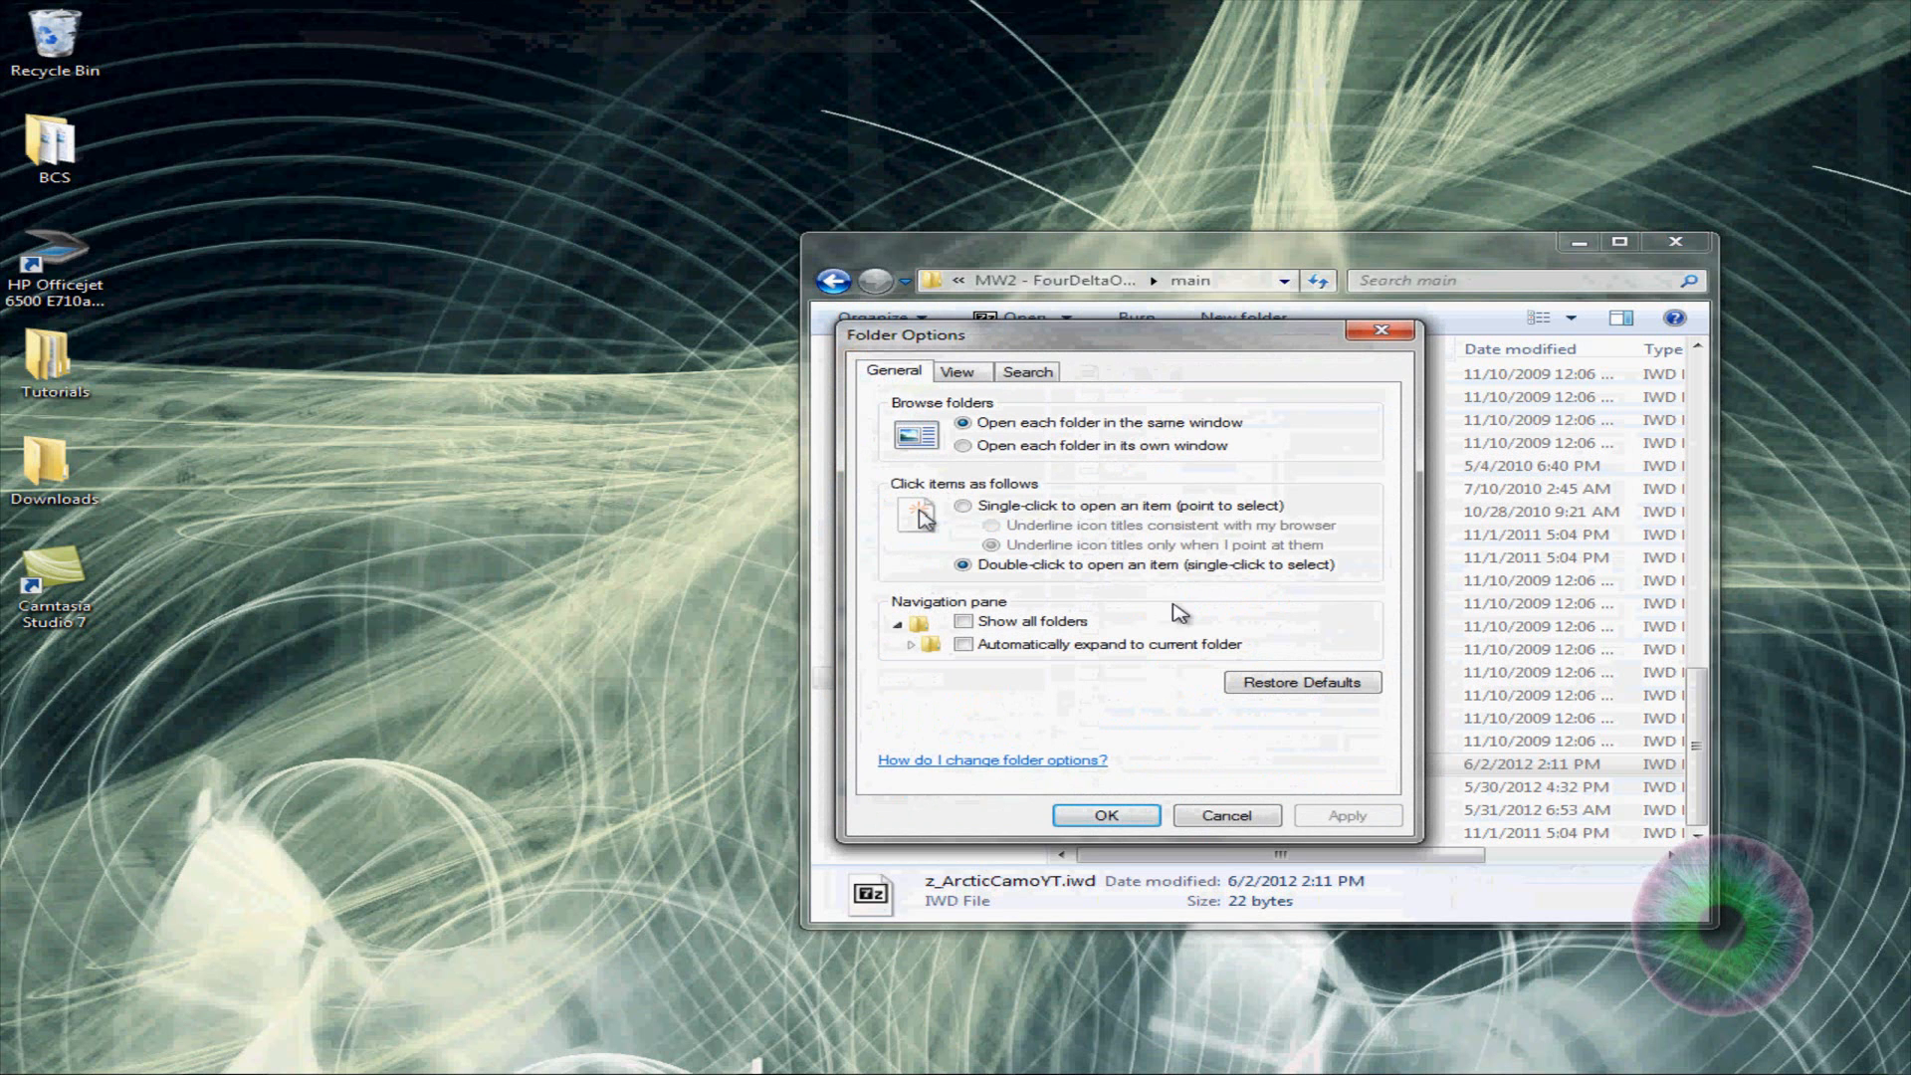
{"action": "mouse_move", "coordinate": [1085, 637]}
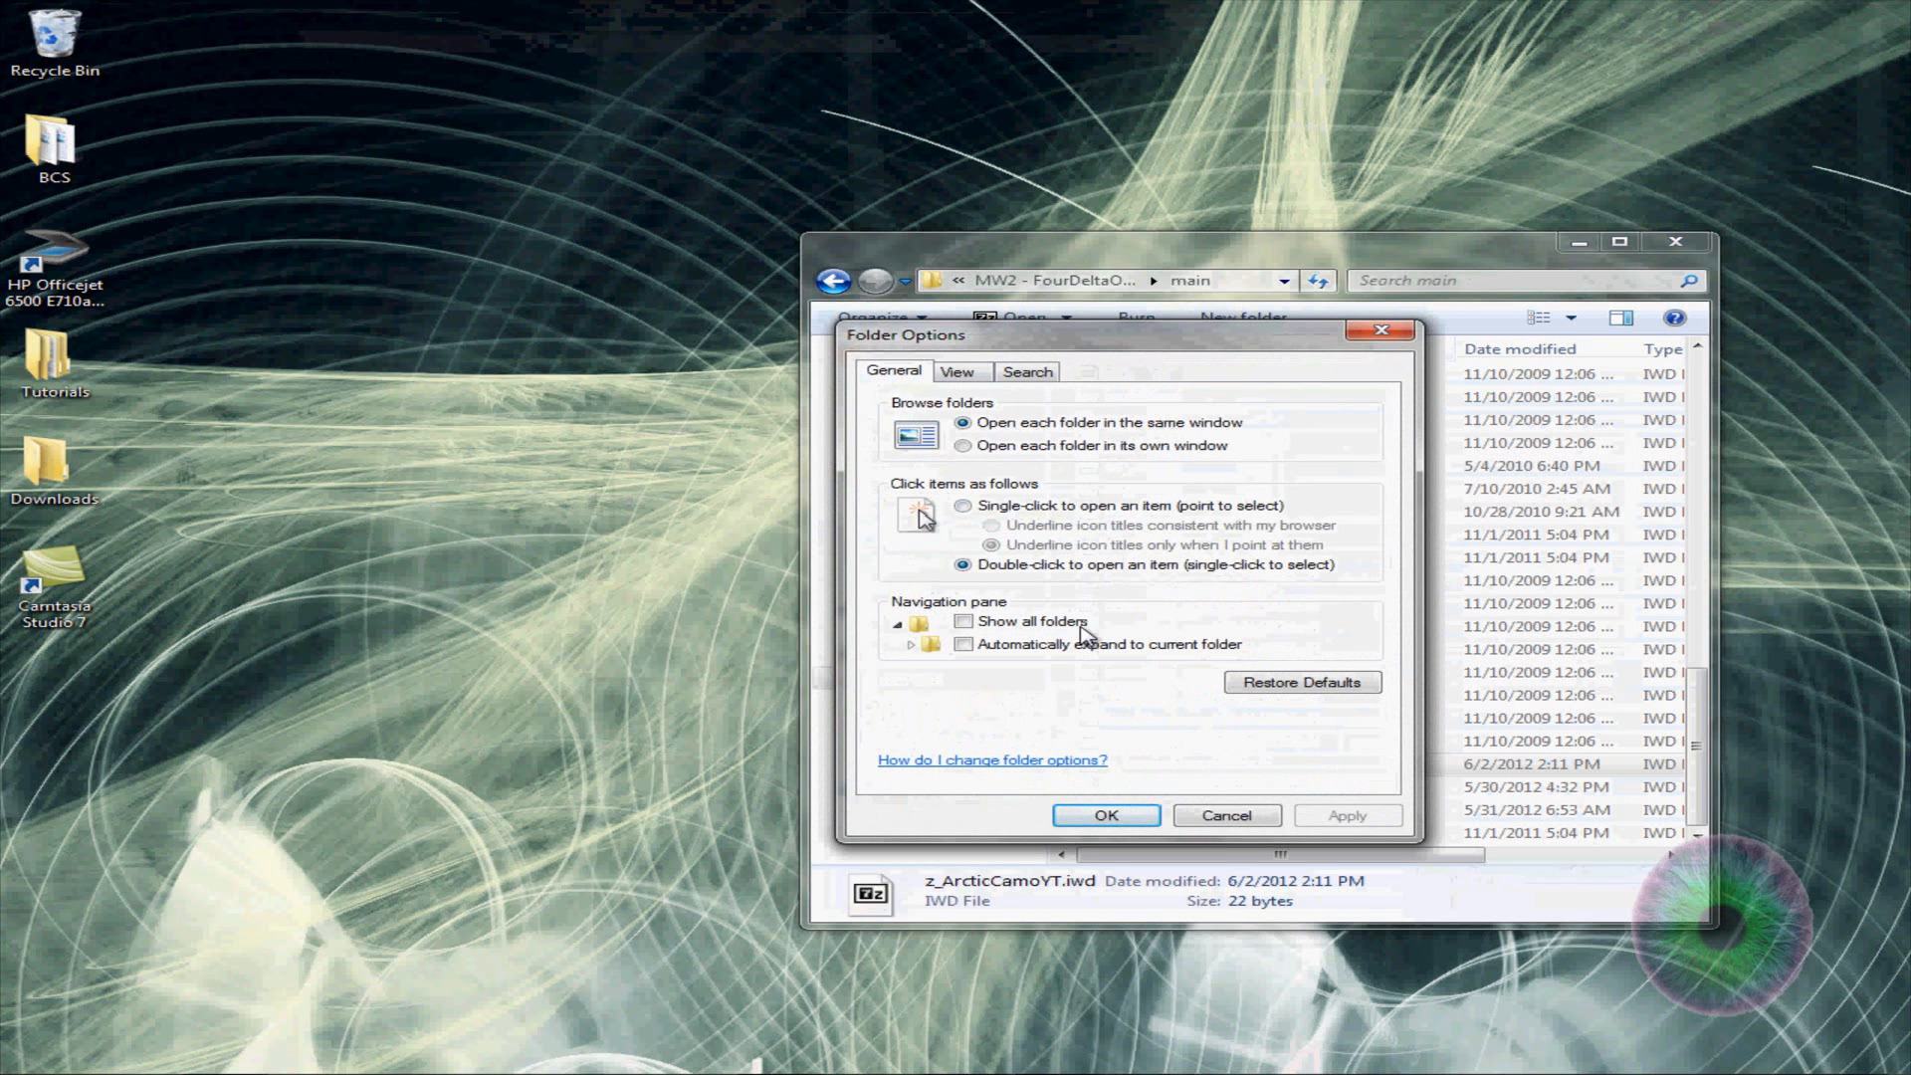
{"action": "mouse_move", "coordinate": [1006, 771]}
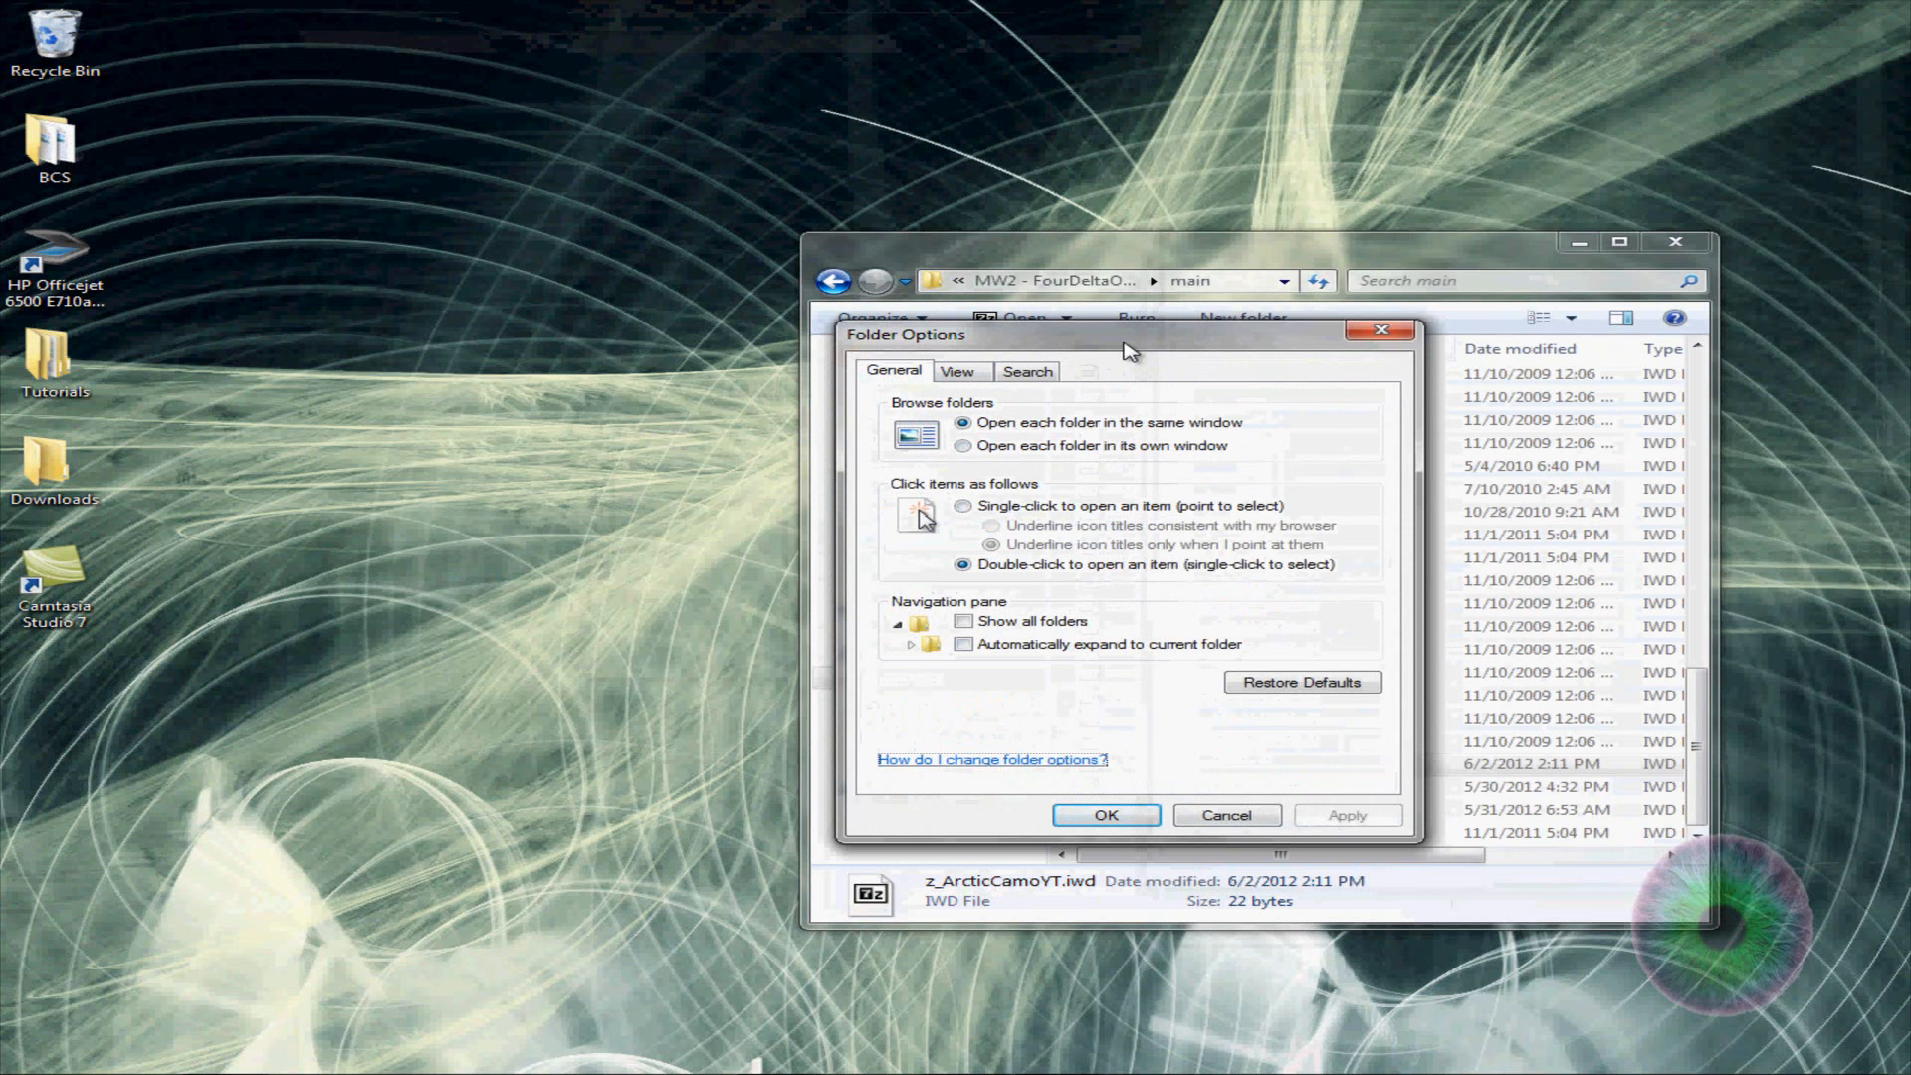
{"action": "left_click", "coordinate": [958, 370]}
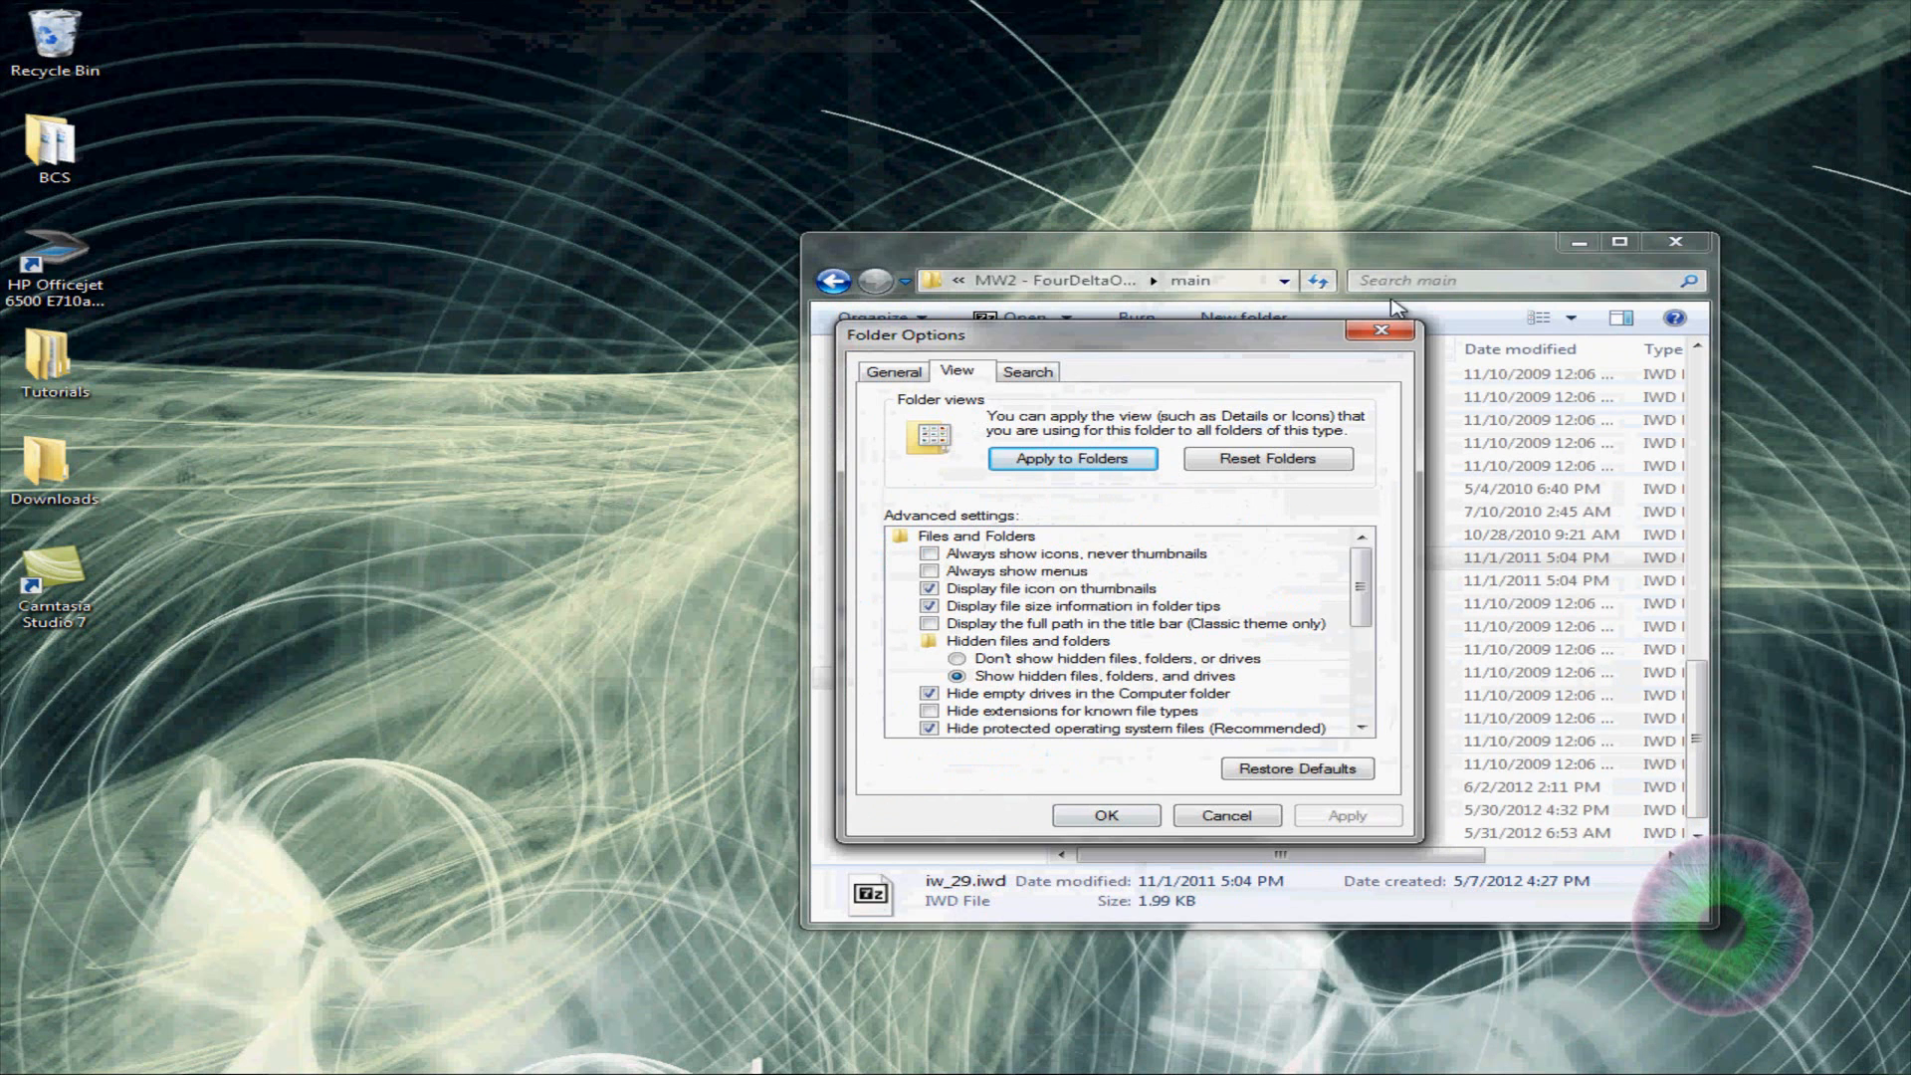
{"action": "left_click", "coordinate": [1104, 814]}
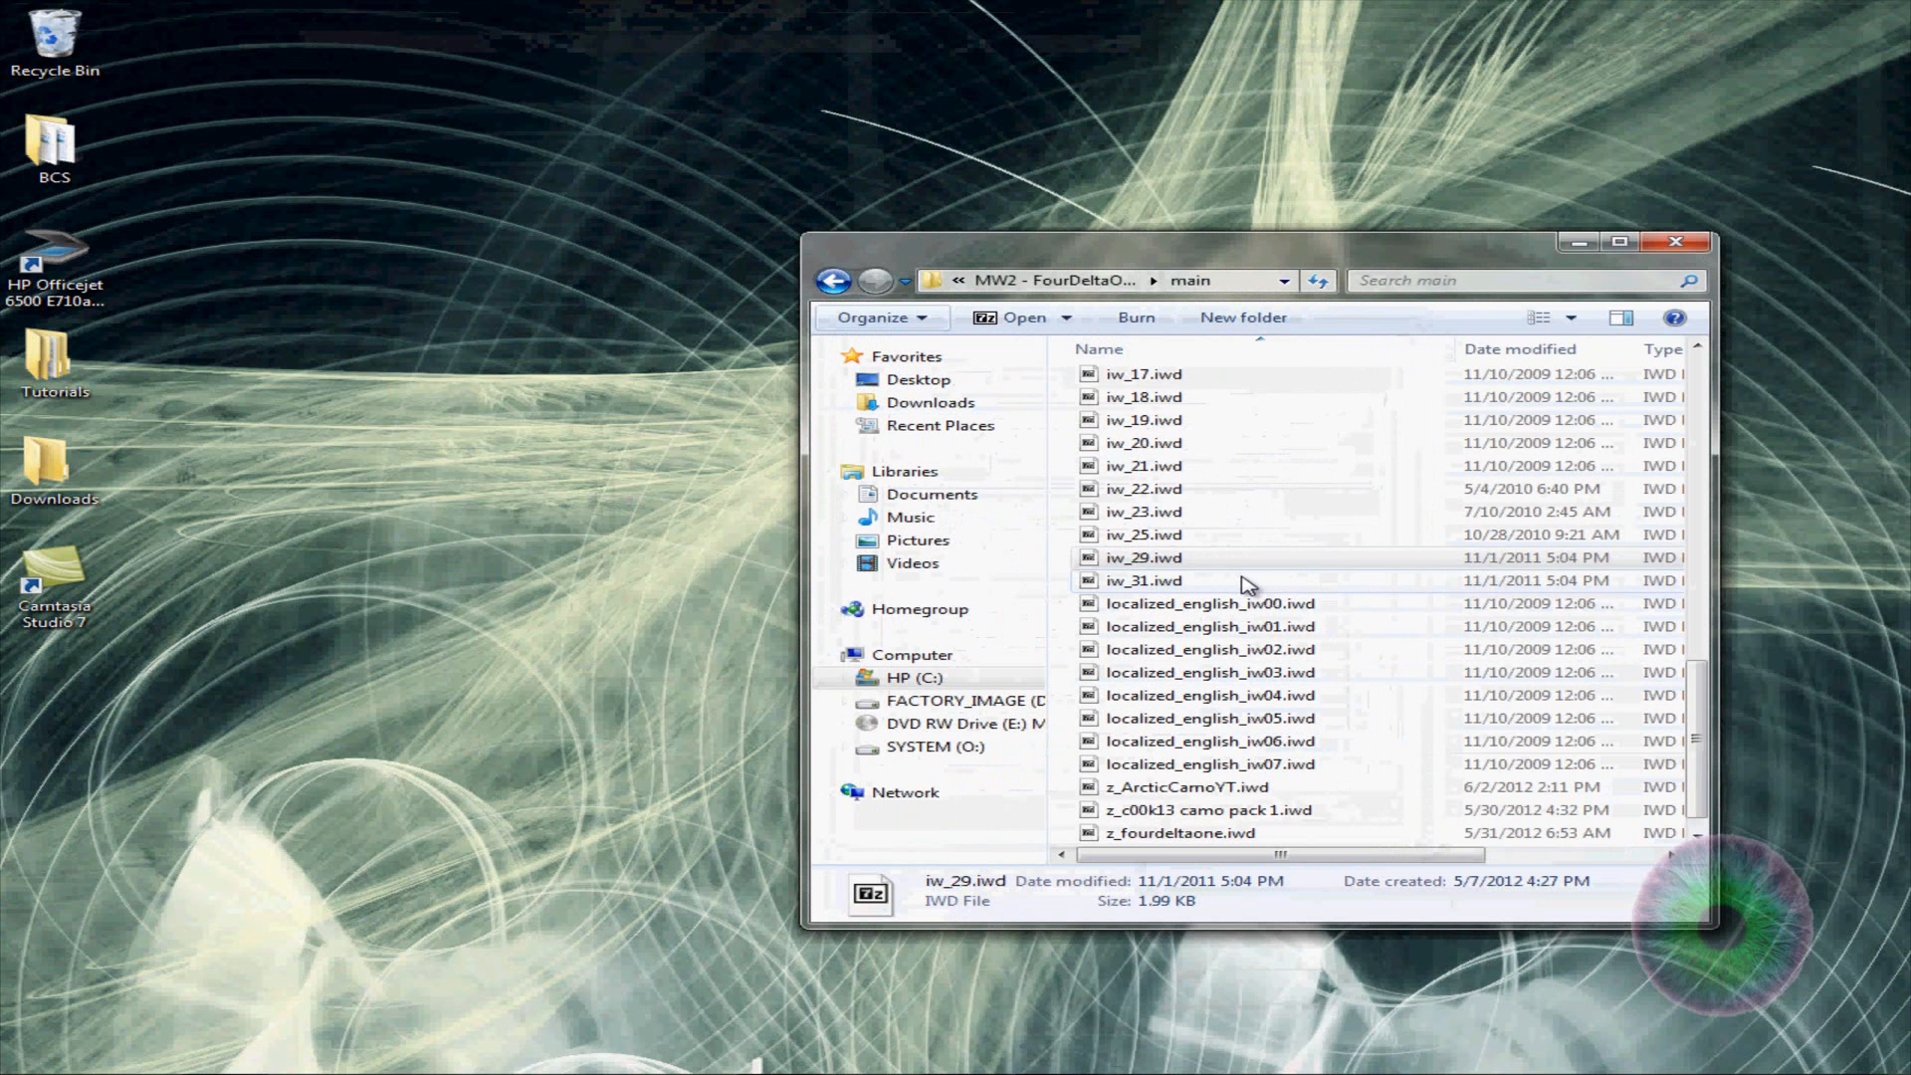
{"action": "mouse_move", "coordinate": [1280, 700]}
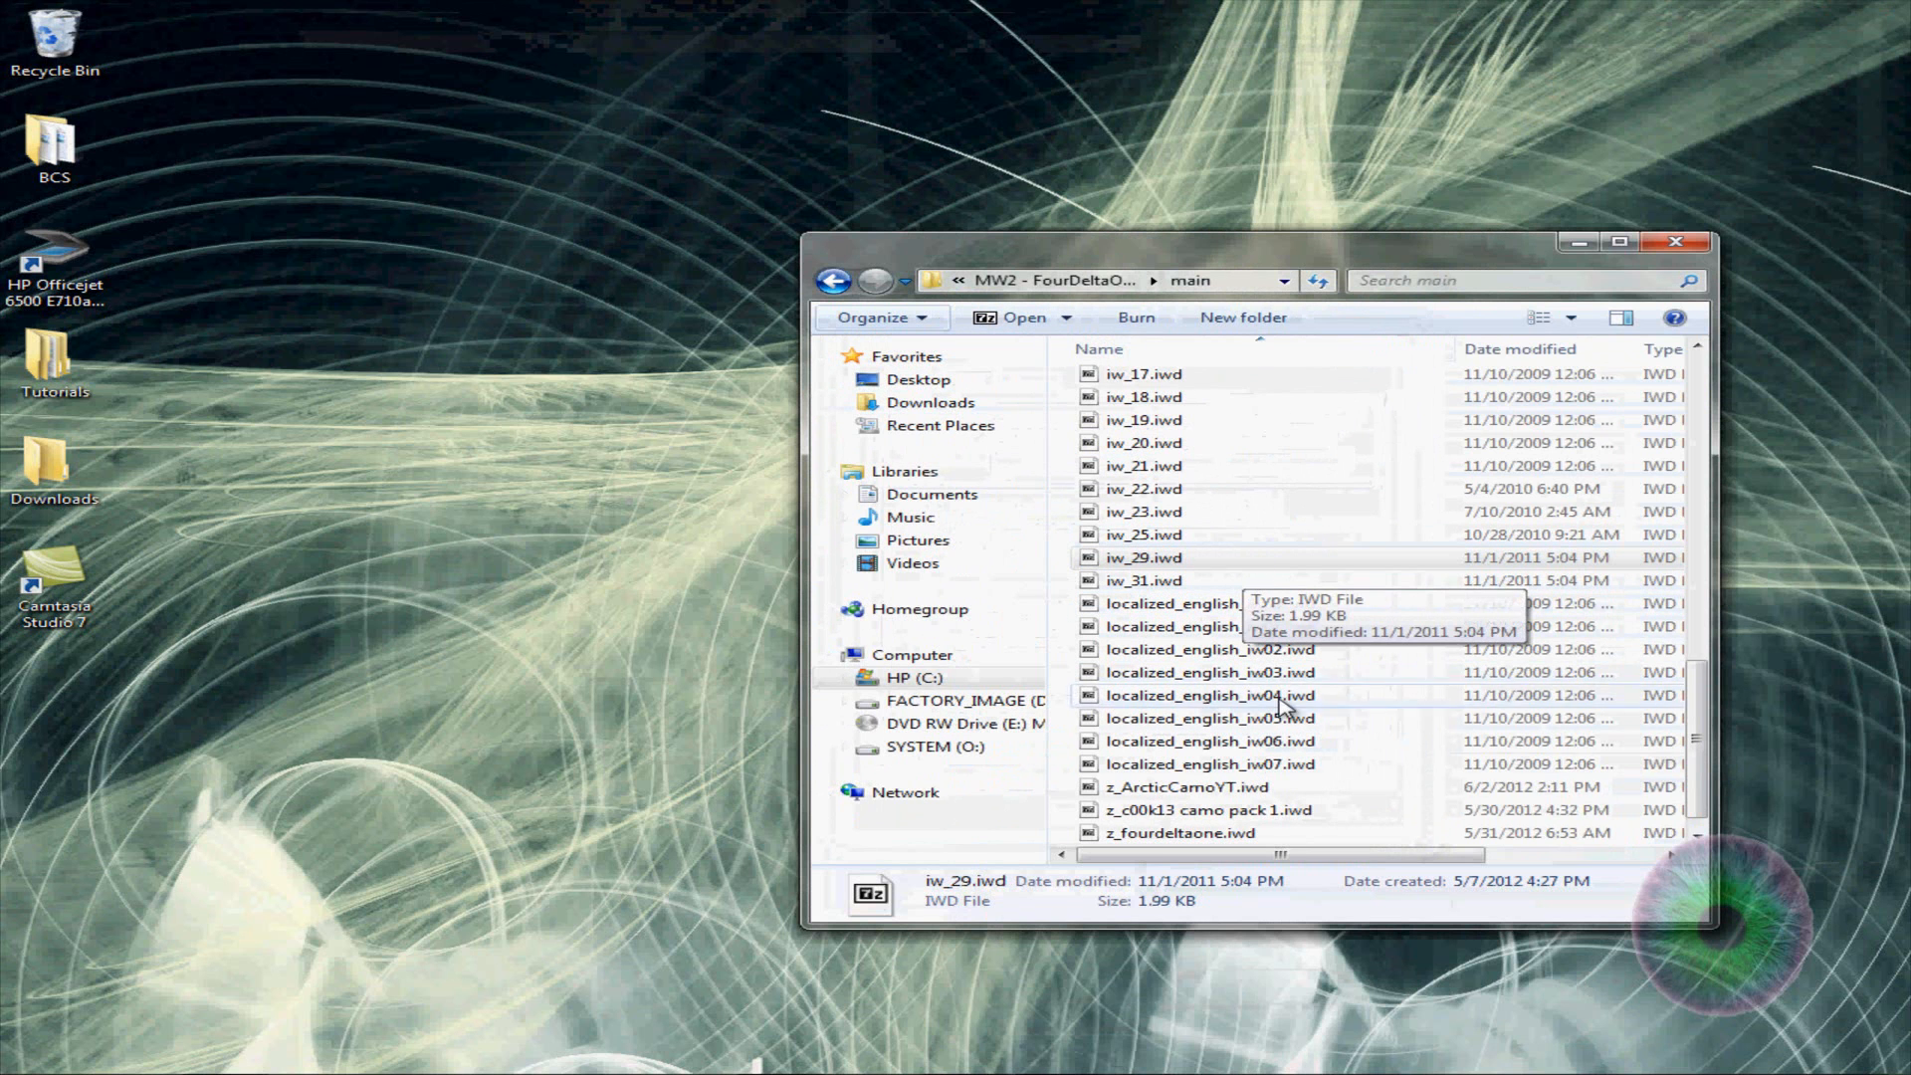
Reopen folder options, show hidden files and known file extensions, and confirm
{"action": "left_click", "coordinate": [876, 316]}
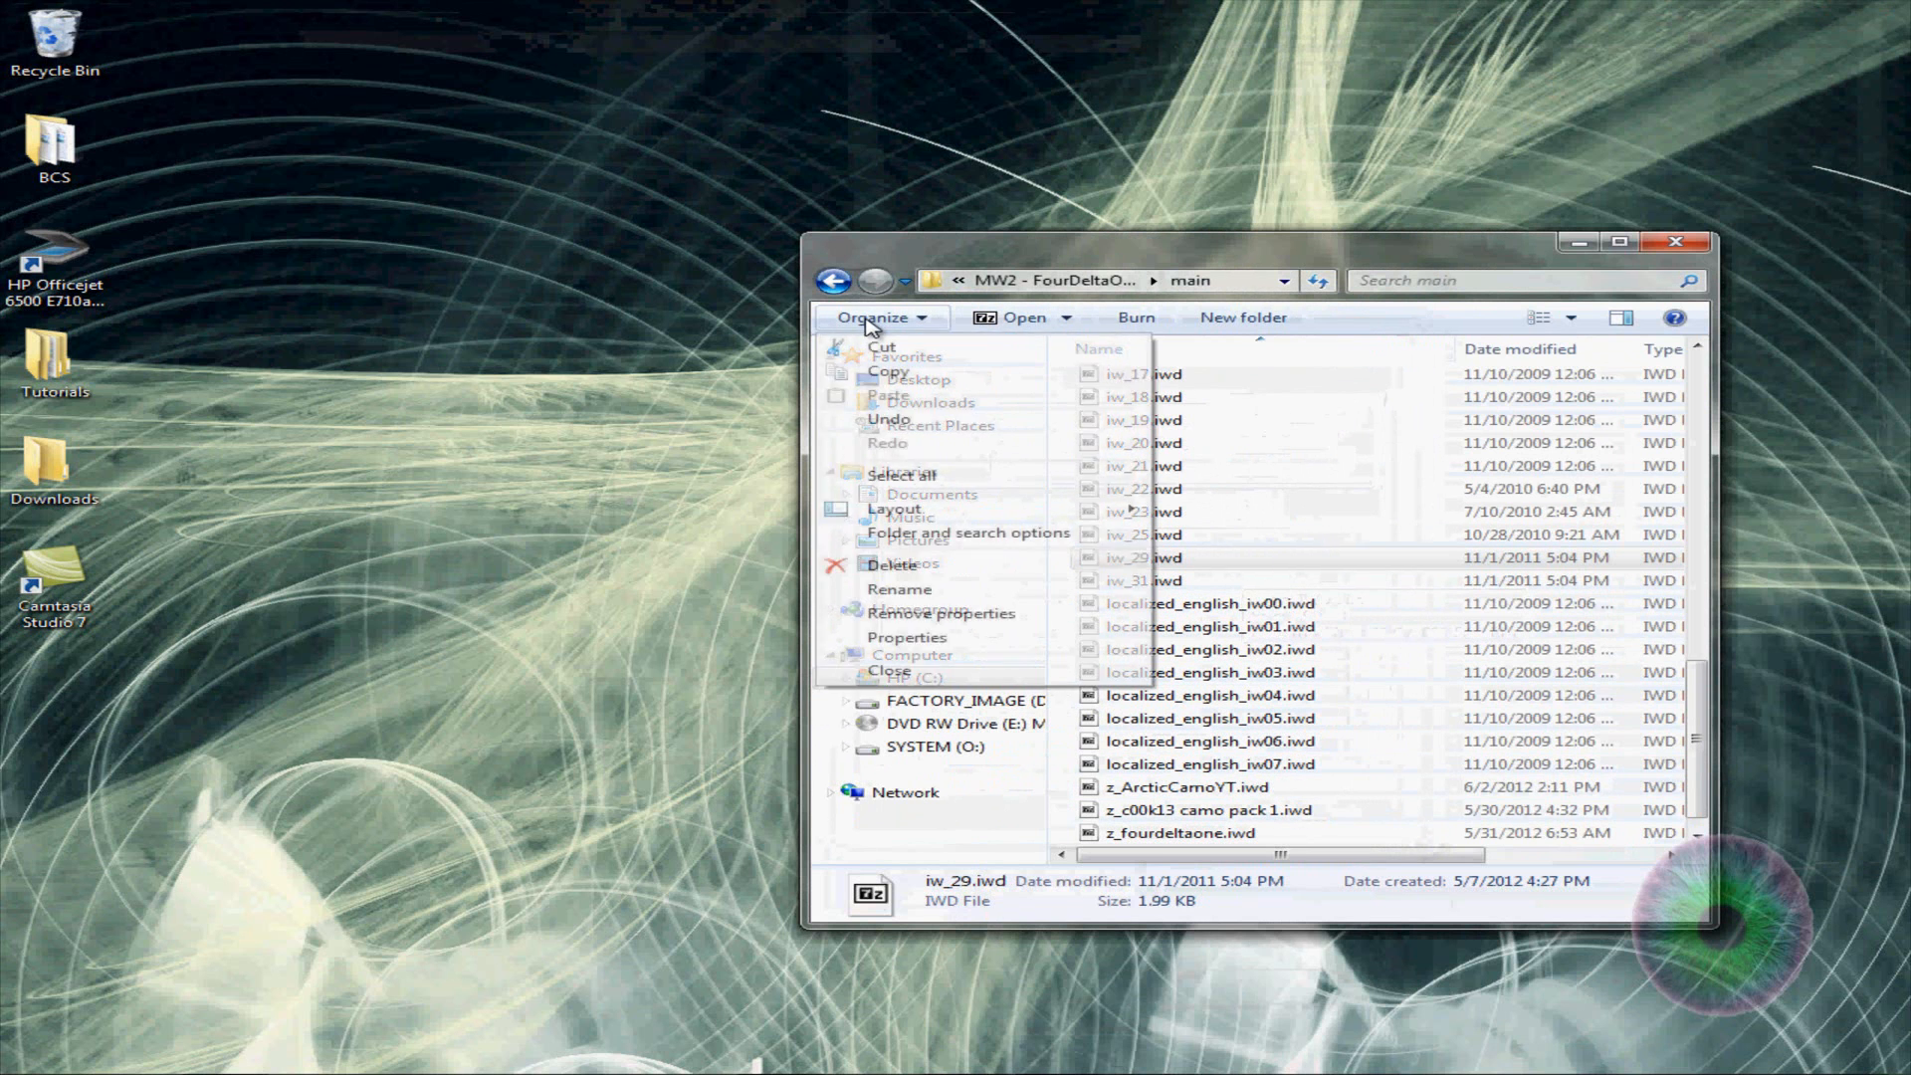
{"action": "mouse_move", "coordinate": [926, 543]}
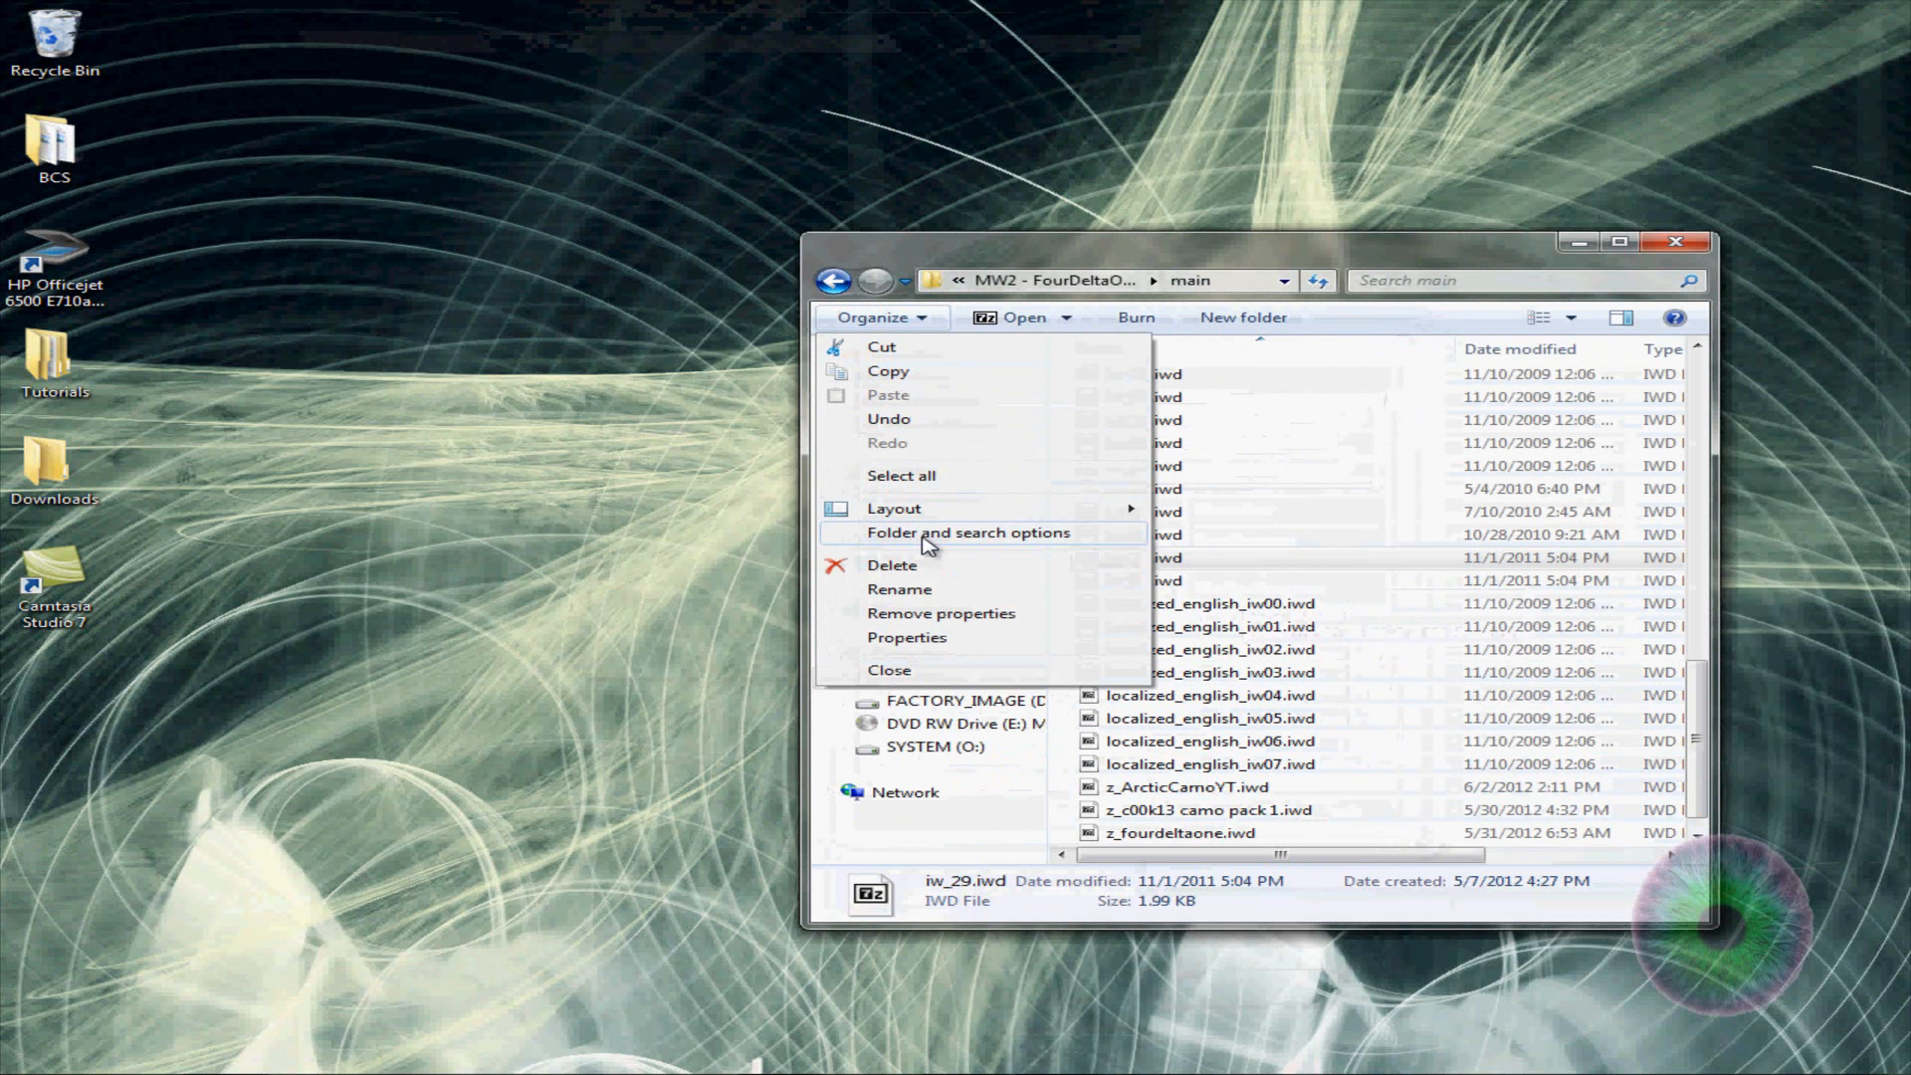
{"action": "left_click", "coordinate": [966, 533]}
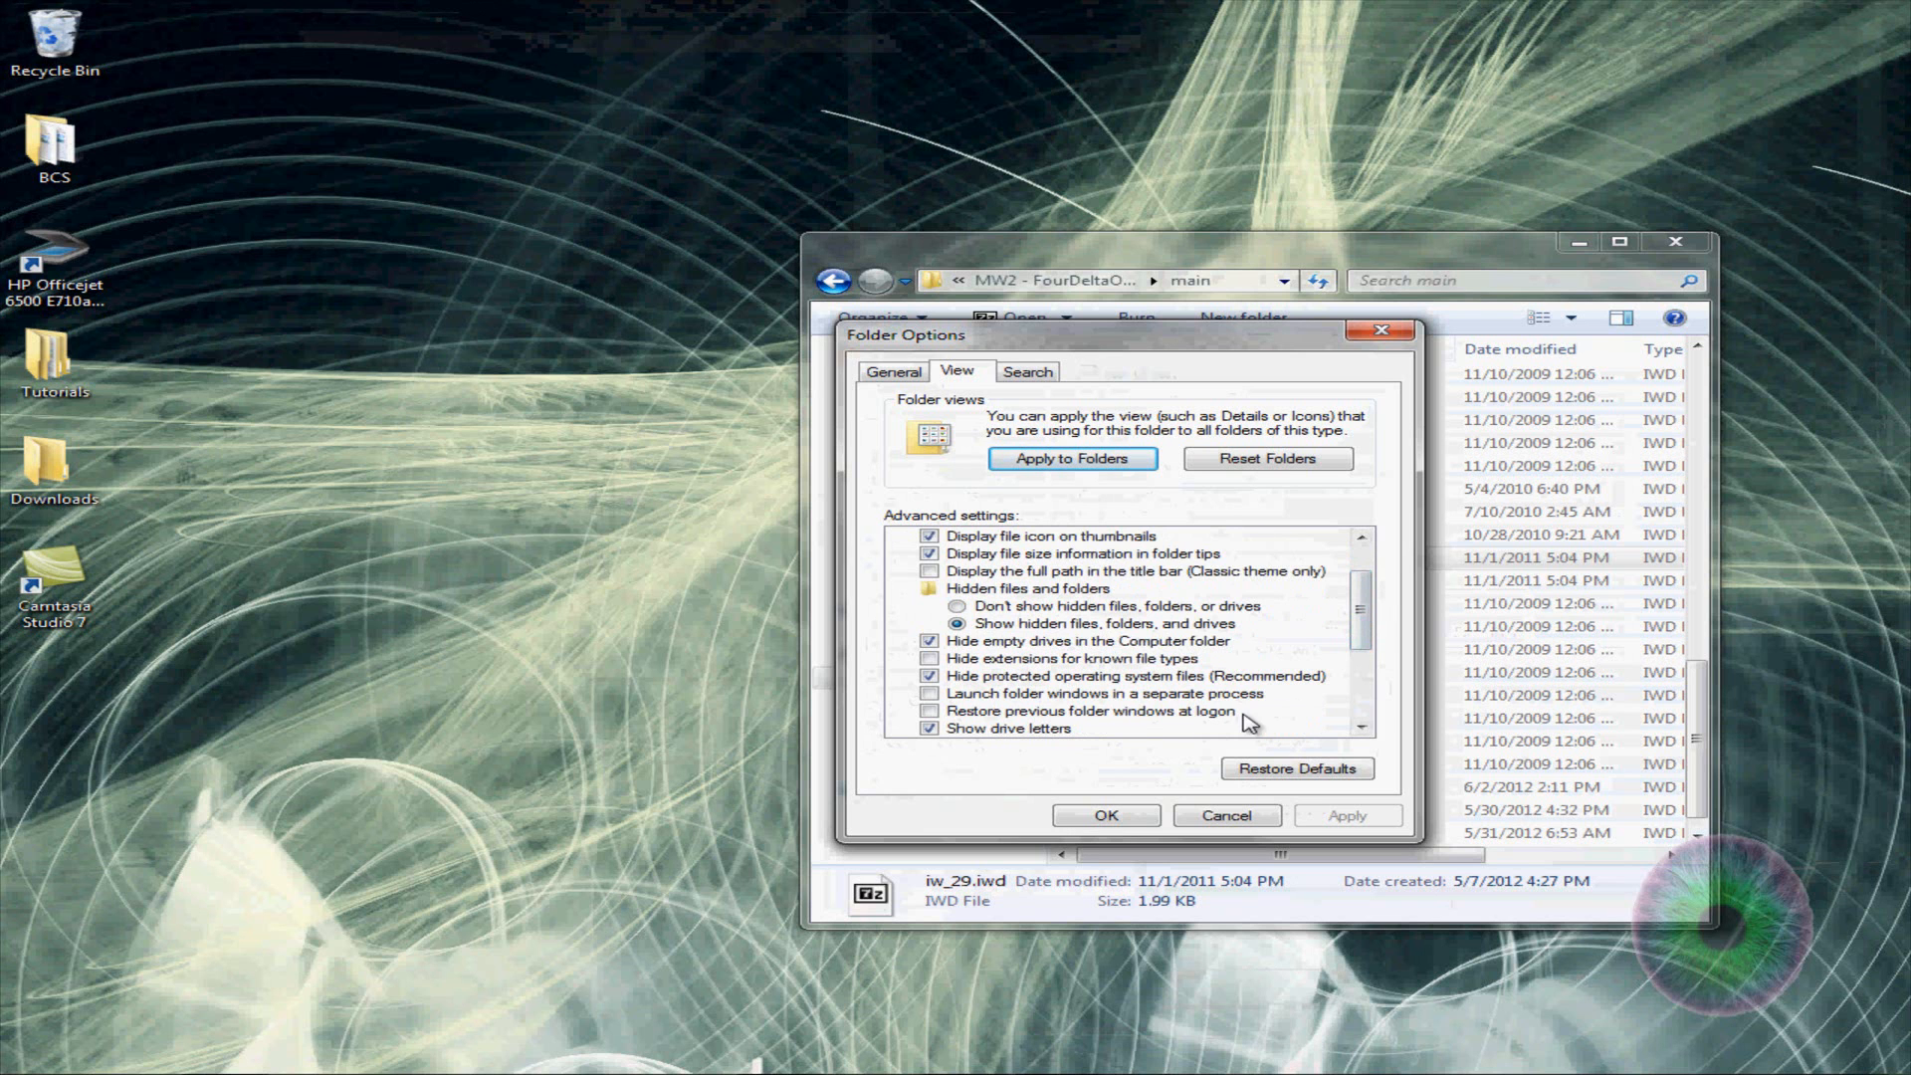
{"action": "mouse_move", "coordinate": [1035, 677]}
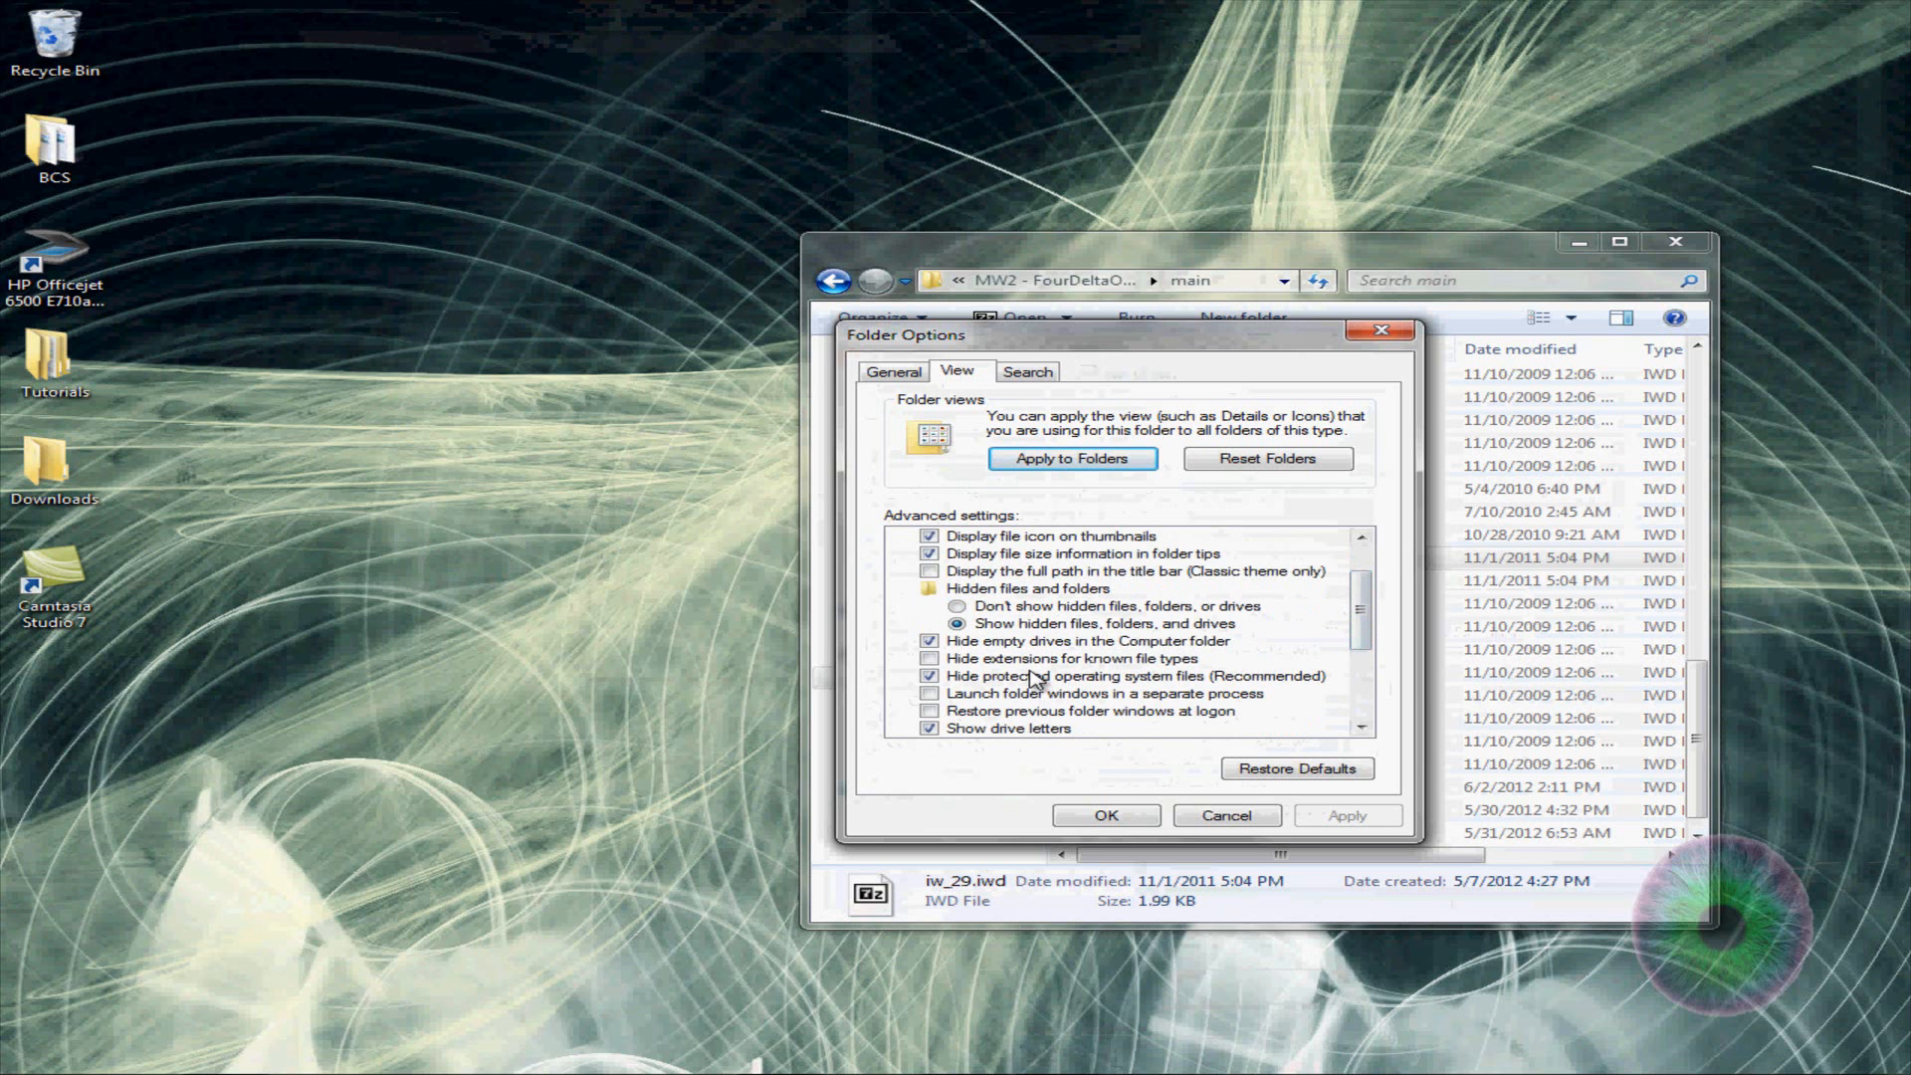
{"action": "mouse_move", "coordinate": [1084, 693]}
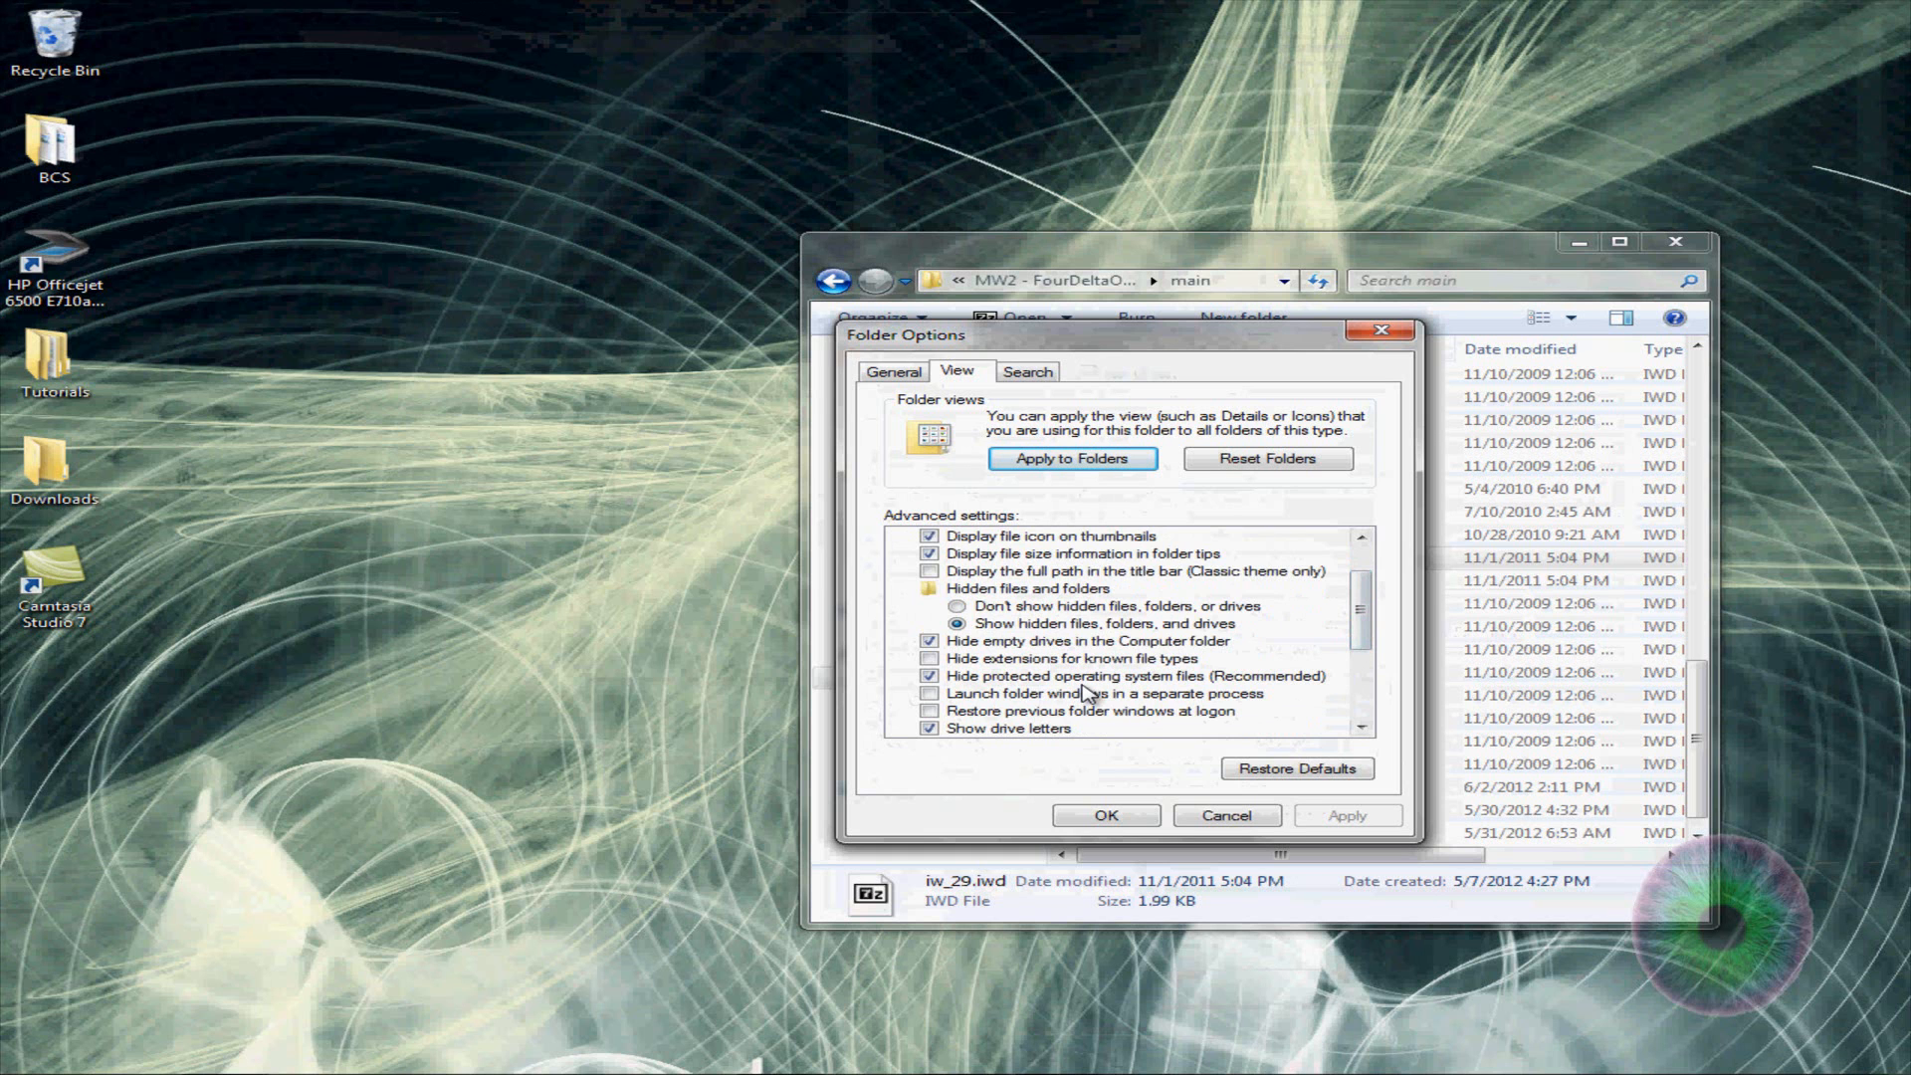
{"action": "mouse_move", "coordinate": [1017, 731]}
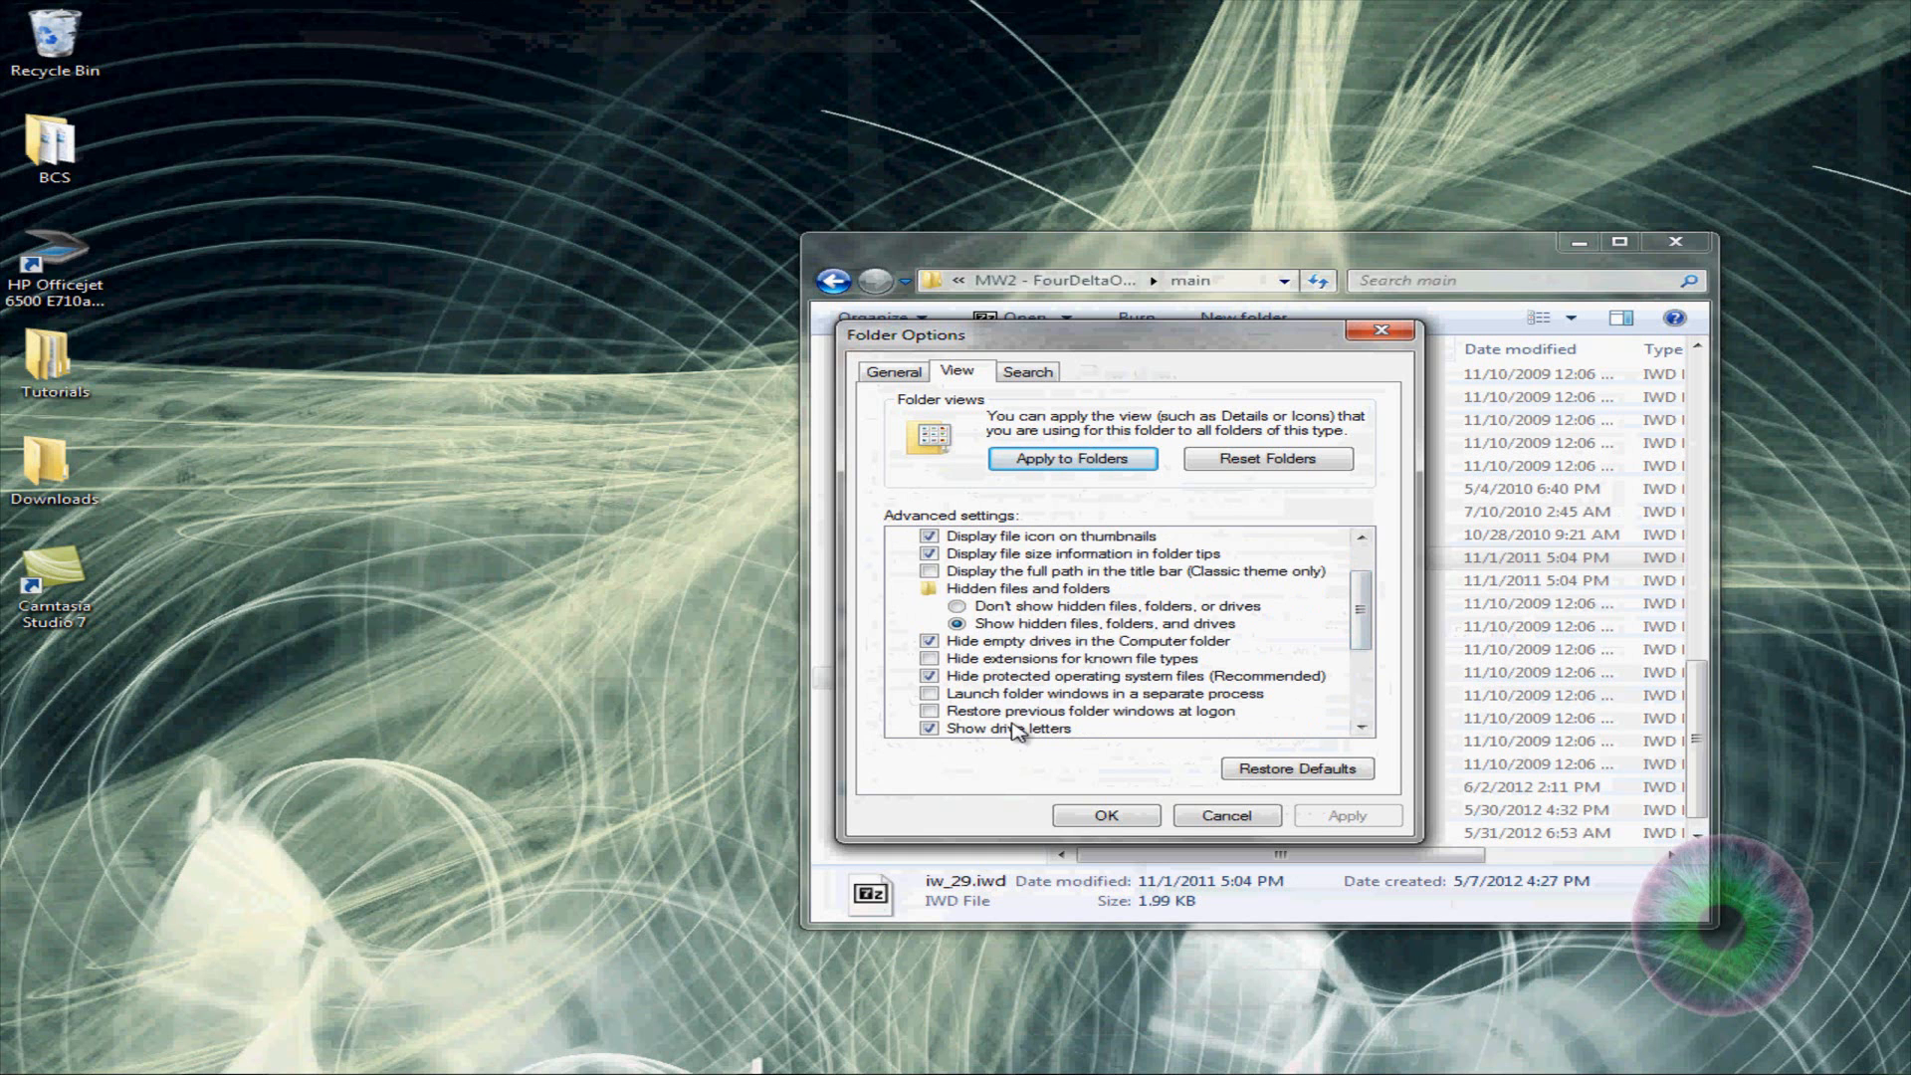
{"action": "left_click", "coordinate": [932, 659]}
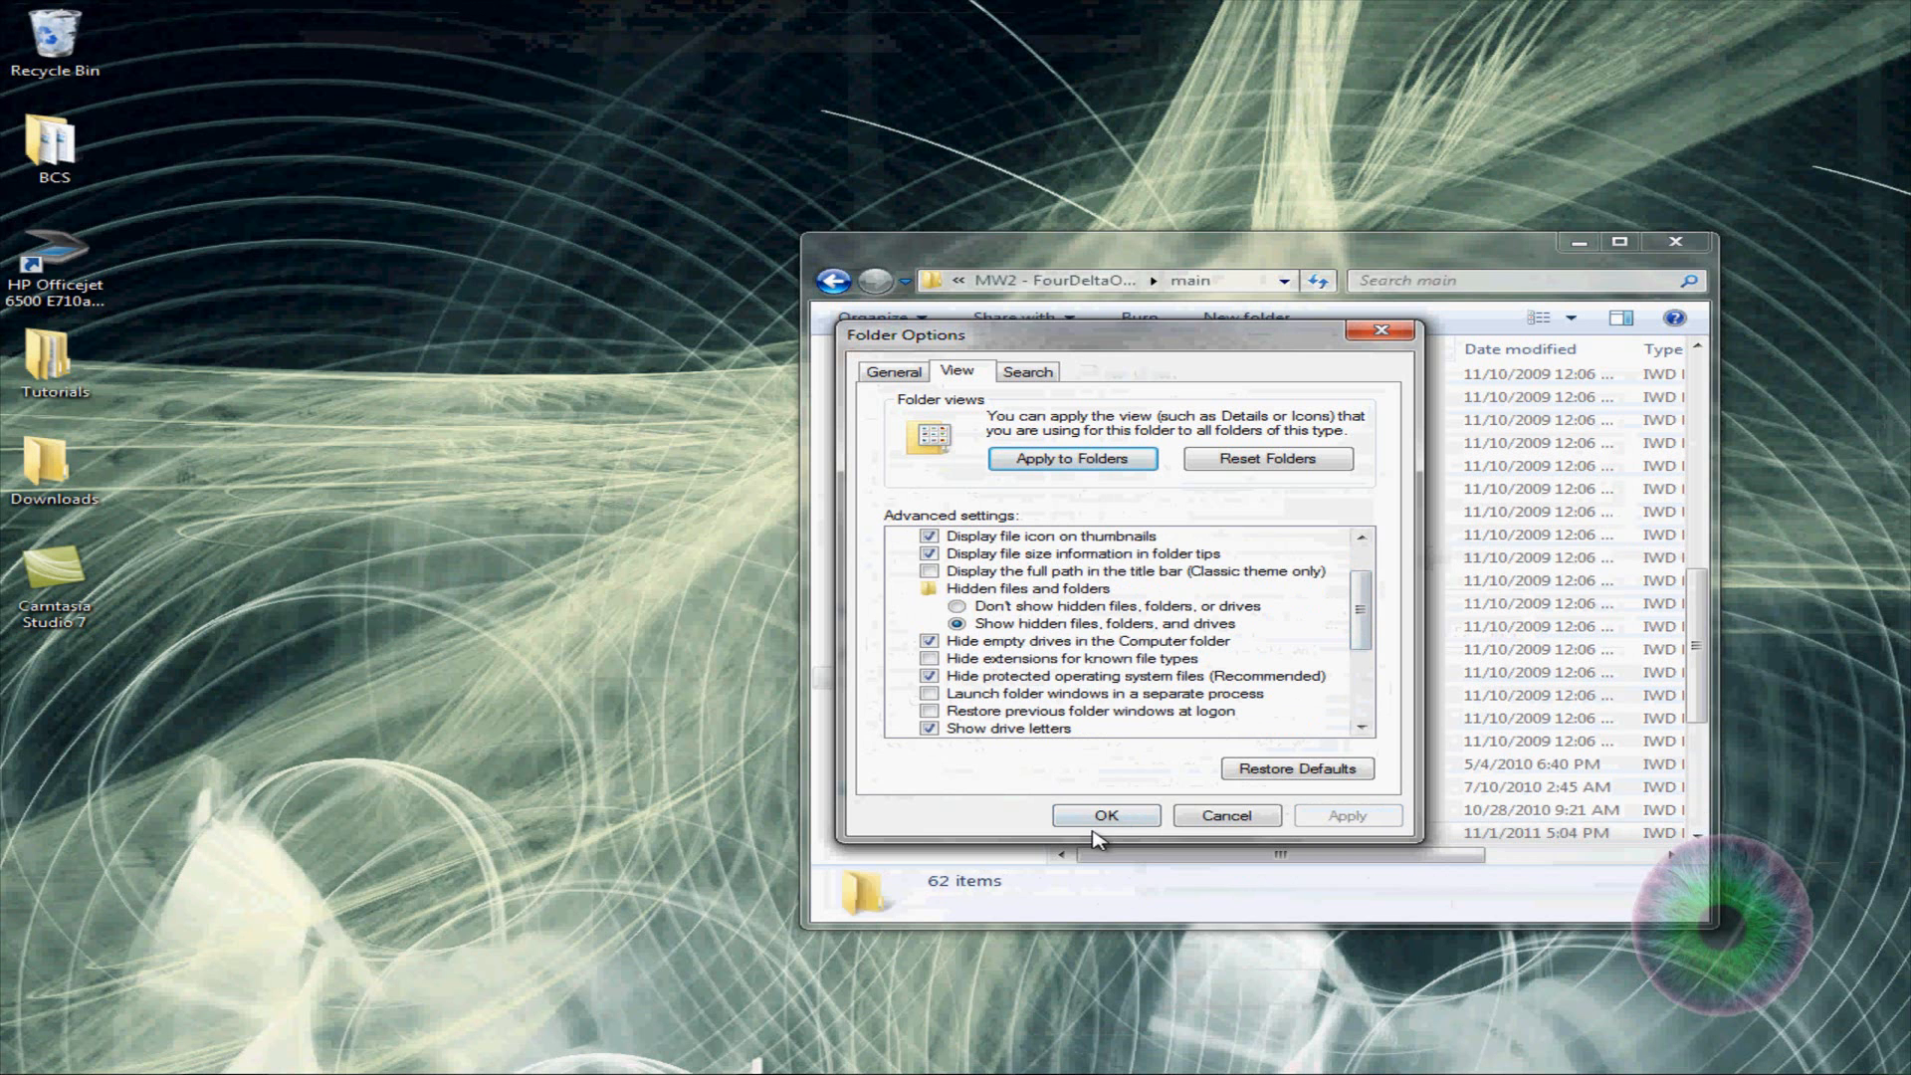
{"action": "left_click", "coordinate": [1105, 816]}
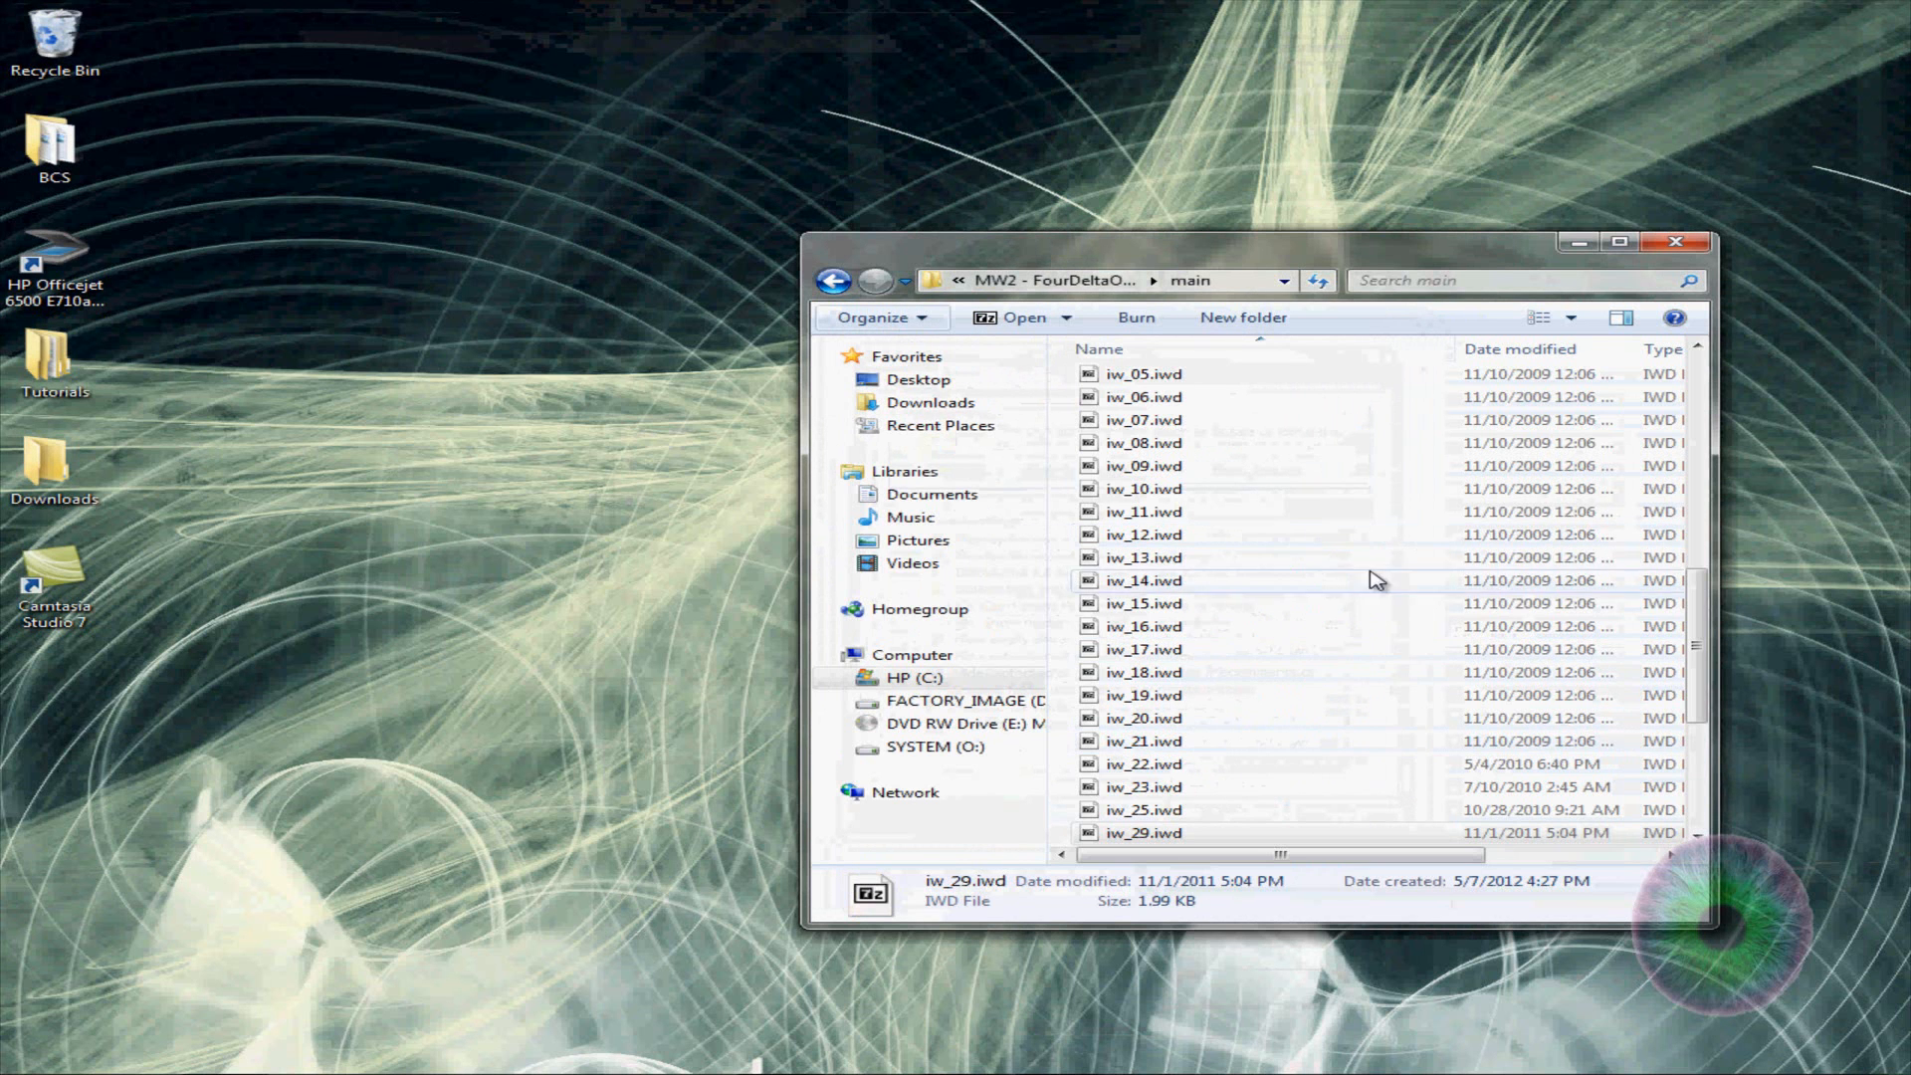
{"action": "scroll", "scroll_direction": "down", "scroll_amount": 3}
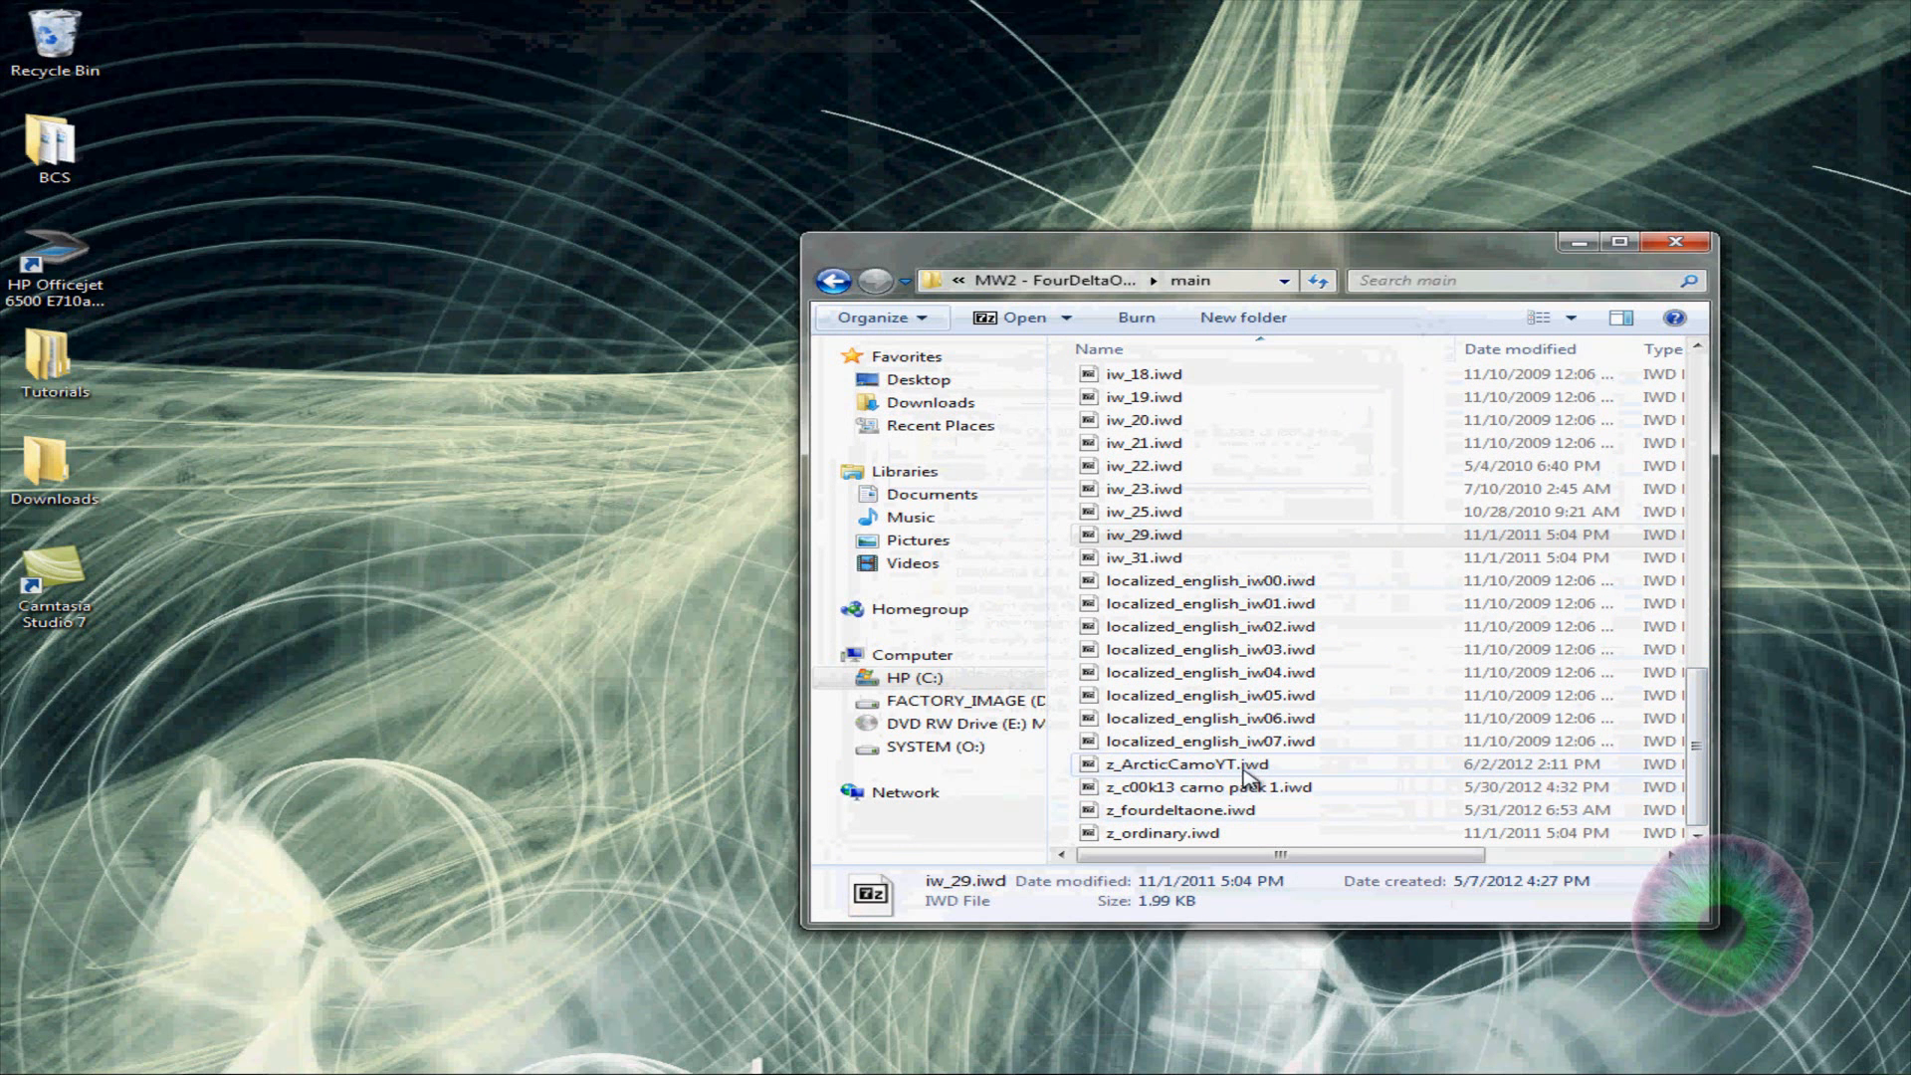
Open z_ArcticCamoYT.iwd in 7-Zip and create an images folder inside it
{"action": "double_click", "coordinate": [1188, 764]}
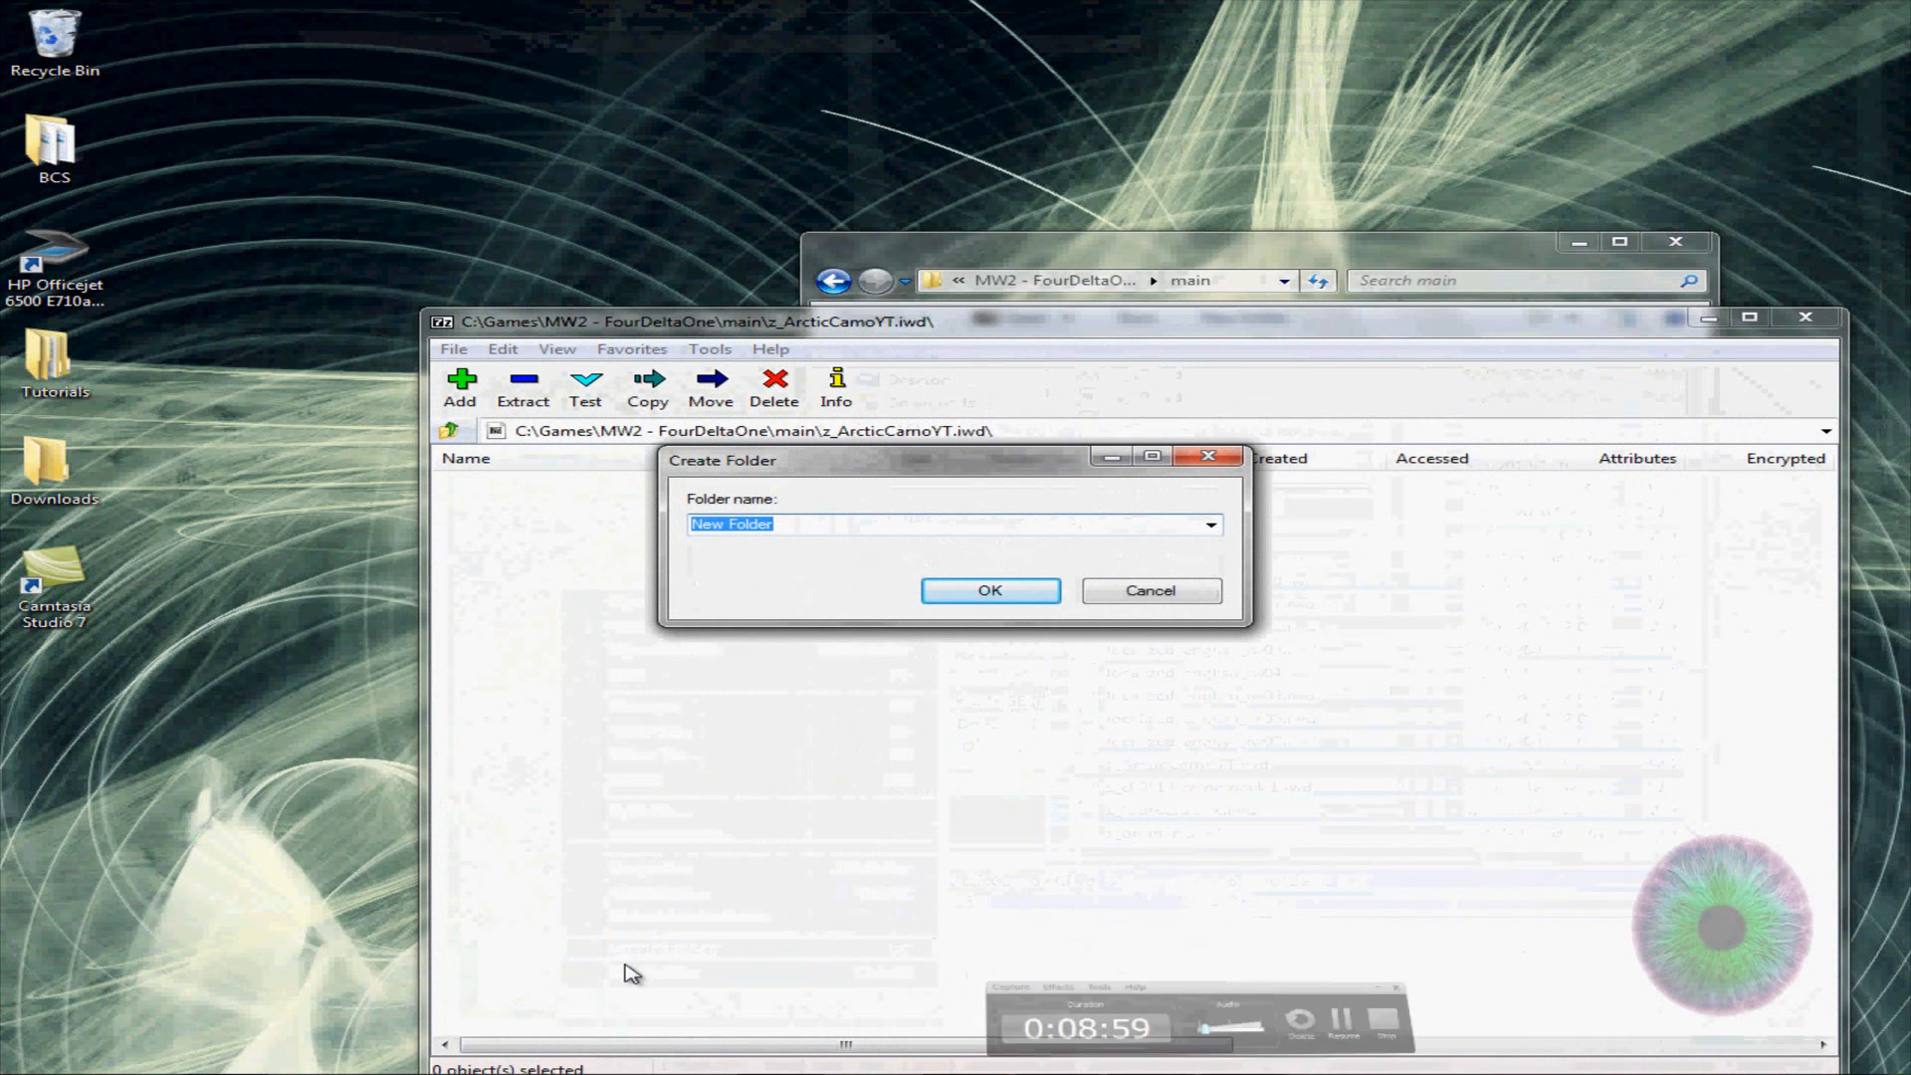
{"action": "type", "text": "images"}
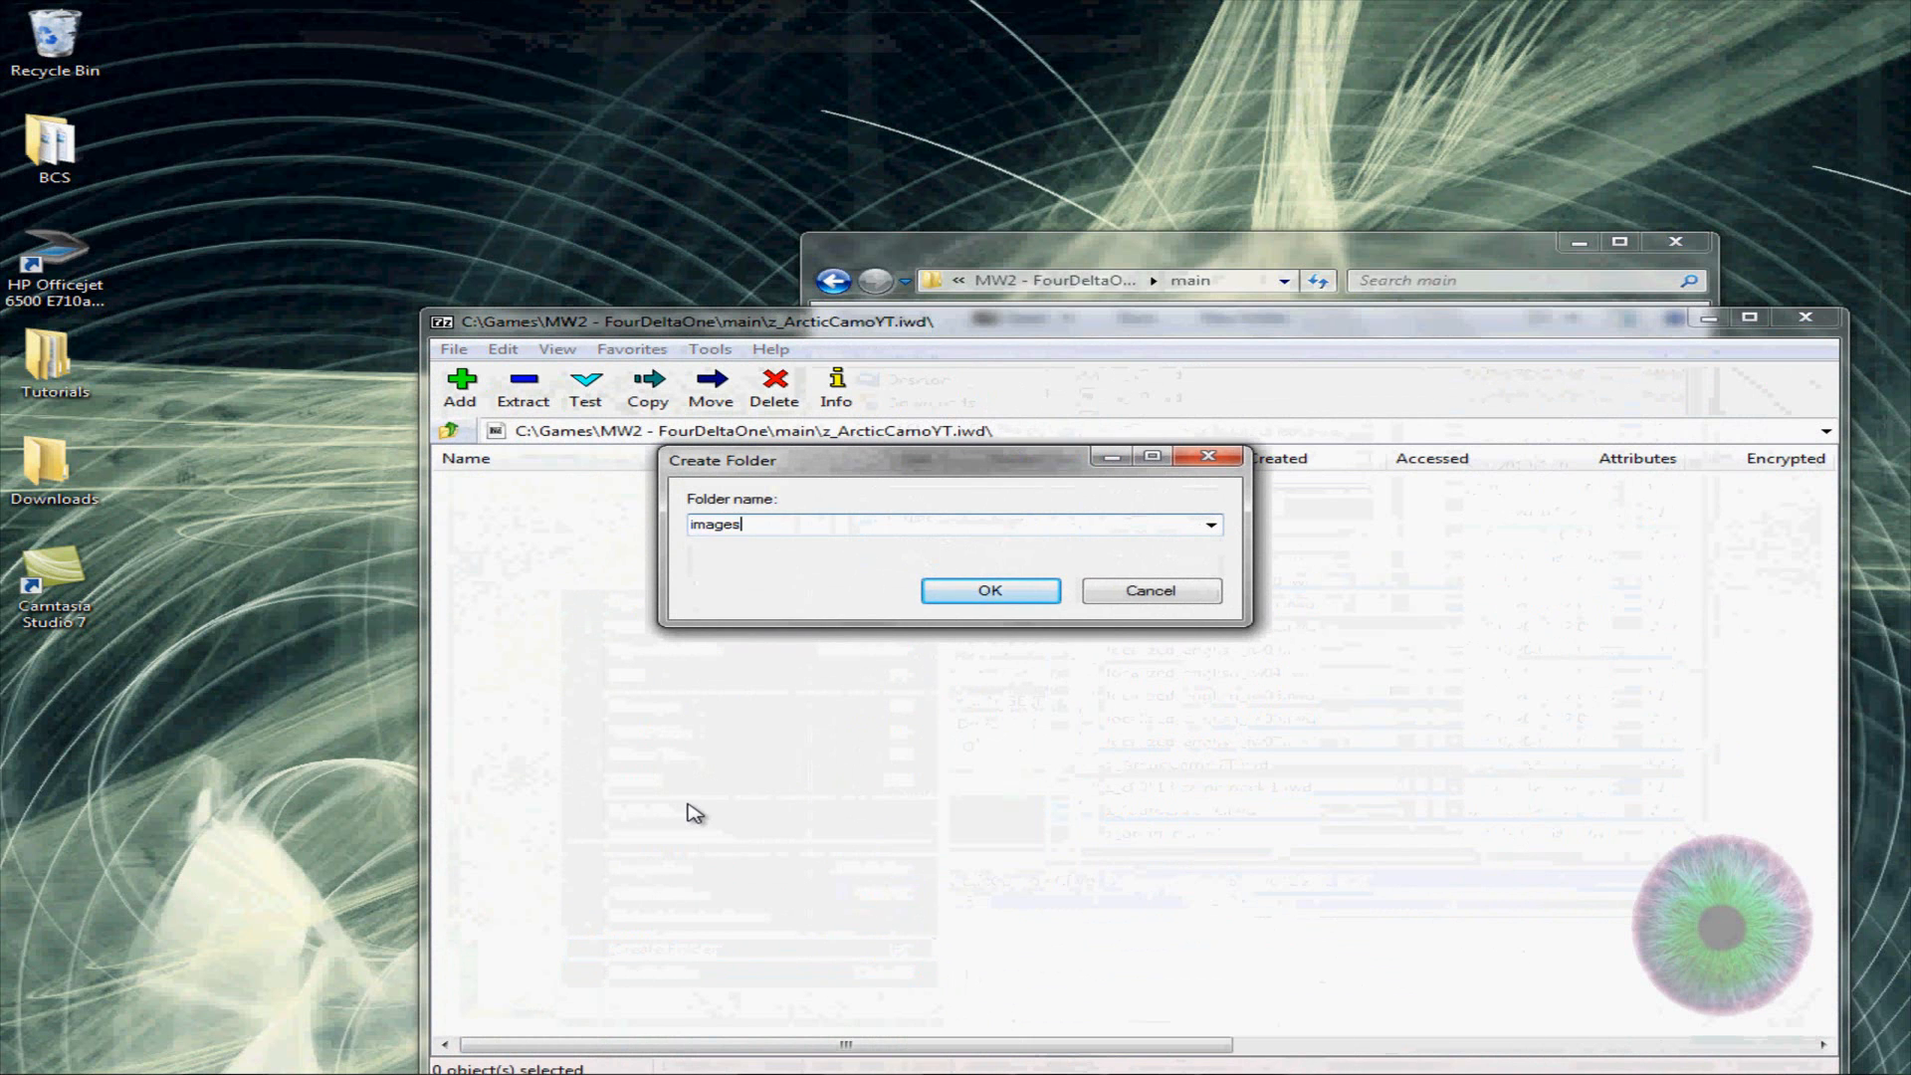
{"action": "left_click", "coordinate": [990, 589]}
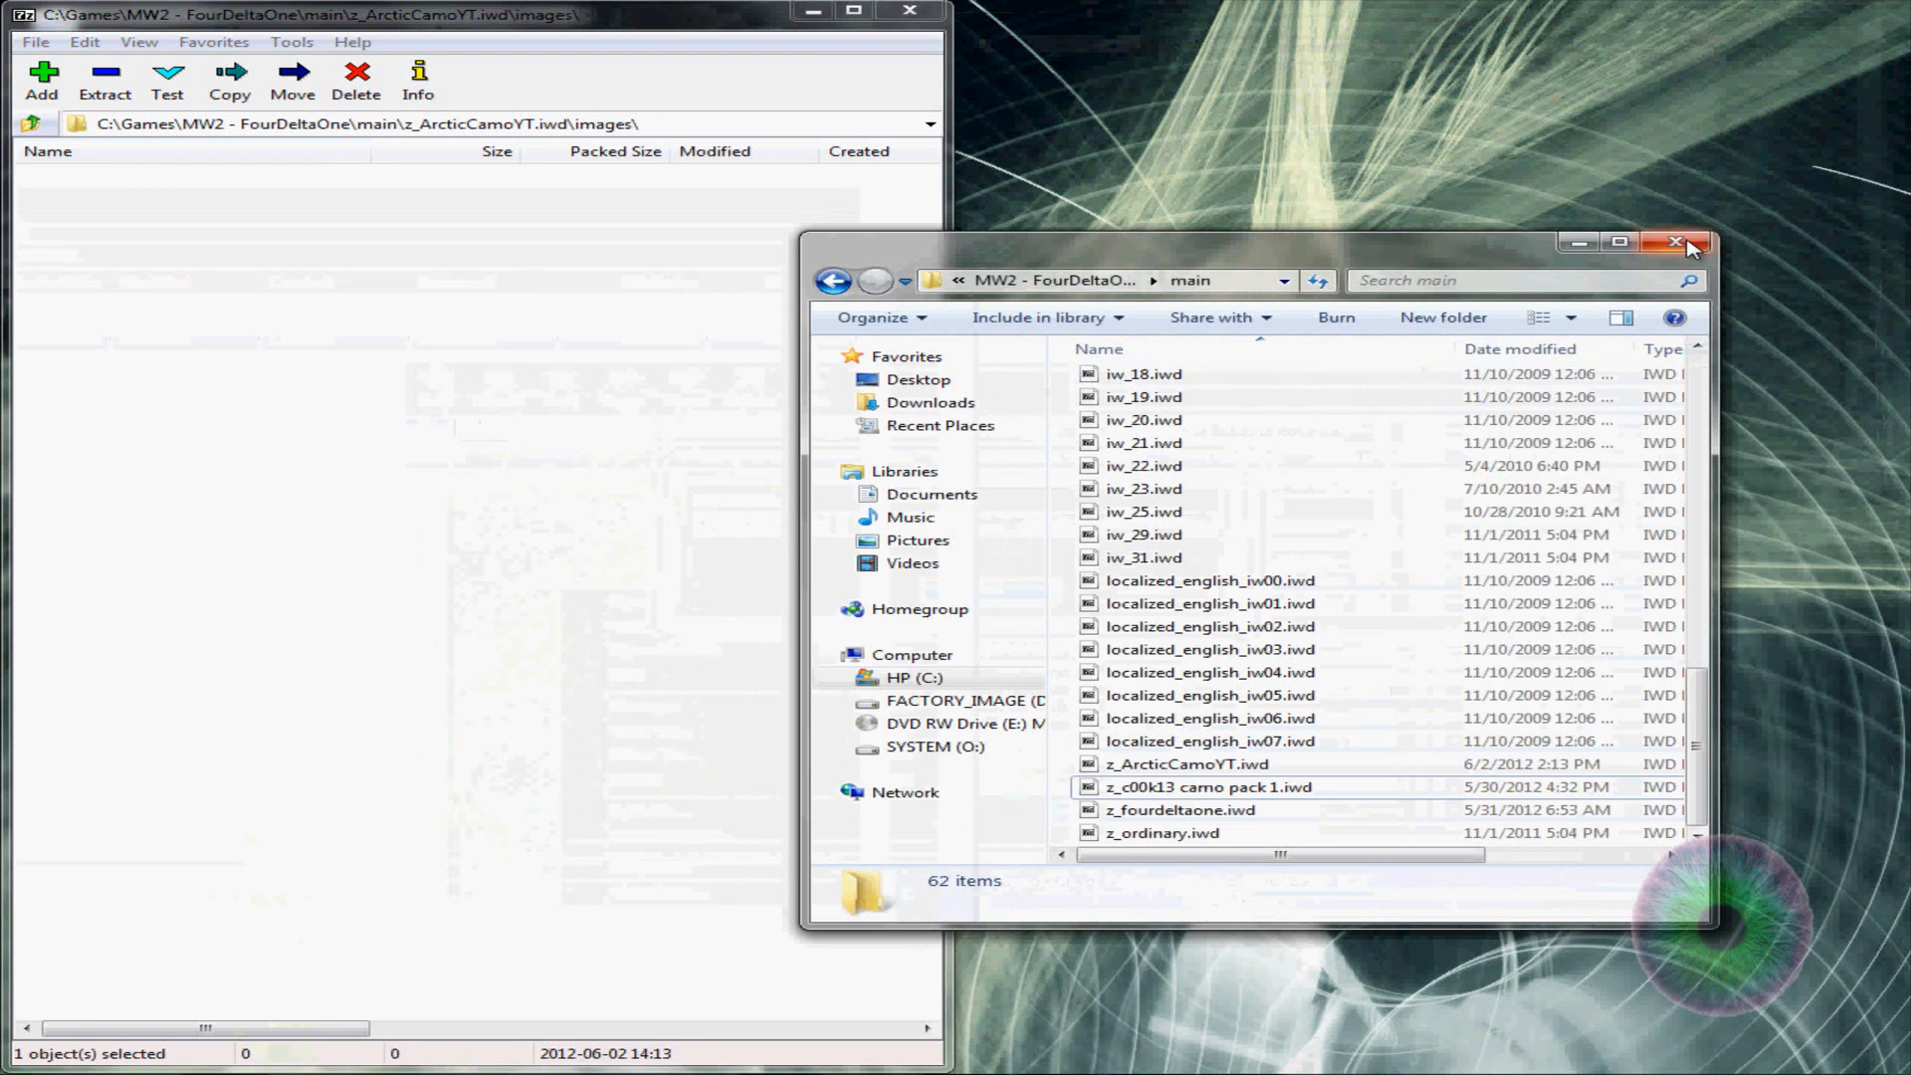
Browse to C:\Custom Camos\WIP\NEW and select weapon_camo_arctic.iwi
{"action": "left_click", "coordinate": [1678, 243]}
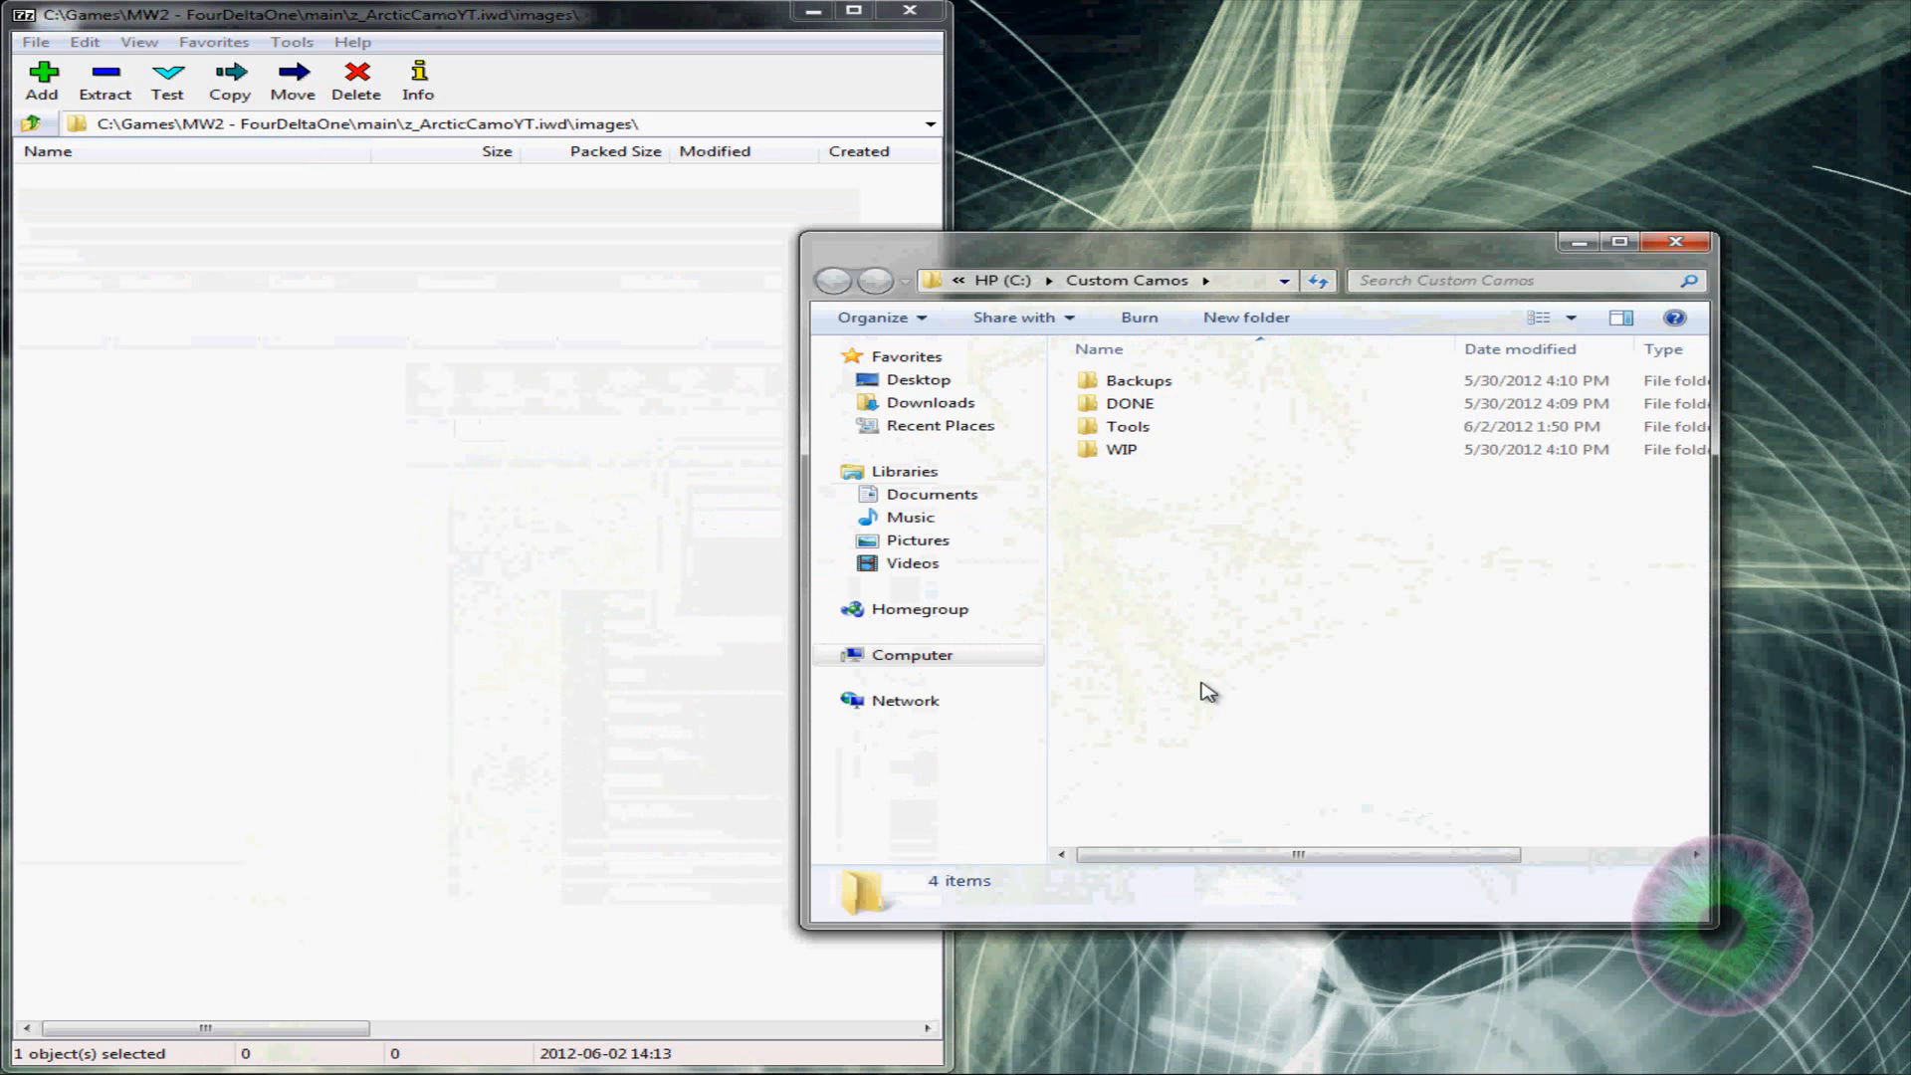
{"action": "double_click", "coordinate": [1119, 448]}
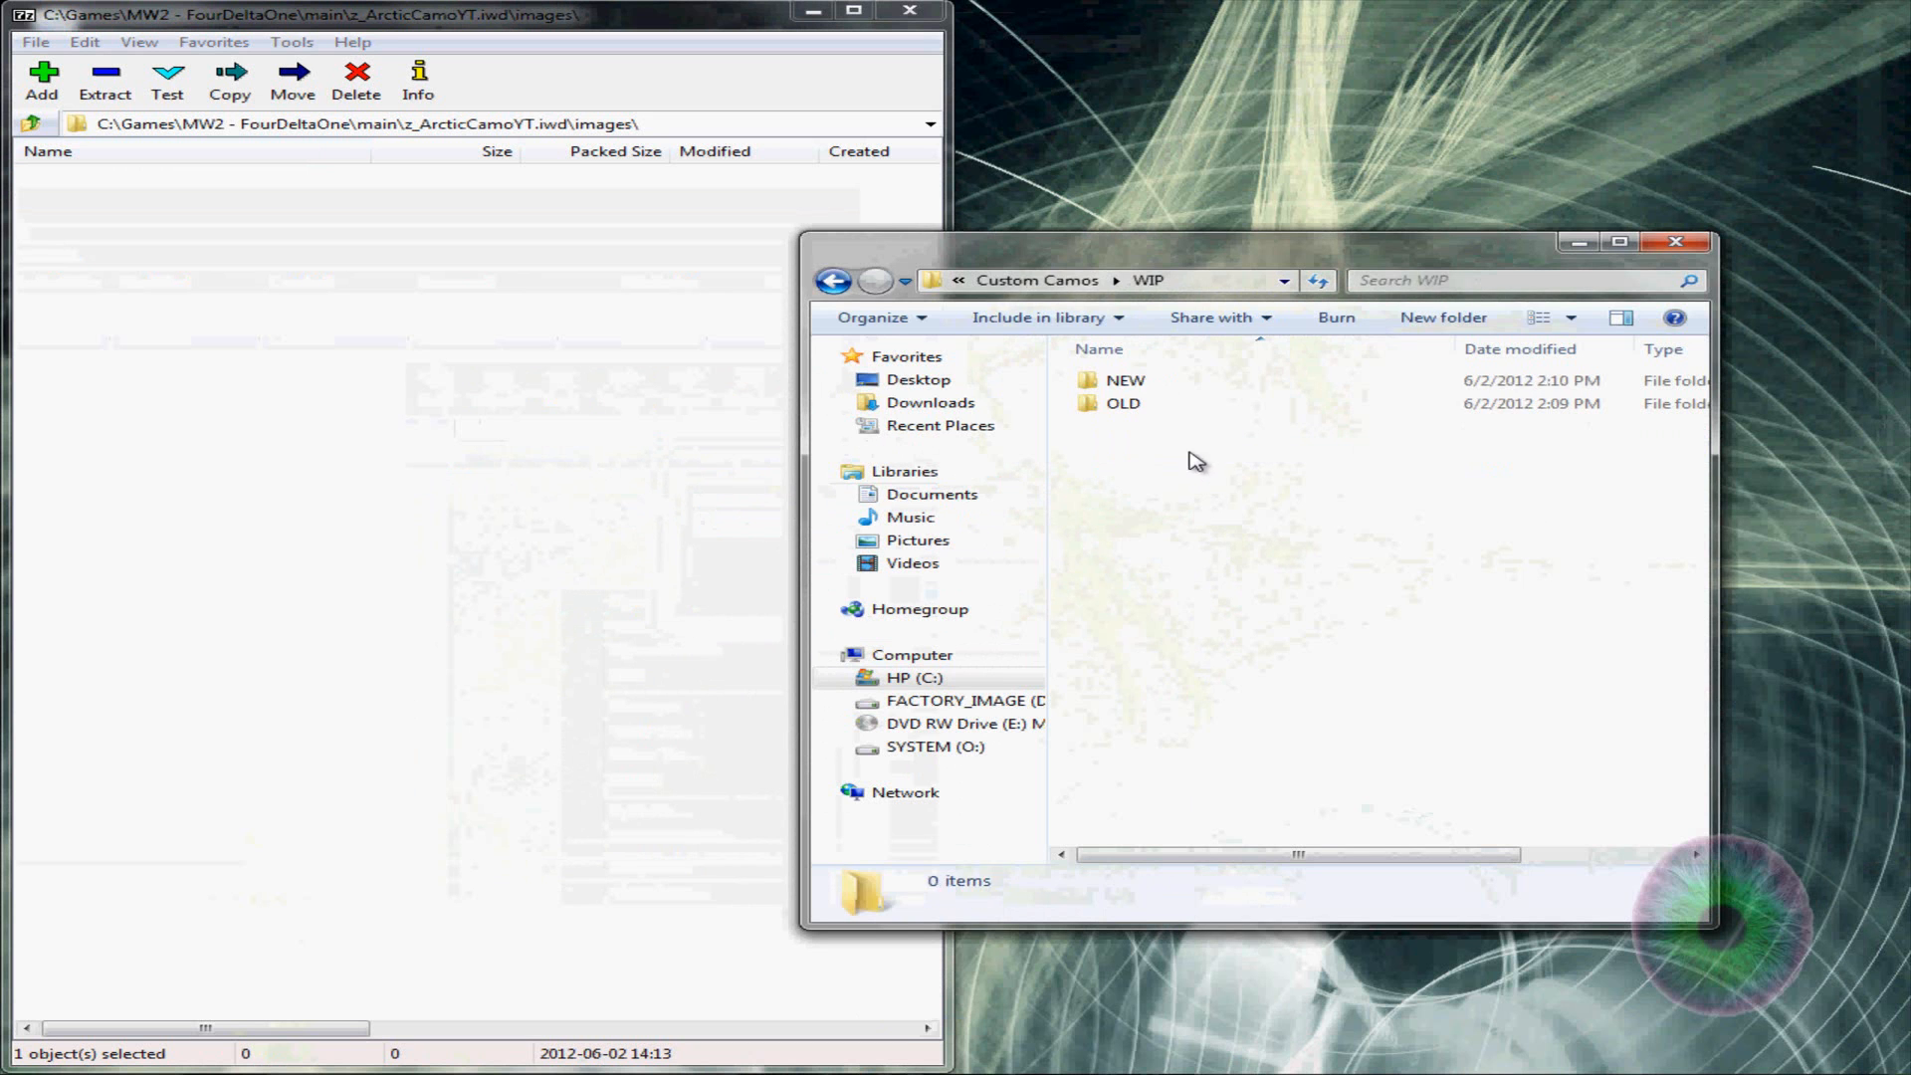
{"action": "double_click", "coordinate": [1117, 378]}
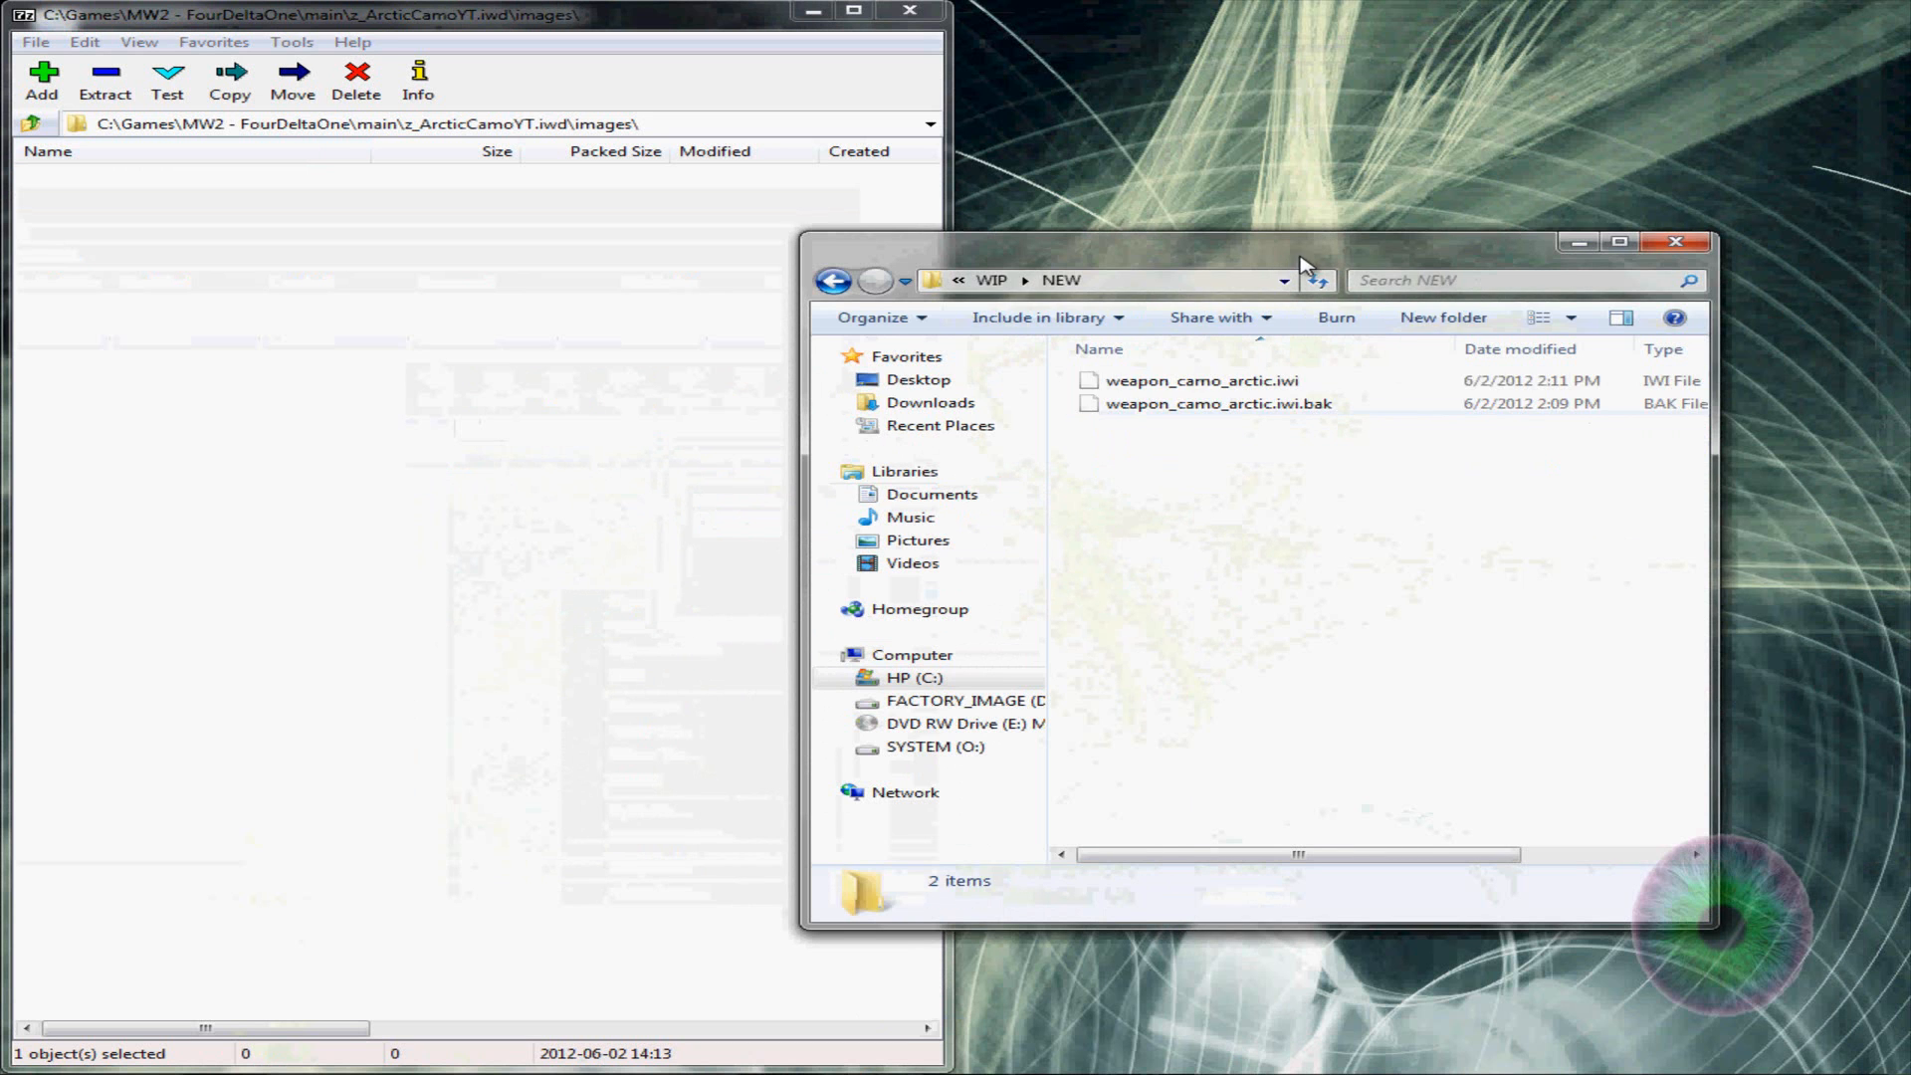
{"action": "left_click", "coordinate": [1316, 404]}
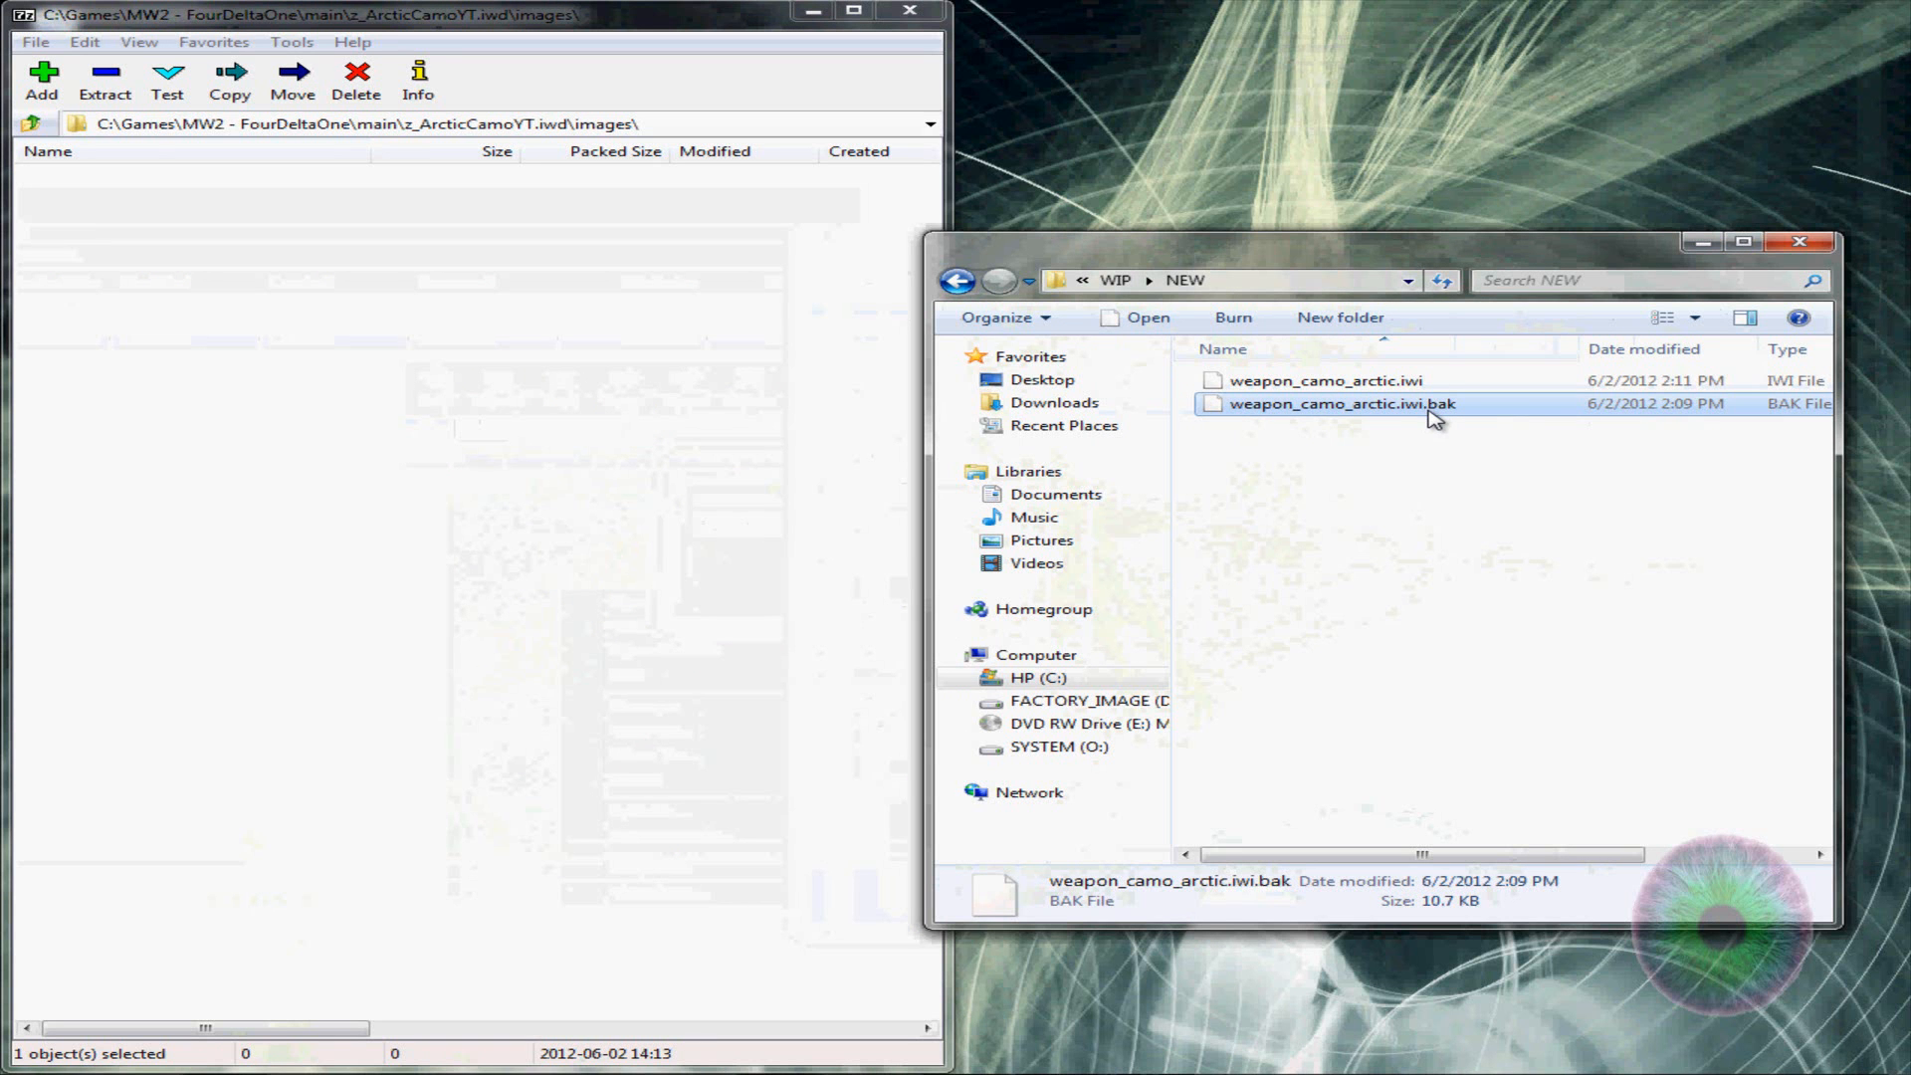
{"action": "mouse_move", "coordinate": [1429, 400]}
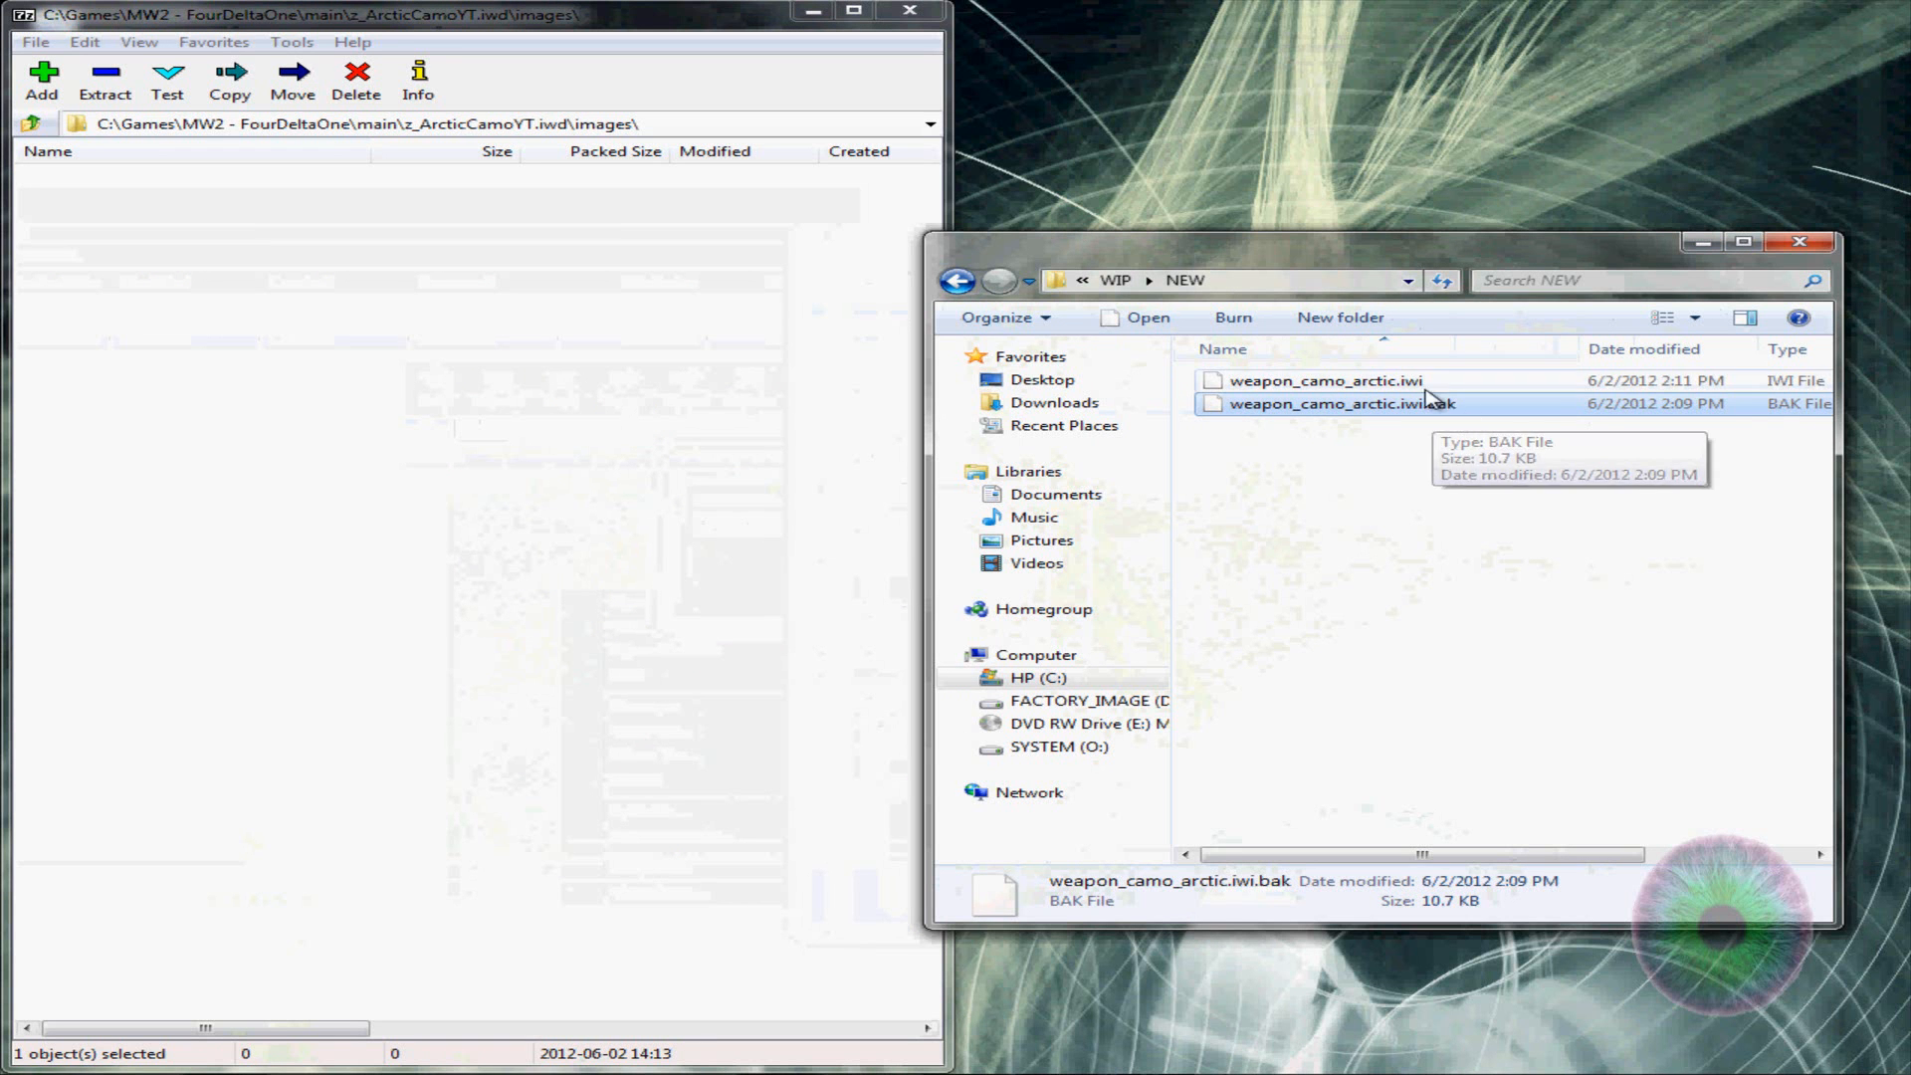
Copy weapon_camo_arctic.iwi into the archive's images folder and close Explorer
{"action": "left_click", "coordinate": [1328, 378]}
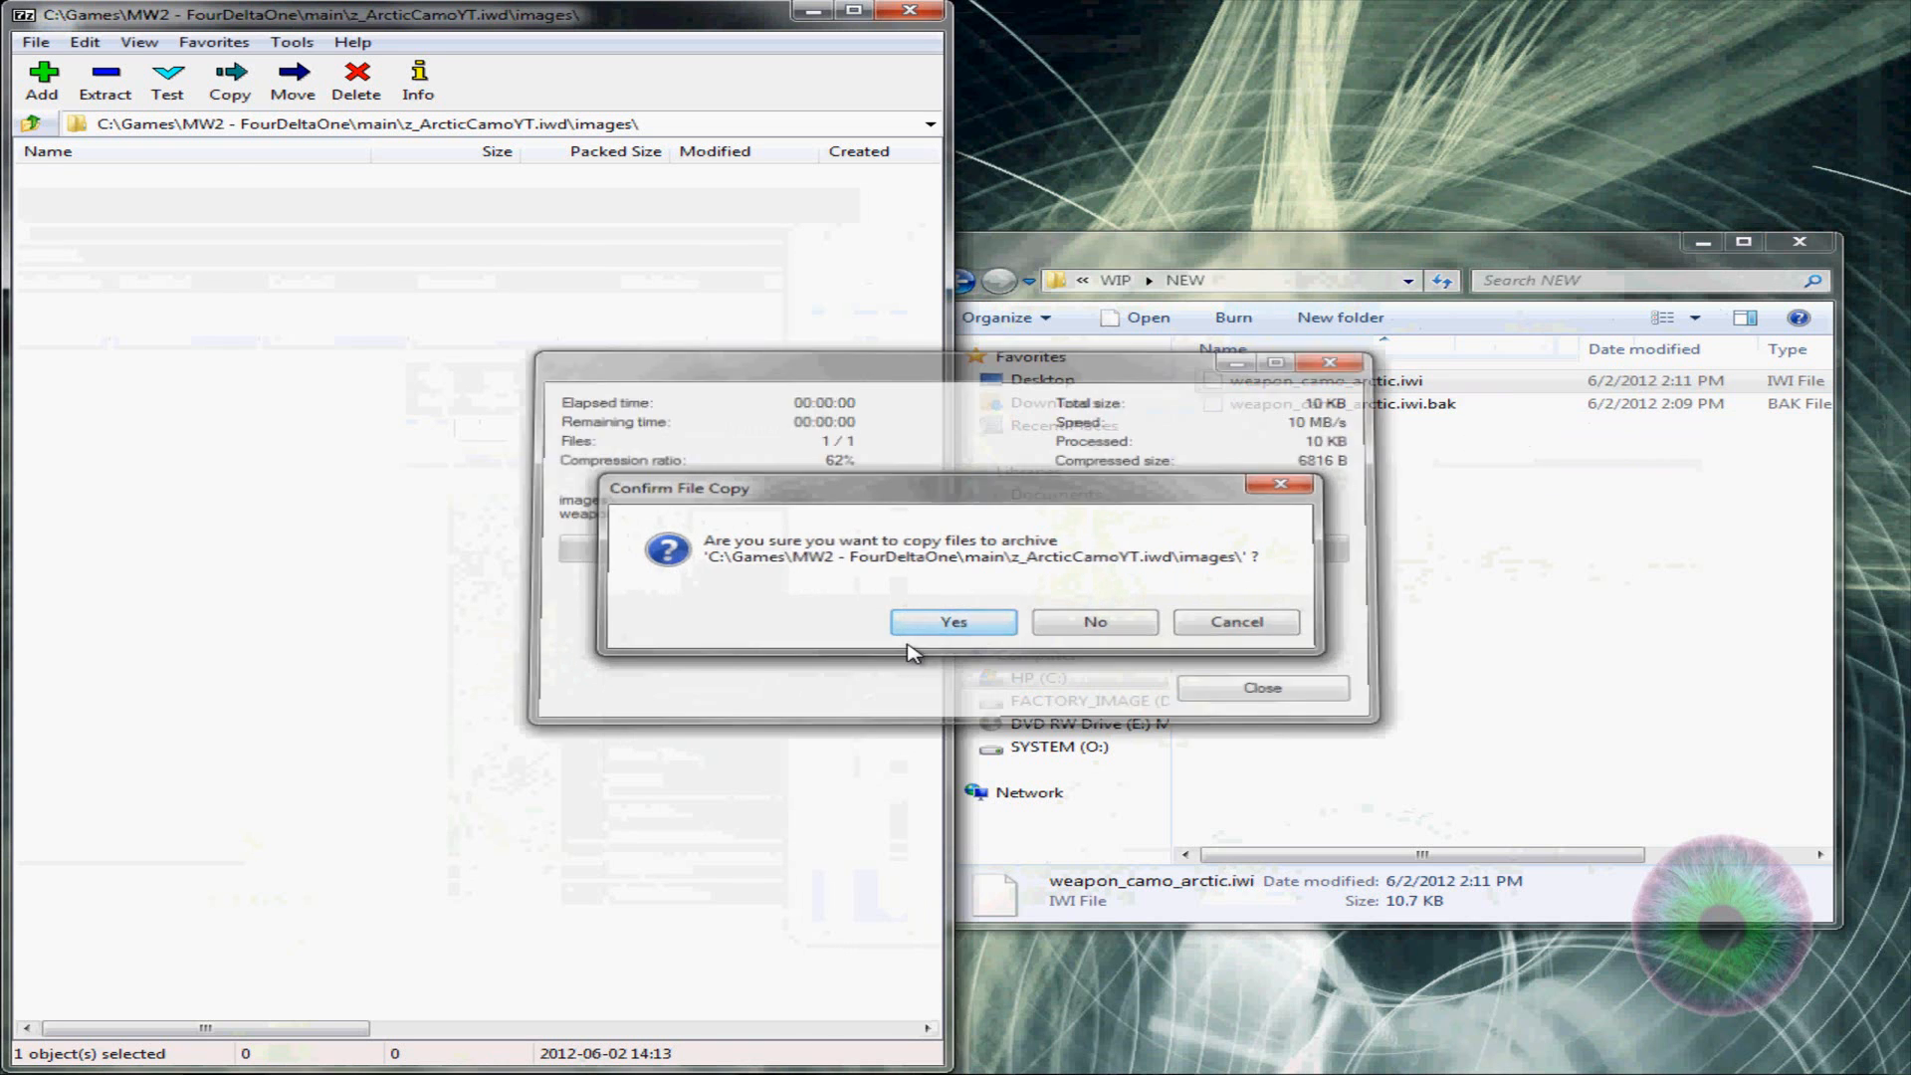
{"action": "left_click", "coordinate": [952, 621]}
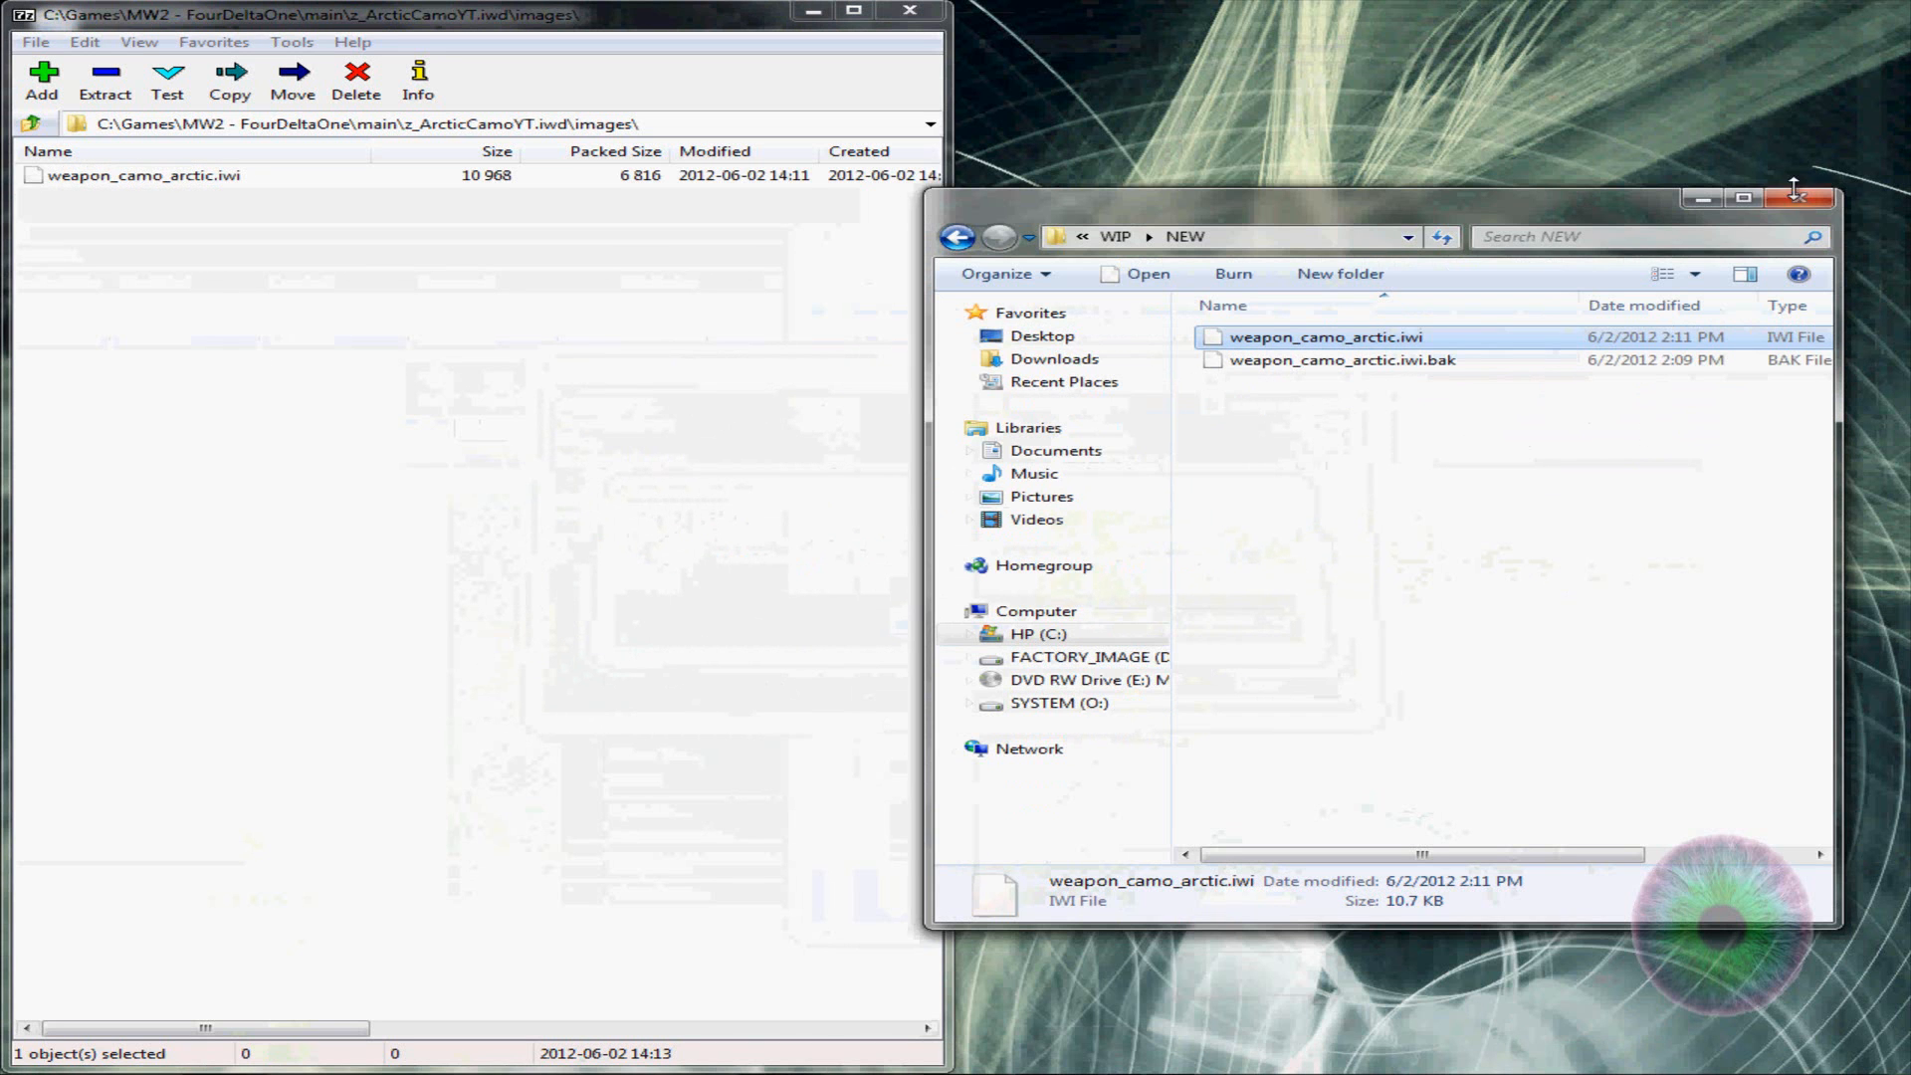
{"action": "left_click", "coordinate": [1803, 199]}
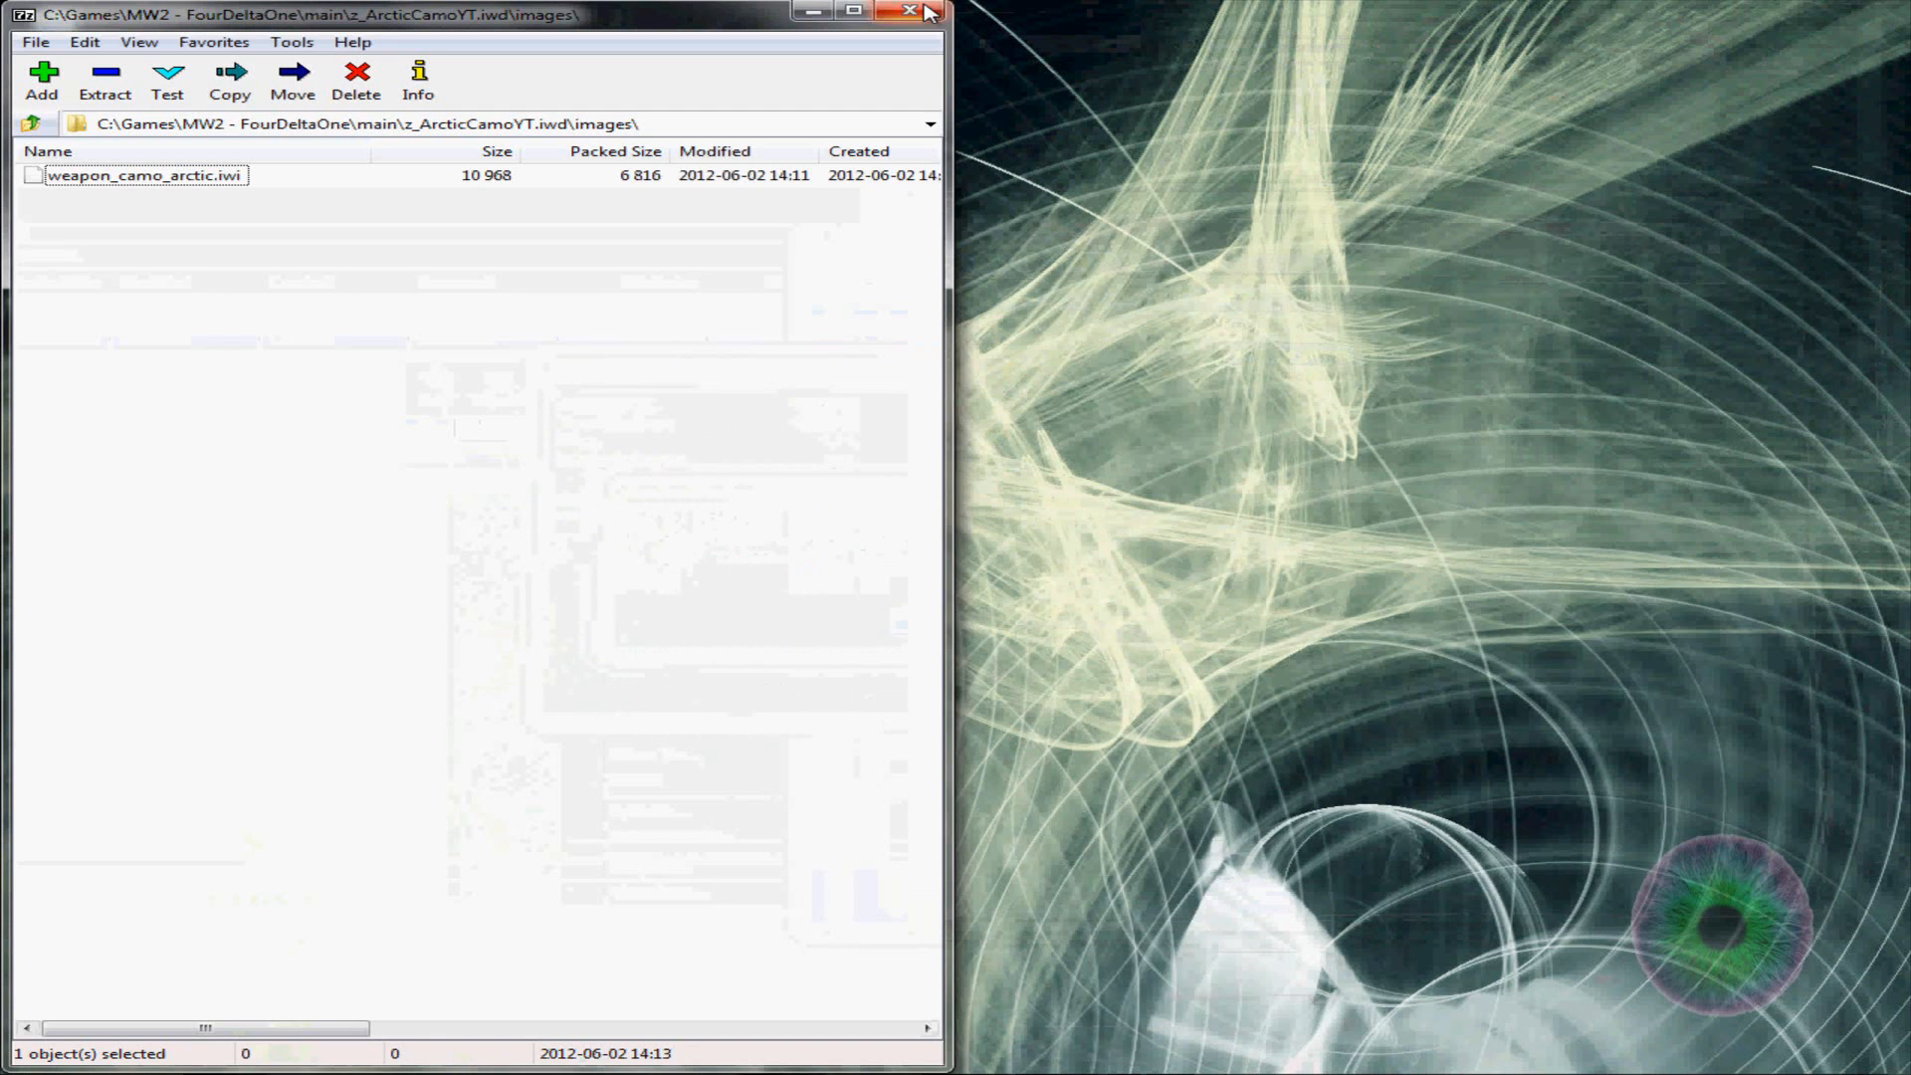